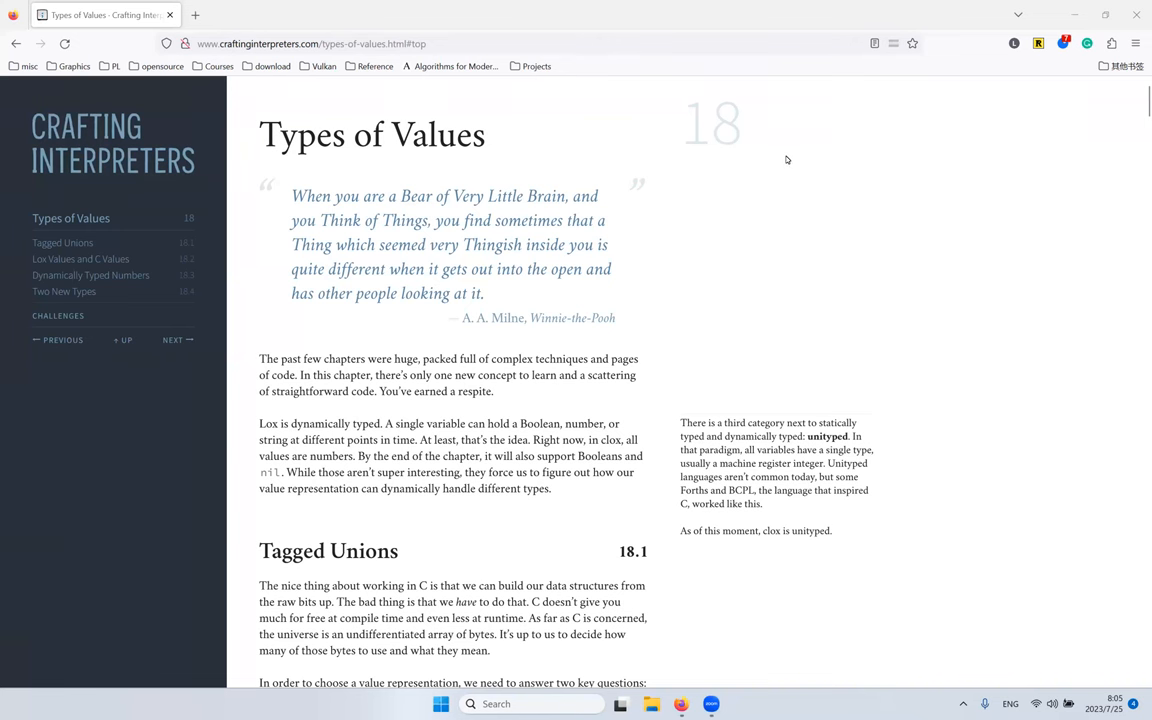
mouse_move(780, 184)
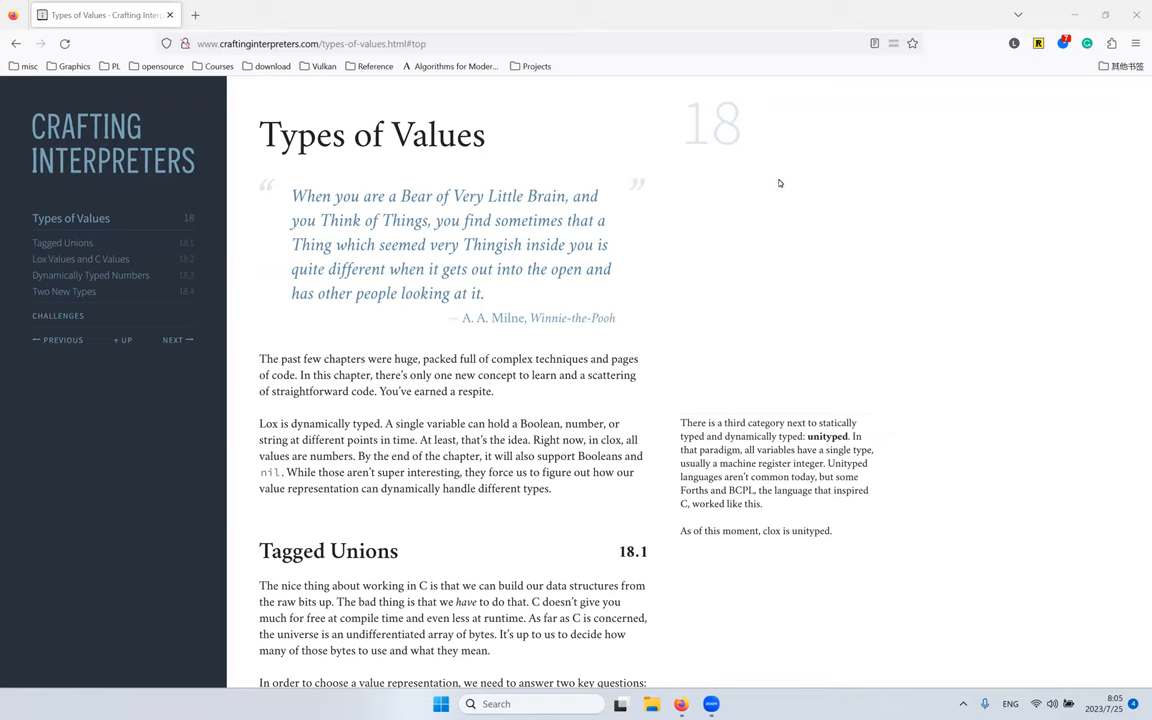
mouse_move(688, 214)
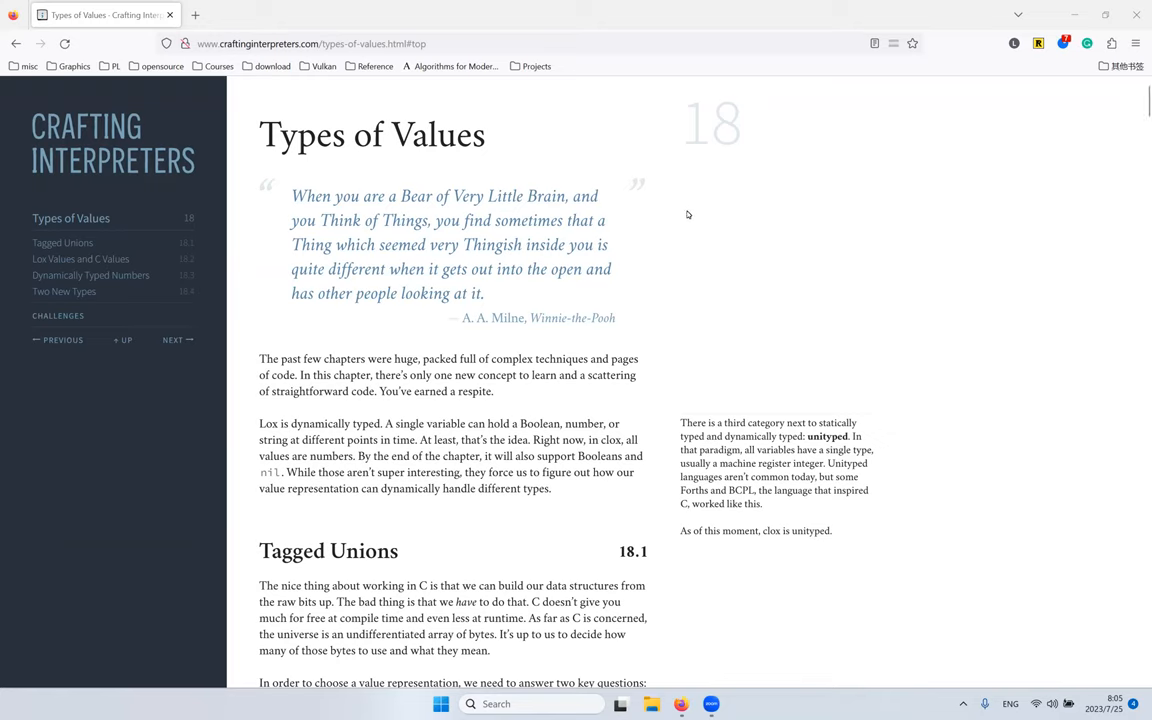
mouse_move(692, 206)
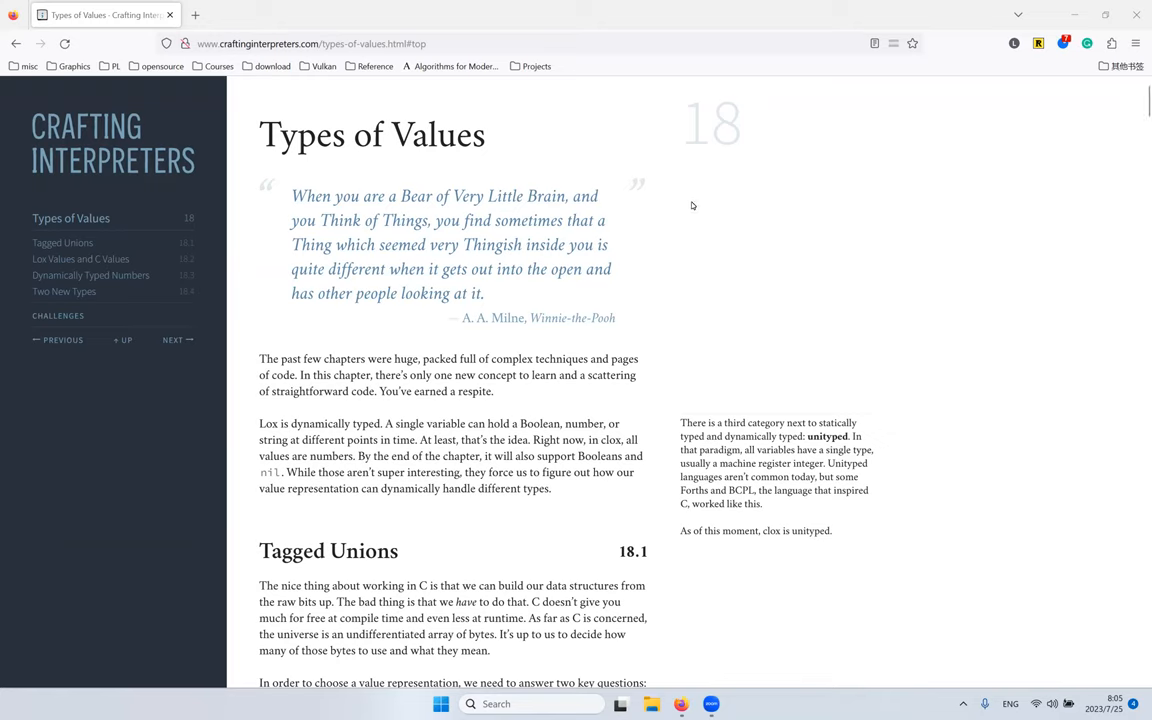
mouse_move(556, 196)
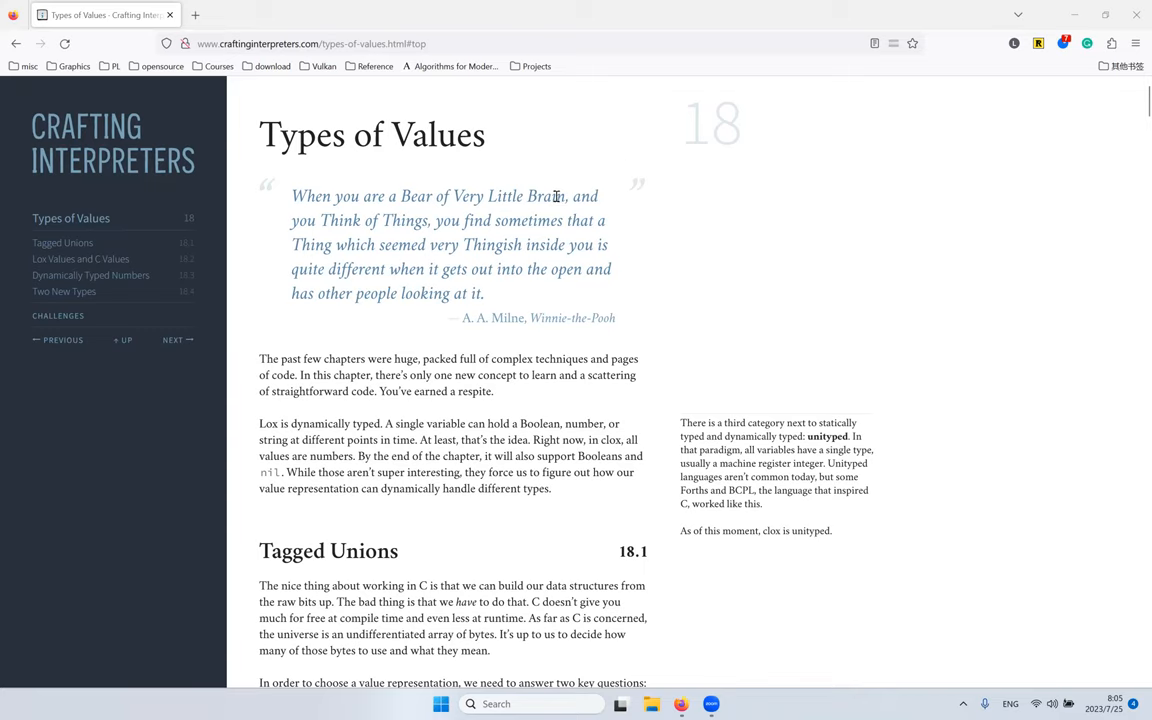
mouse_move(324, 140)
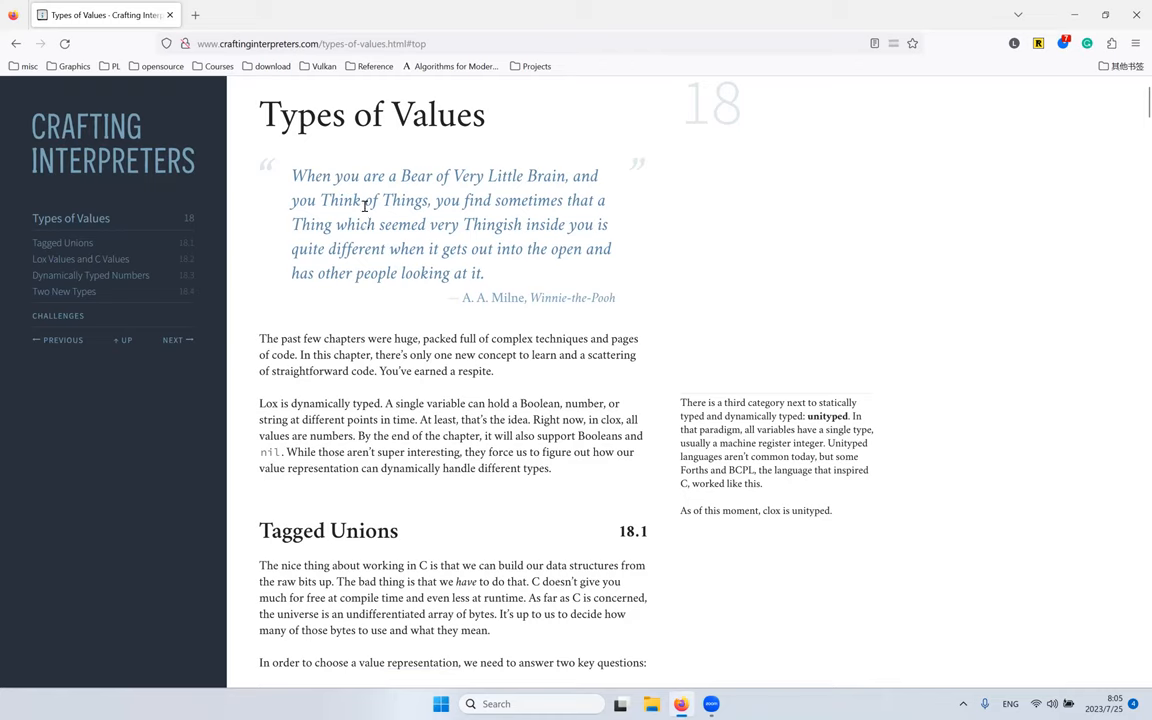
mouse_move(420, 152)
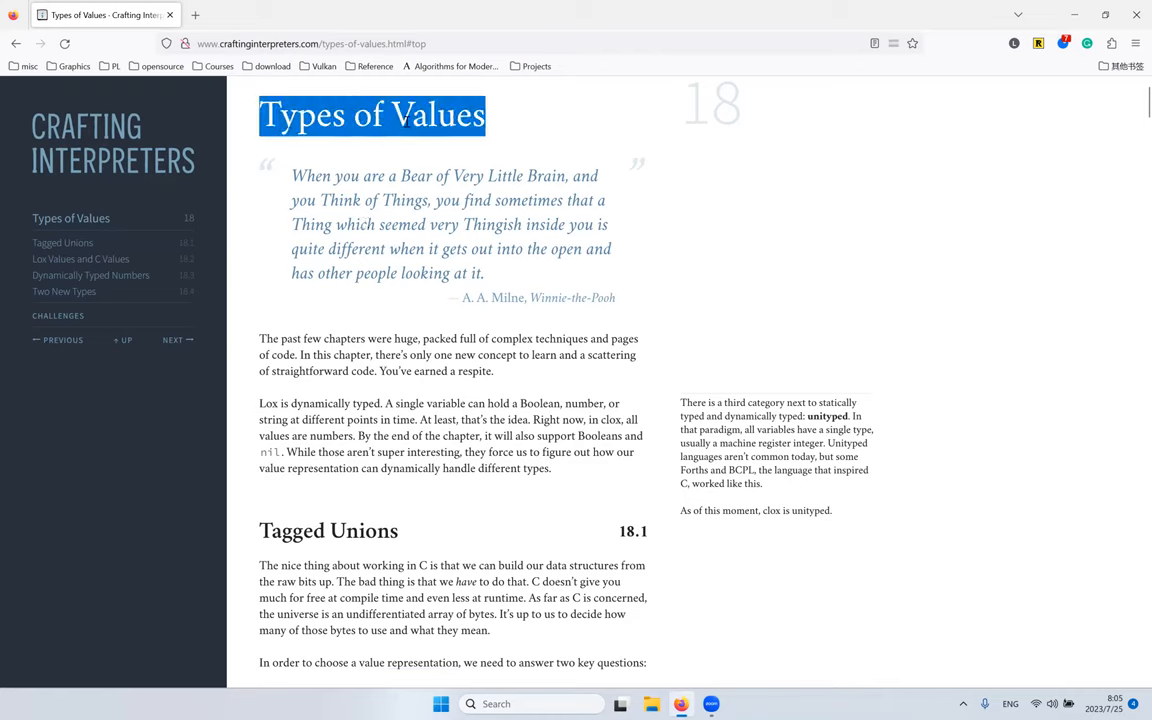
mouse_move(380, 144)
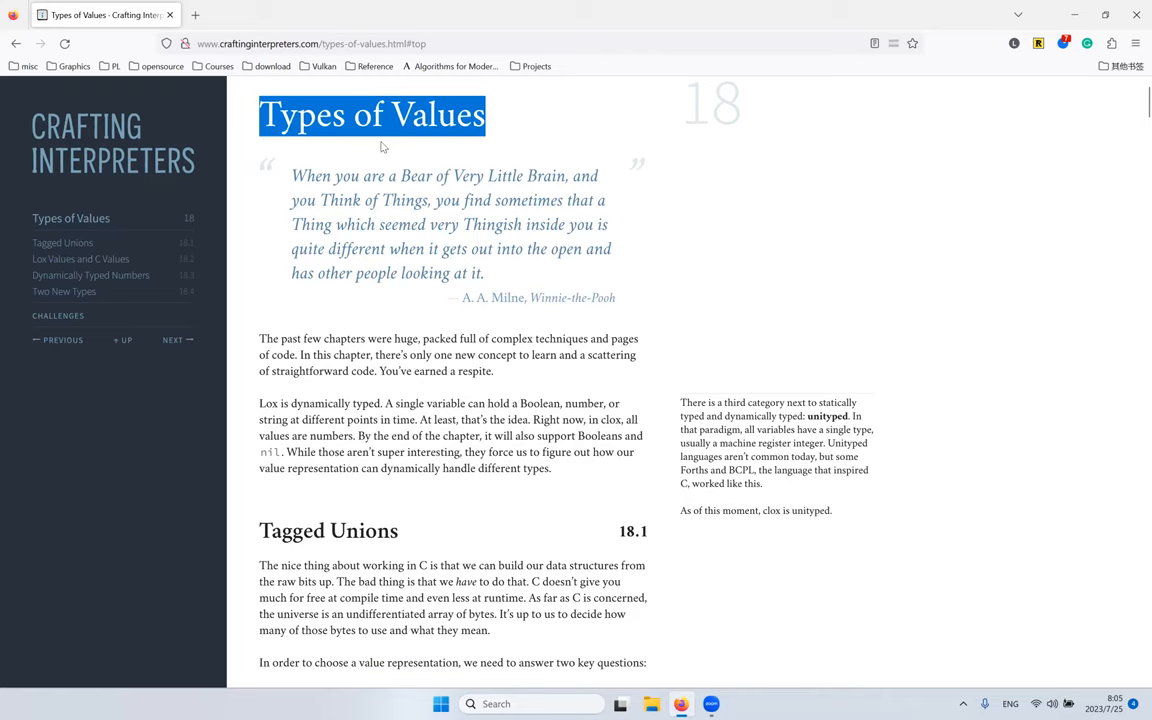
Step: Read the intro paragraph on dynamically typed Lox, highlighting variable, Boolean, string and nil
double_click(300, 114)
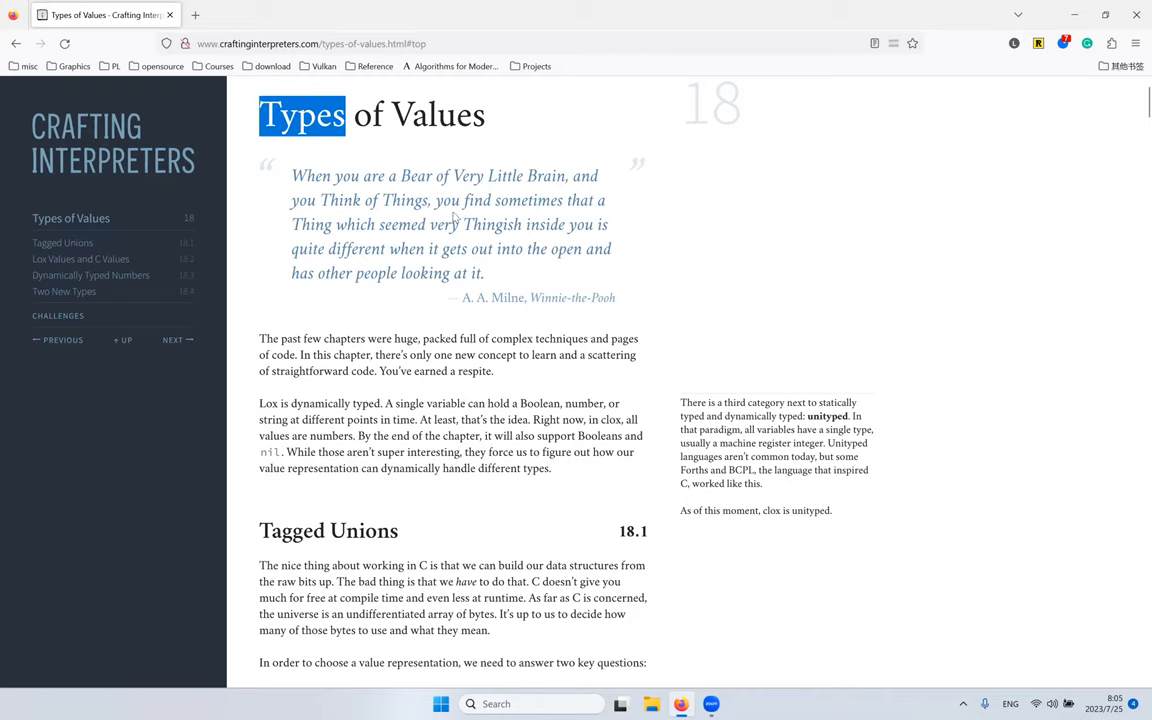
mouse_move(572, 336)
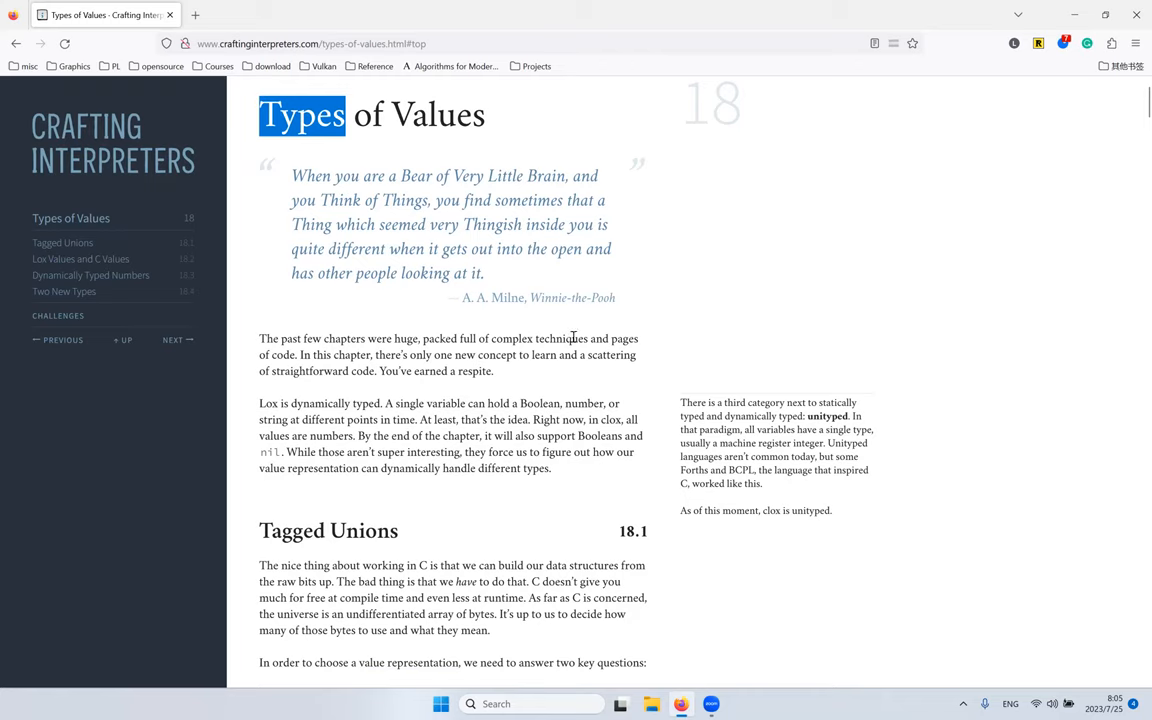
mouse_move(508, 392)
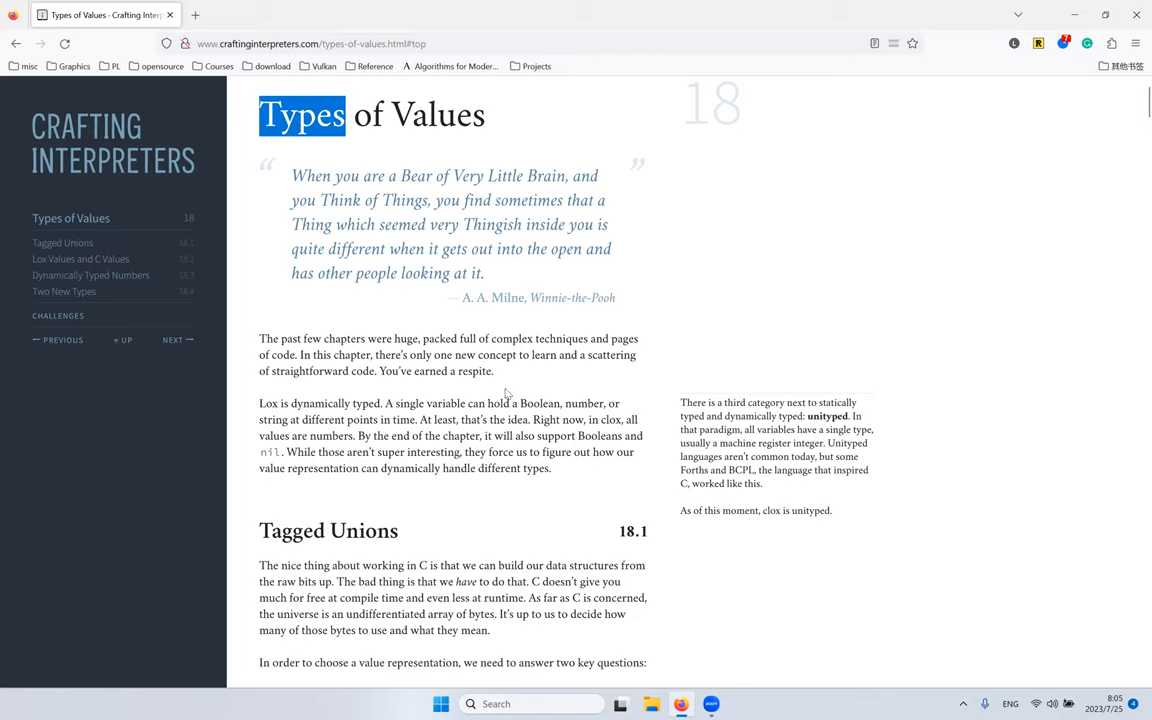
scroll(down, 3)
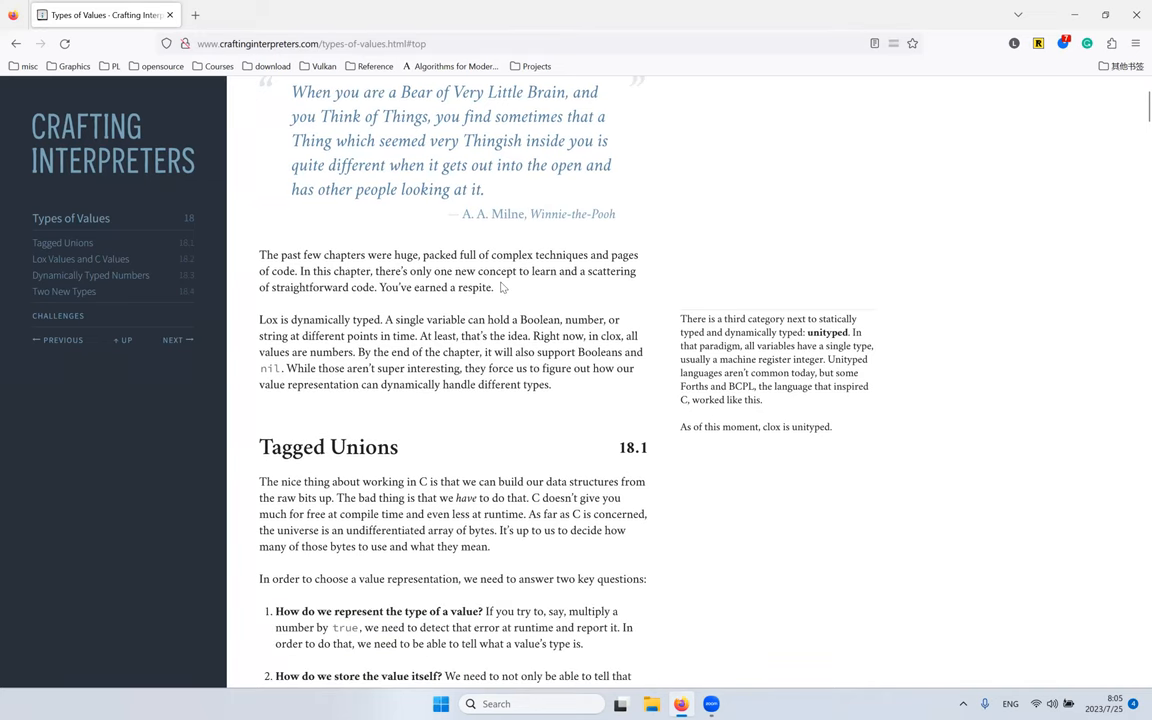
mouse_move(336, 318)
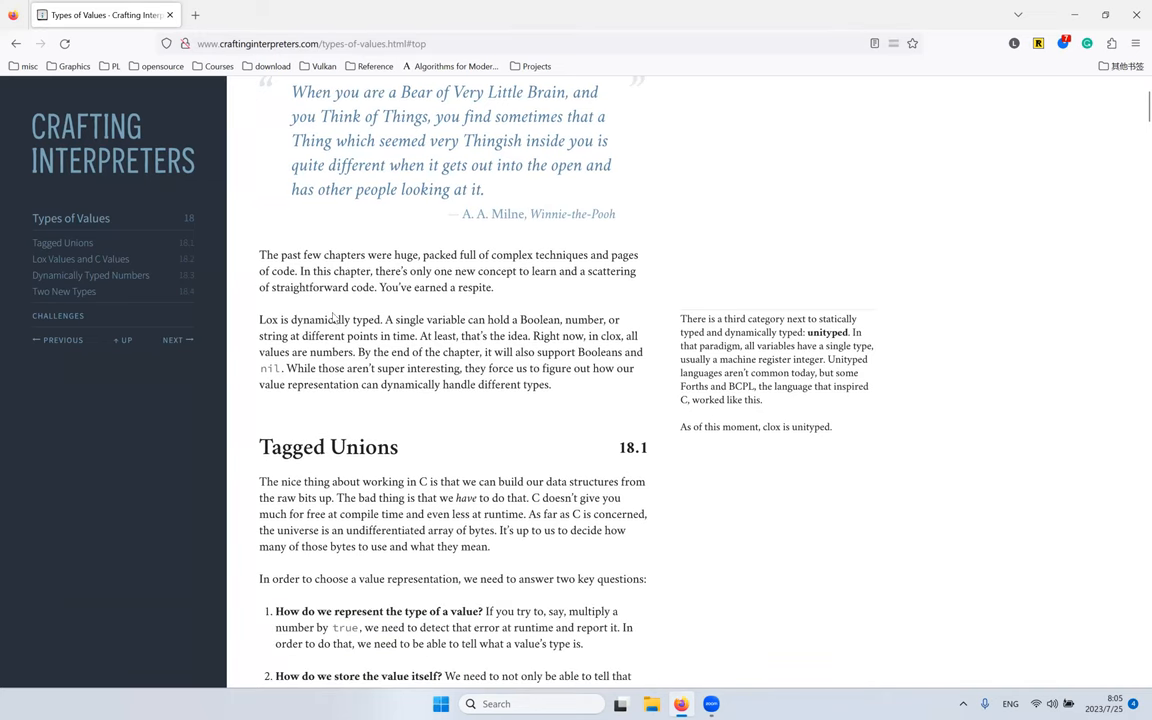
double_click(444, 320)
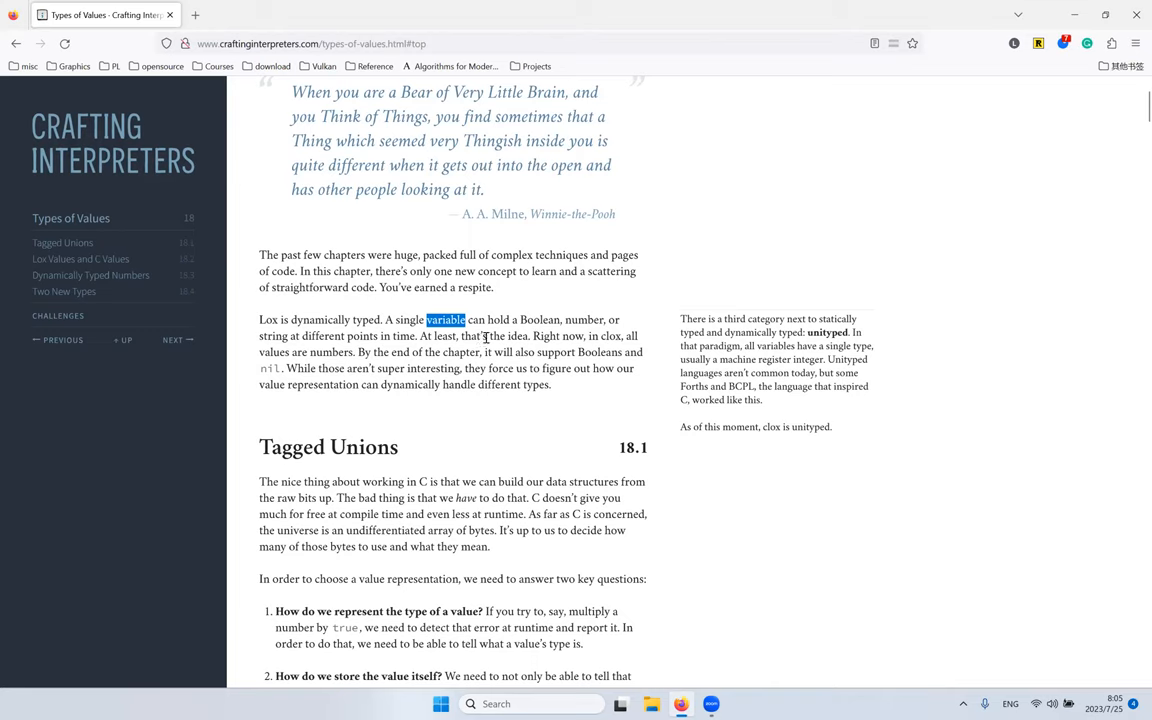
mouse_move(464, 366)
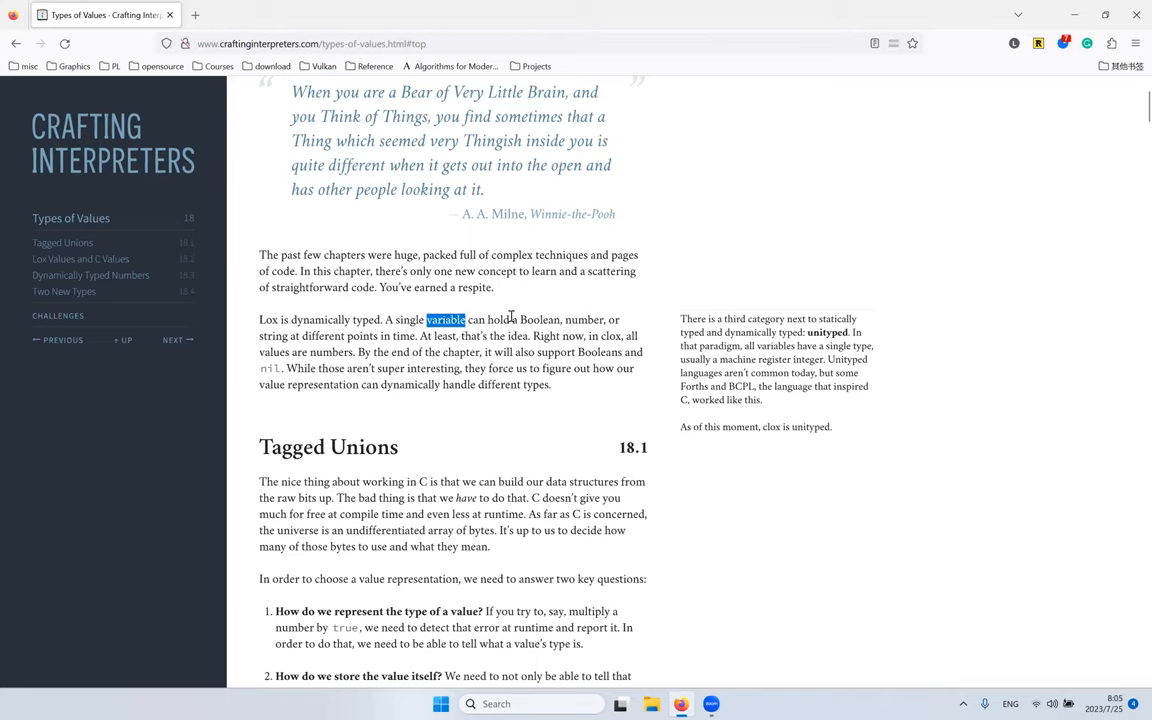
double_click(540, 320)
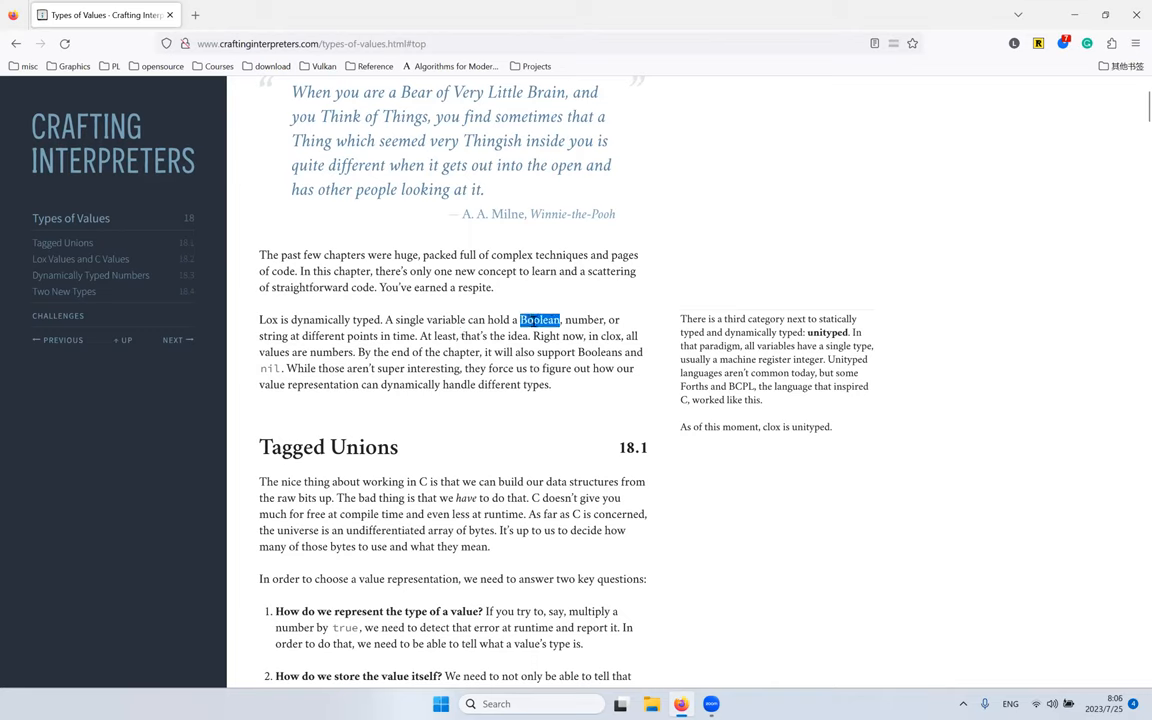
double_click(272, 336)
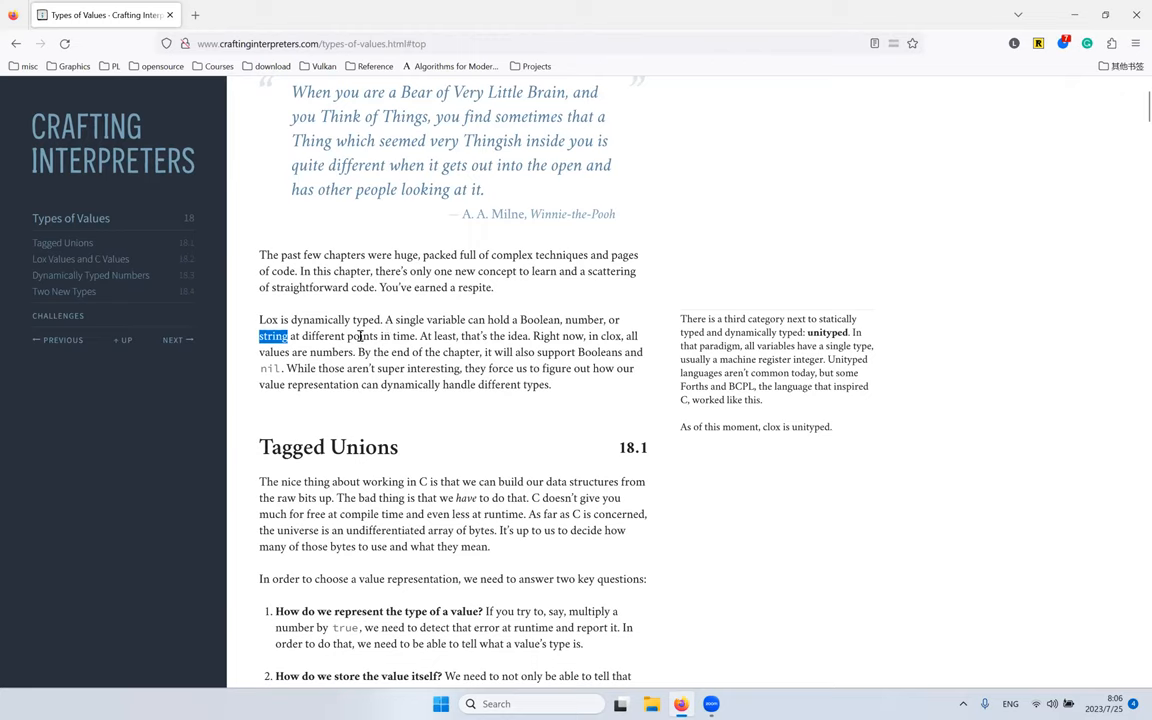
mouse_move(474, 260)
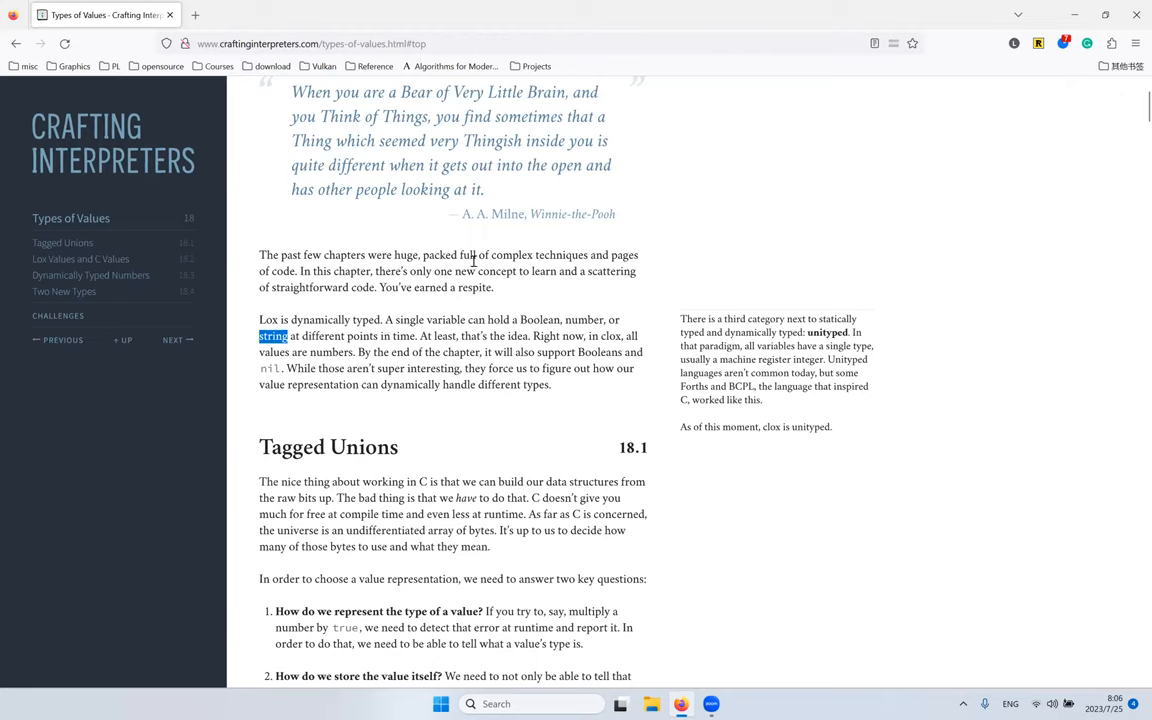
mouse_move(296, 352)
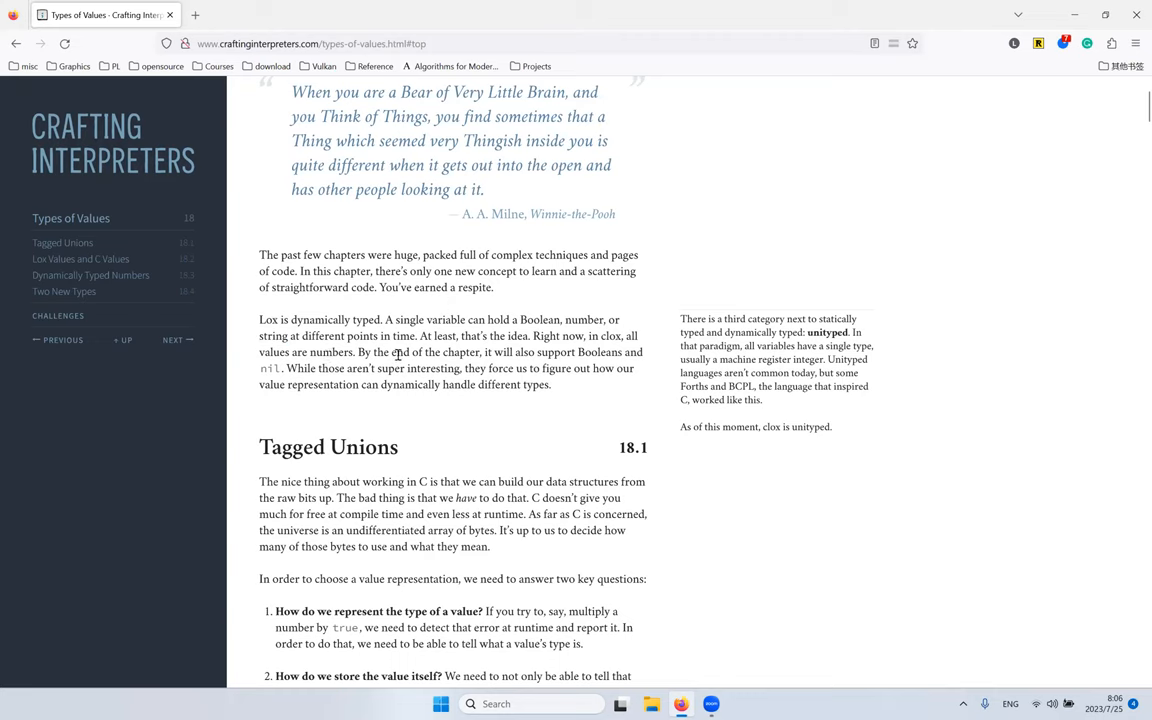
mouse_move(560, 368)
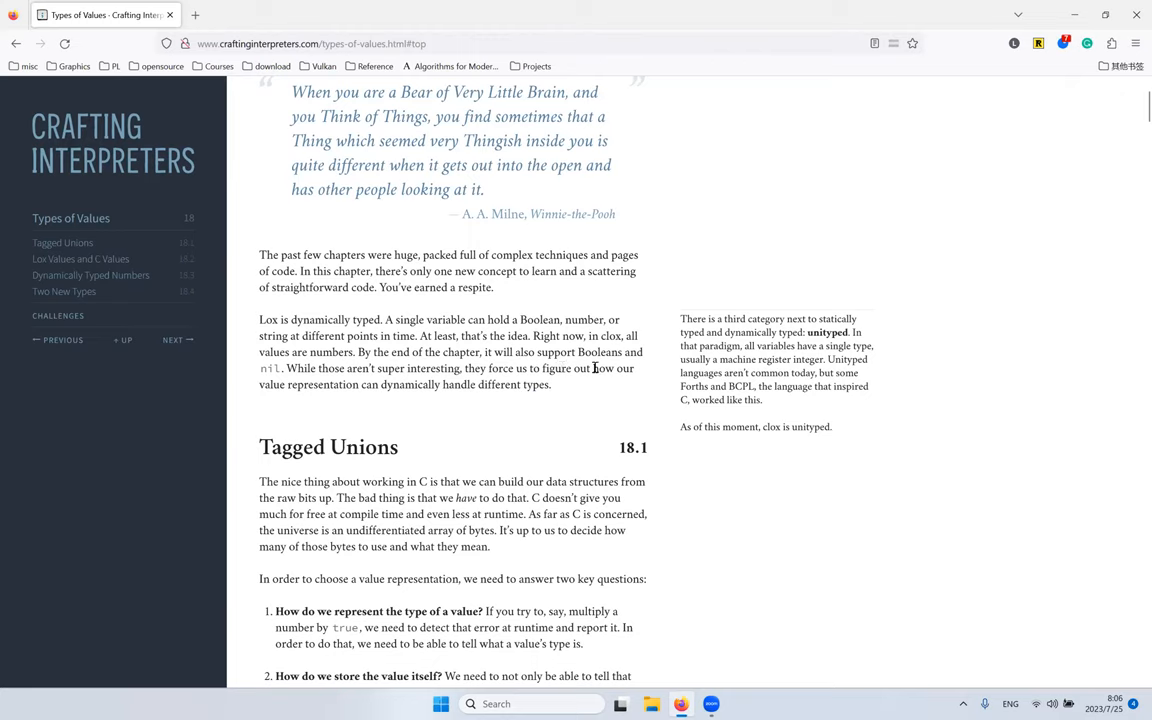
double_click(600, 352)
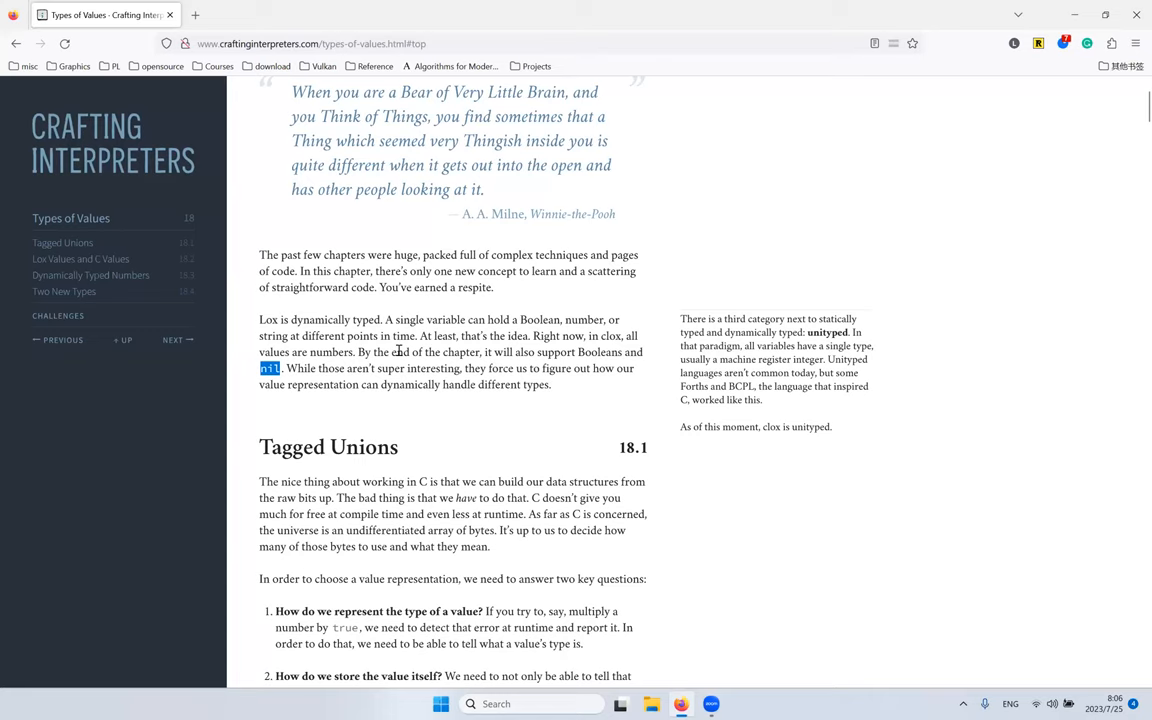
mouse_move(558, 228)
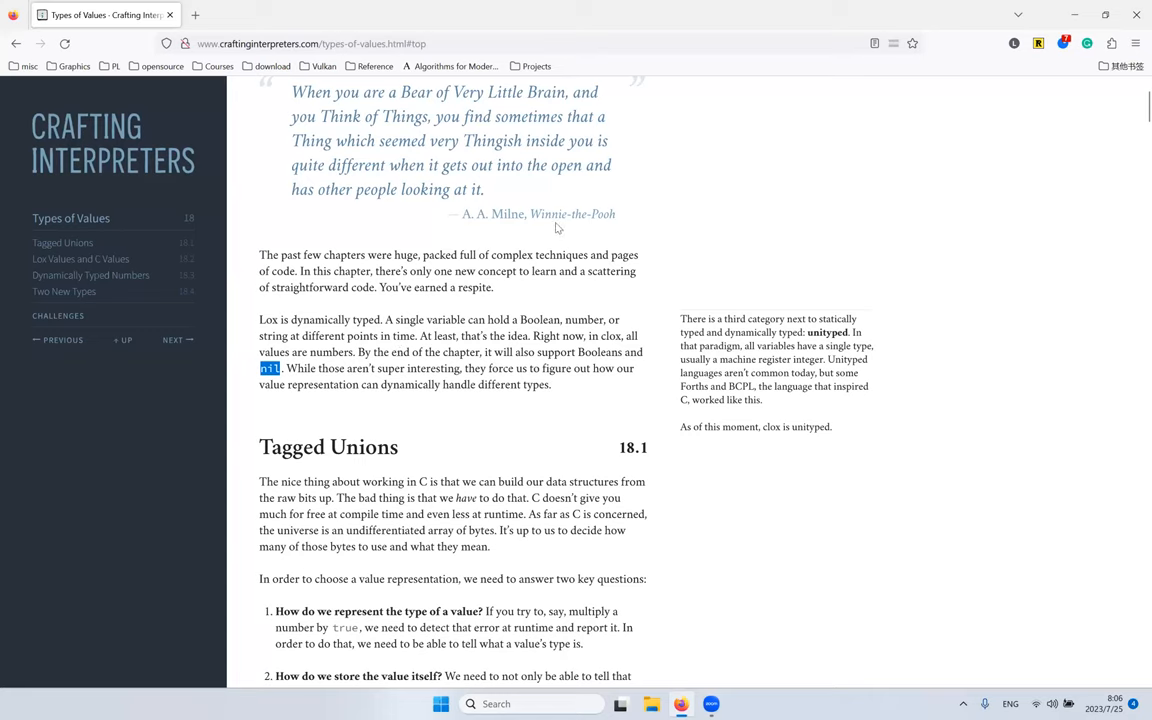
mouse_move(560, 222)
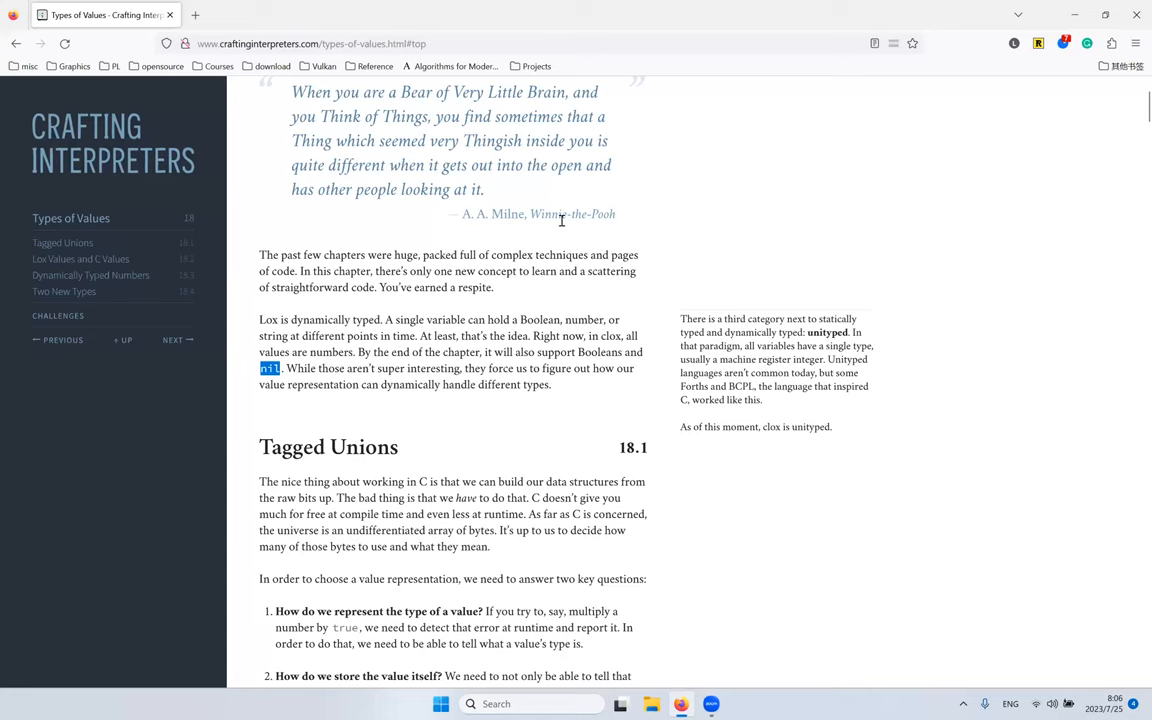
mouse_move(770, 344)
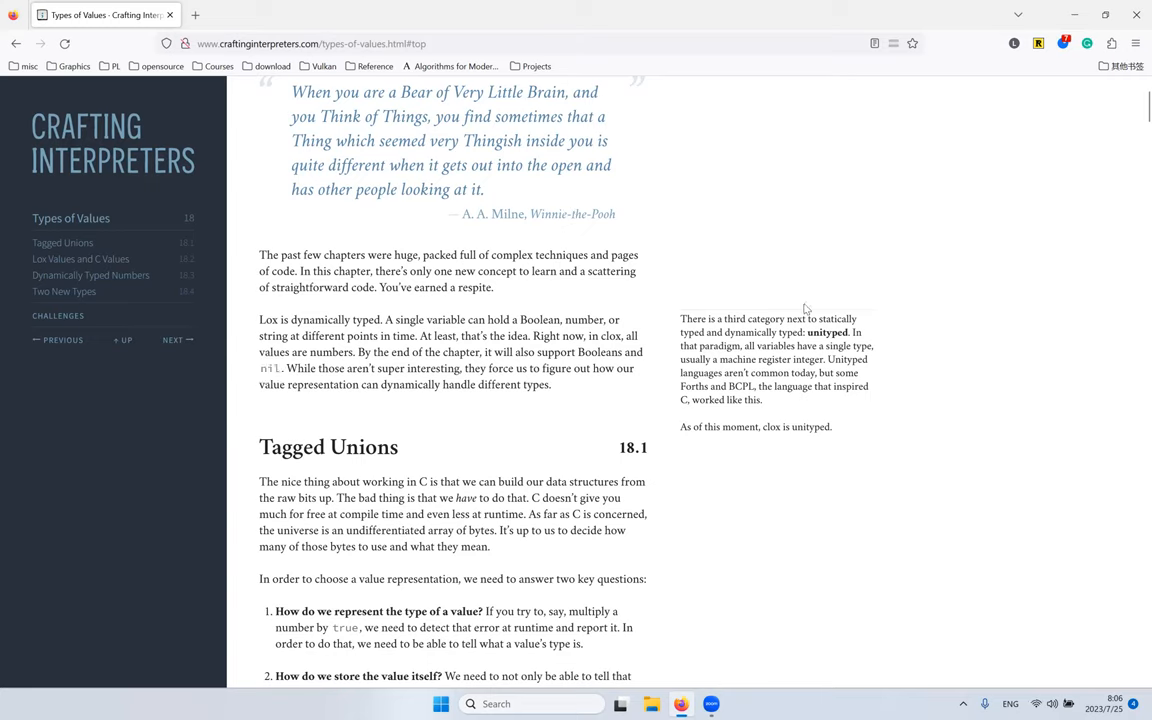
mouse_move(758, 328)
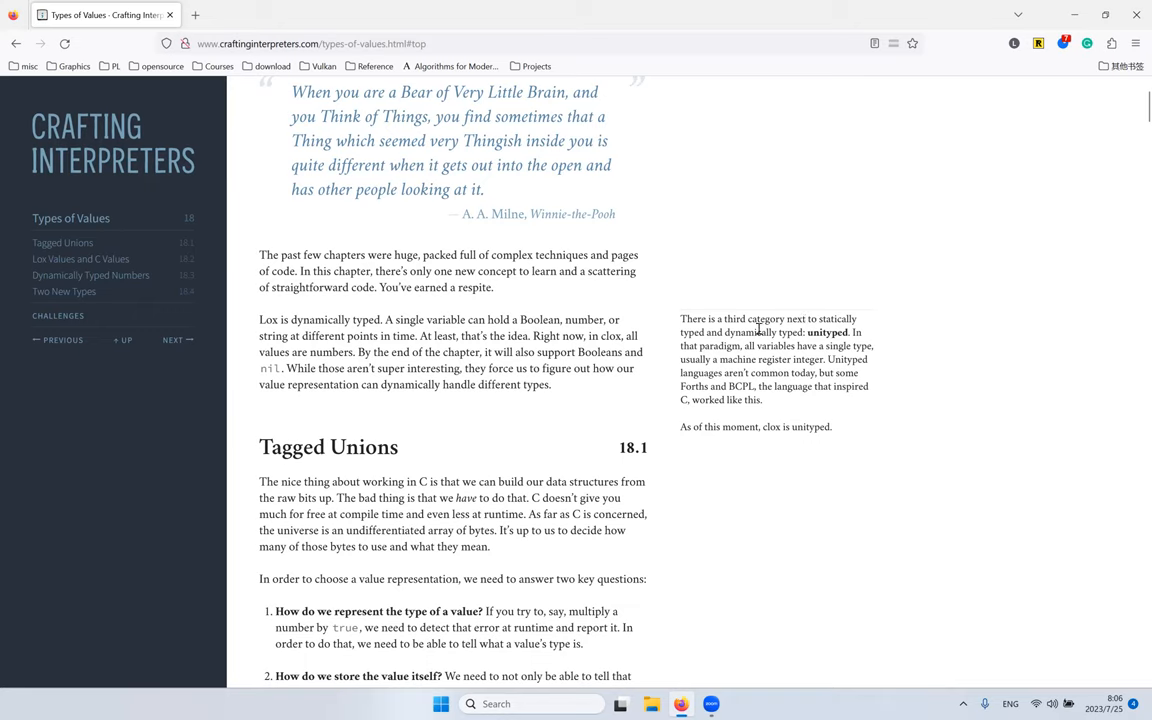
double_click(808, 320)
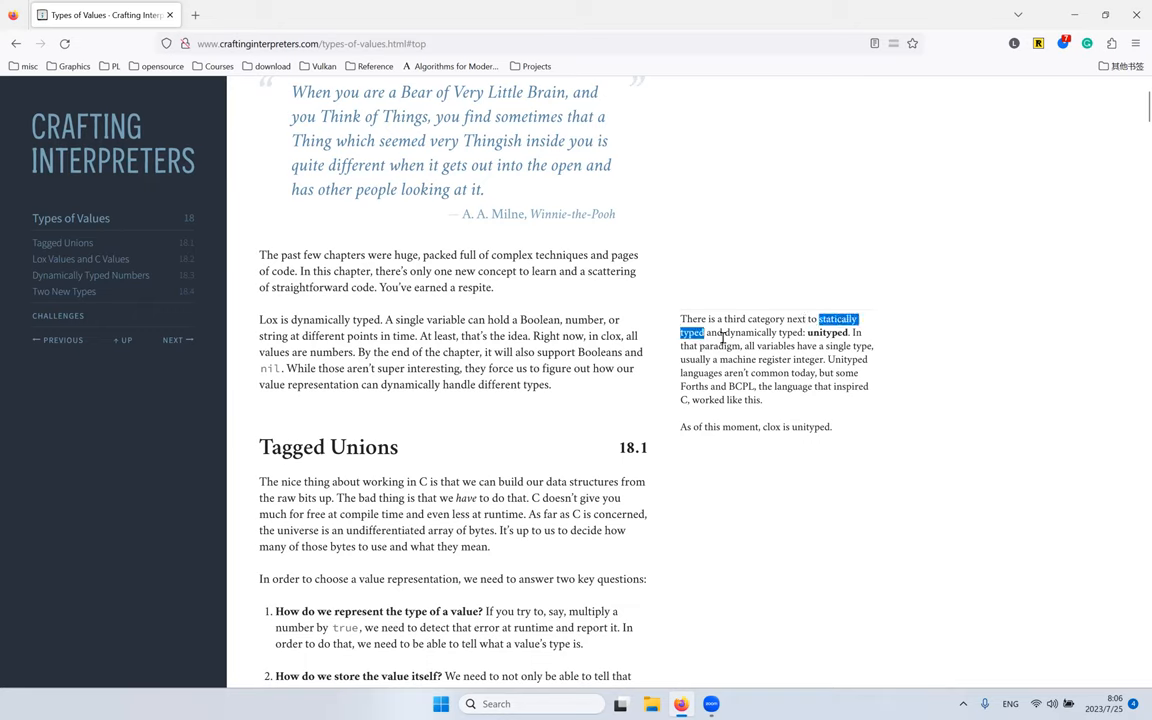
double_click(748, 332)
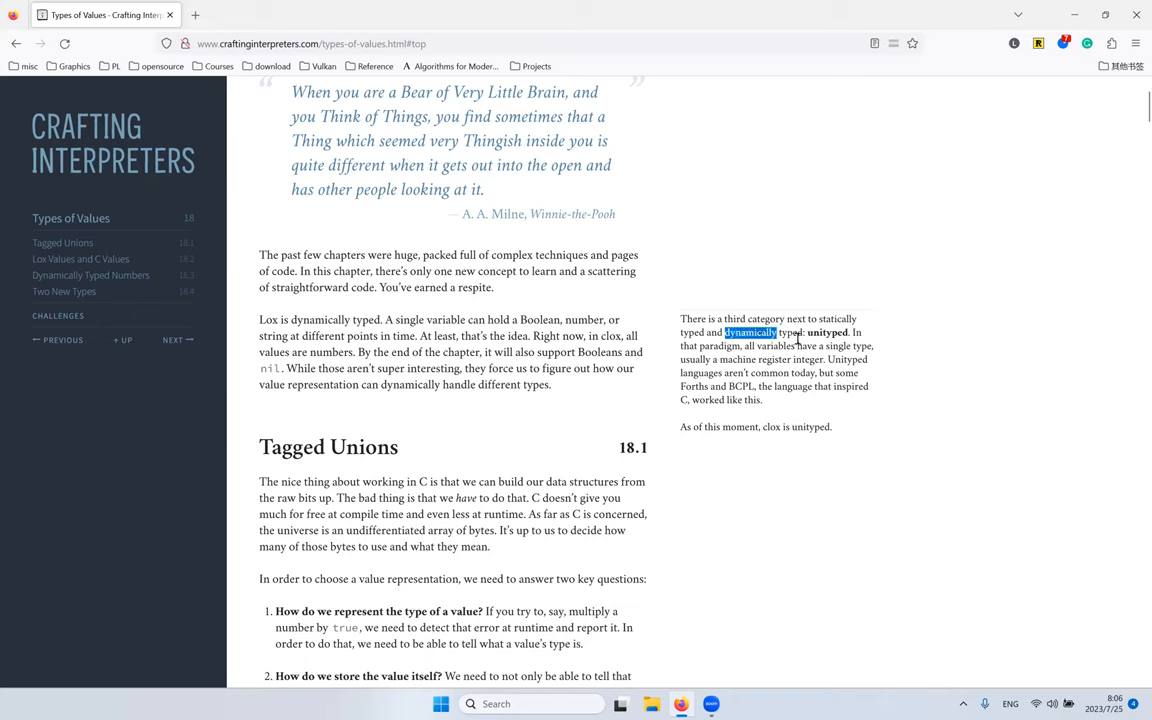
double_click(788, 332)
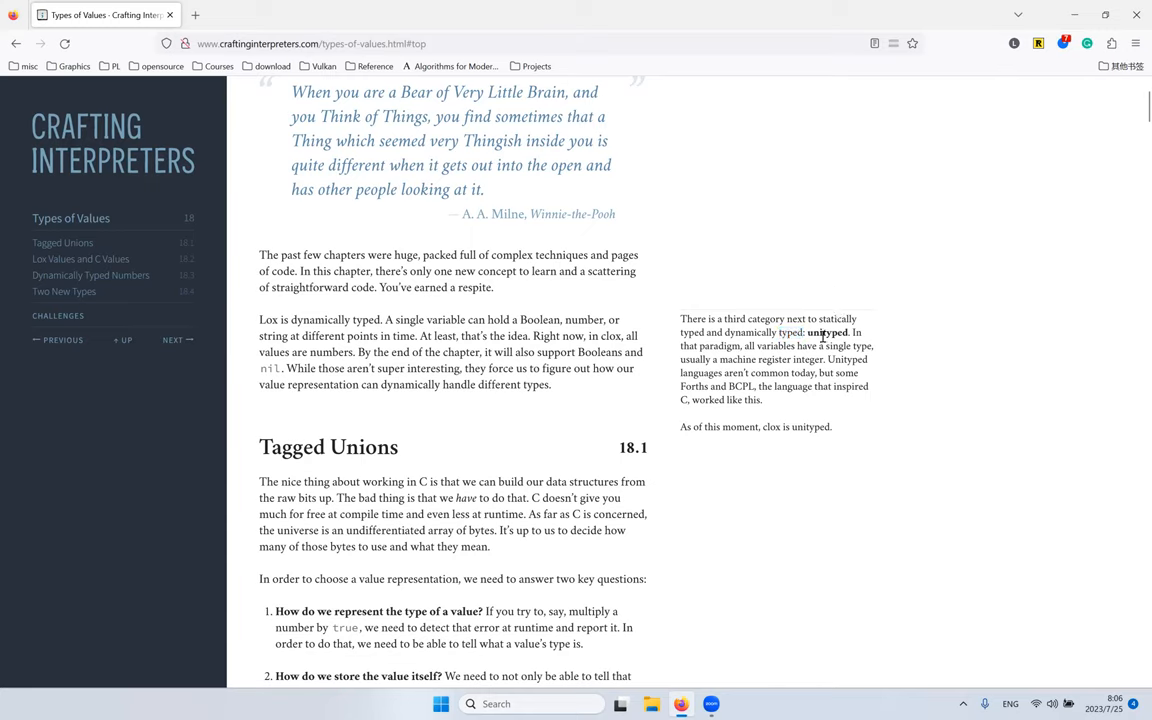
double_click(828, 332)
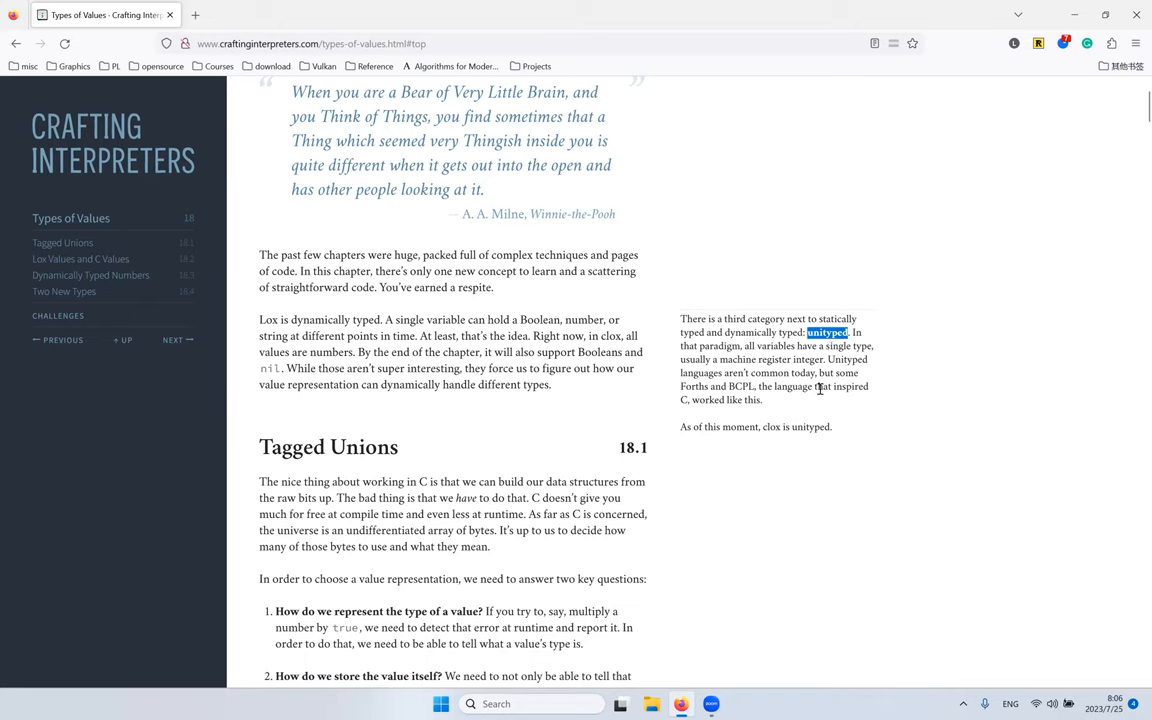
mouse_move(842, 356)
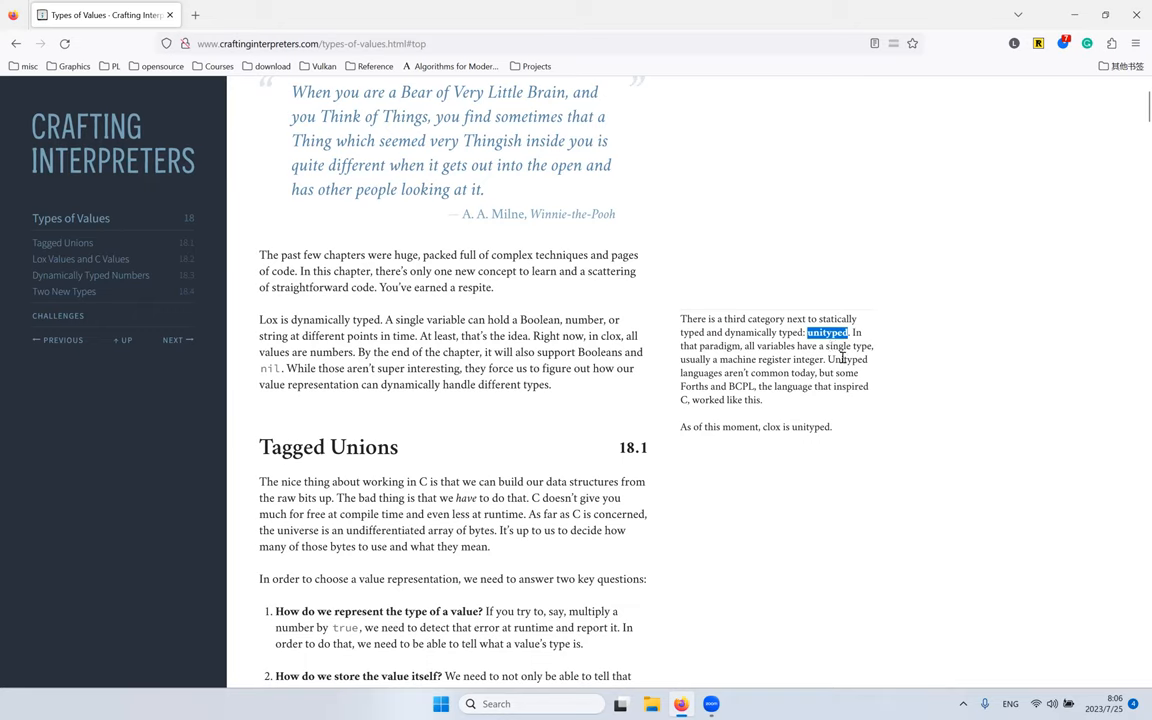
mouse_move(884, 316)
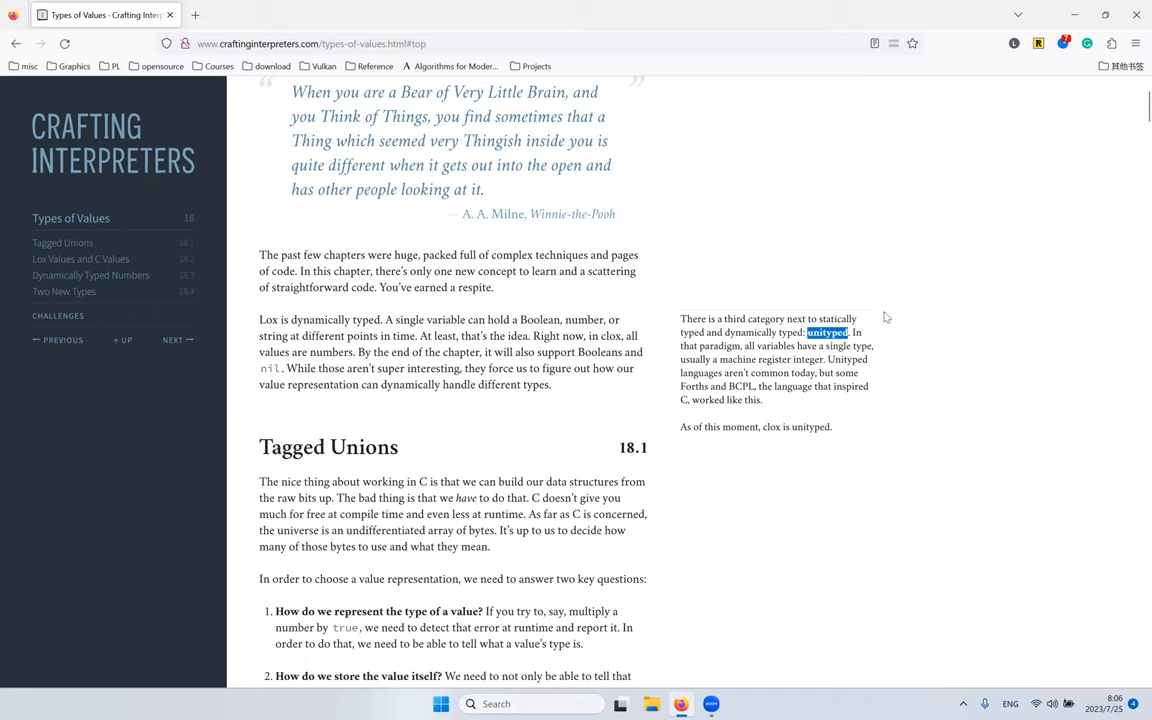
mouse_move(848, 294)
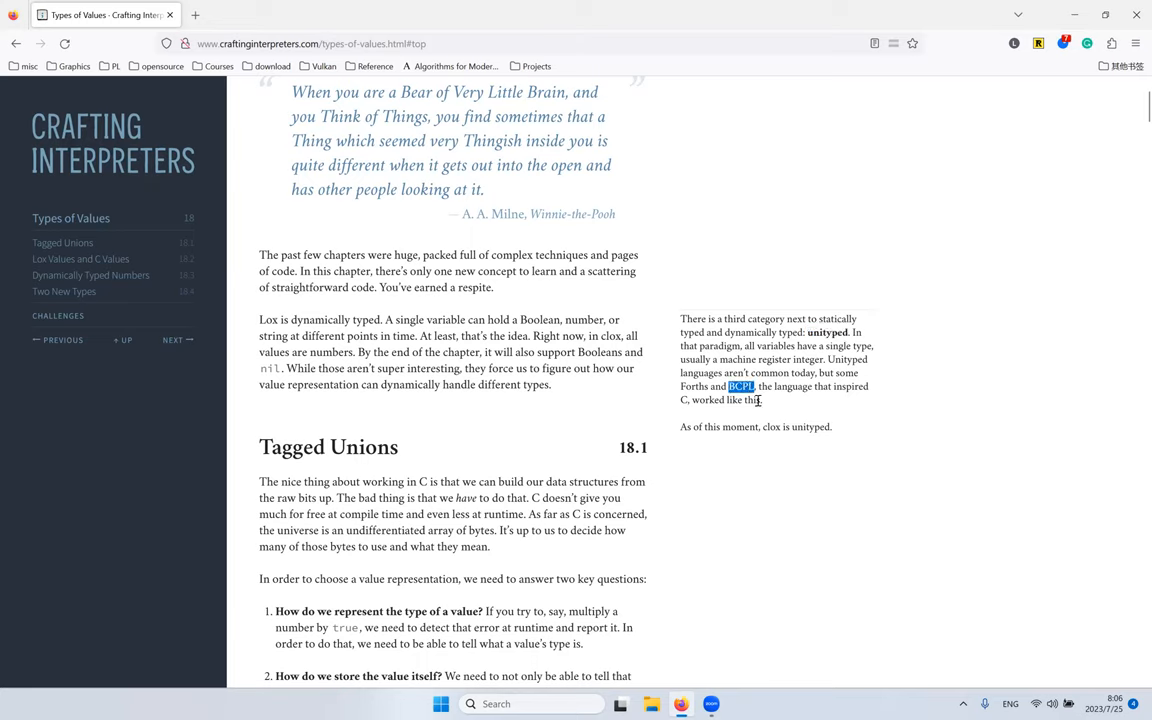
mouse_move(764, 400)
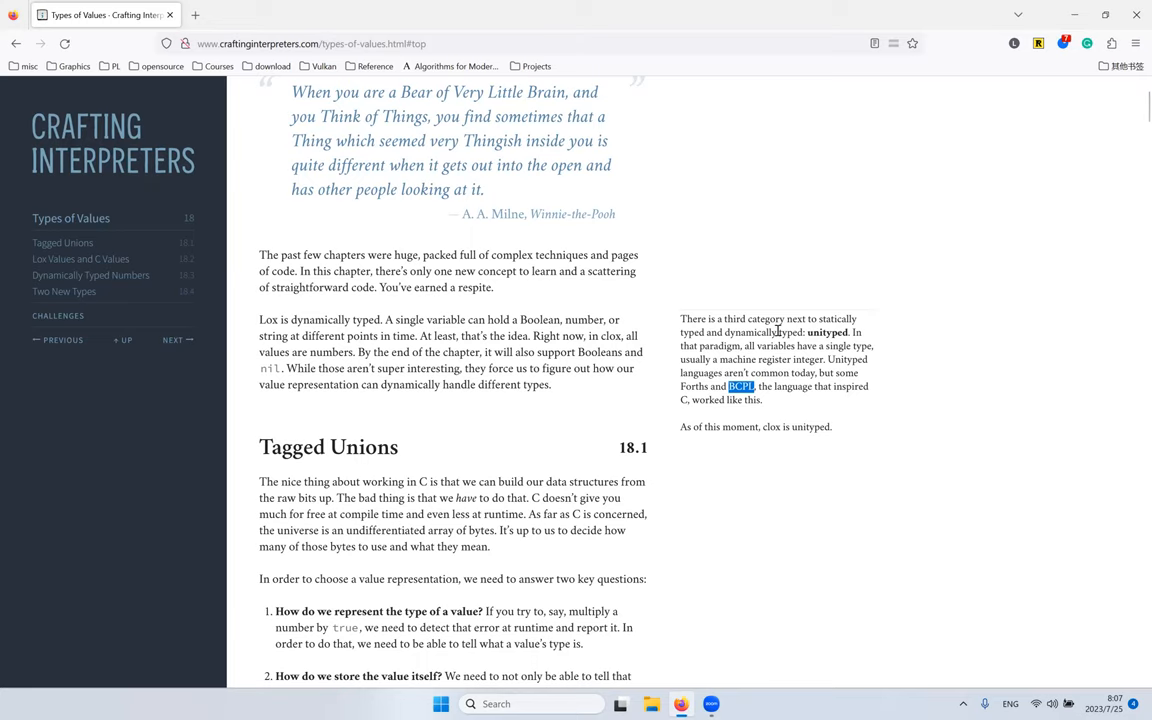
mouse_move(744, 246)
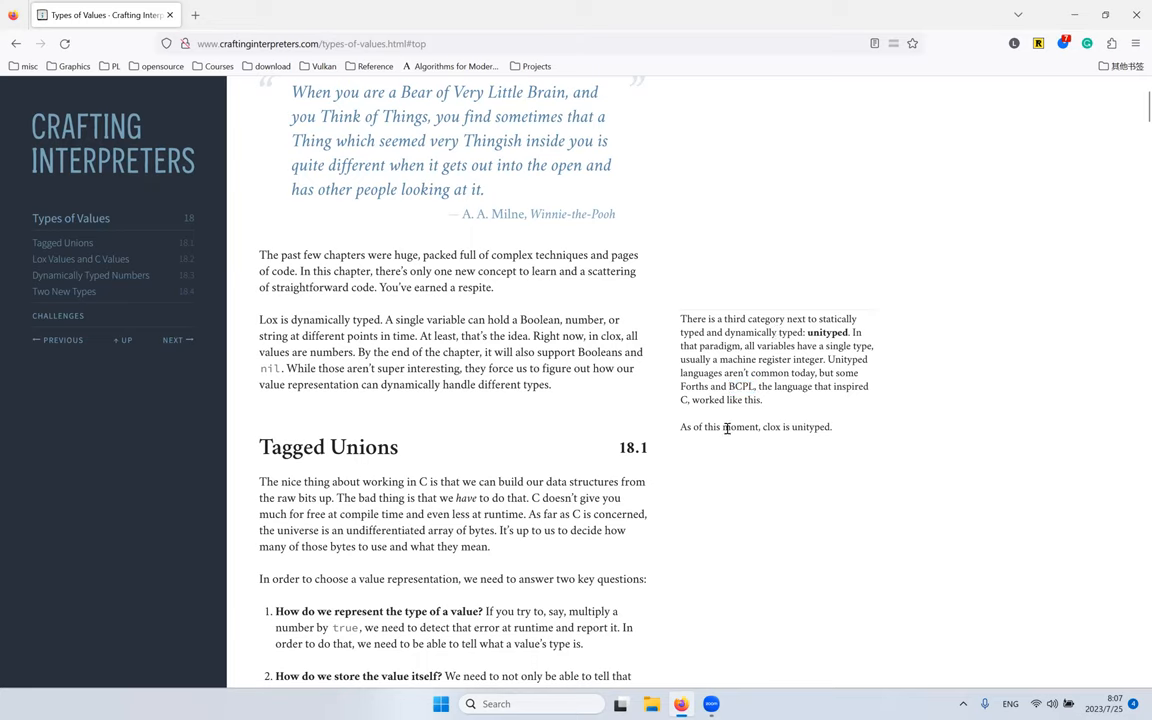
double_click(772, 428)
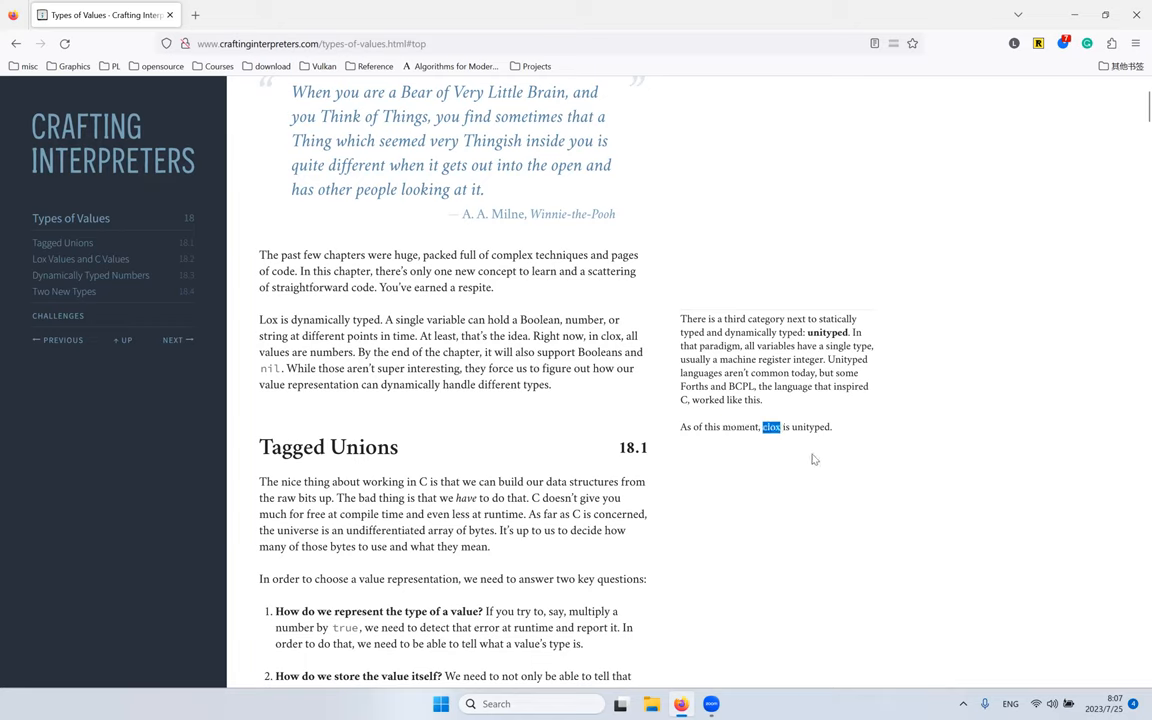
mouse_move(790, 422)
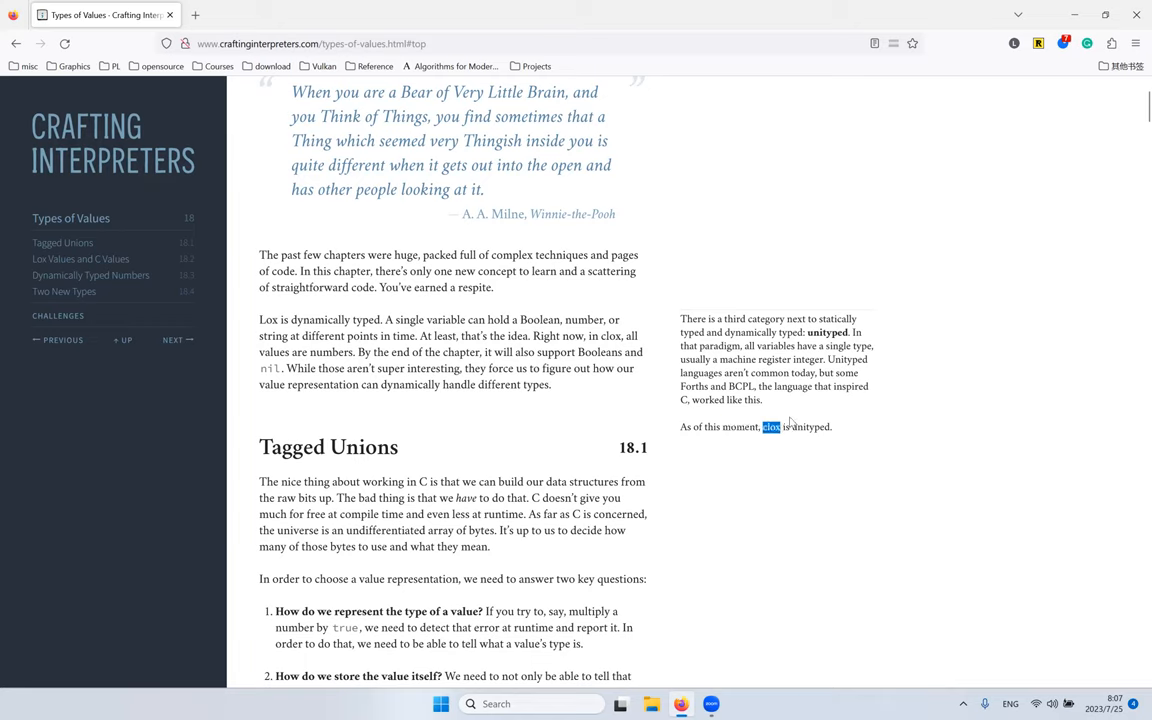
double_click(810, 428)
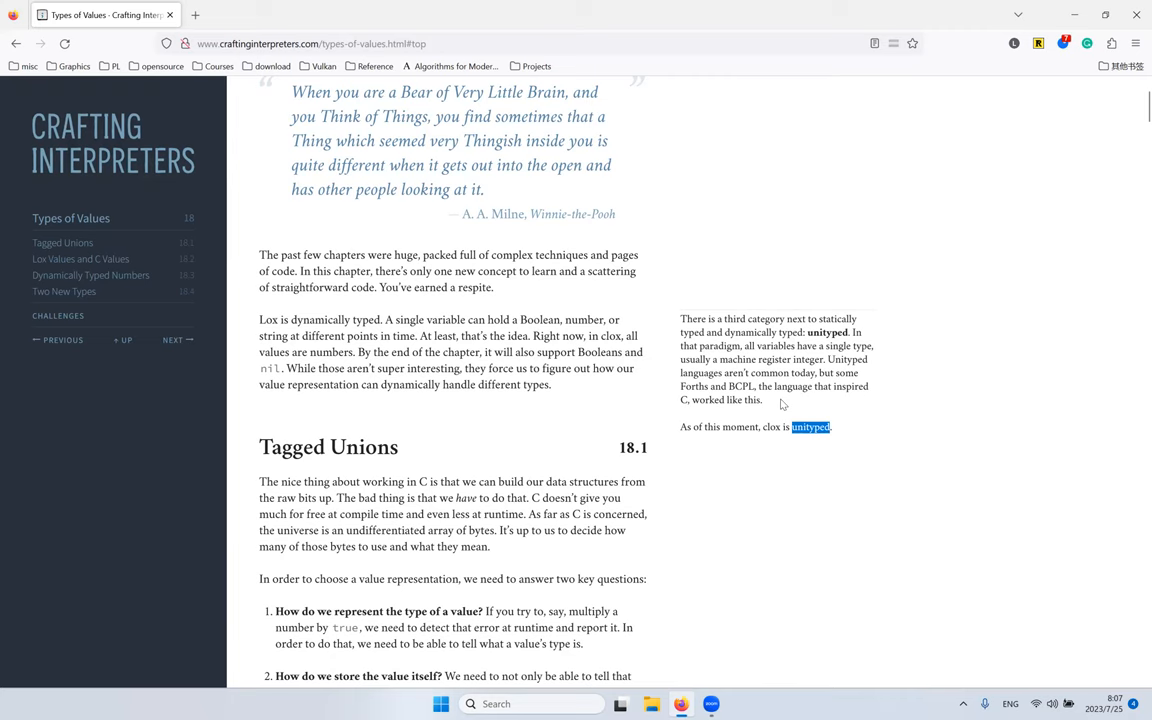
scroll(down, 3)
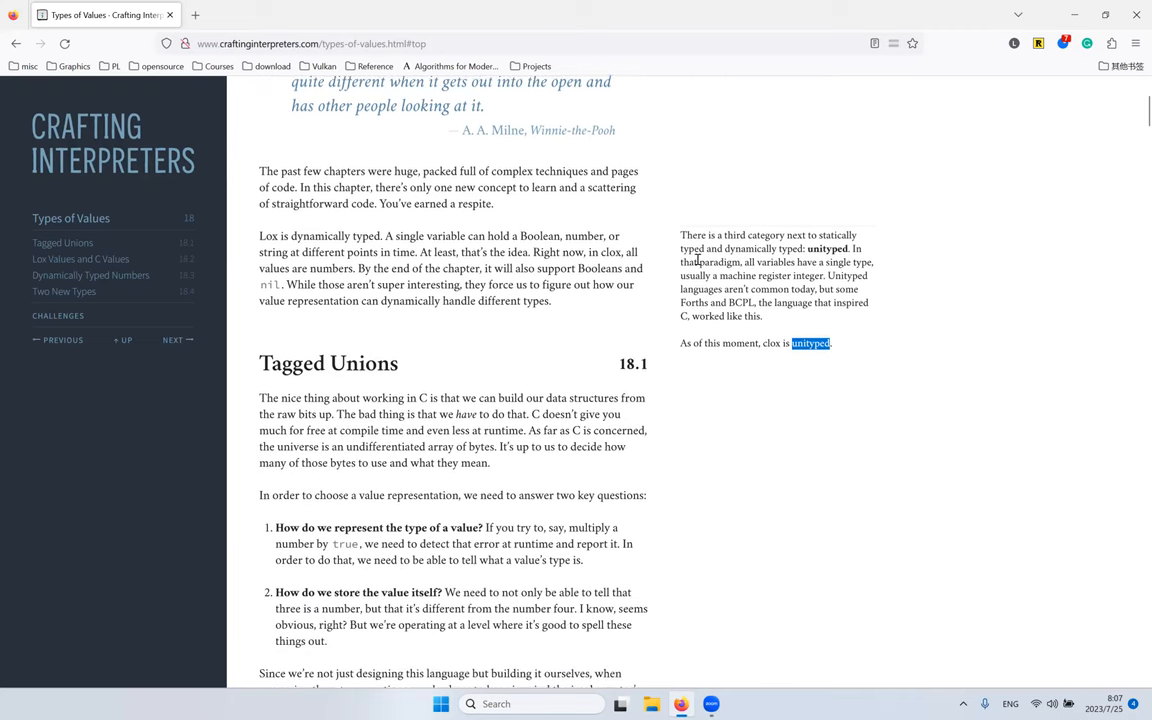
scroll(down, 3)
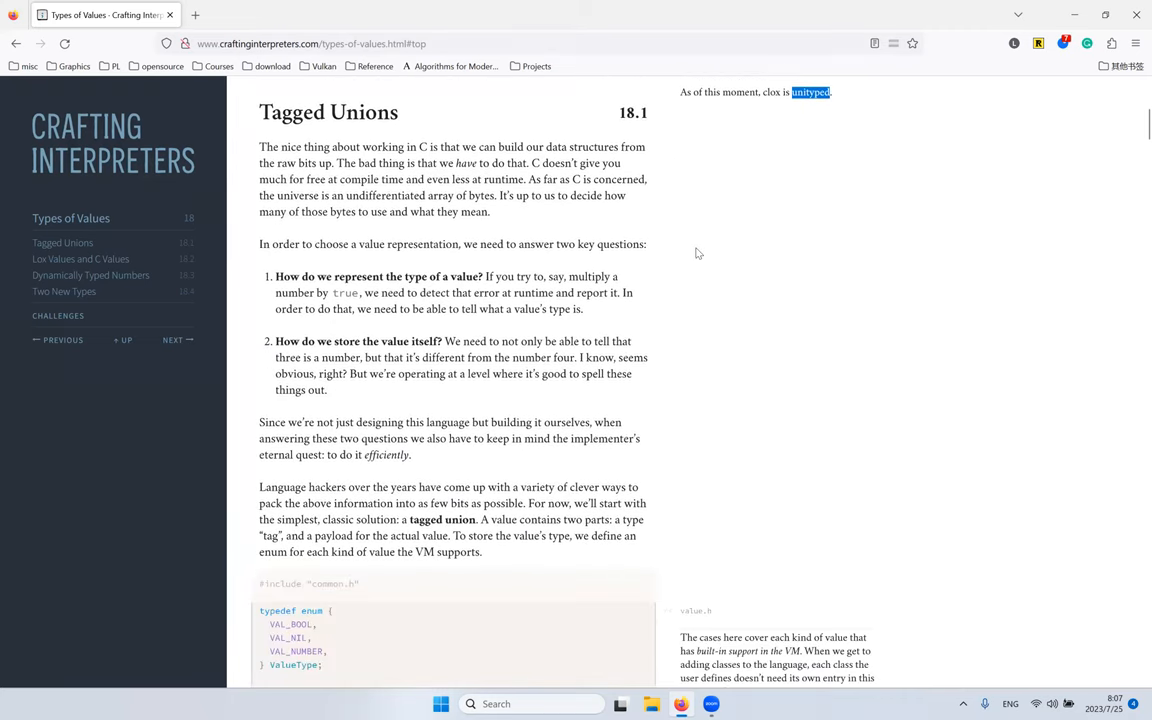
mouse_move(658, 218)
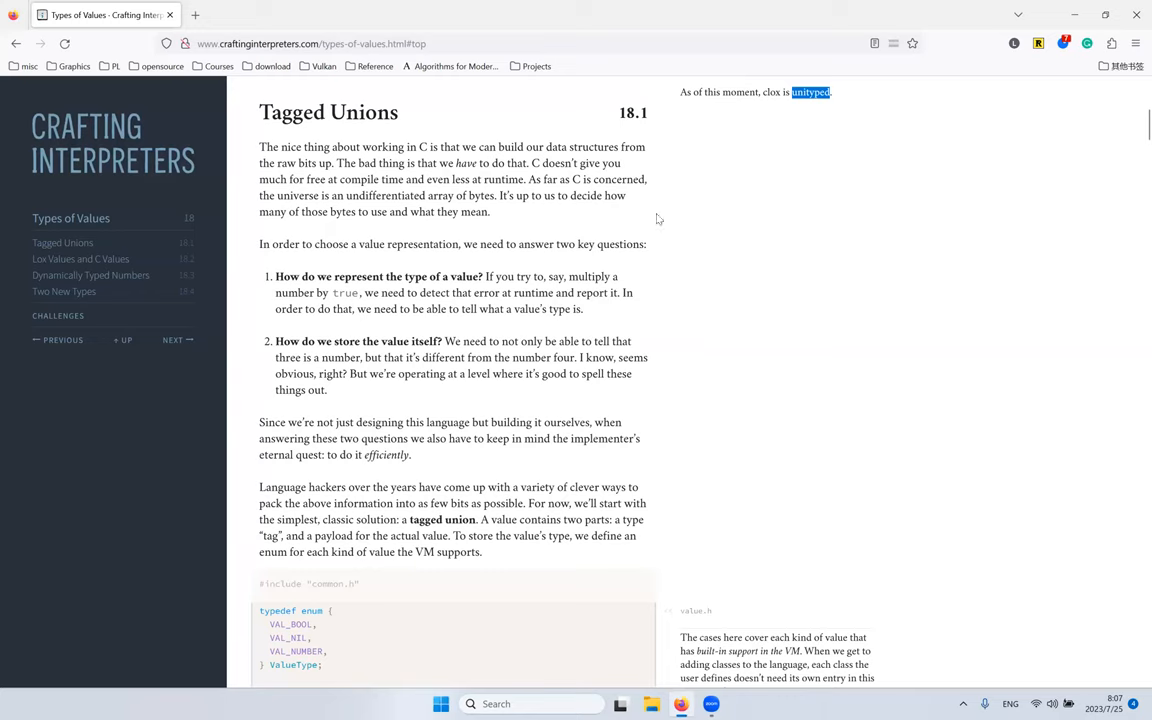
mouse_move(392, 146)
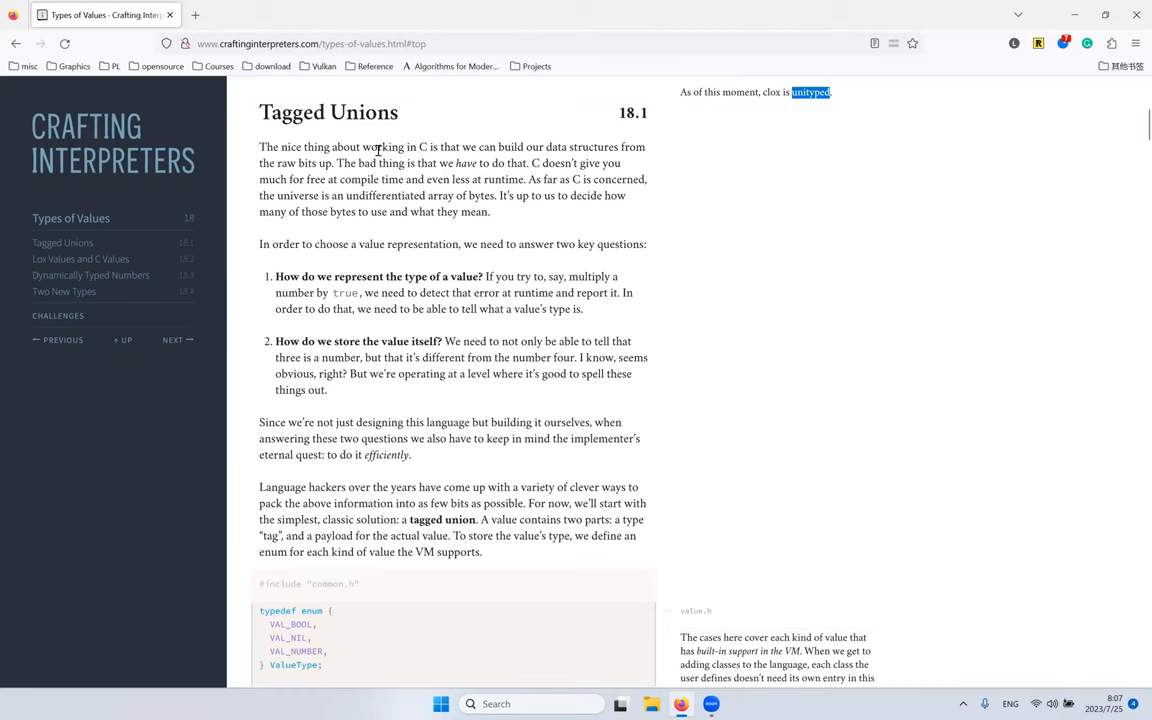
mouse_move(308, 124)
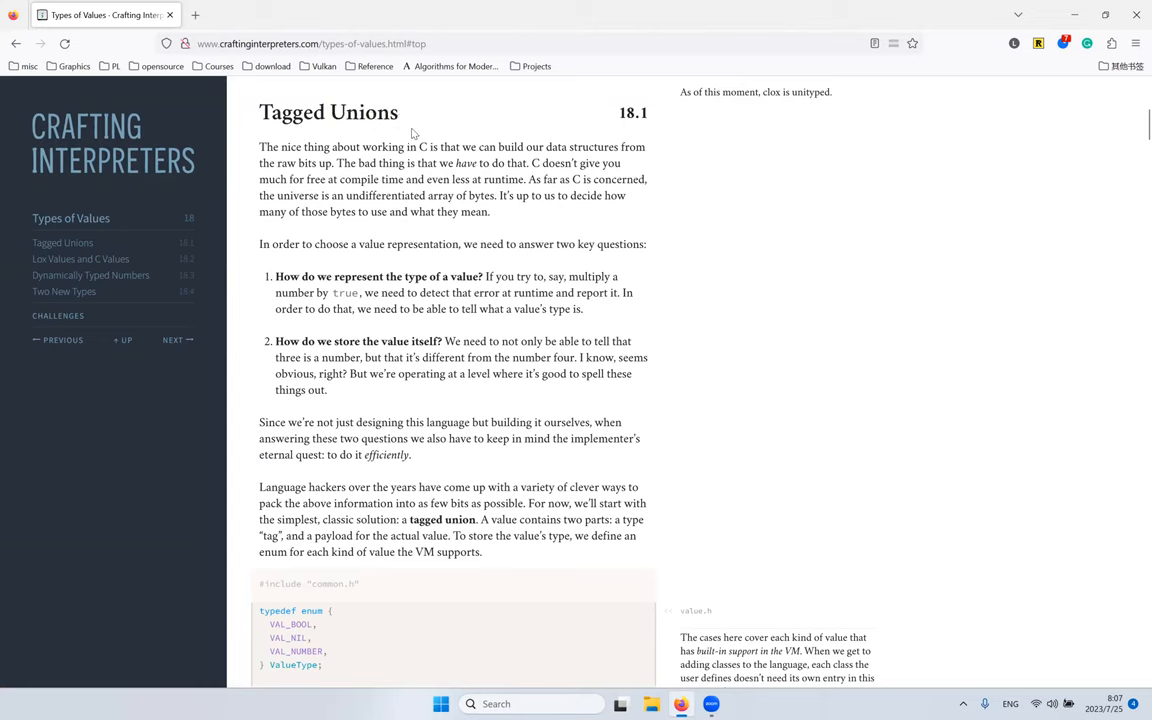
mouse_move(452, 148)
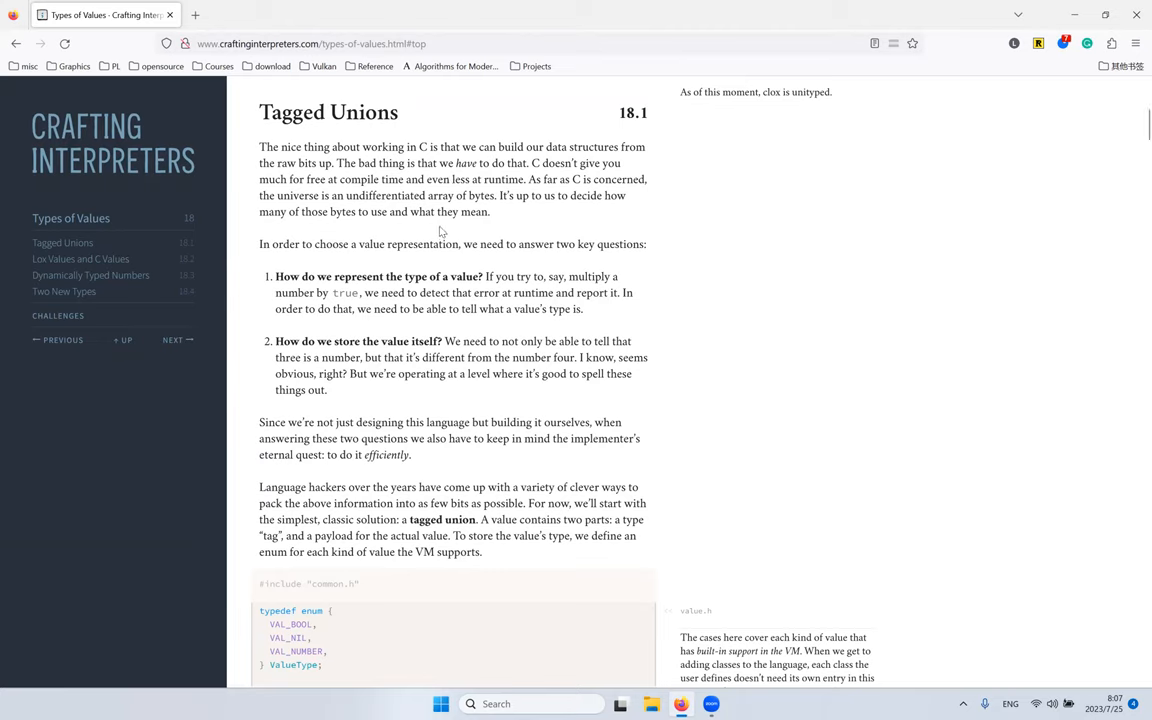
mouse_move(478, 104)
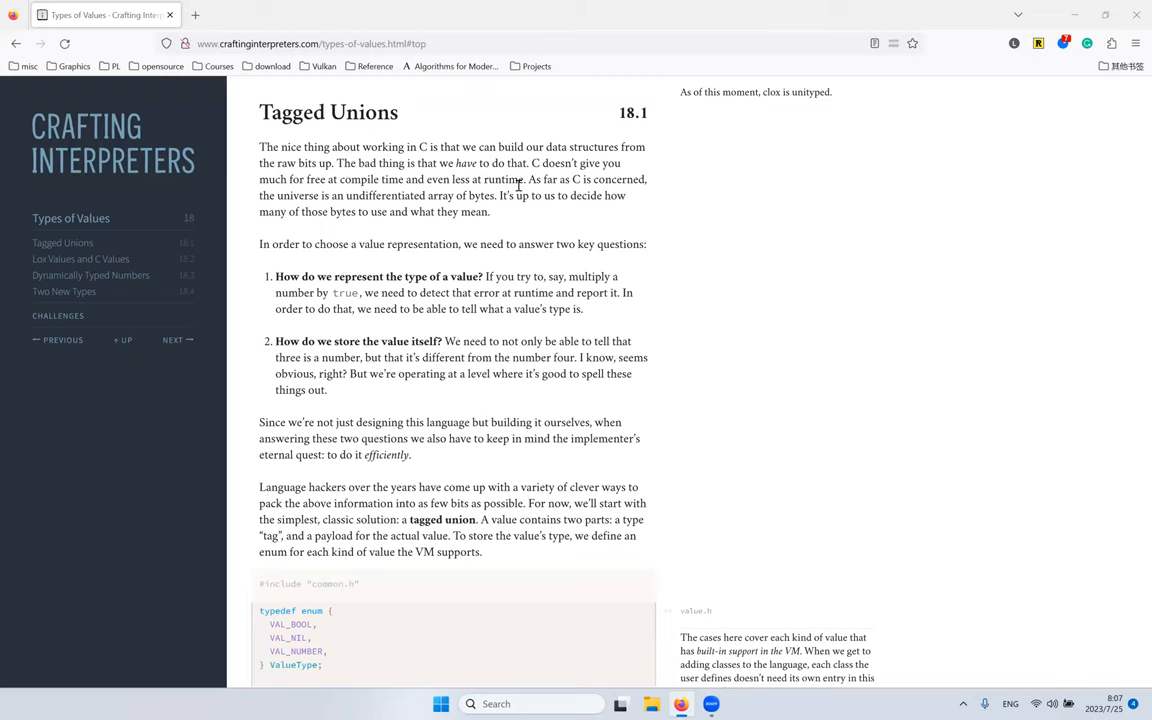
mouse_move(756, 298)
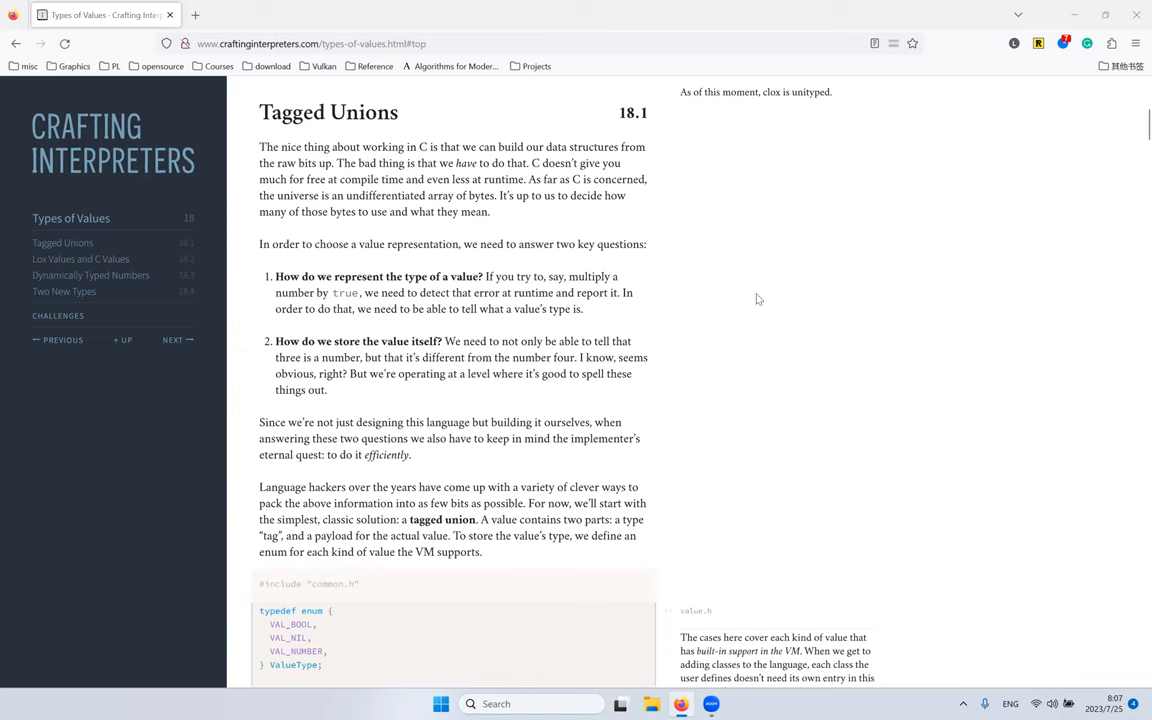
scroll(up, 3)
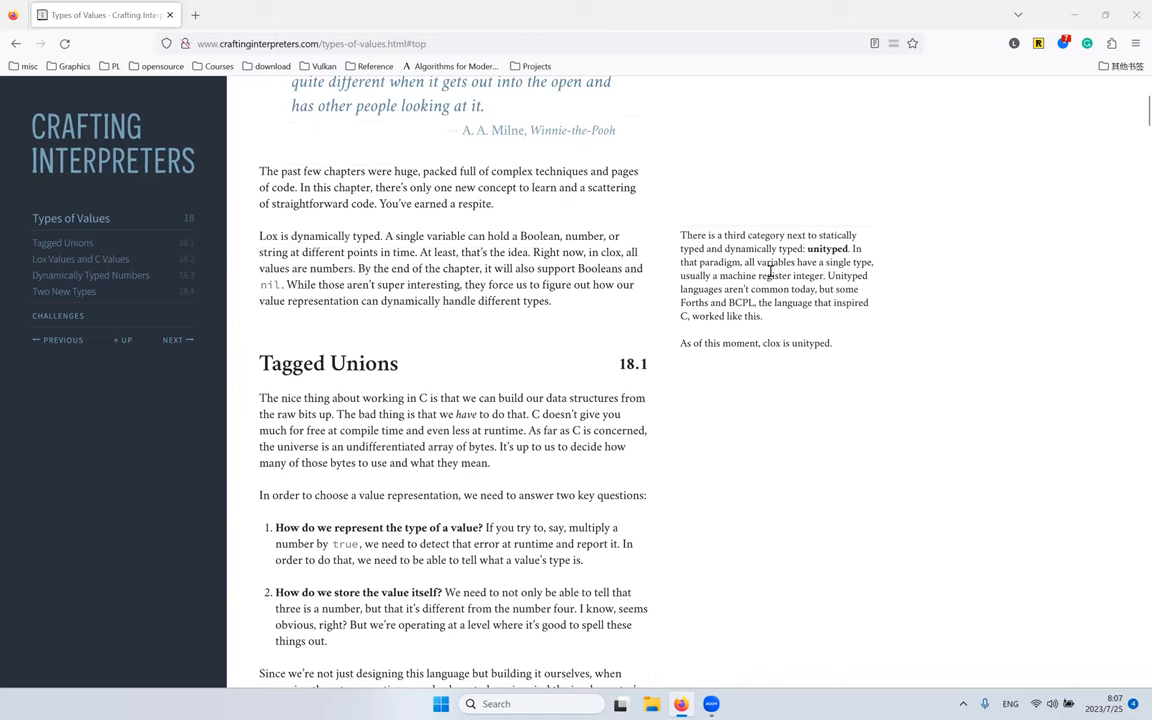
mouse_move(976, 172)
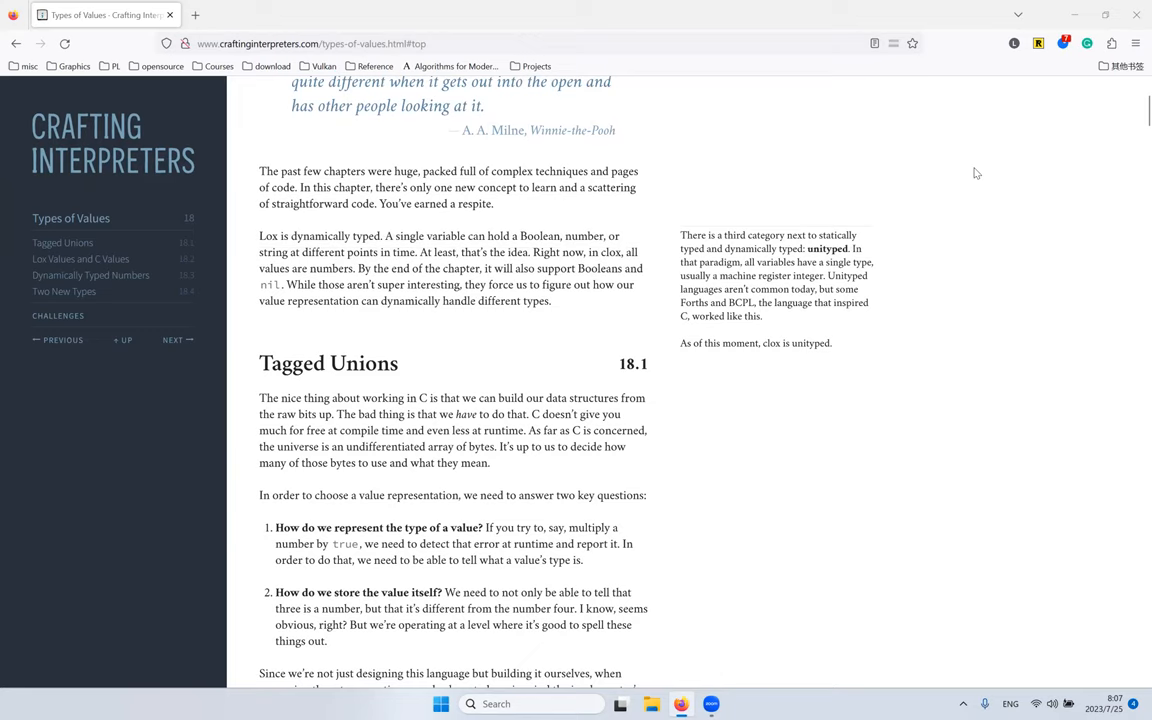
mouse_move(868, 240)
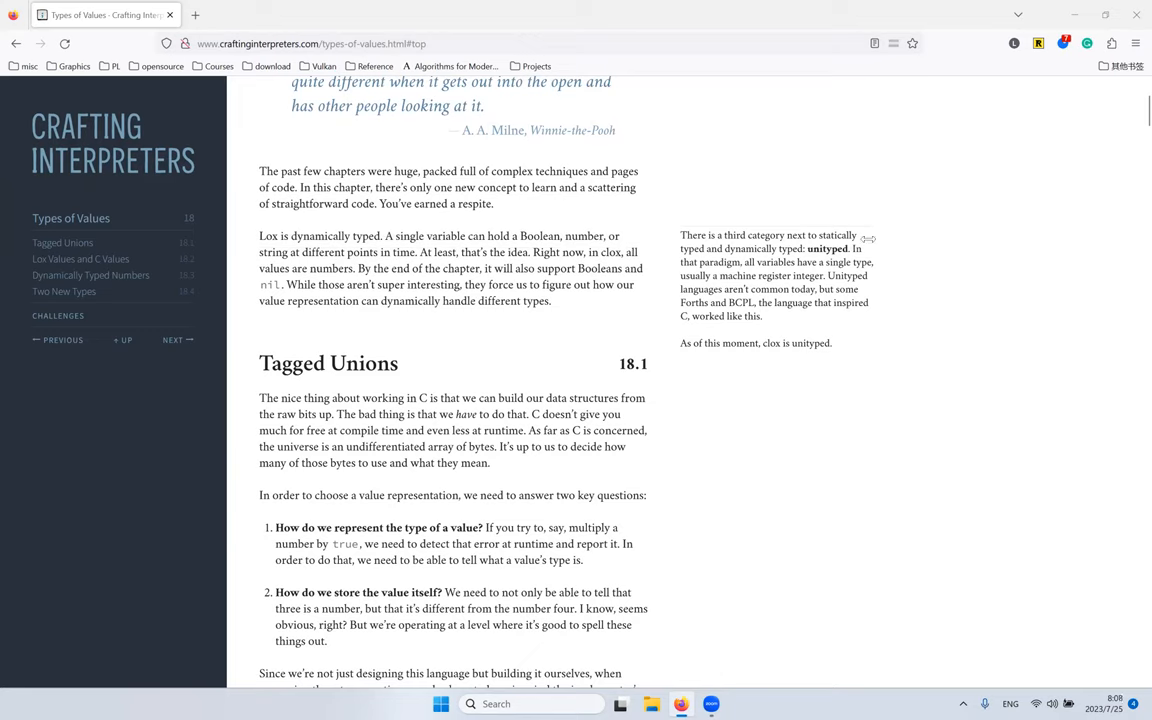
double_click(826, 248)
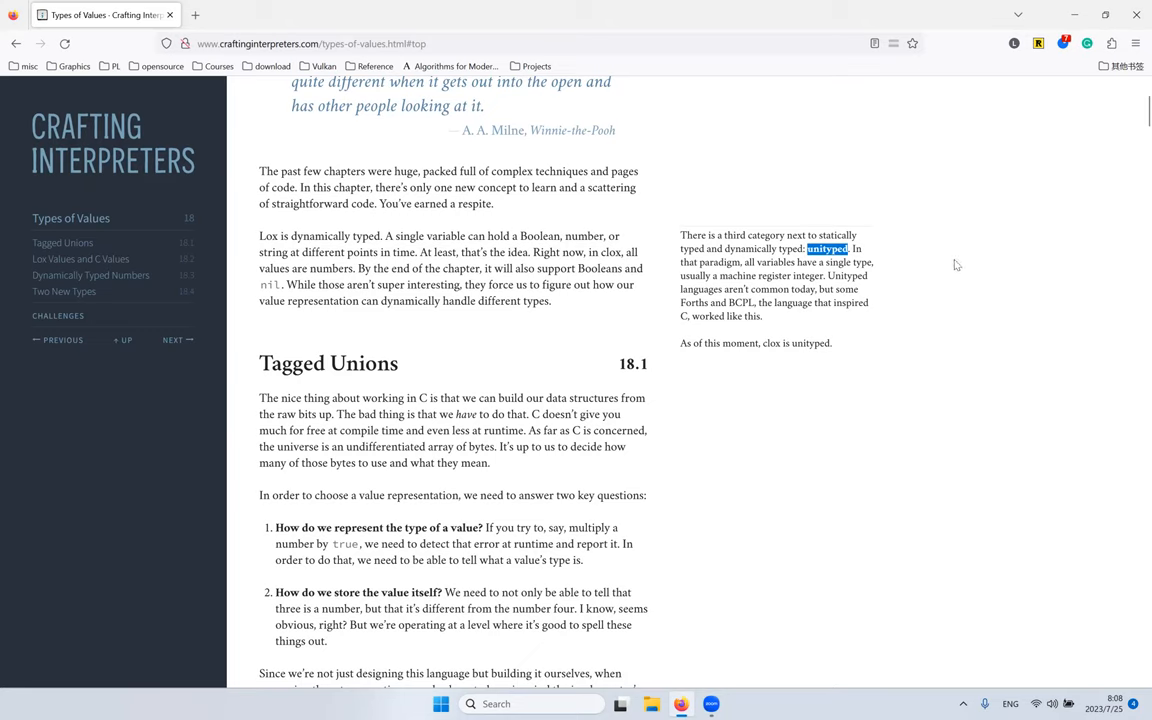
mouse_move(848, 214)
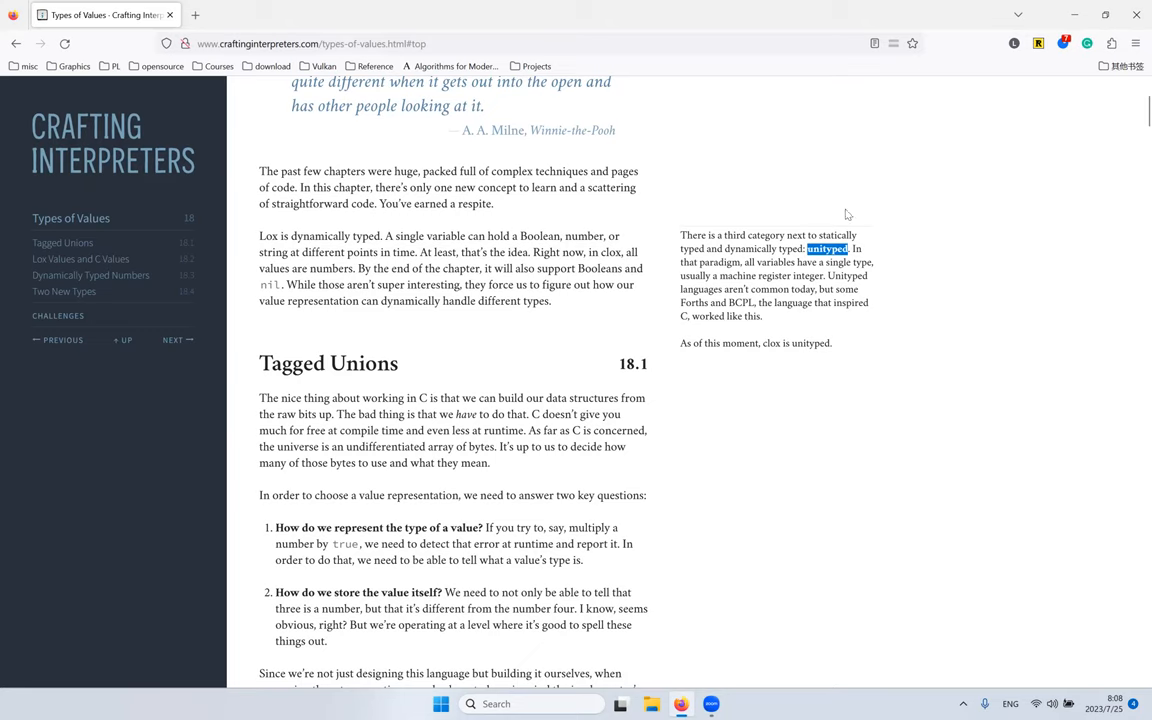
mouse_move(808, 212)
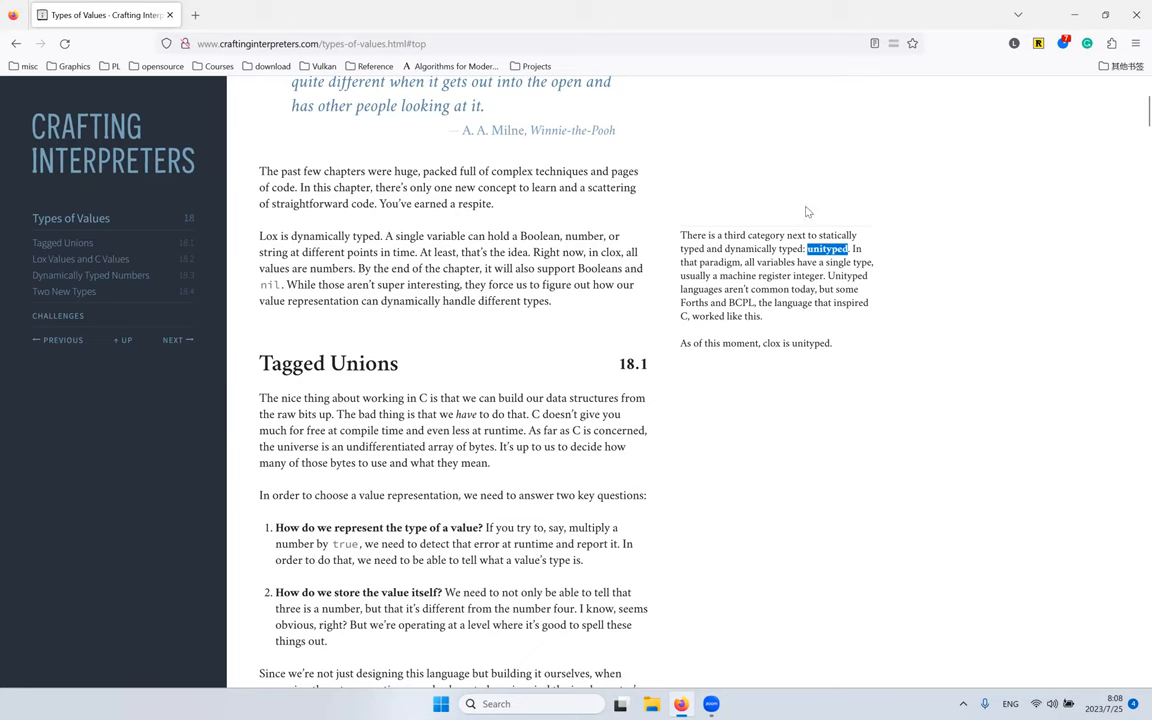
mouse_move(812, 206)
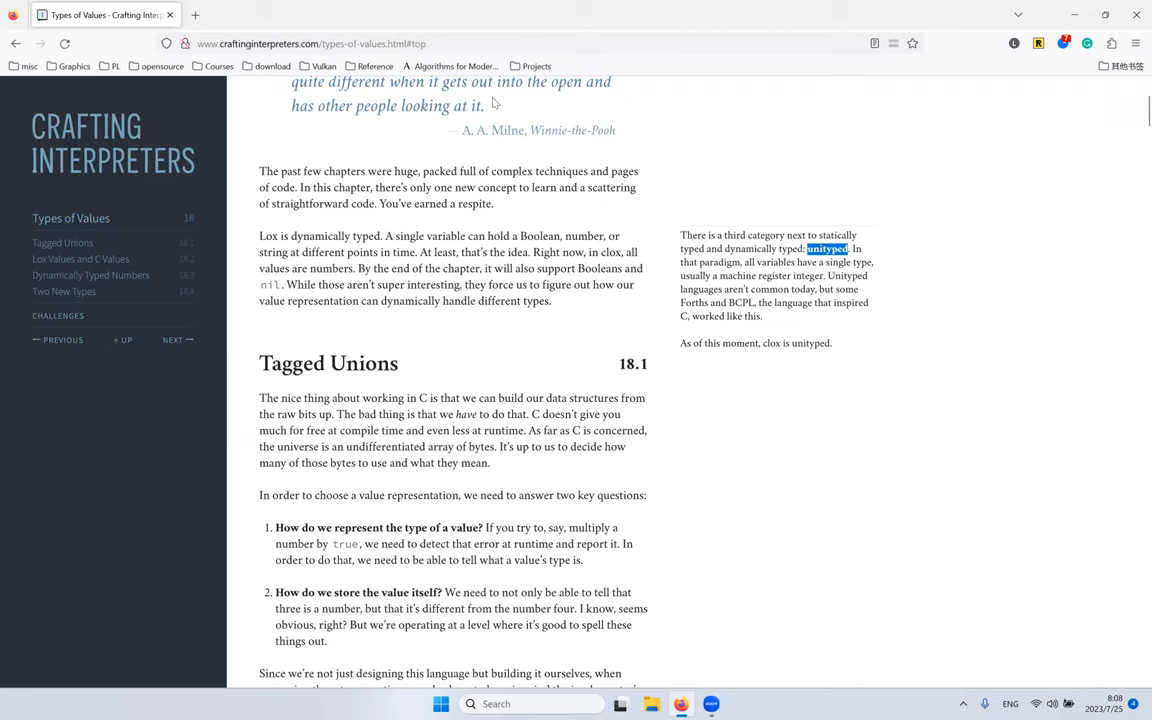
mouse_move(948, 192)
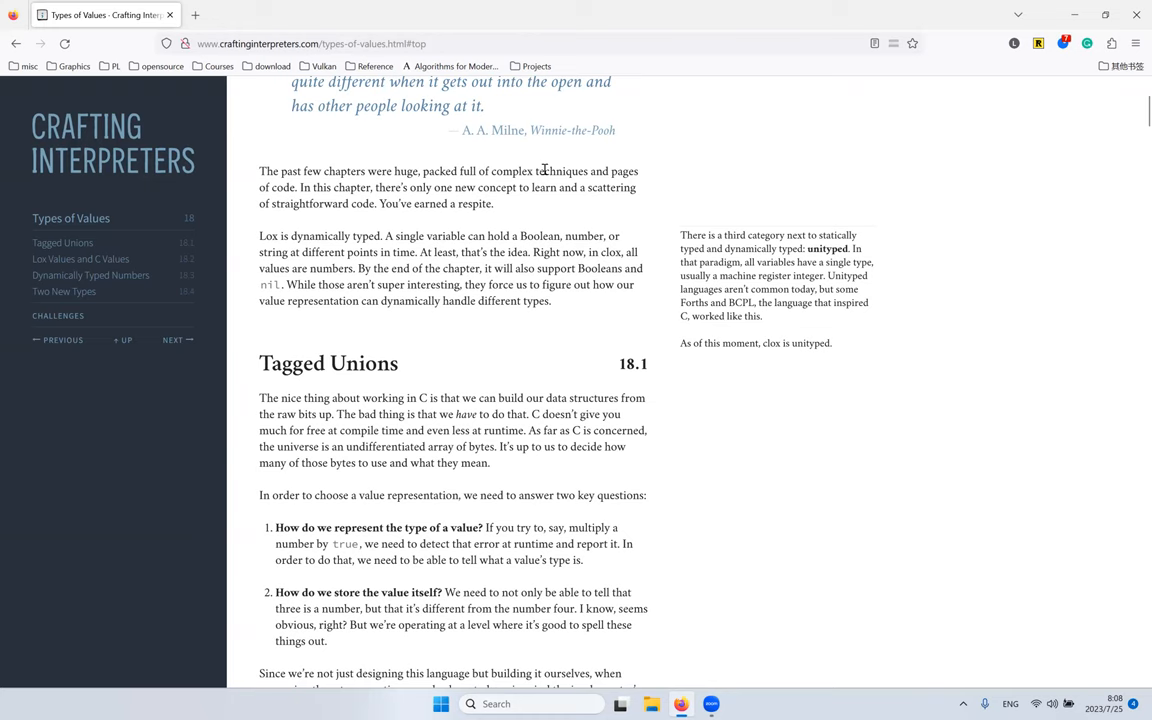
Step: Read down through the tagged-union explanation toward the ValueType enum
scroll(down, 3)
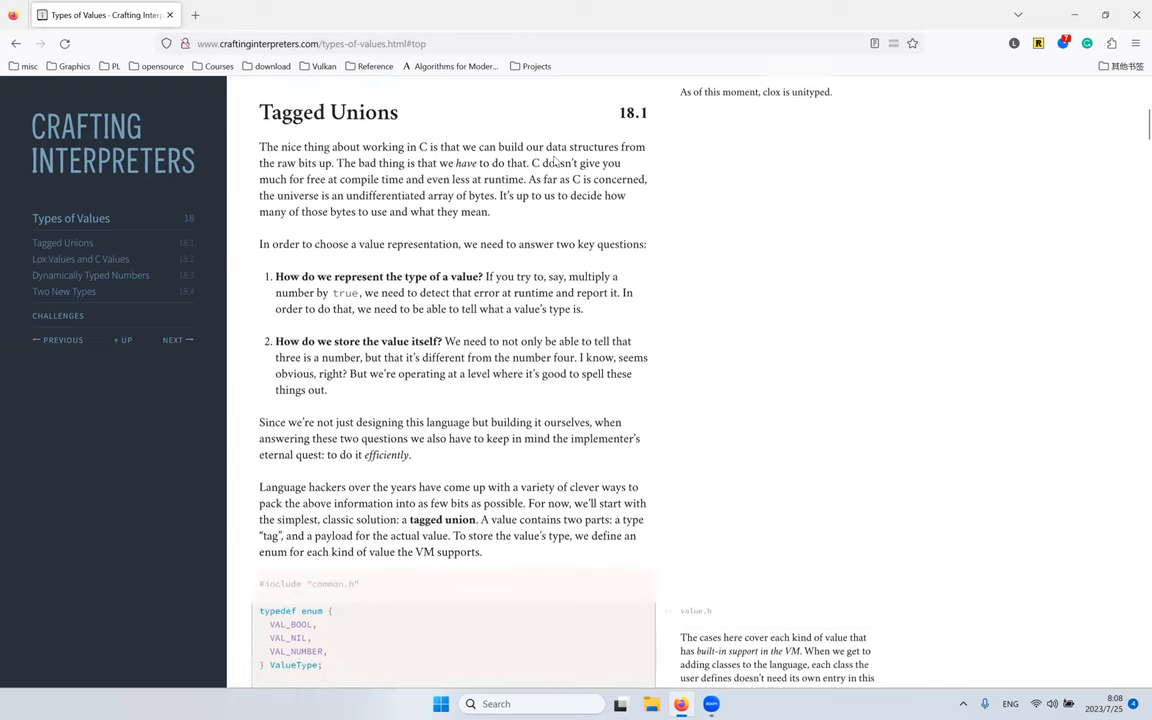
scroll(down, 3)
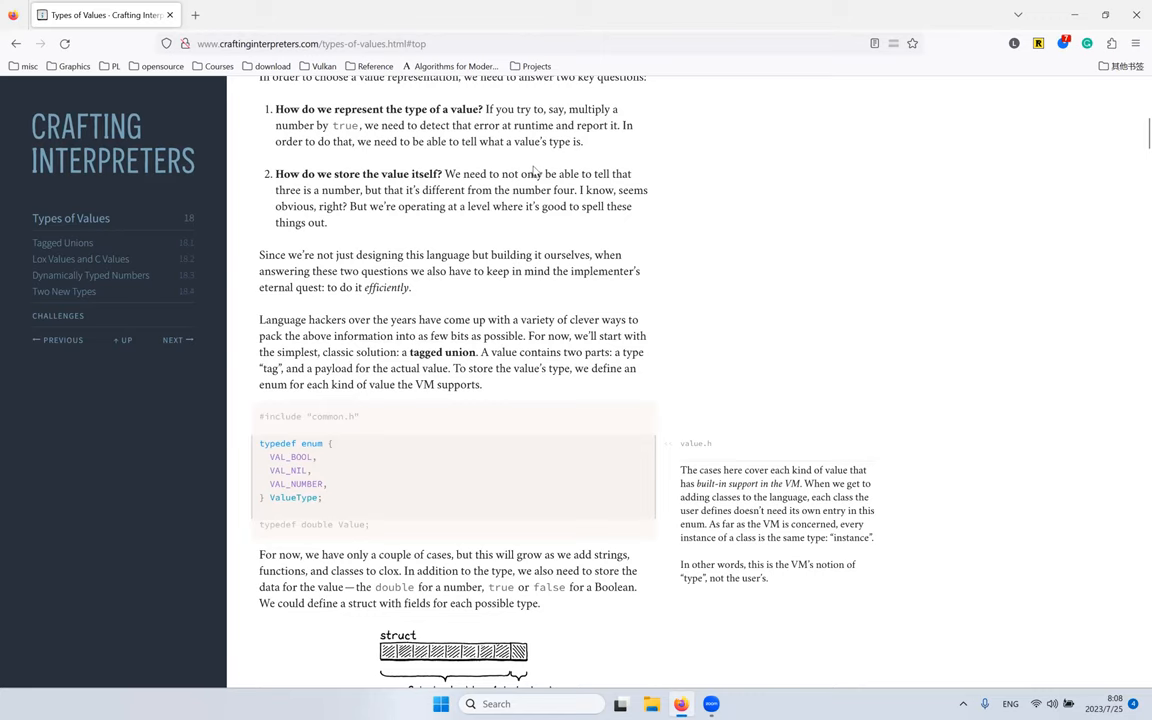
mouse_move(450, 248)
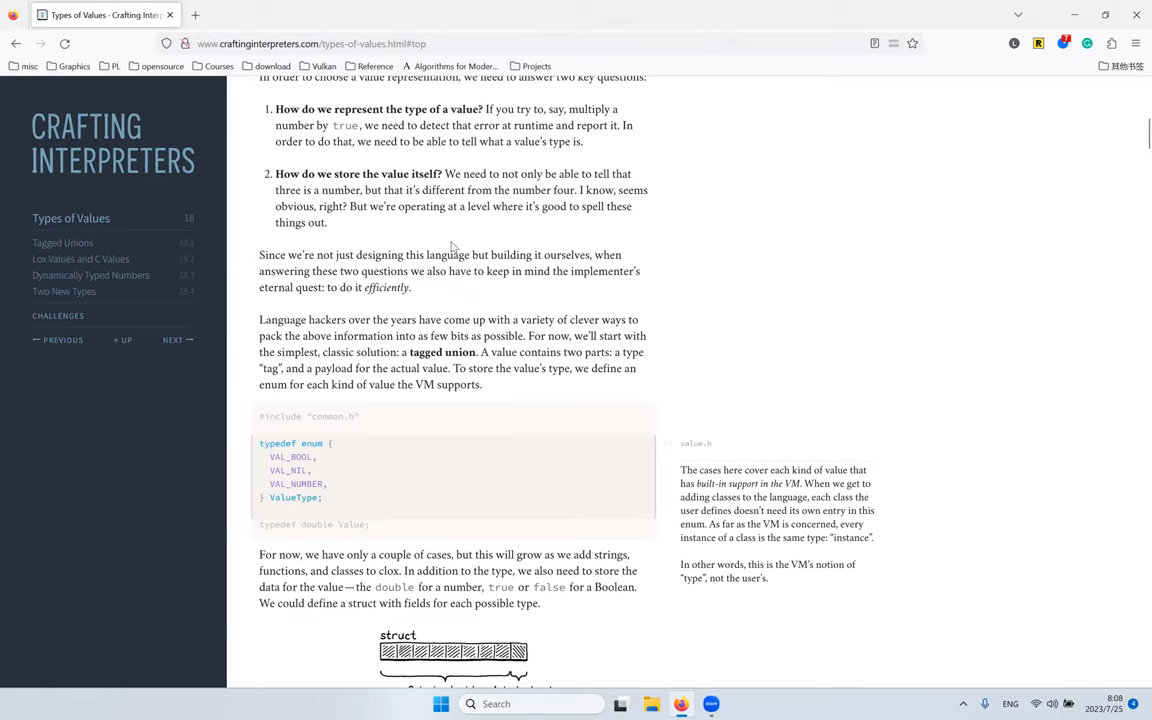
mouse_move(484, 224)
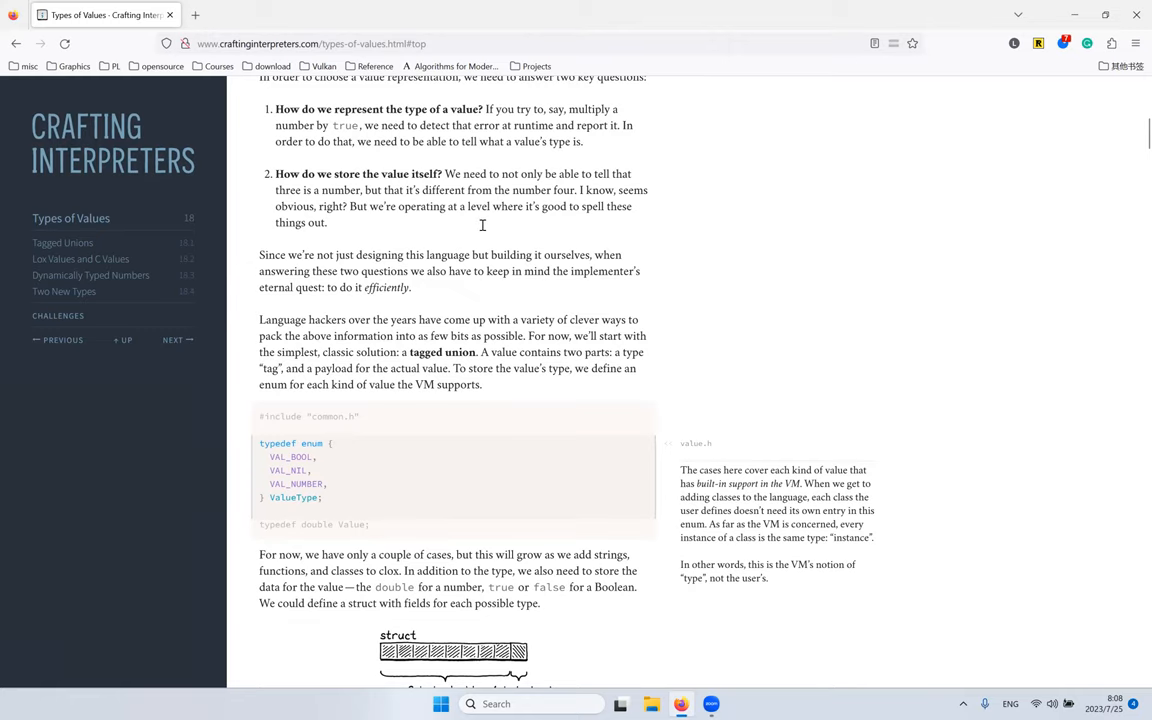
mouse_move(512, 238)
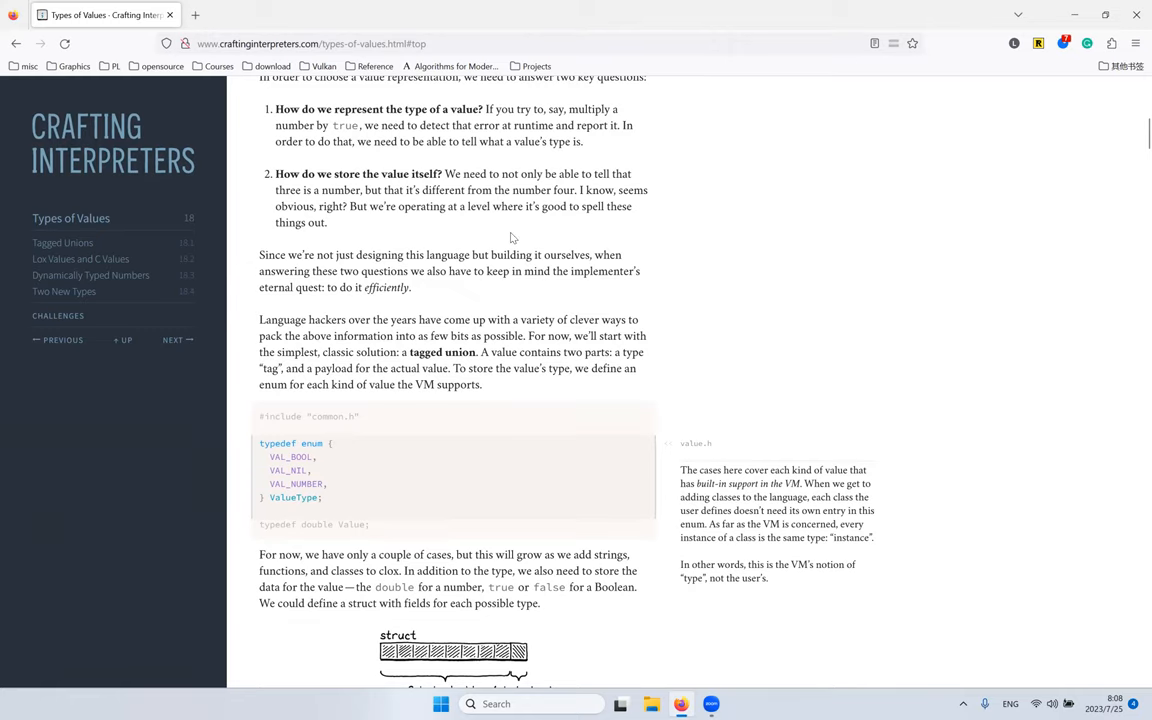
scroll(down, 3)
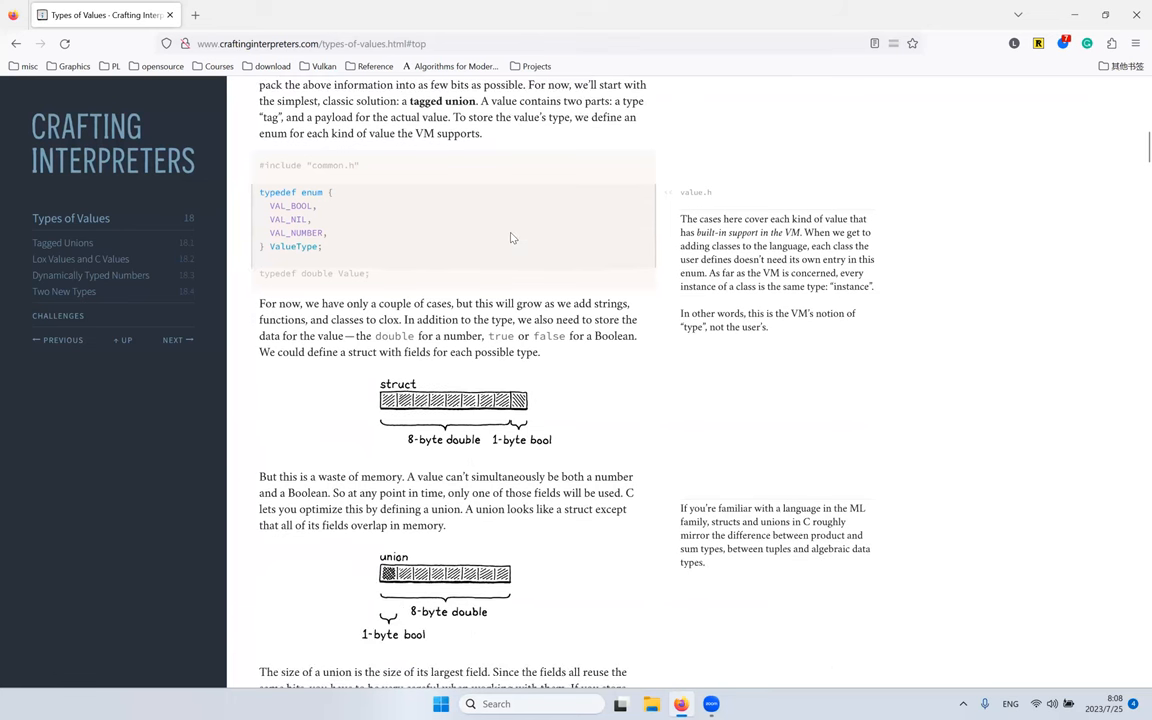
mouse_move(466, 174)
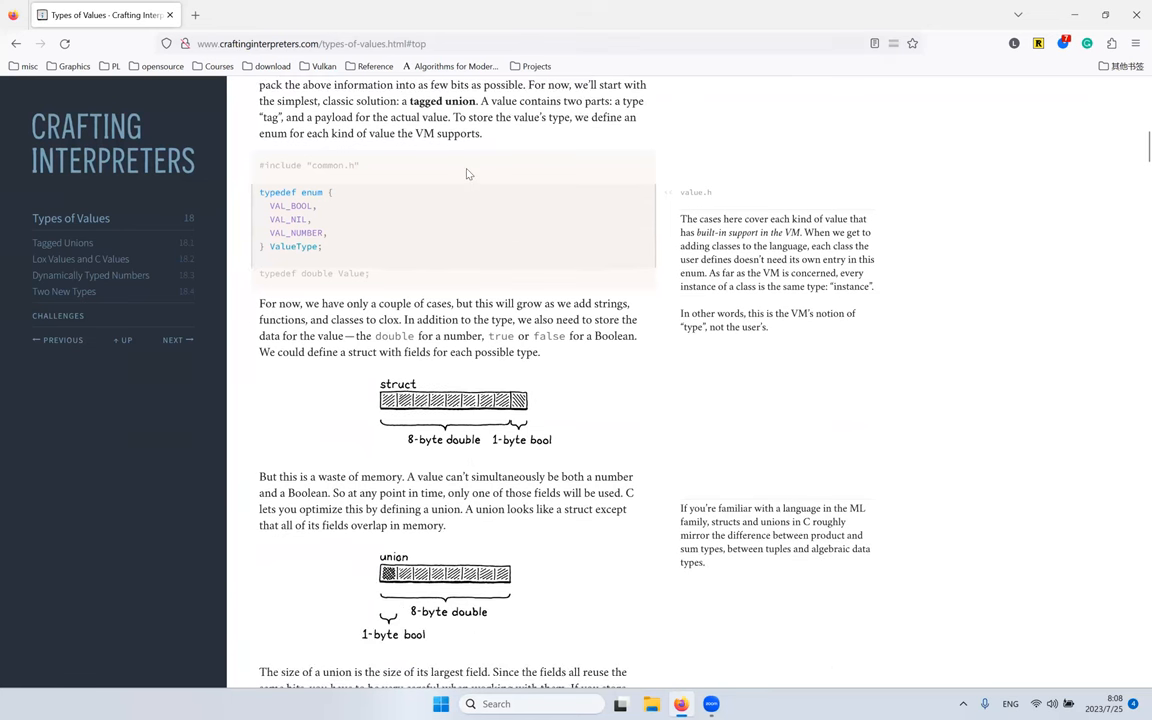
mouse_move(304, 210)
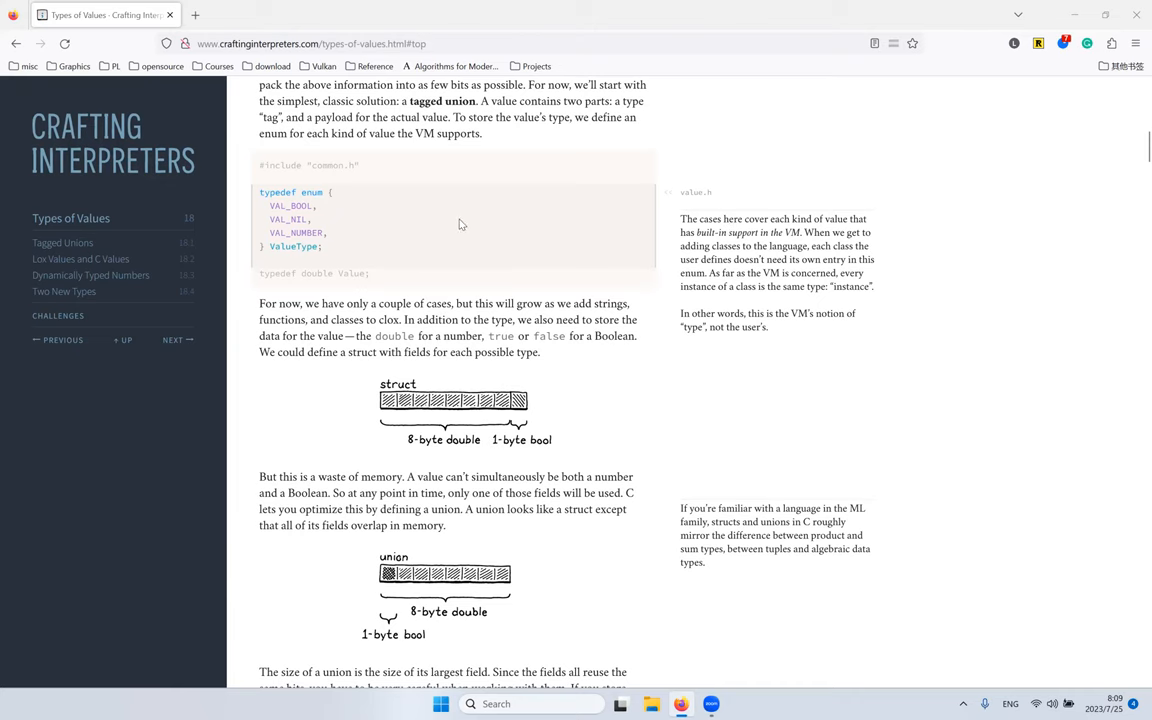
scroll(down, 3)
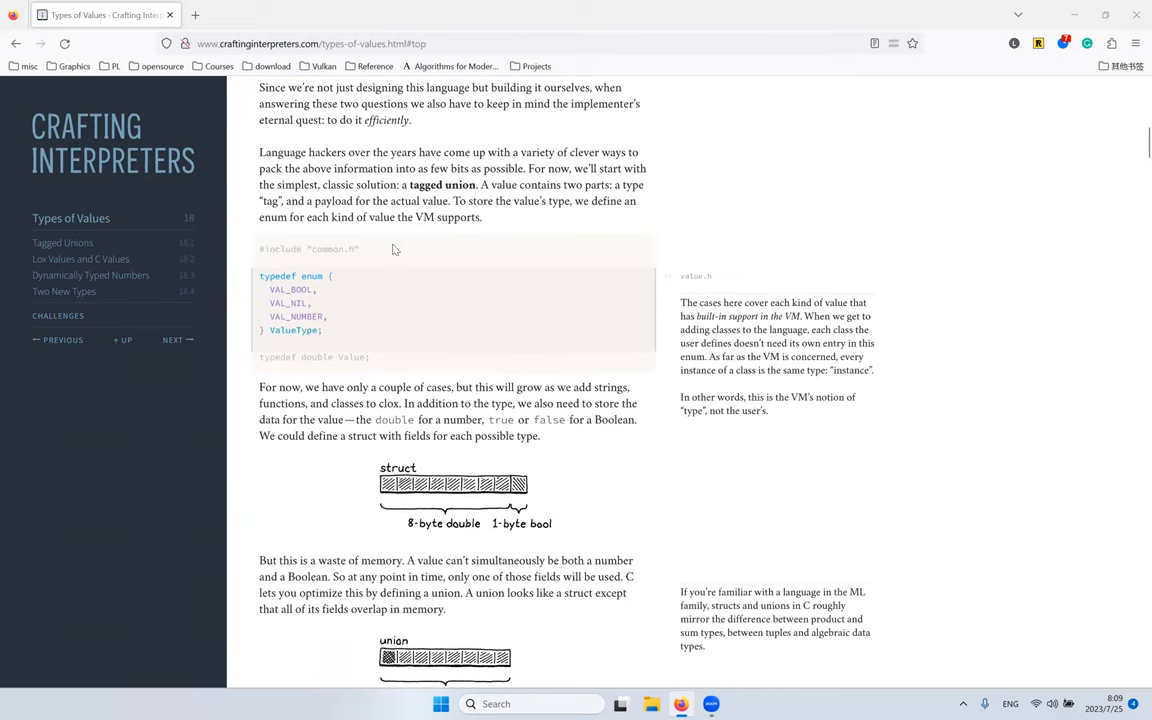
mouse_move(360, 188)
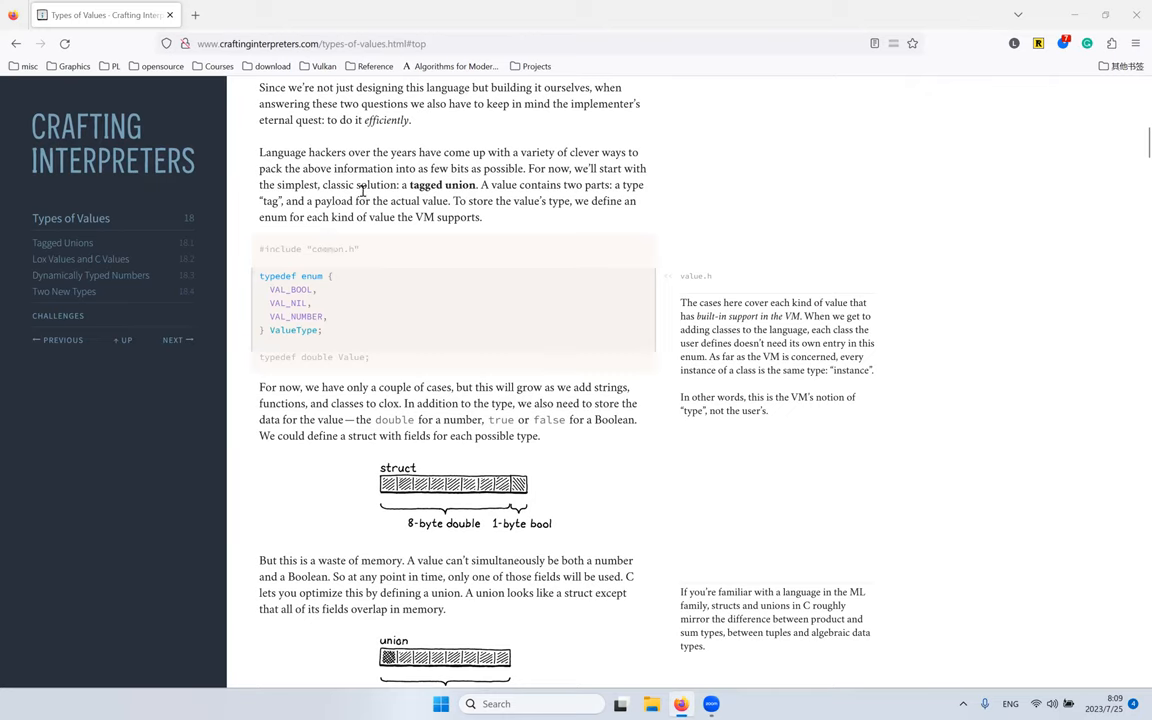
Step: Highlight the ValueType enum entries and bring the struct and union diagrams into view
drag(260, 288, 324, 332)
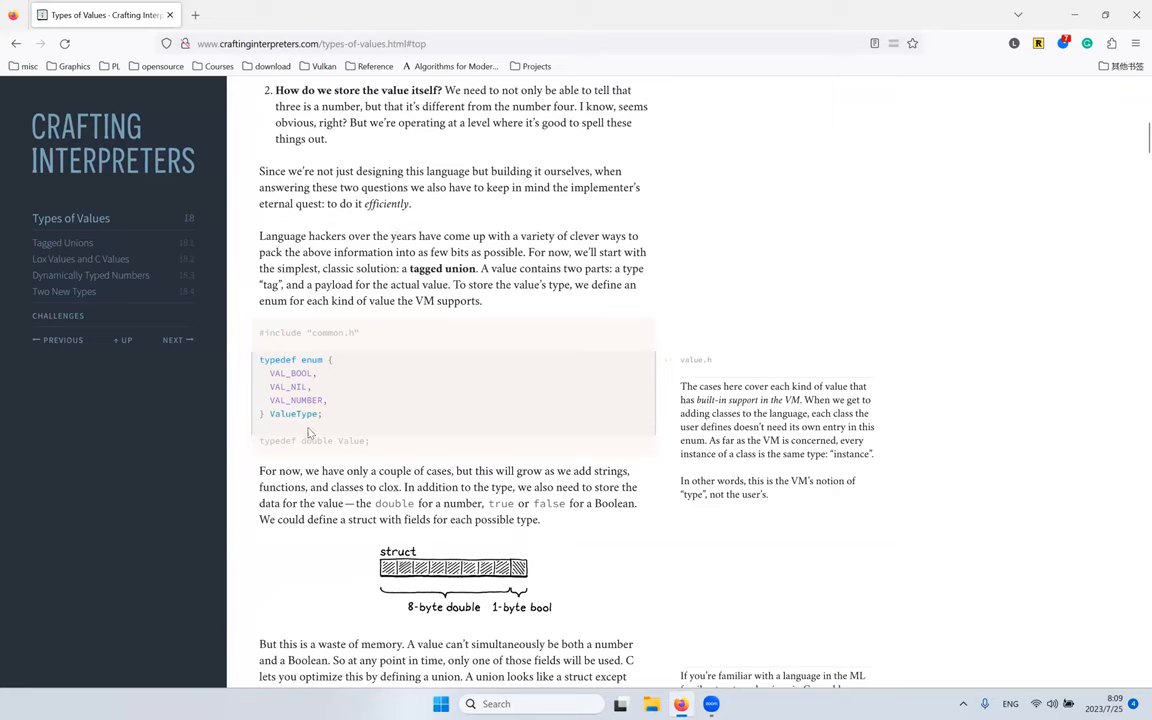
drag(260, 360, 322, 414)
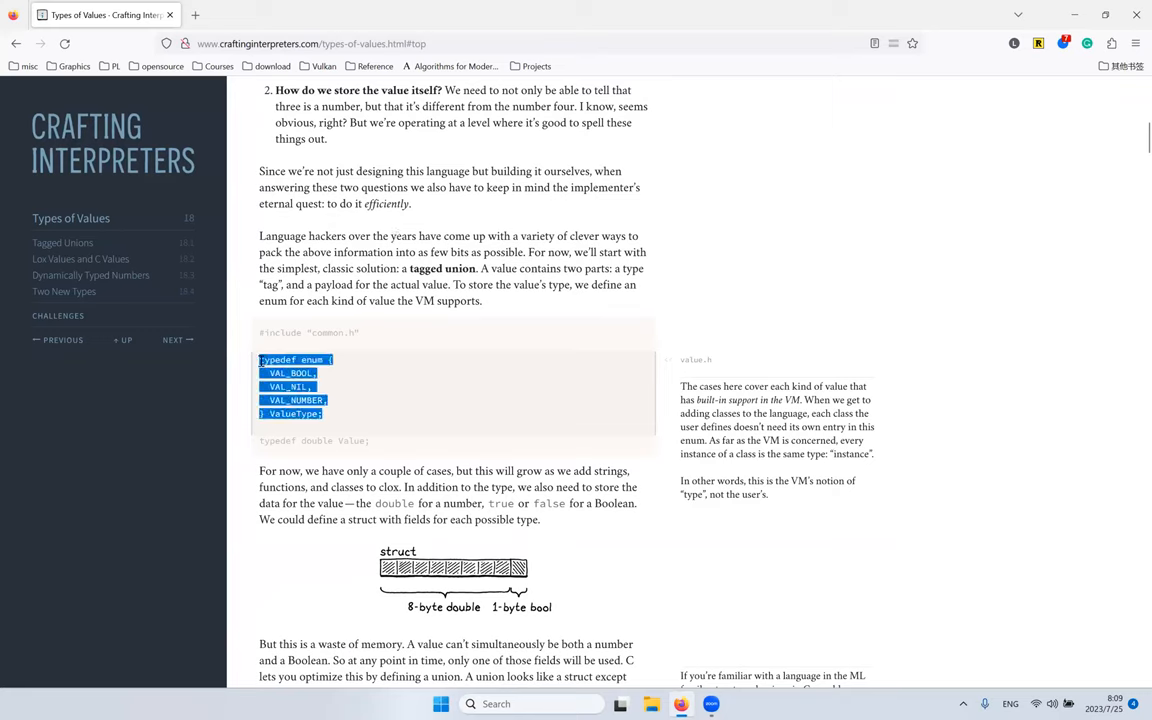
double_click(312, 360)
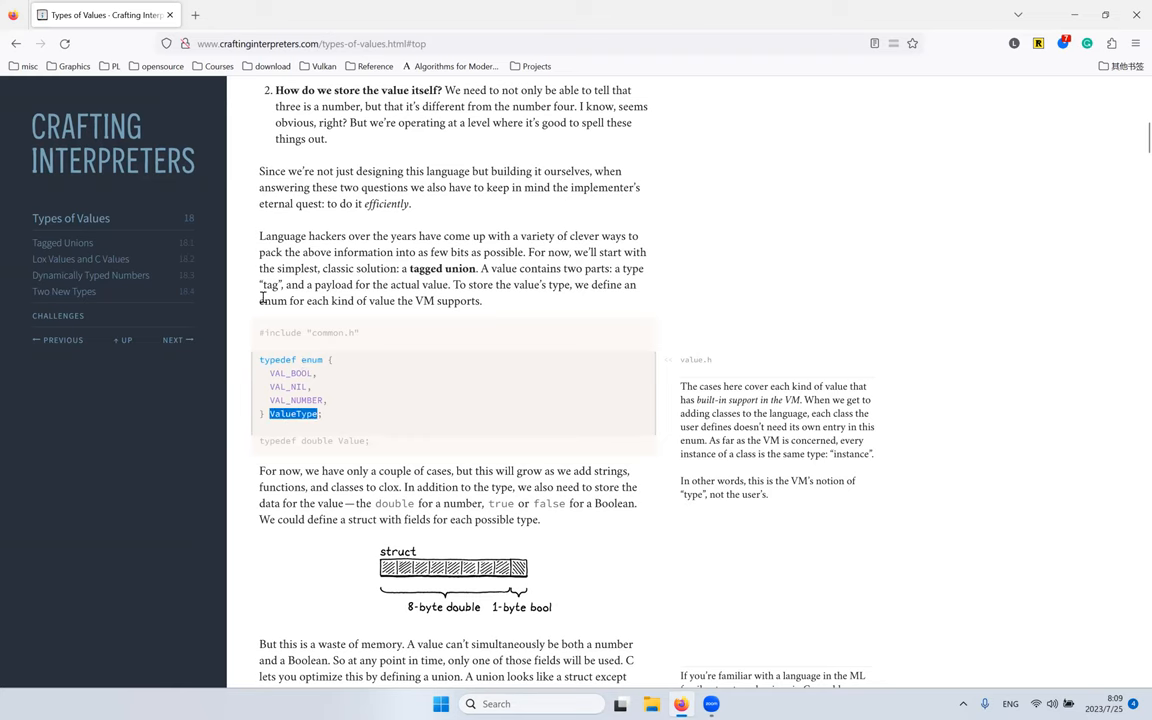
scroll(down, 3)
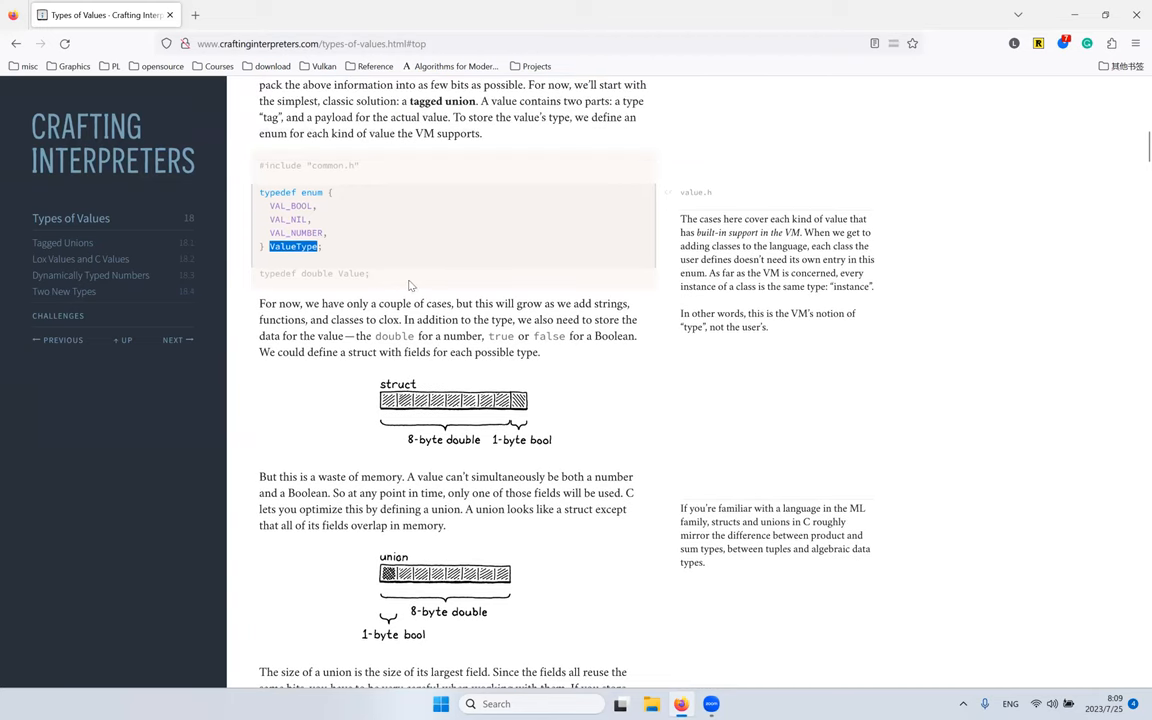
mouse_move(424, 272)
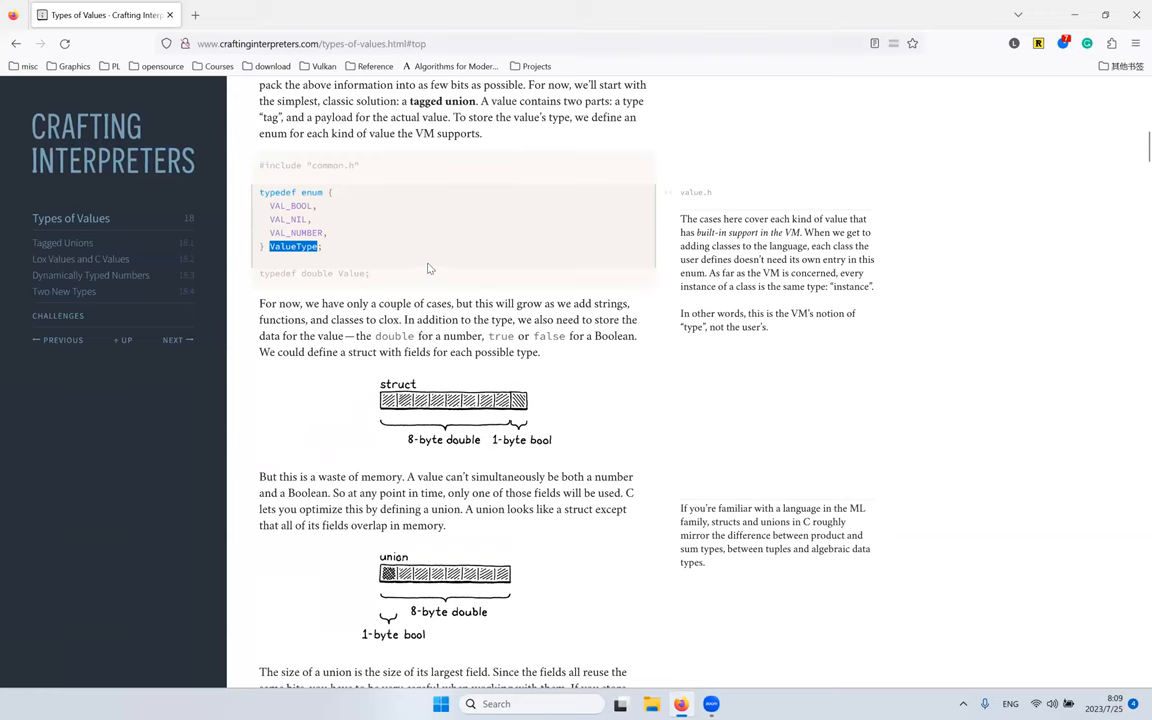
Step: Highlight the paragraph on storing per-type data, then continue to the Value struct listing
scroll(down, 3)
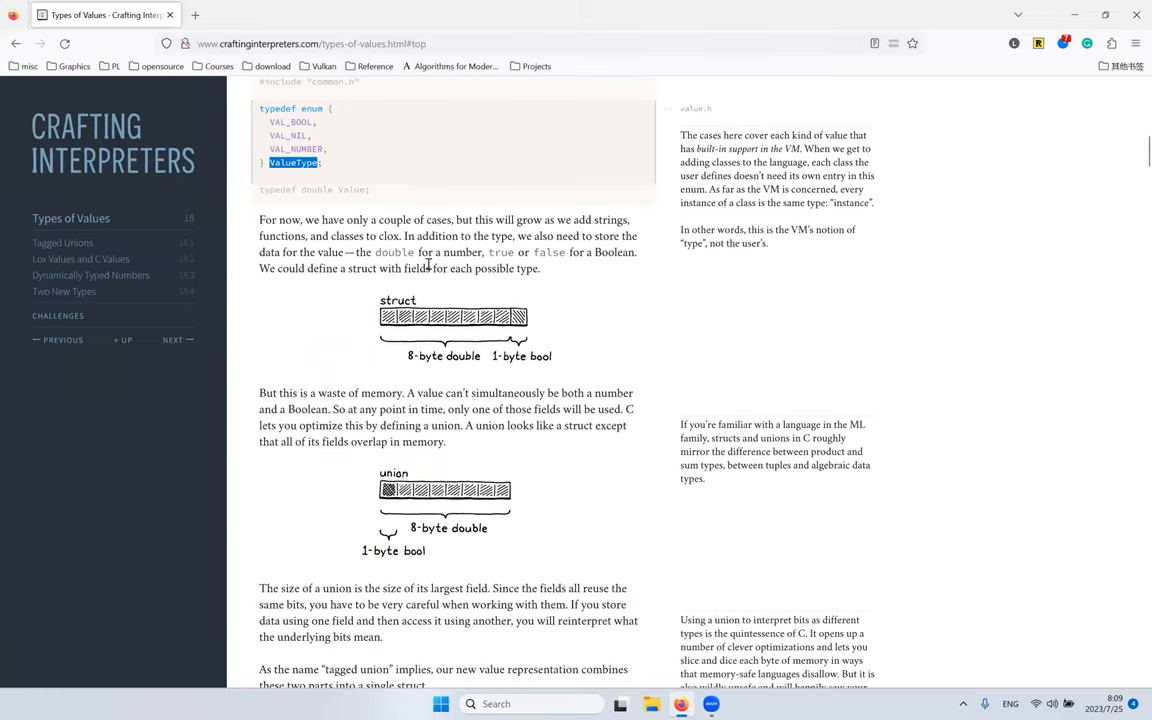
mouse_move(400, 220)
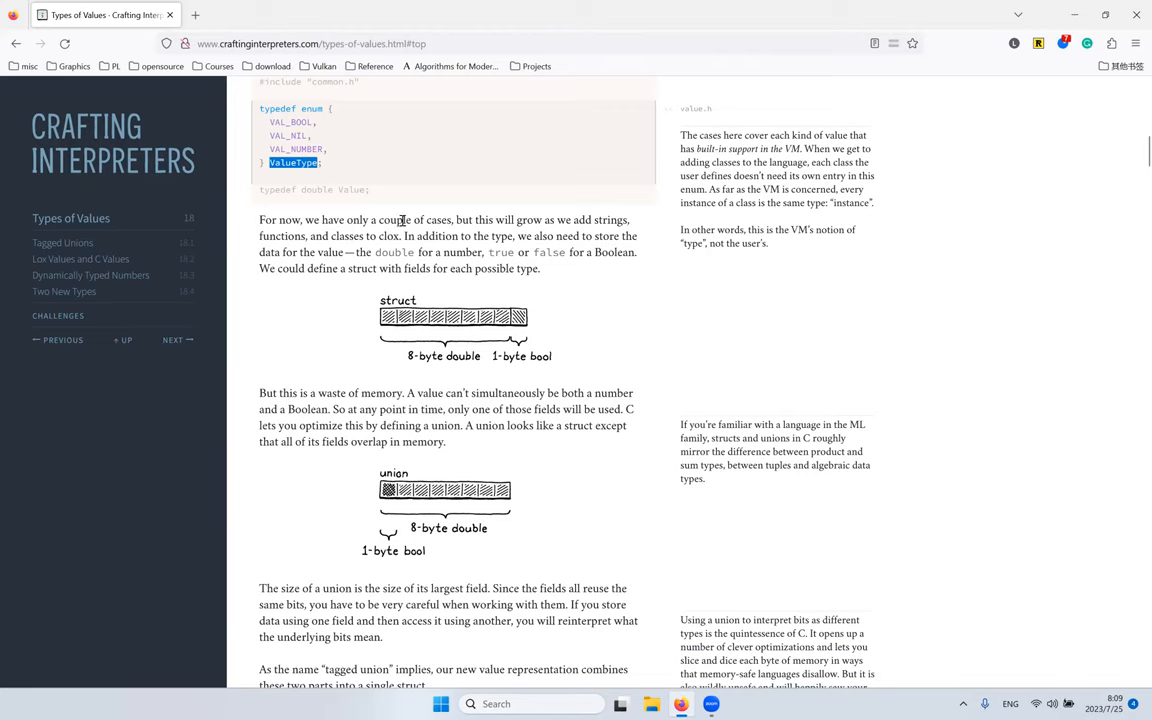
mouse_move(420, 252)
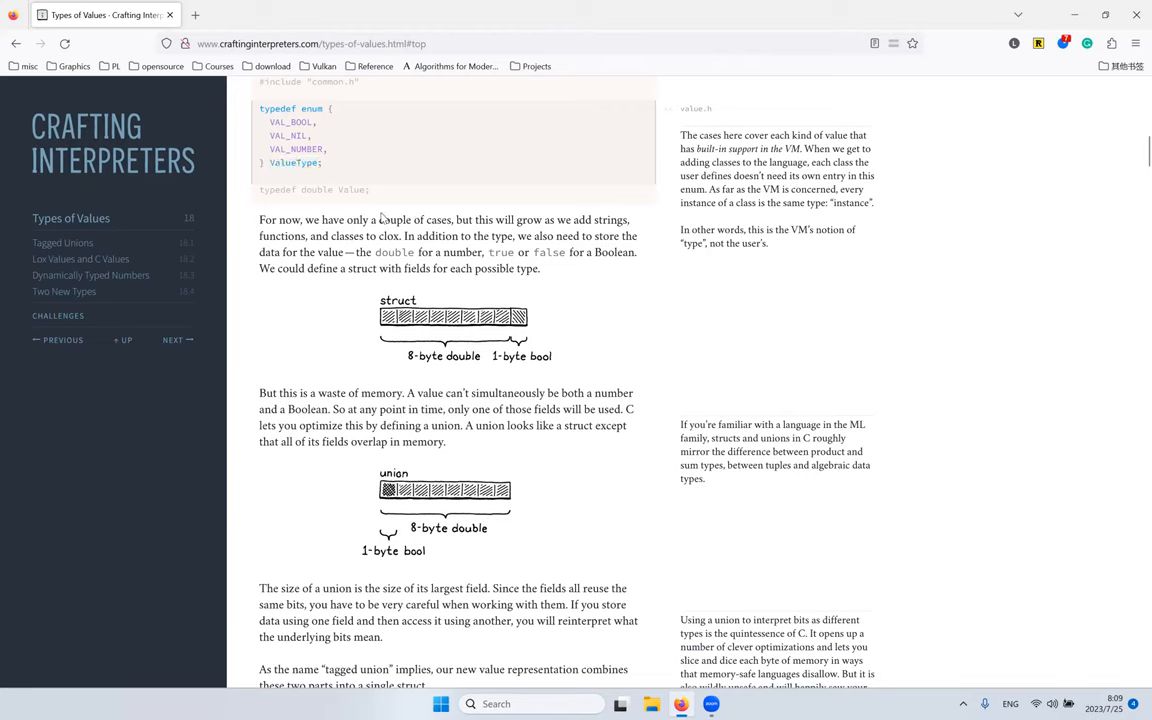
drag(260, 218, 540, 268)
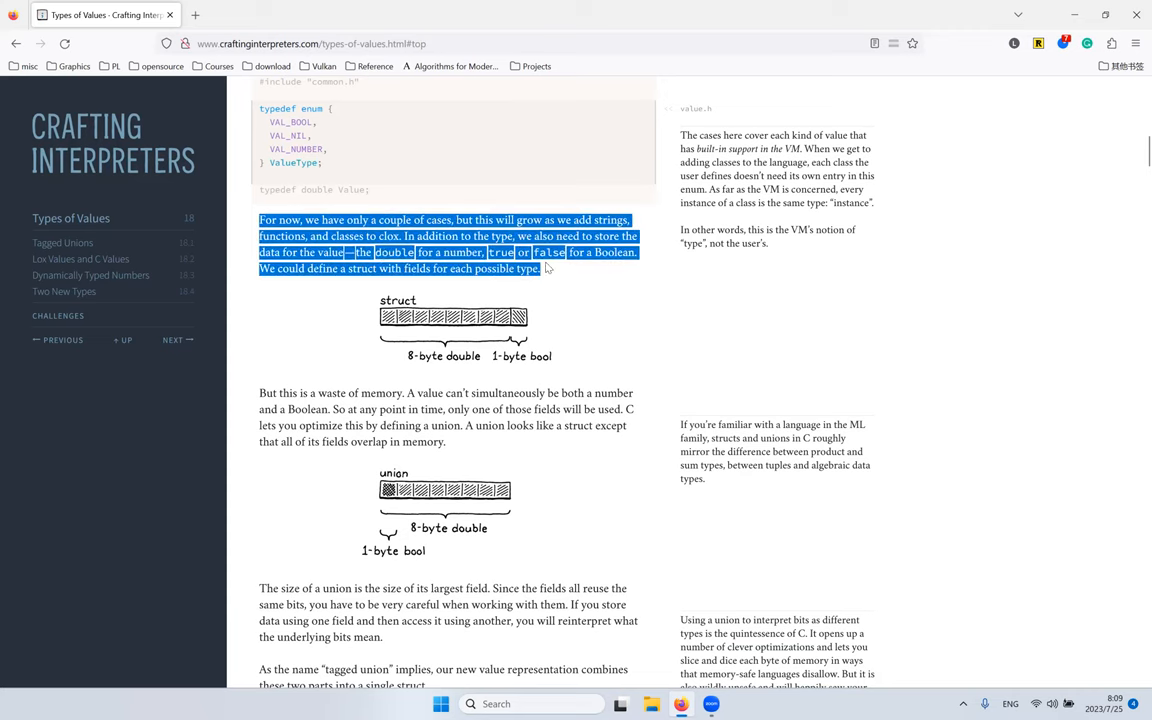
scroll(up, 3)
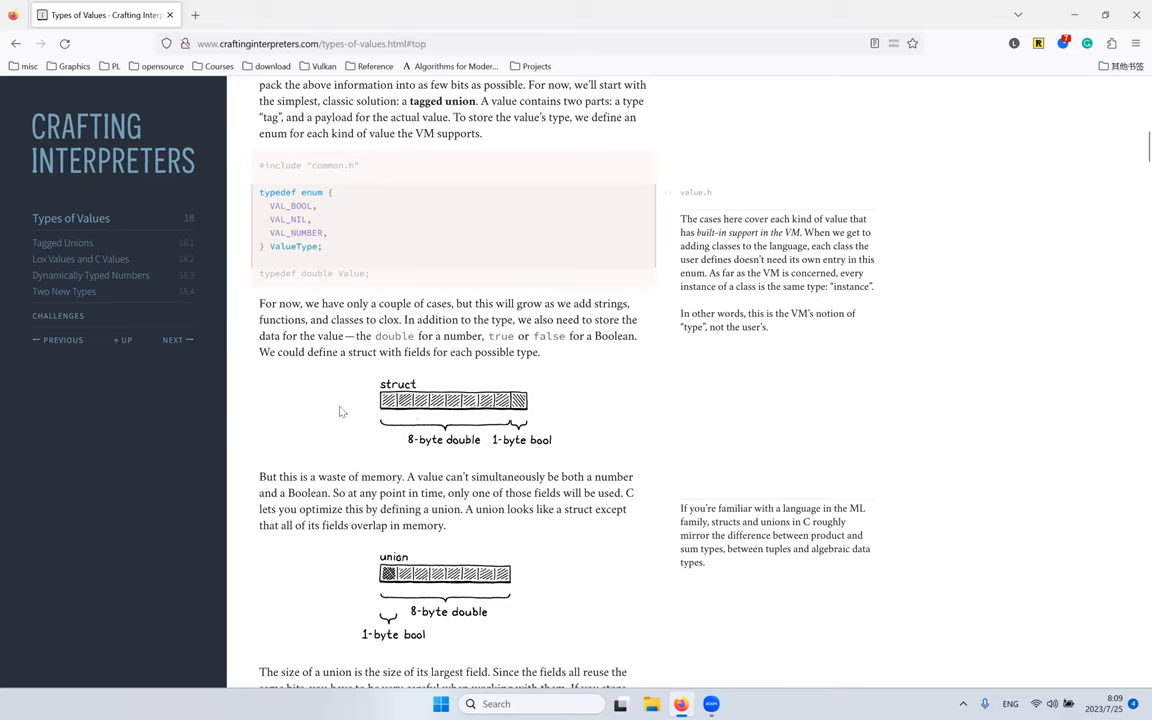
mouse_move(296, 420)
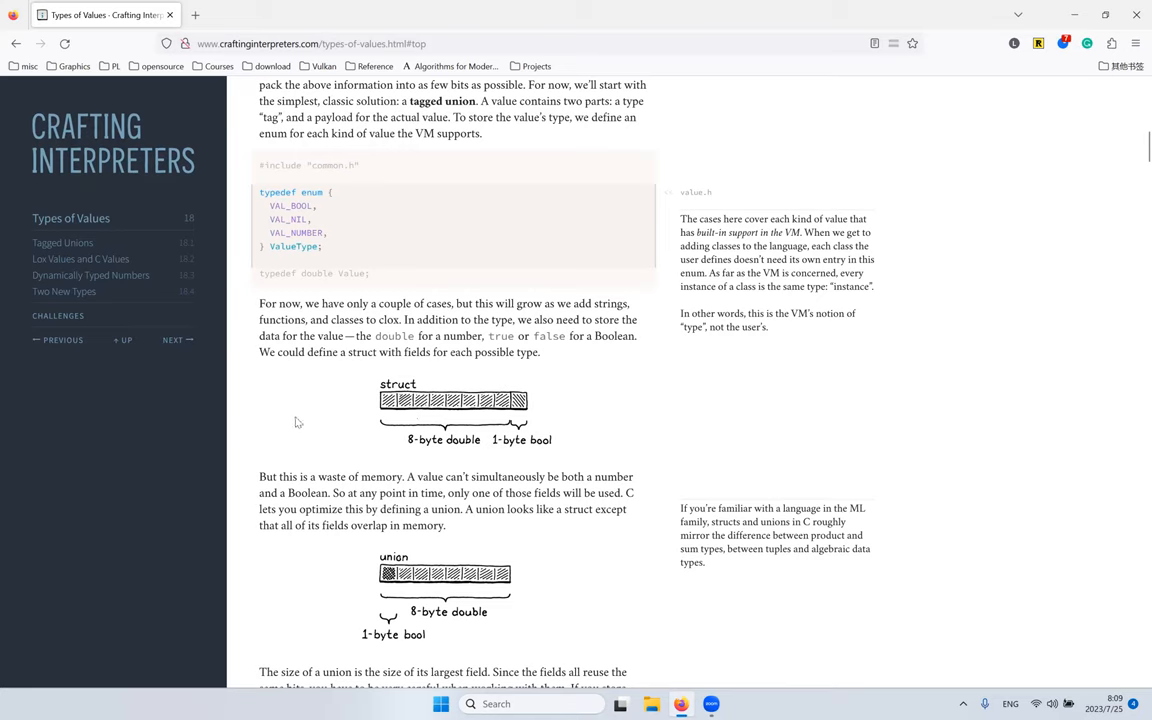
mouse_move(564, 414)
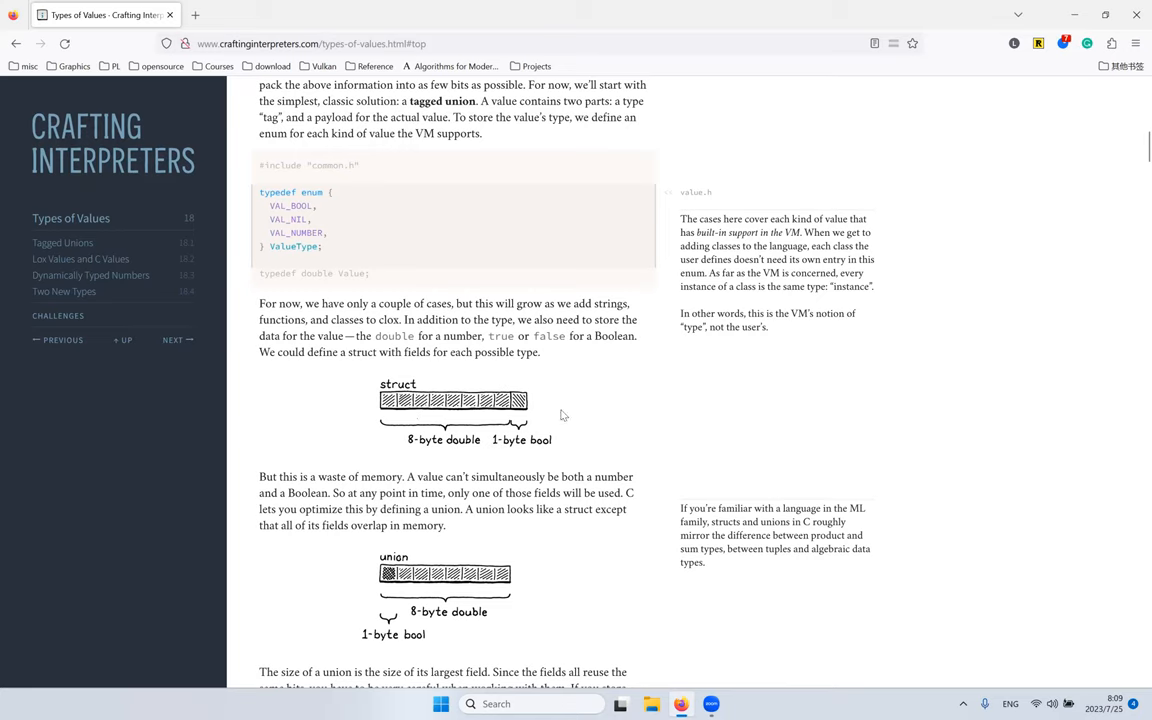
mouse_move(412, 438)
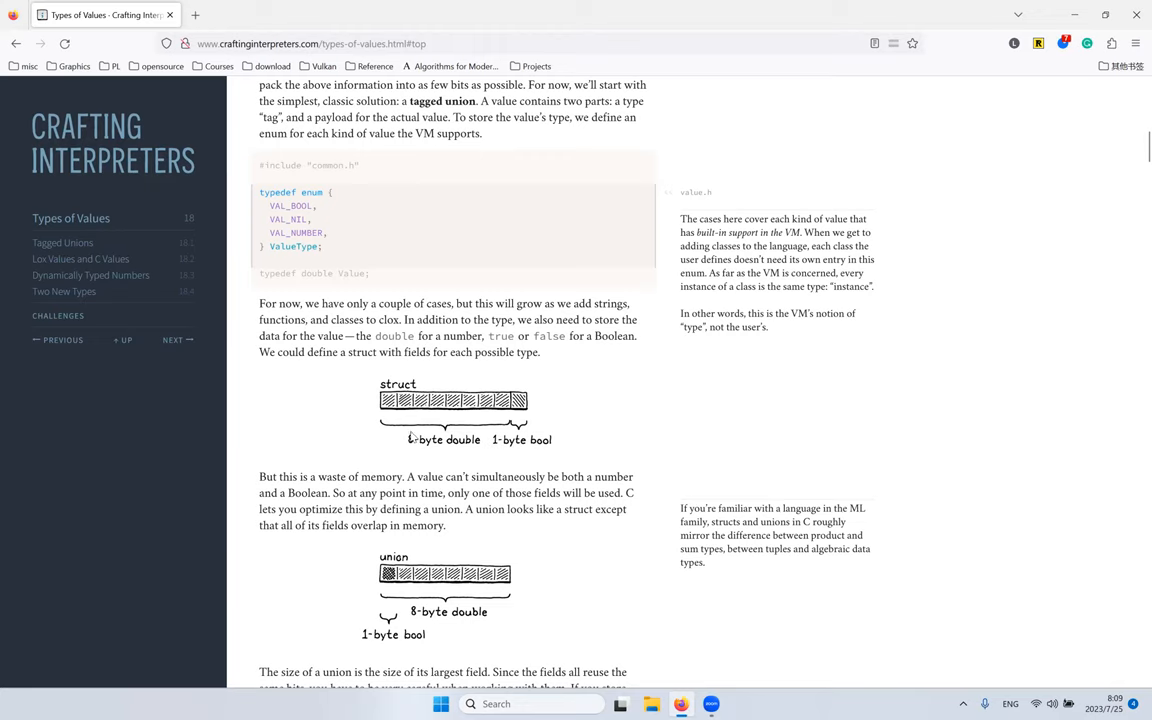
mouse_move(492, 444)
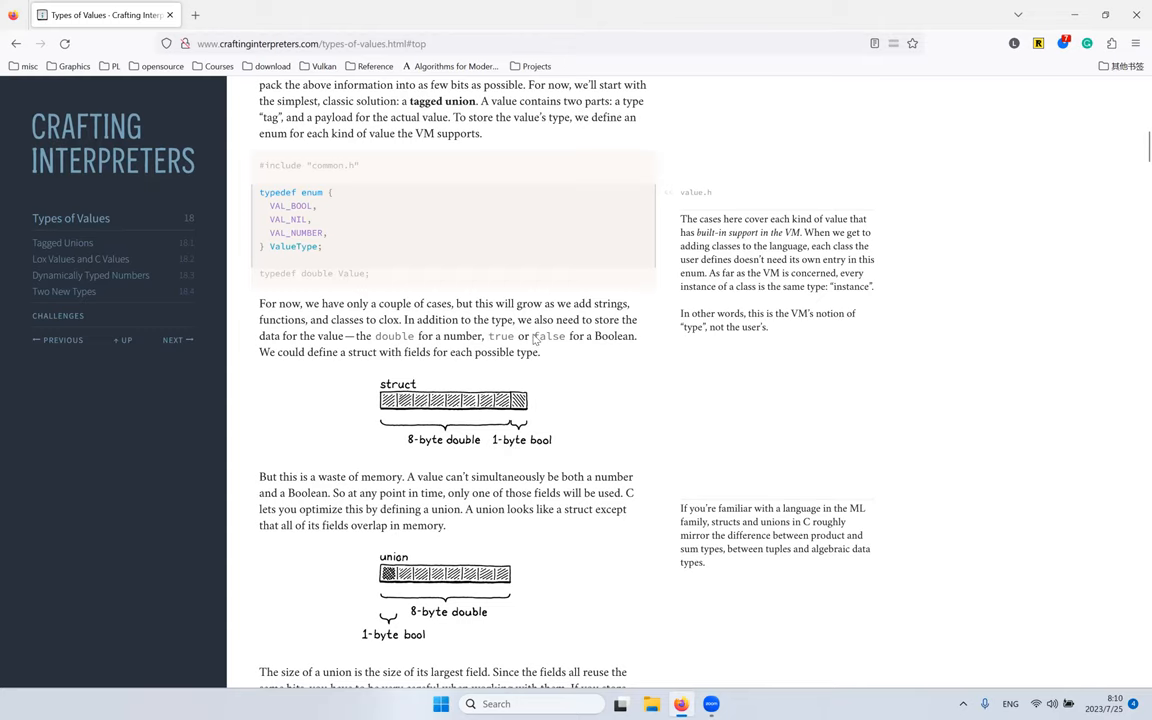
mouse_move(632, 342)
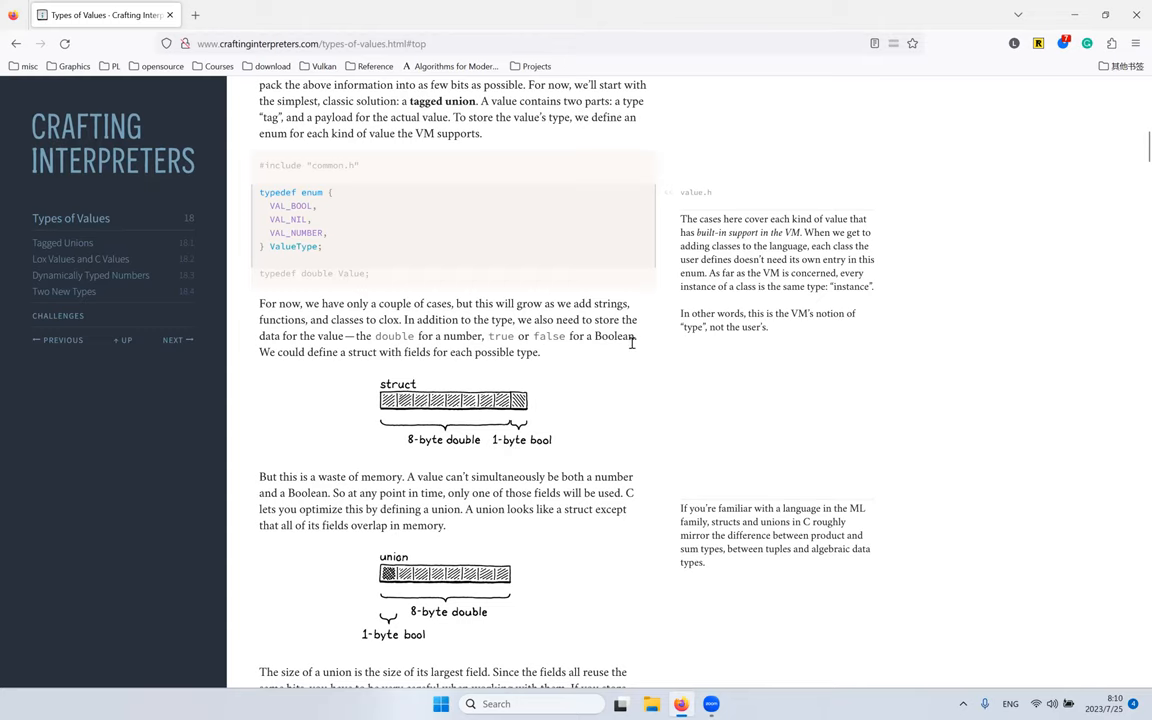
scroll(down, 3)
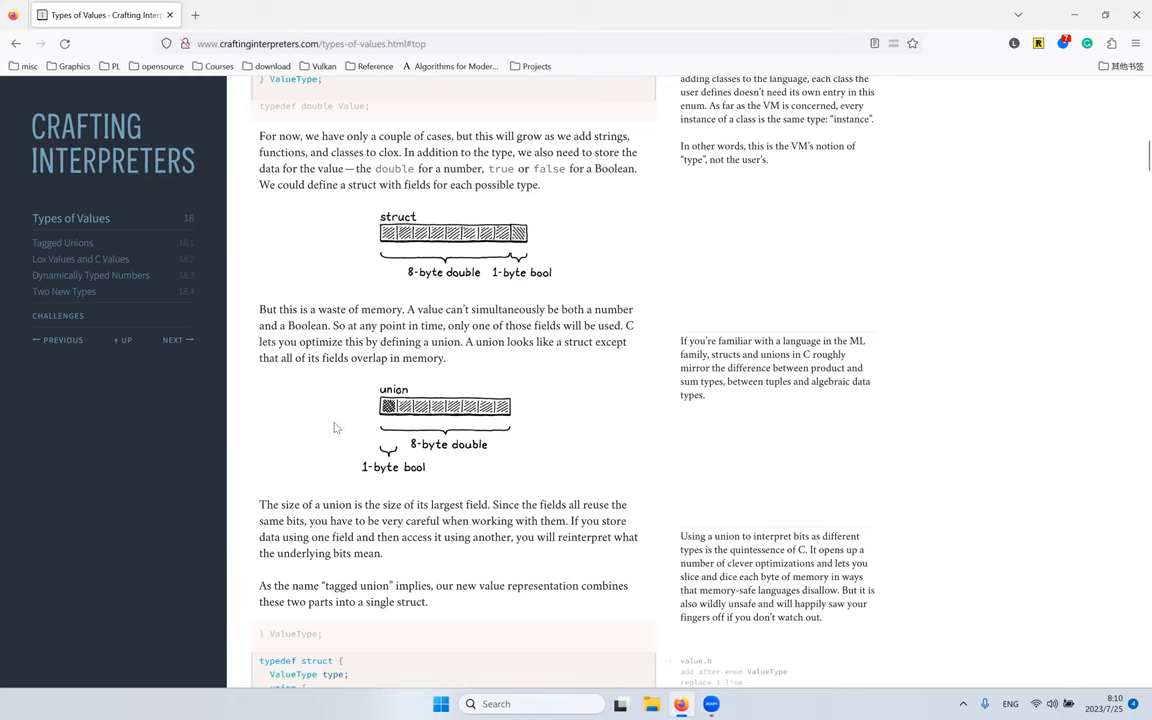
scroll(down, 3)
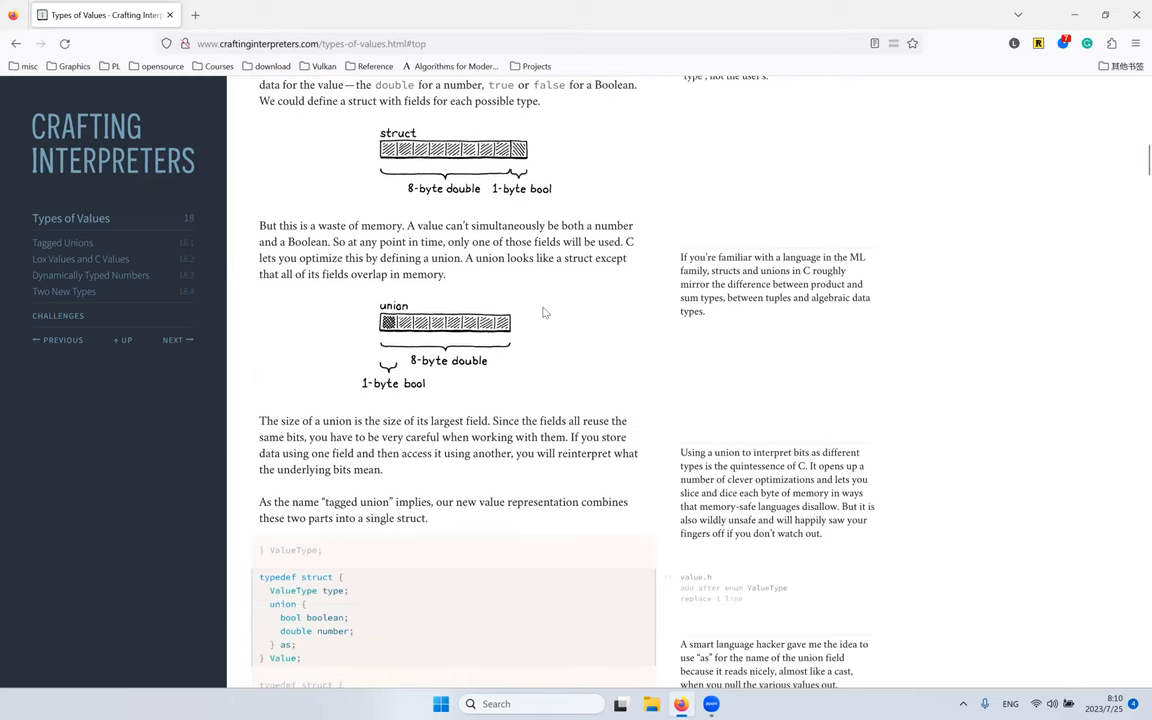
scroll(down, 3)
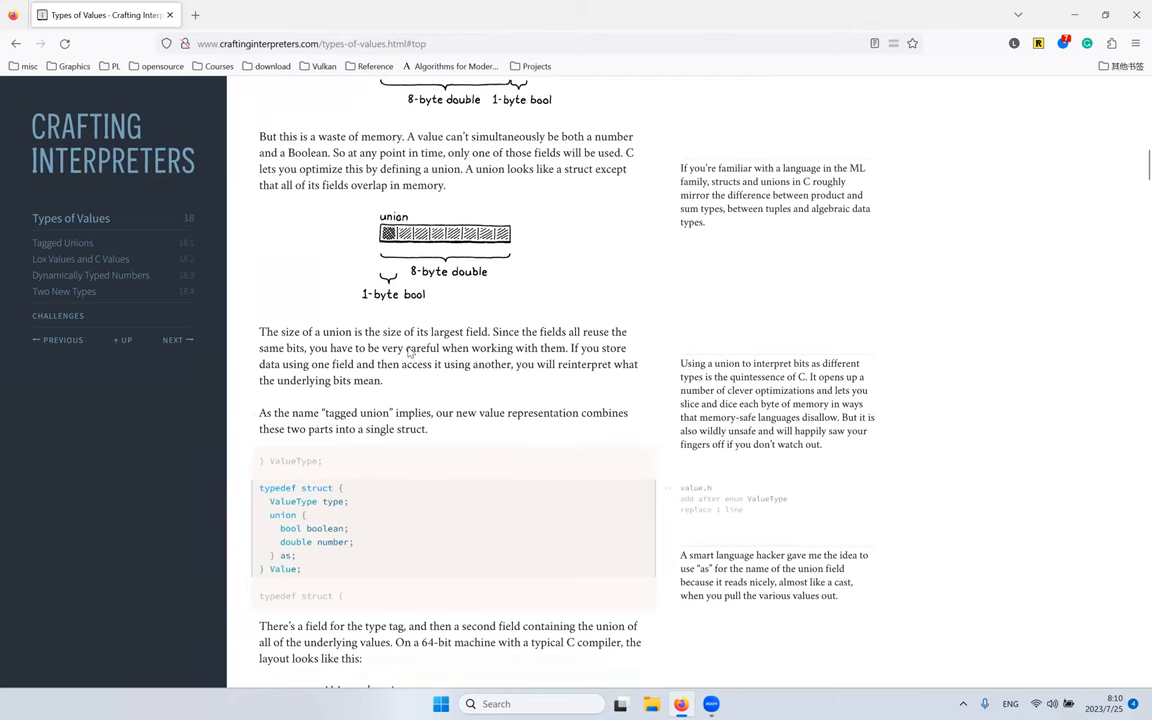
Step: Read the typedef struct Value listing, highlighting its union line and the as field
scroll(down, 3)
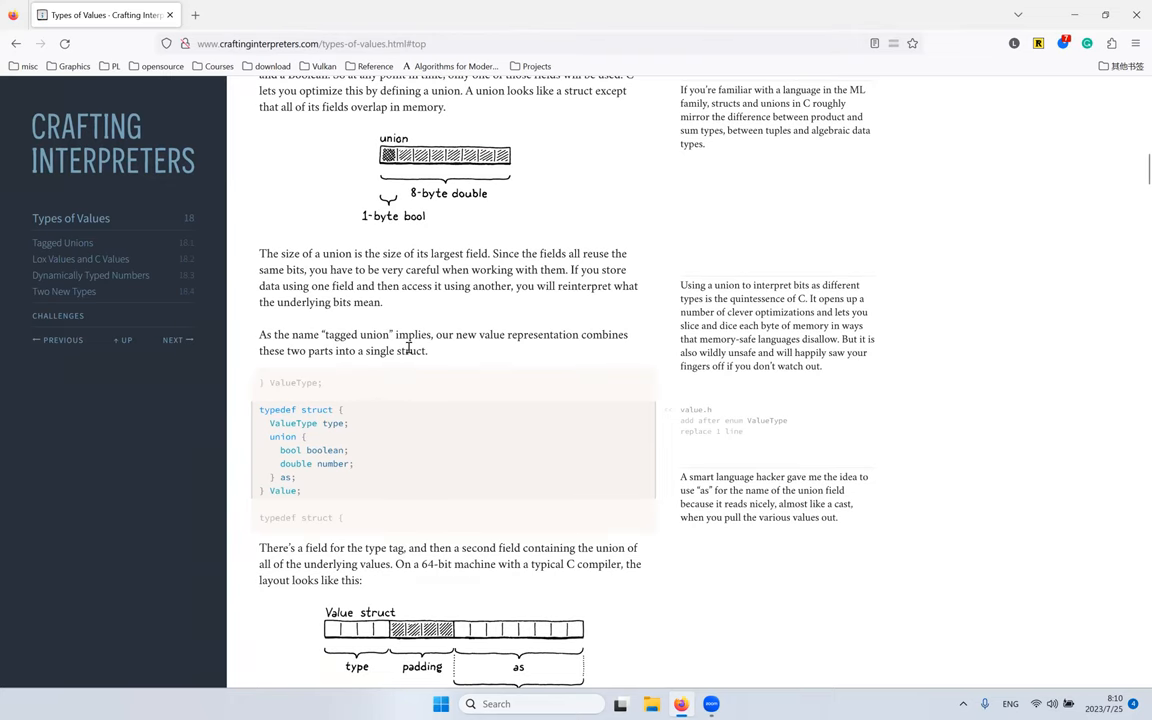
scroll(down, 3)
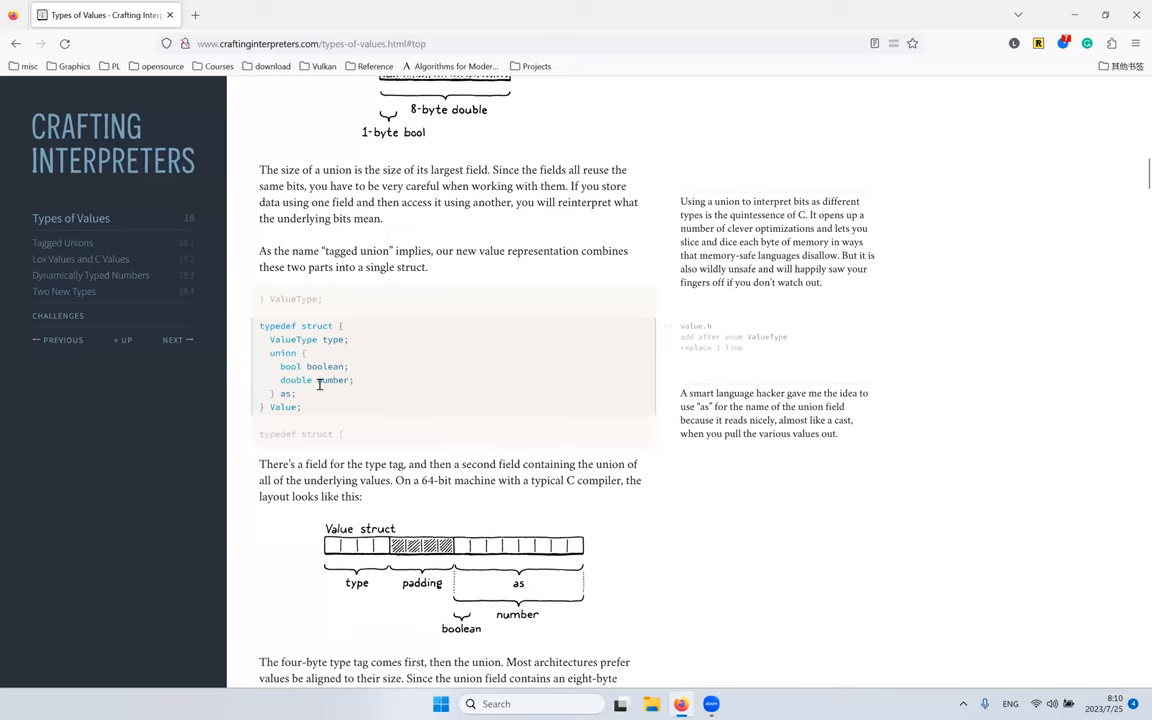
double_click(282, 352)
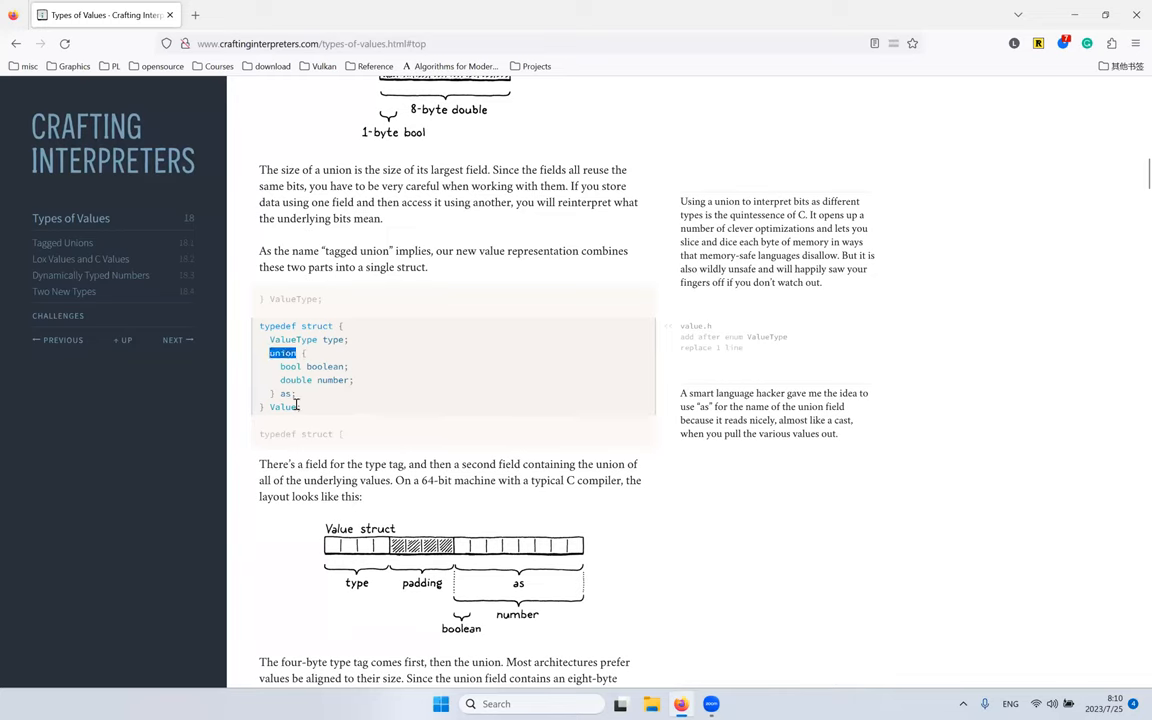
double_click(286, 392)
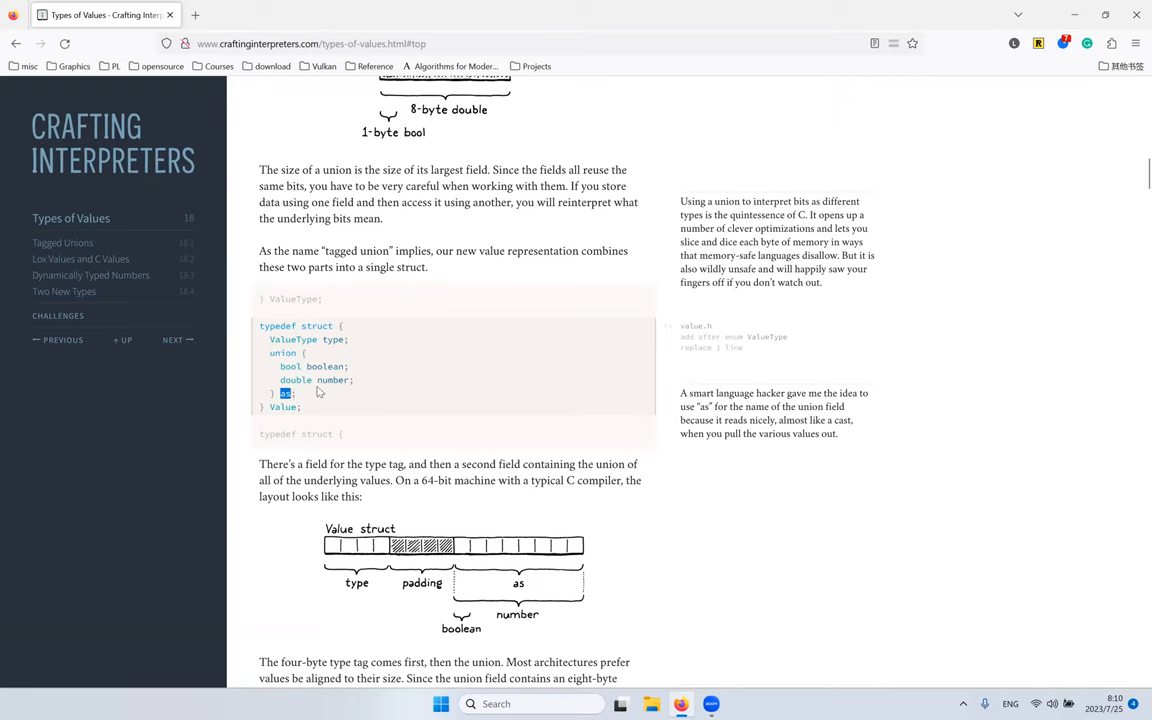
mouse_move(294, 412)
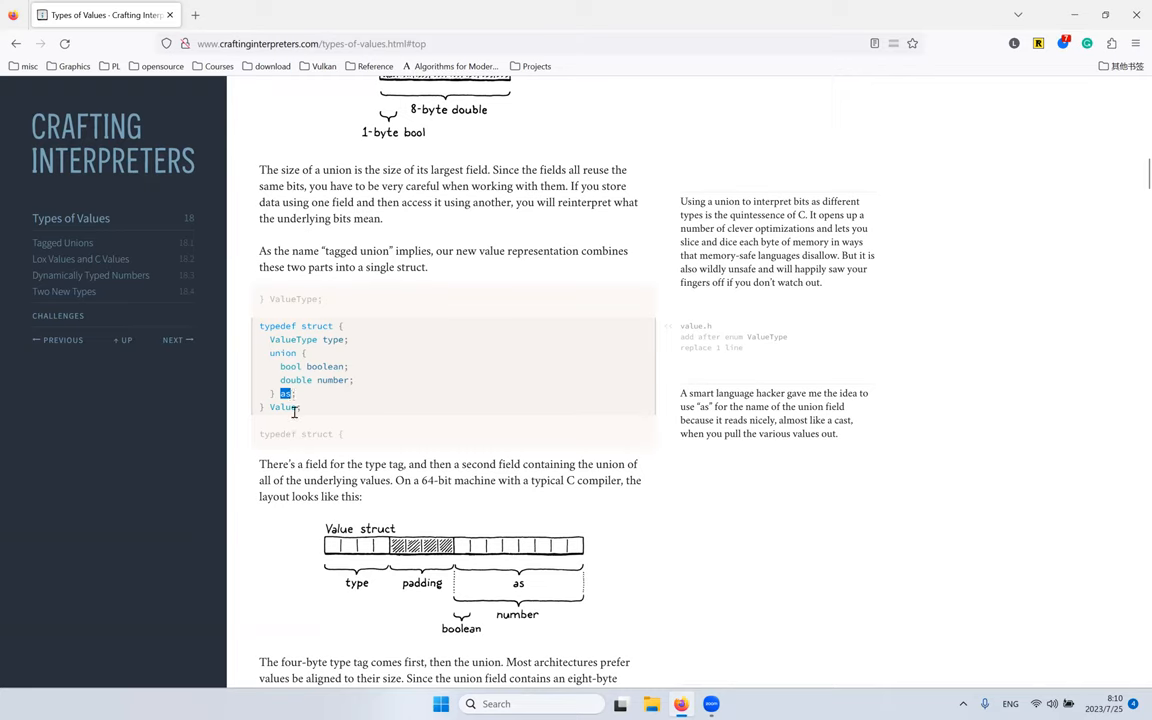
mouse_move(500, 404)
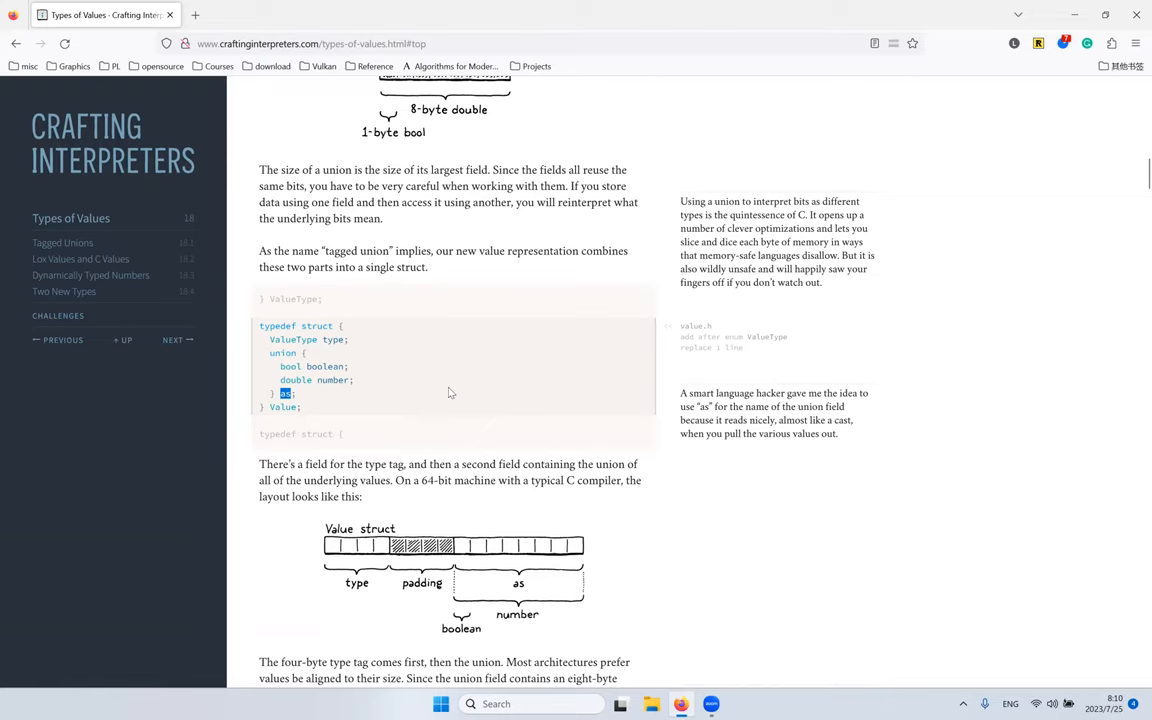
mouse_move(400, 442)
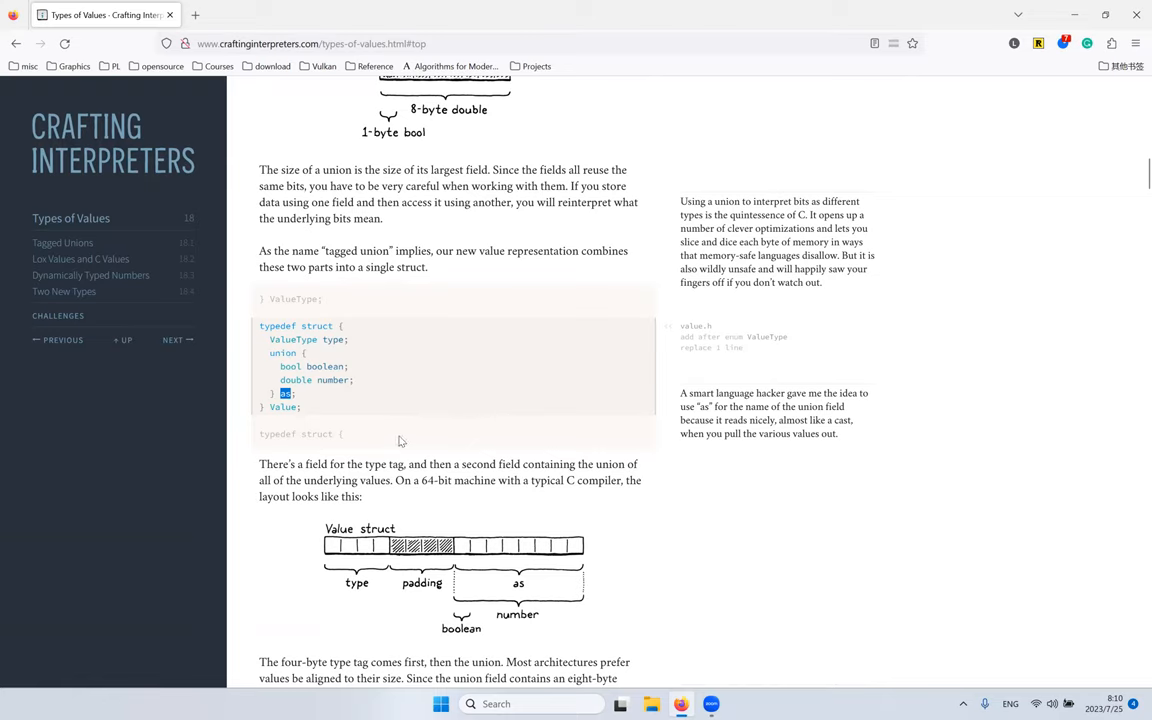
mouse_move(384, 412)
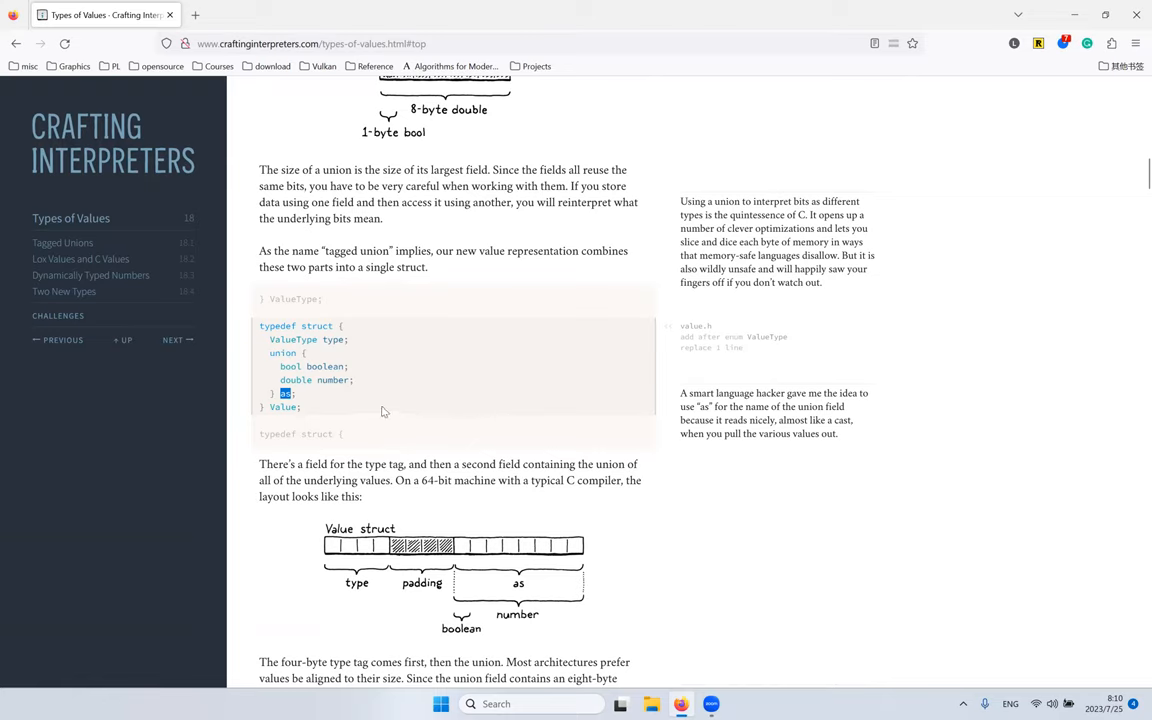
mouse_move(396, 378)
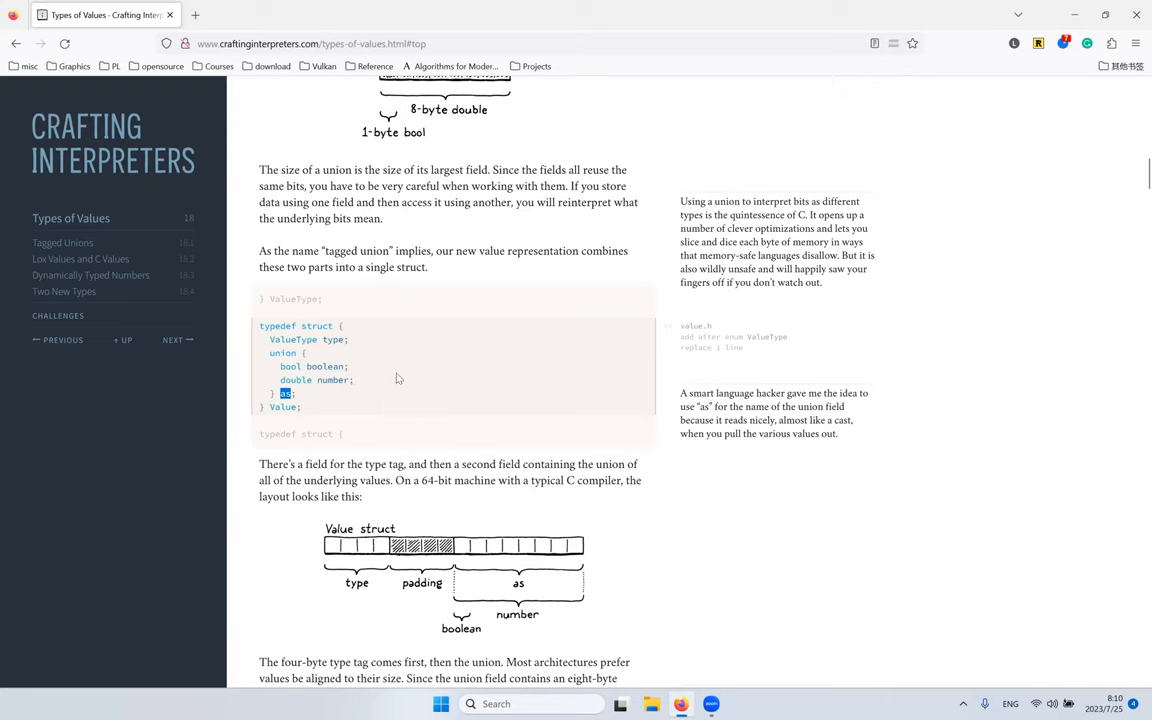
mouse_move(380, 356)
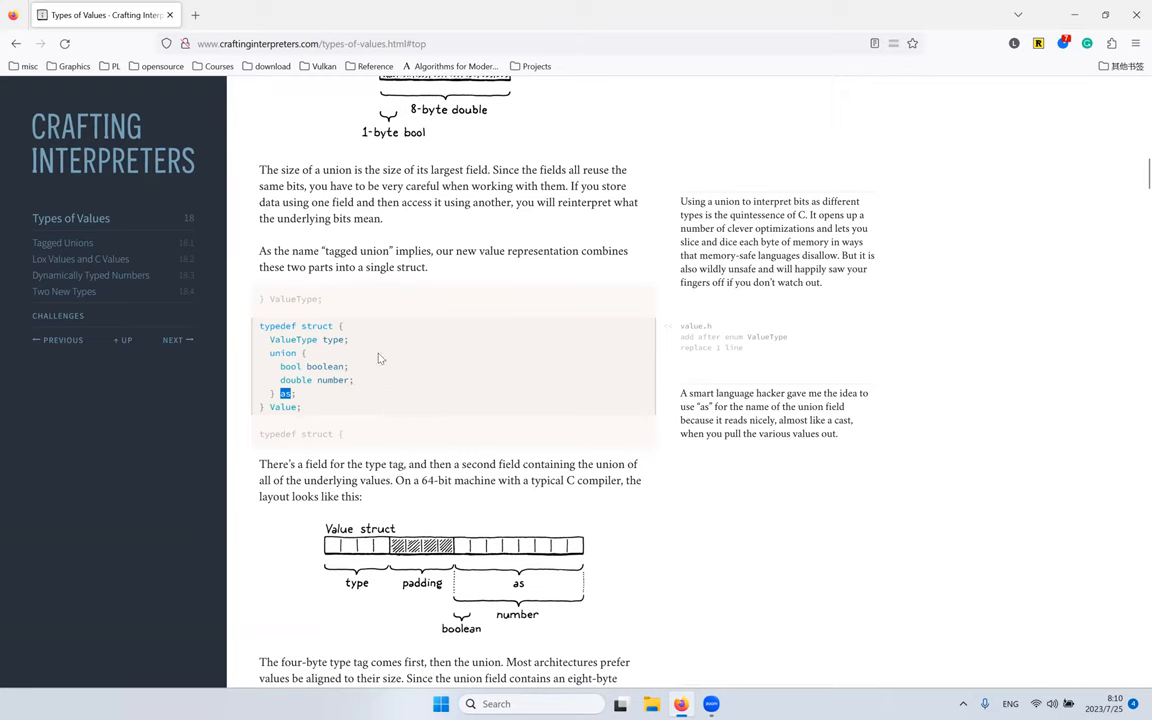
mouse_move(336, 380)
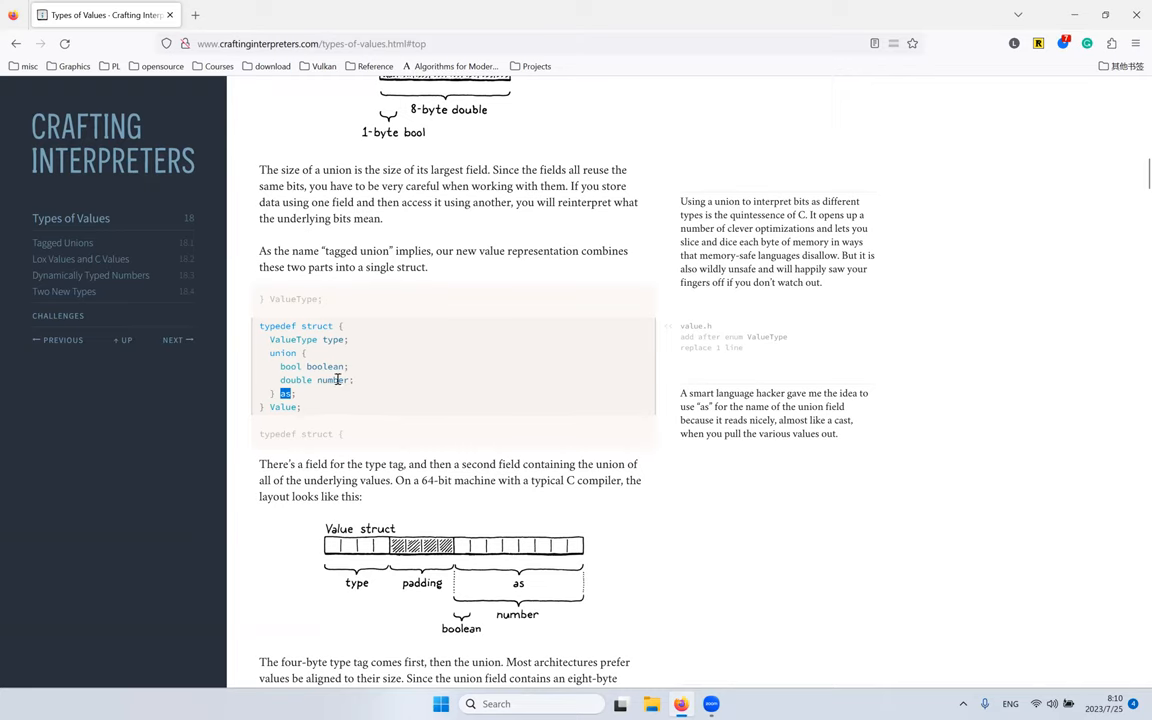
mouse_move(436, 304)
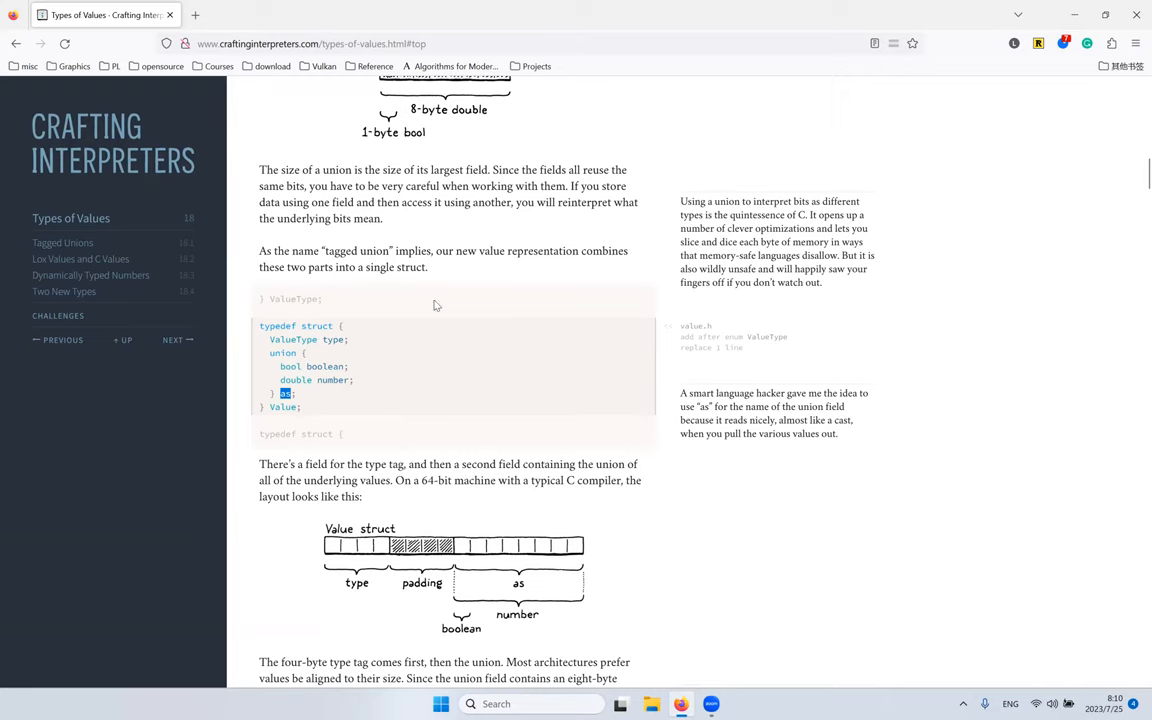
mouse_move(472, 266)
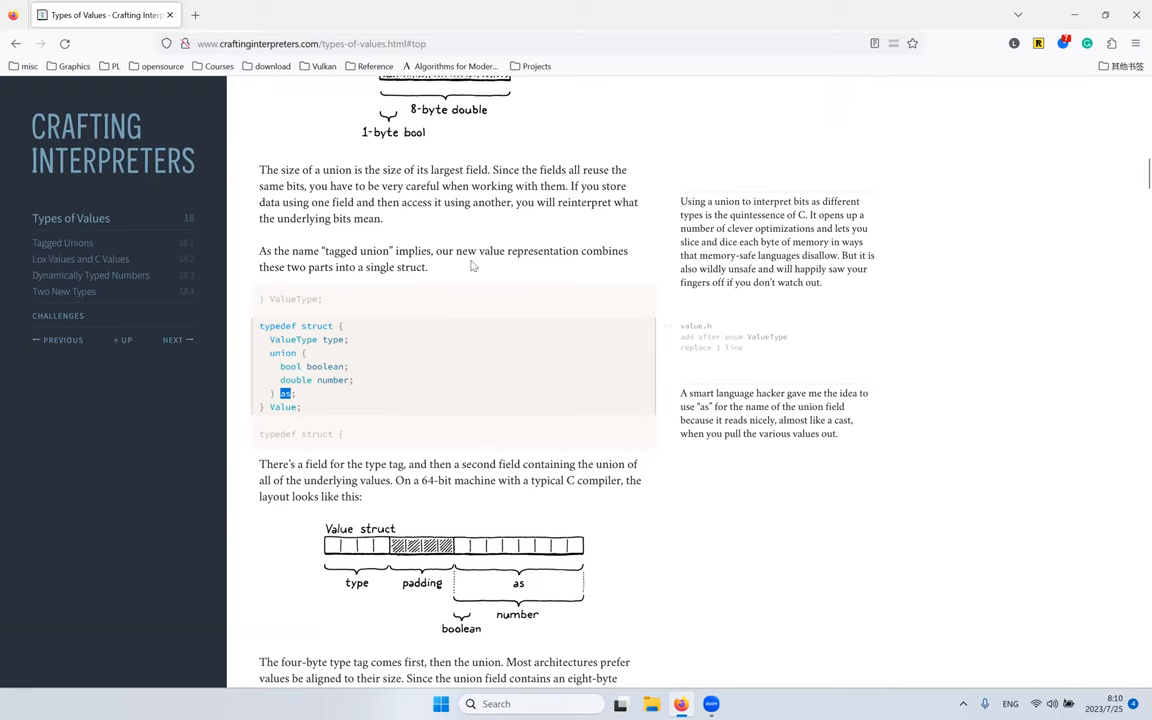
Step: Read the aside about naming the union field "as" and the padding explanation
scroll(down, 3)
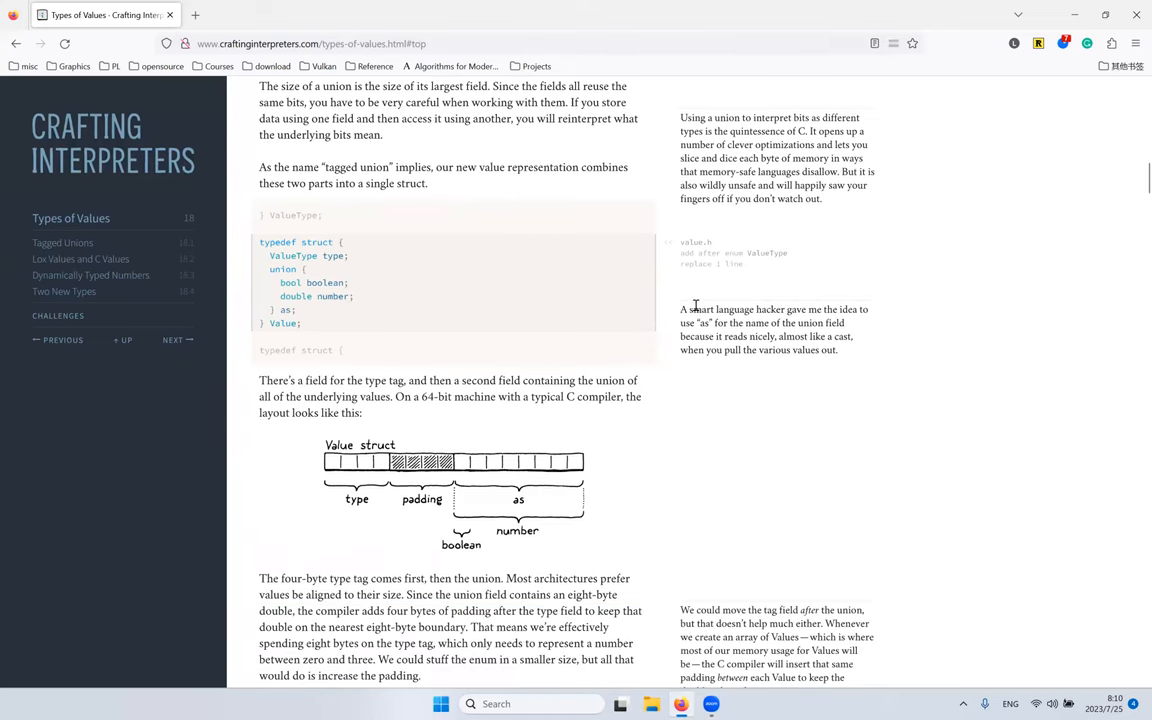
double_click(710, 308)
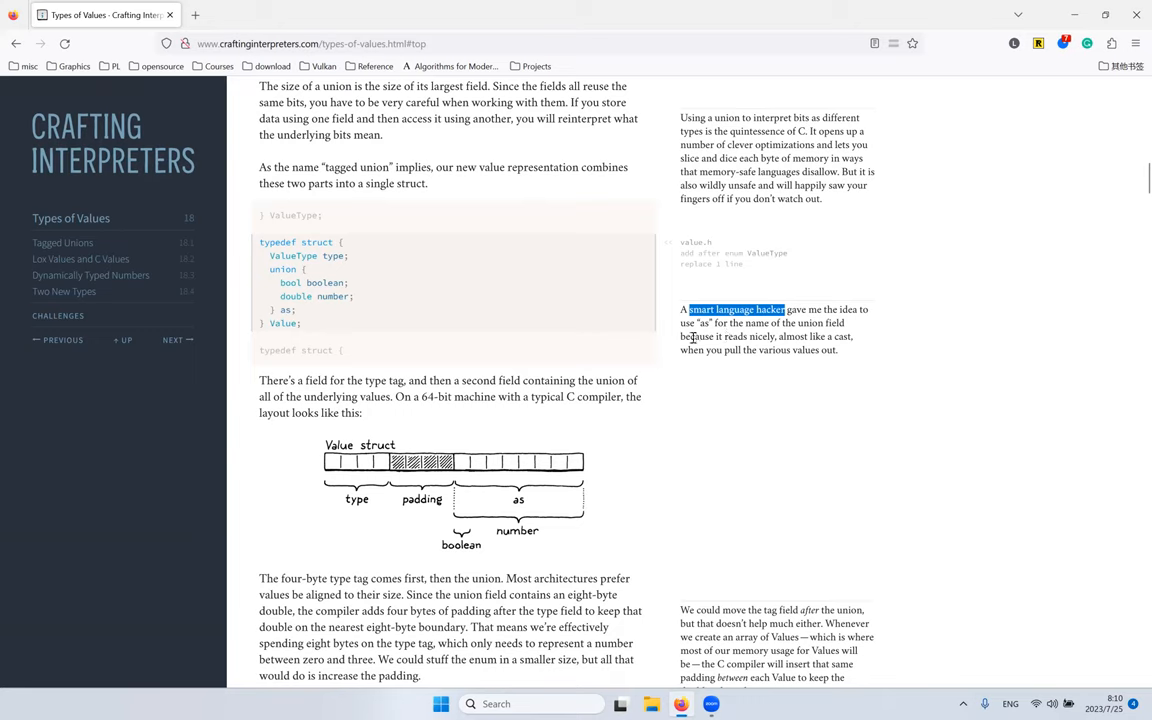
mouse_move(576, 320)
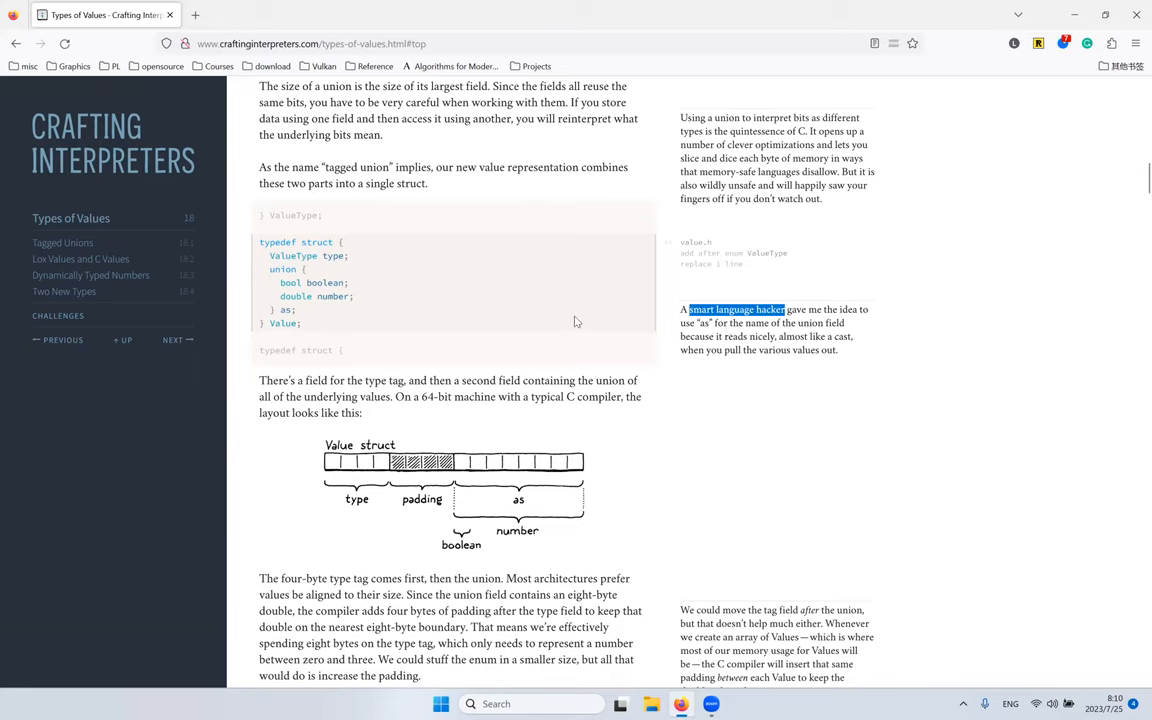
mouse_move(704, 330)
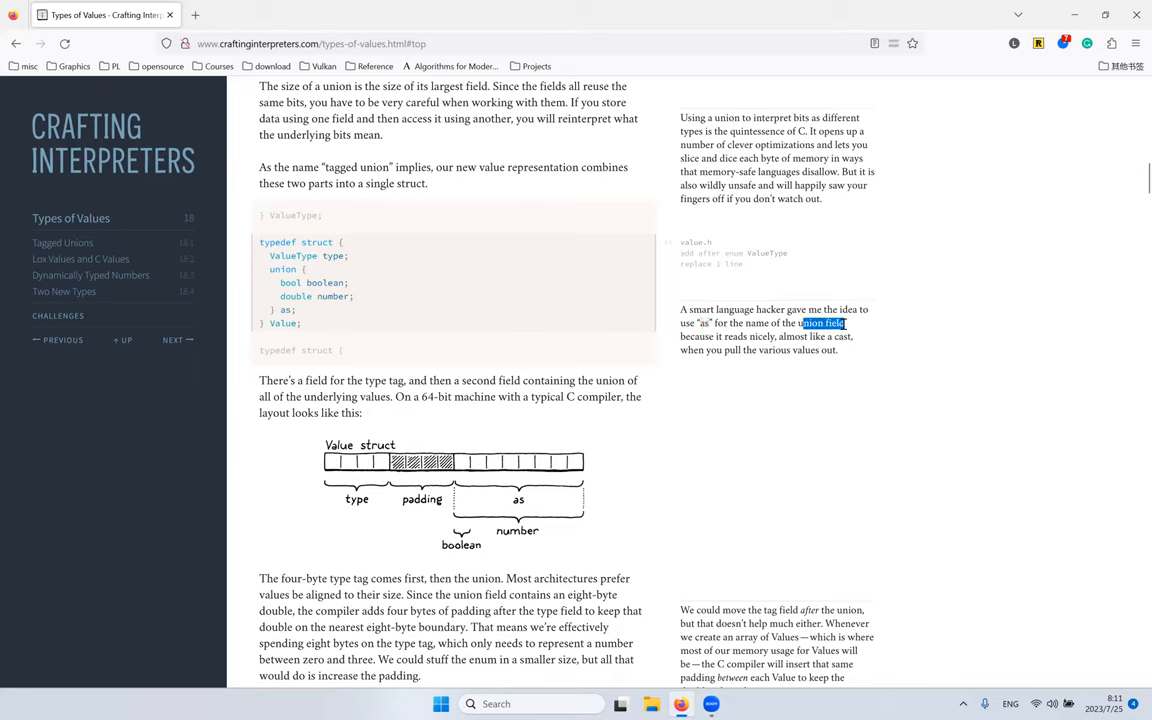
mouse_move(742, 352)
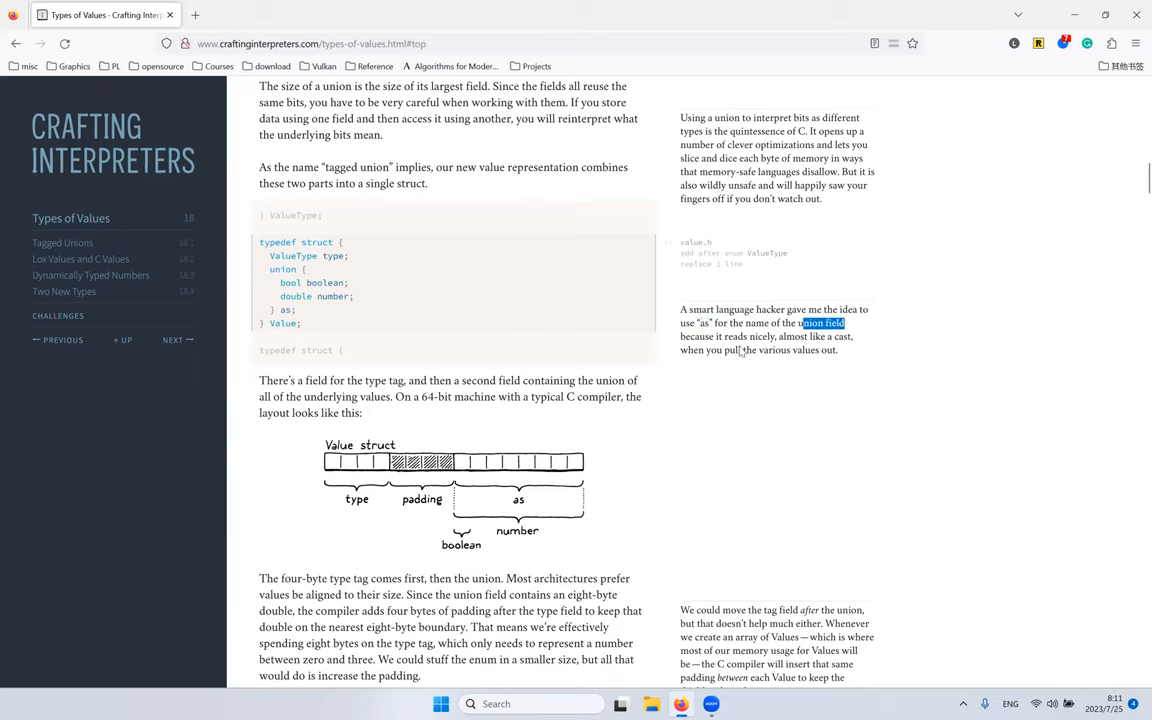
mouse_move(432, 240)
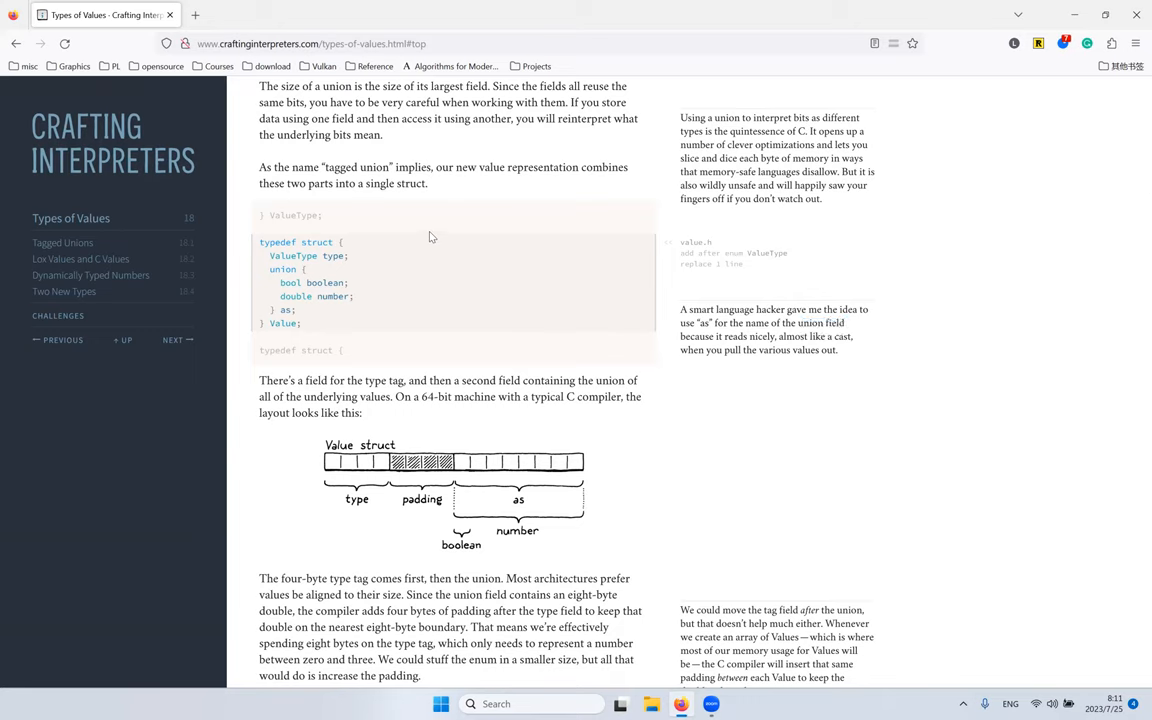
mouse_move(476, 260)
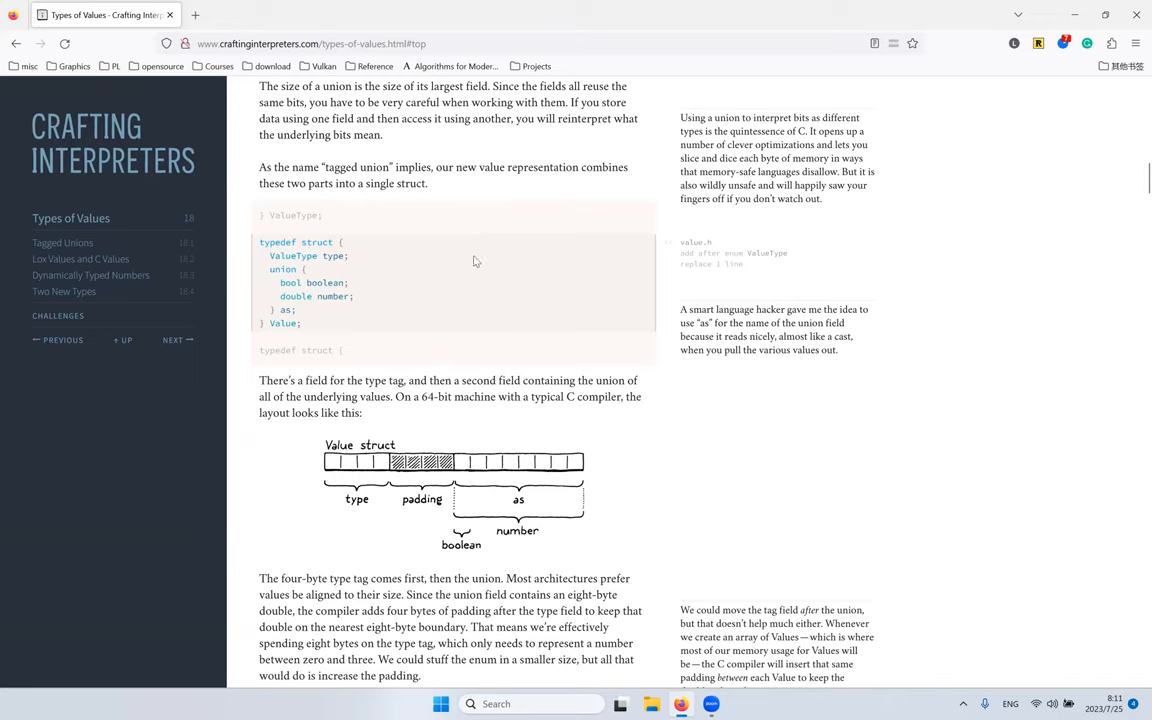
mouse_move(480, 246)
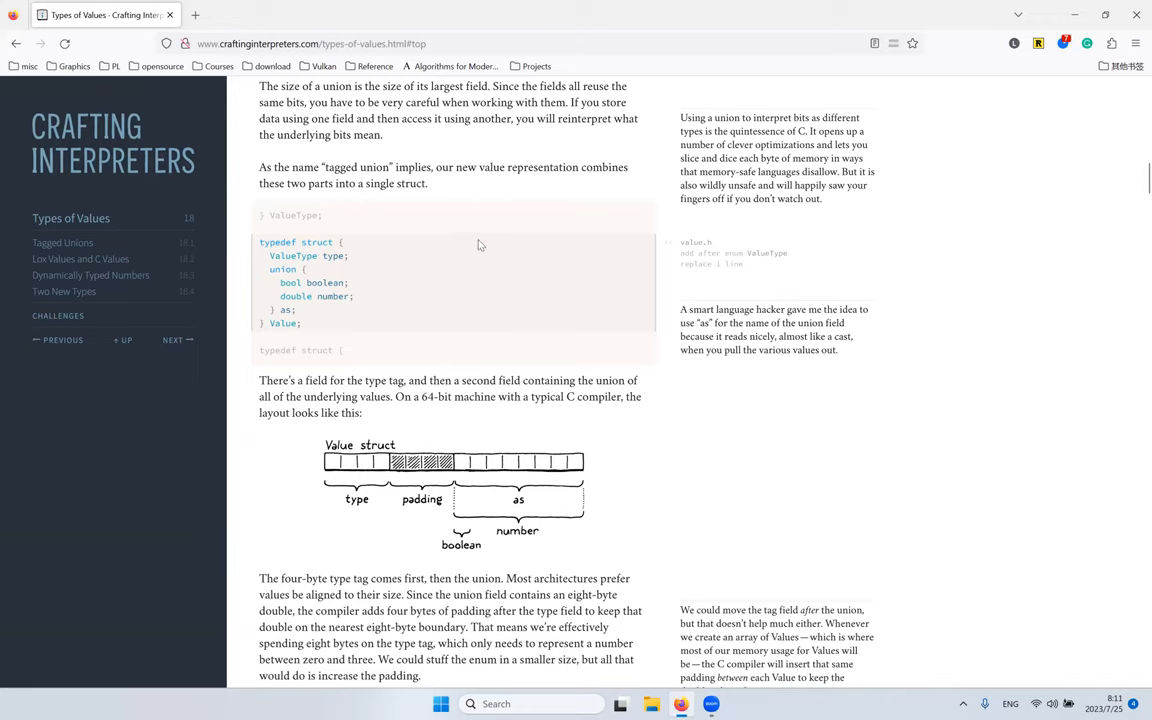
double_click(334, 256)
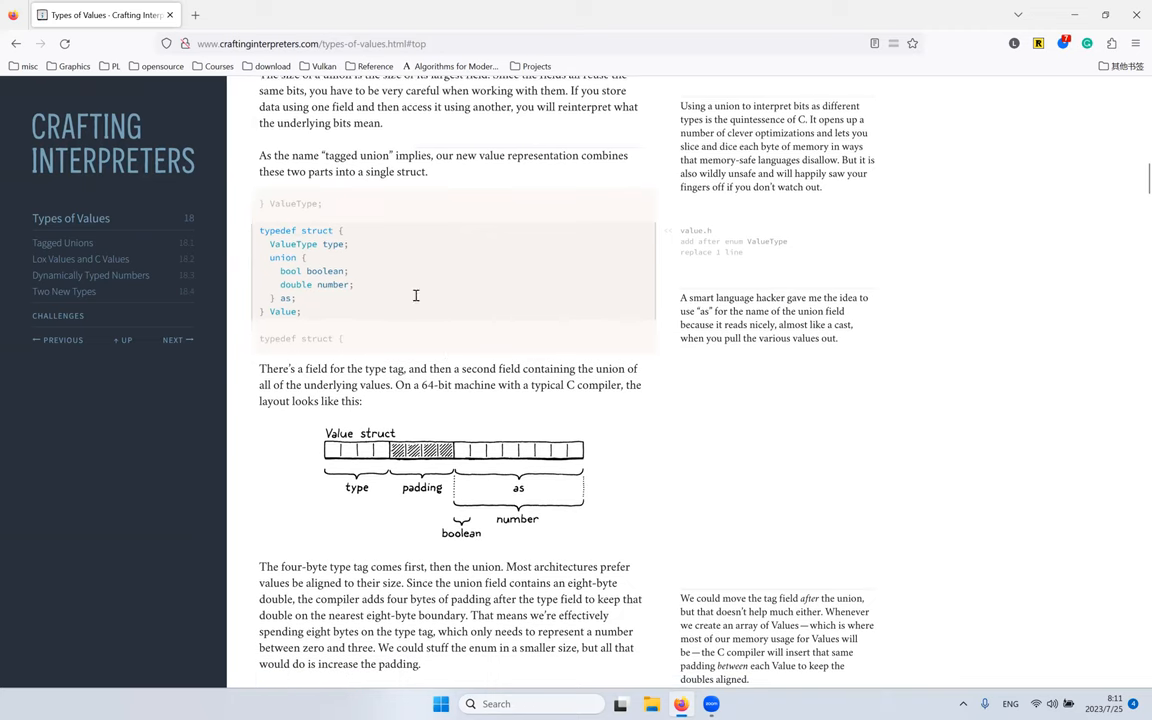
scroll(down, 3)
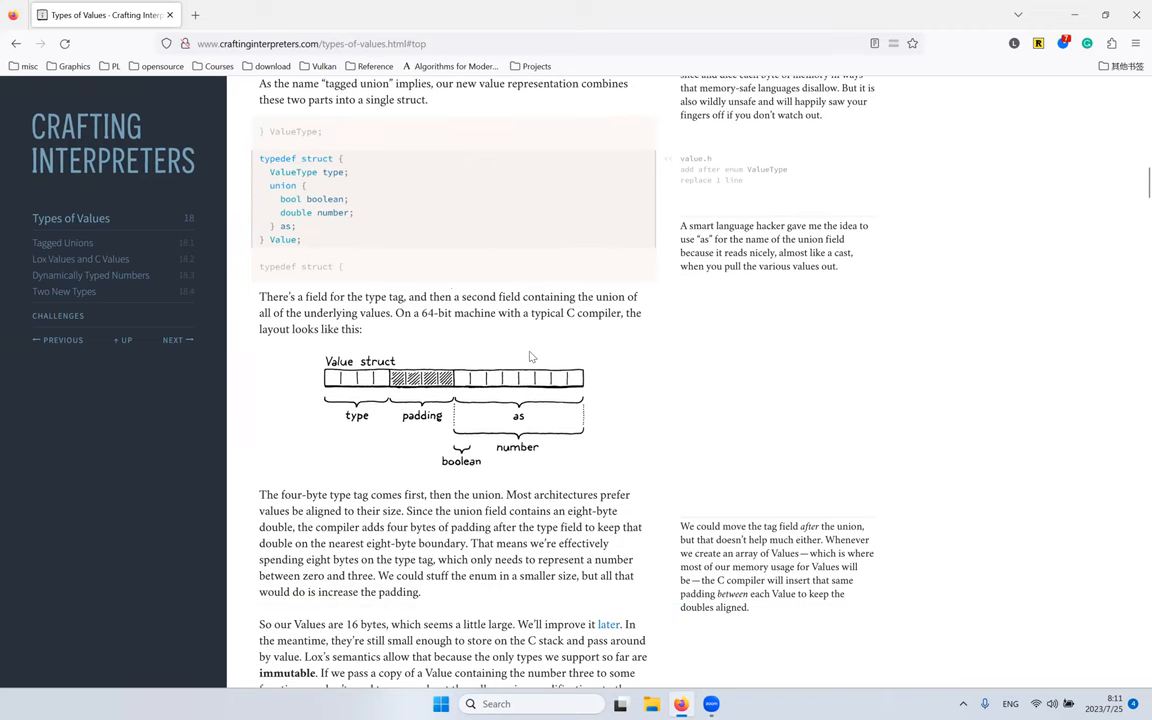
mouse_move(580, 408)
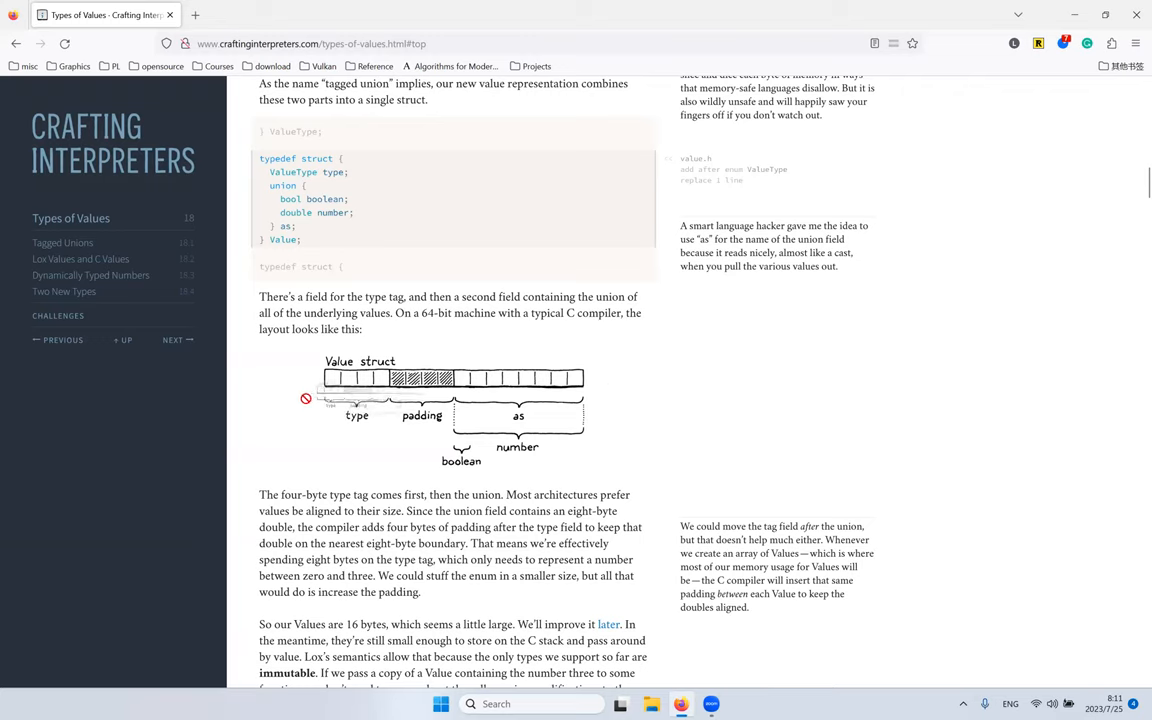
mouse_move(352, 268)
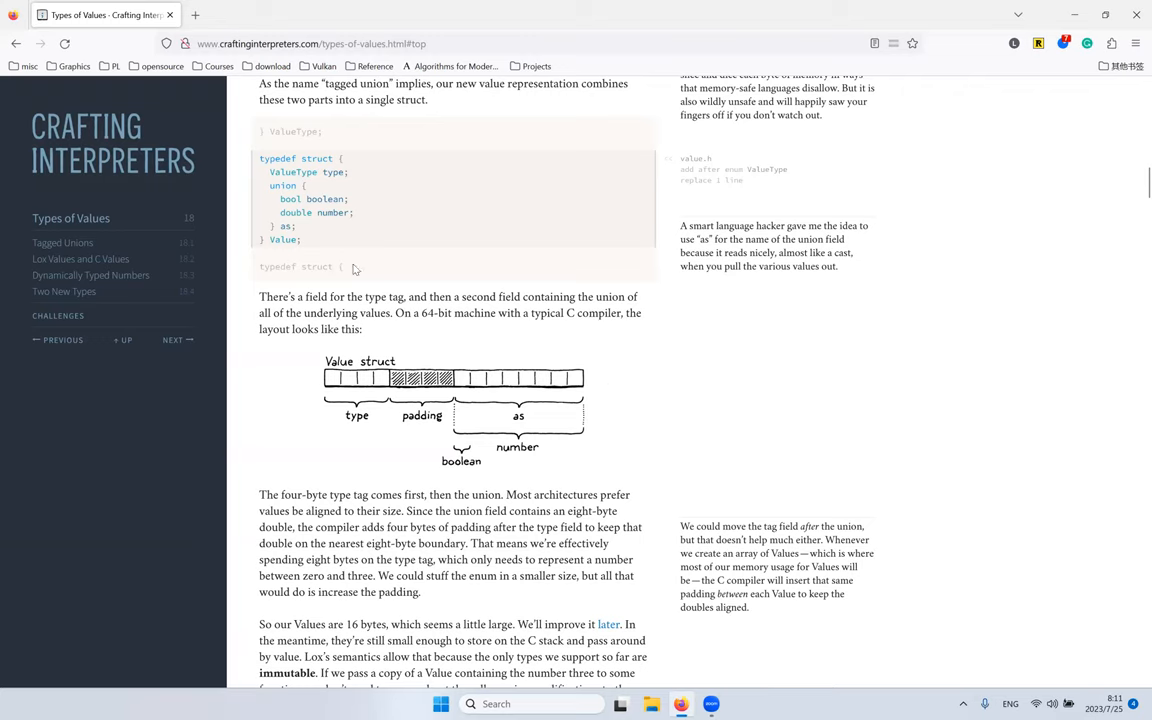
mouse_move(420, 312)
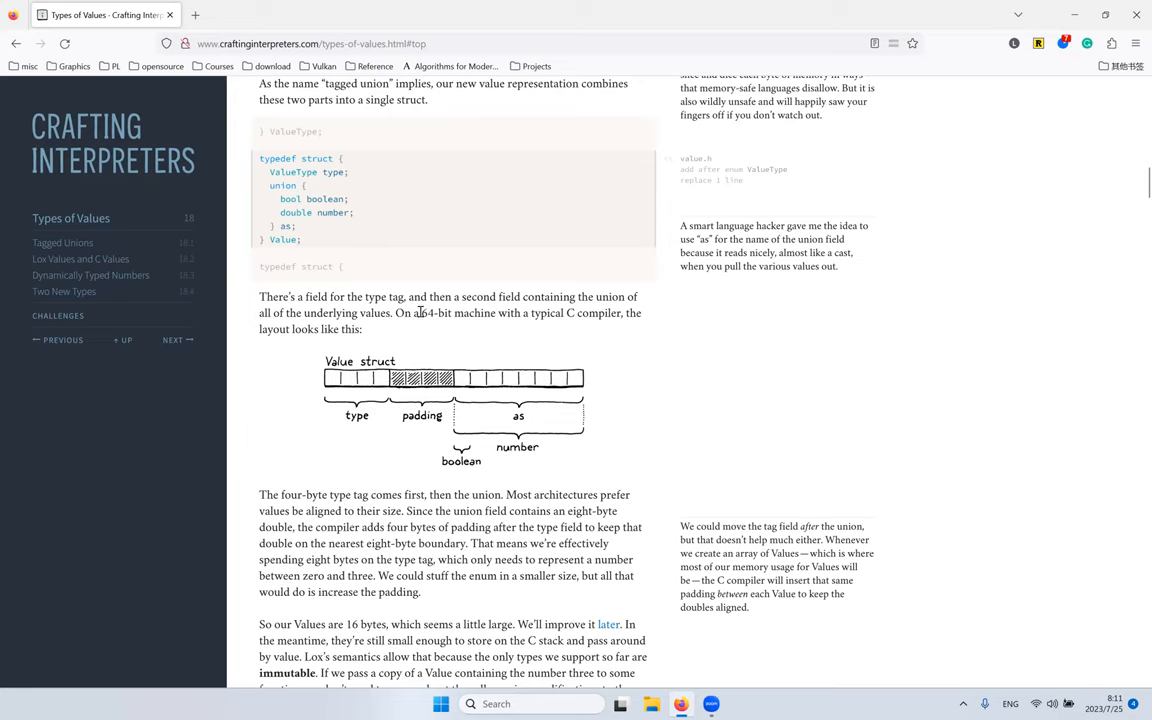
double_click(456, 312)
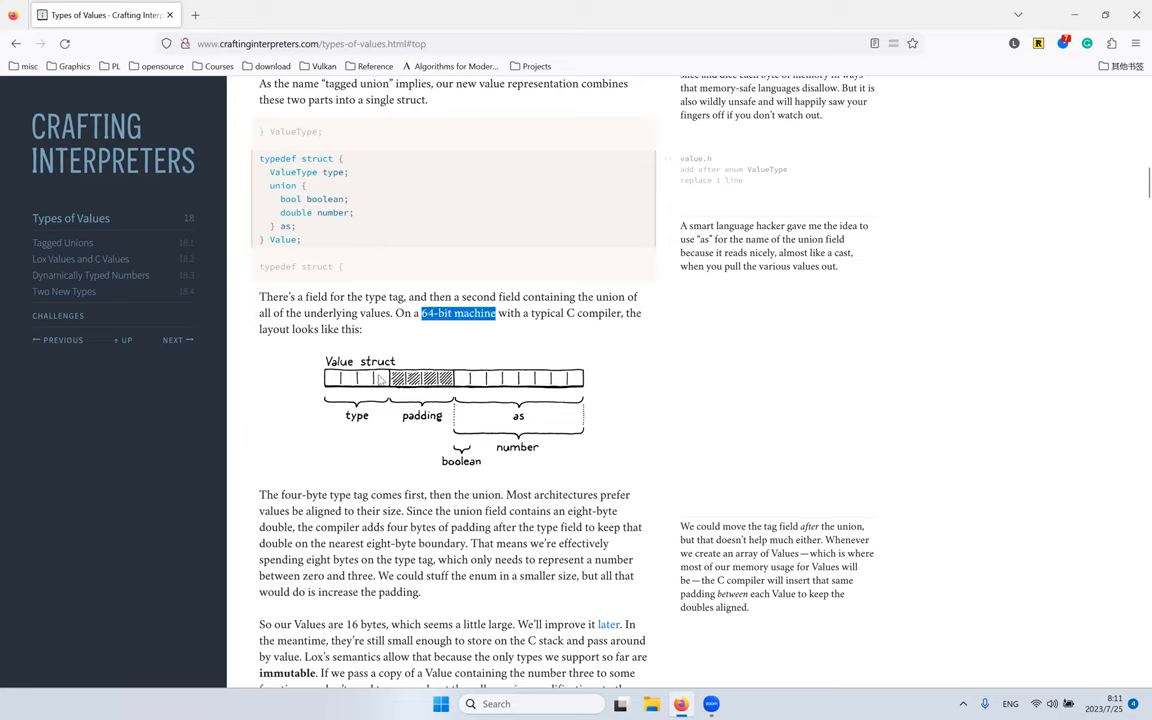
mouse_move(352, 358)
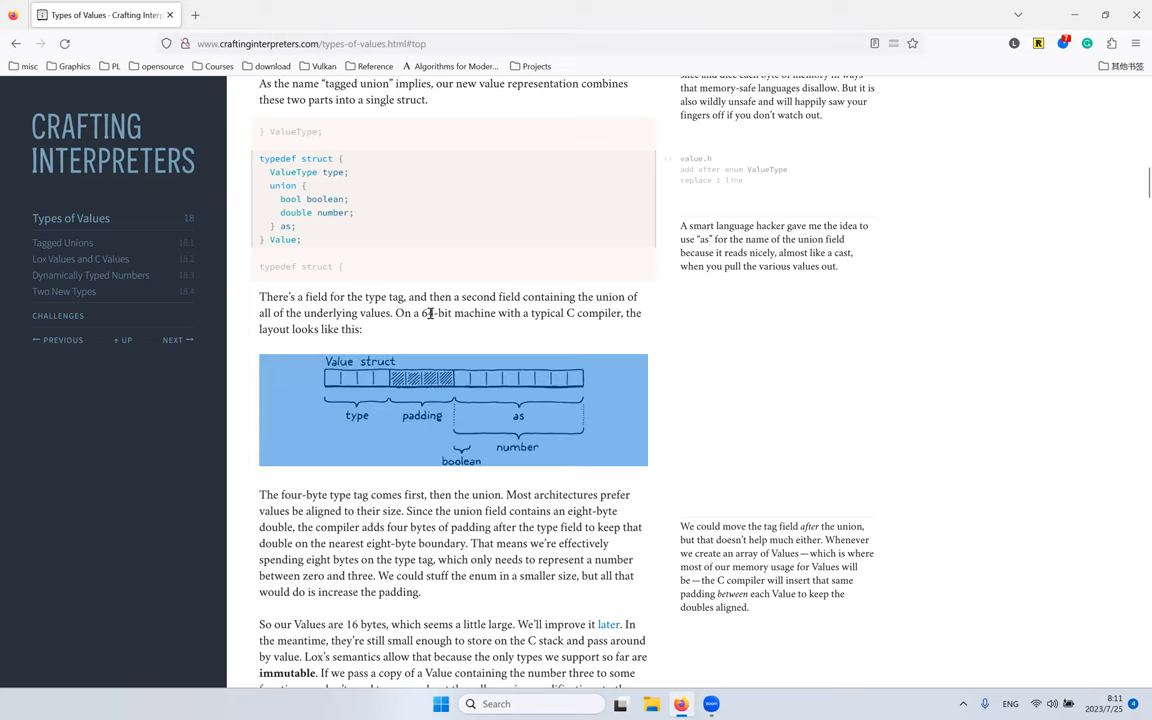
mouse_move(418, 334)
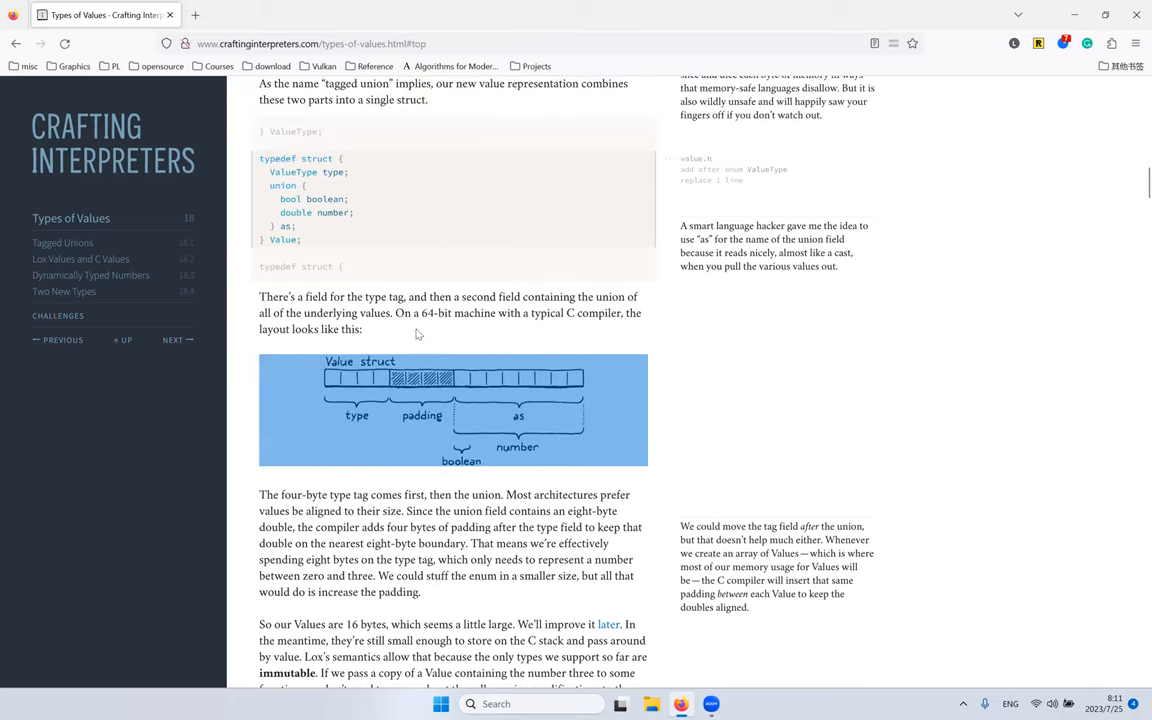
double_click(316, 212)
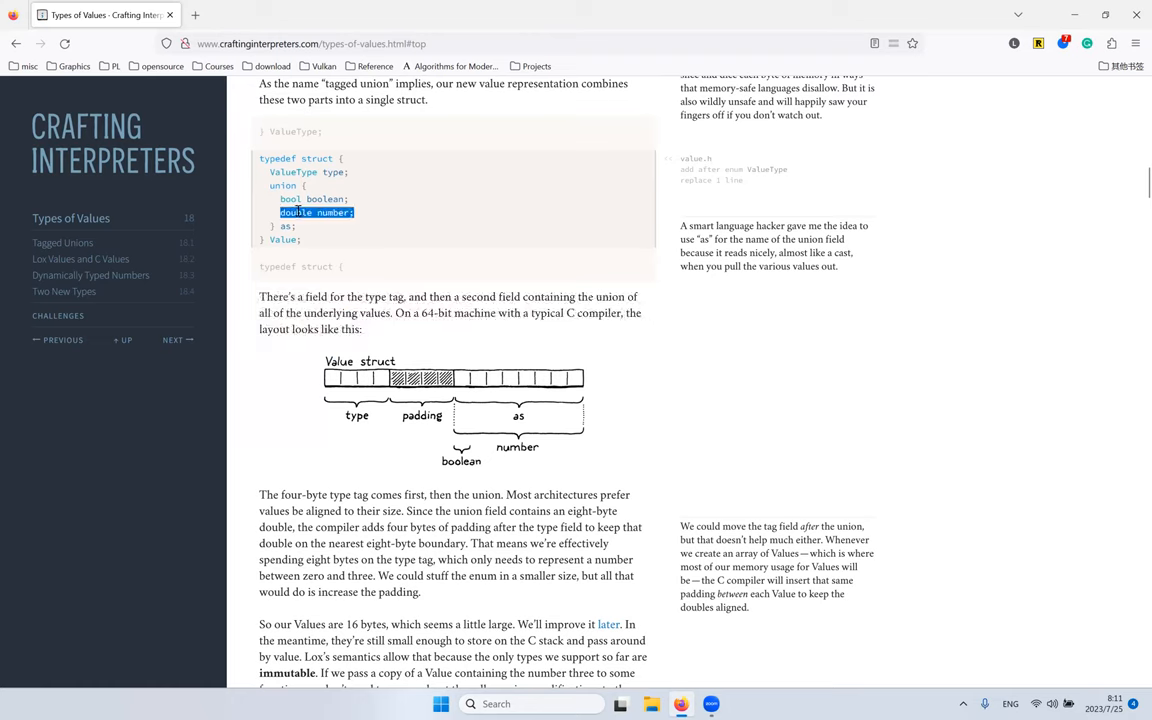
mouse_move(348, 248)
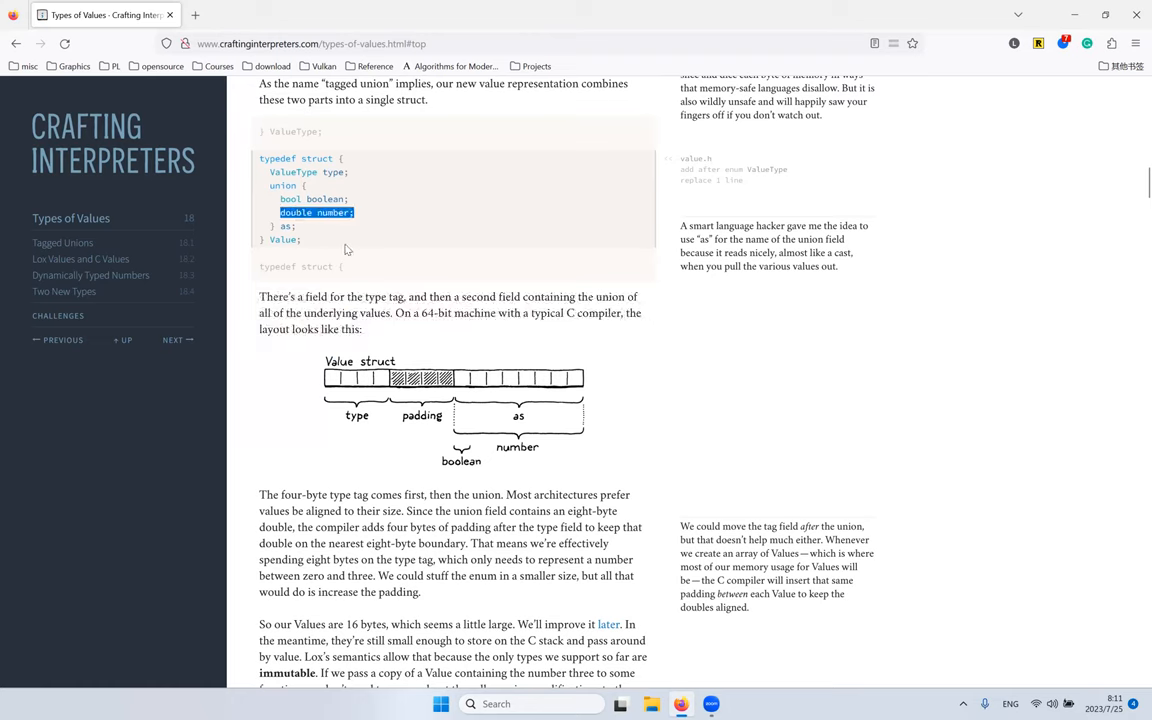
mouse_move(396, 360)
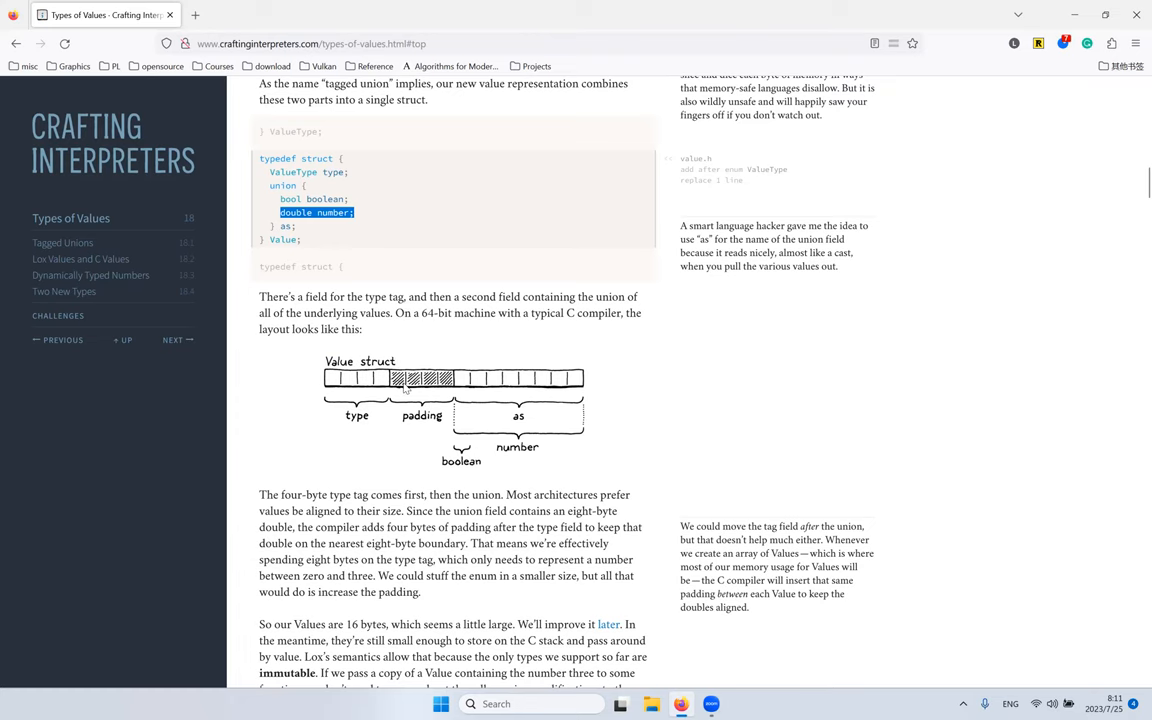
scroll(up, 3)
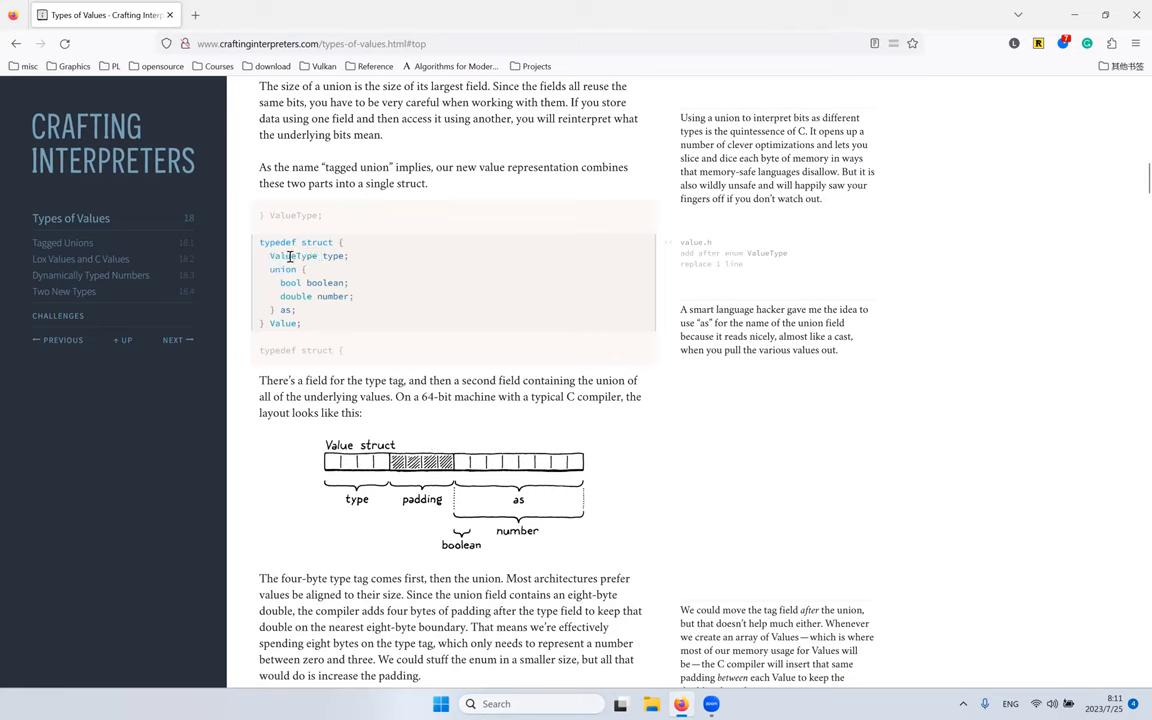
double_click(308, 256)
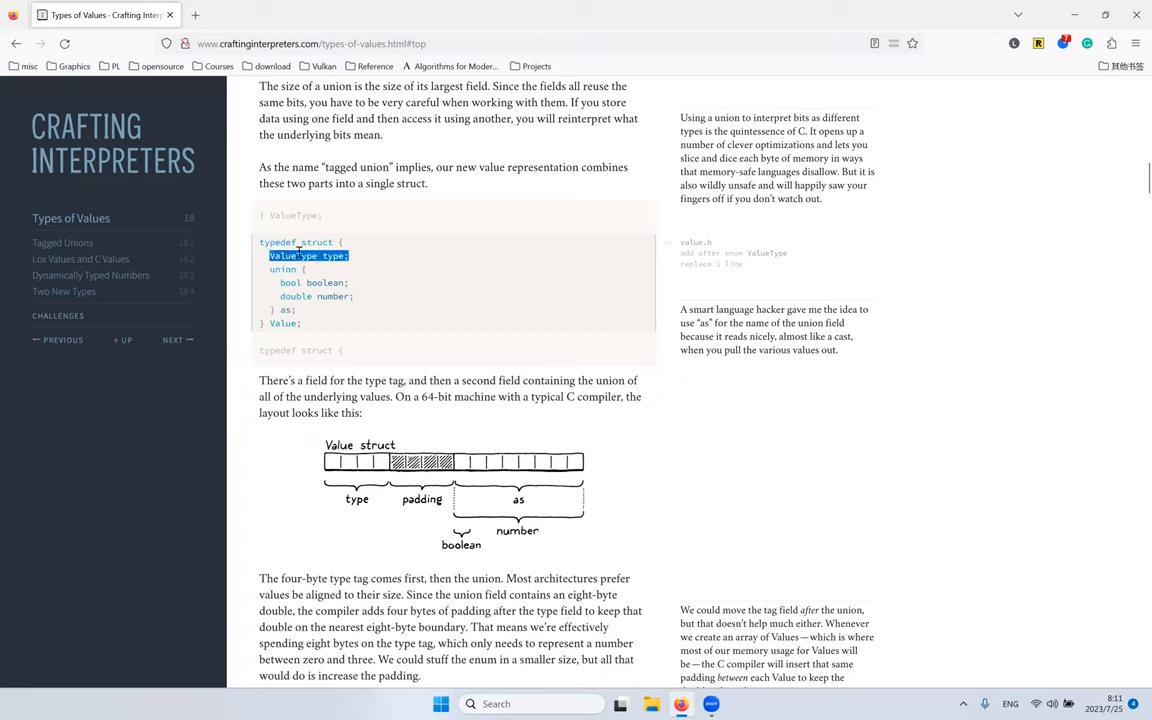
mouse_move(476, 318)
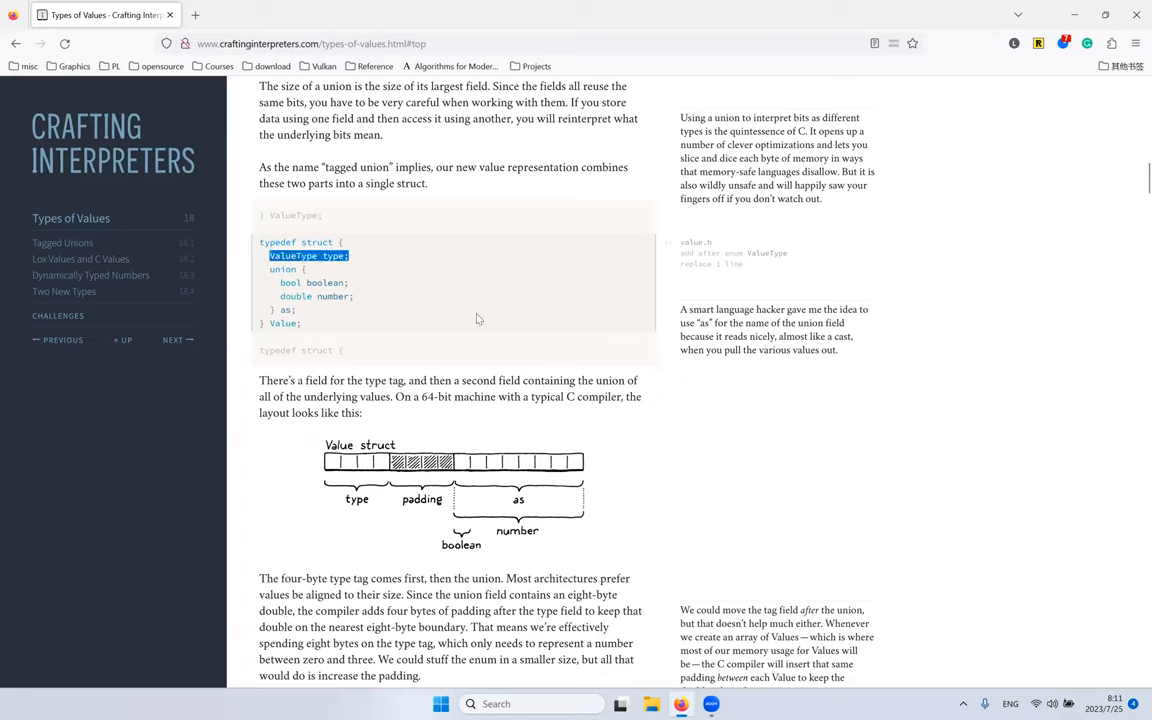
mouse_move(504, 300)
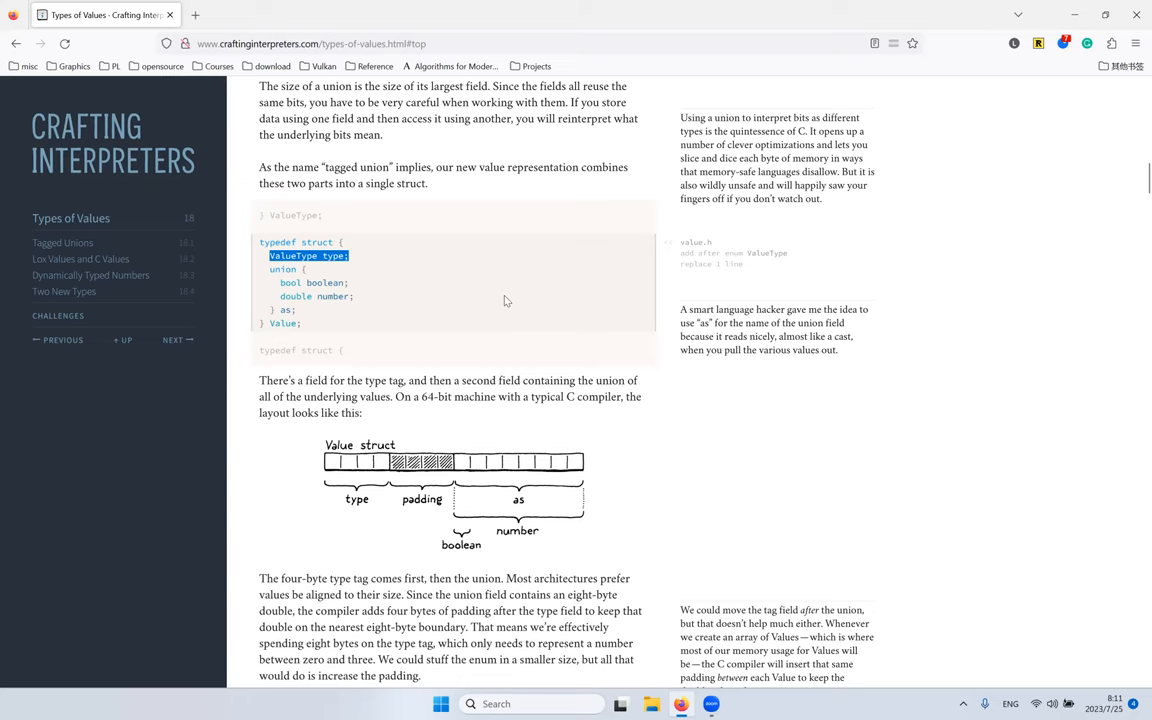
scroll(down, 3)
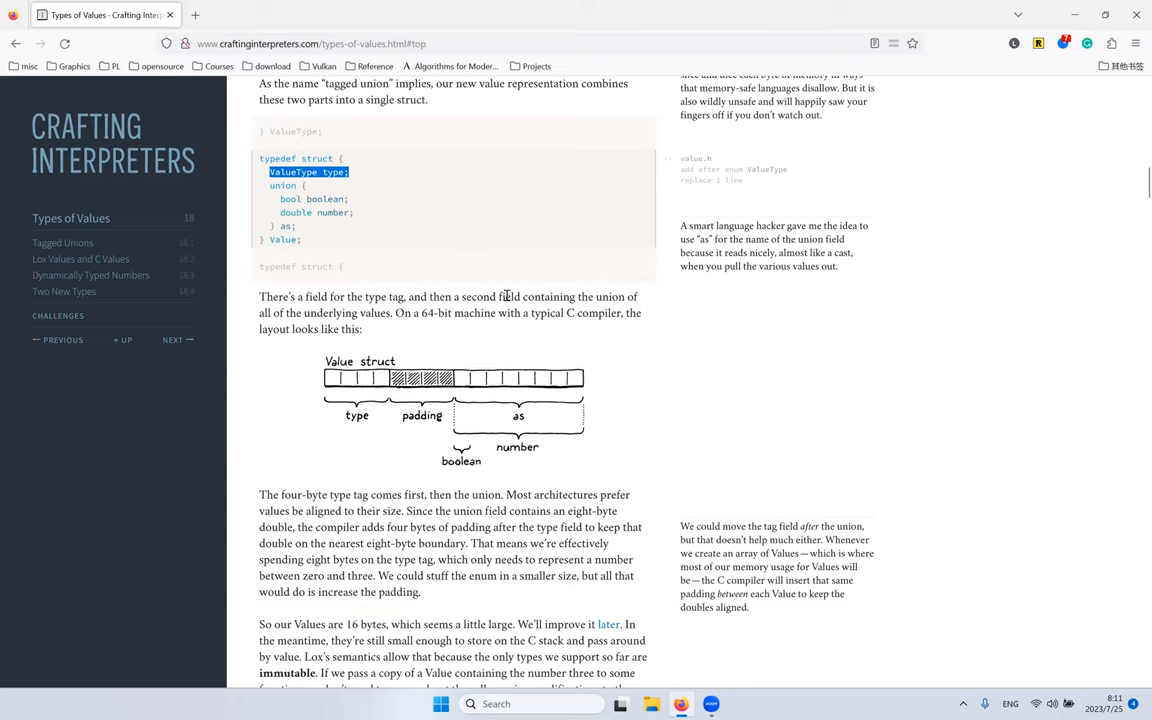
mouse_move(678, 388)
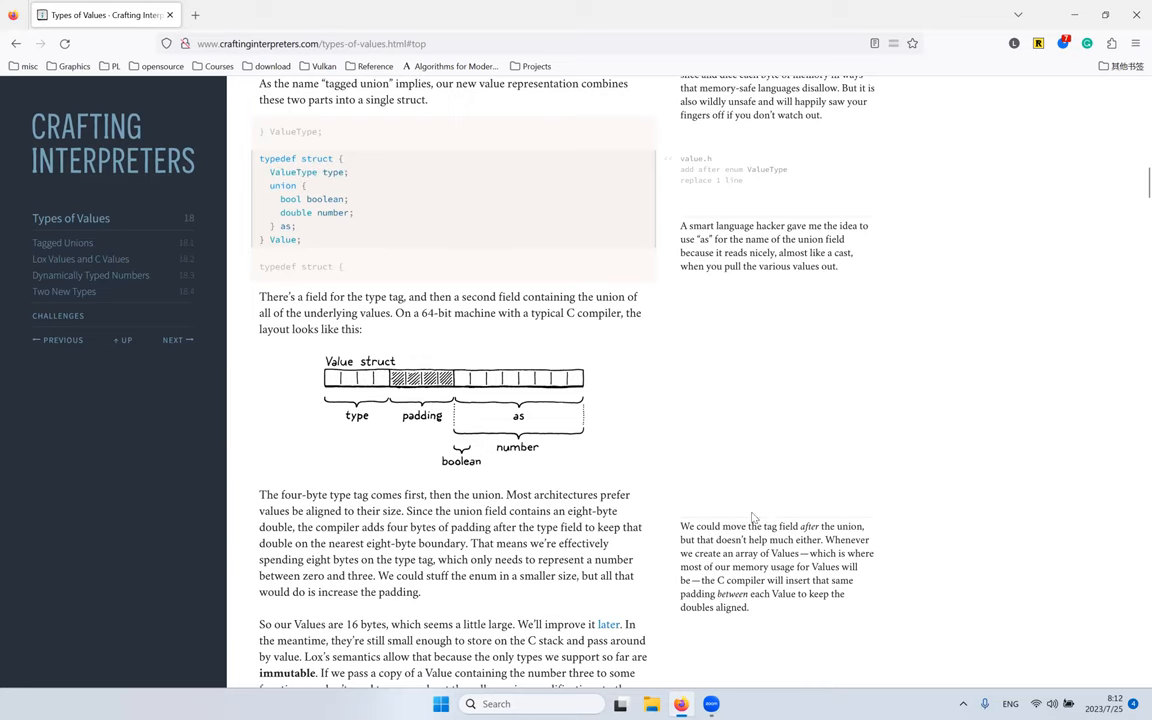
double_click(788, 528)
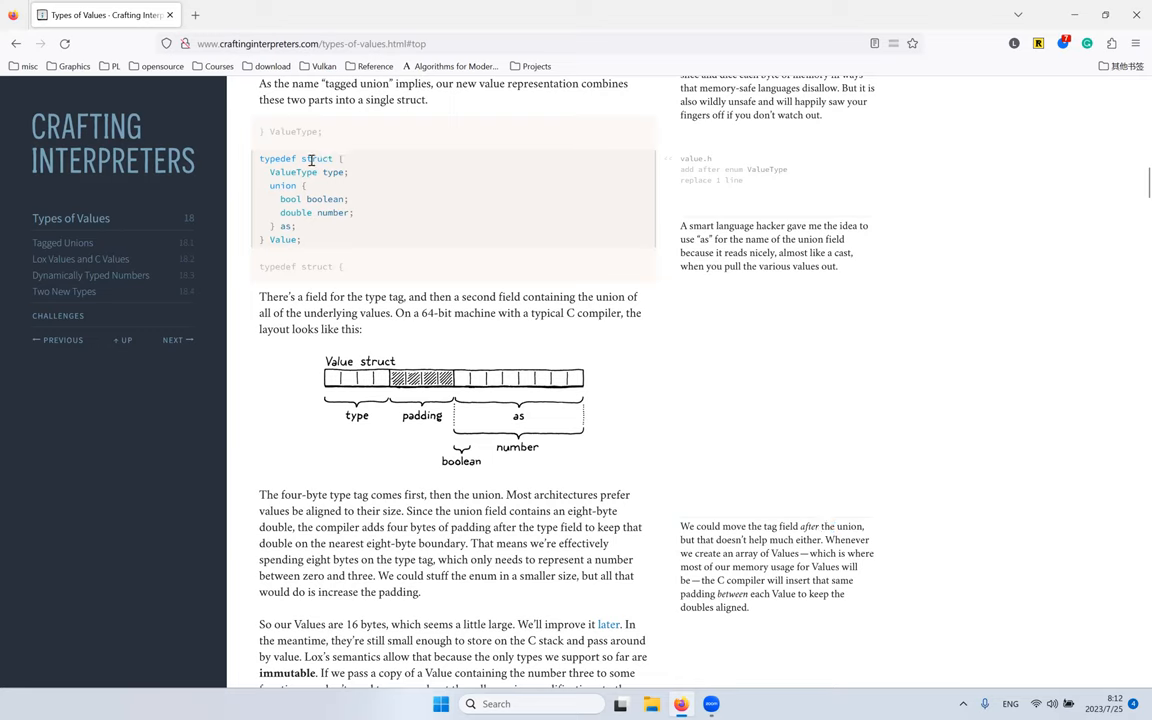
triple_click(300, 158)
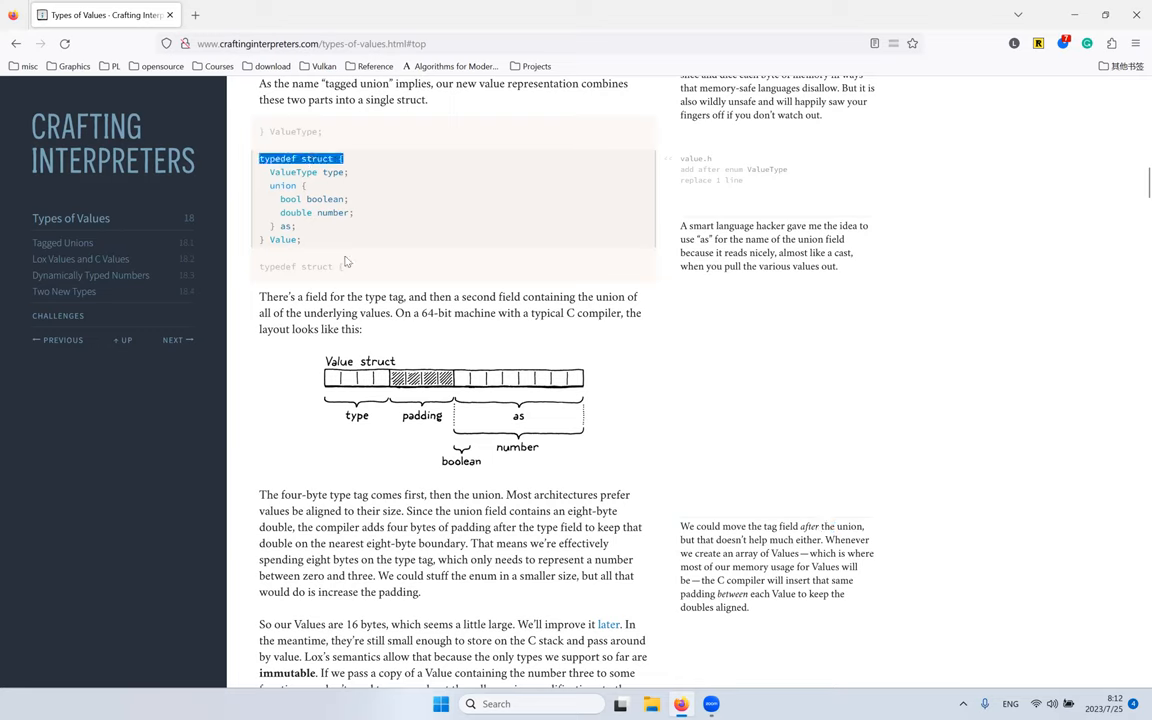
mouse_move(356, 244)
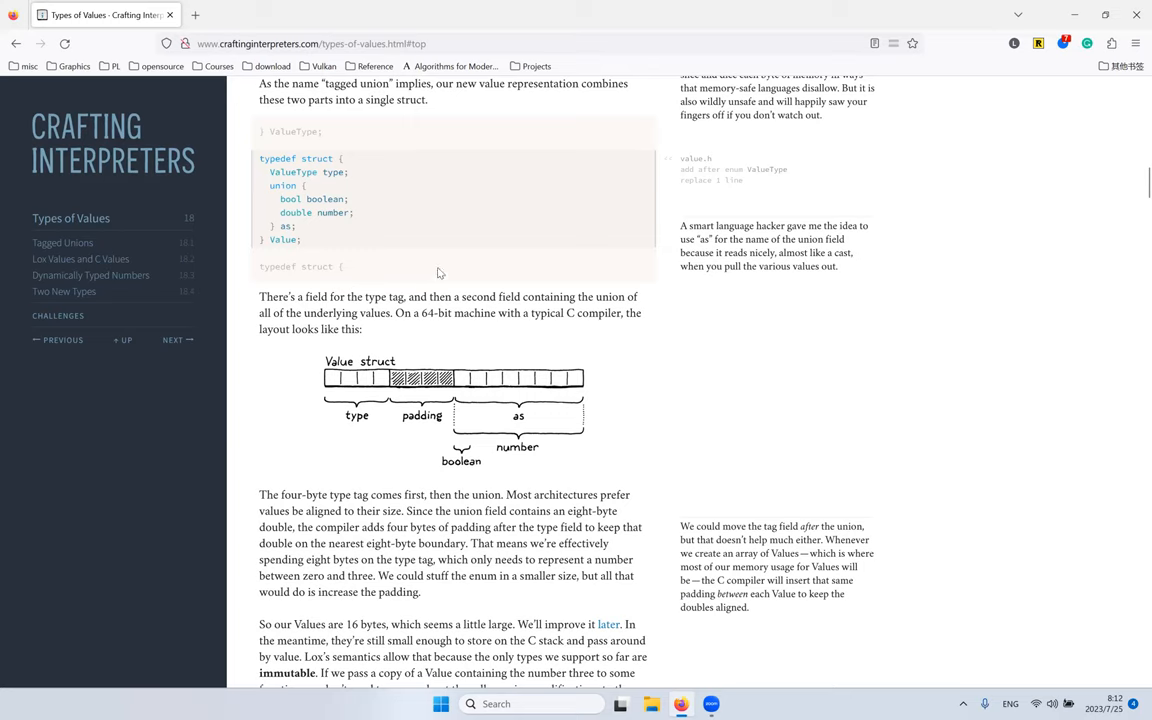
mouse_move(536, 212)
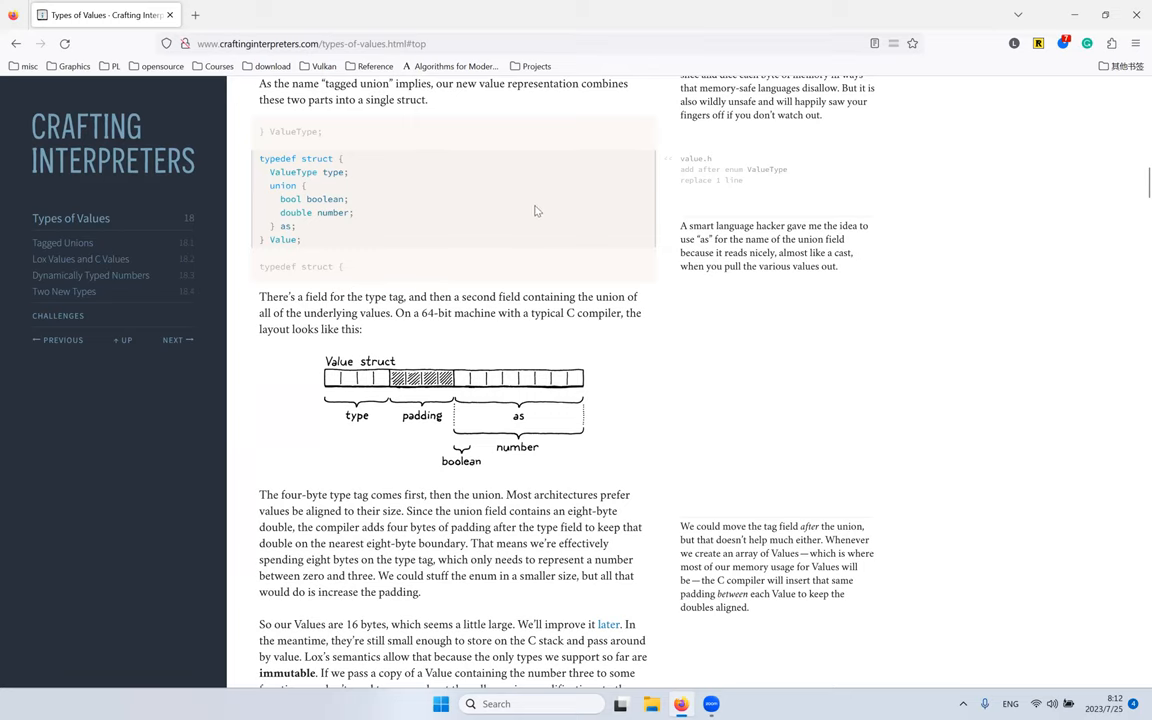
scroll(down, 3)
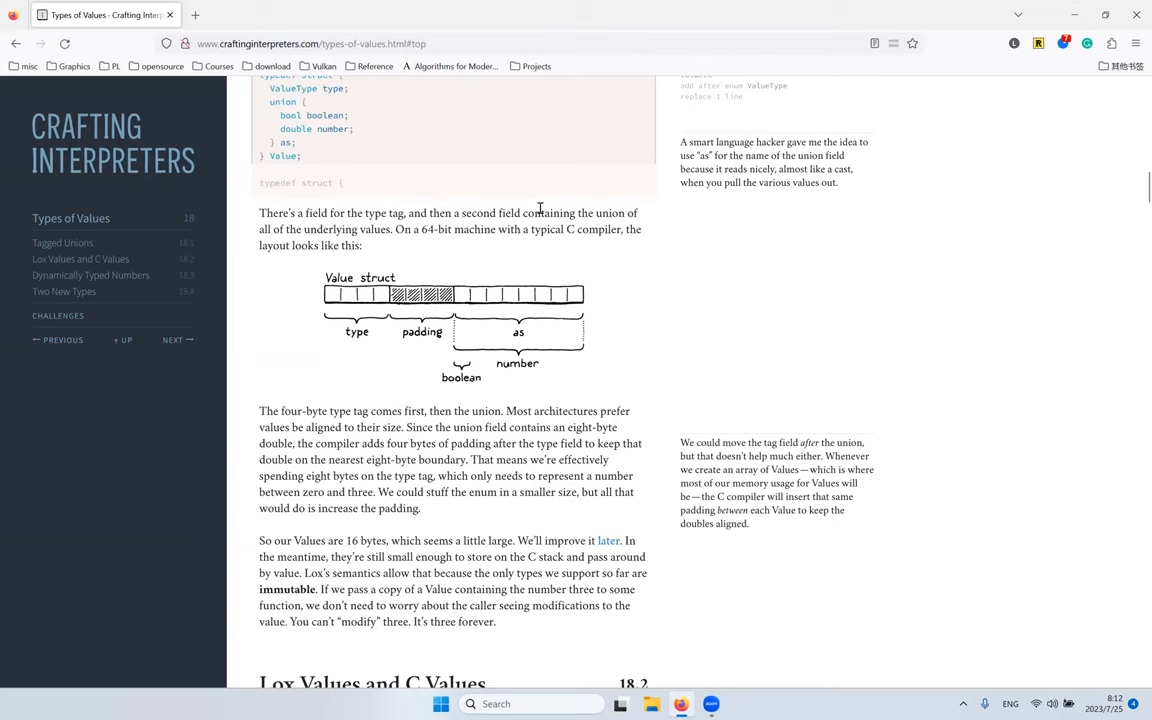
scroll(down, 3)
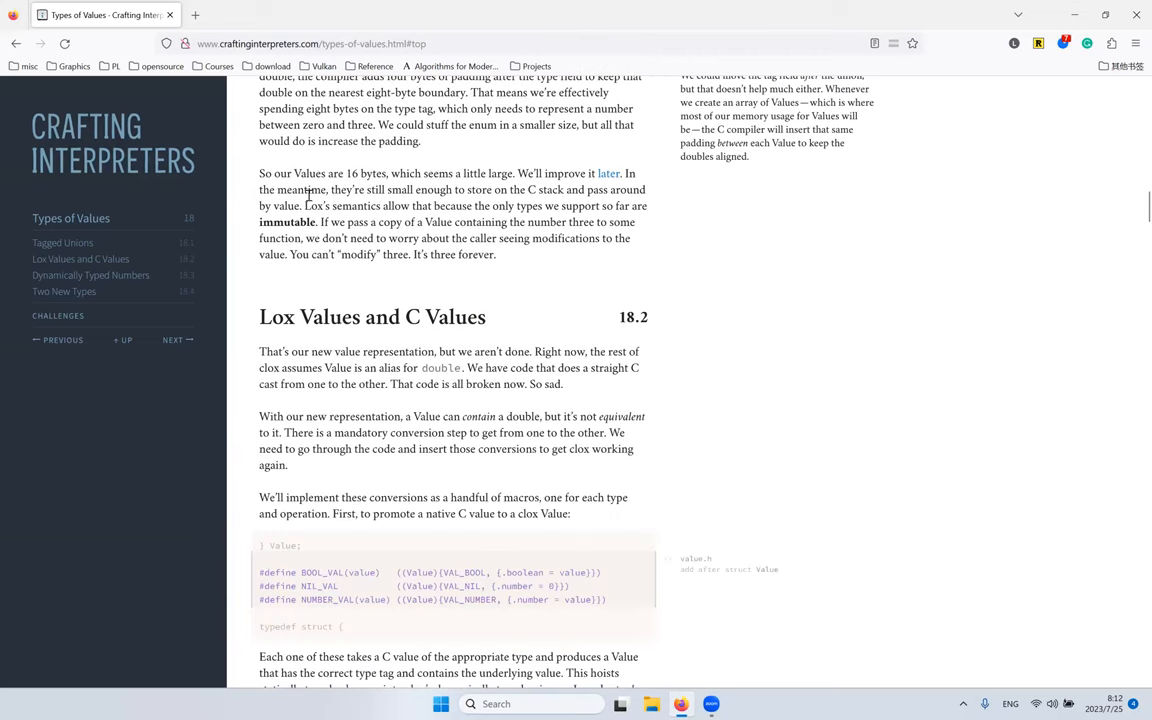
double_click(310, 174)
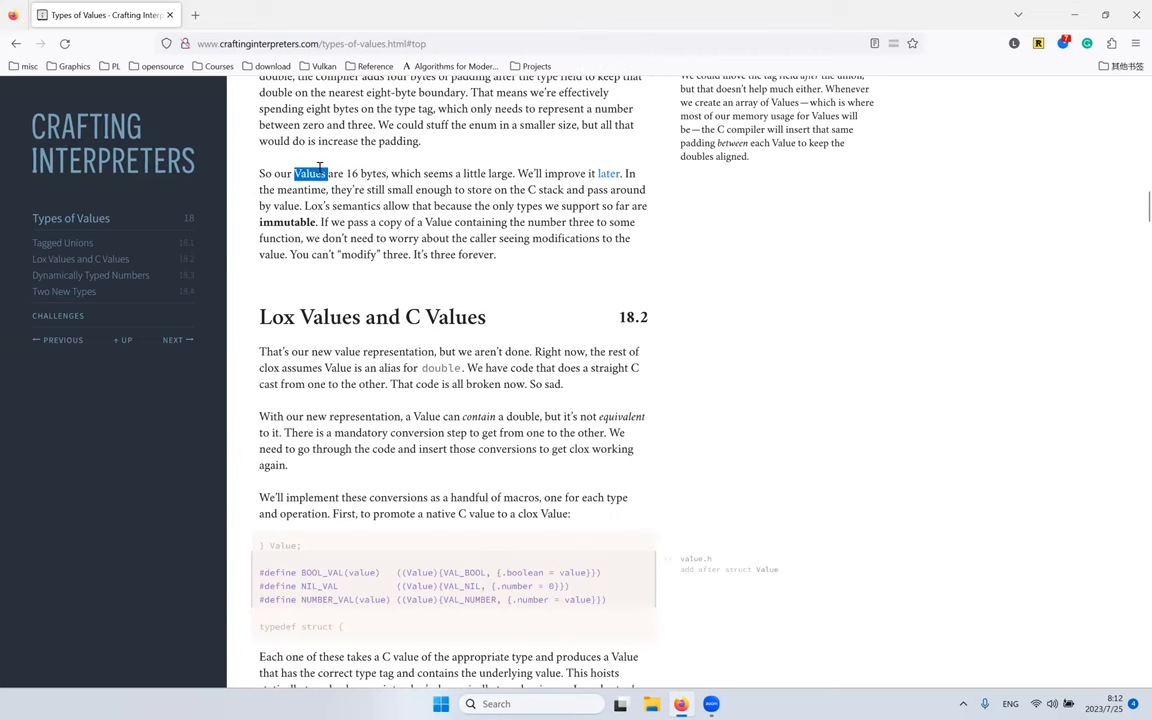
double_click(372, 172)
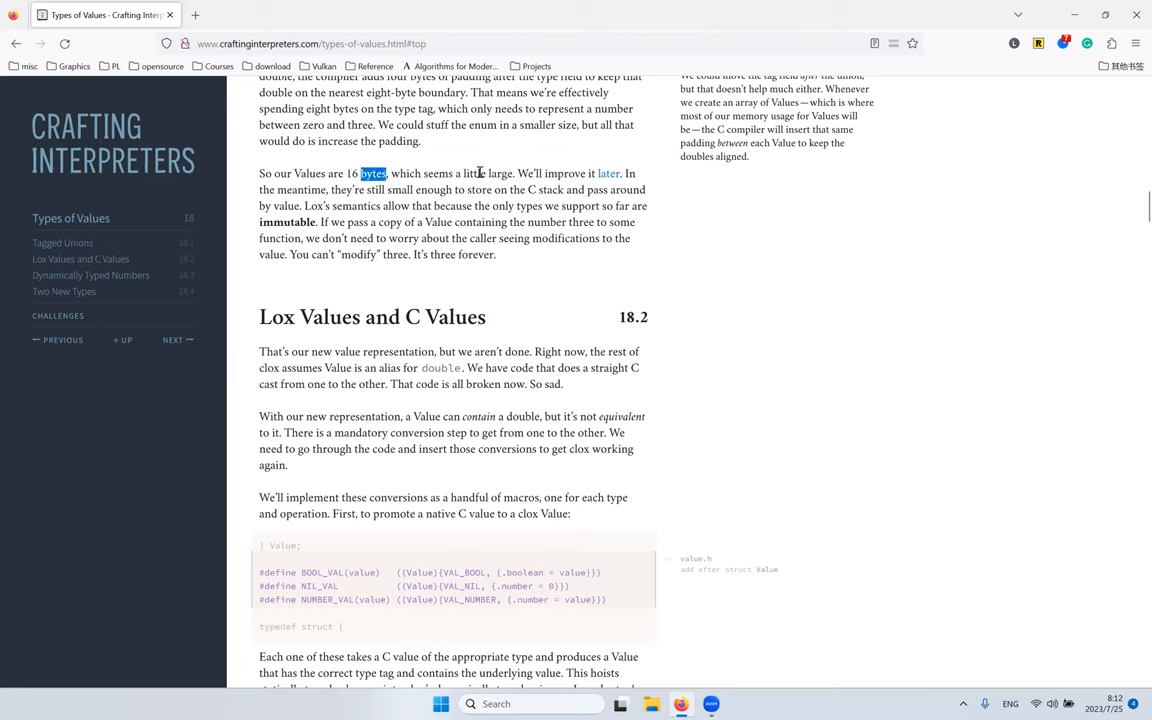
double_click(500, 172)
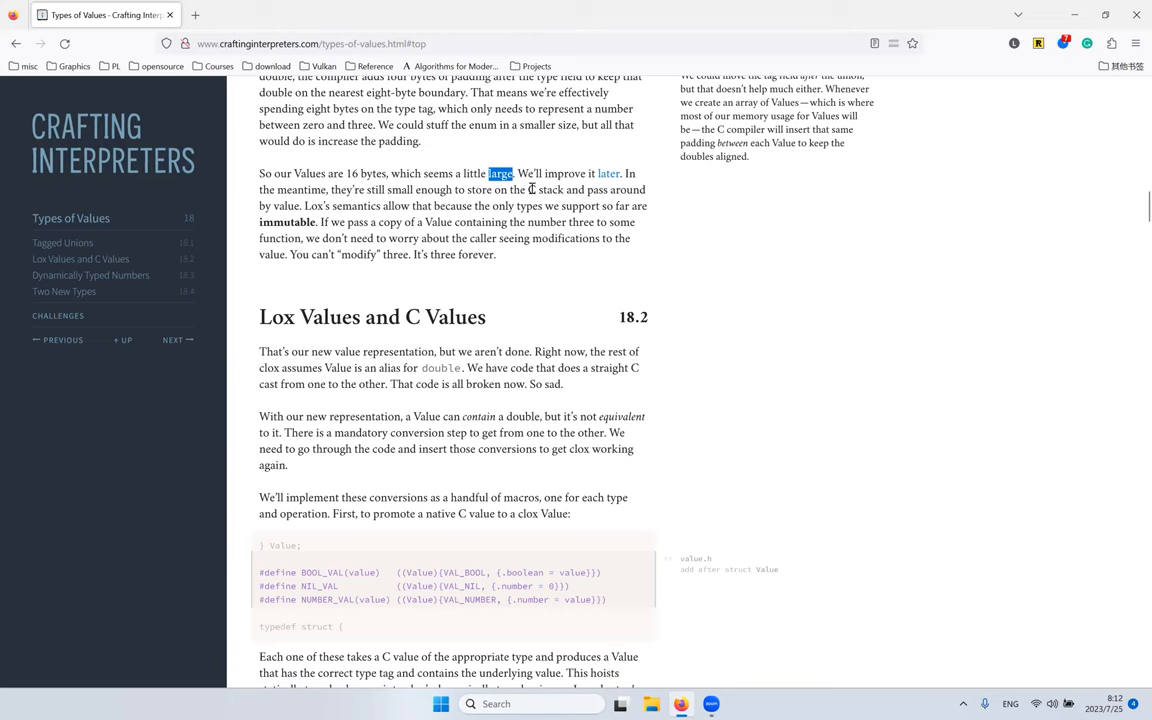
scroll(up, 3)
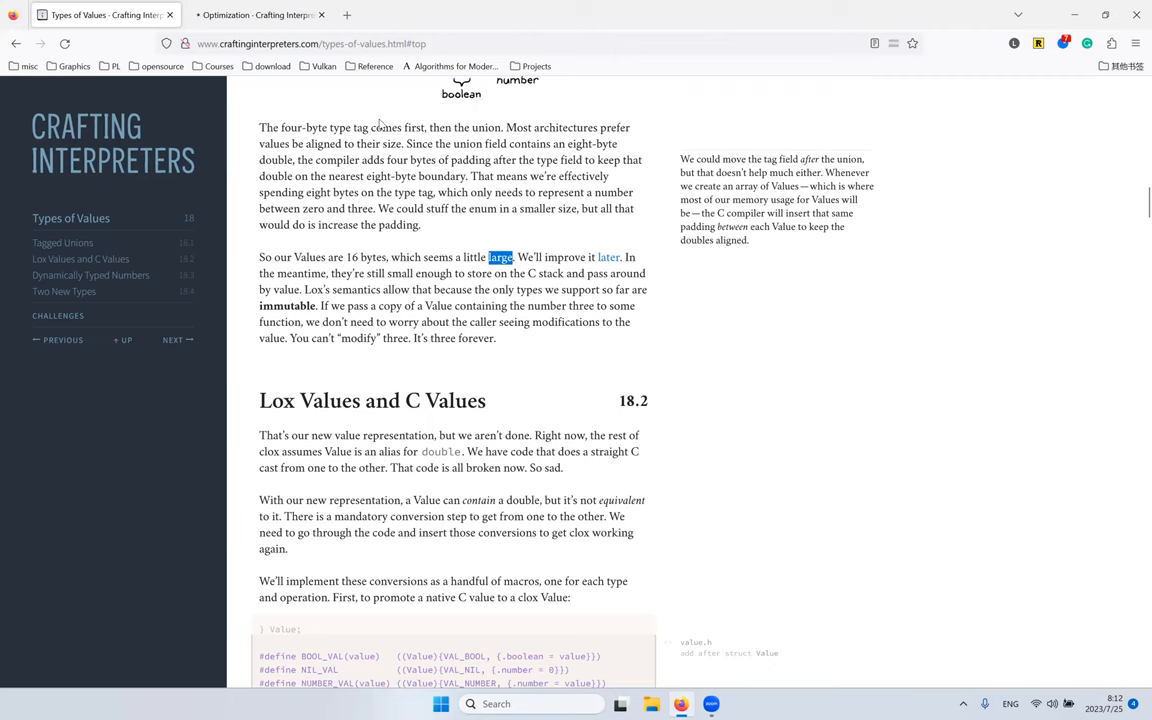
click(256, 14)
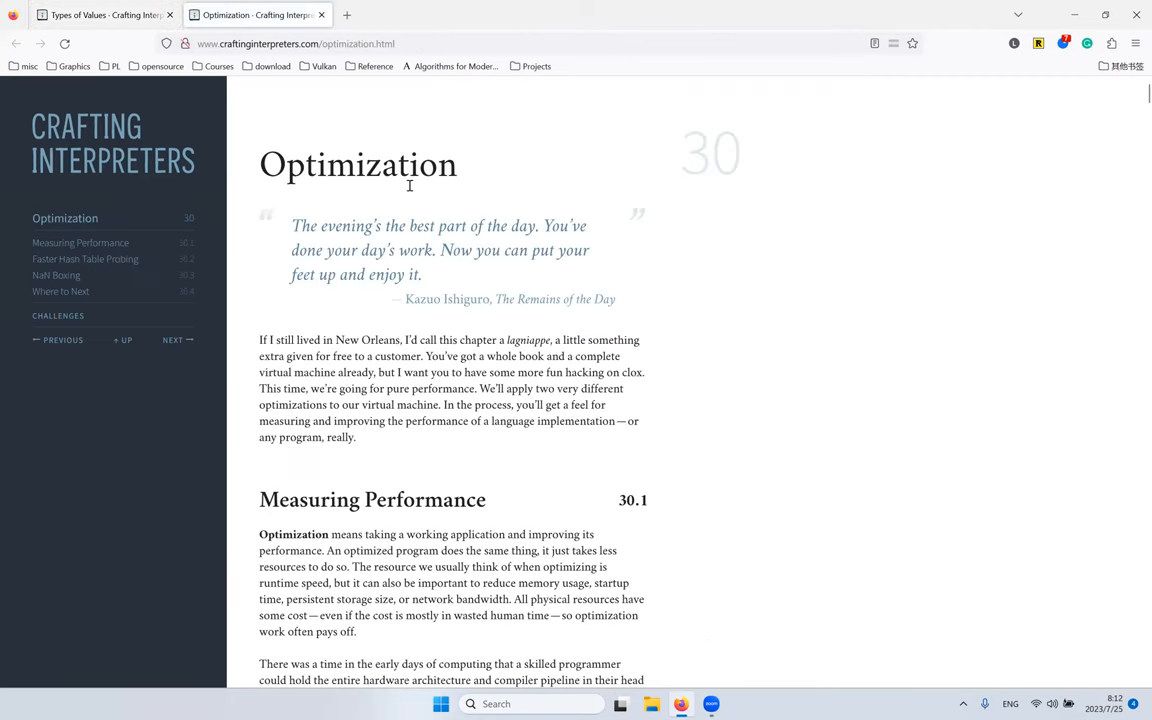
mouse_move(414, 204)
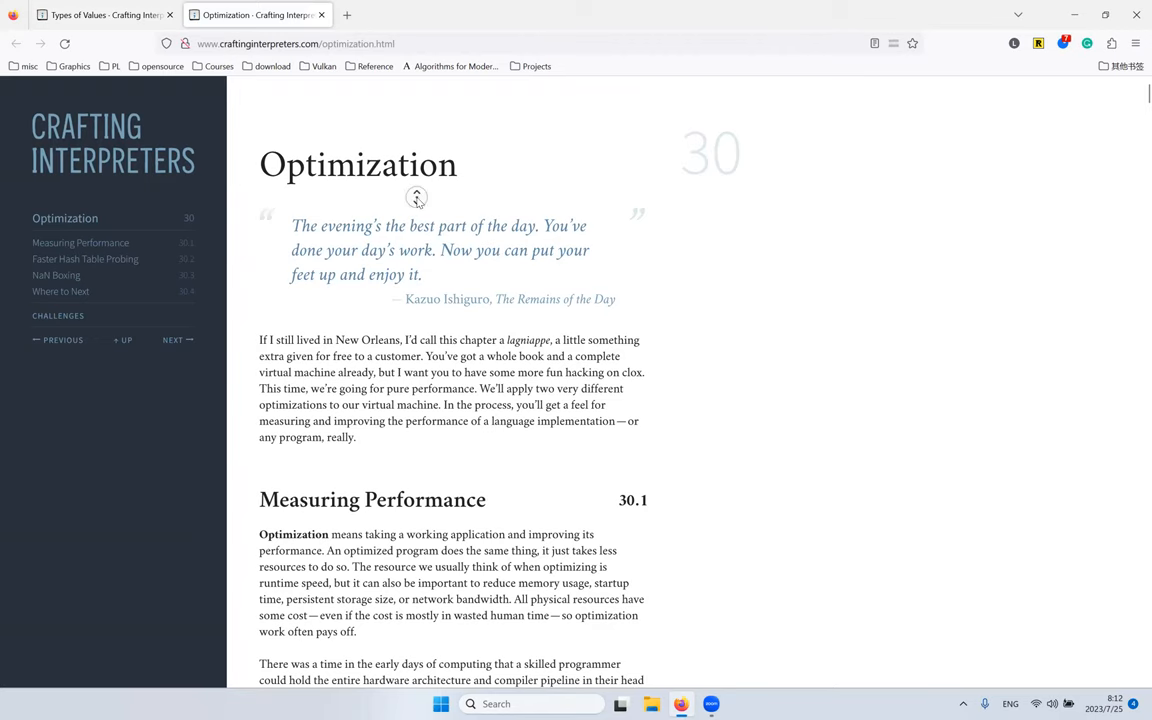
scroll(down, 3)
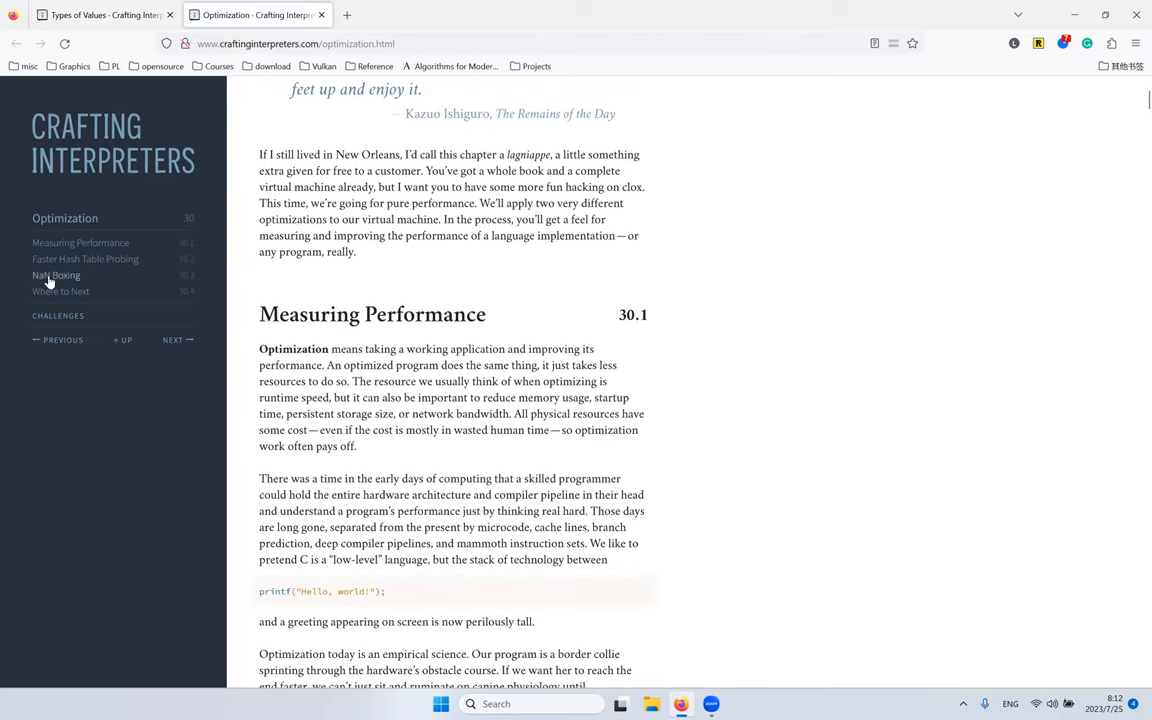
click(56, 276)
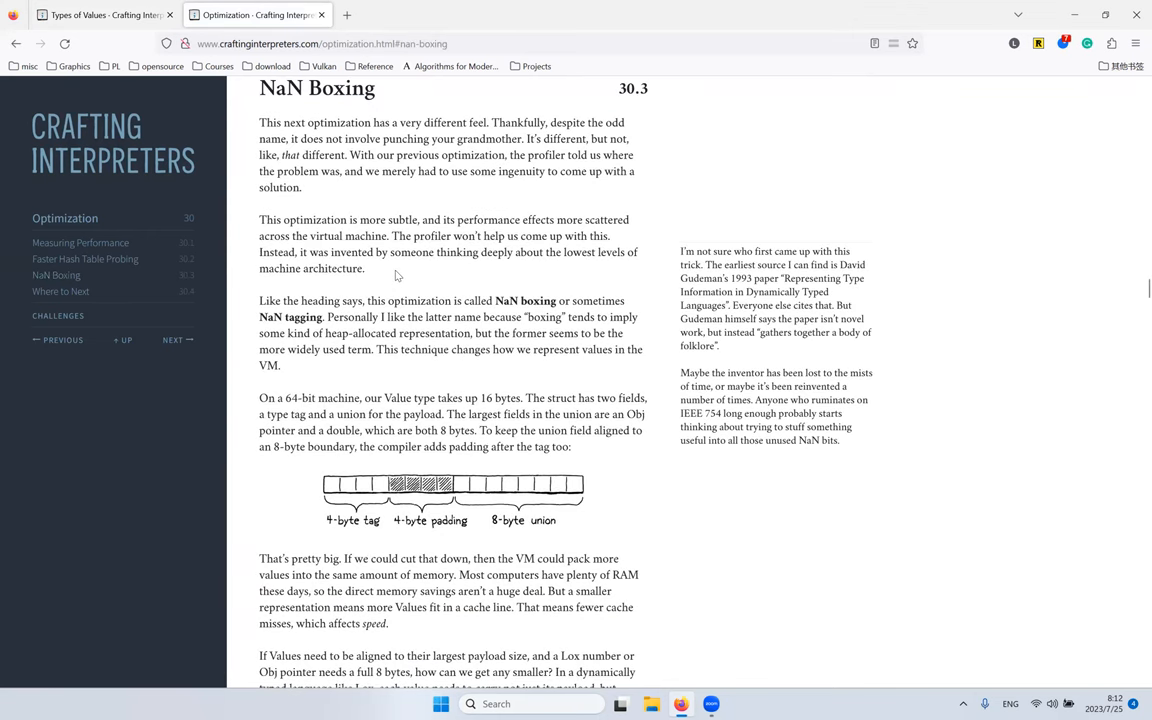
mouse_move(458, 236)
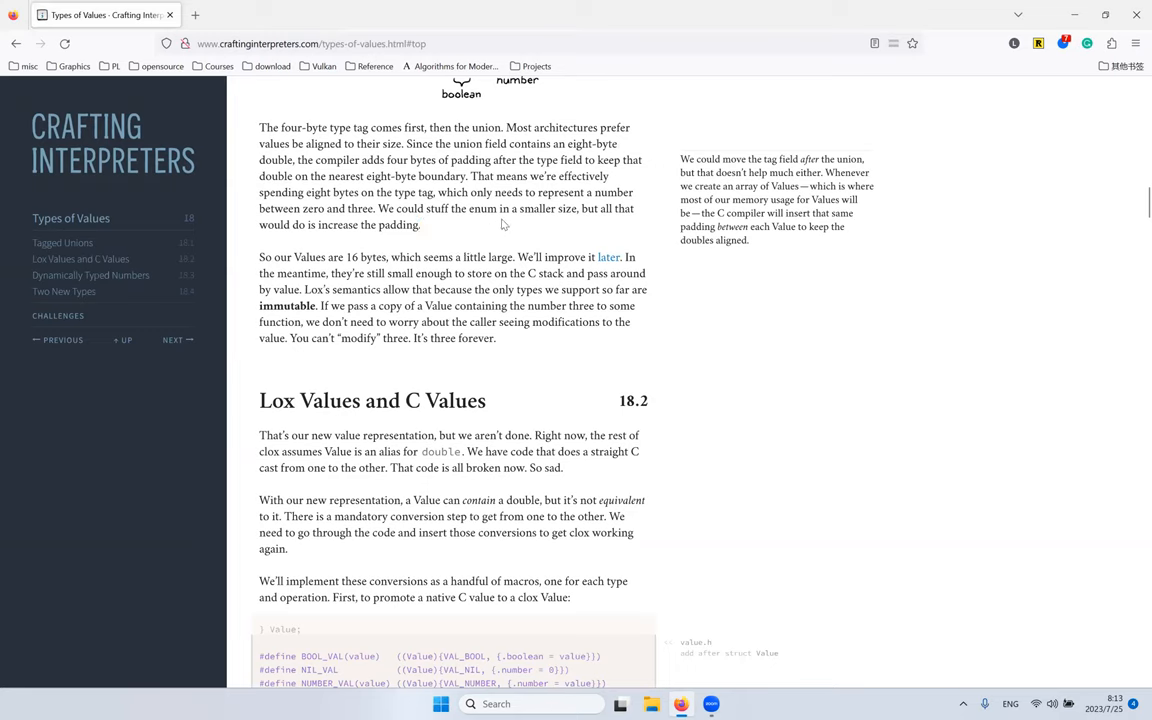
mouse_move(486, 196)
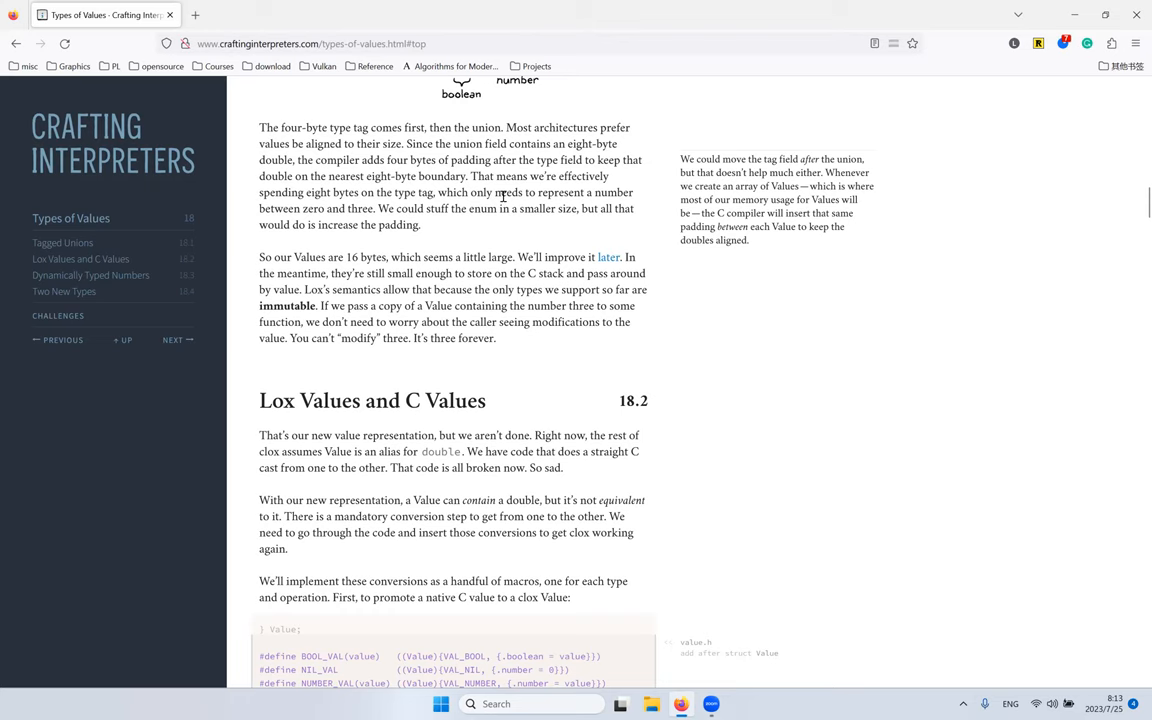
Step: Read the note on 16-byte Values and their immutability
scroll(down, 3)
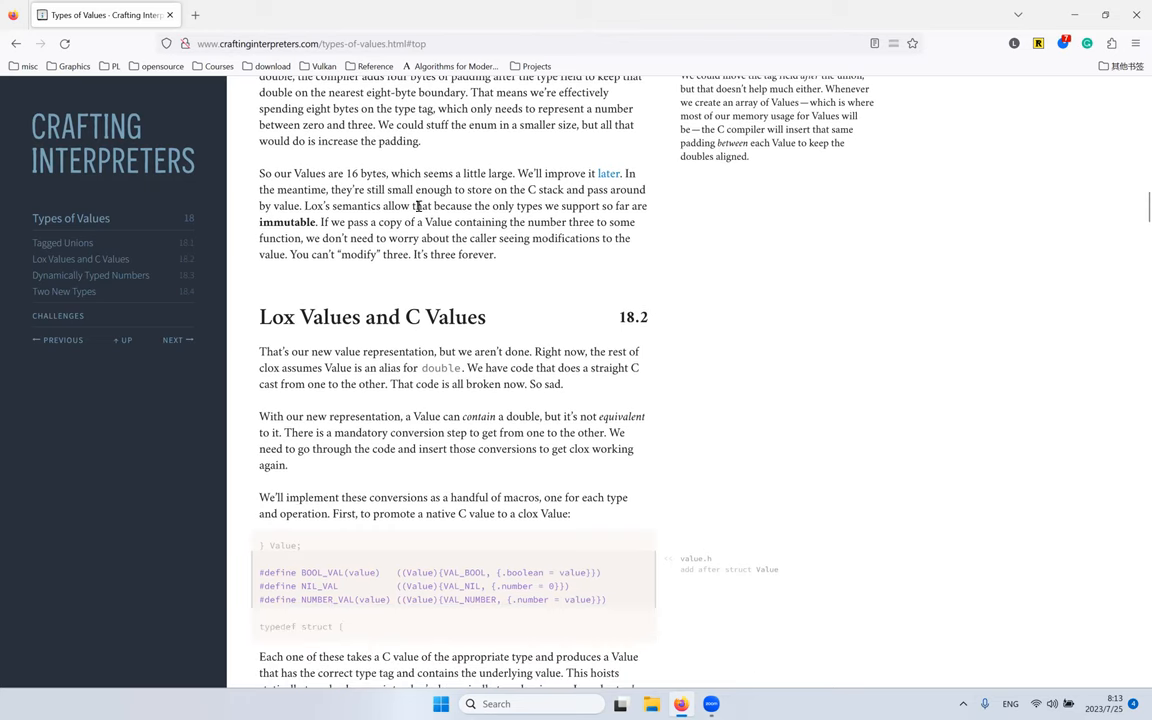
double_click(358, 172)
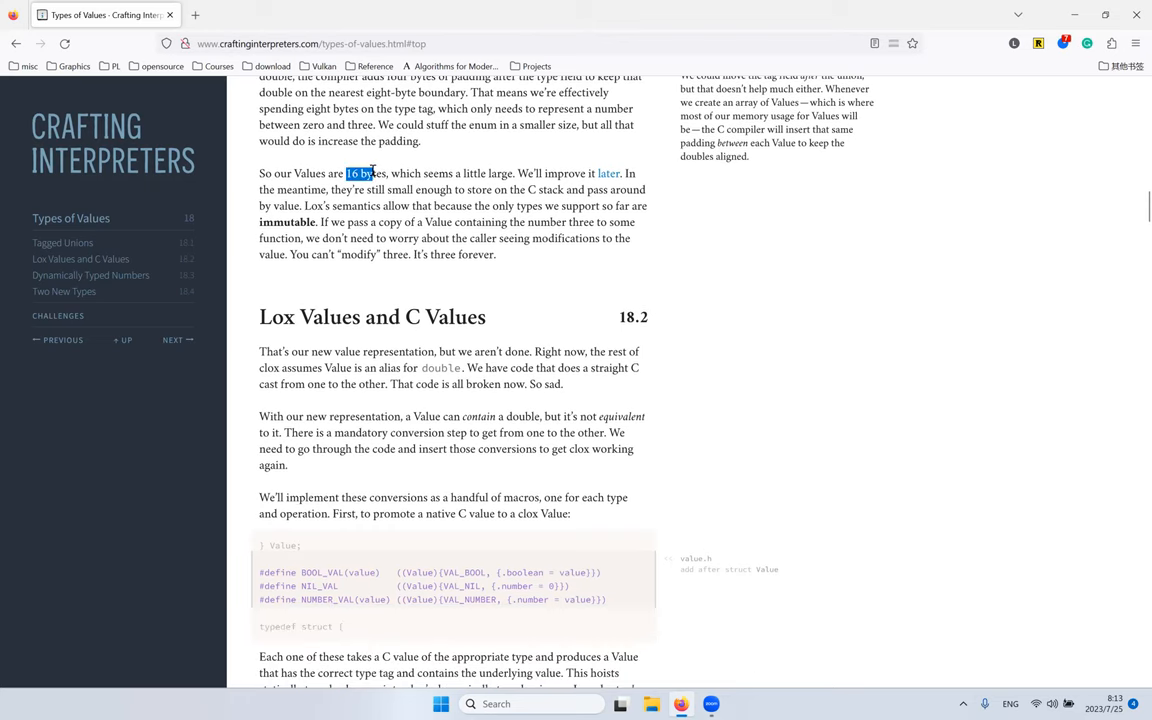
mouse_move(648, 62)
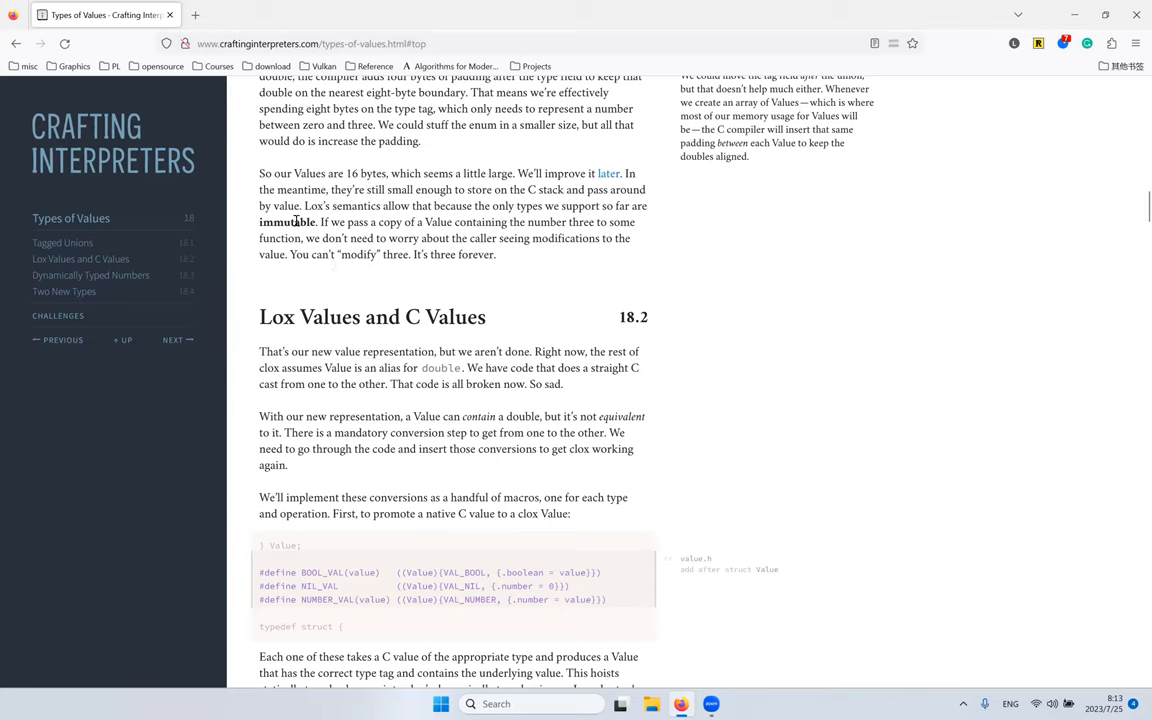
double_click(288, 222)
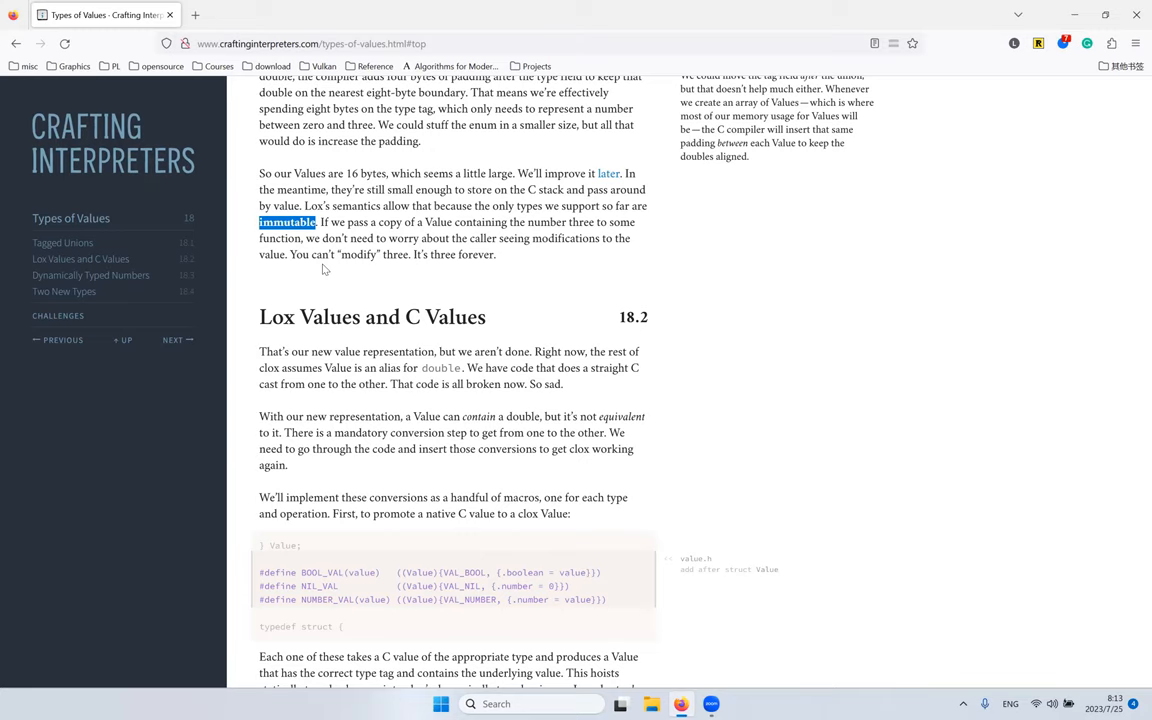
mouse_move(336, 288)
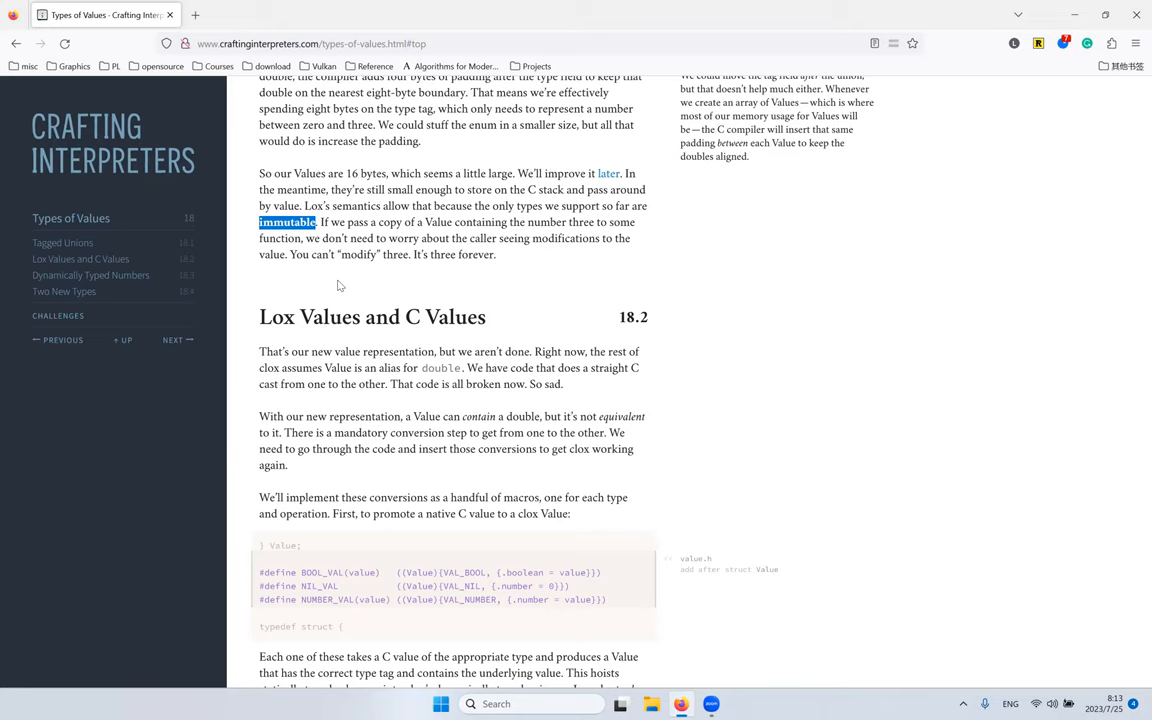
mouse_move(356, 268)
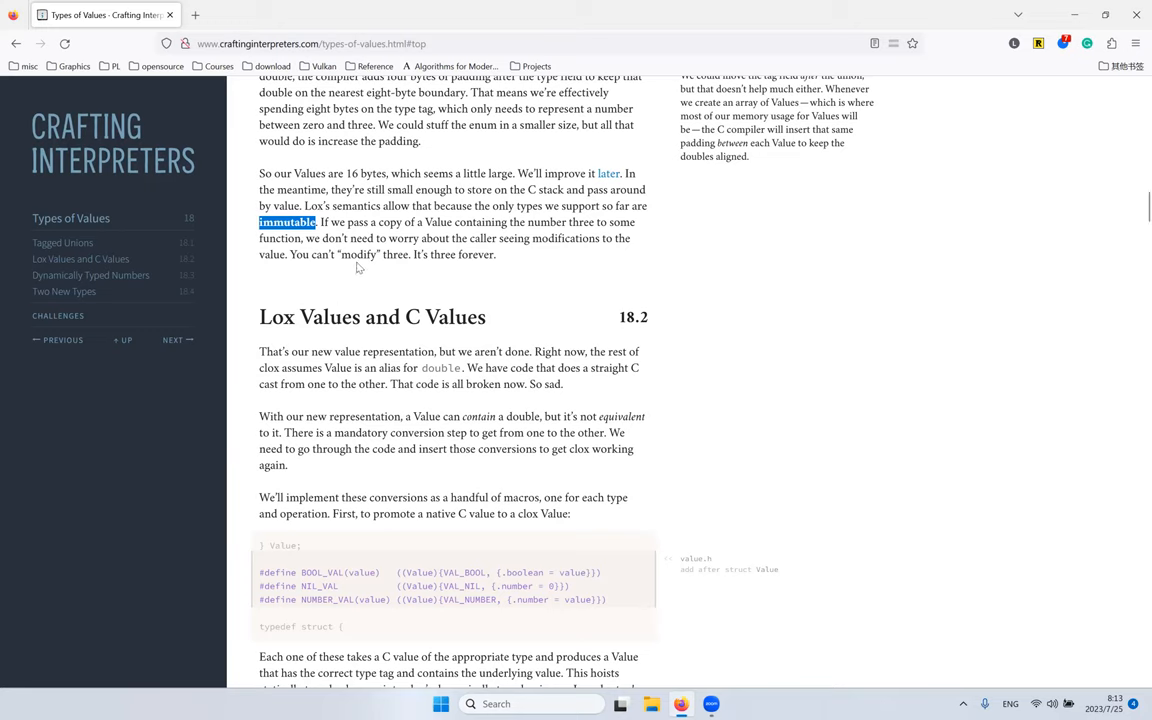
mouse_move(420, 200)
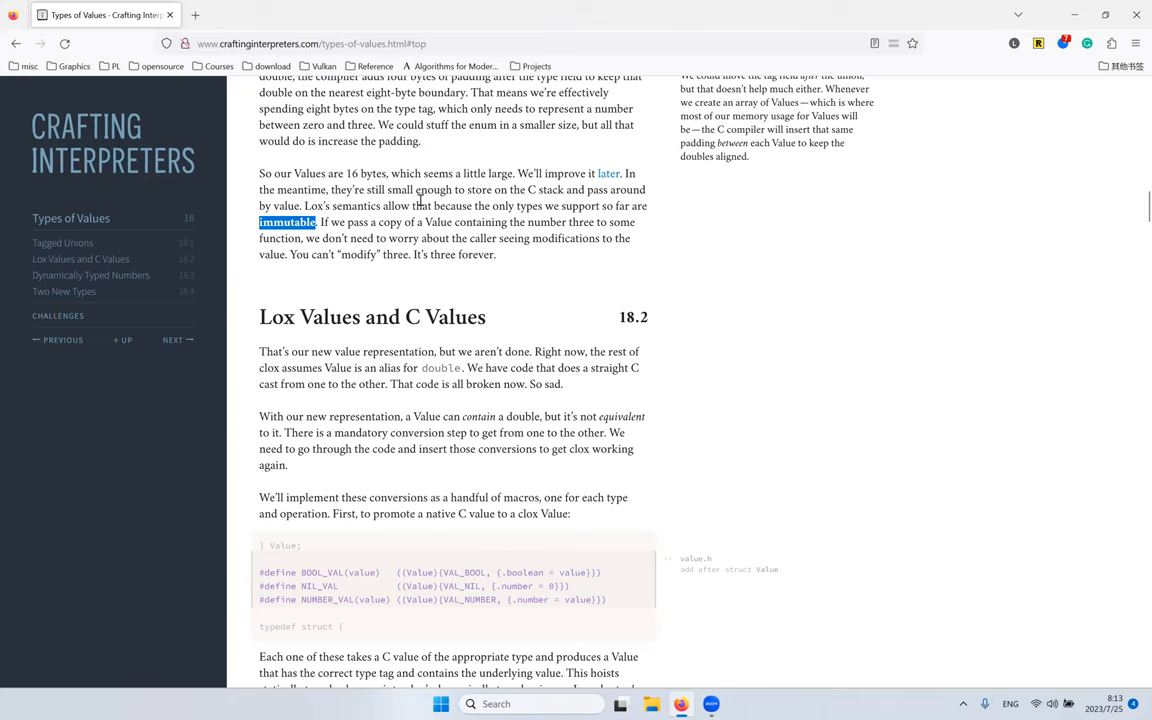
Step: Continue into section 18.2 and highlight the BOOL_VAL and NUMBER_VAL macro names
scroll(down, 3)
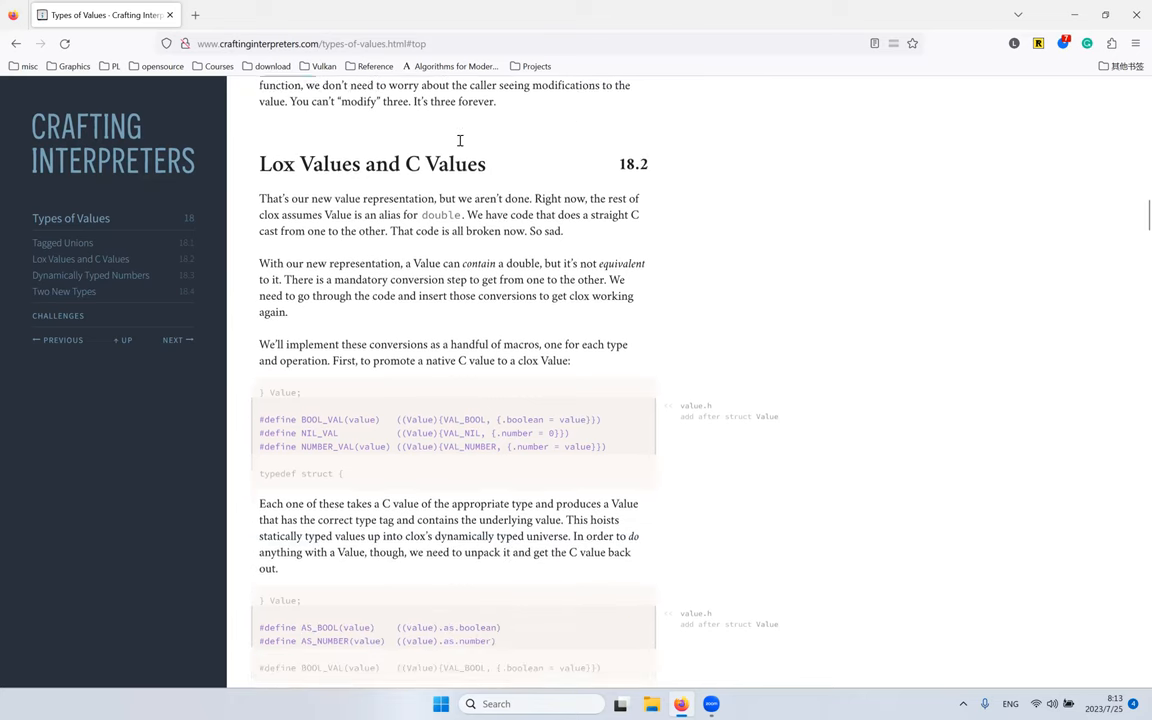
scroll(down, 3)
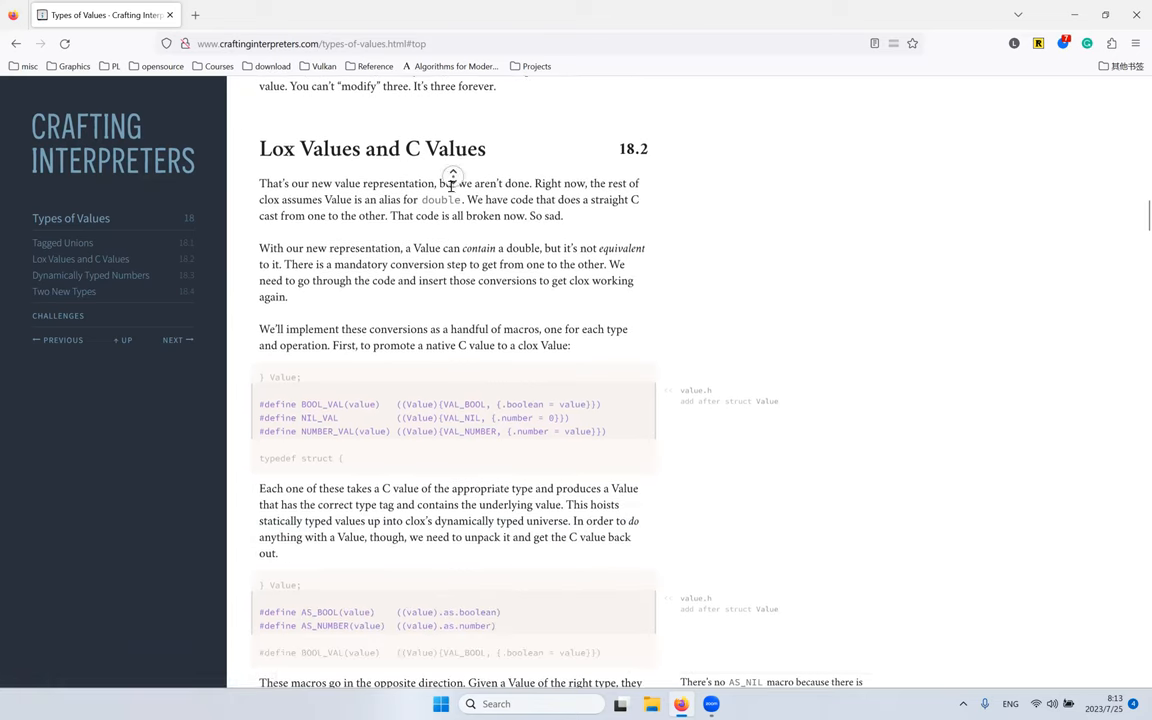
scroll(down, 3)
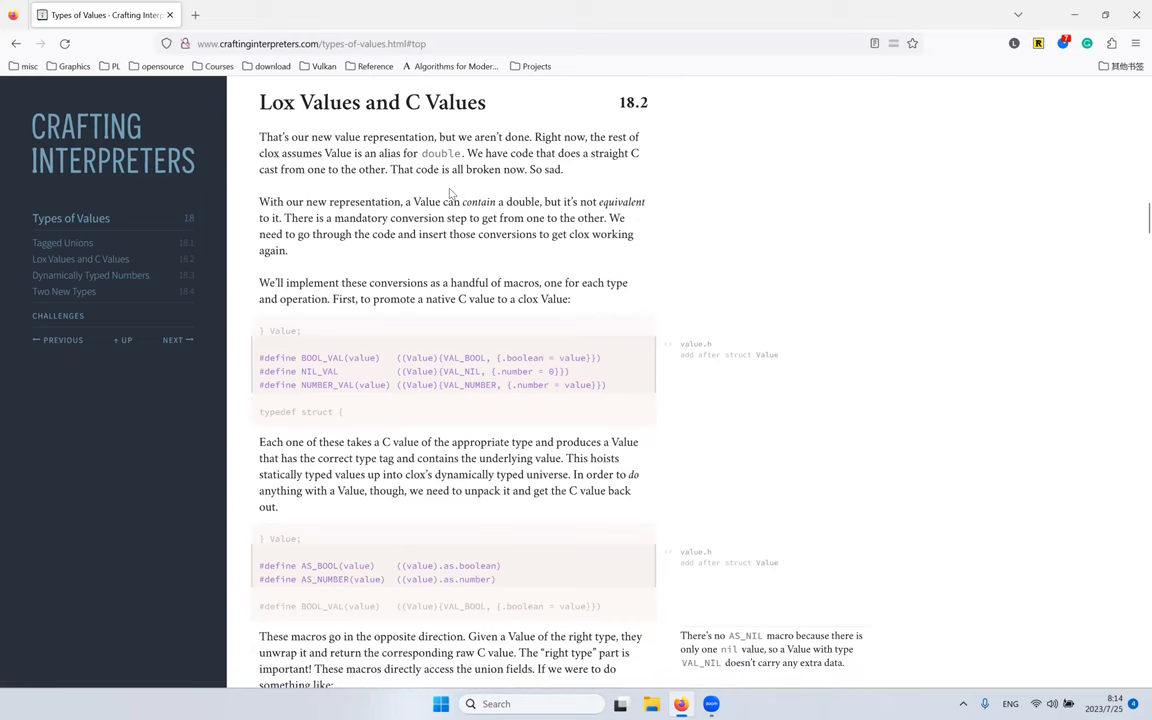
mouse_move(564, 166)
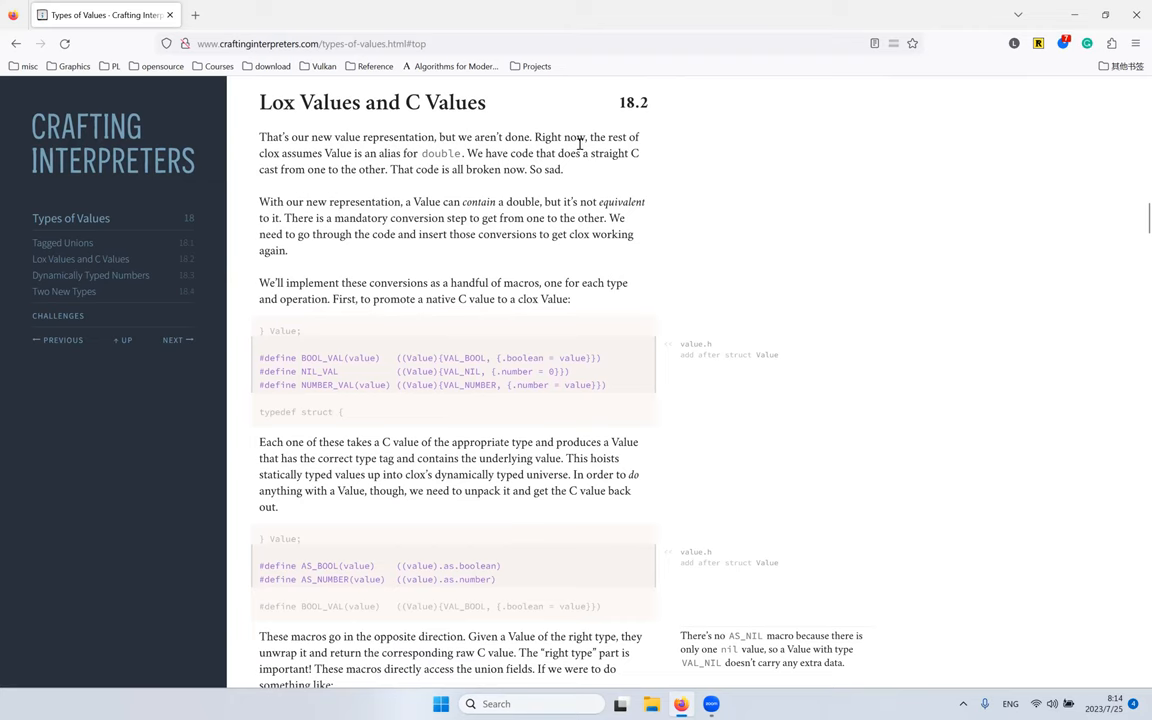
scroll(down, 3)
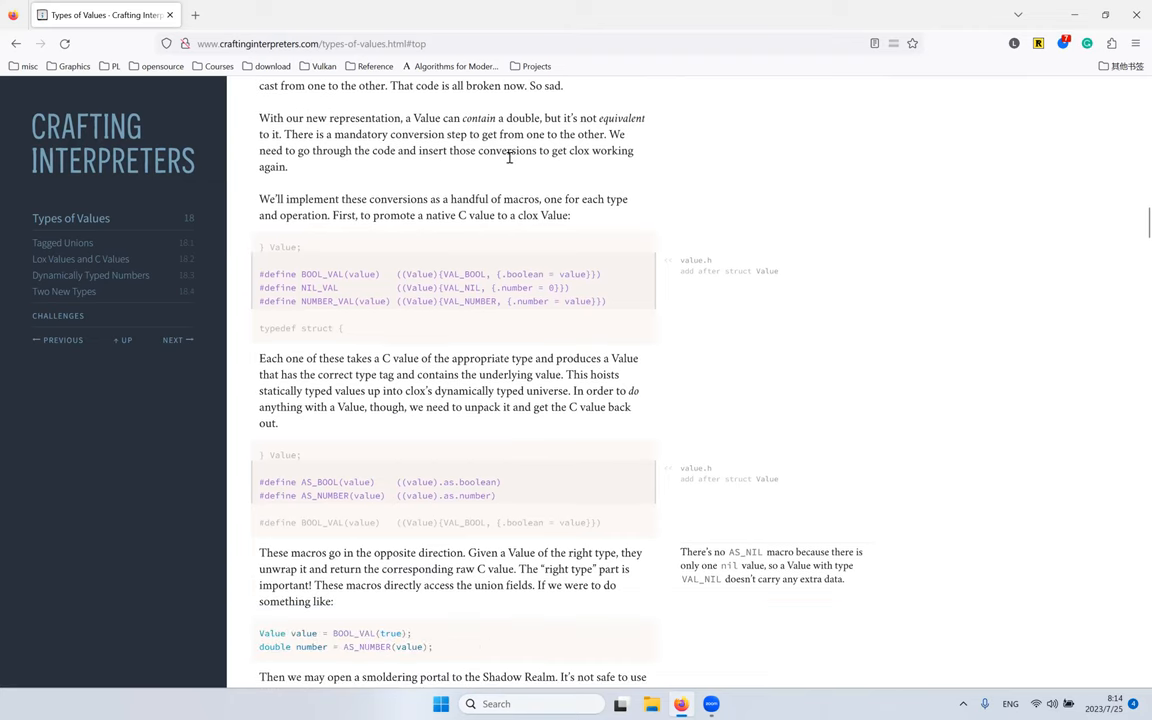
scroll(down, 3)
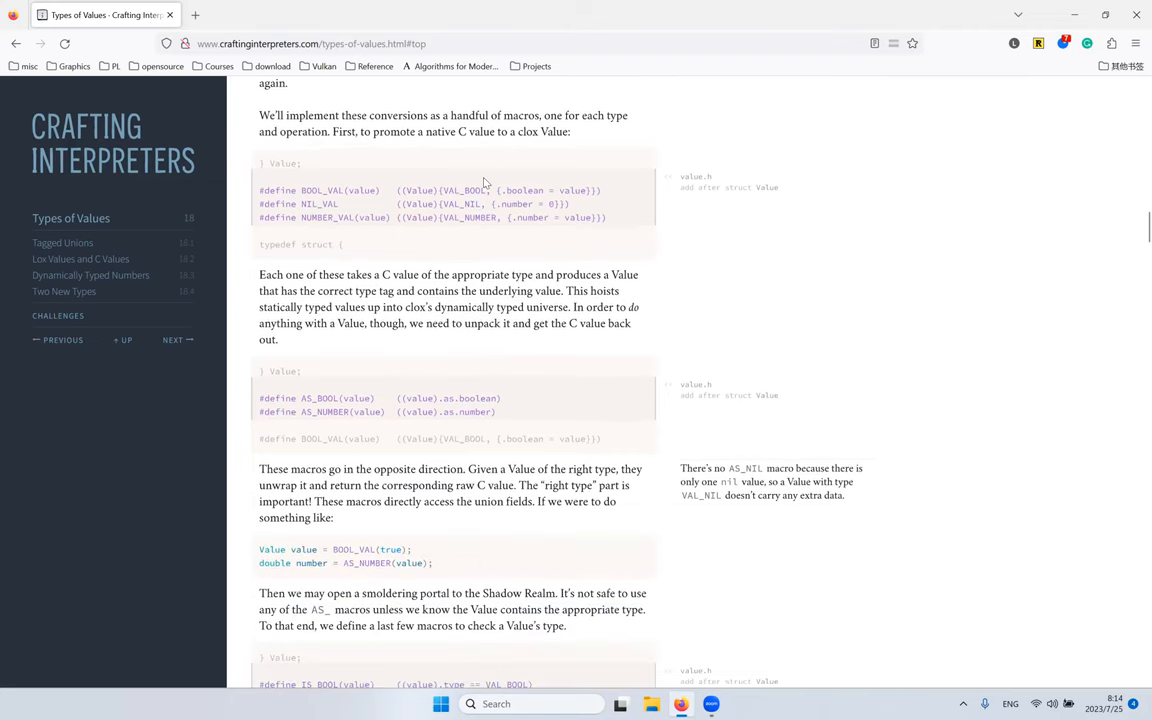
double_click(322, 190)
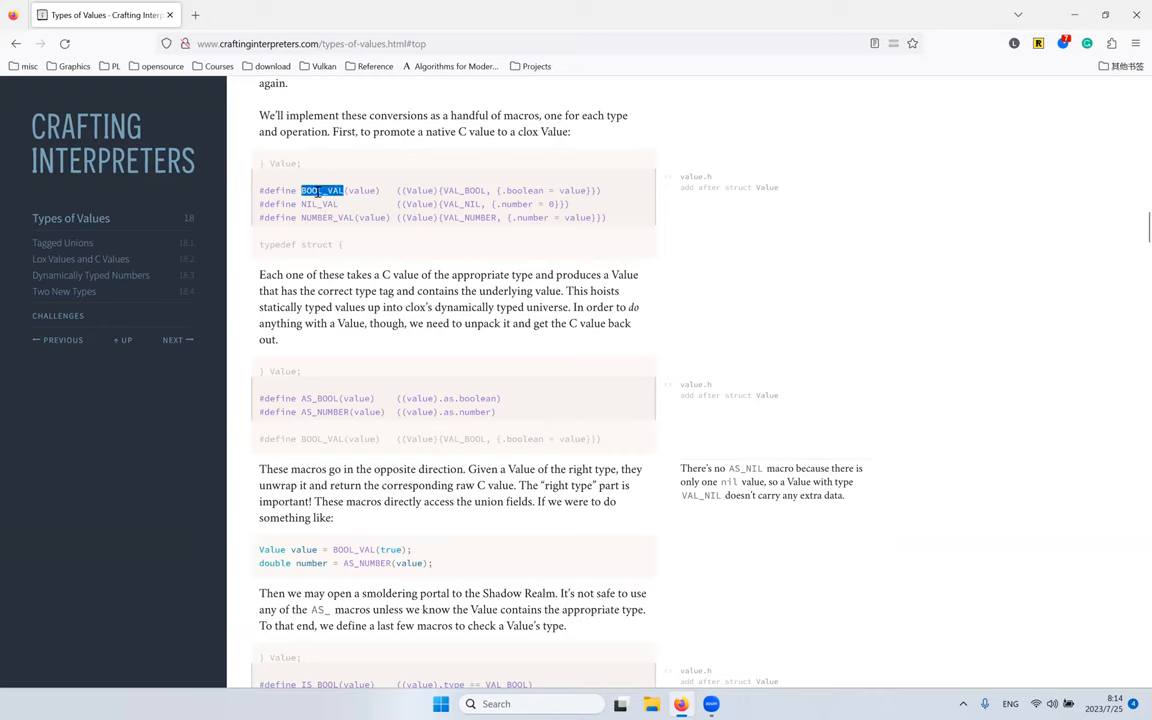
double_click(328, 216)
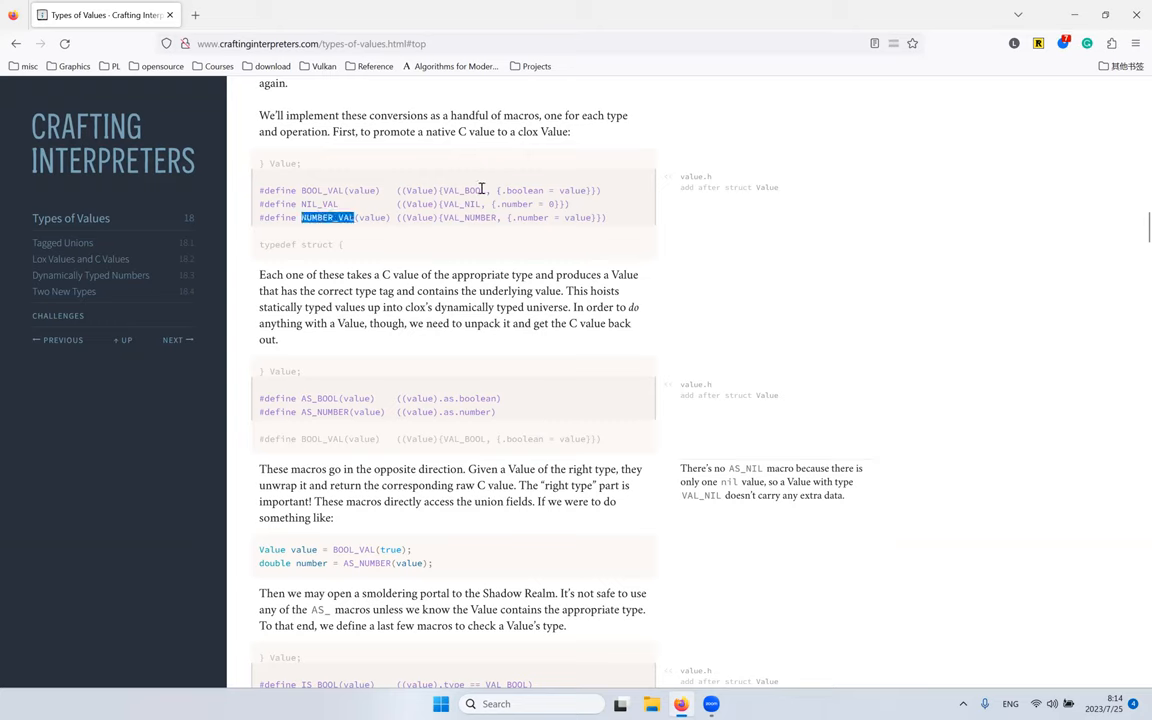
mouse_move(516, 186)
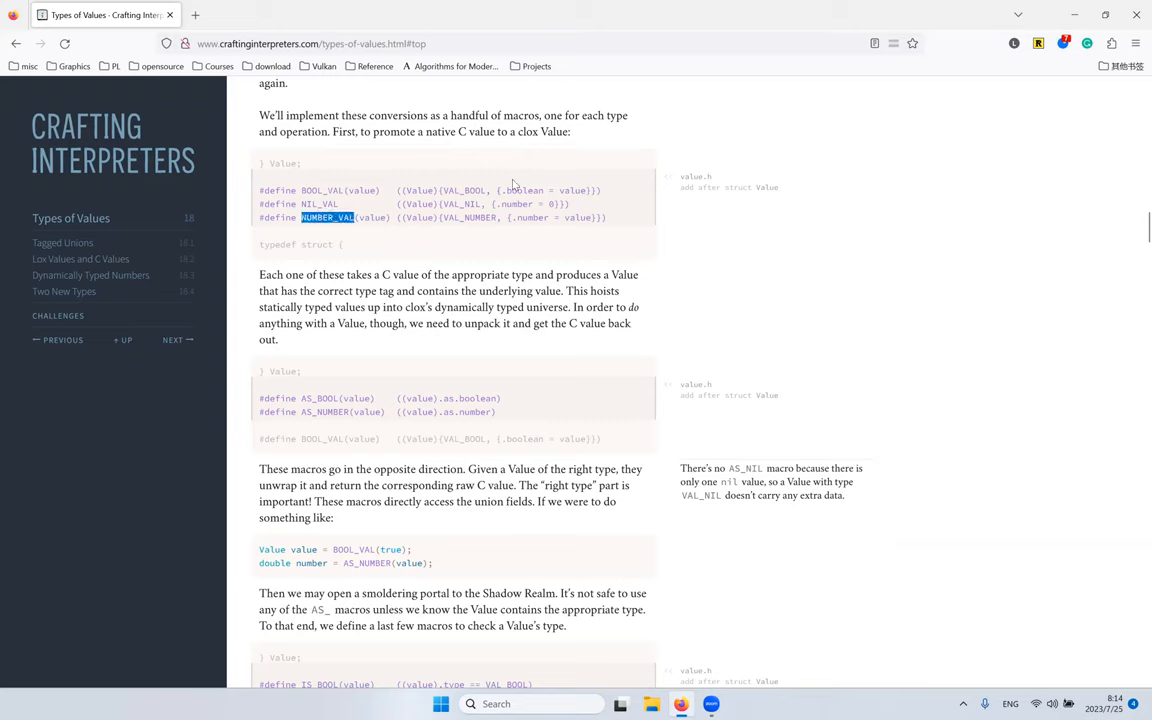
mouse_move(358, 194)
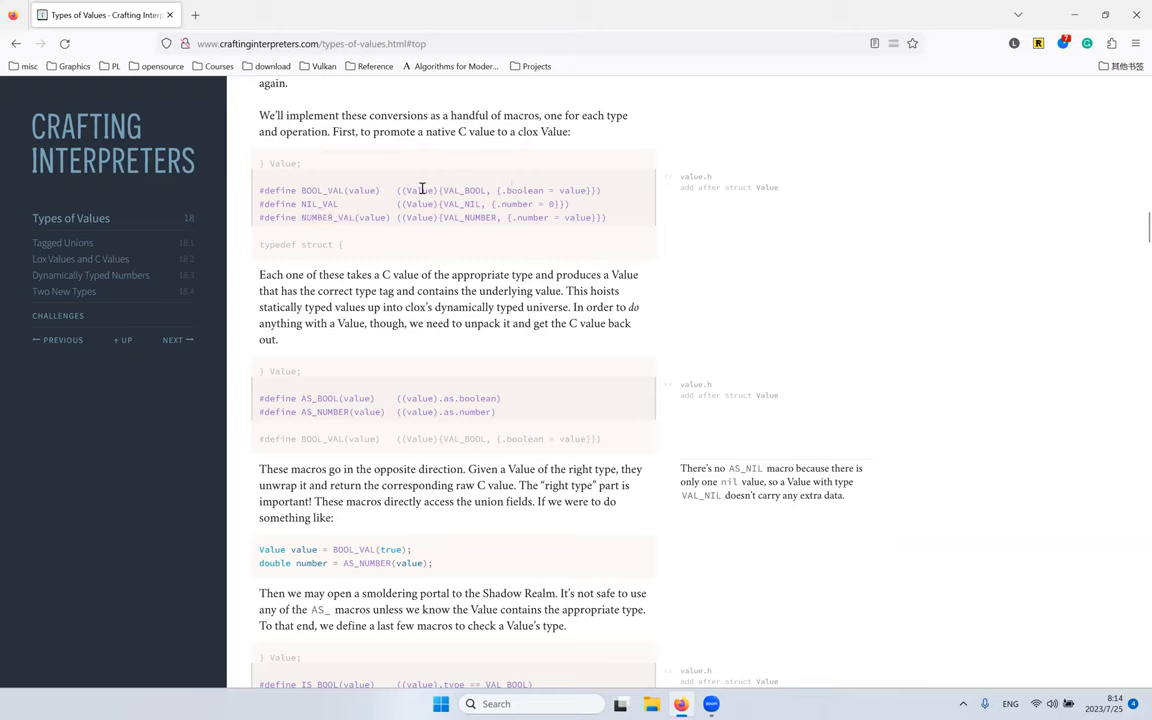
Step: Examine the BOOL_VAL macro body, then the AS_BOOL conversion macro definition
double_click(576, 190)
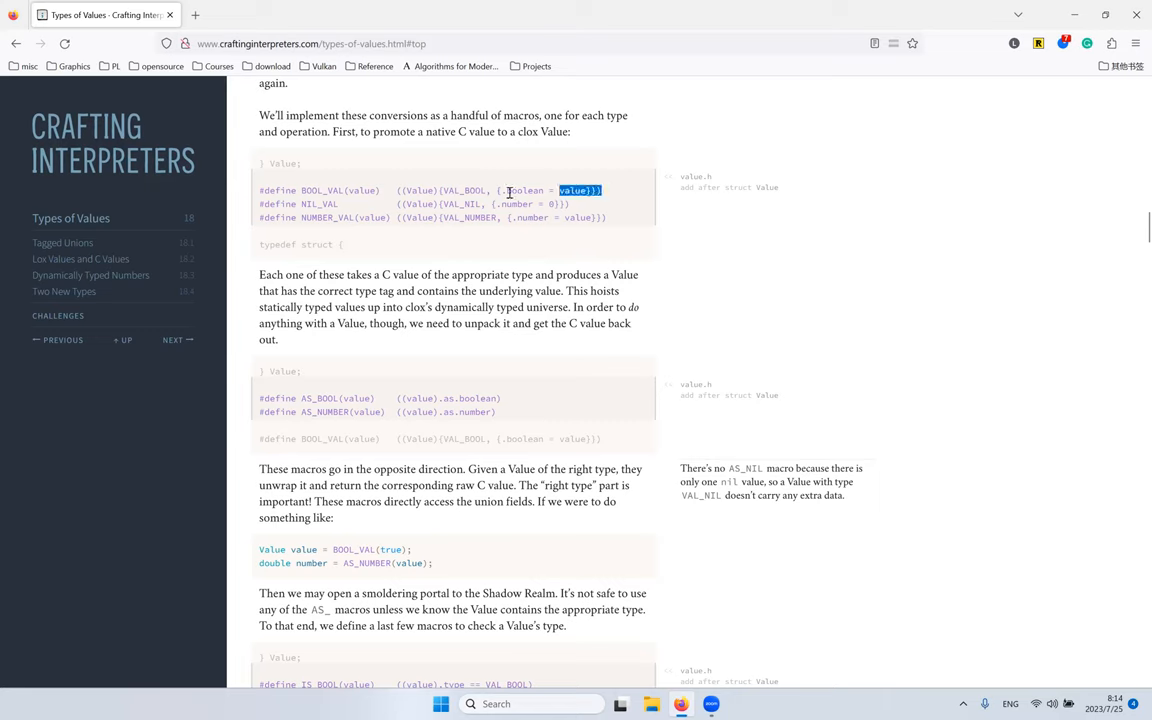
drag(560, 190, 396, 190)
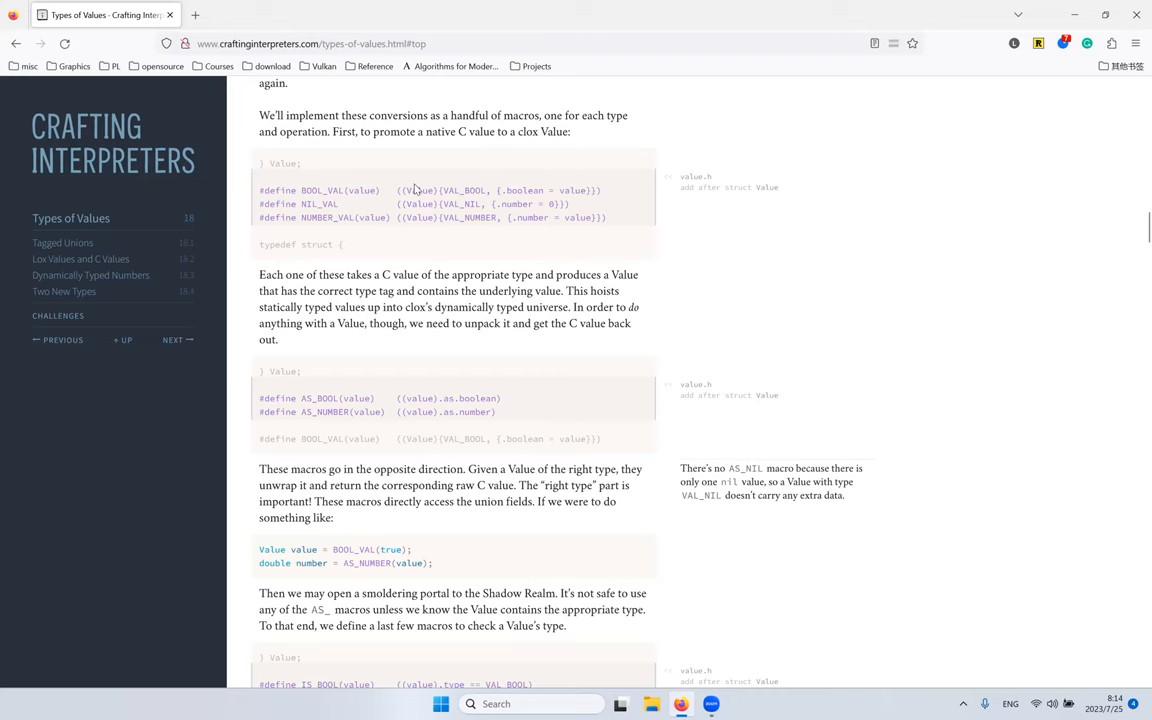
scroll(down, 3)
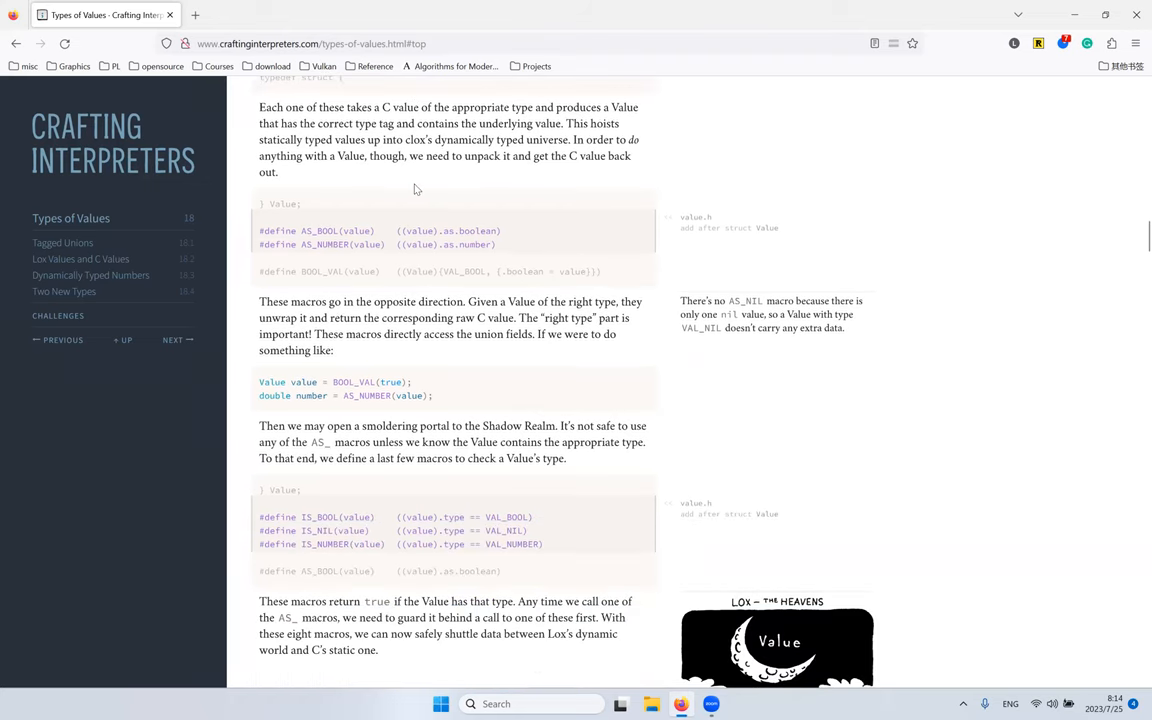
double_click(318, 230)
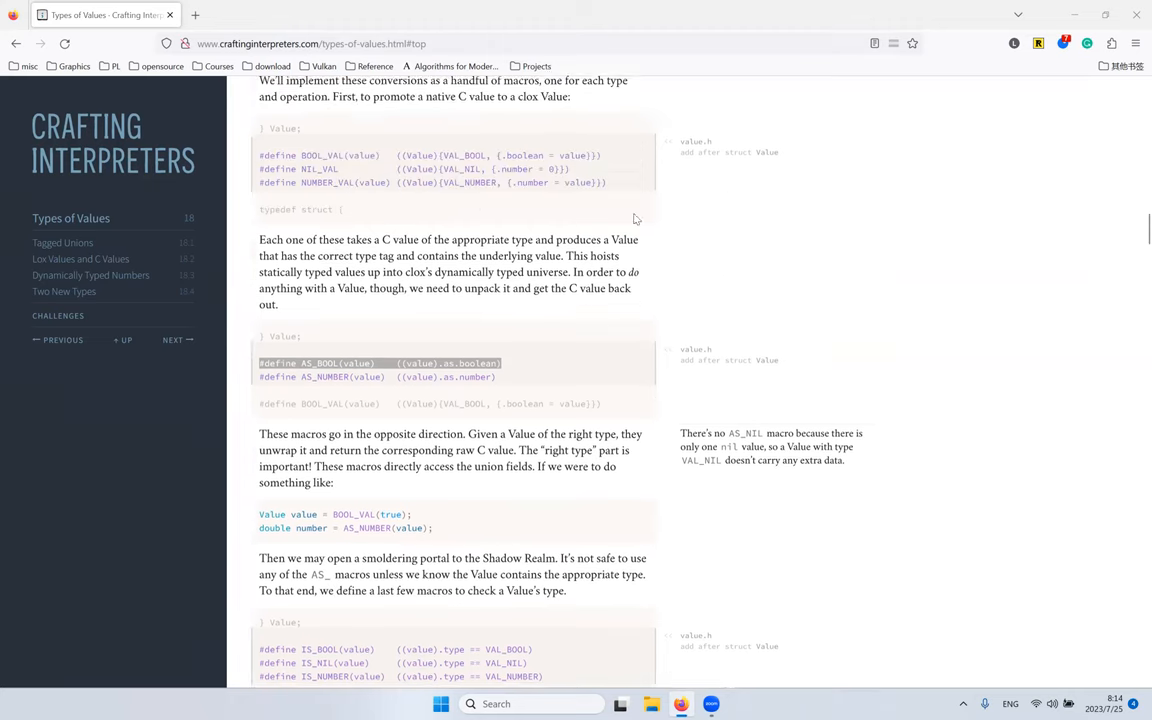
Step: Go back up to reread the sentence about copying a Value, highlighting Value
scroll(up, 3)
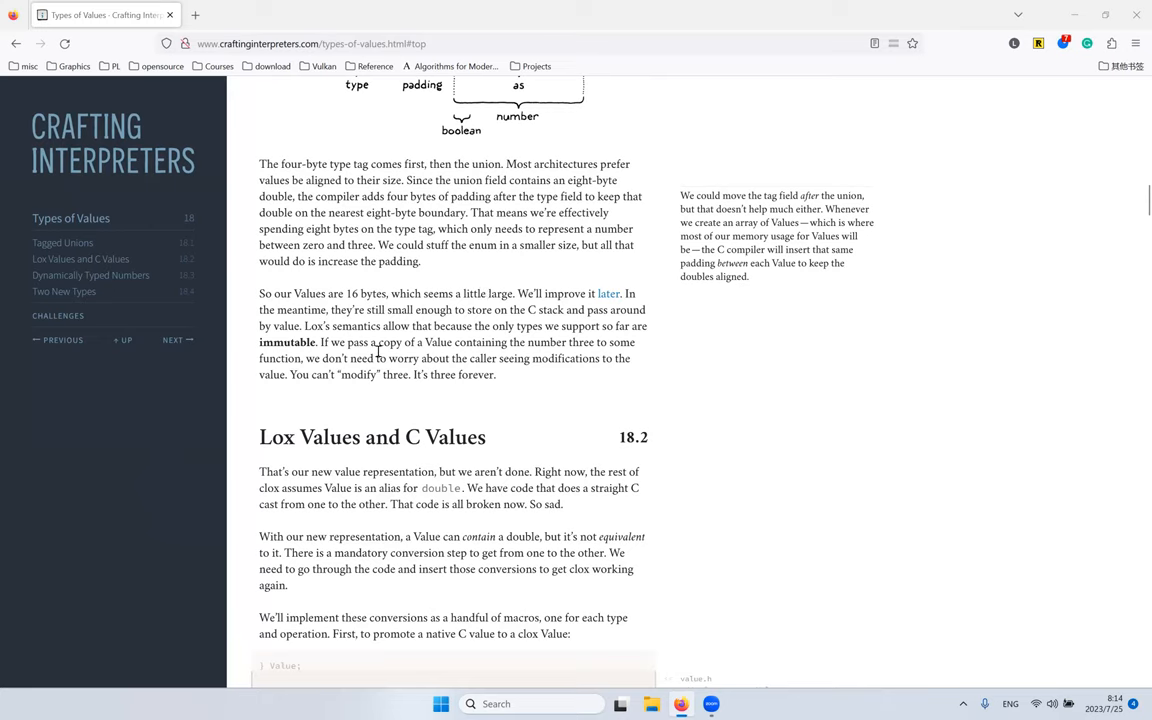
mouse_move(772, 300)
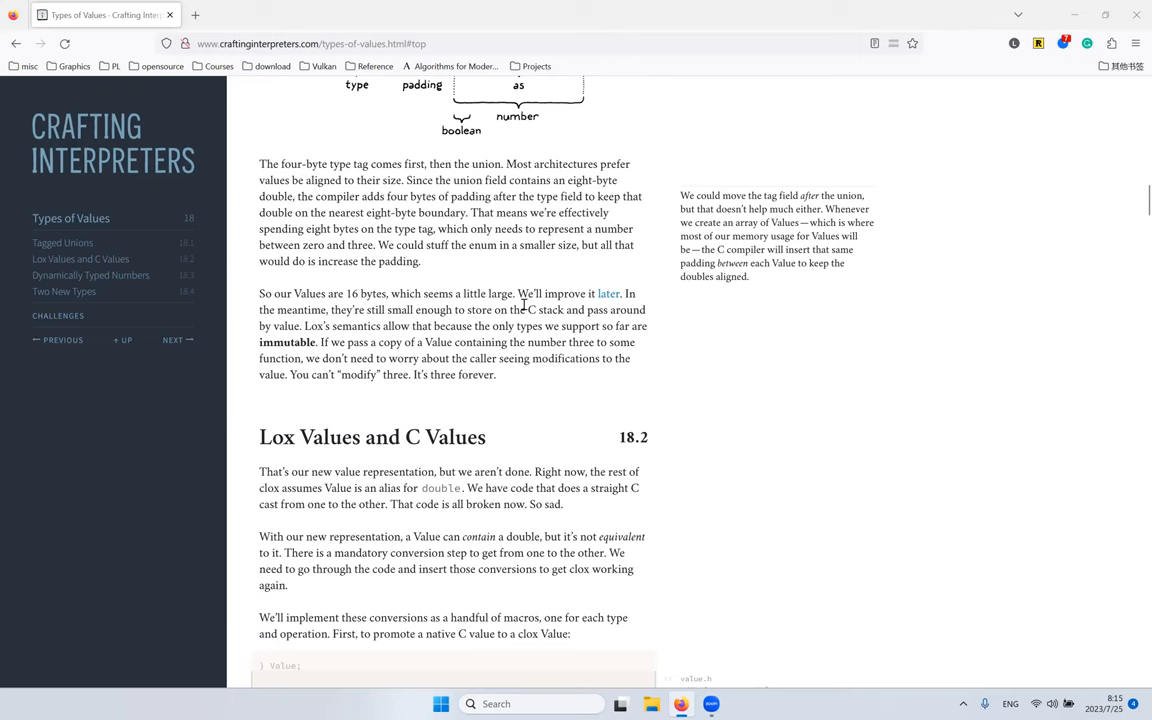
scroll(up, 3)
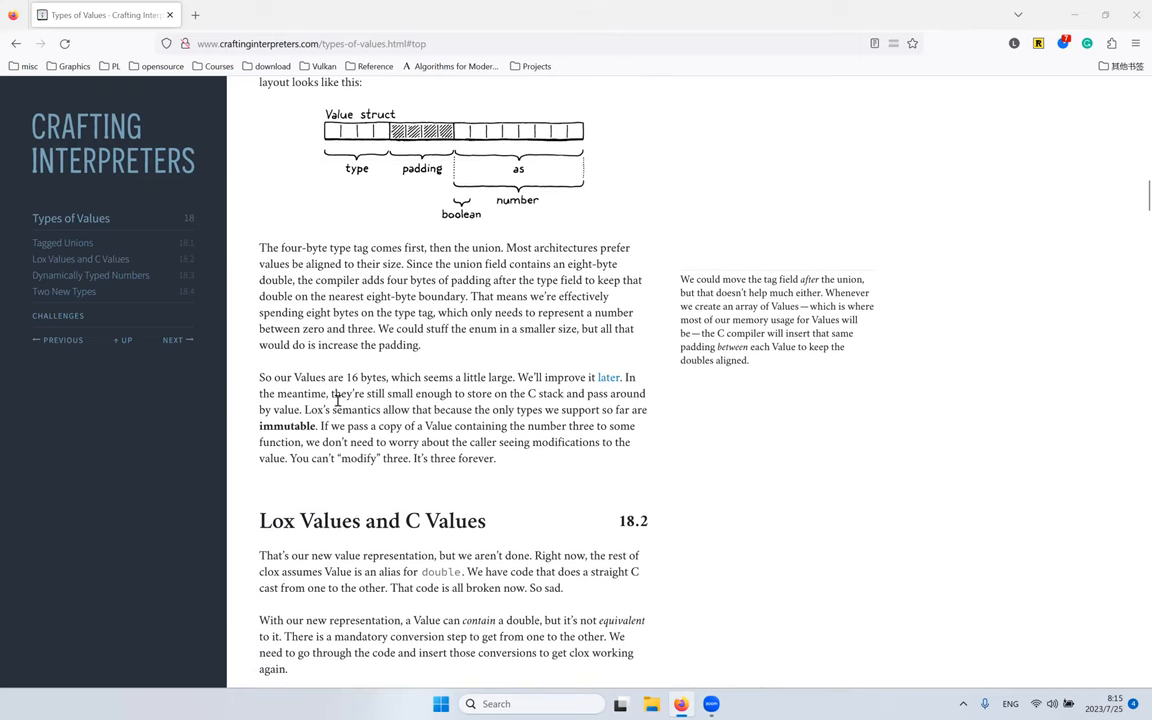
double_click(436, 424)
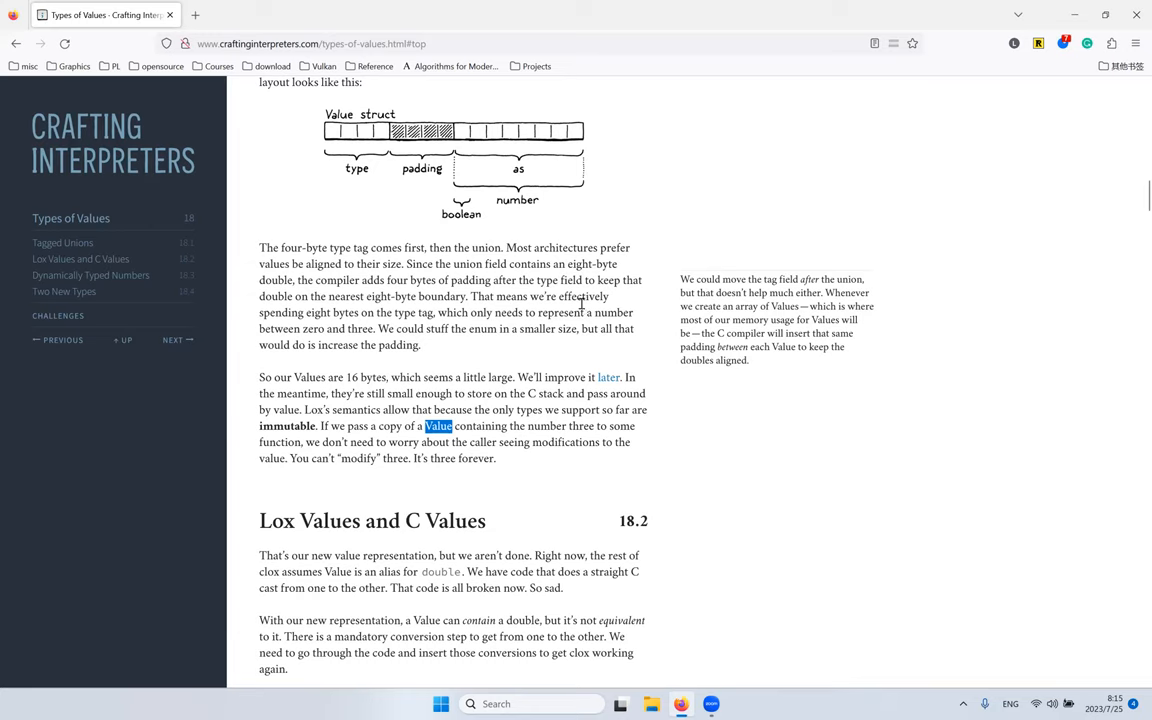
mouse_move(870, 228)
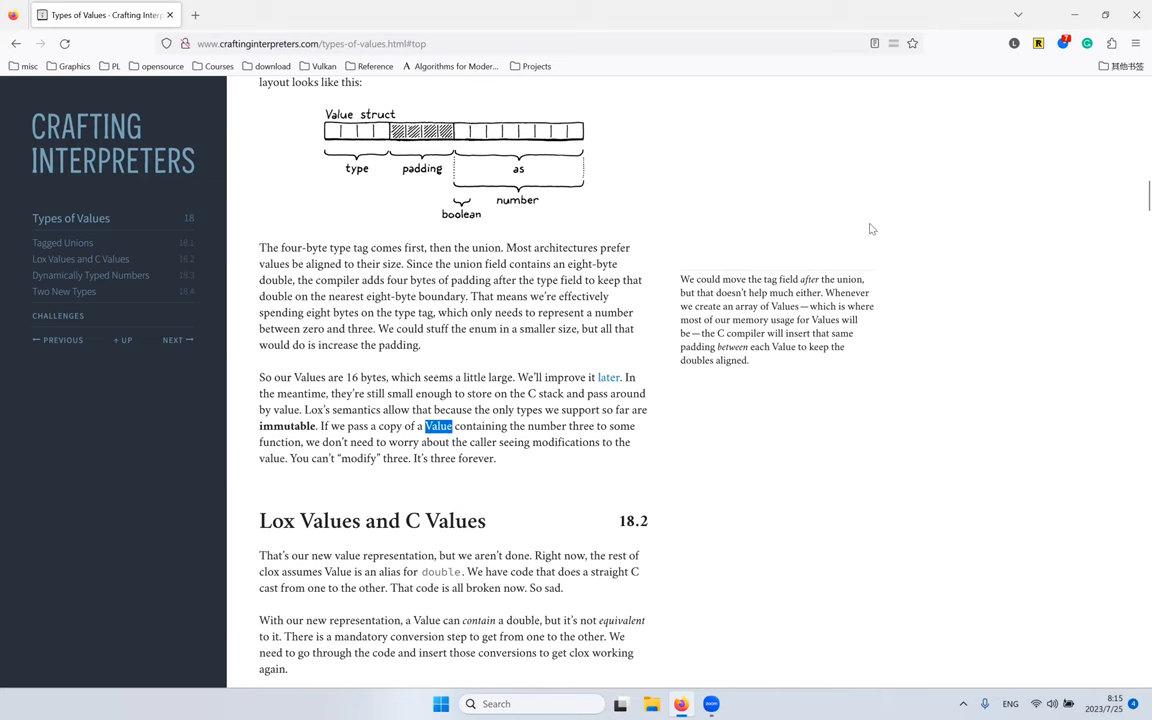
scroll(up, 3)
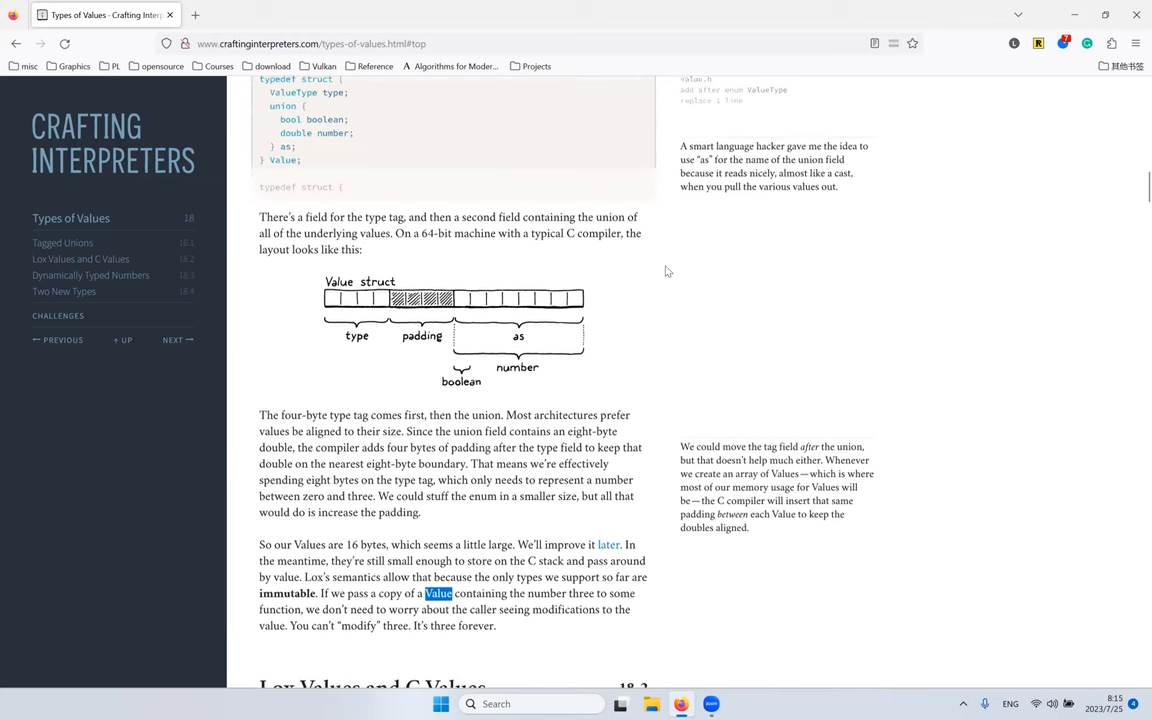
scroll(down, 3)
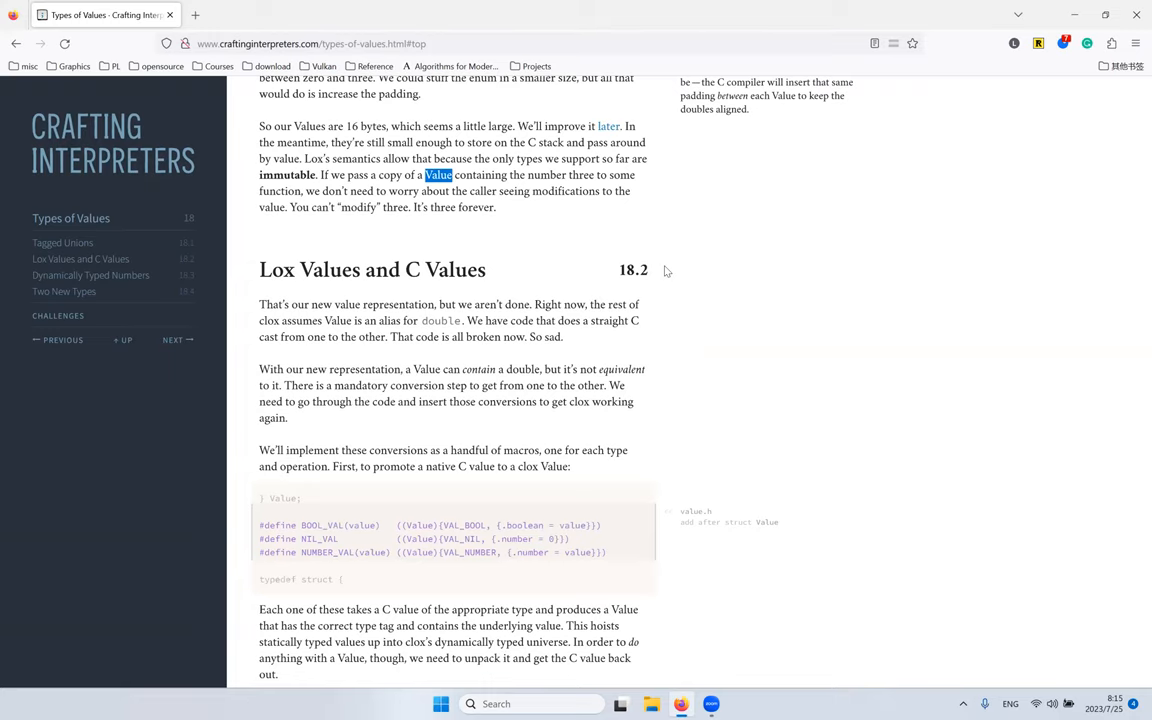
scroll(up, 3)
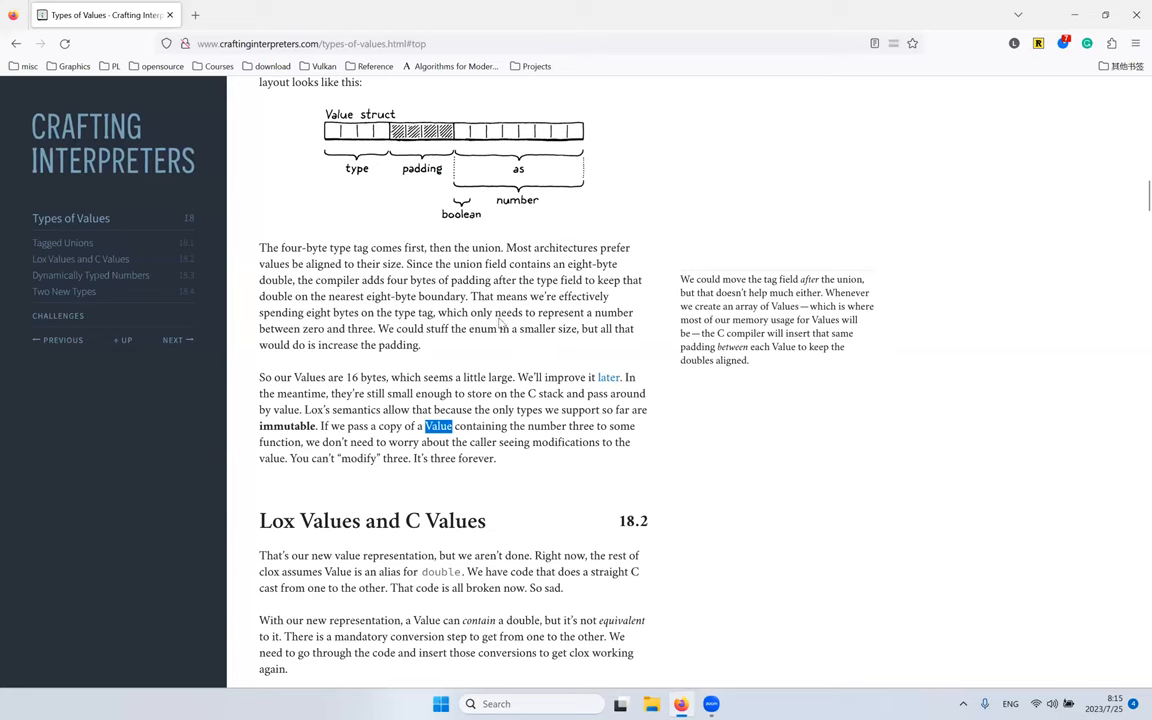
mouse_move(564, 296)
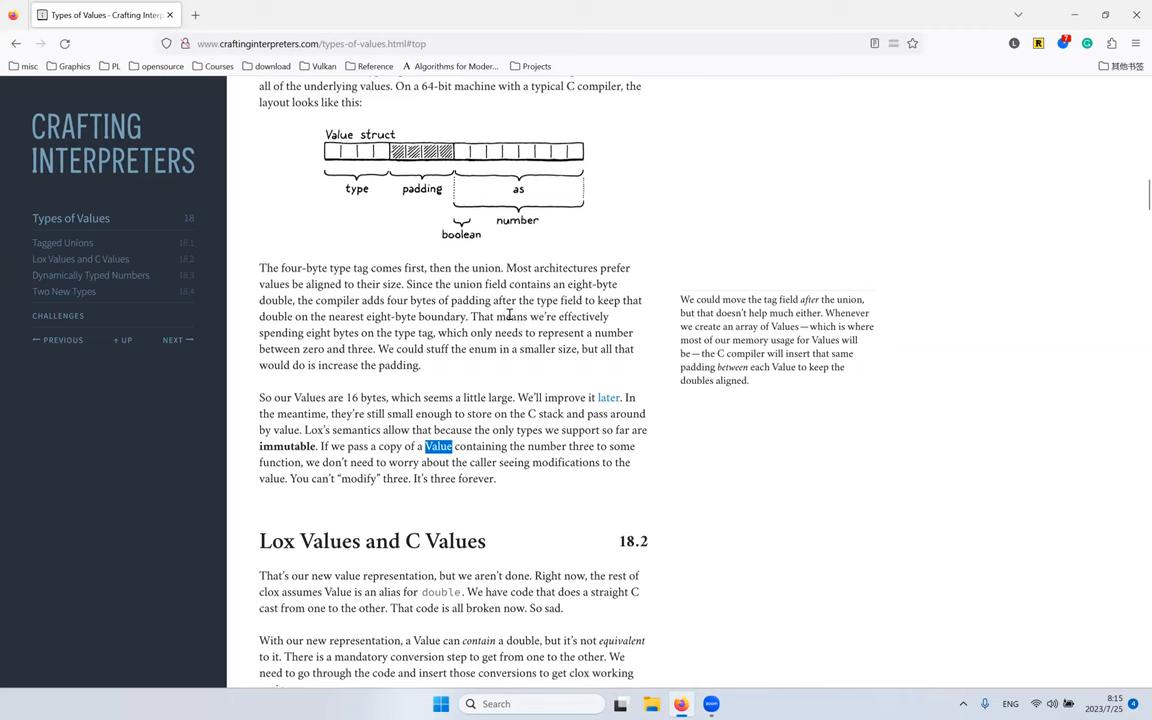
Step: Continue down section 18.2 to the IS_BOOL, IS_NIL and IS_NUMBER macros
scroll(down, 3)
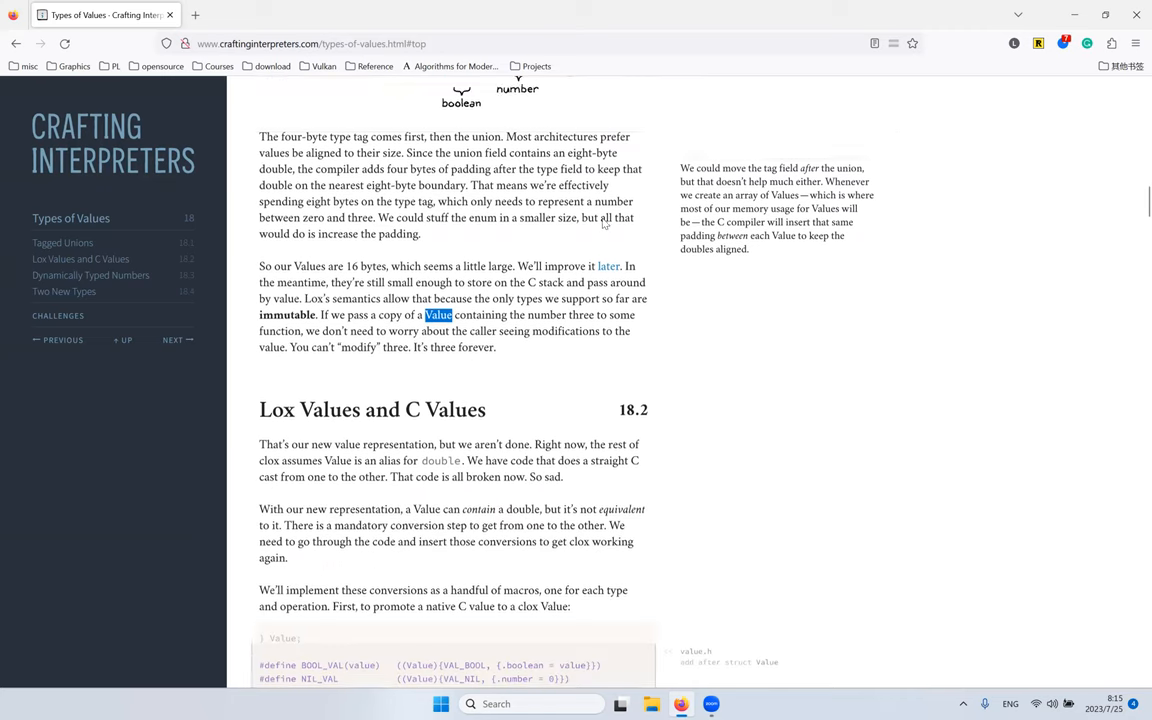
scroll(down, 3)
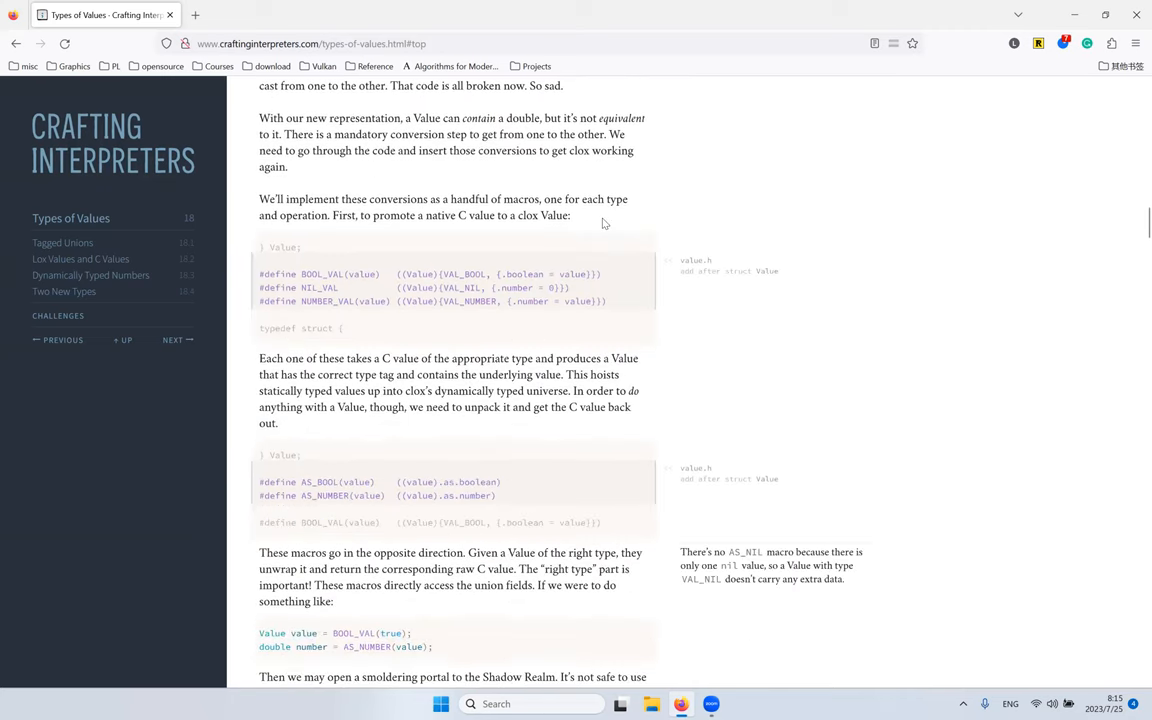
mouse_move(864, 244)
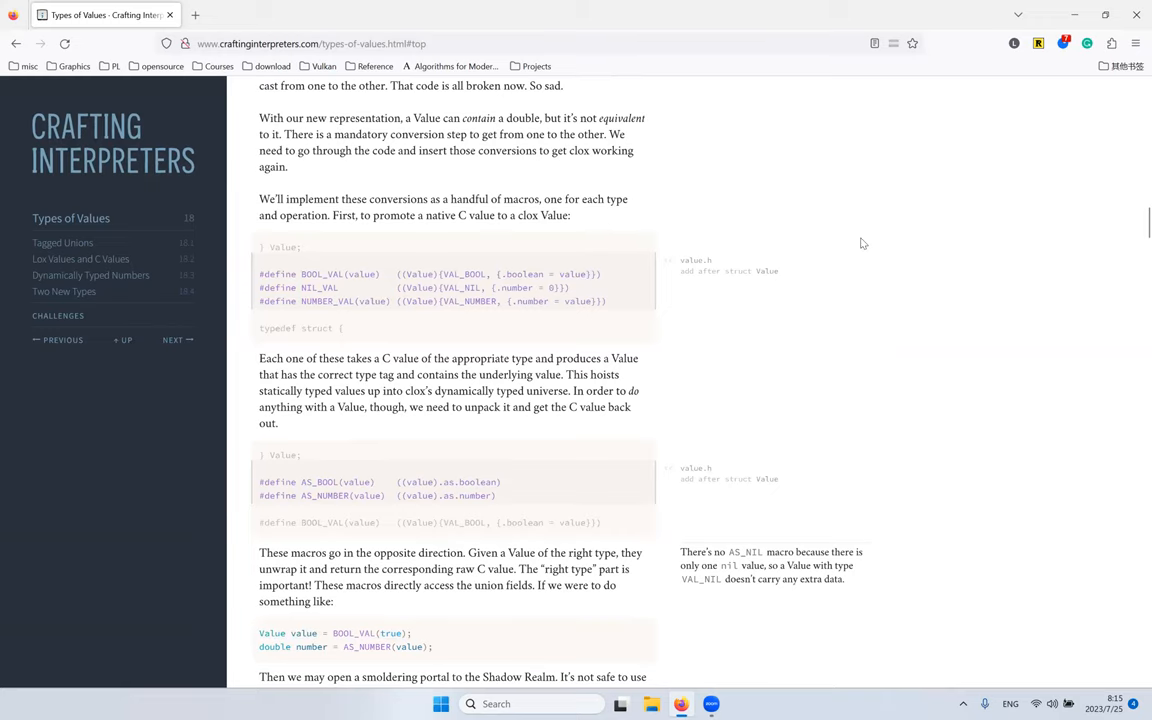
mouse_move(612, 240)
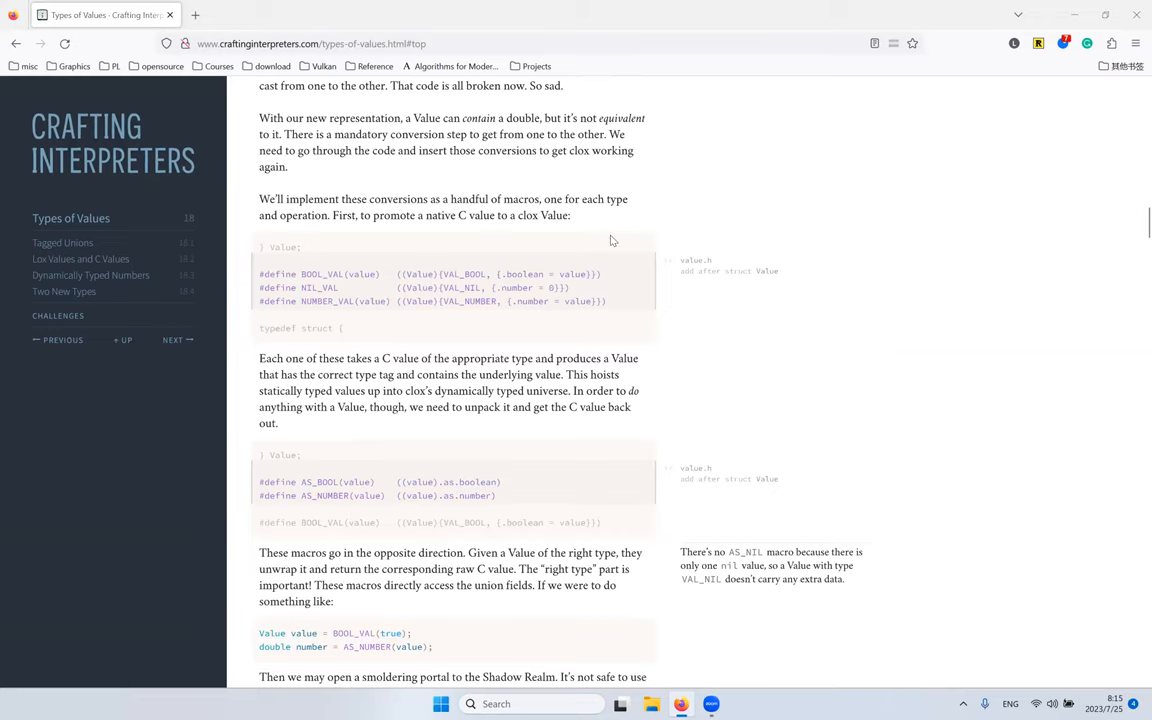
scroll(down, 3)
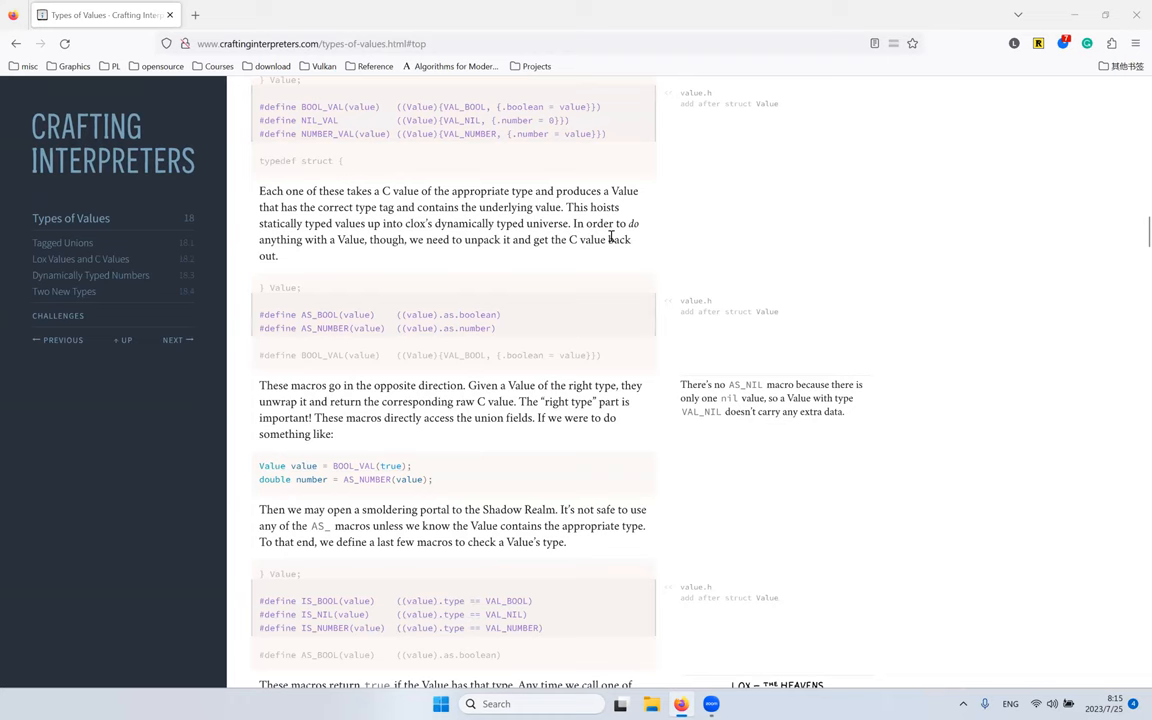
scroll(down, 3)
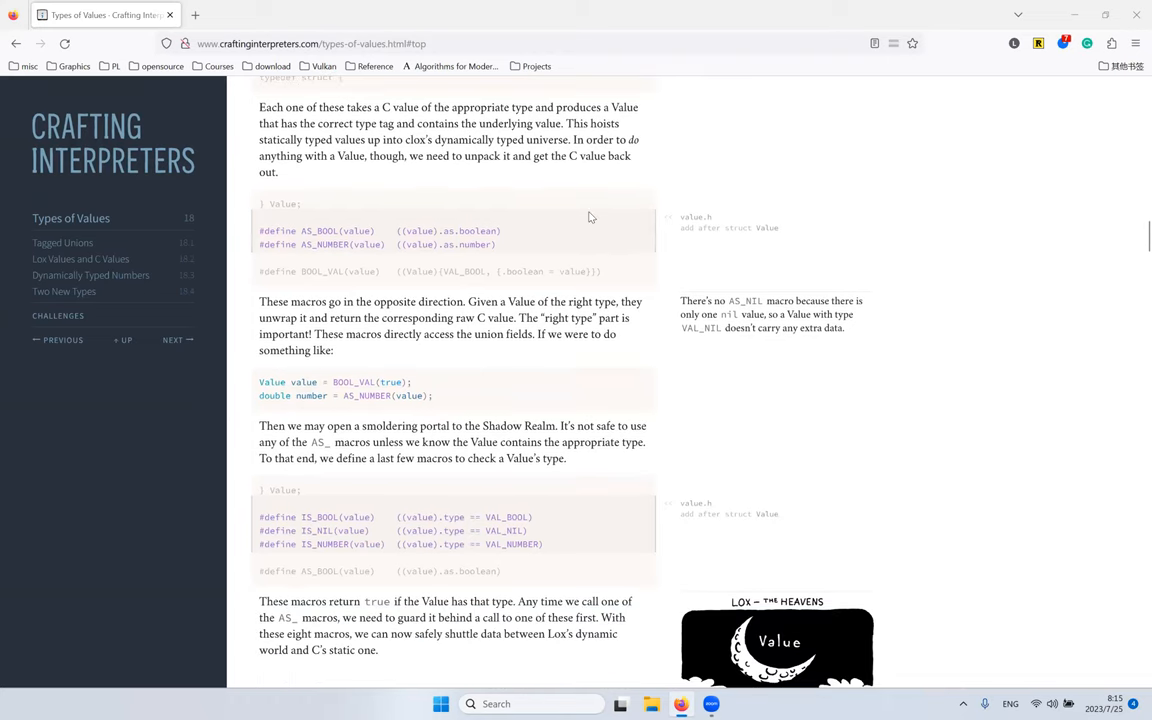
mouse_move(416, 290)
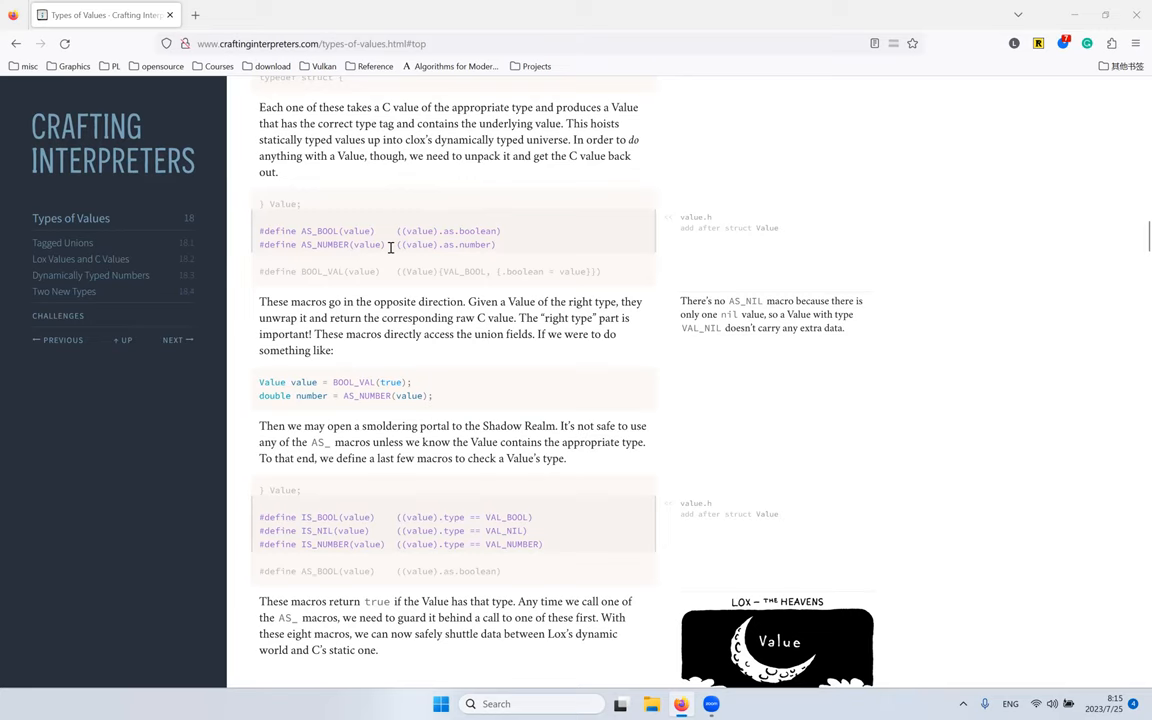
mouse_move(428, 196)
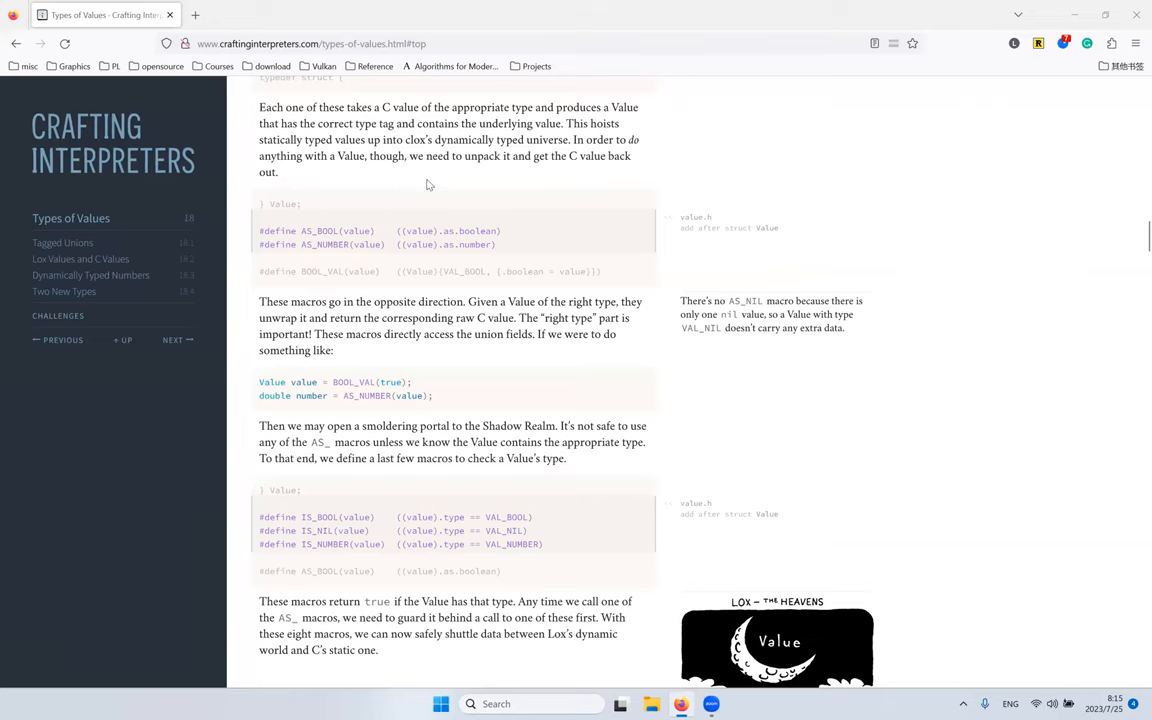
Step: Return to the Value struct code and select the ValueType word
scroll(down, 3)
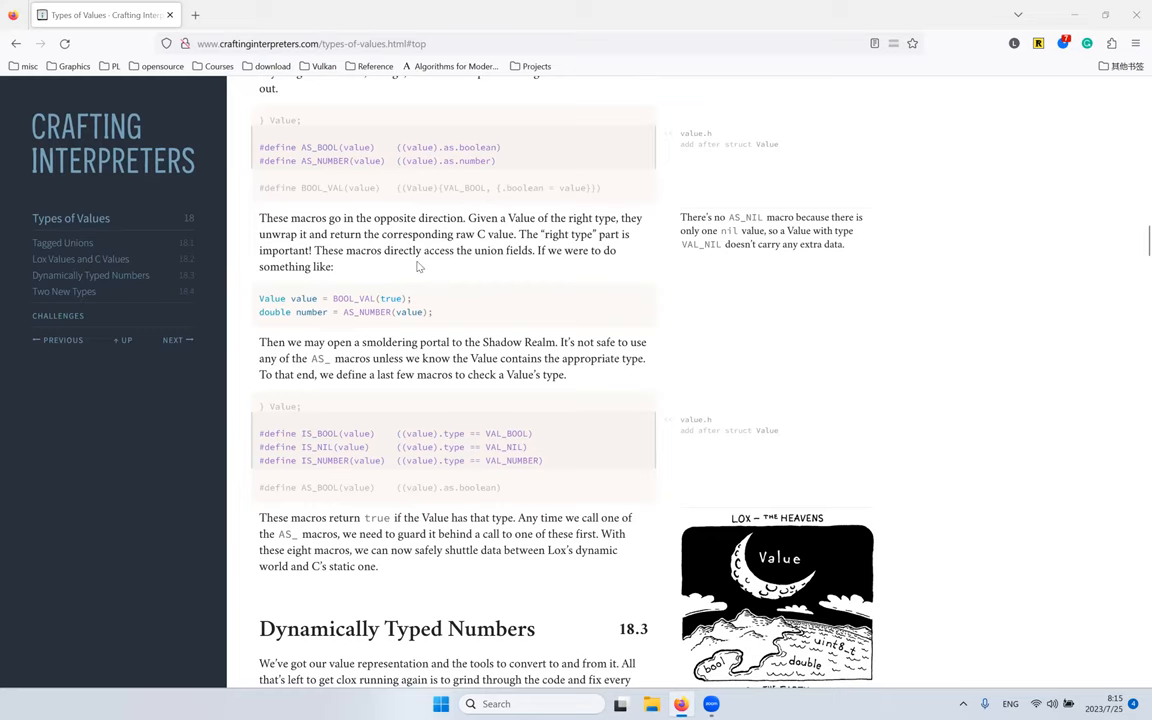
mouse_move(460, 280)
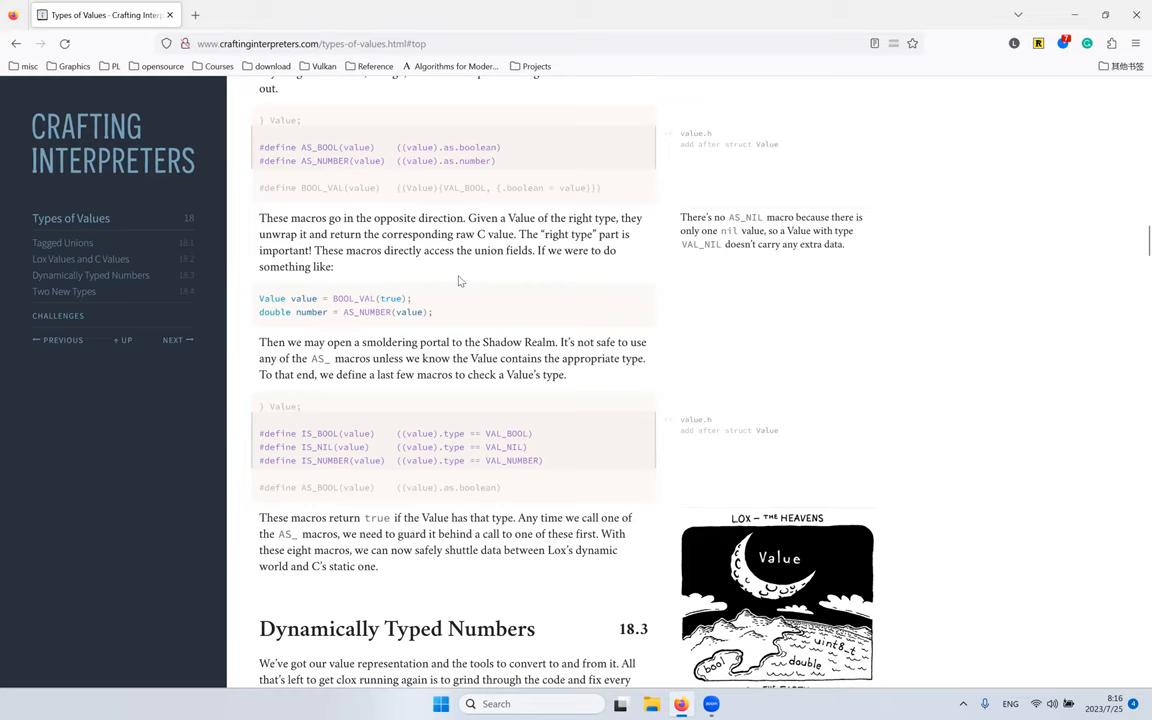
scroll(up, 3)
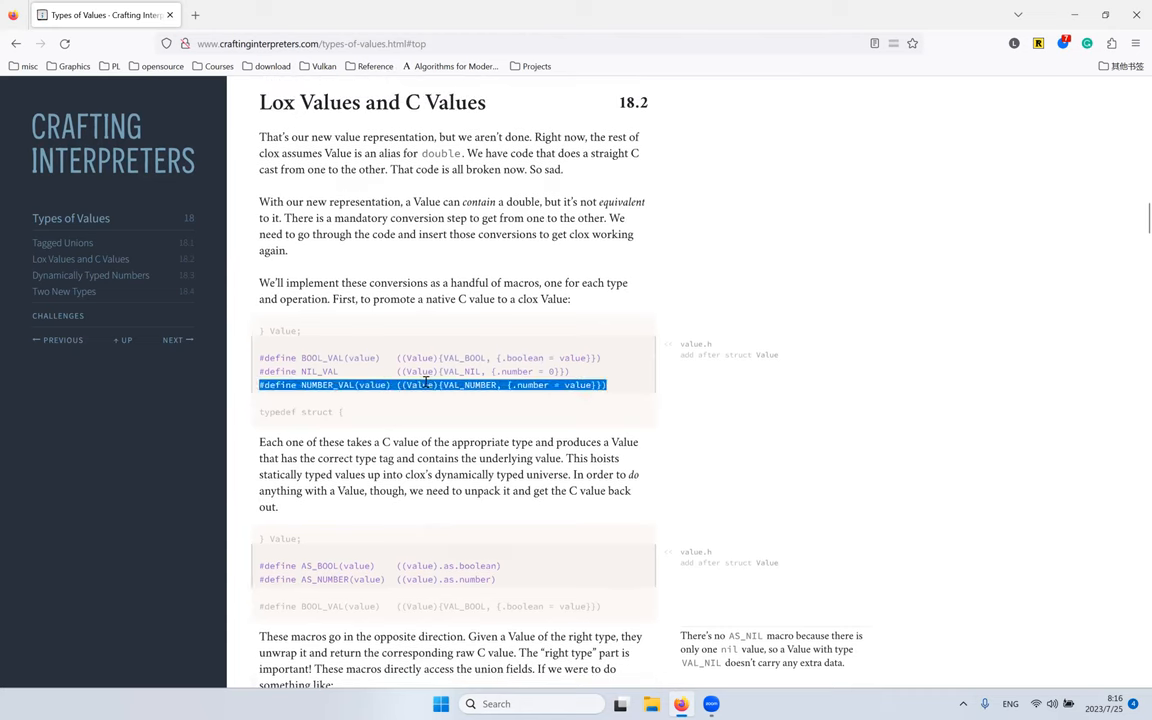
scroll(up, 3)
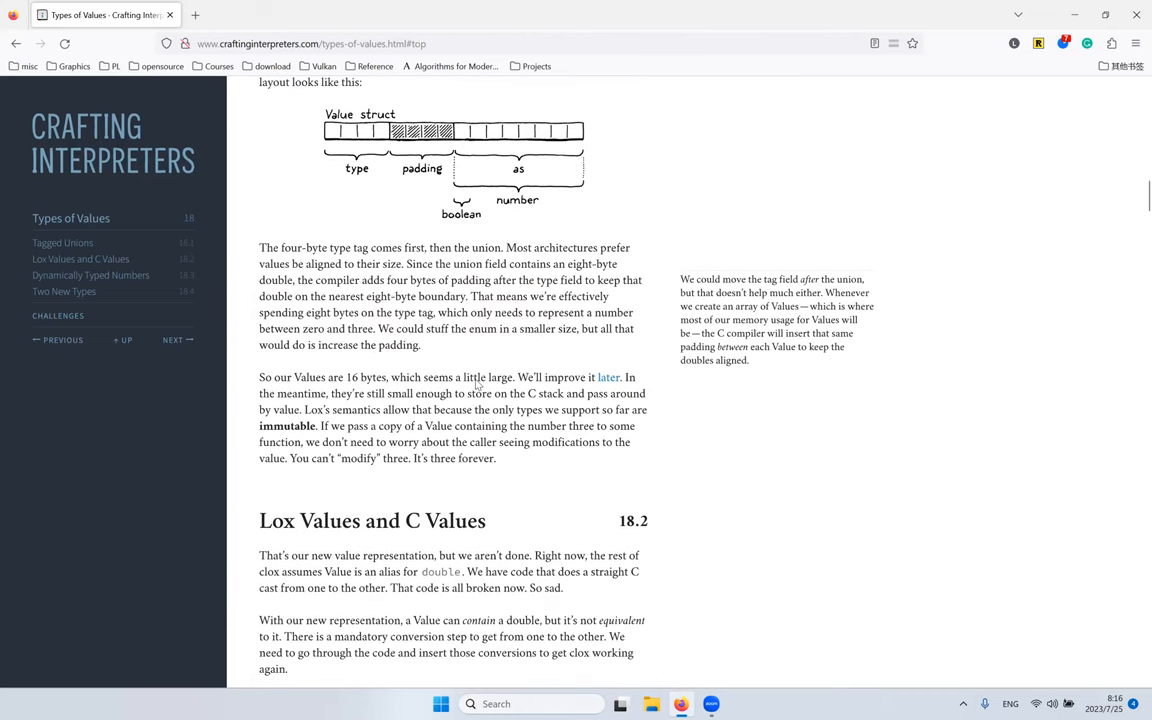
scroll(up, 3)
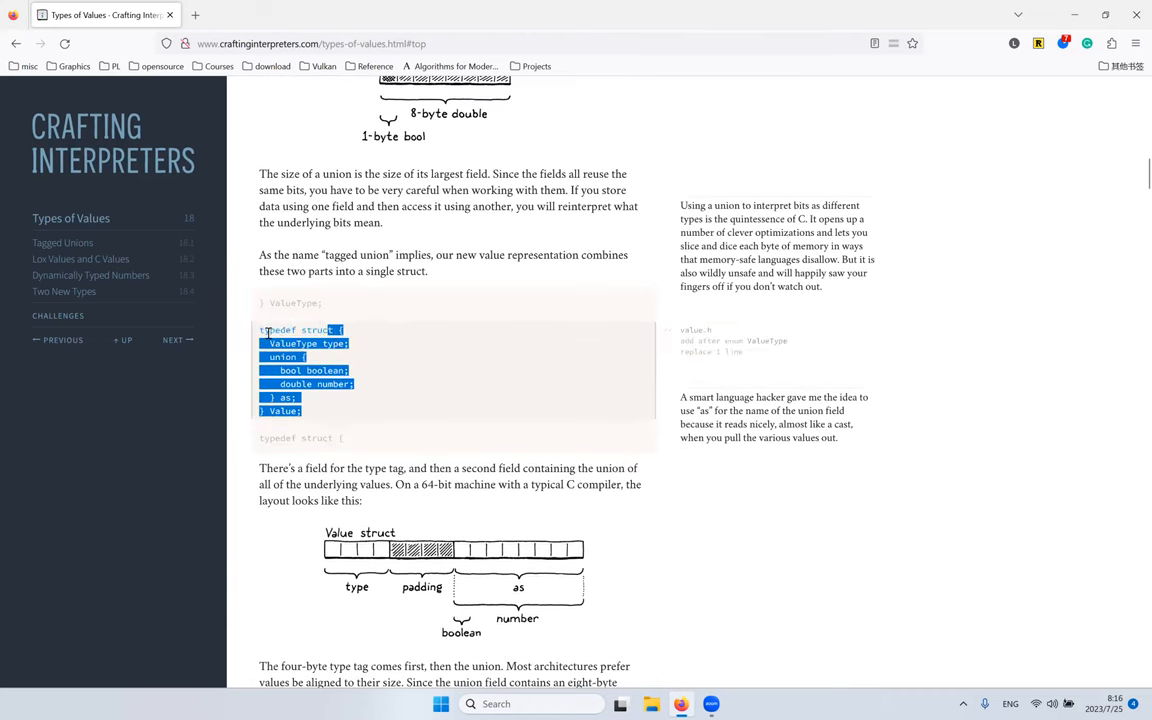
double_click(292, 344)
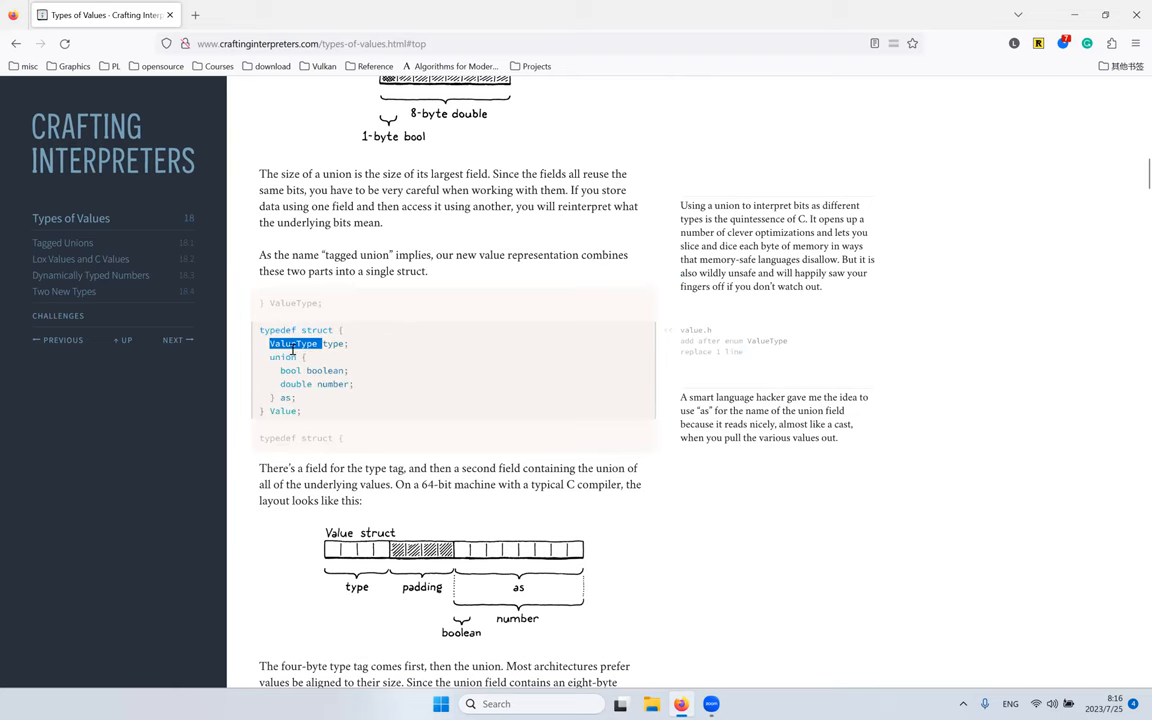
scroll(down, 3)
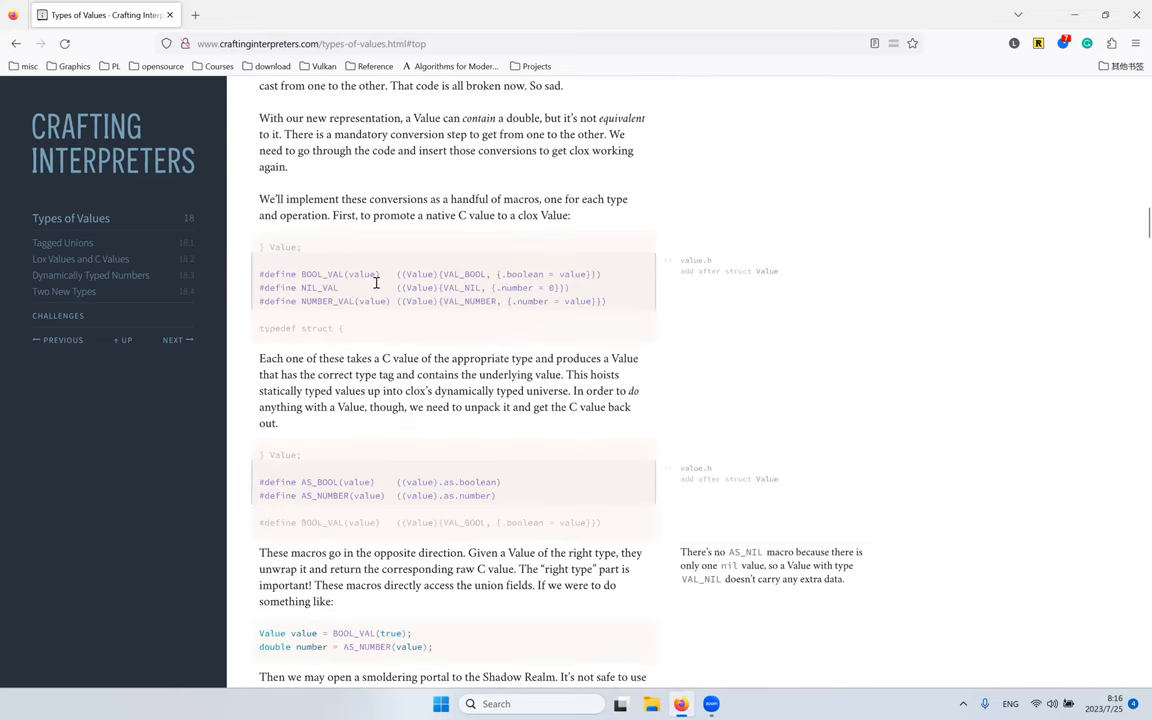
mouse_move(370, 328)
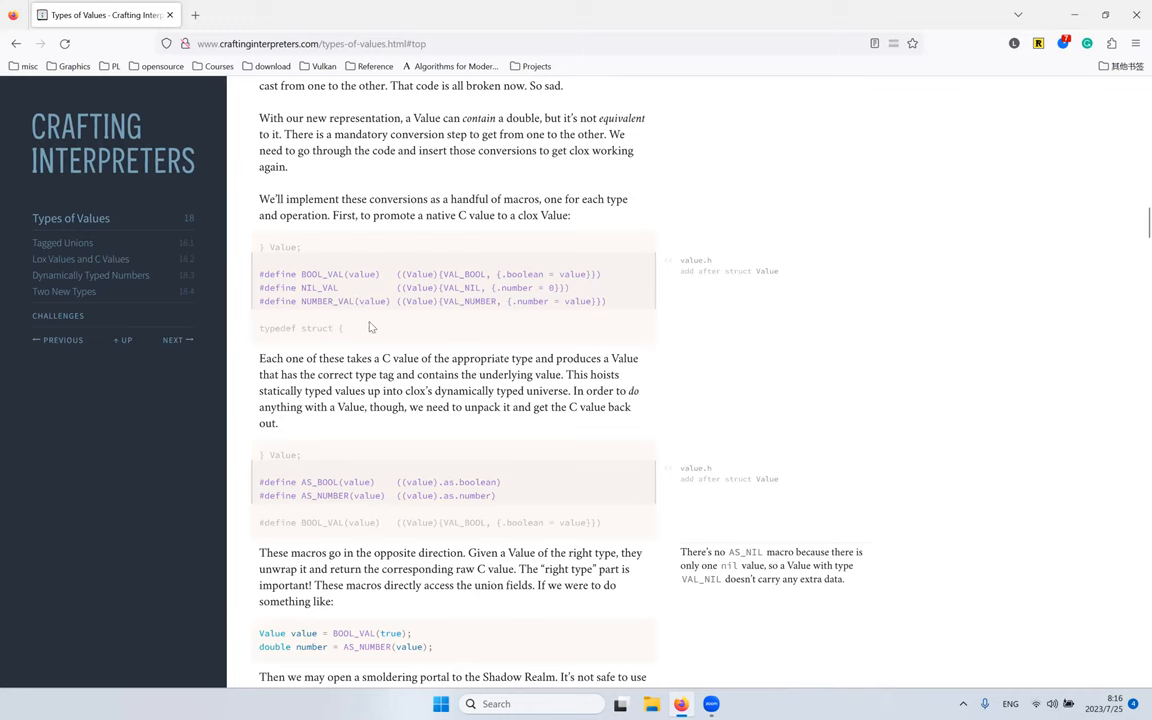
mouse_move(420, 286)
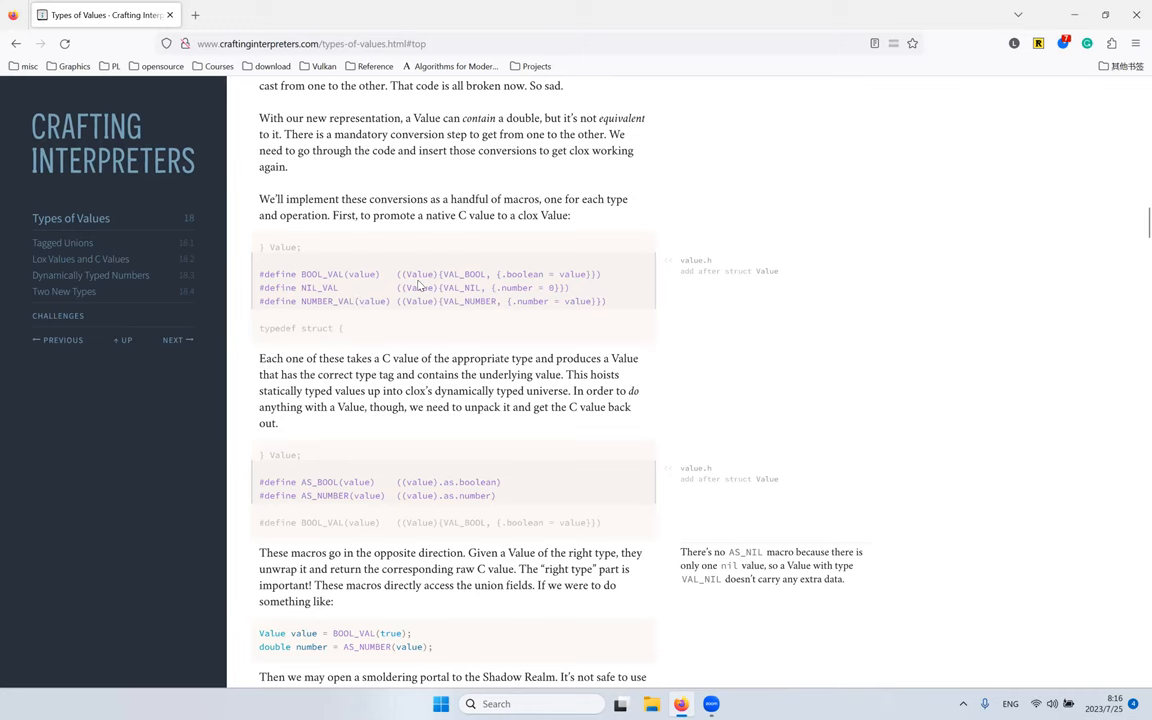
Step: Select the BOOL_VAL/AS_NUMBER example lines and the three IS_ type-check macro lines
scroll(down, 3)
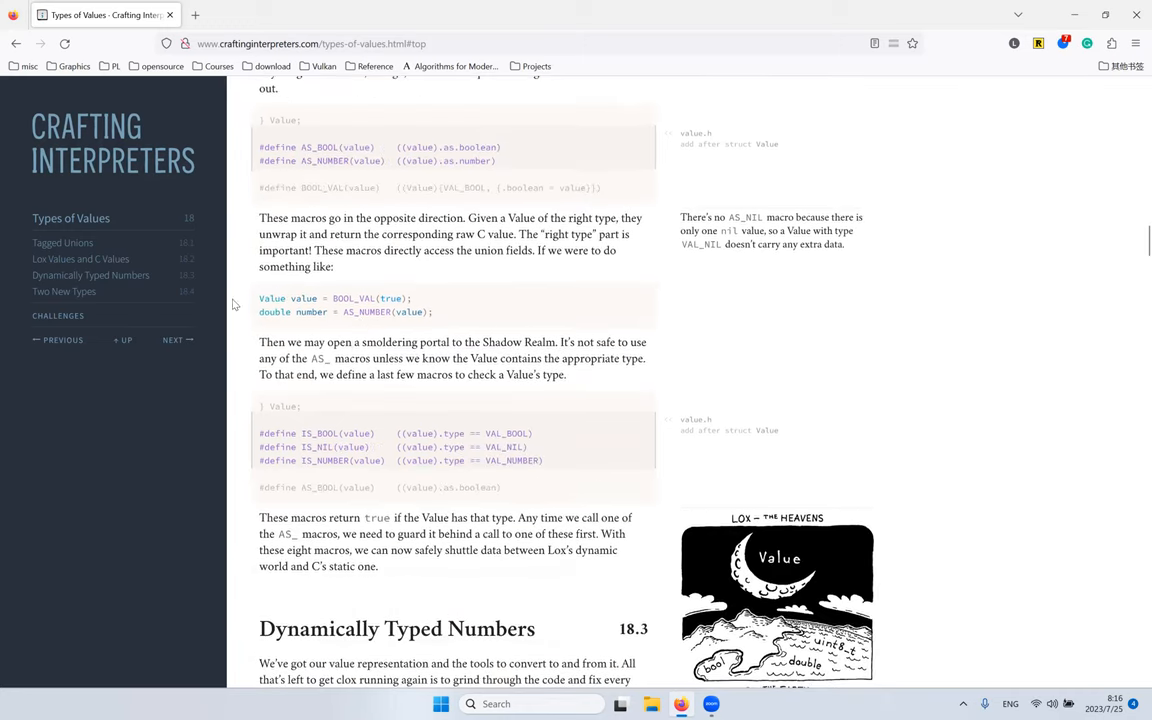
drag(260, 298, 432, 312)
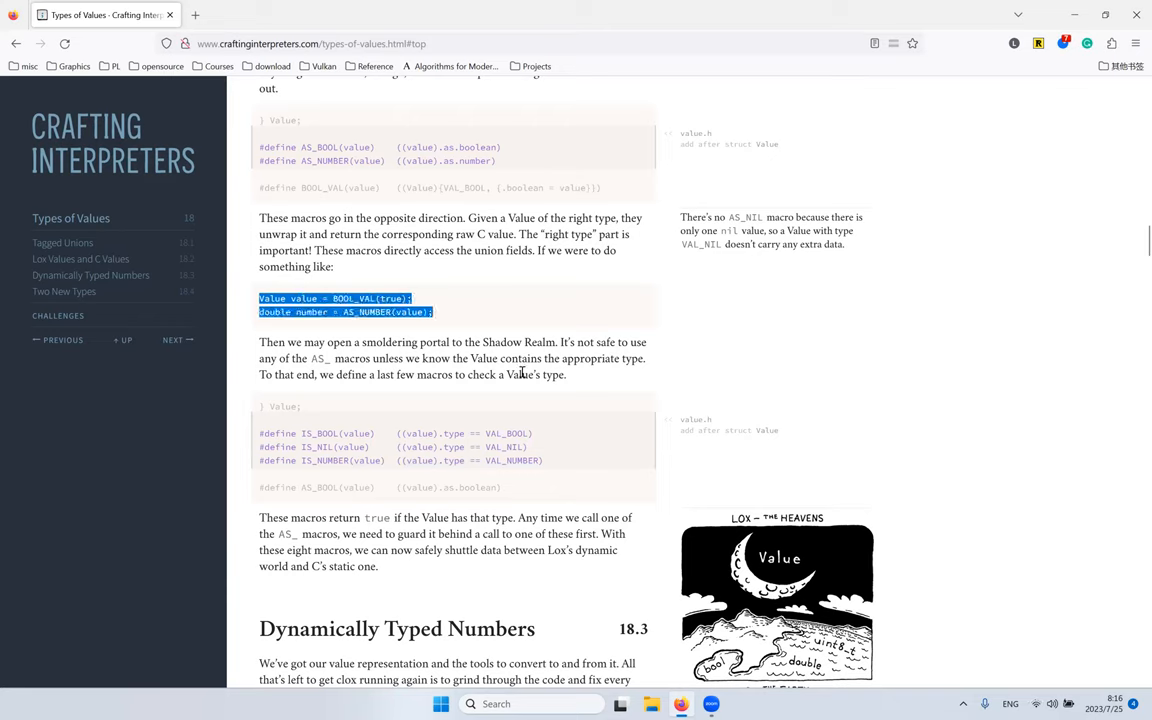
mouse_move(364, 414)
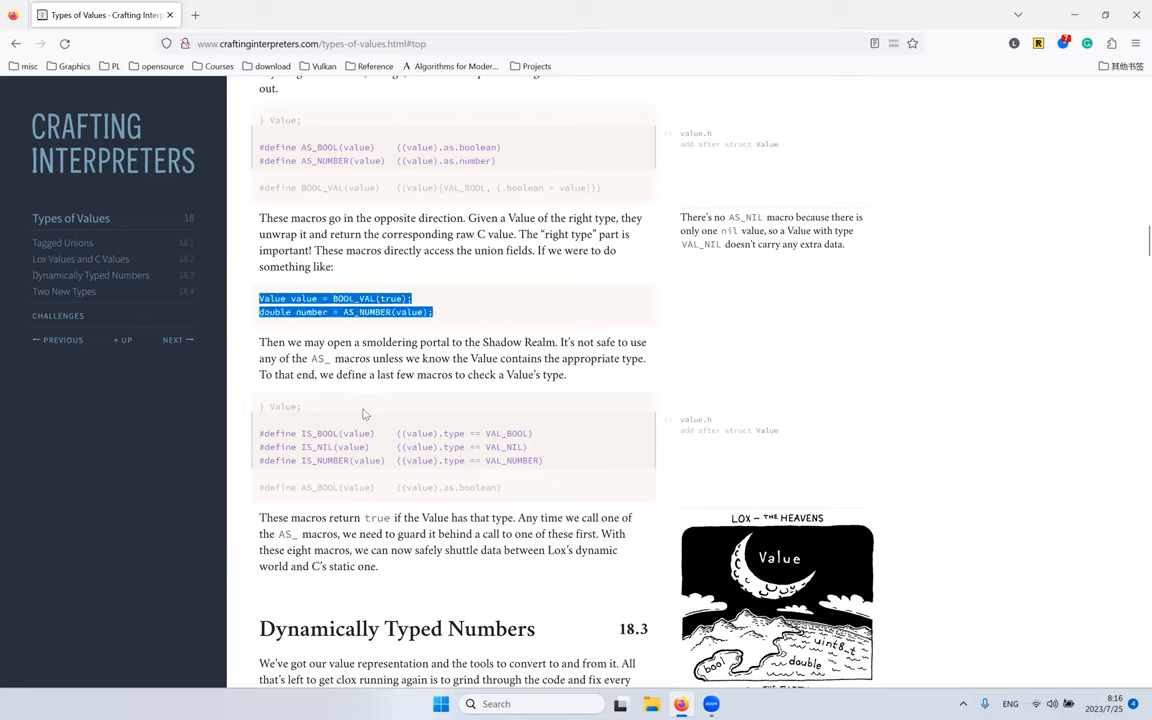
double_click(368, 312)
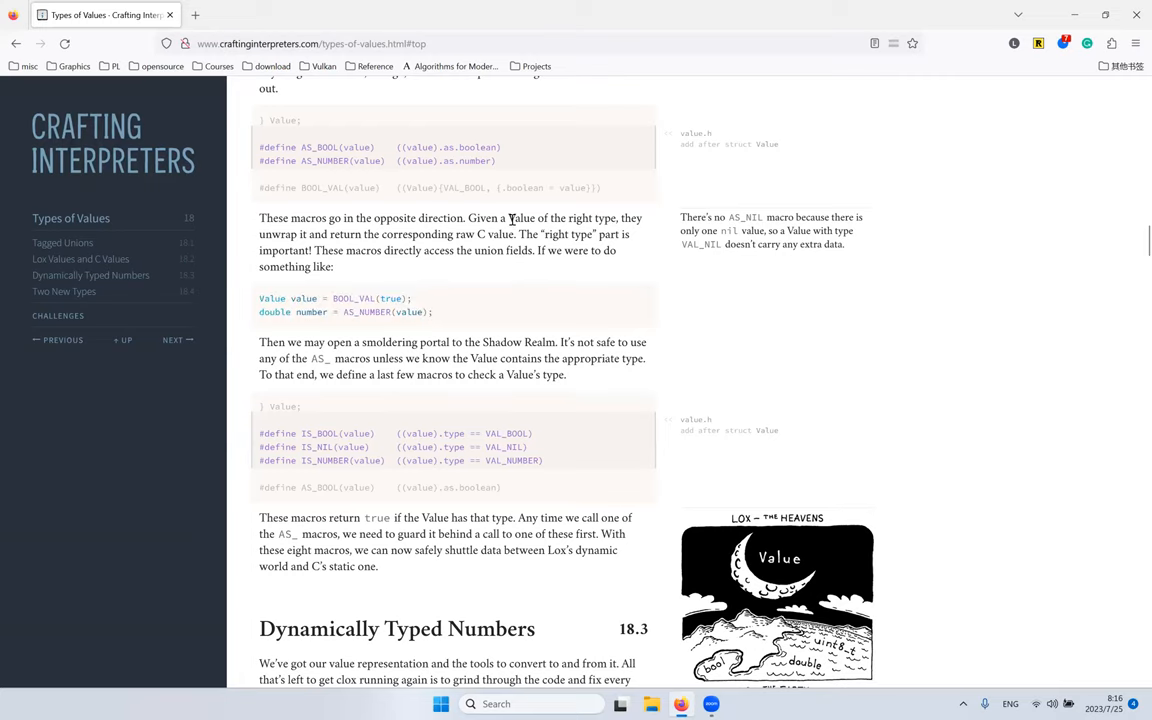
scroll(down, 3)
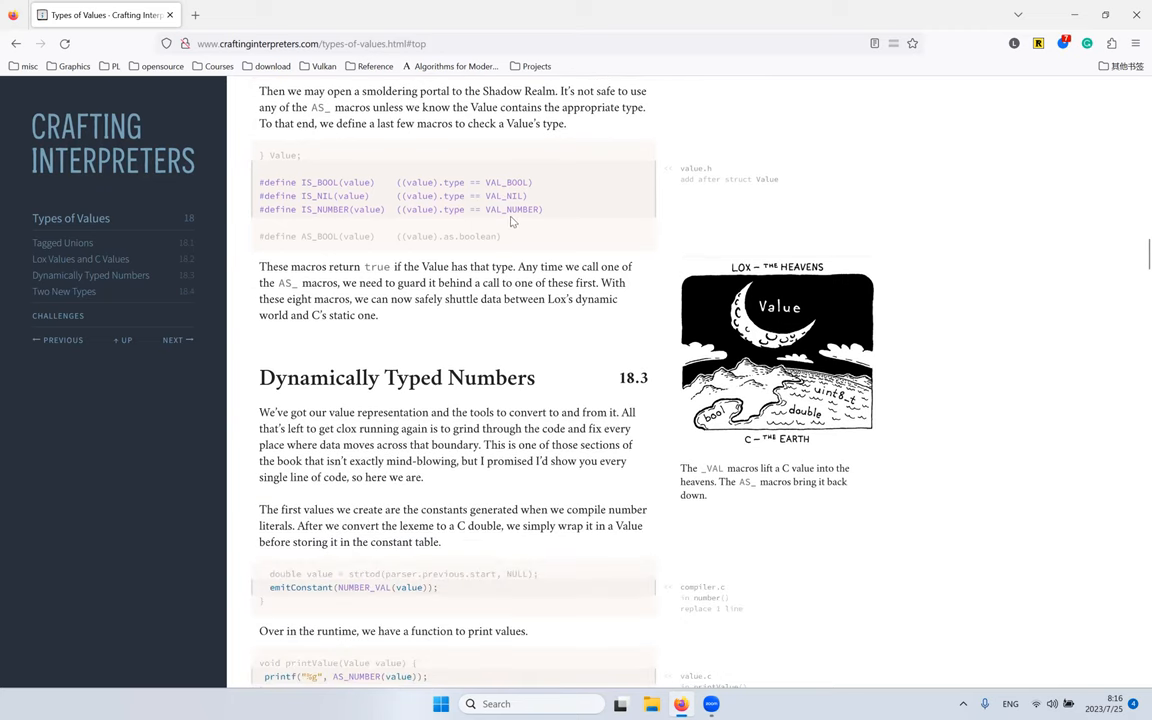
mouse_move(588, 228)
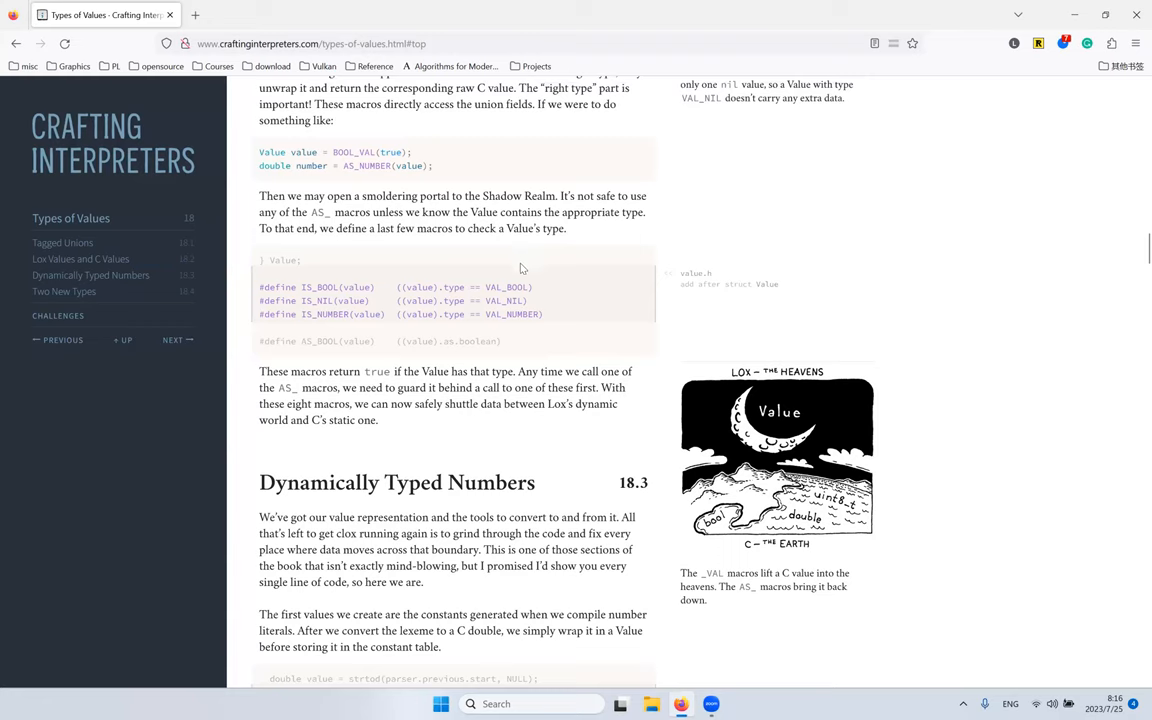
drag(260, 288, 544, 314)
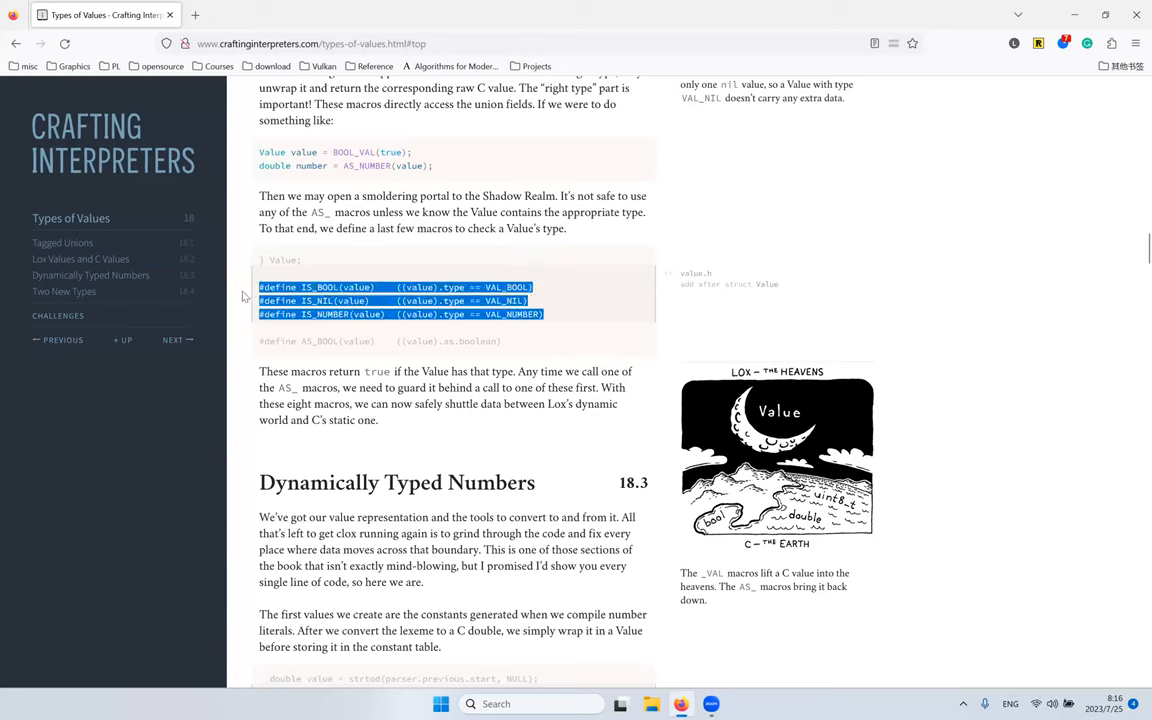
click(324, 300)
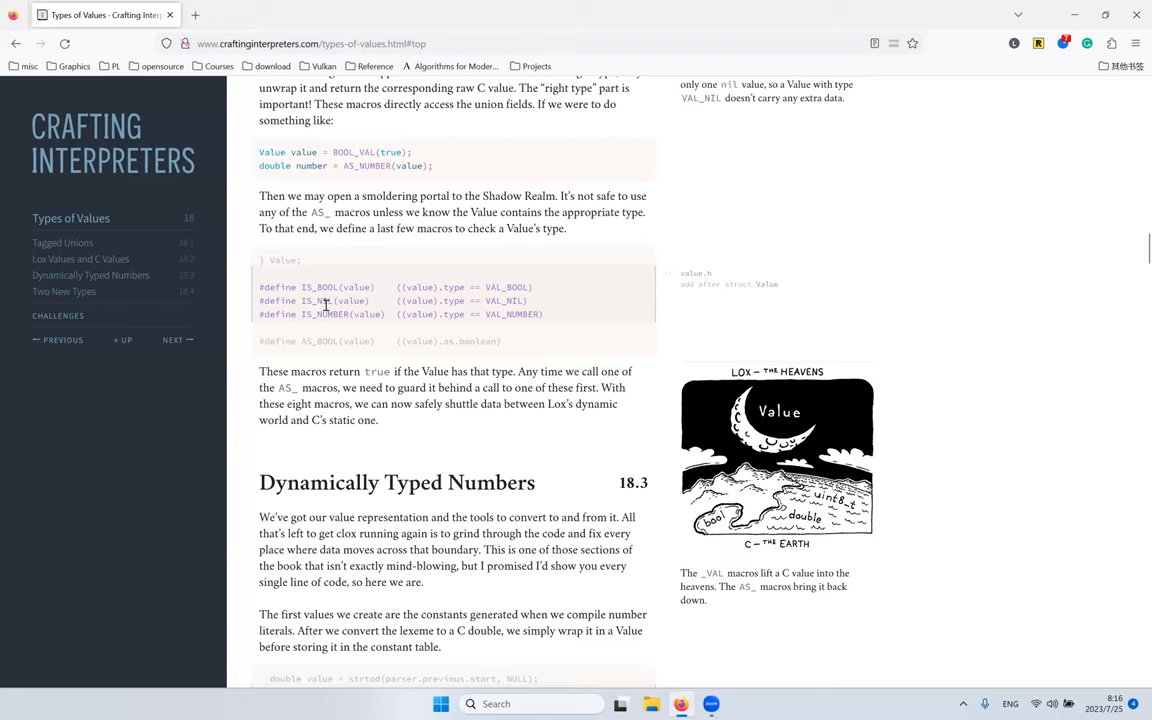
Step: Reread around the macros, then continue down to the Dynamically Typed Numbers 18.3 heading
scroll(up, 3)
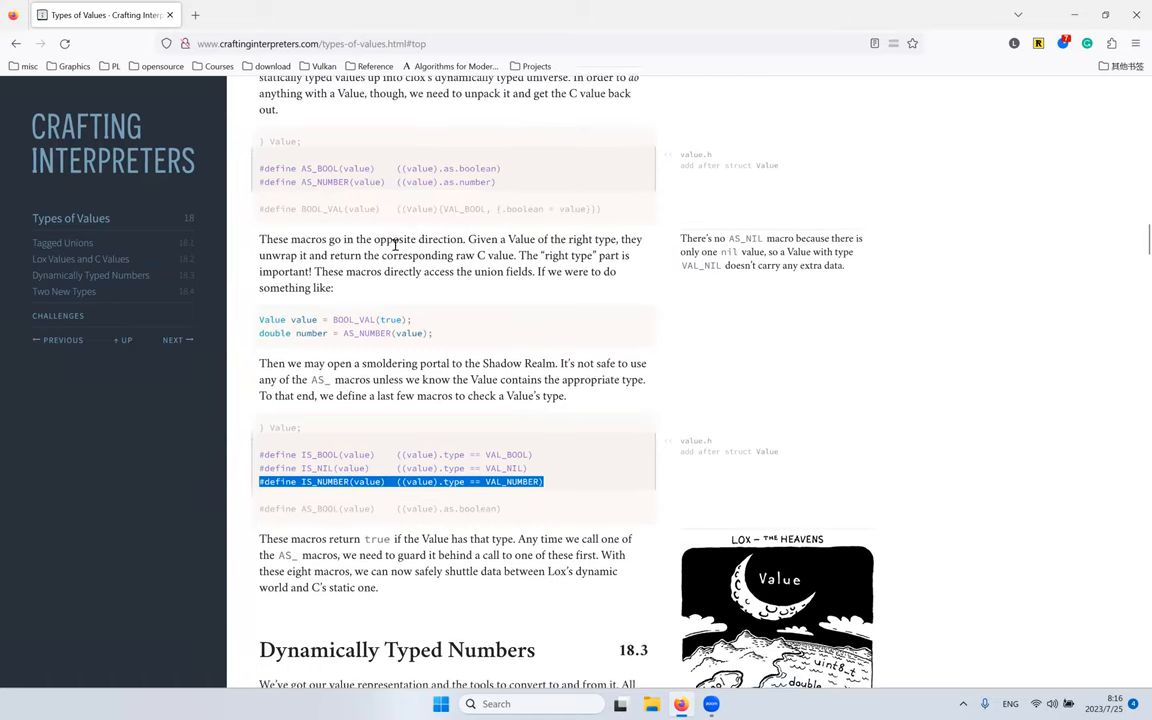
scroll(up, 3)
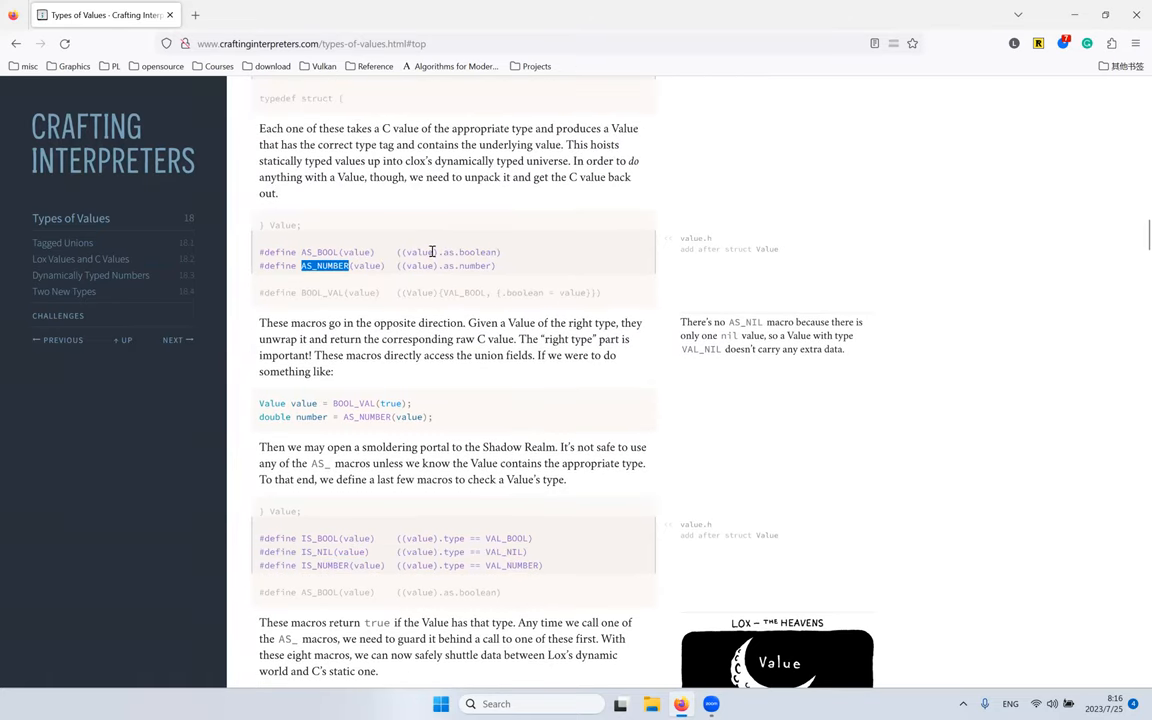
mouse_move(438, 250)
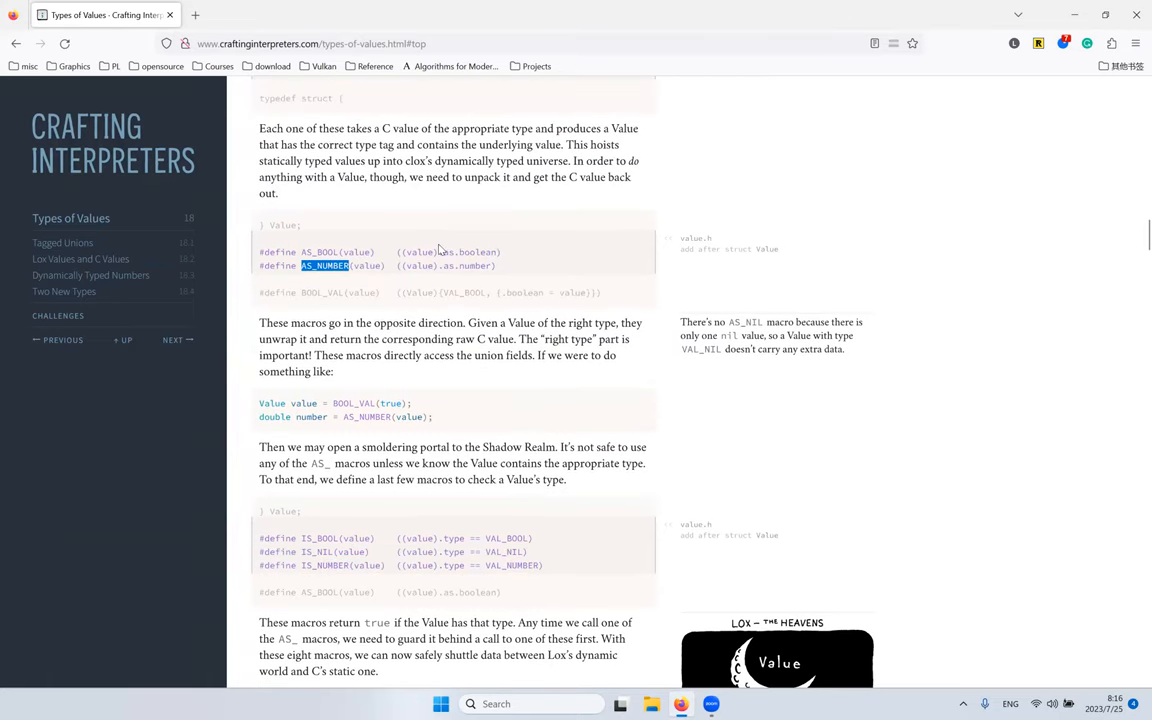
scroll(down, 3)
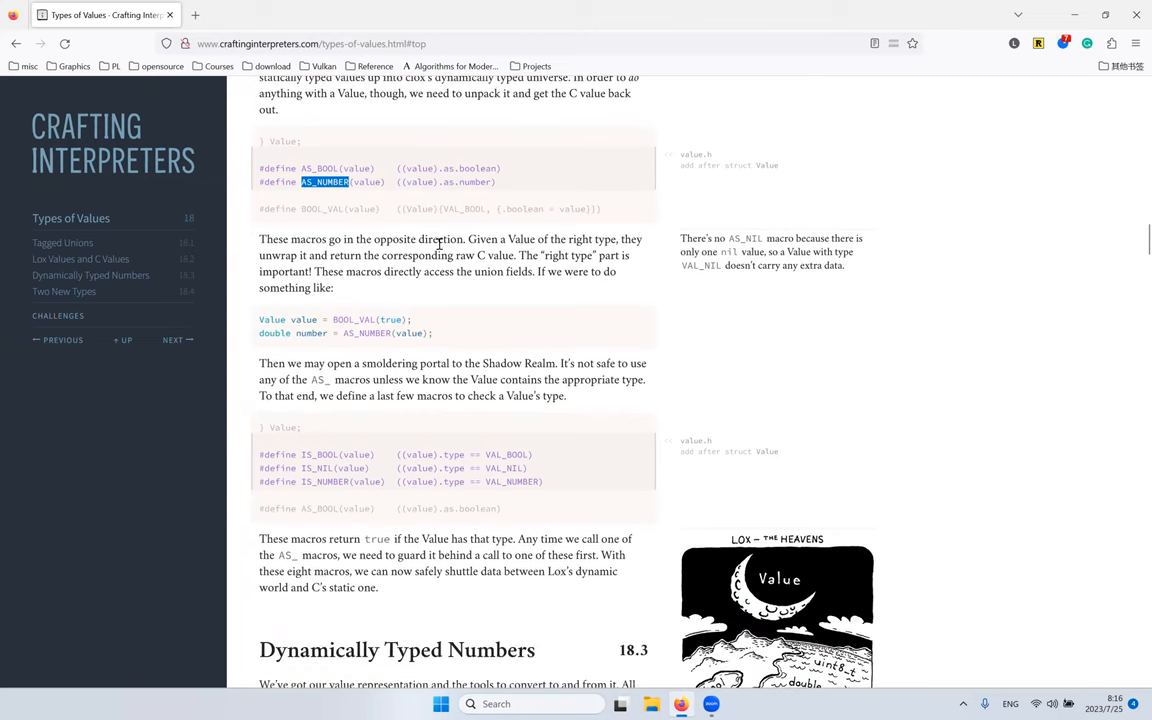
scroll(down, 3)
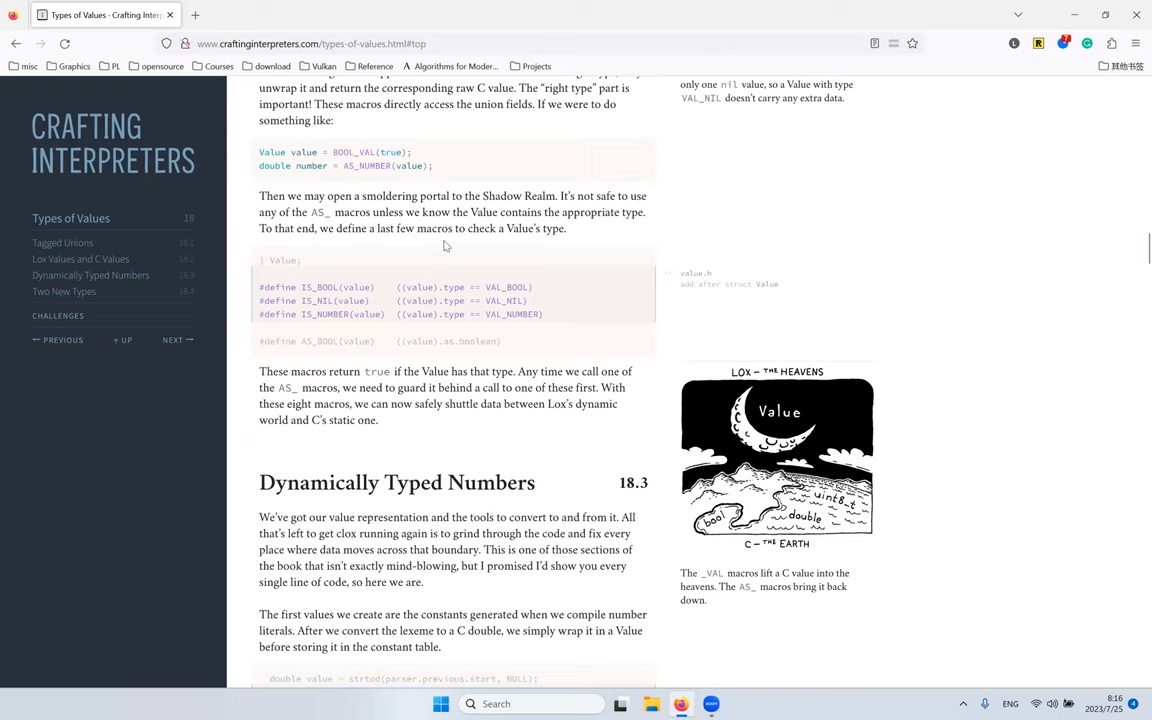
scroll(up, 3)
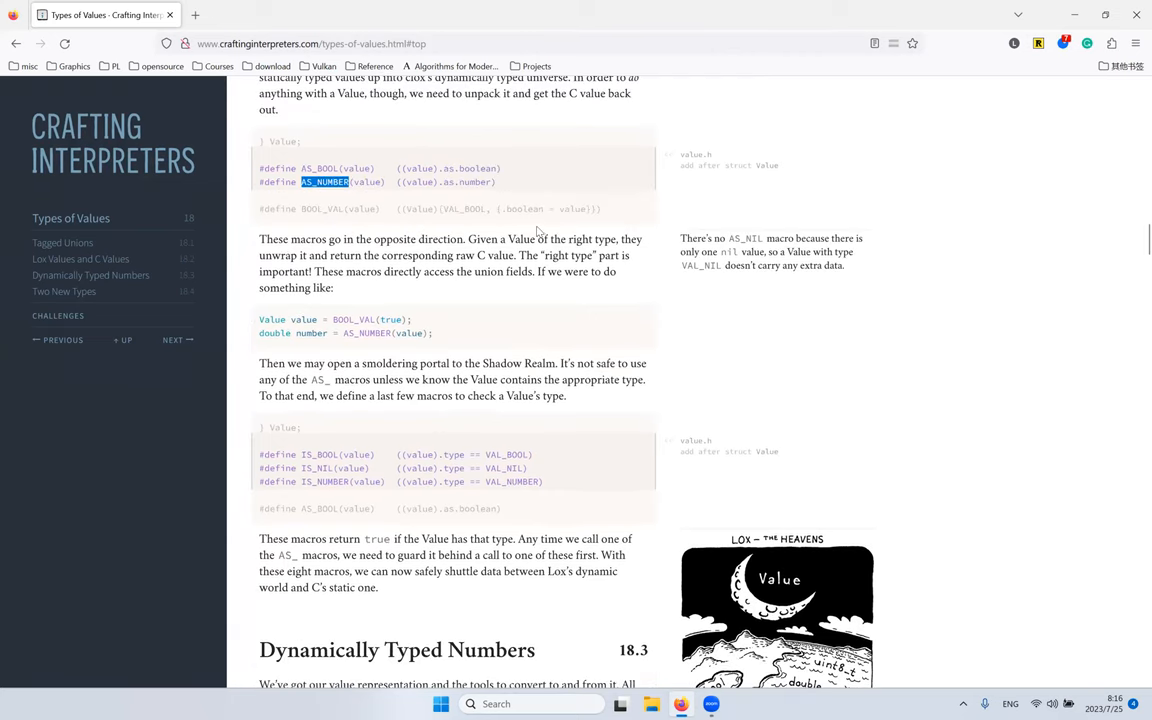
scroll(down, 3)
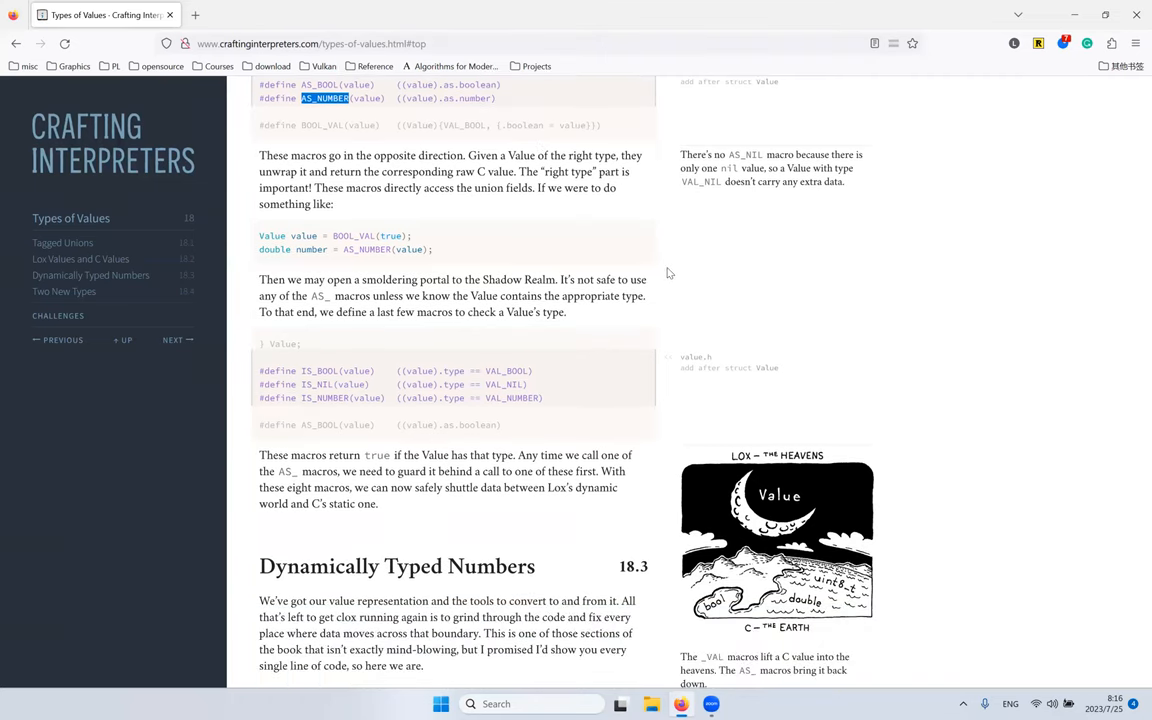
scroll(down, 3)
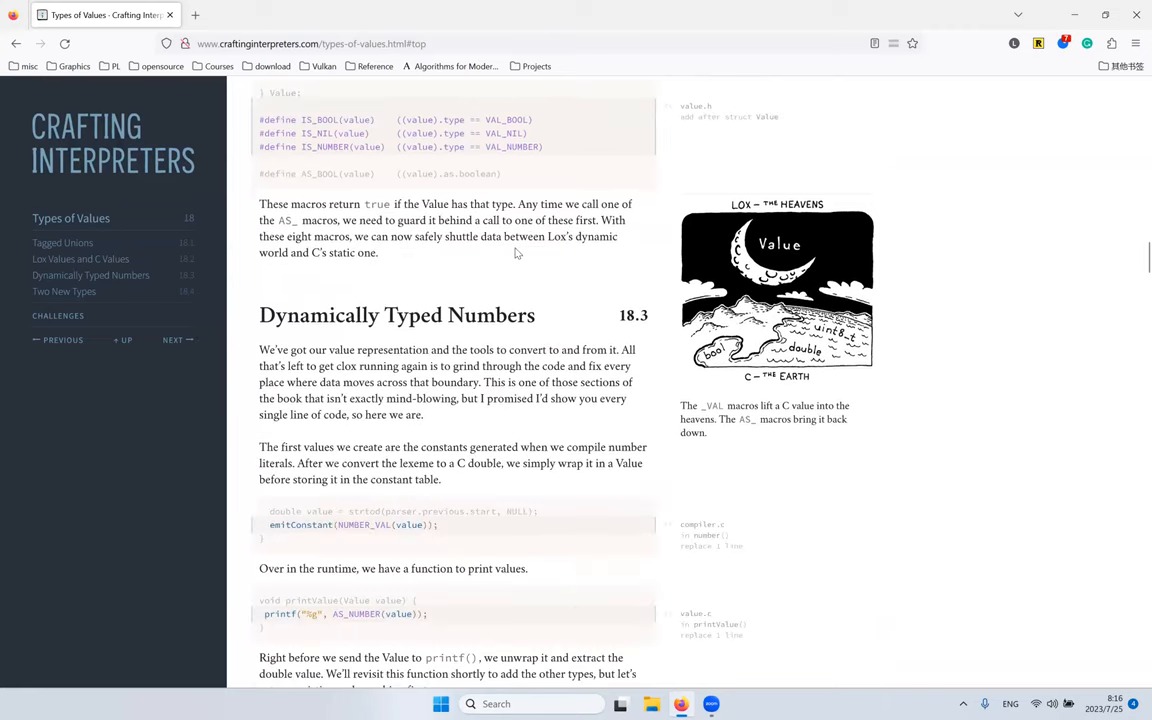
mouse_move(476, 172)
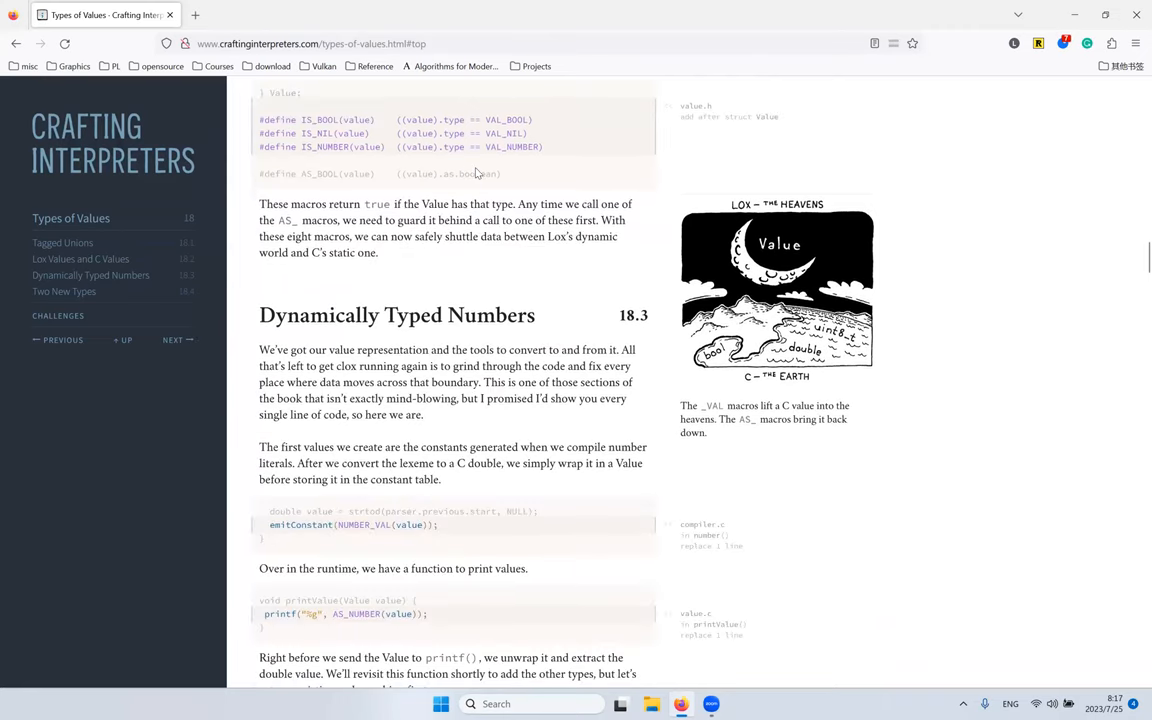
Step: Highlight parts of the strtod conversion and emitConstant(NUMBER_VAL(value)) lines
scroll(down, 3)
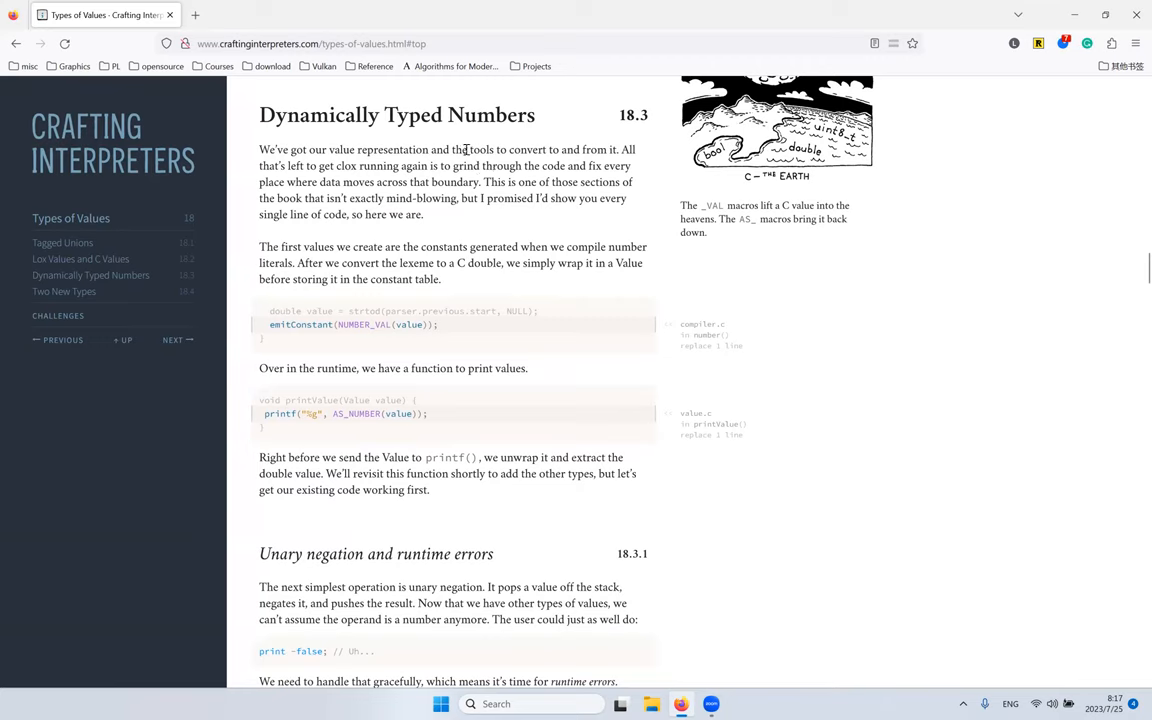
mouse_move(444, 182)
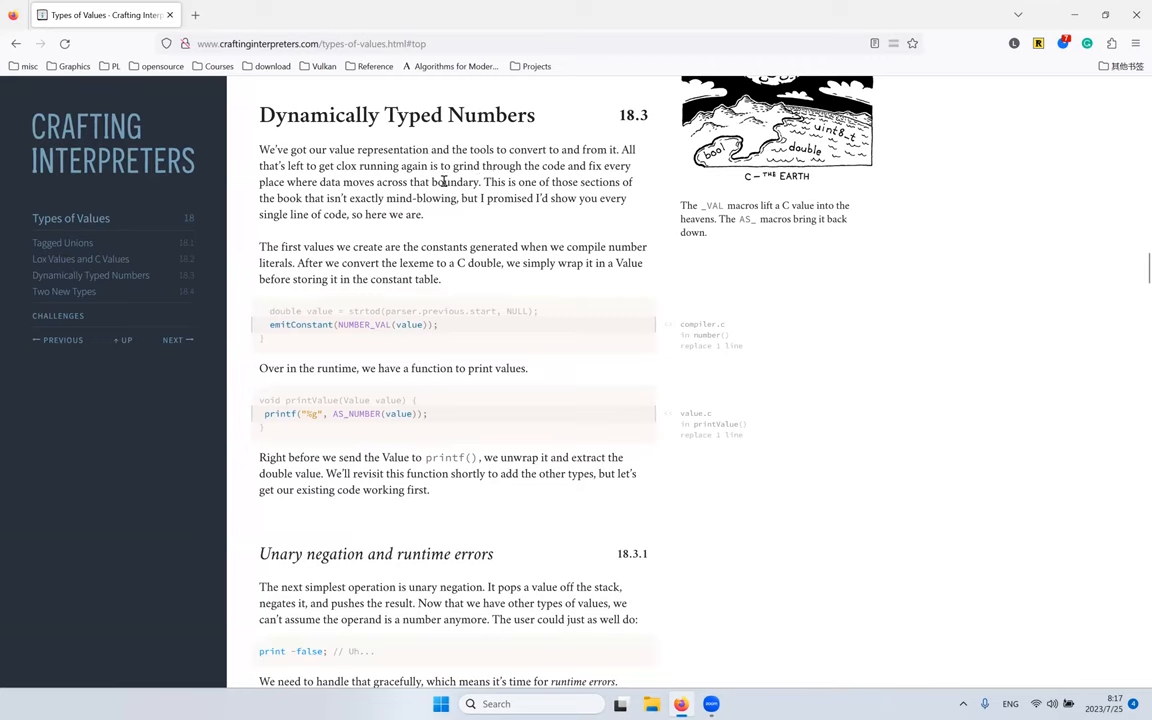
mouse_move(484, 168)
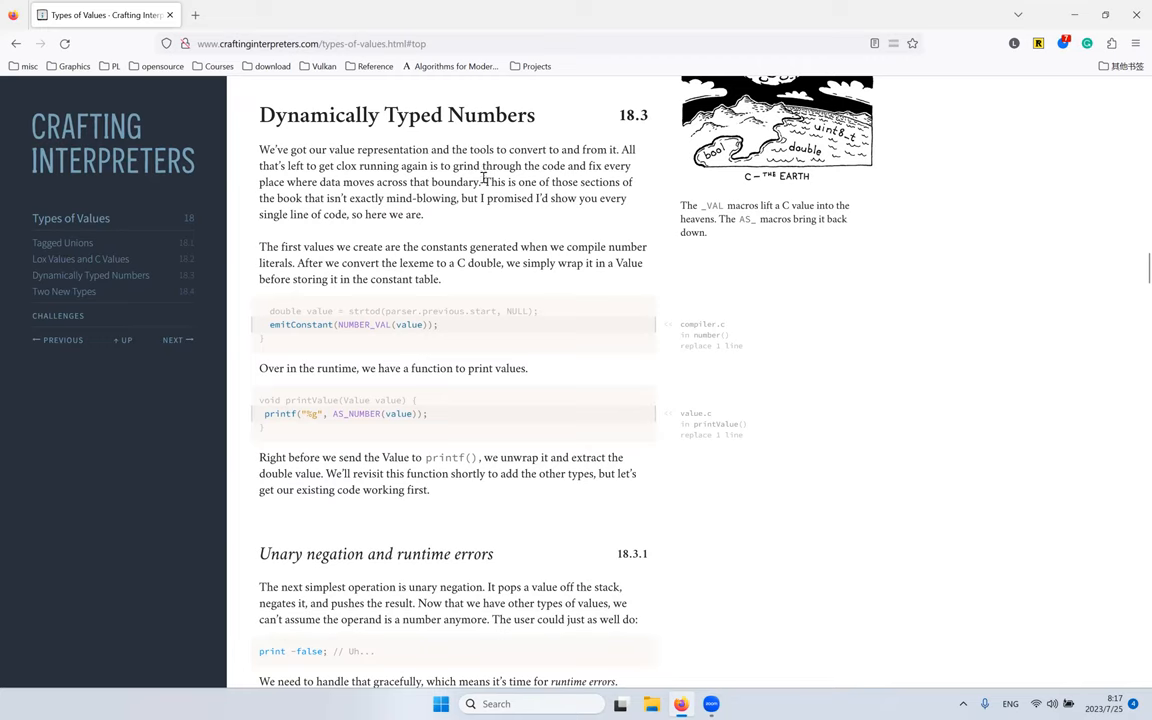
mouse_move(458, 224)
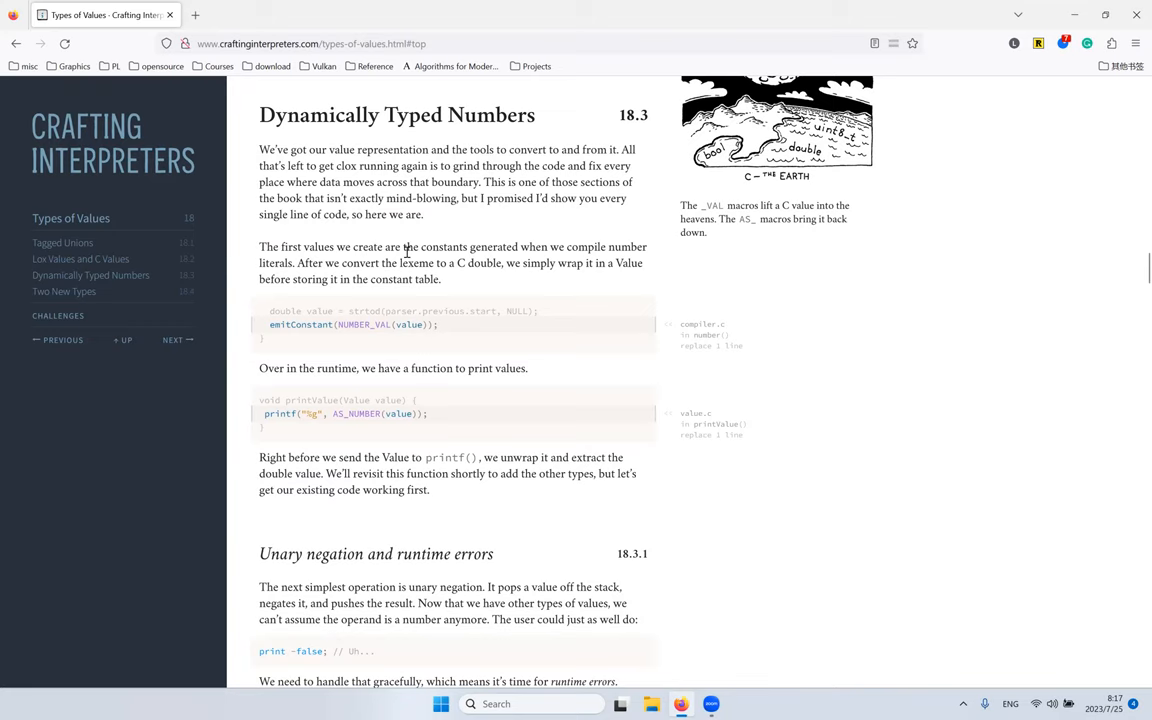
mouse_move(384, 188)
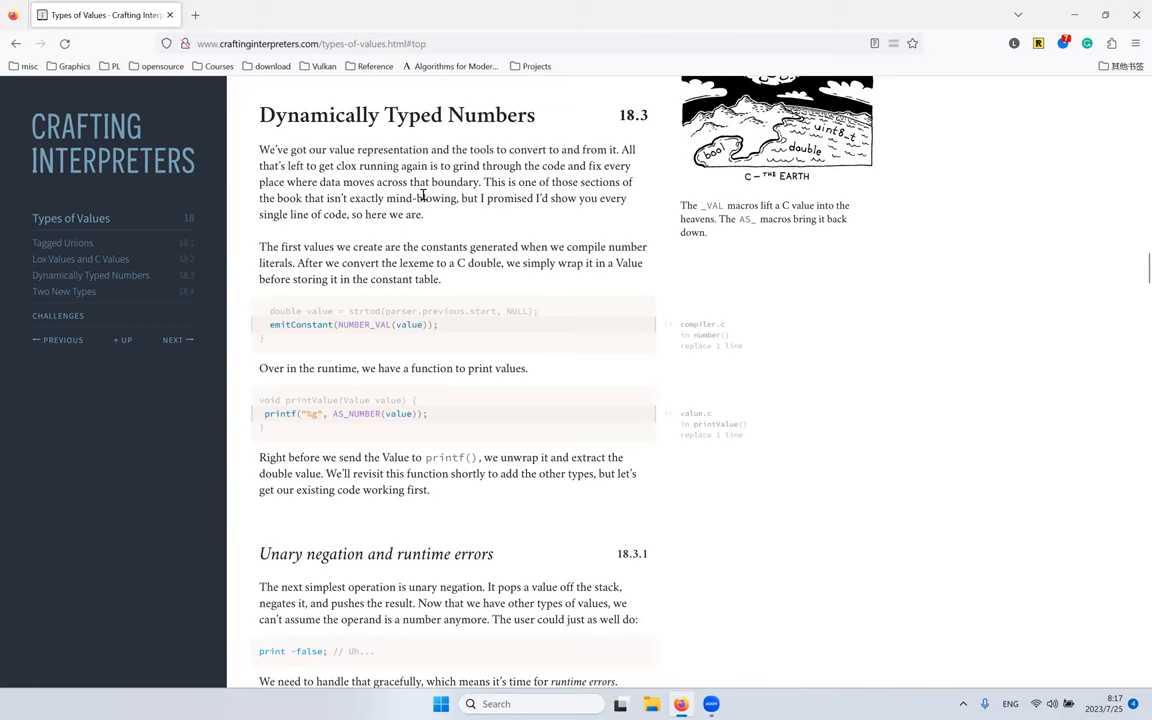
mouse_move(300, 324)
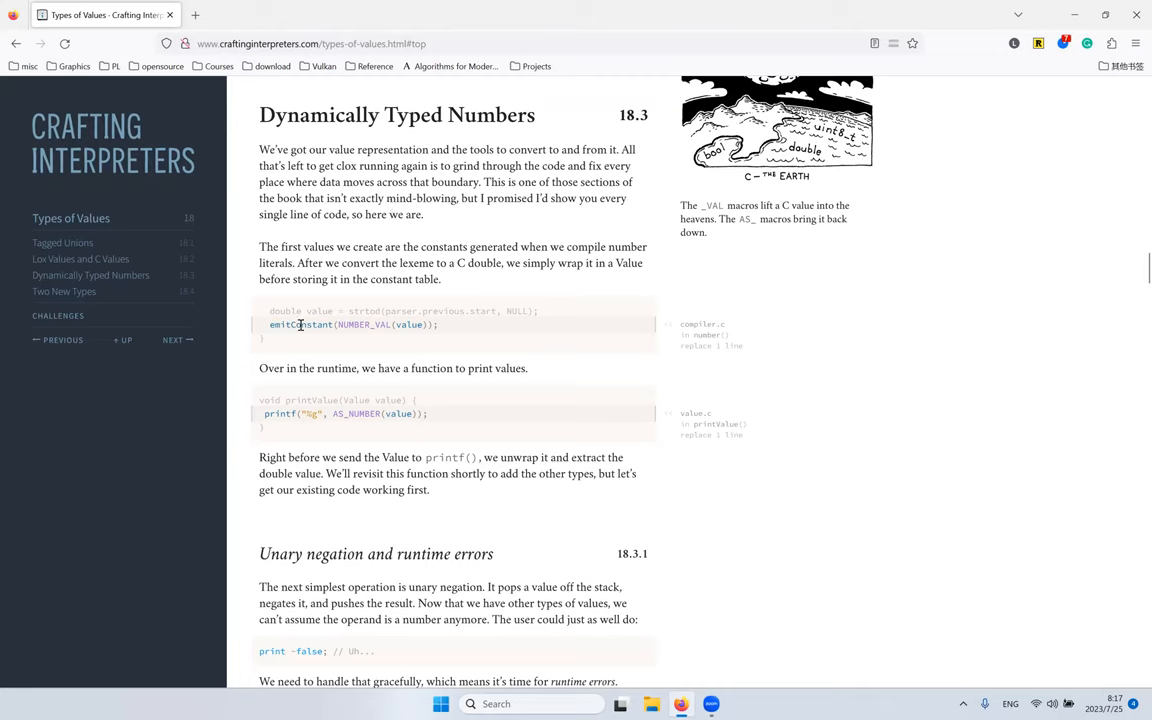
double_click(300, 324)
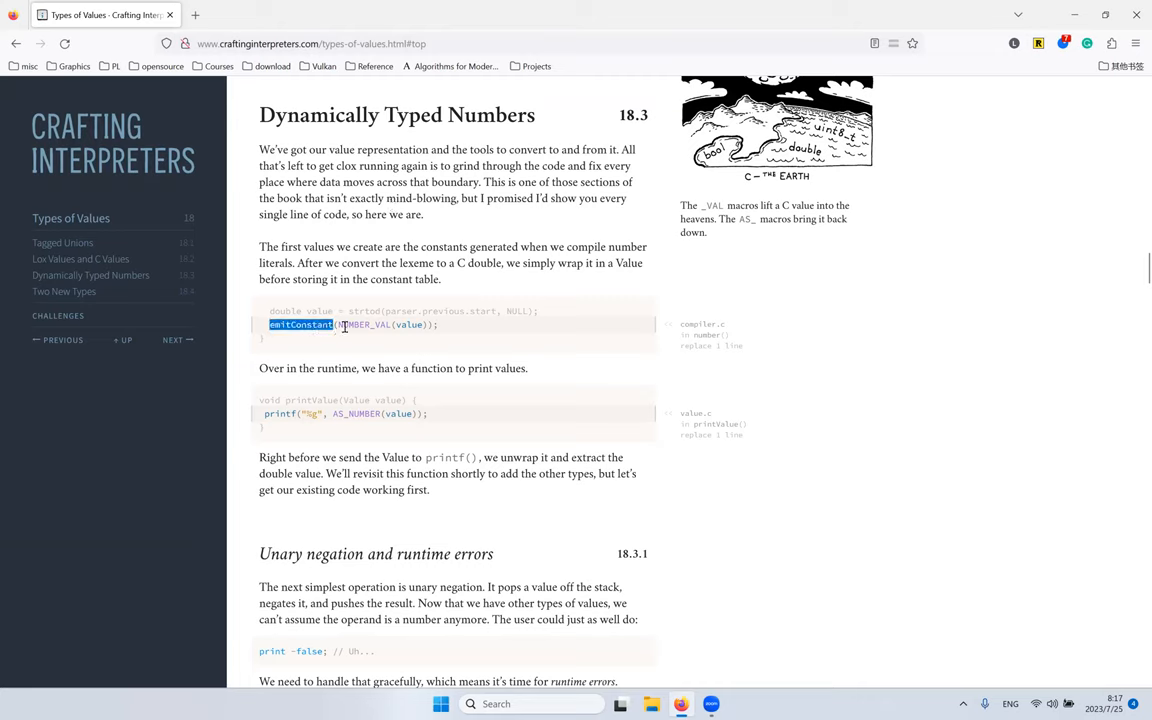
double_click(408, 324)
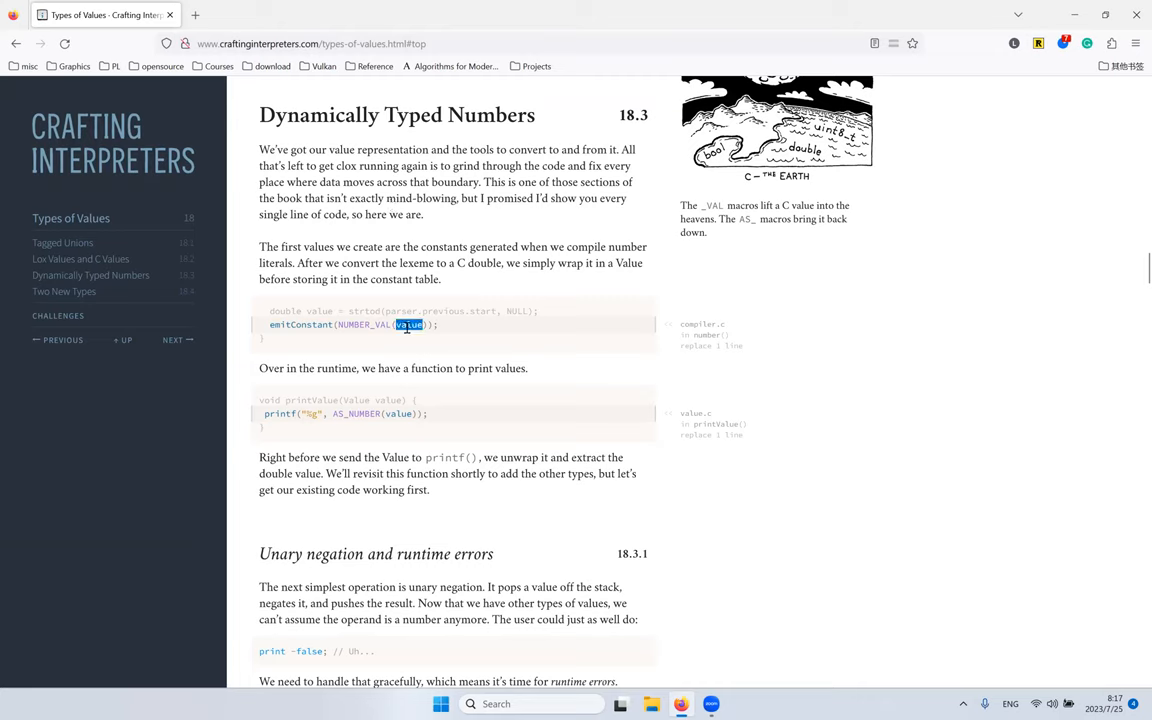
double_click(320, 310)
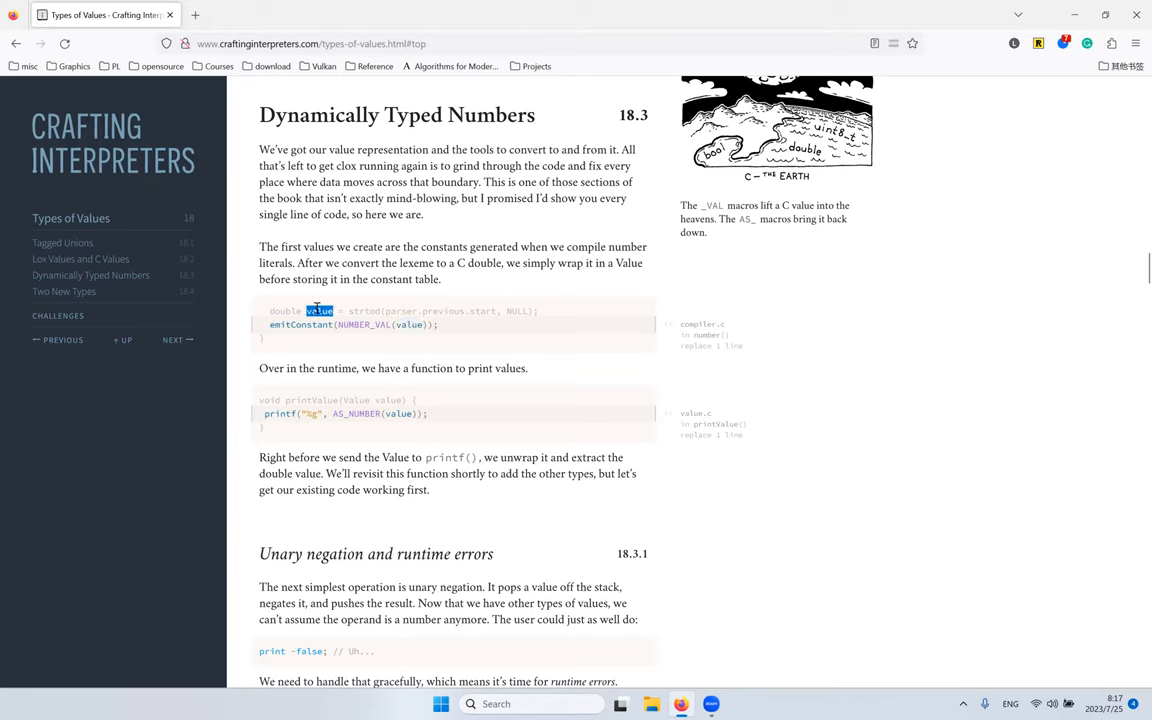
triple_click(400, 310)
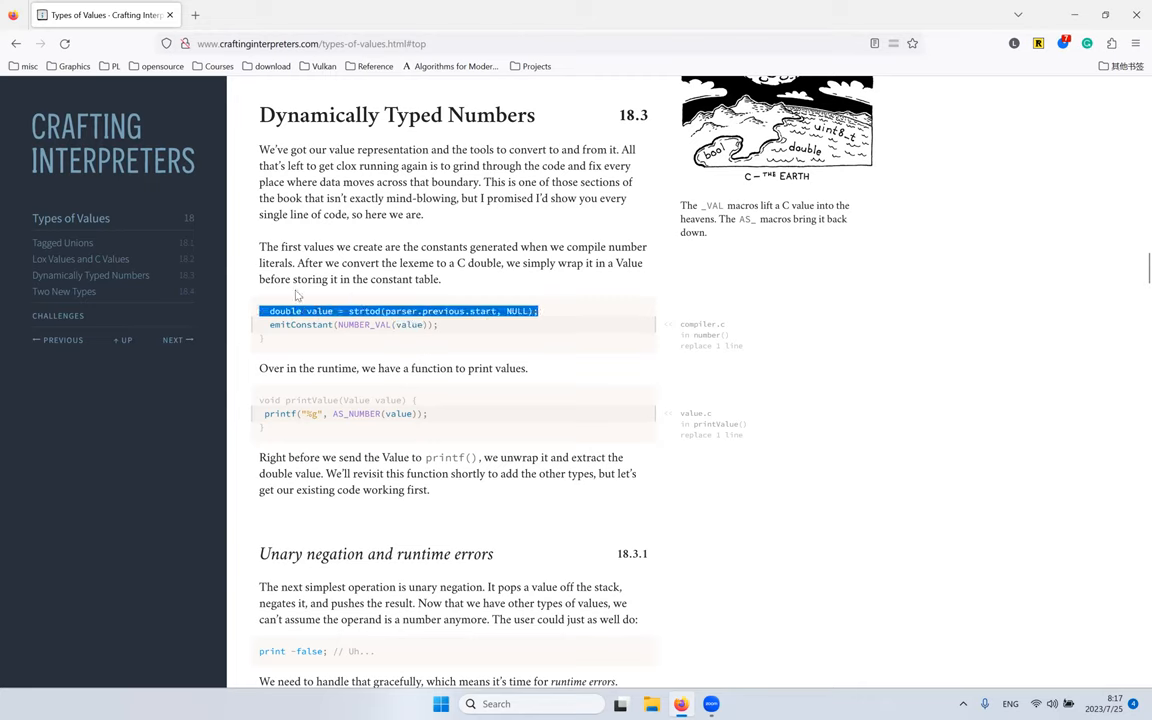
mouse_move(384, 278)
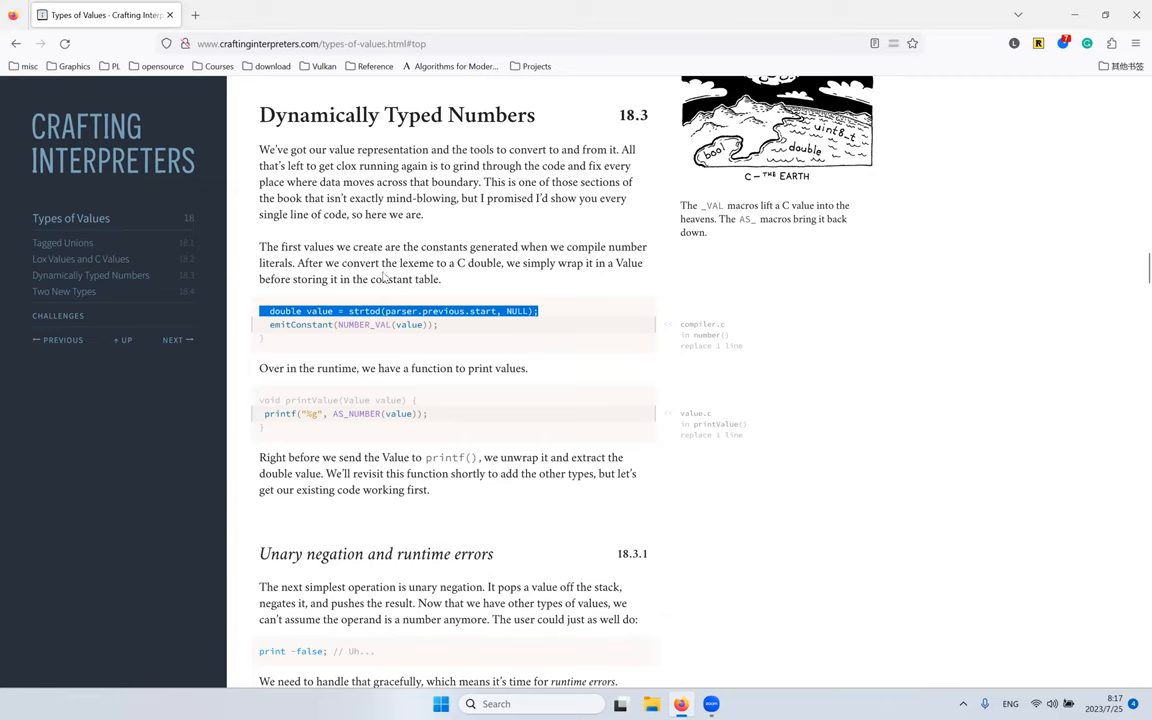
double_click(362, 324)
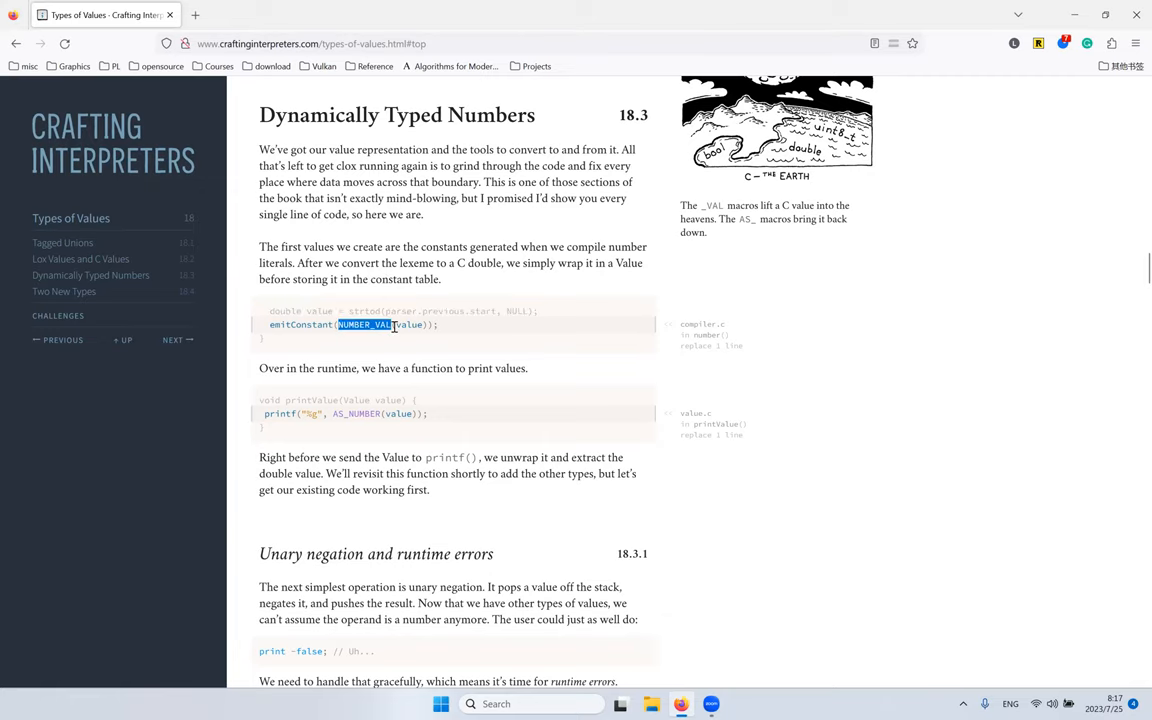
Step: Move on to the print function and select its whole printf line
scroll(down, 3)
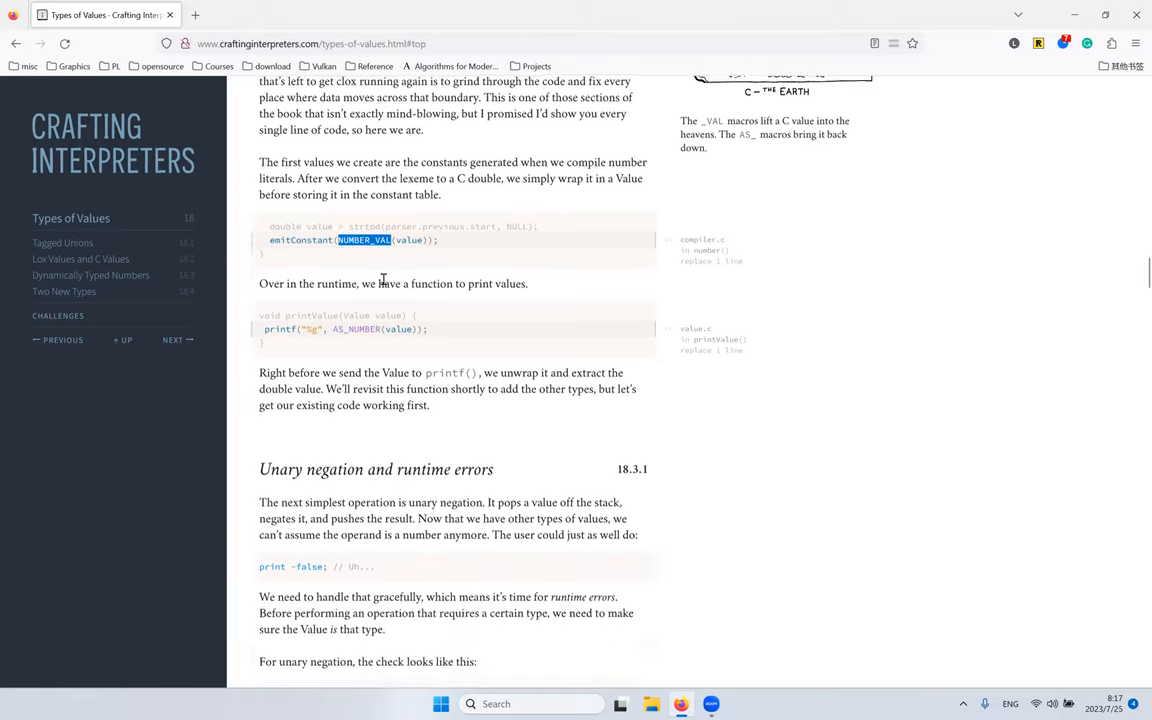
scroll(down, 3)
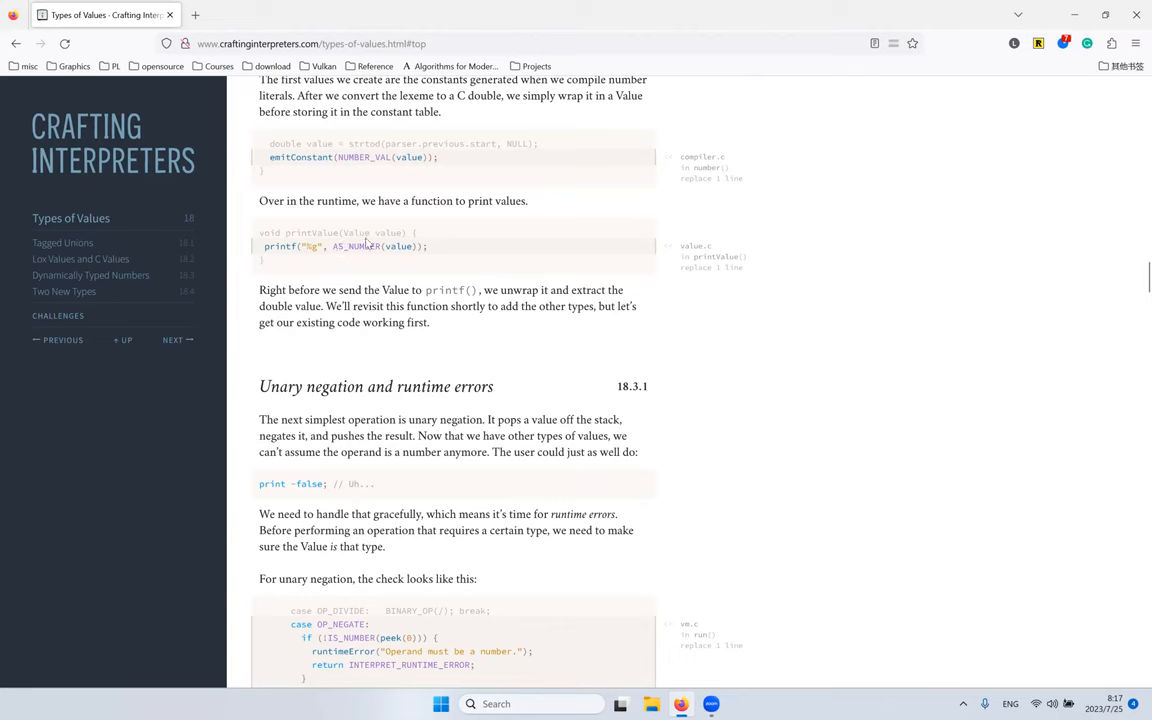
triple_click(344, 246)
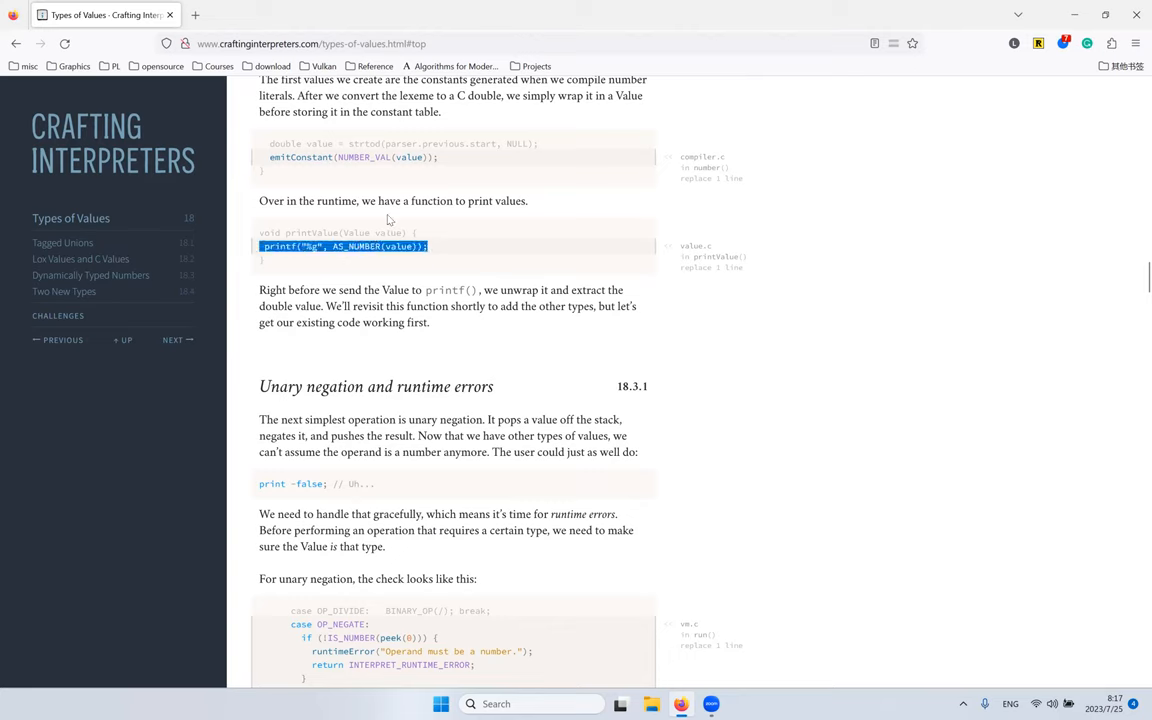
click(344, 246)
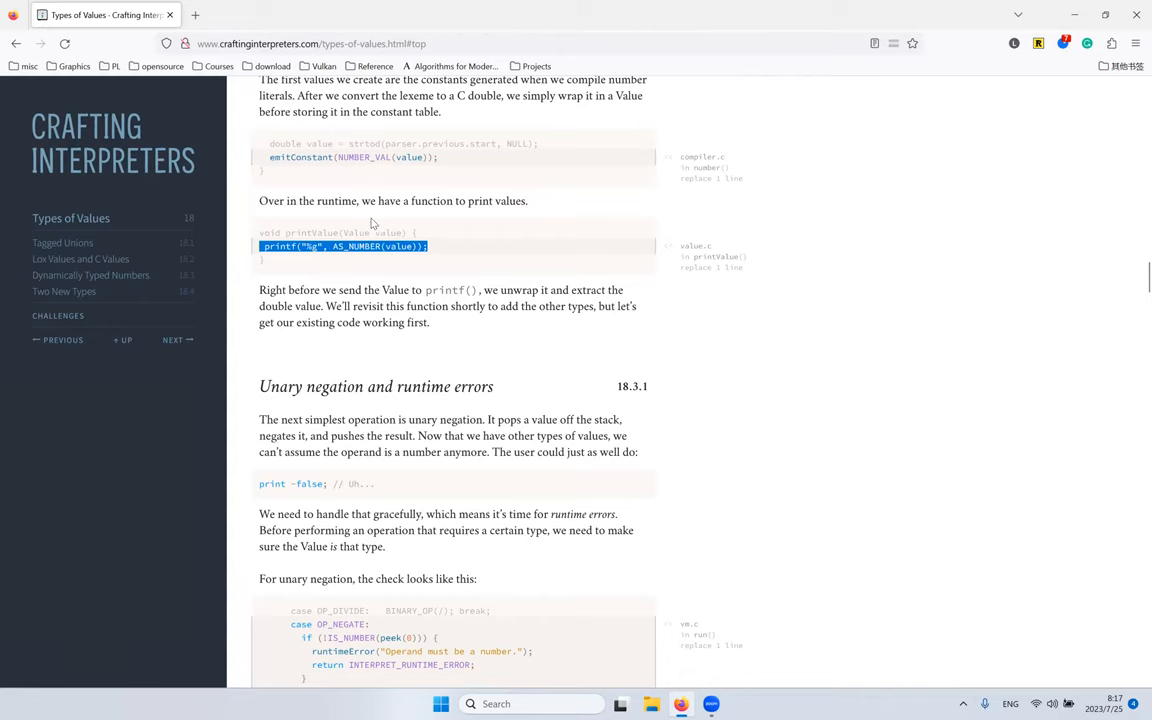
mouse_move(372, 192)
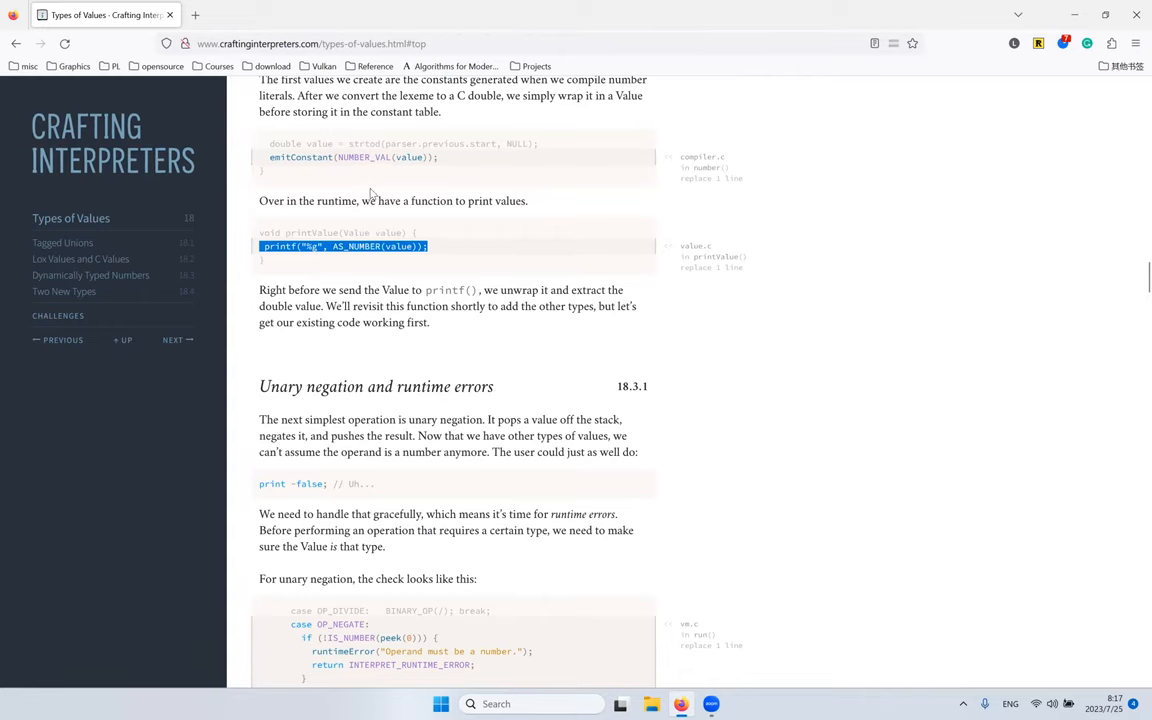
Step: Reach the paragraph introducing unary negation and select that phrase
scroll(down, 3)
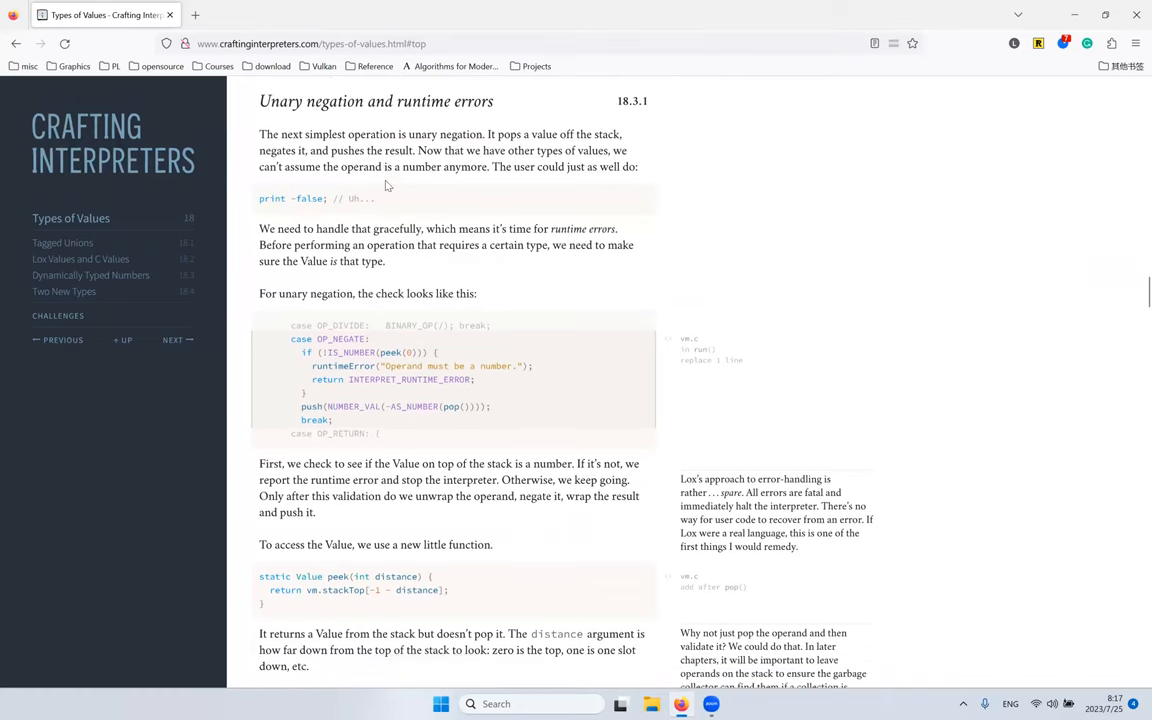
mouse_move(416, 148)
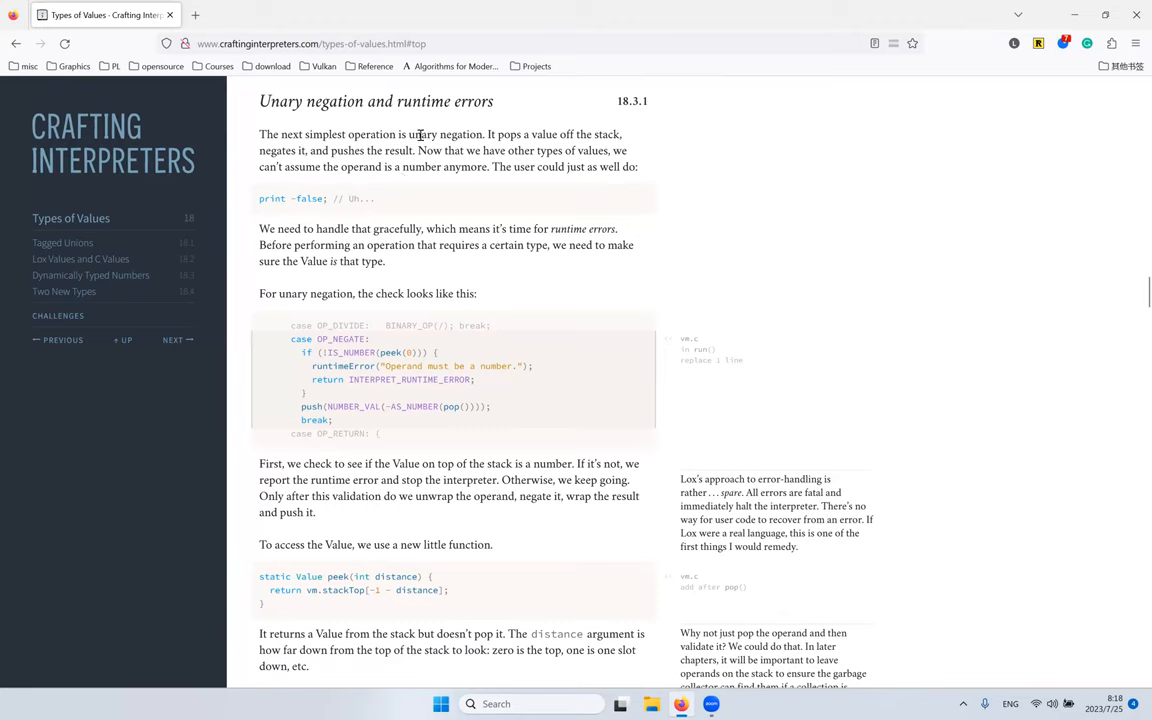
mouse_move(440, 120)
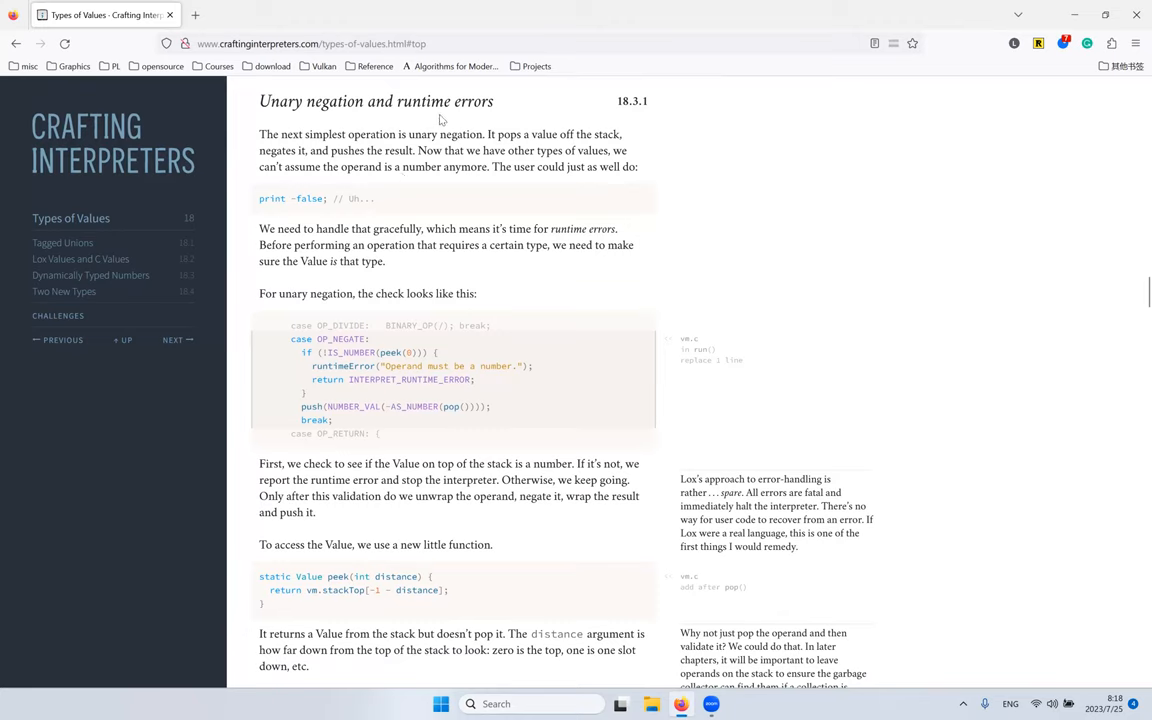
mouse_move(452, 130)
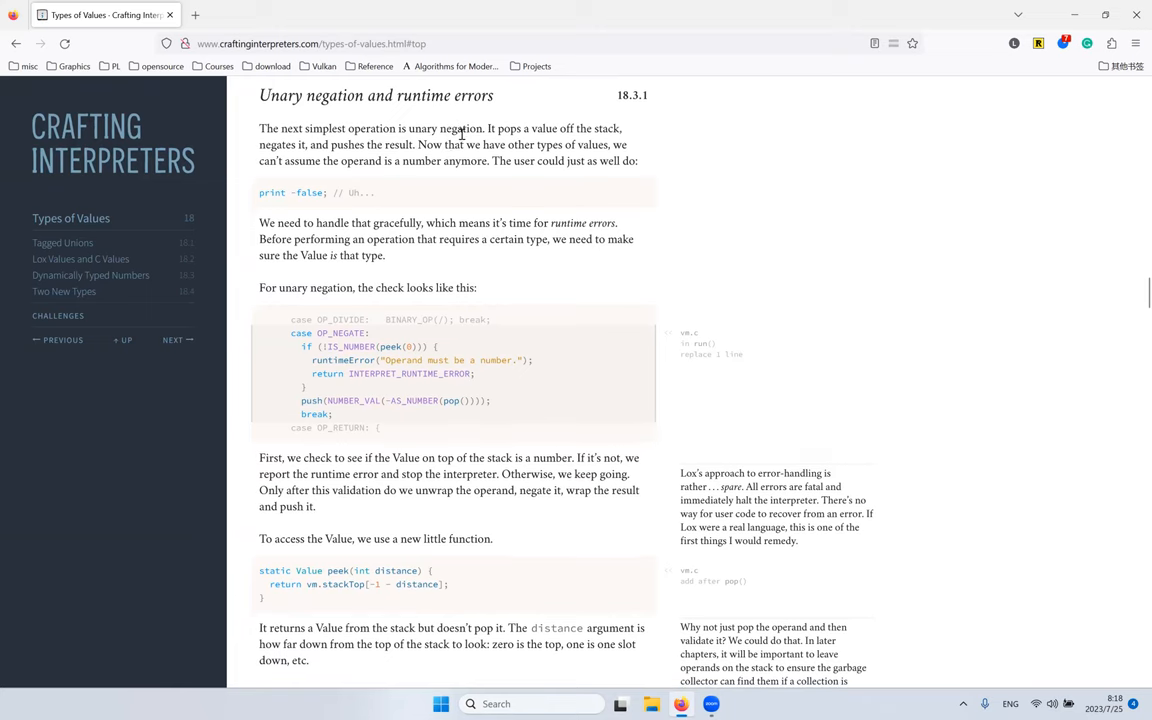
double_click(460, 128)
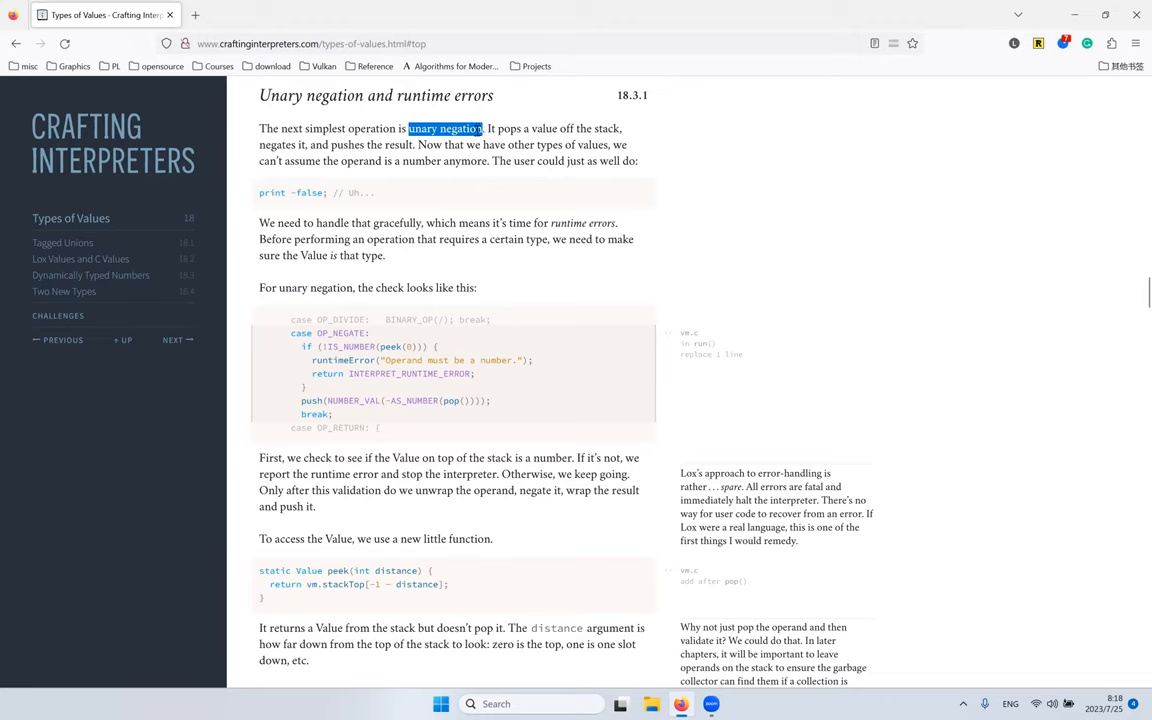
mouse_move(408, 182)
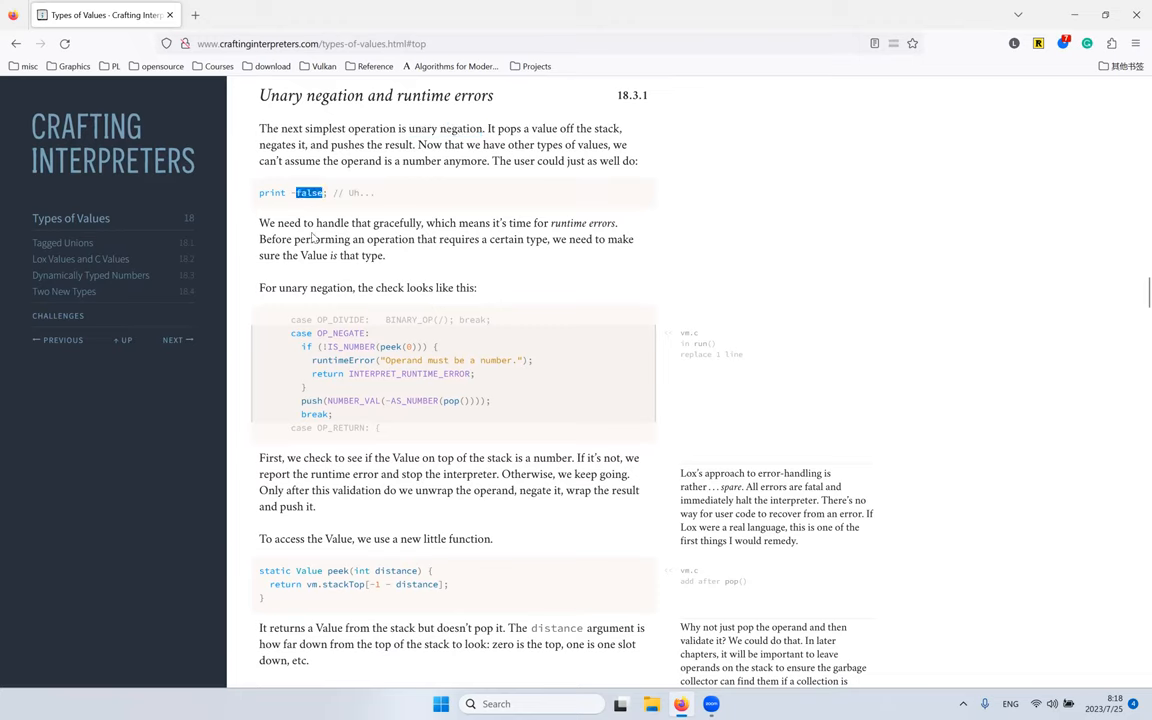
mouse_move(440, 266)
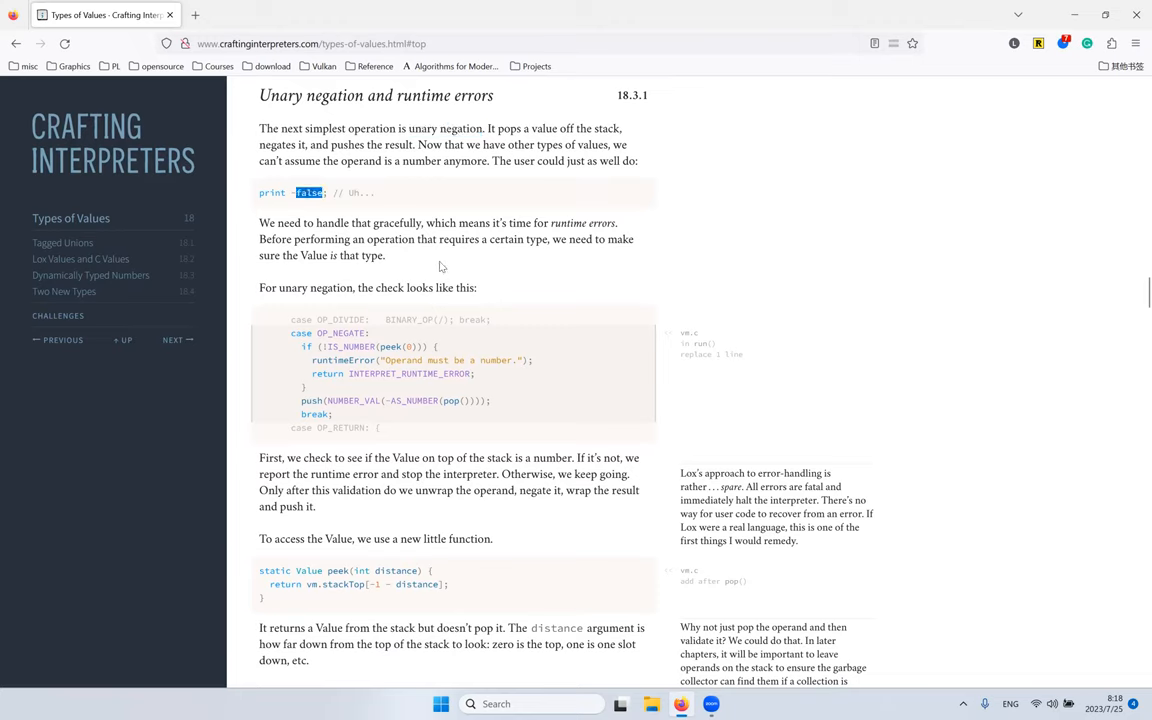
mouse_move(400, 236)
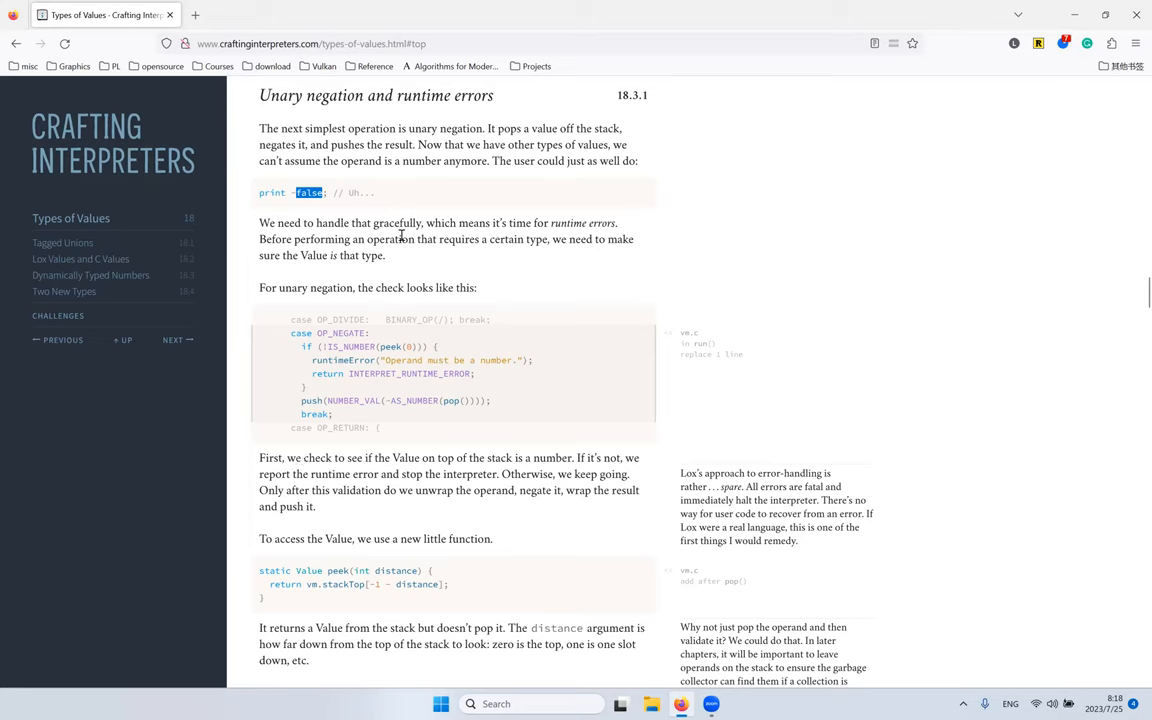
mouse_move(382, 218)
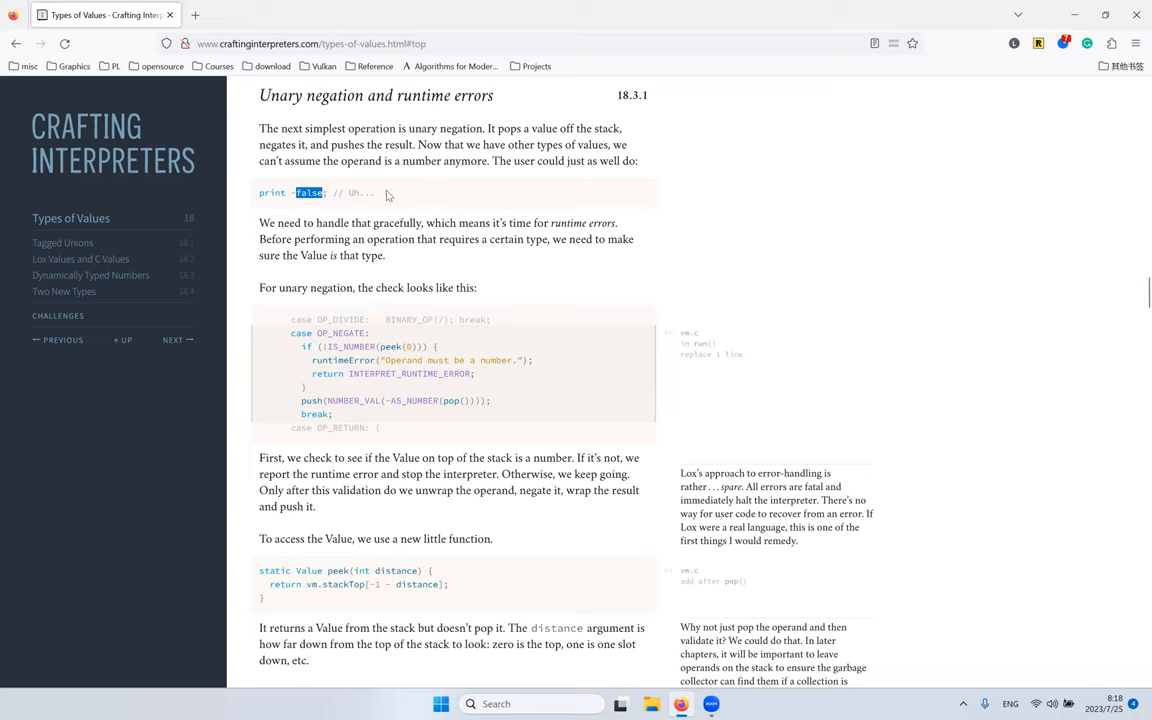
Step: Study the OP_NEGATE IS_NUMBER check line, selecting IS_NUMBER and the whole line
scroll(down, 3)
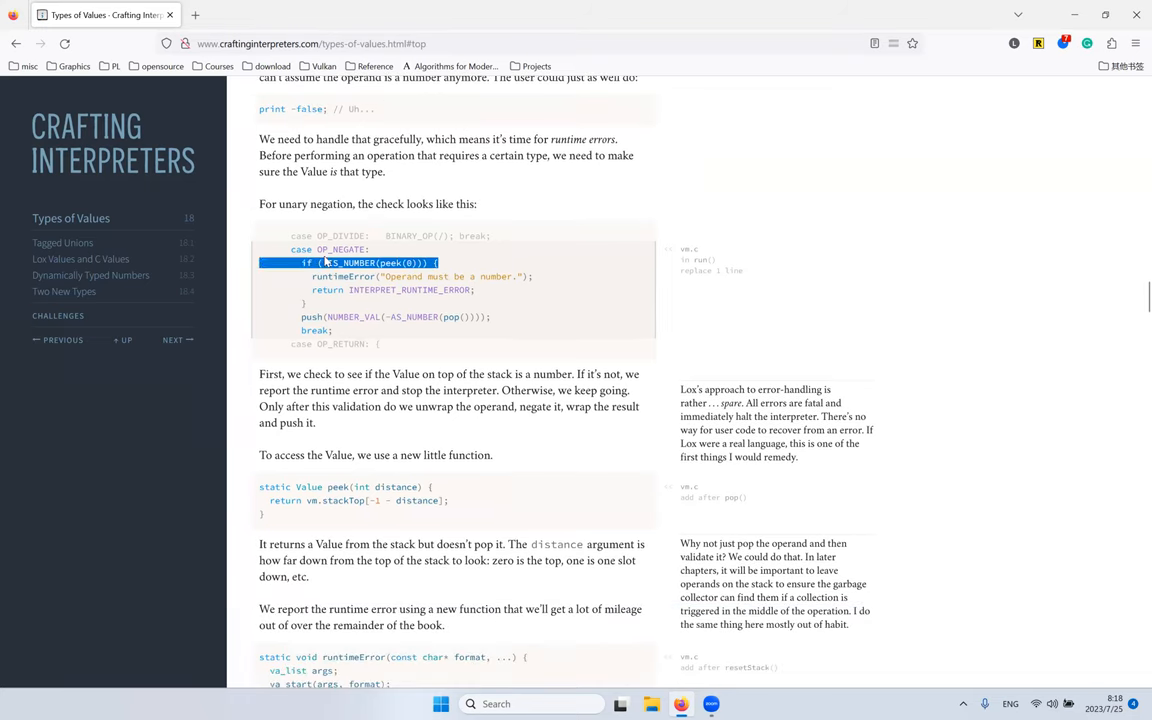
click(380, 270)
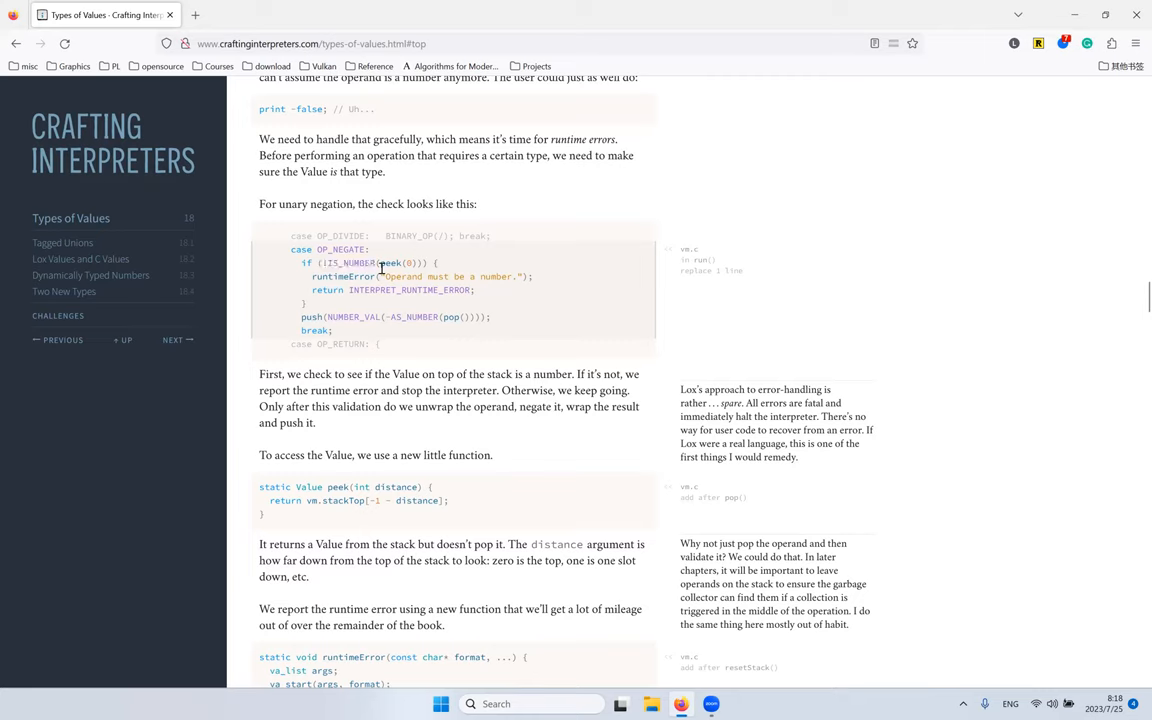
double_click(390, 264)
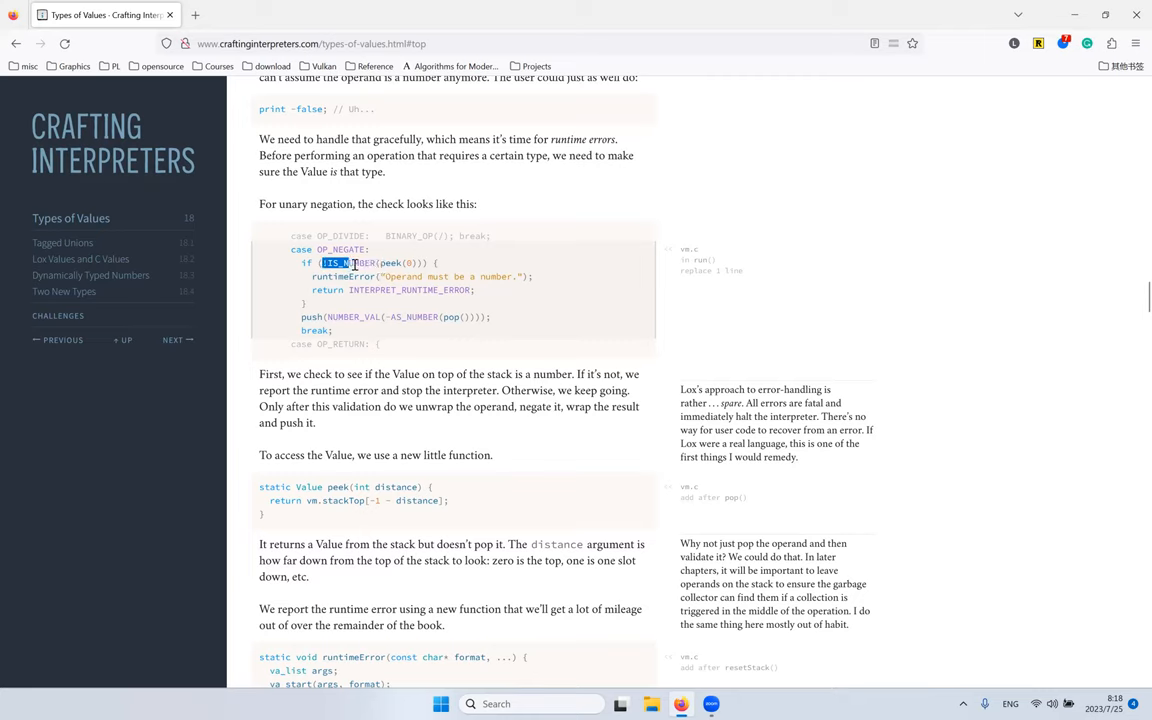
scroll(up, 3)
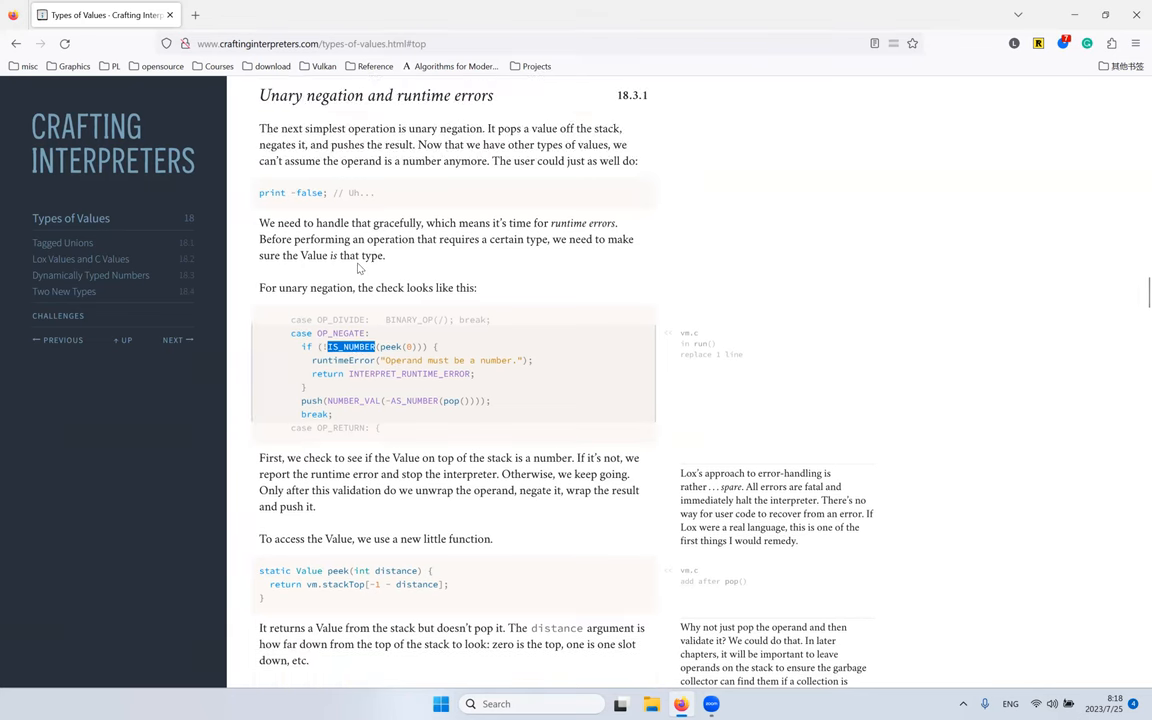
scroll(down, 3)
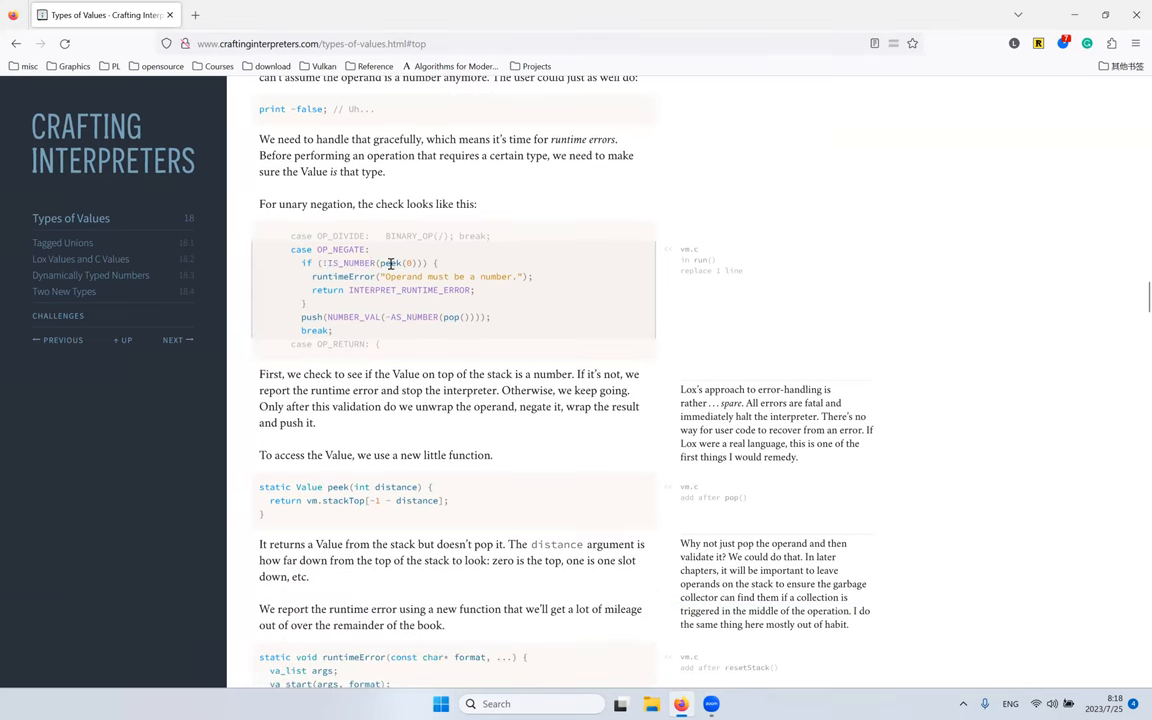
triple_click(370, 264)
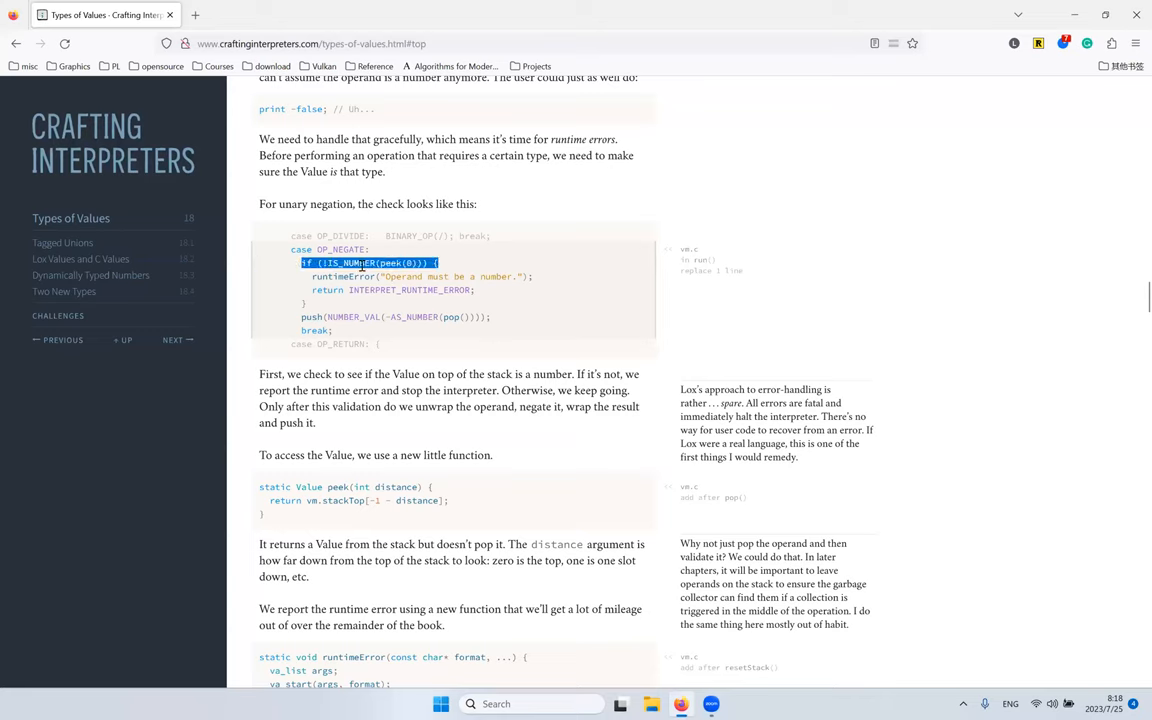
click(334, 310)
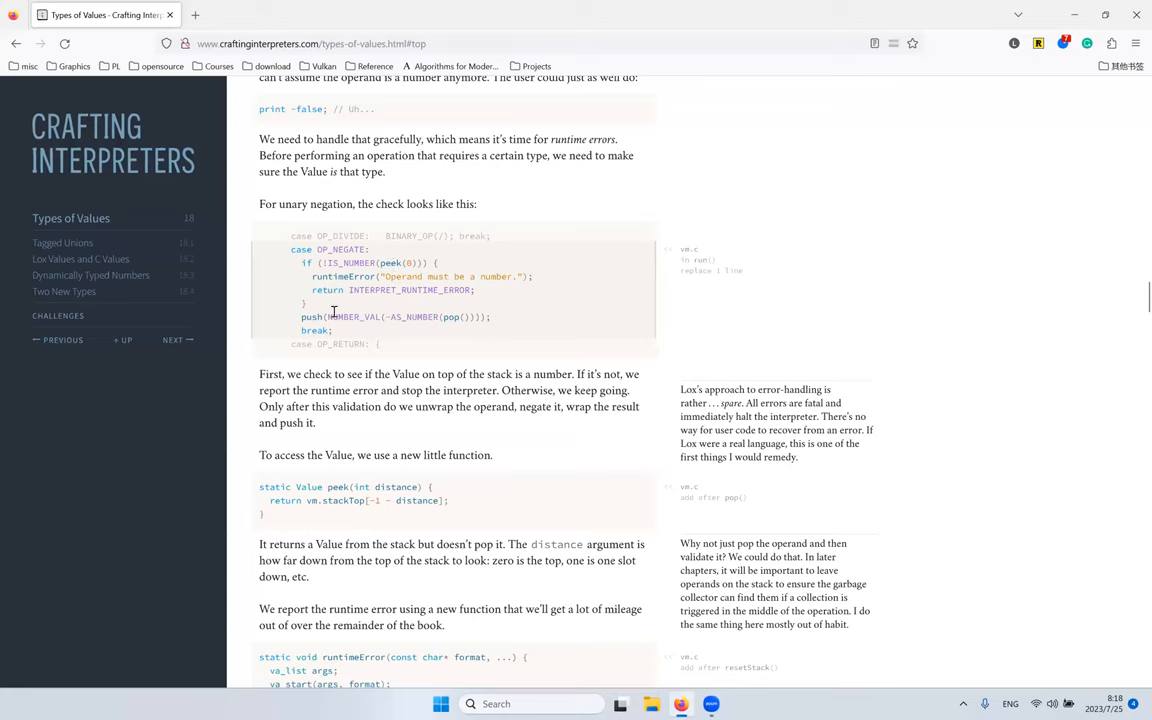
Step: Highlight push, AS_NUMBER and pop in the negate push line
double_click(396, 316)
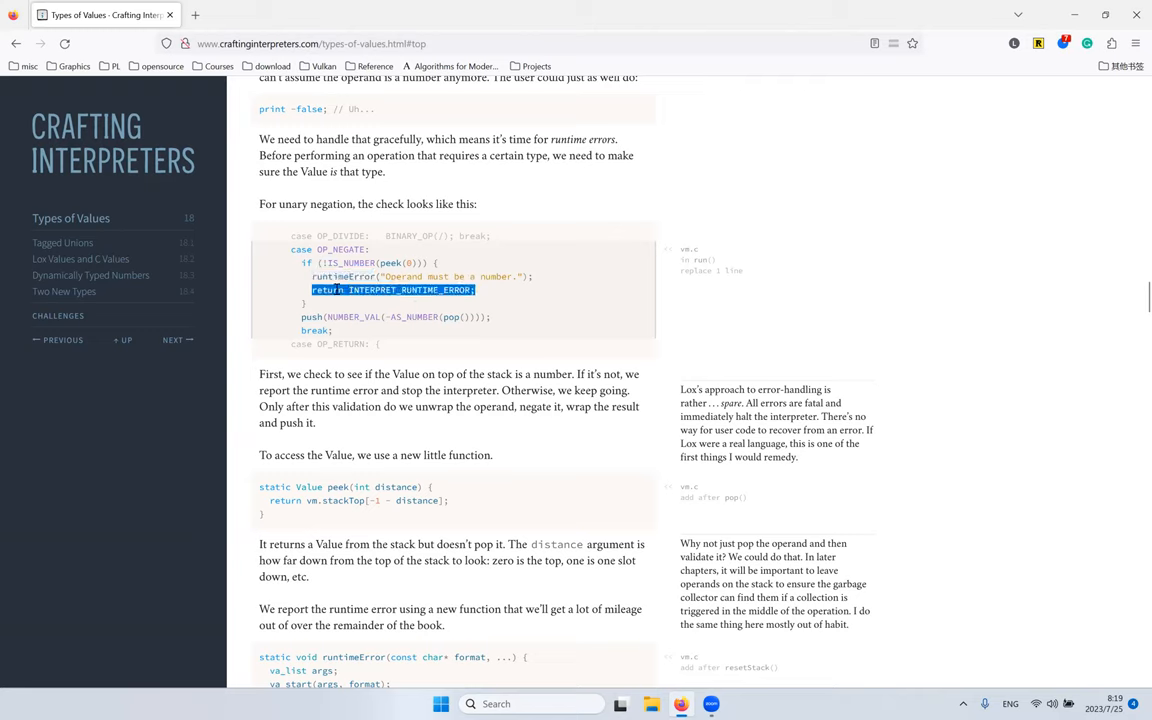
mouse_move(438, 258)
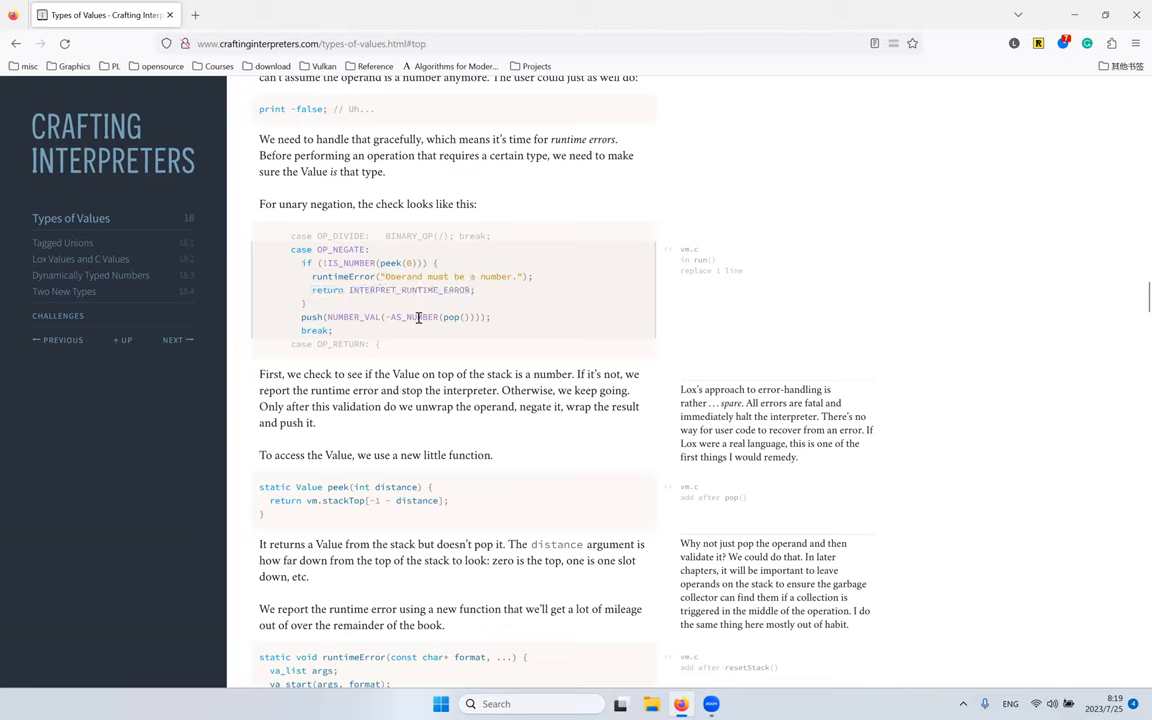
mouse_move(520, 316)
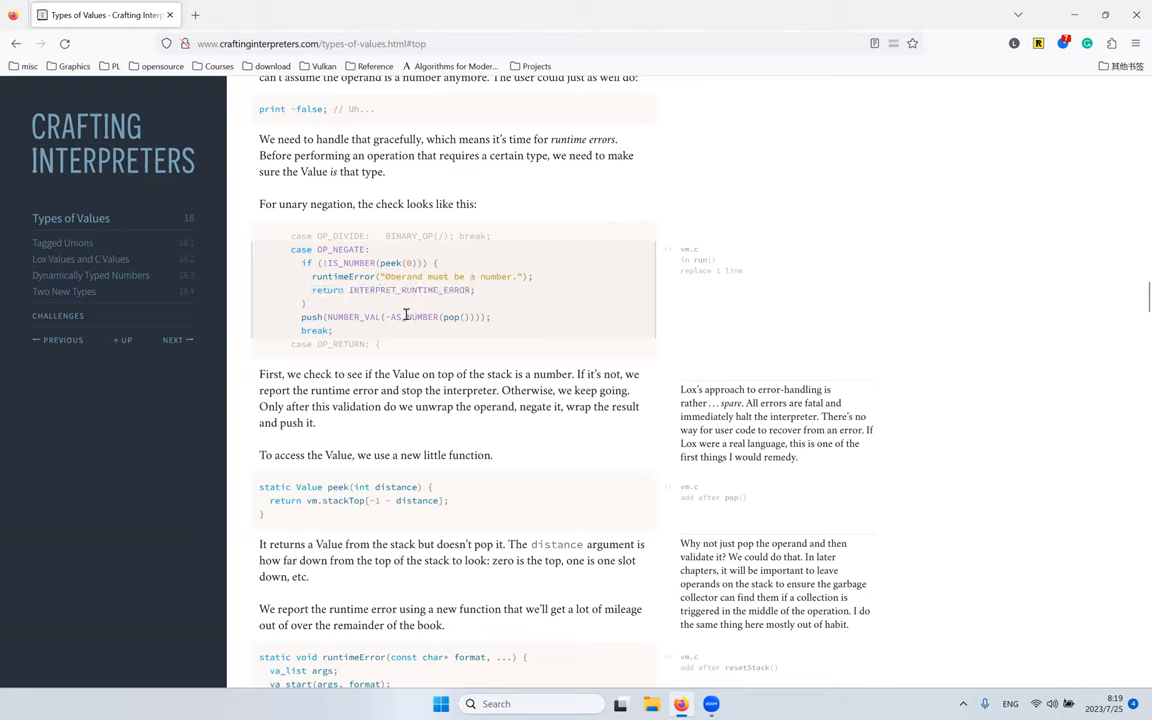
mouse_move(424, 316)
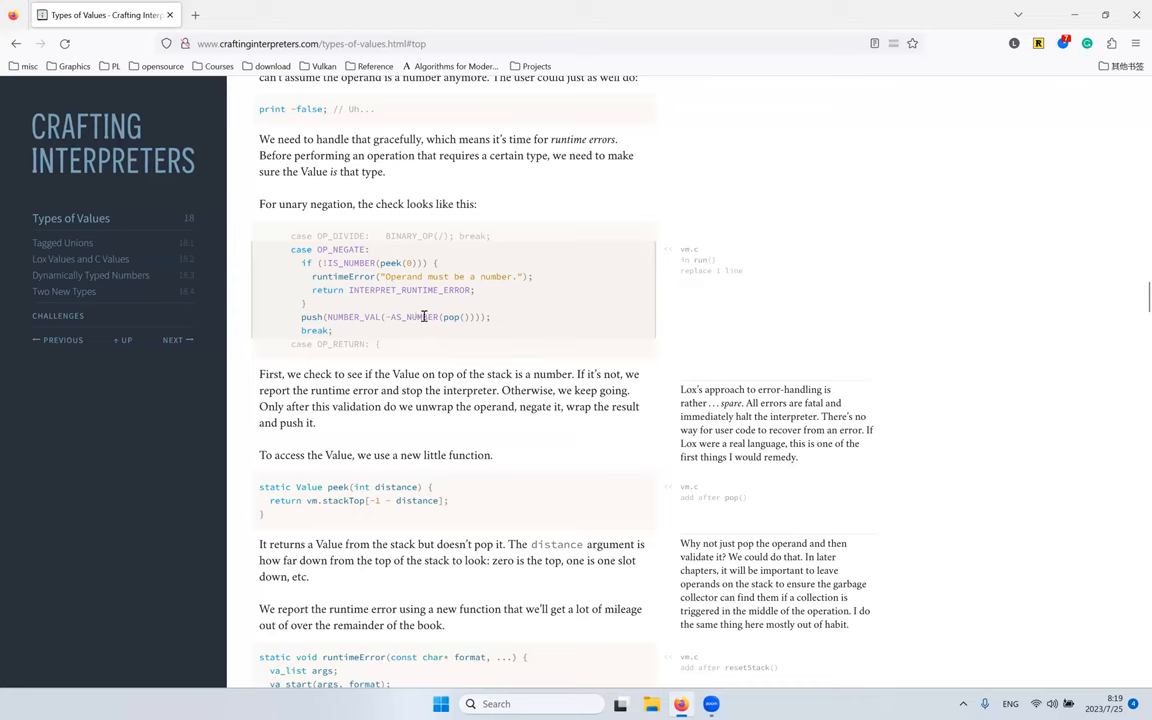
double_click(452, 316)
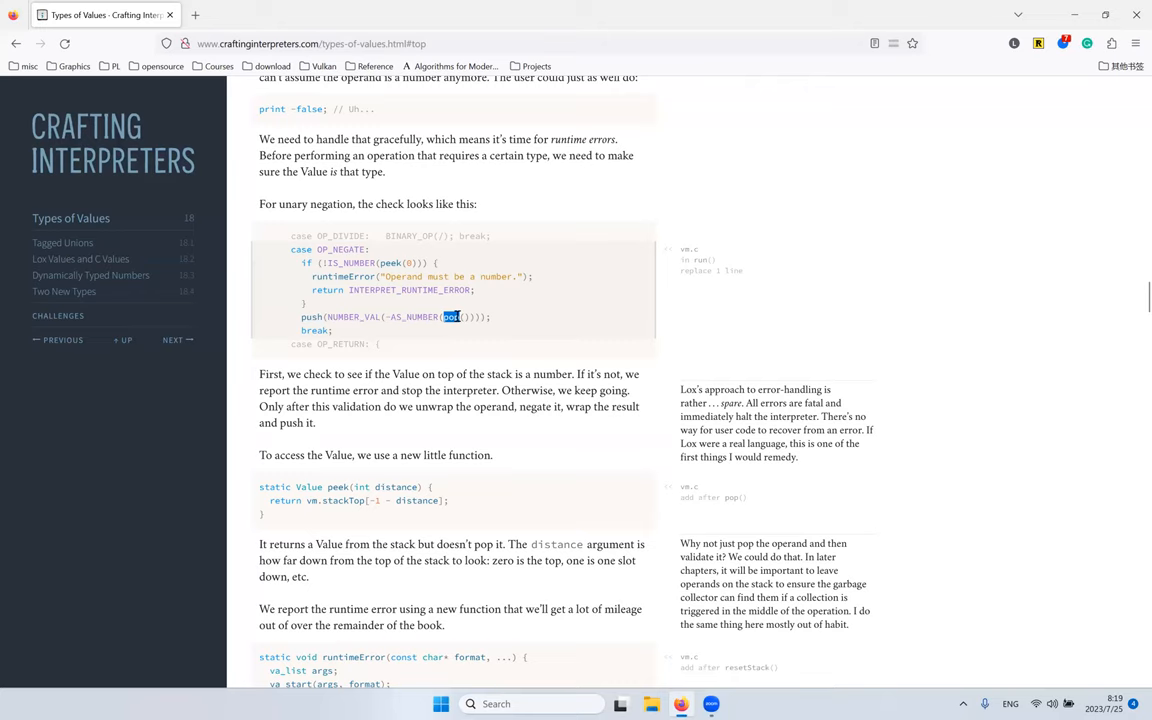
double_click(412, 316)
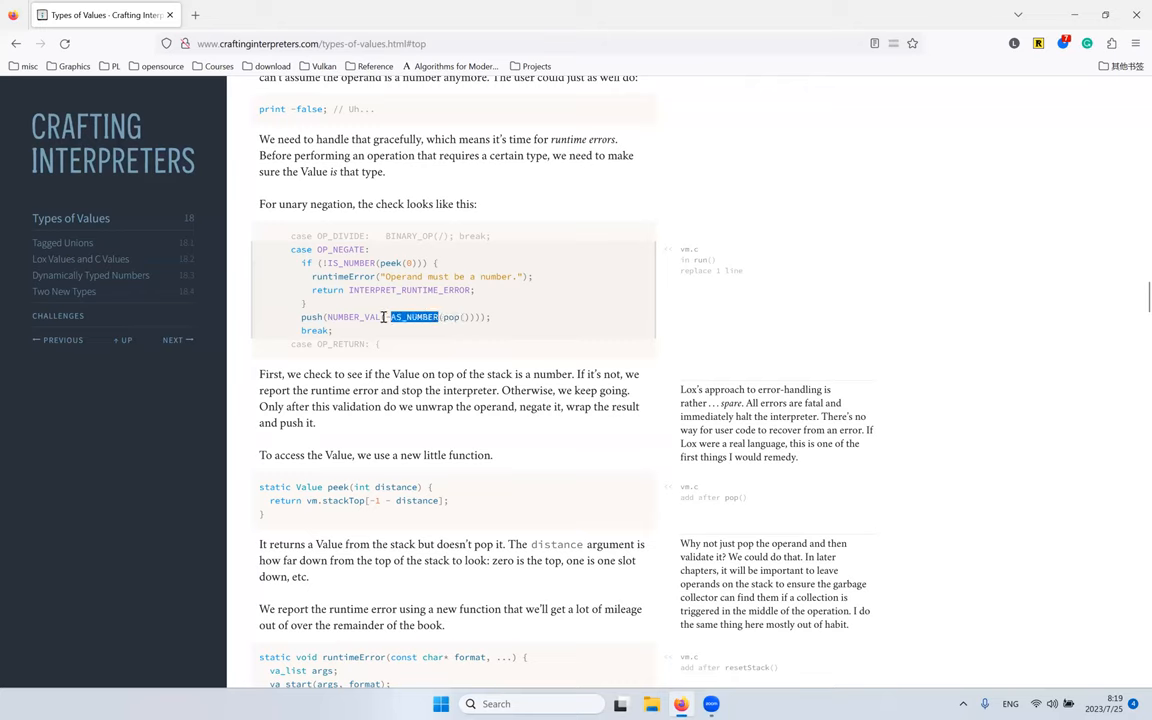
double_click(352, 316)
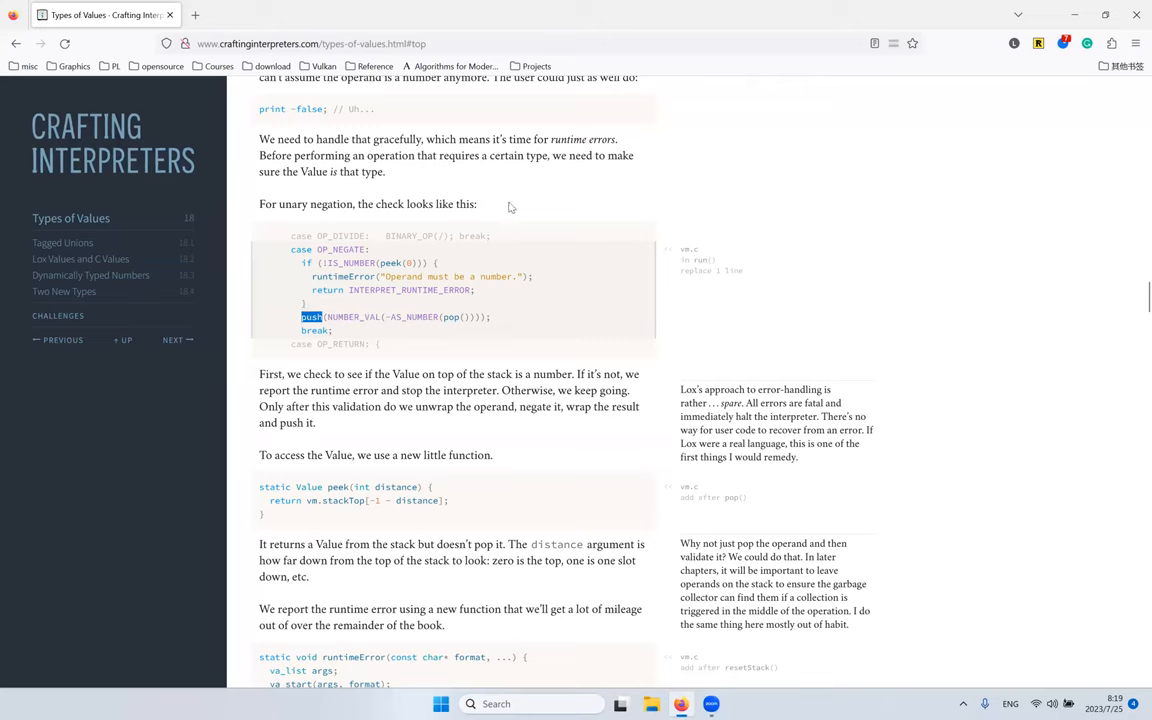
mouse_move(500, 224)
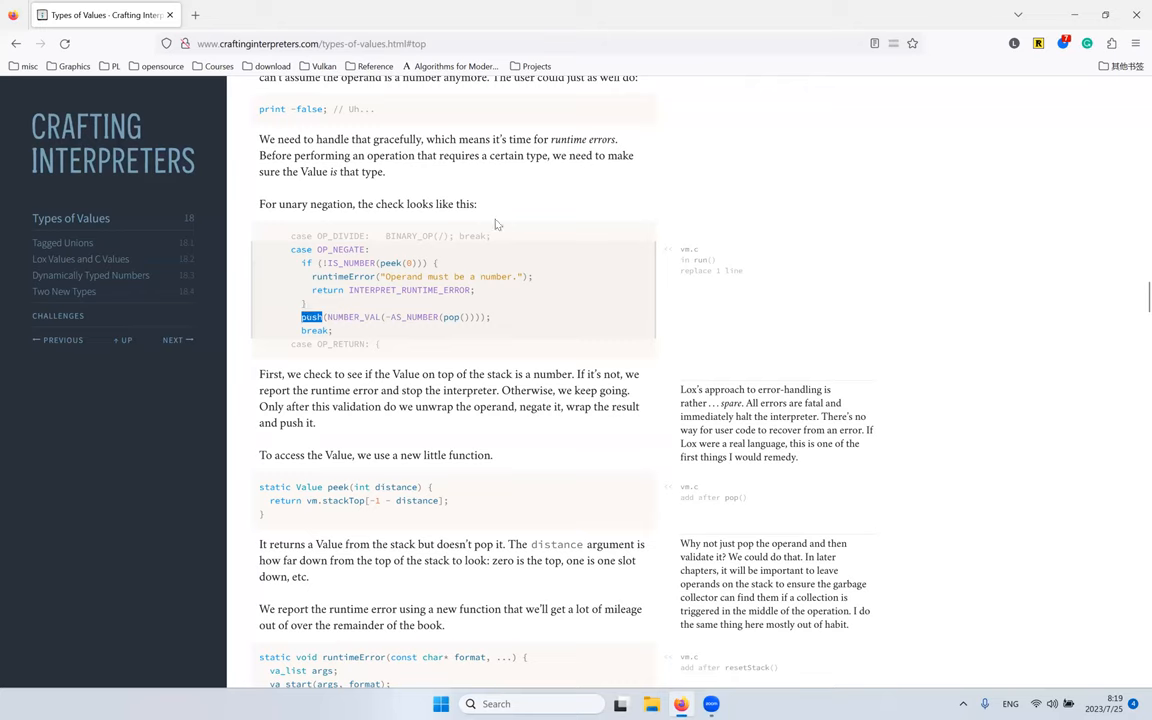
mouse_move(572, 272)
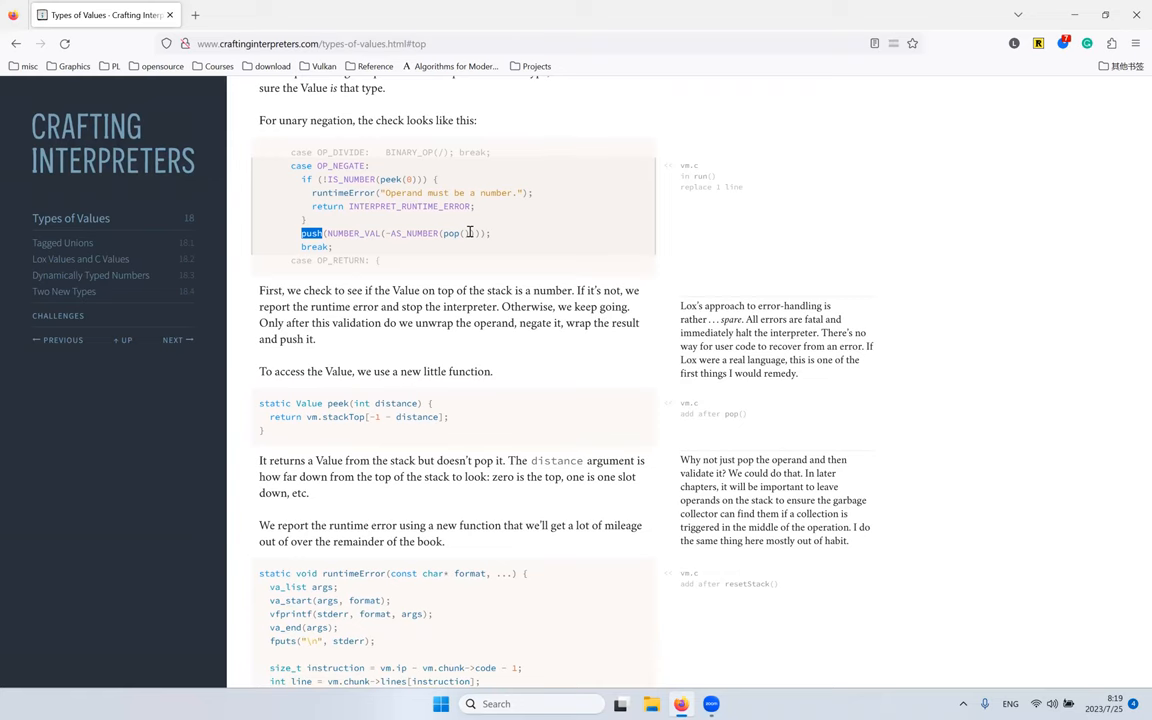
Step: Continue down to the peek() helper and the runtimeError variadic function
scroll(down, 3)
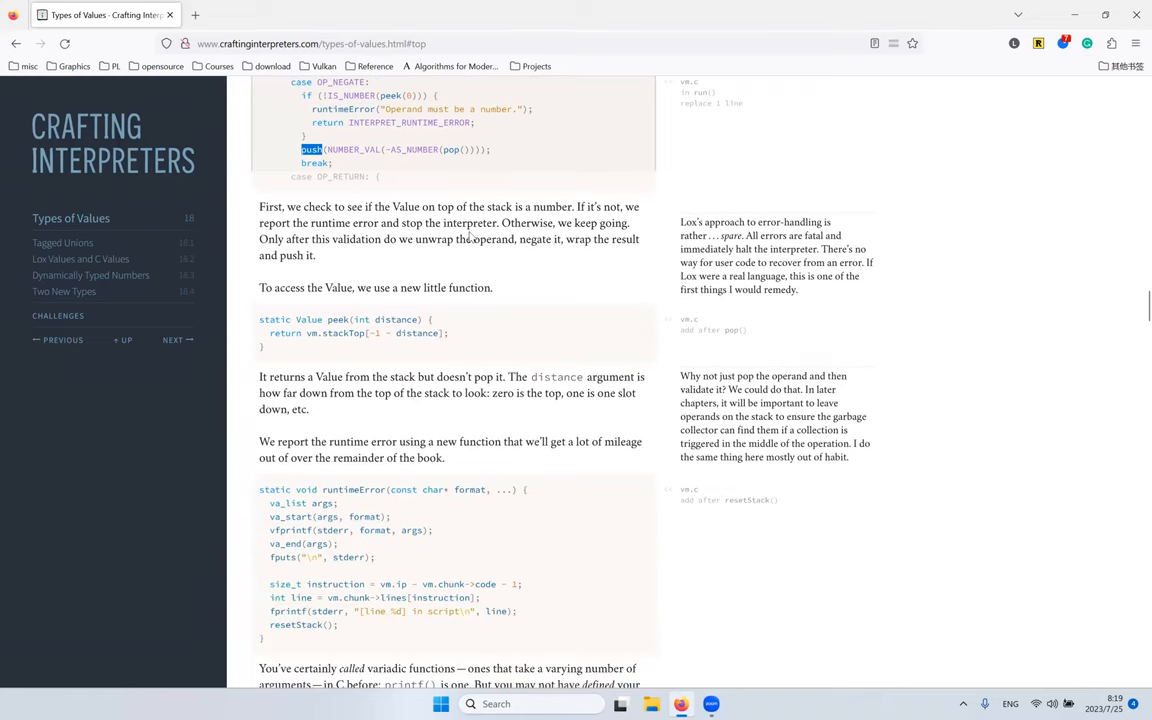
scroll(down, 3)
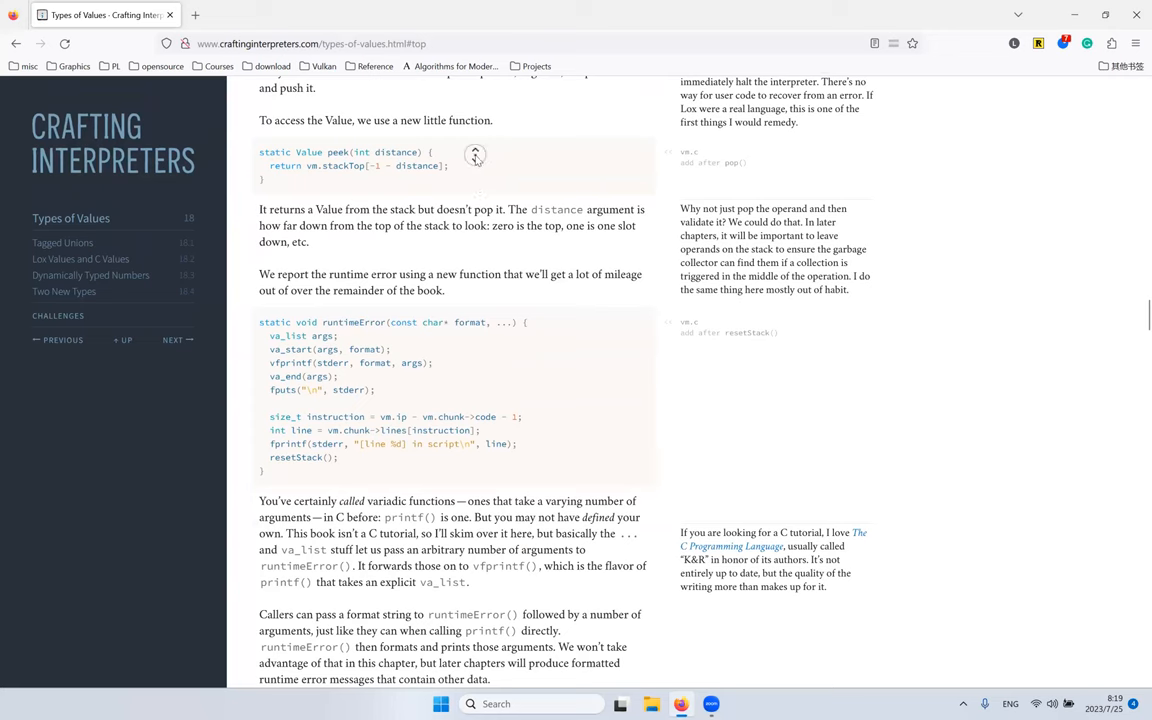
scroll(down, 3)
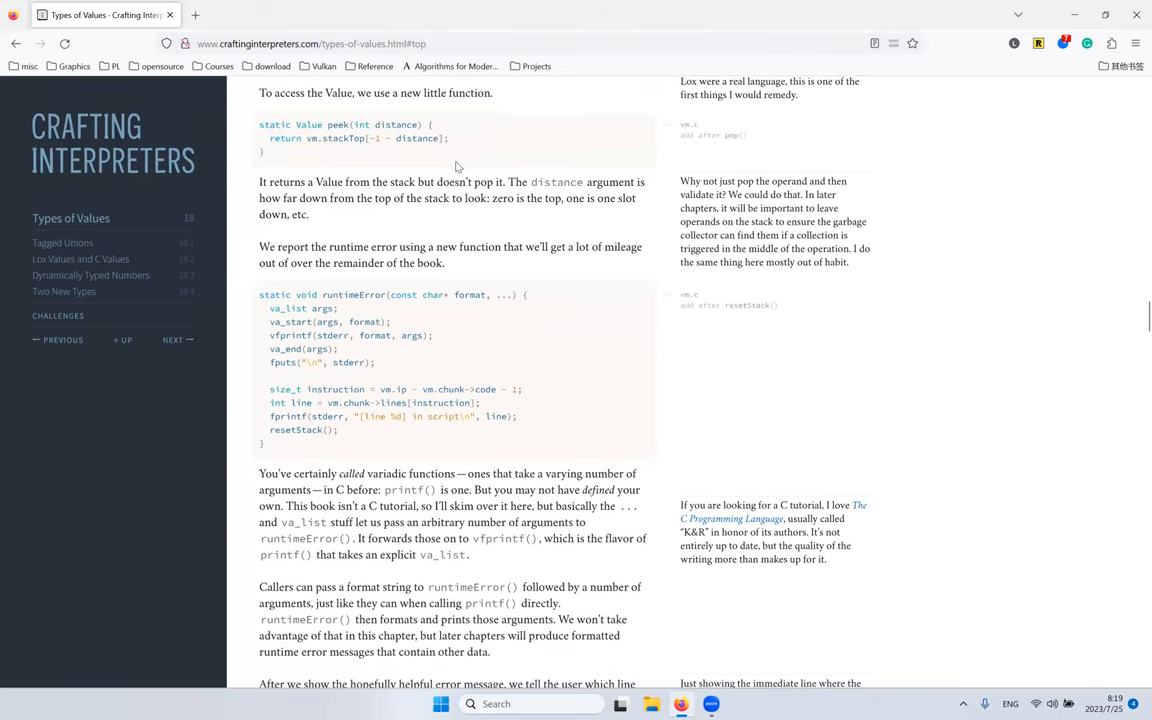
mouse_move(436, 112)
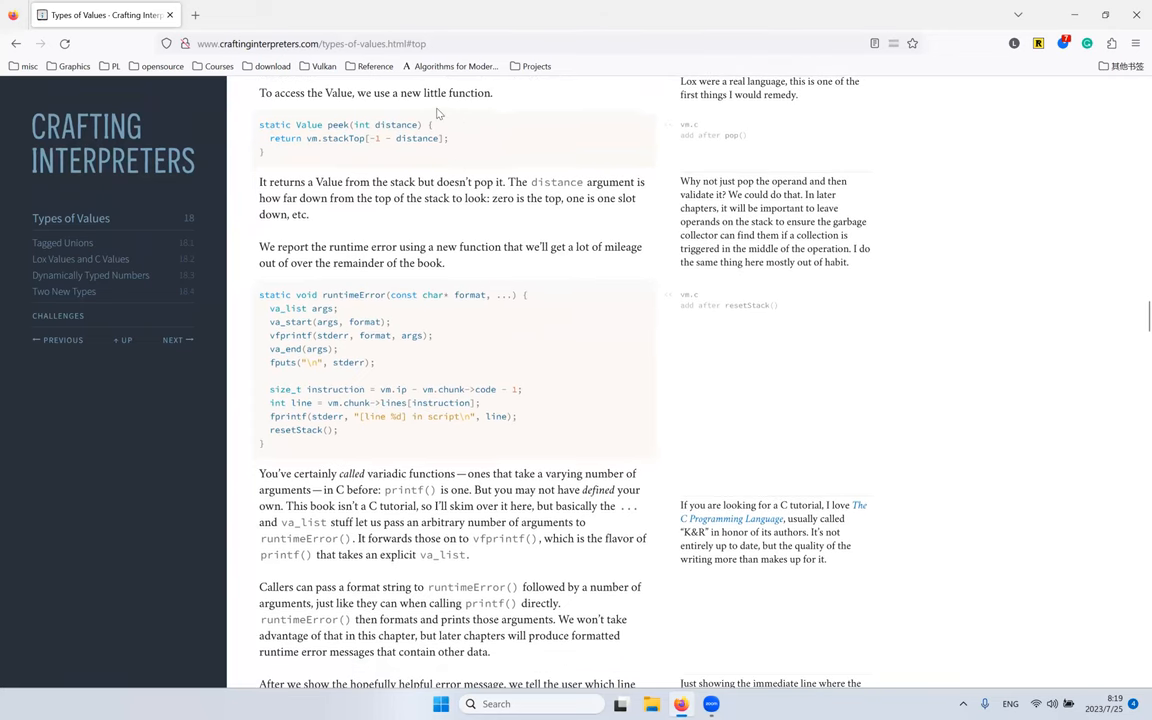
scroll(up, 3)
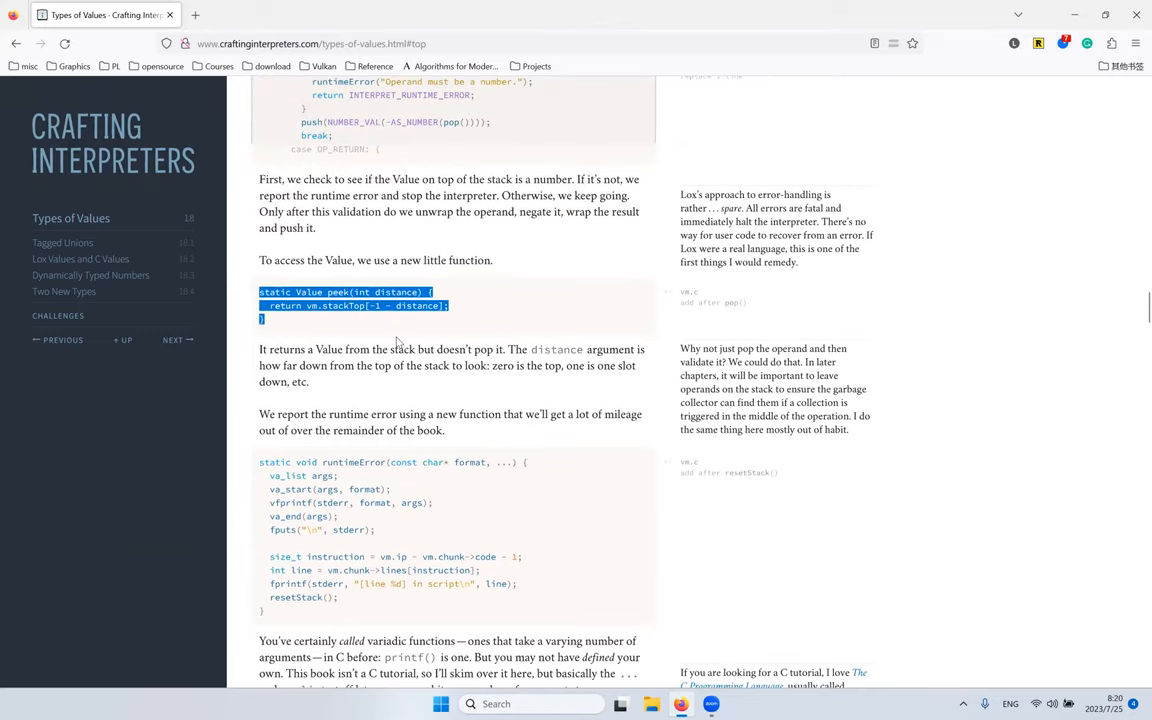
click(340, 290)
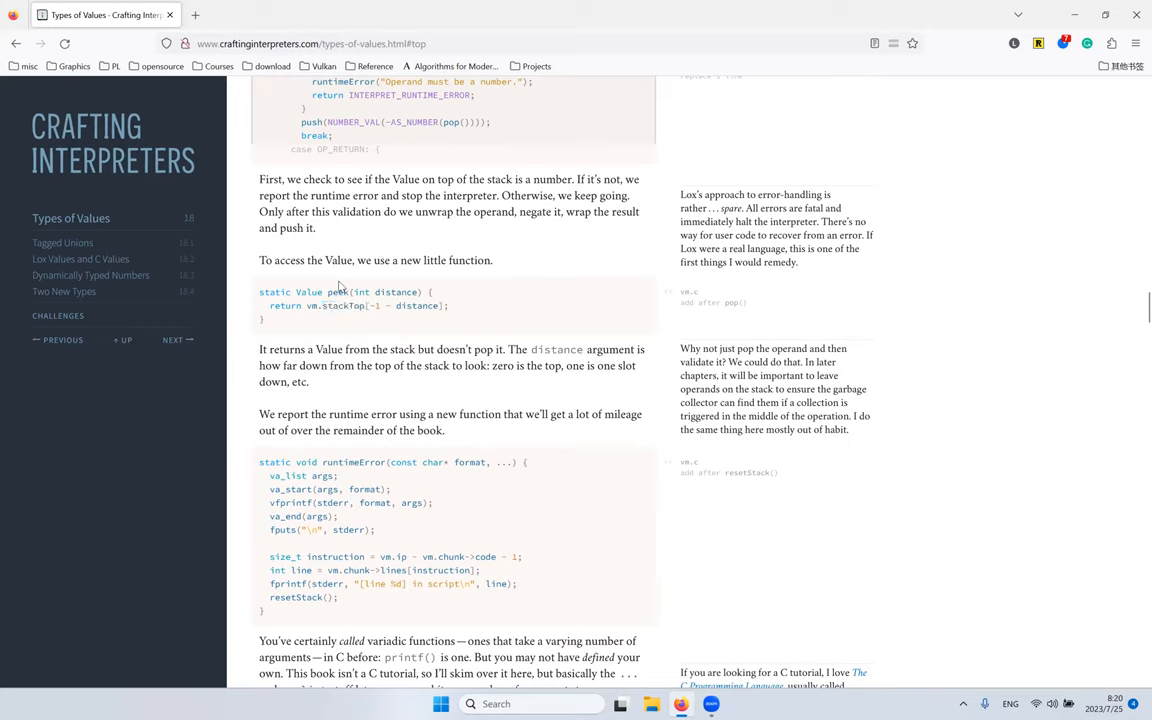
double_click(336, 292)
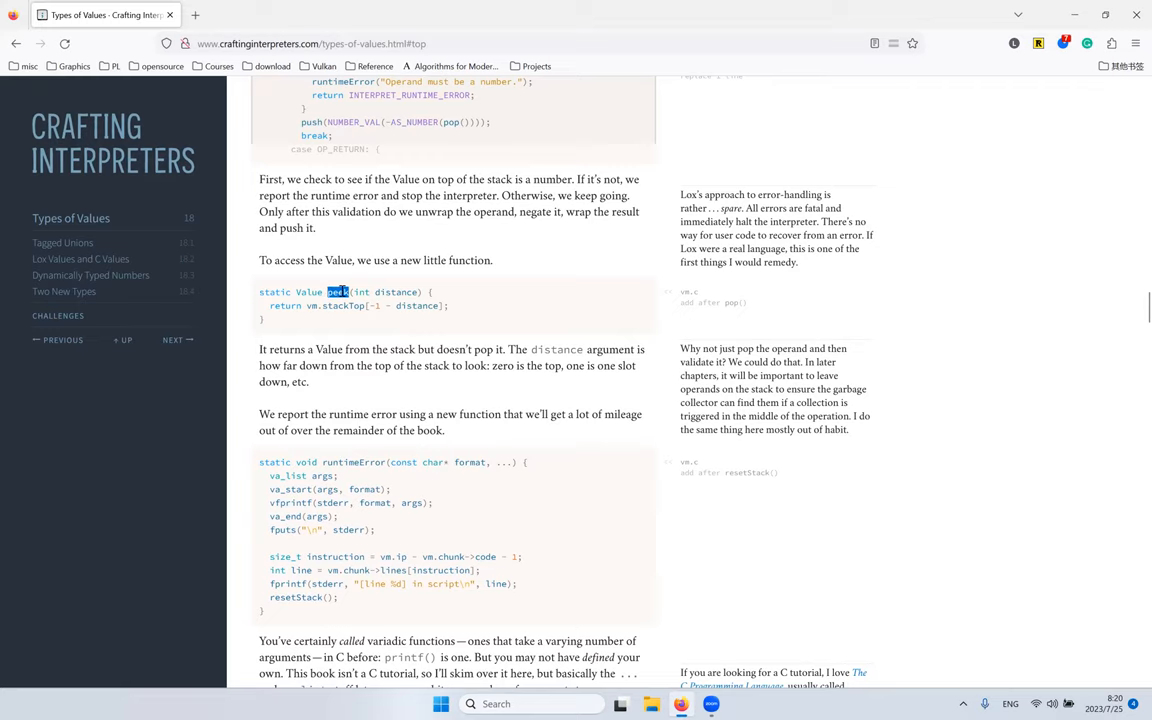
click(336, 292)
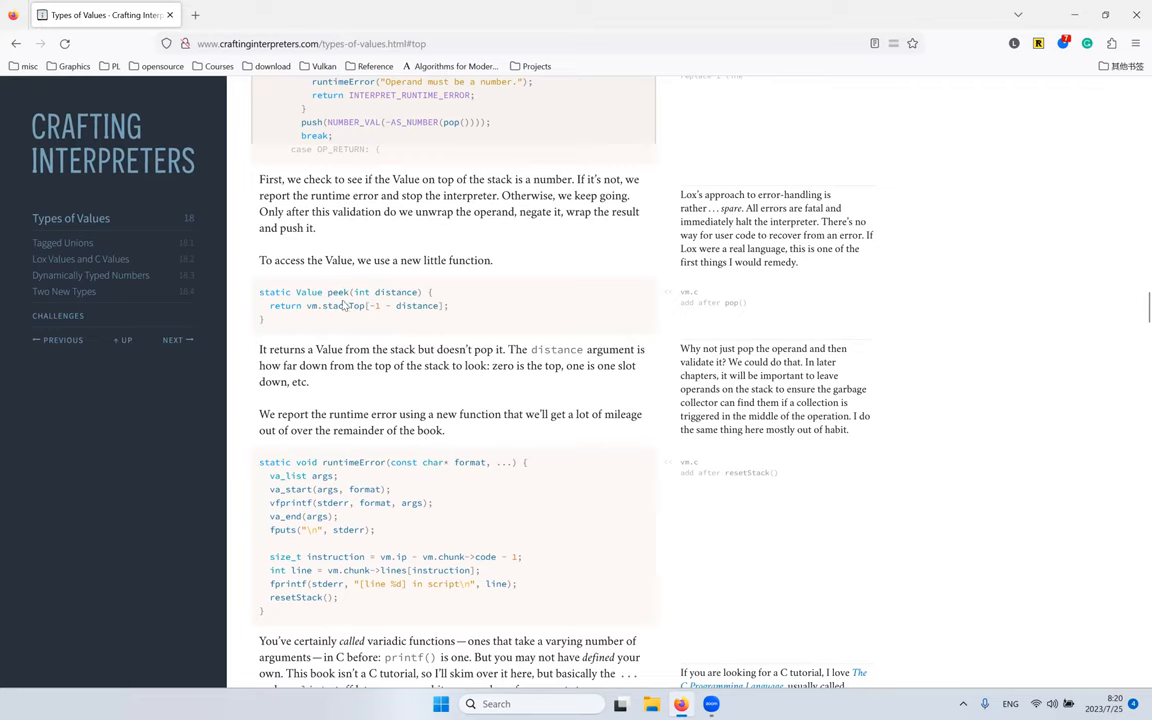
scroll(up, 3)
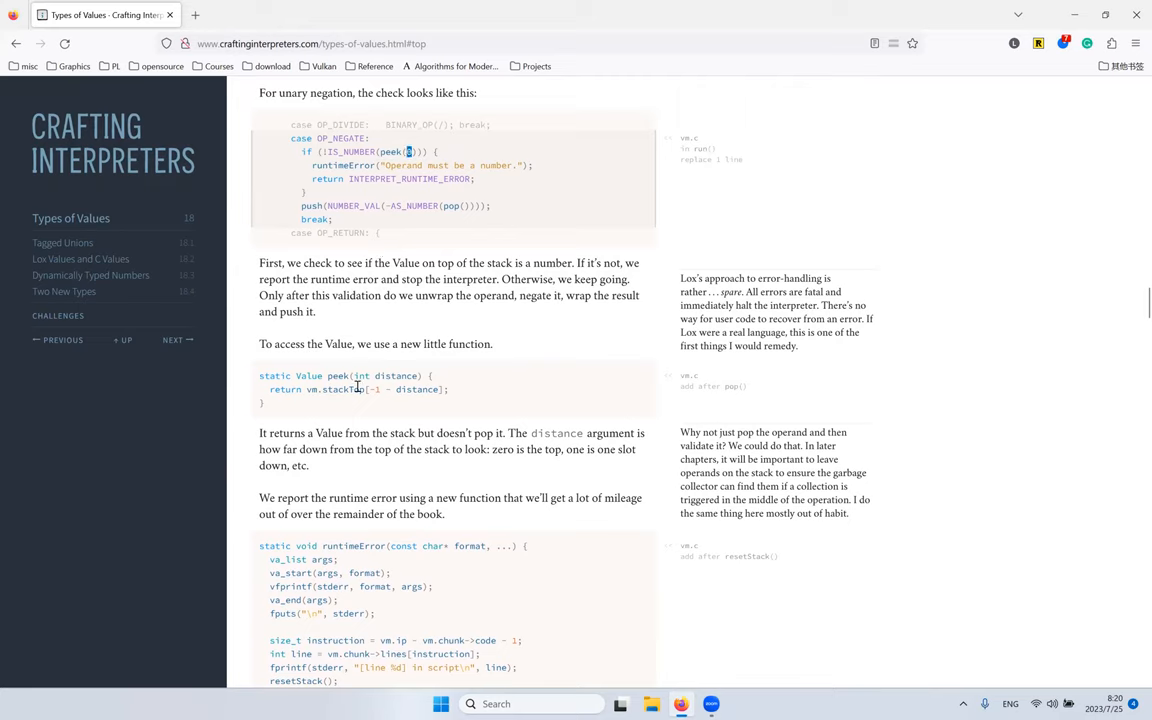
double_click(336, 376)
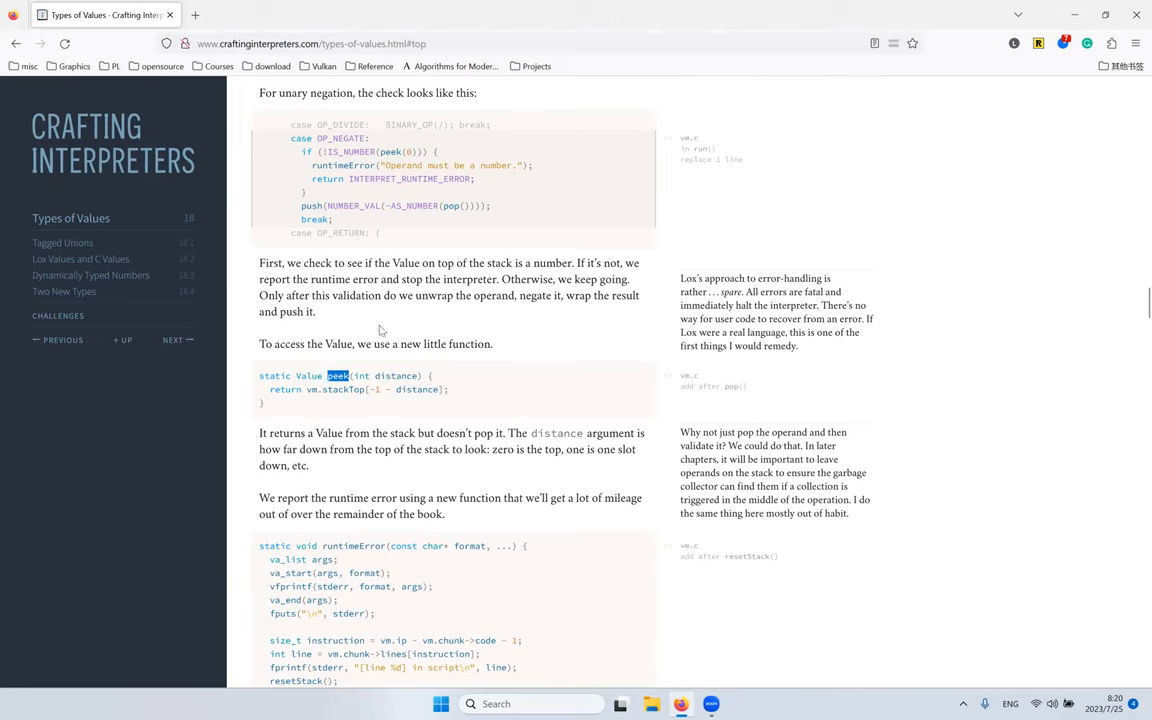
mouse_move(500, 248)
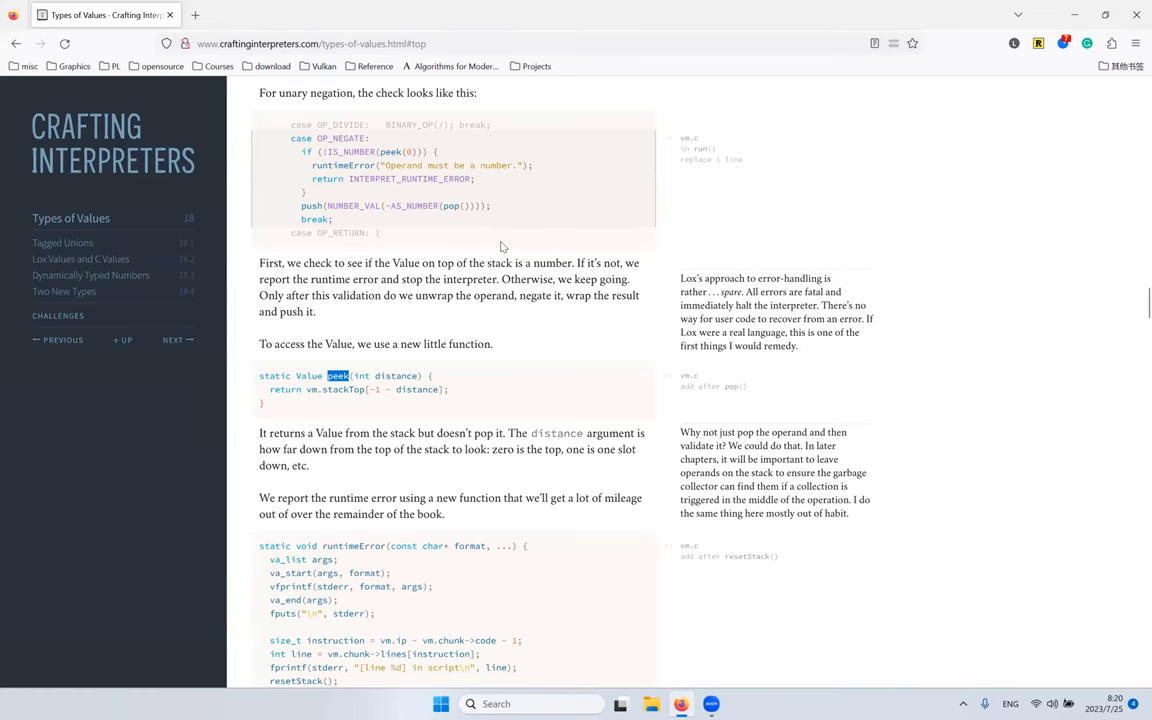
scroll(down, 3)
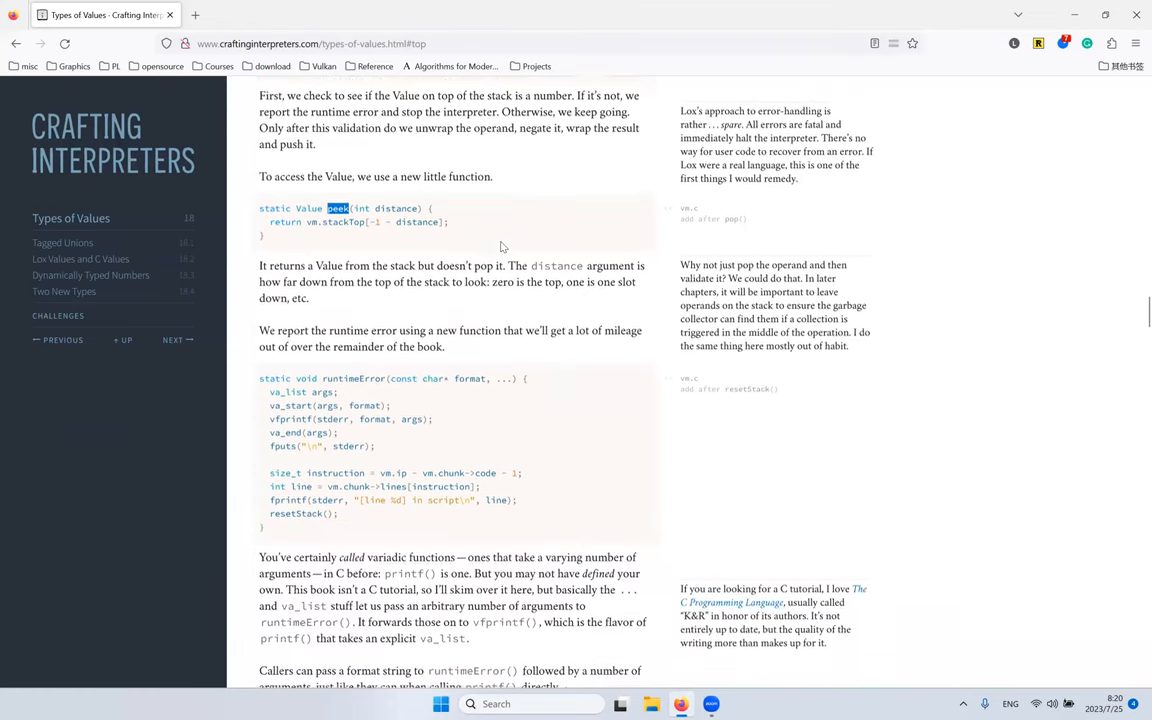
scroll(down, 3)
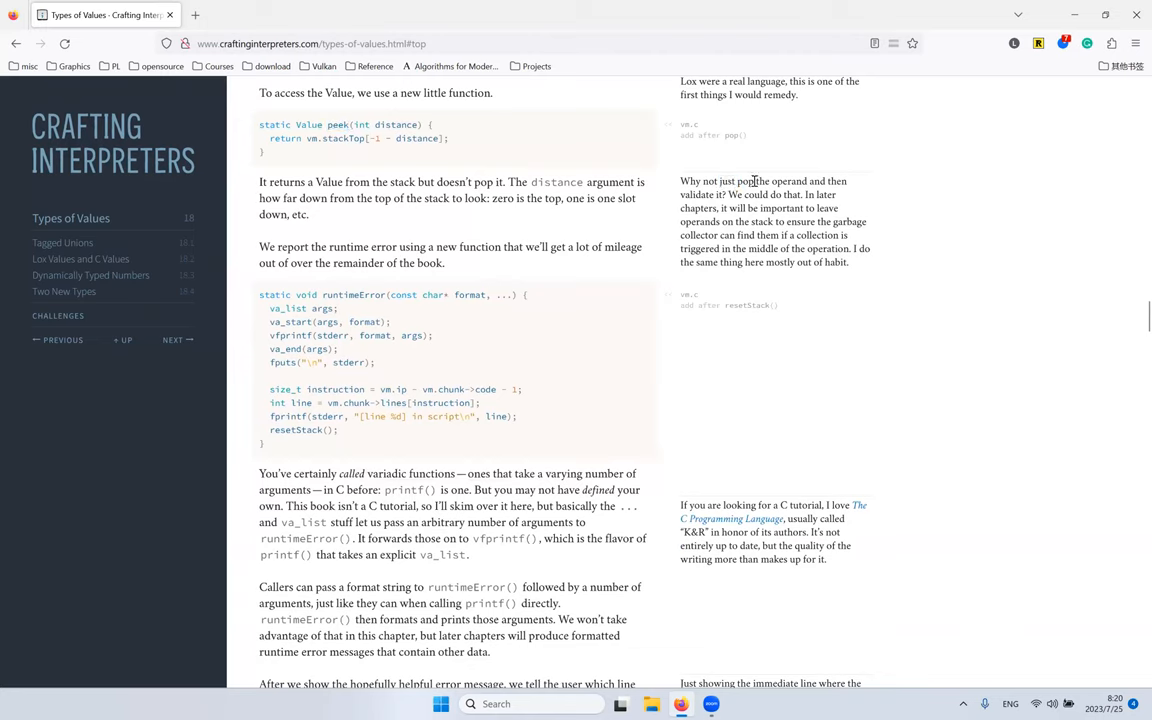
mouse_move(784, 180)
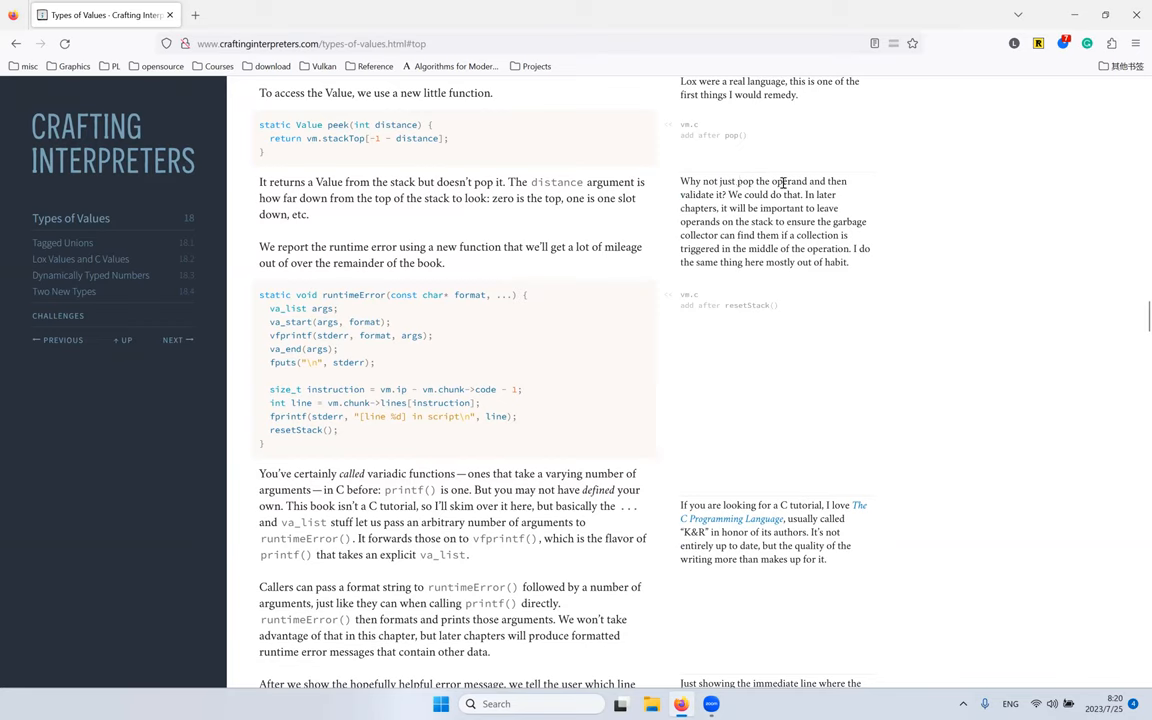
drag(680, 180, 846, 262)
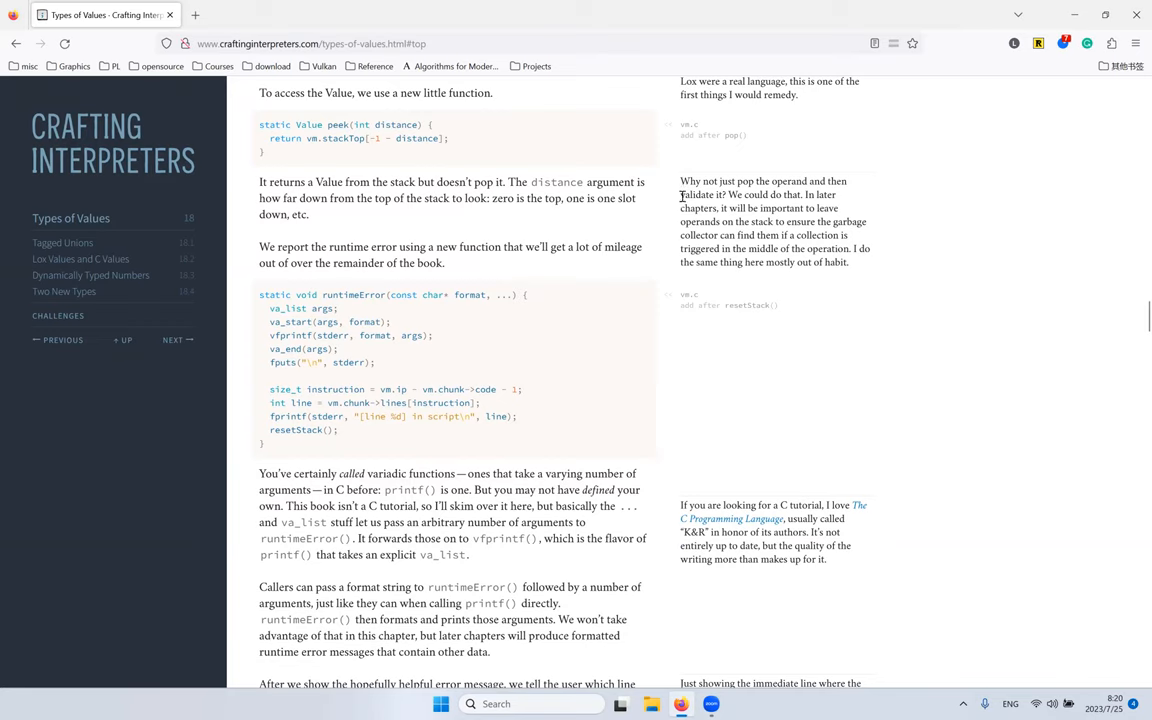
mouse_move(464, 138)
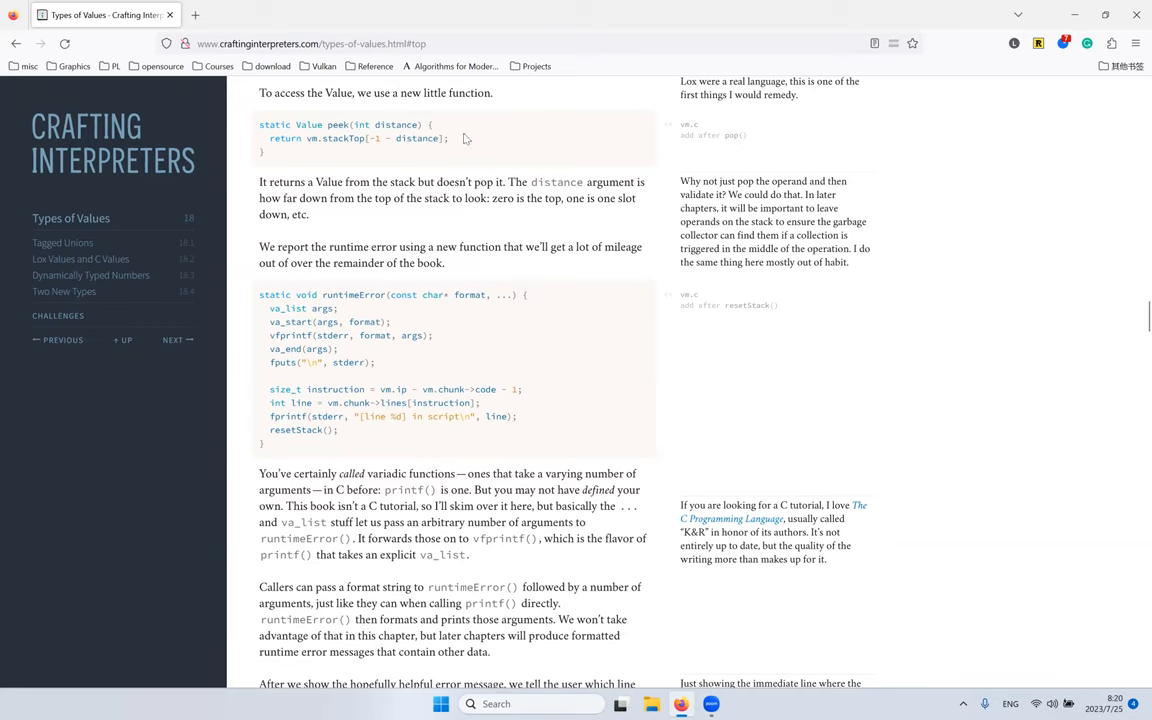
mouse_move(744, 168)
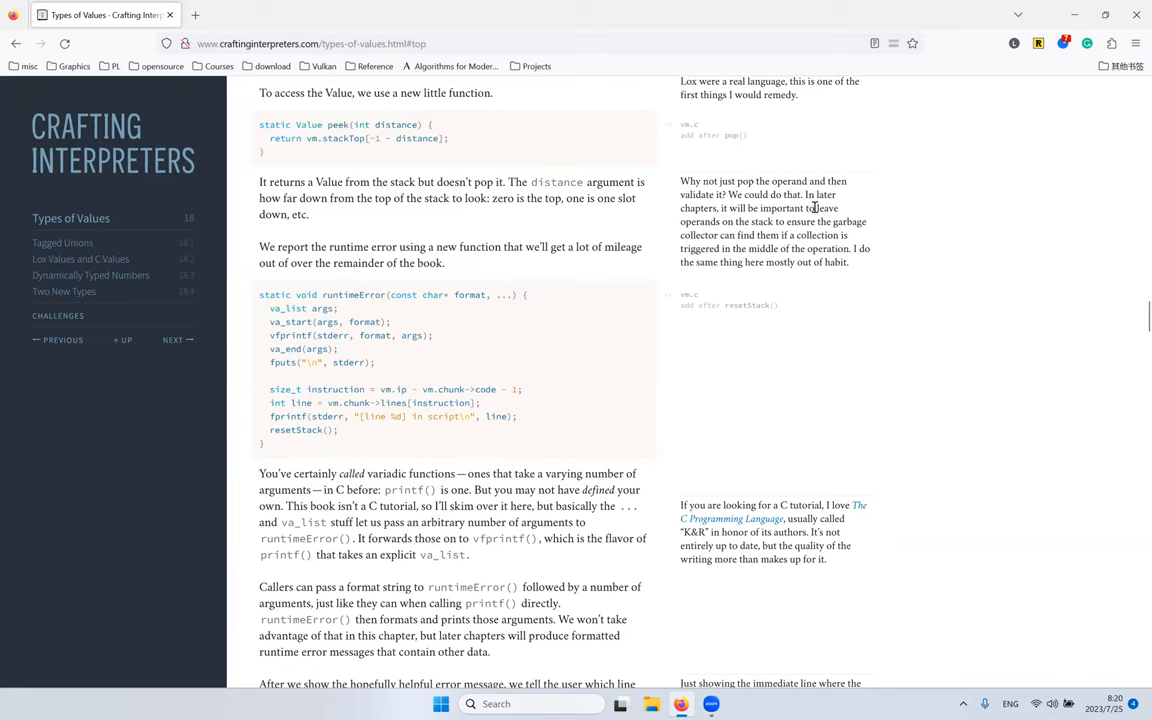
double_click(824, 194)
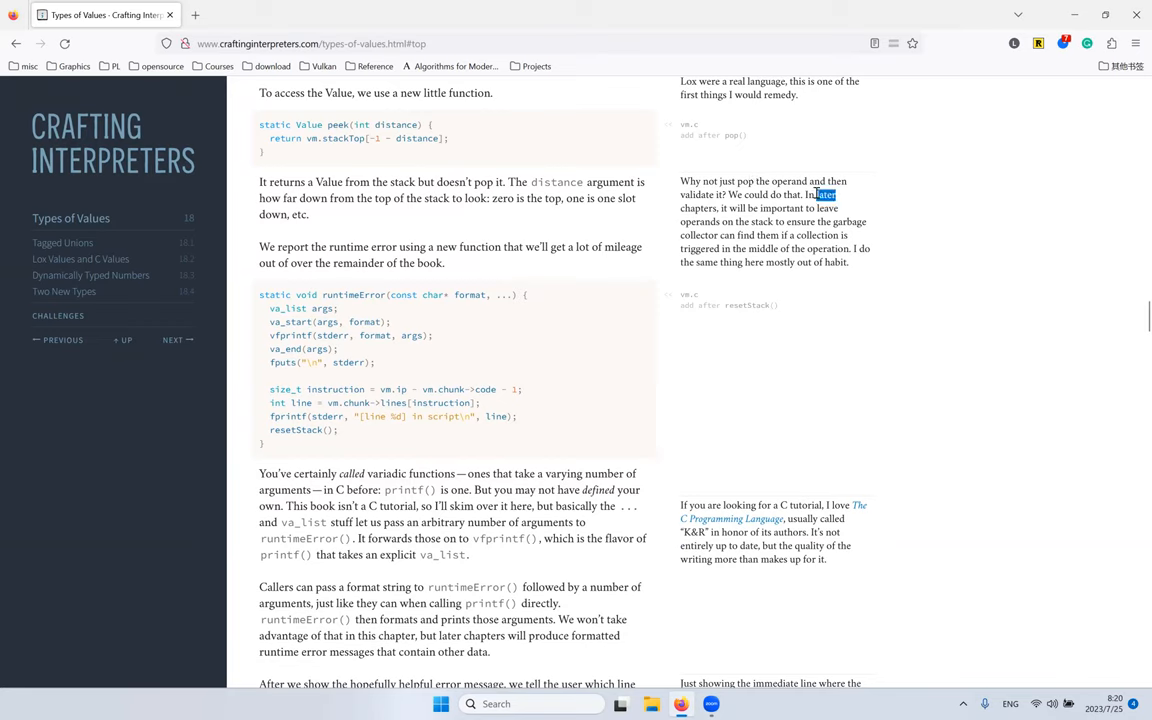
click(734, 224)
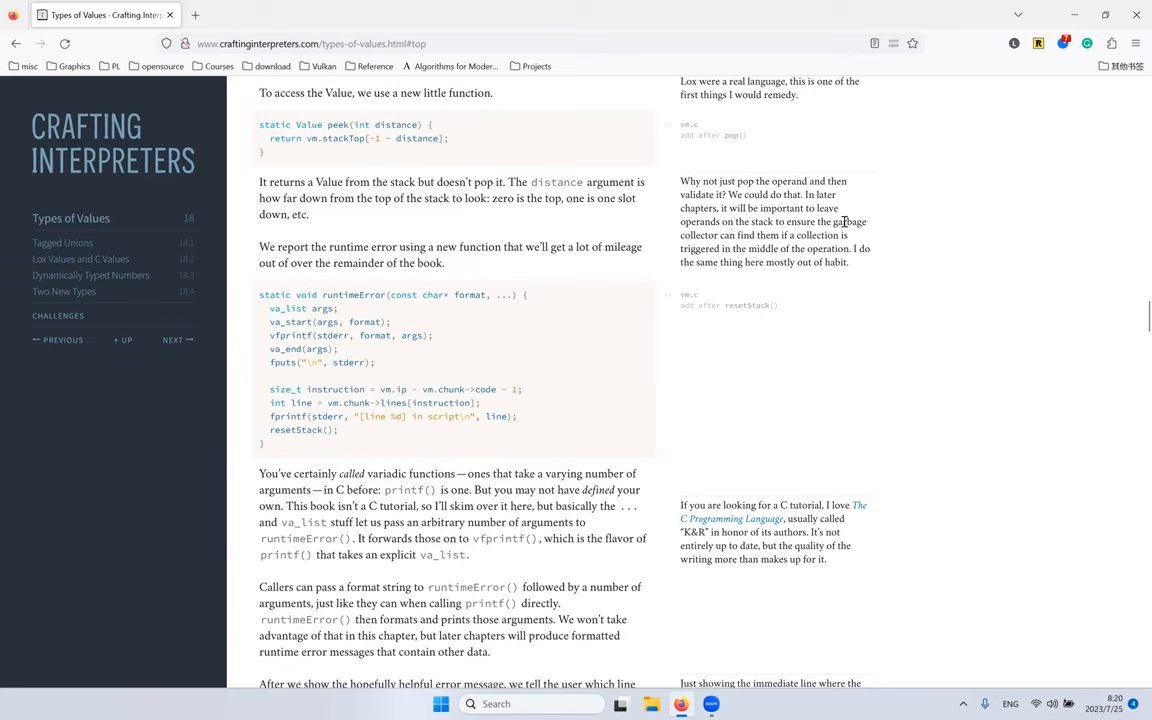
double_click(850, 220)
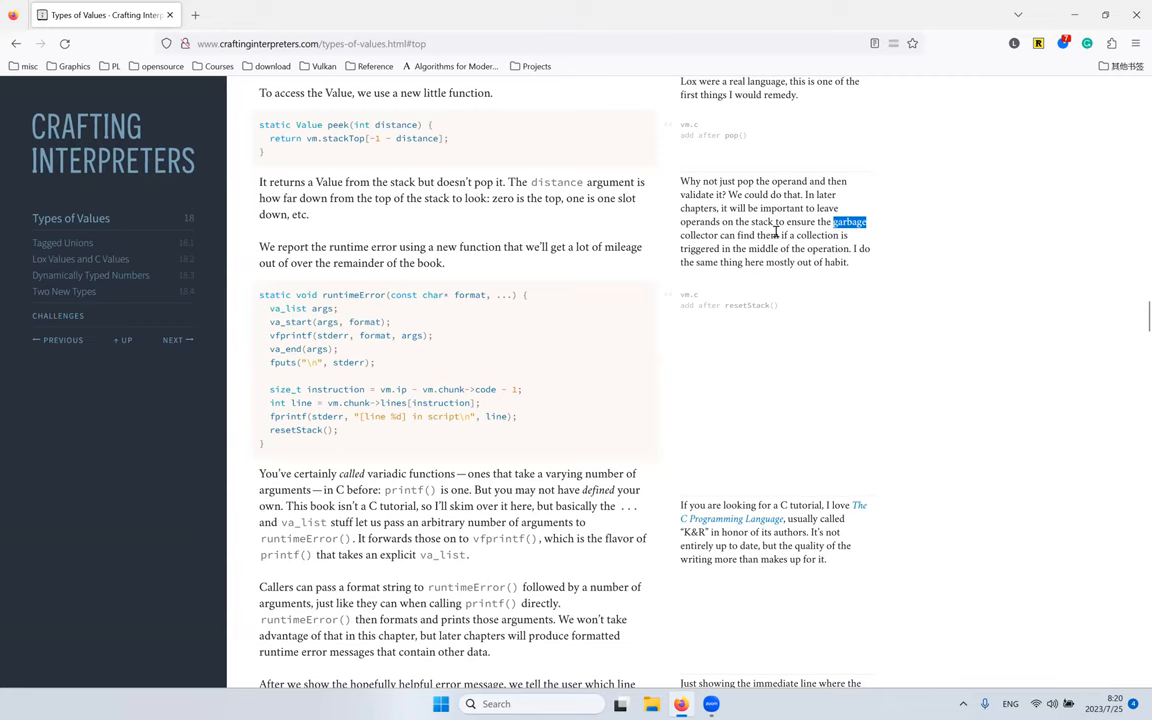
mouse_move(480, 204)
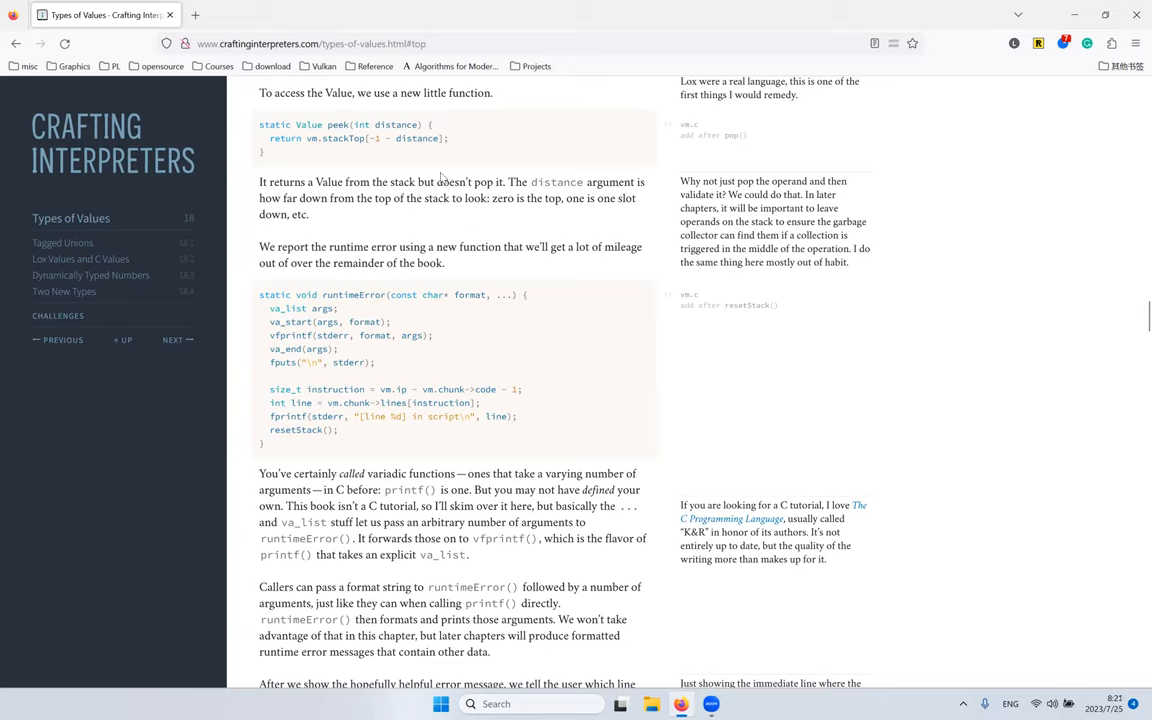
mouse_move(450, 224)
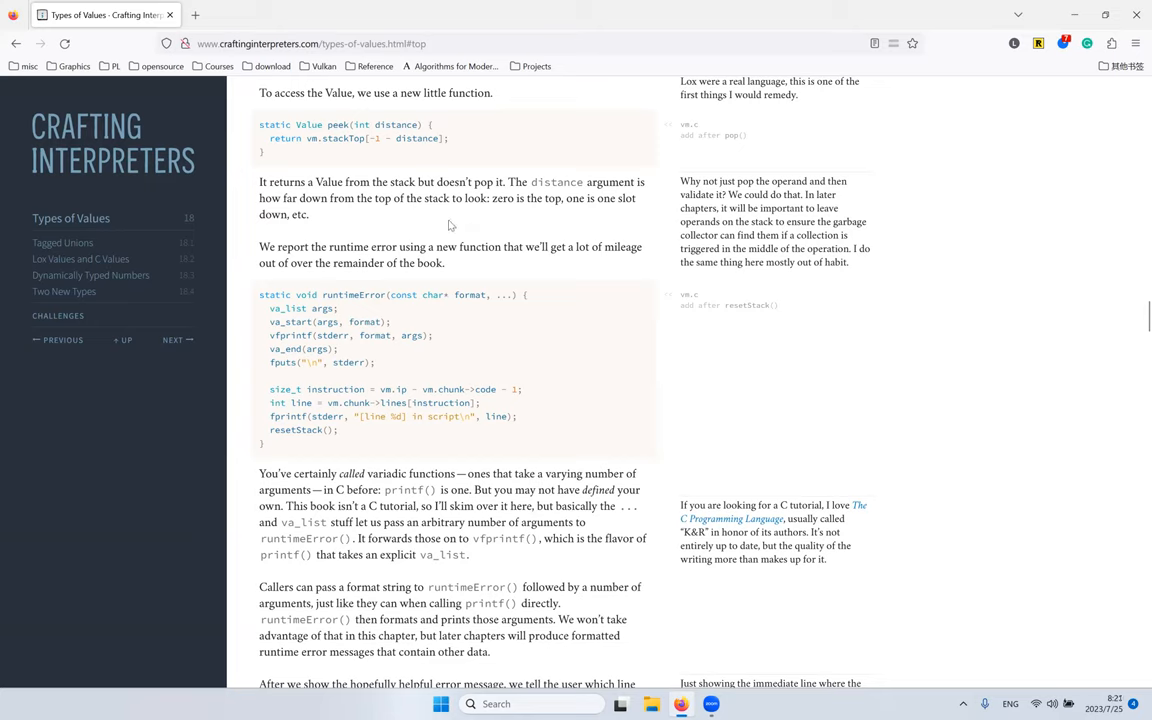
mouse_move(544, 140)
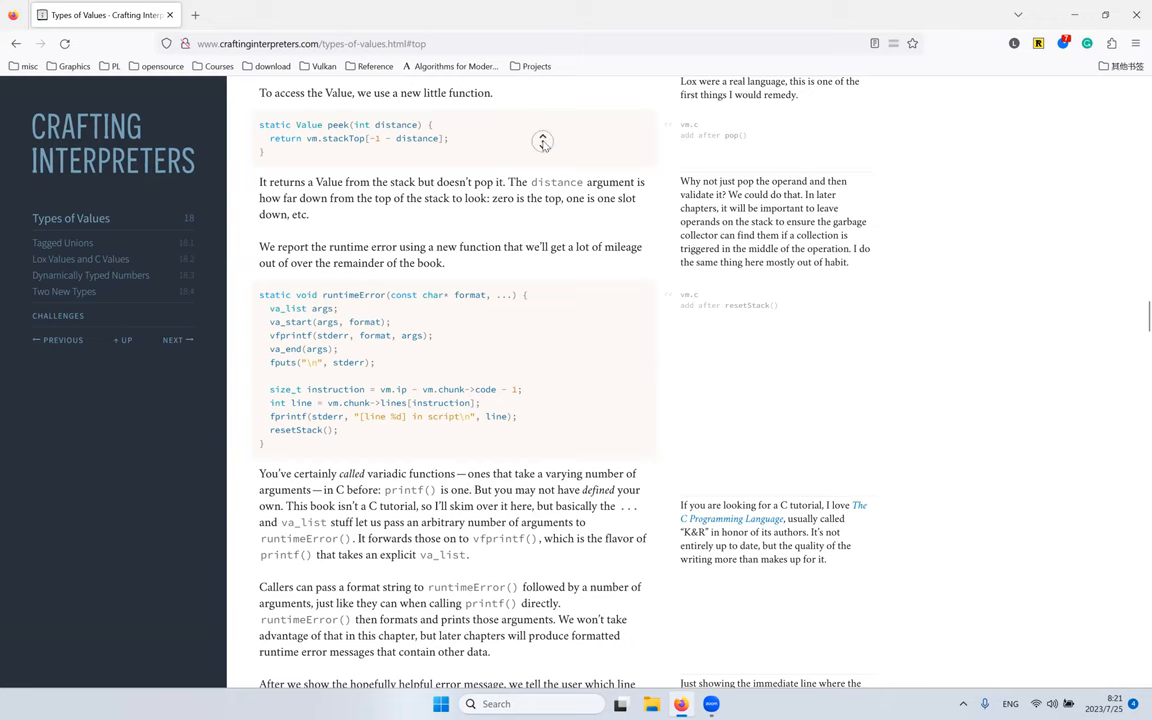
Step: Read the runtime-error reporting sentence and the runtimeError code, highlighting 'runtime' and va_end along the way
scroll(down, 3)
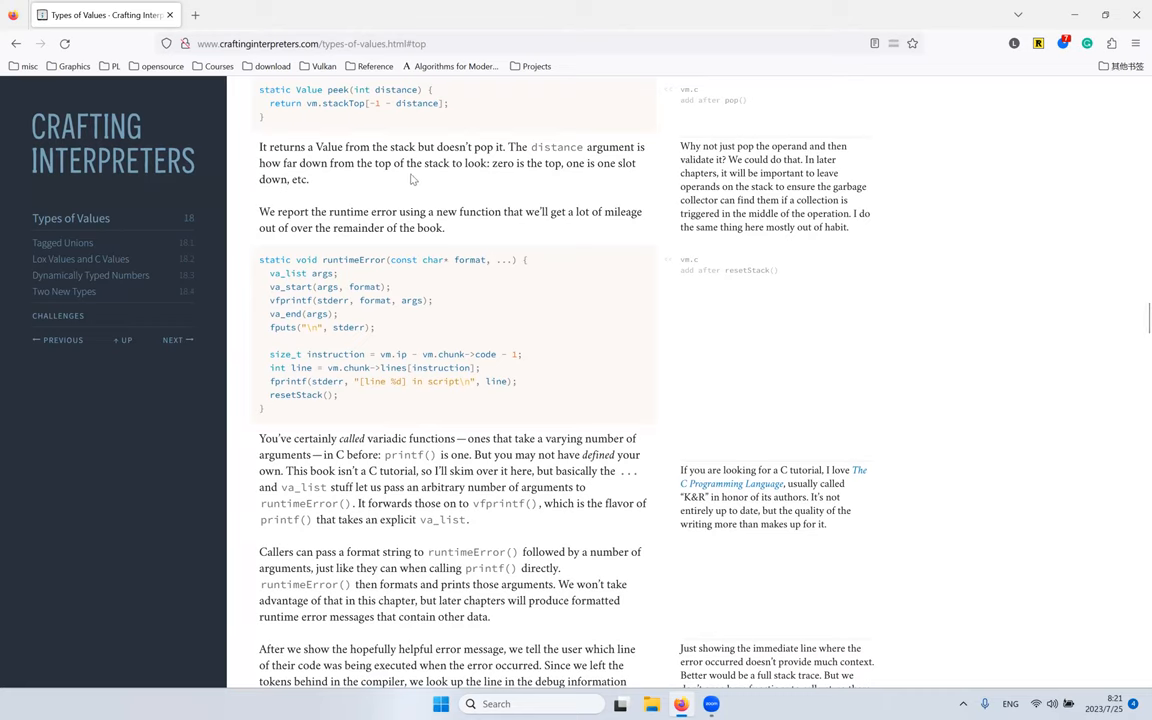
mouse_move(390, 190)
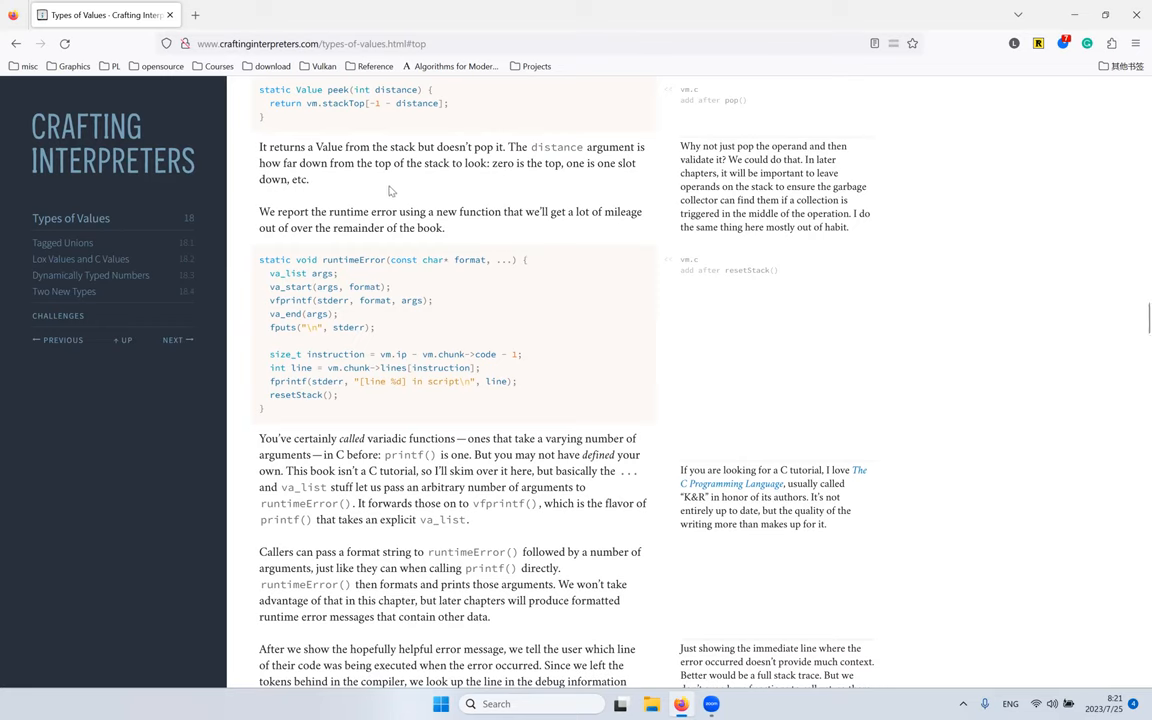
drag(260, 212, 444, 228)
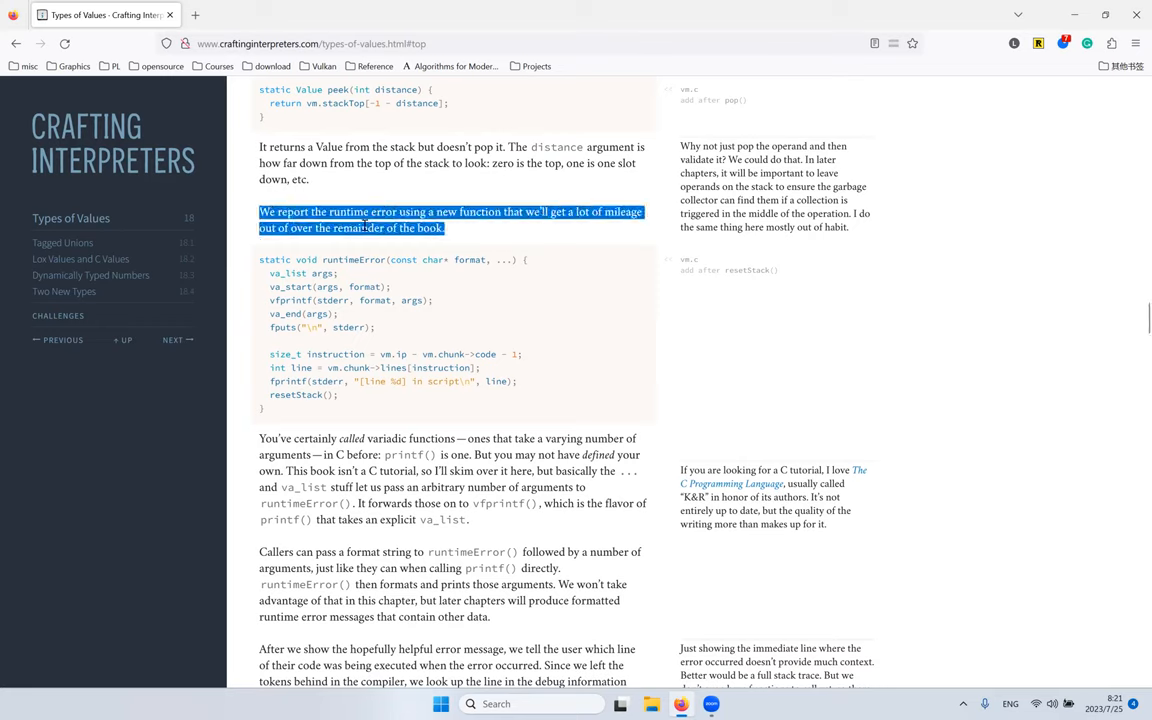
double_click(348, 212)
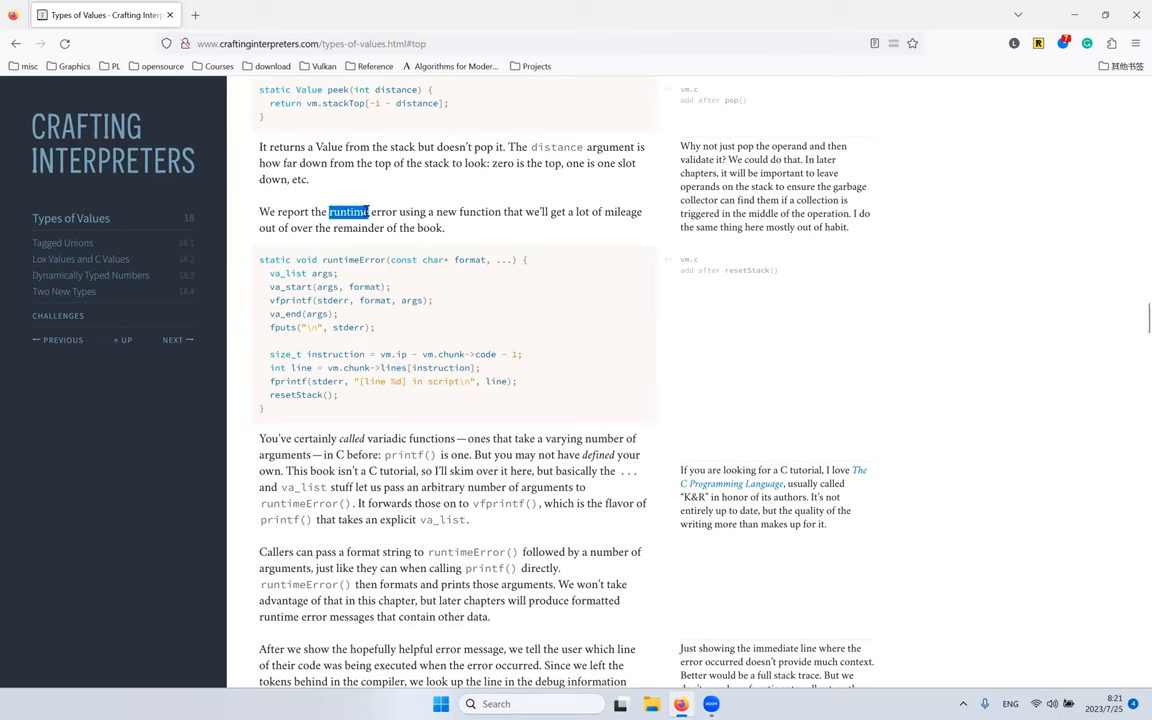
drag(260, 212, 444, 228)
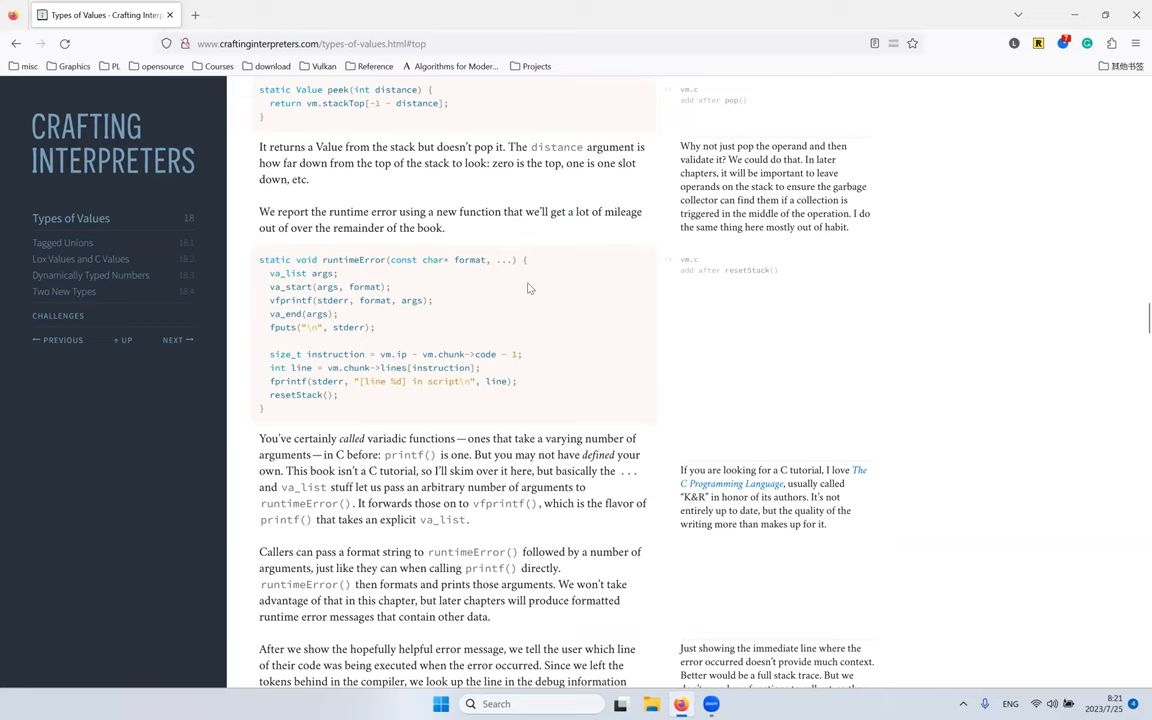
mouse_move(548, 280)
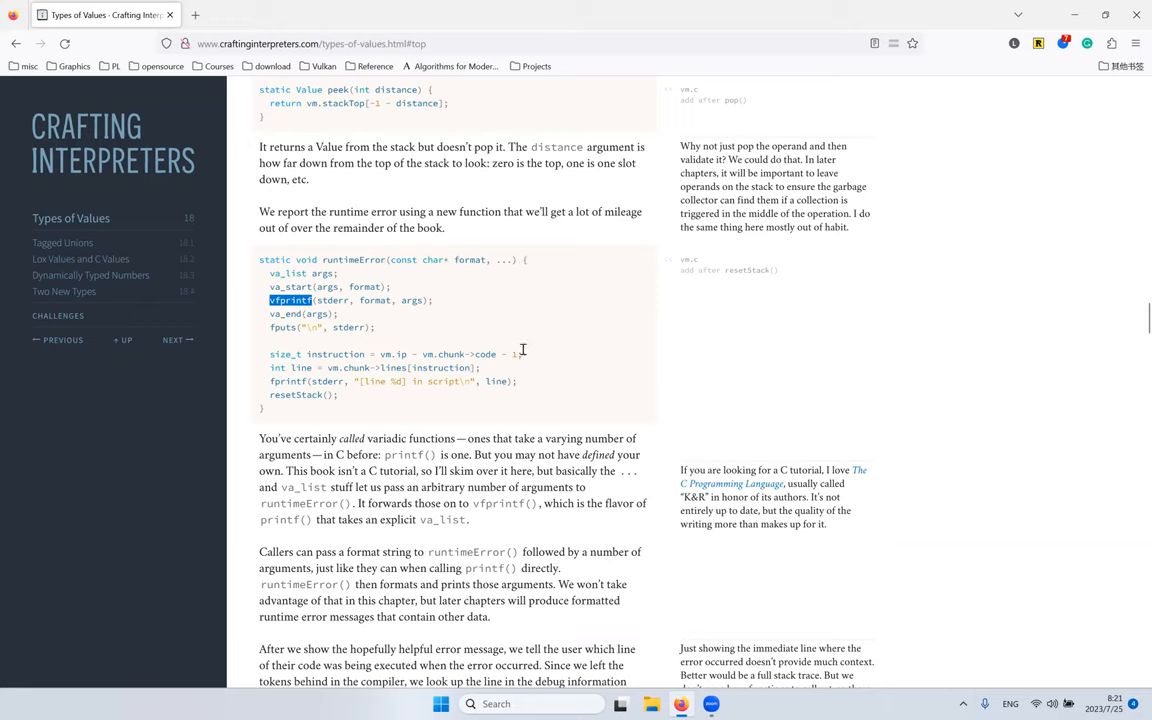
mouse_move(522, 350)
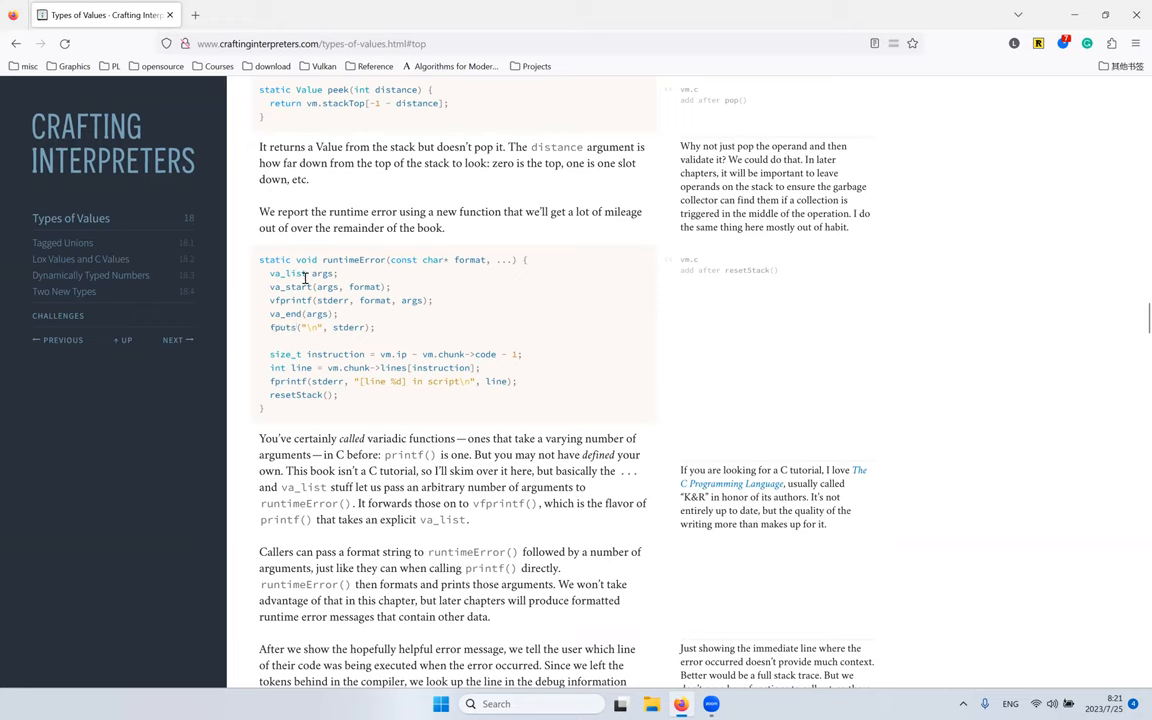
double_click(284, 314)
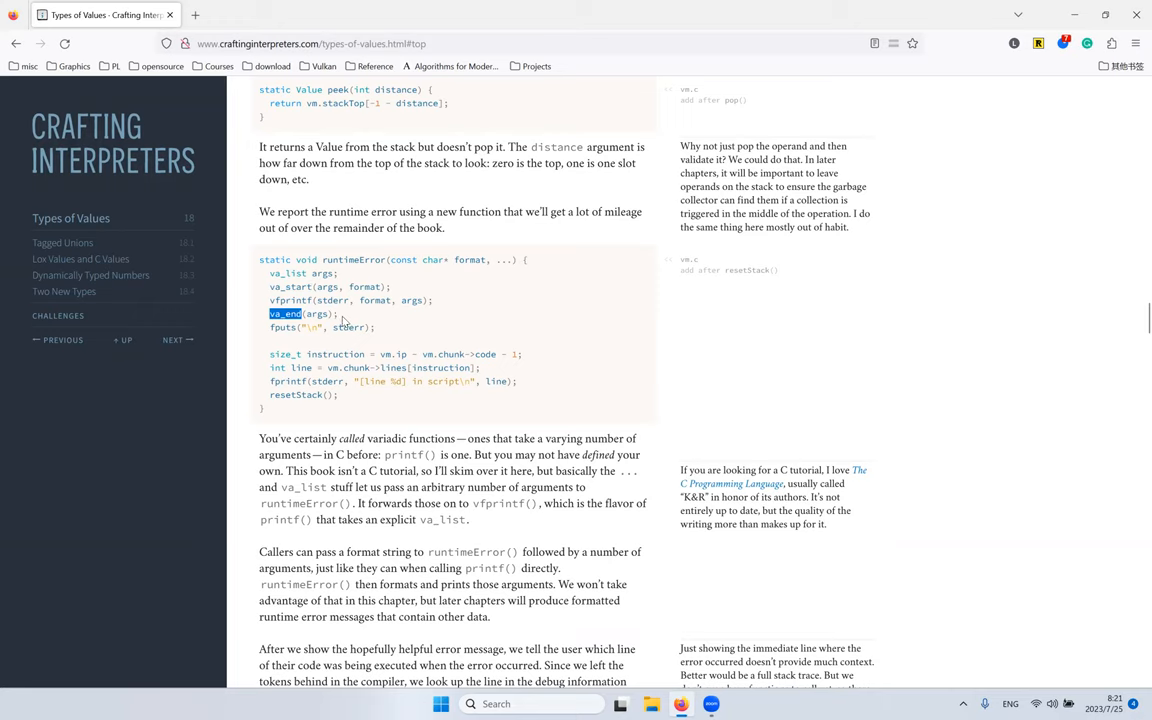
mouse_move(420, 256)
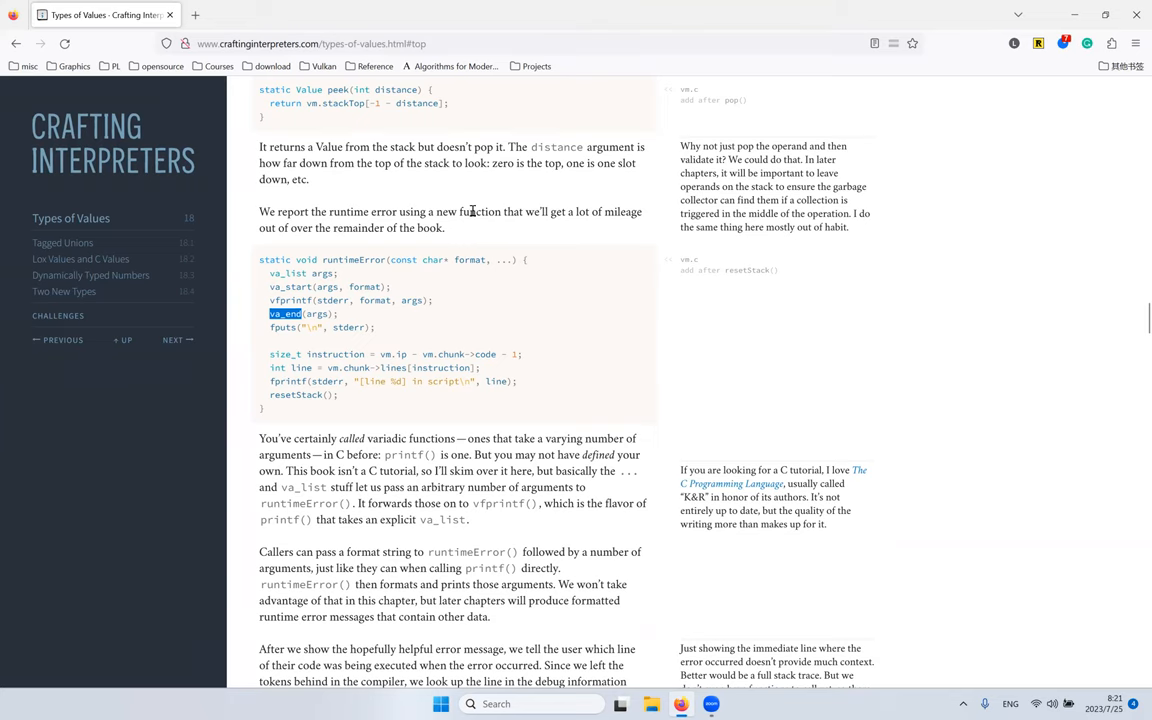
scroll(down, 3)
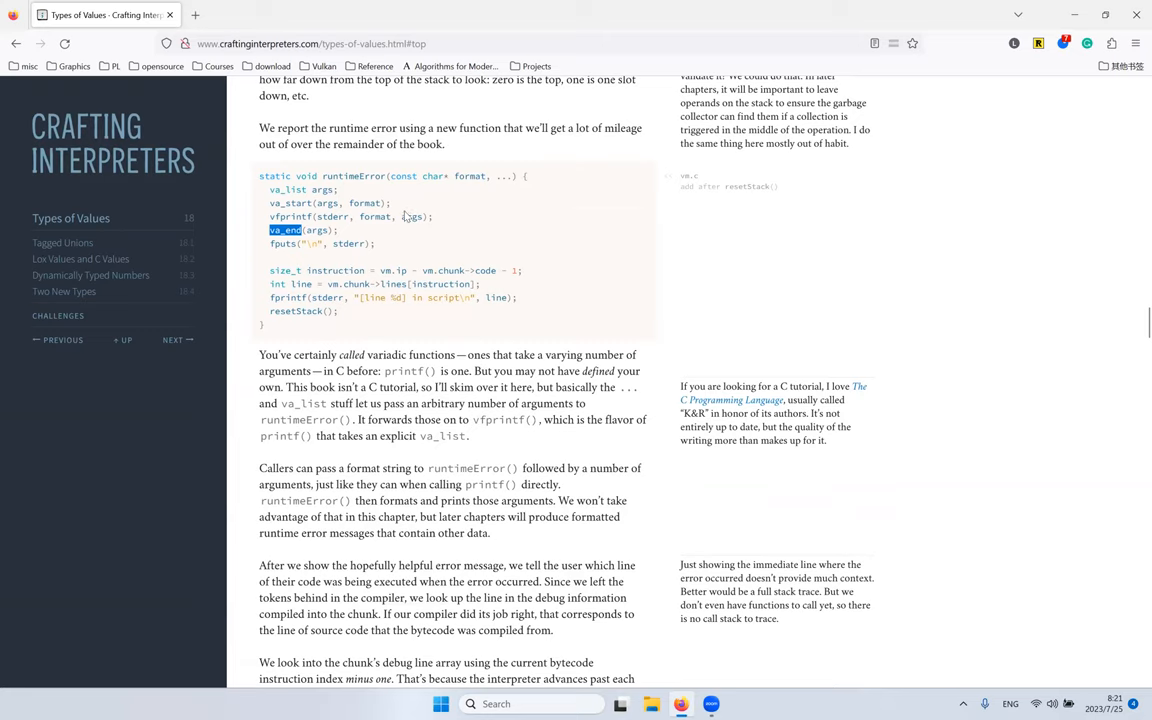
mouse_move(428, 212)
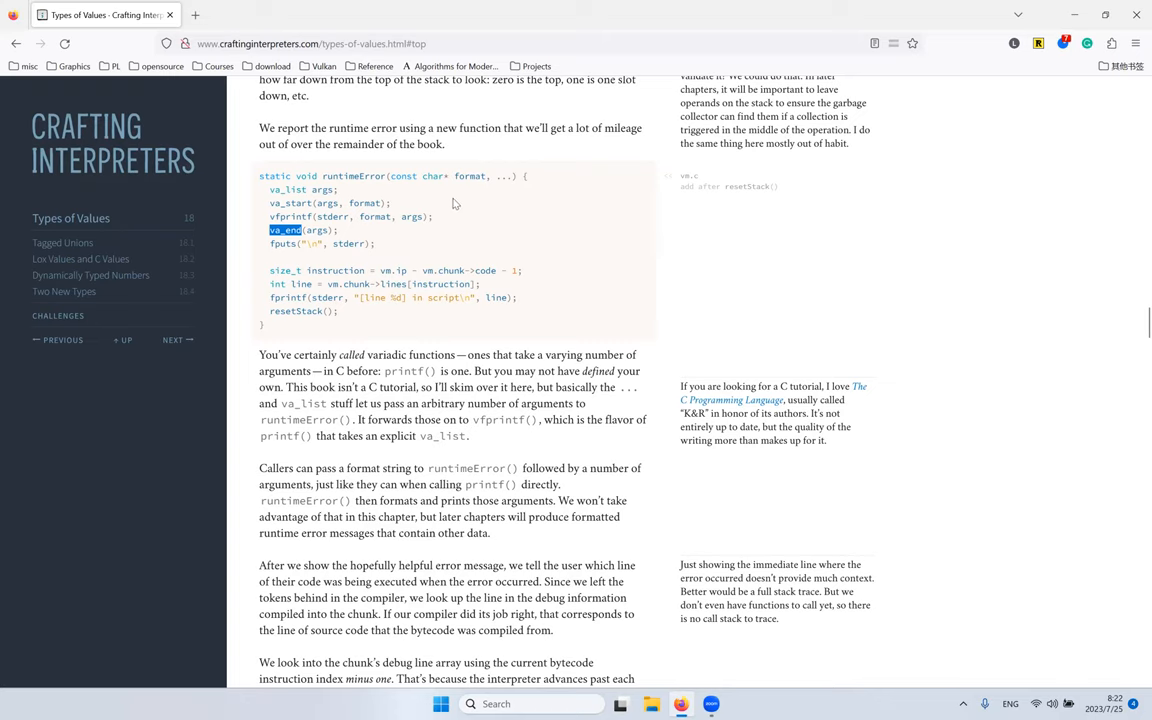
mouse_move(478, 204)
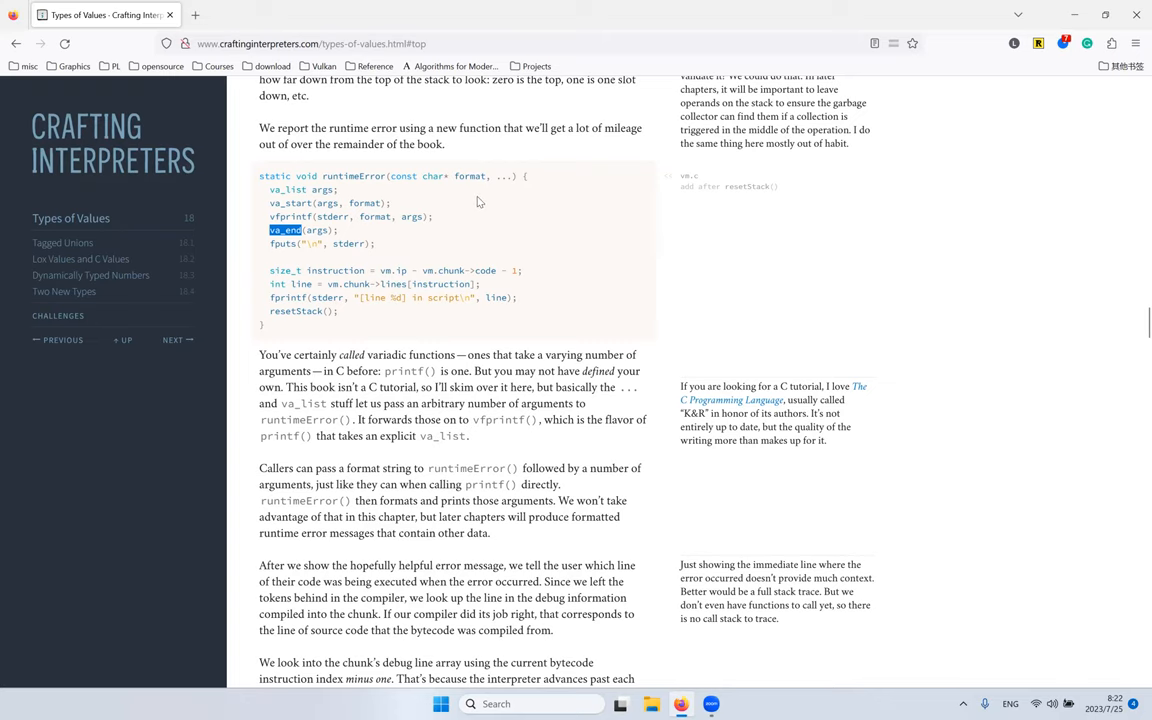
Step: Revisit the runtimeError function, highlighting its name and stderr in the vfprintf call
scroll(down, 3)
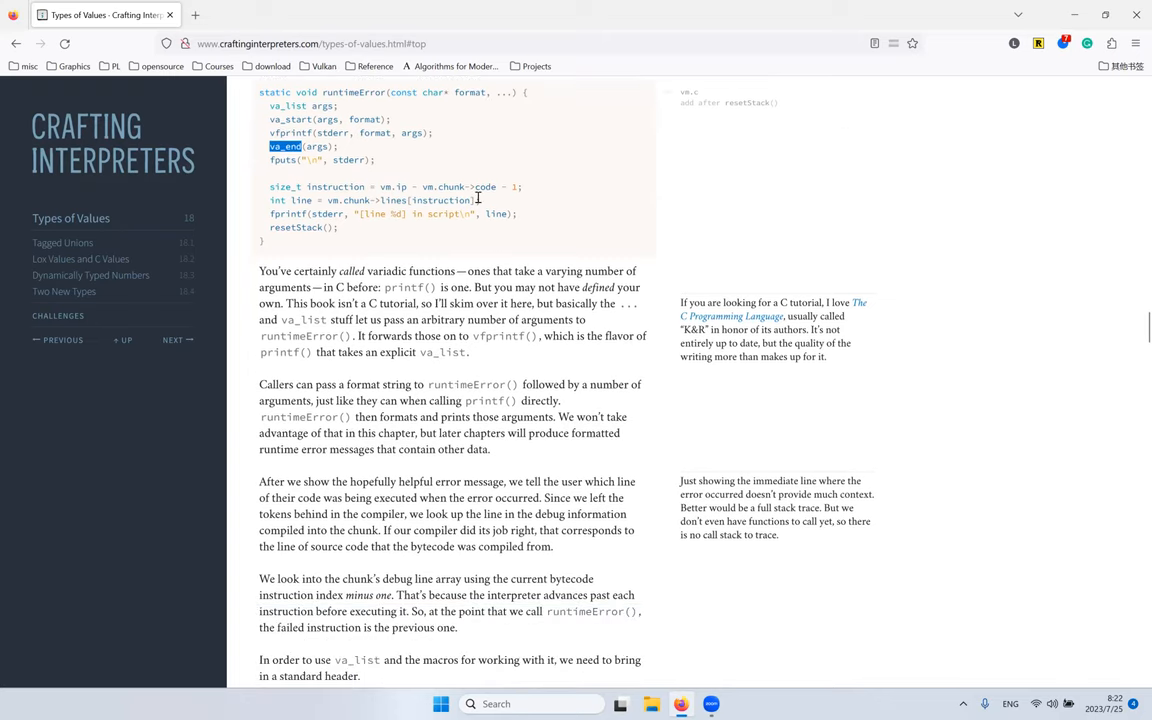
scroll(down, 3)
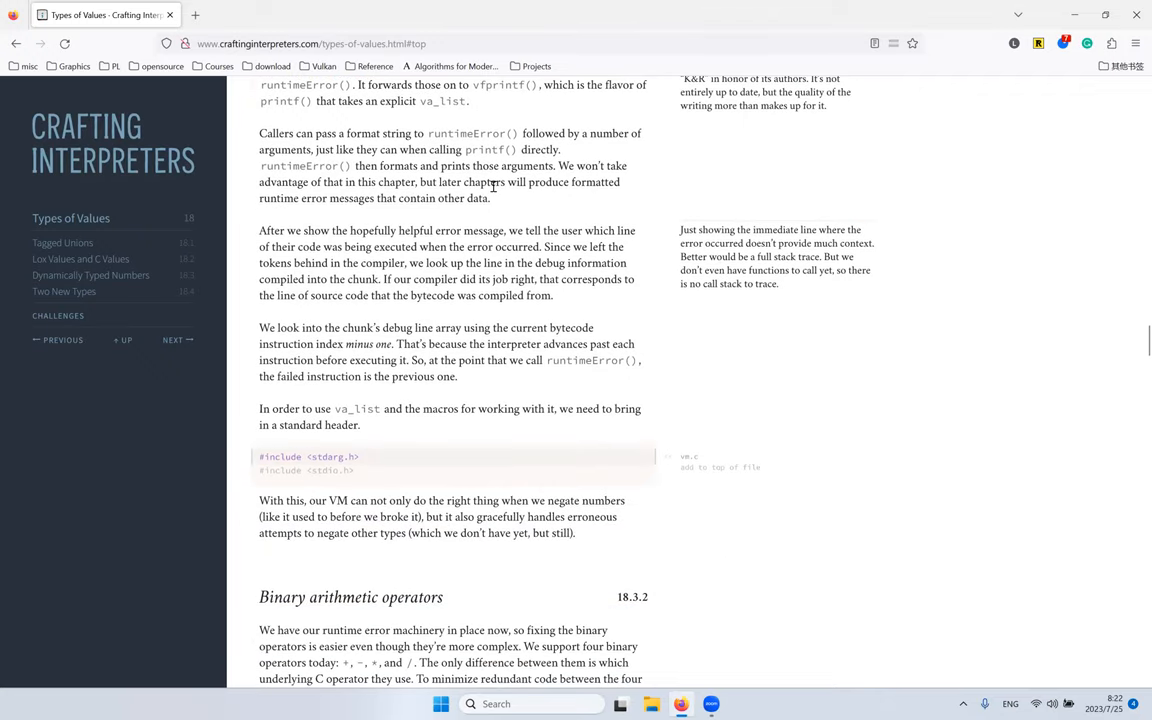
scroll(down, 3)
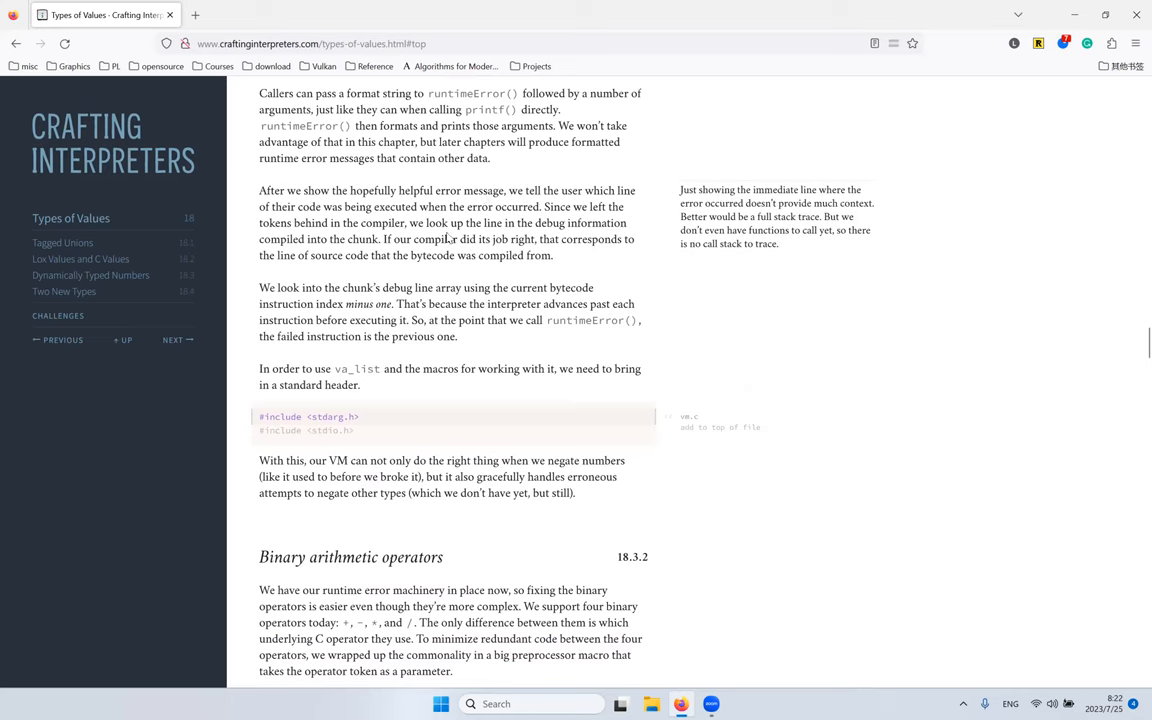
scroll(up, 3)
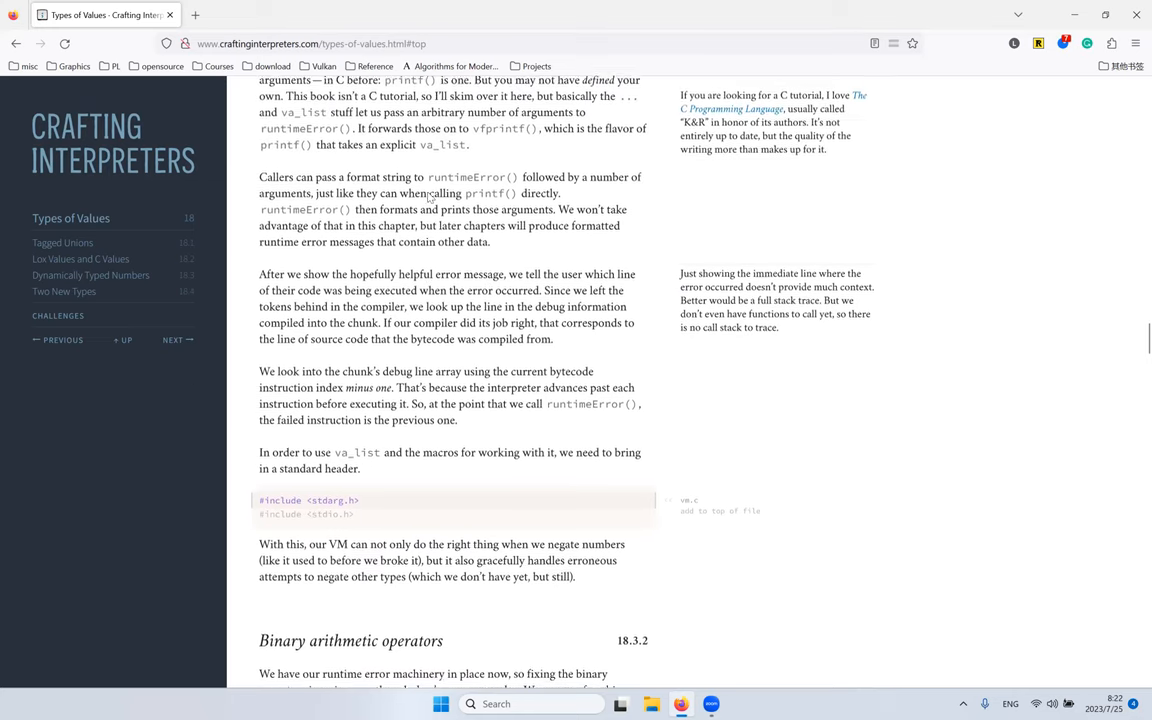
scroll(up, 3)
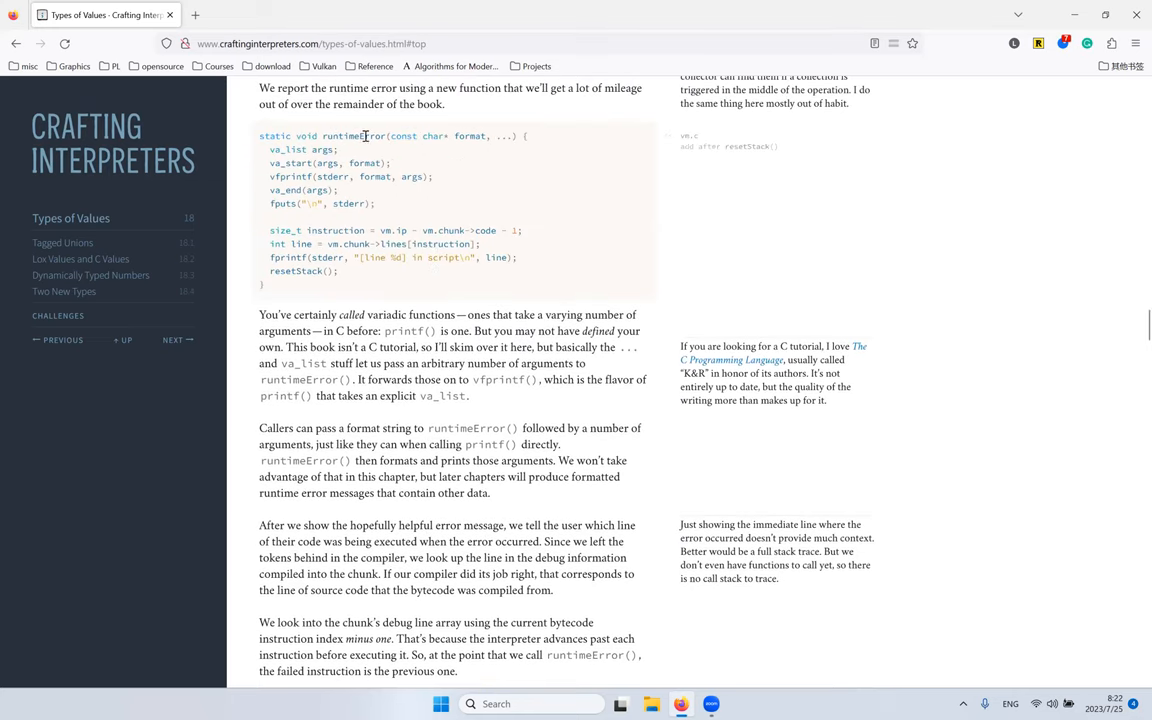
double_click(352, 136)
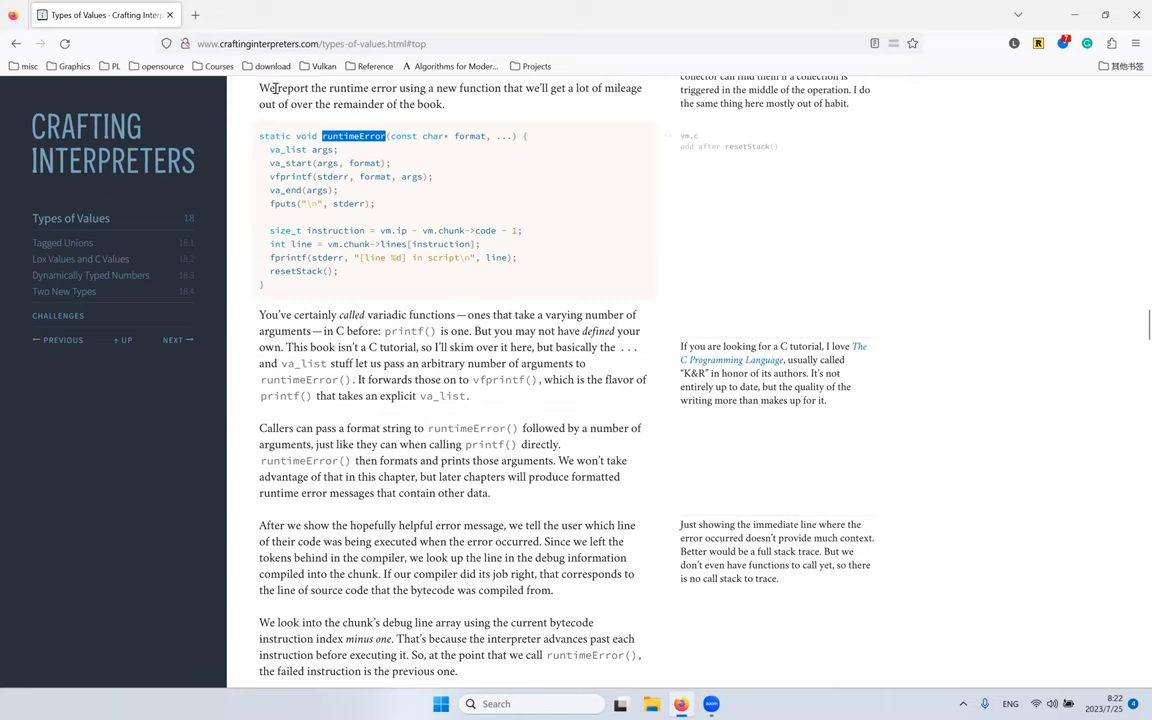
double_click(332, 176)
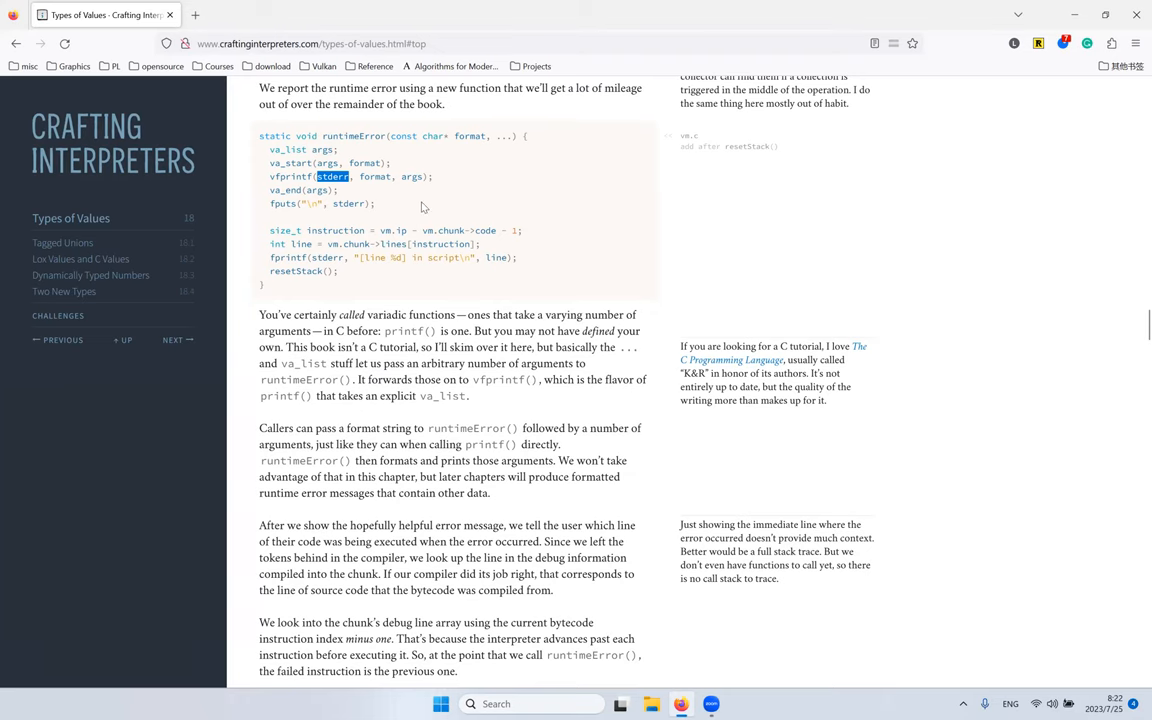
Step: Read past the stdarg.h include line to the 18.3.2 Binary arithmetic operators heading
scroll(down, 3)
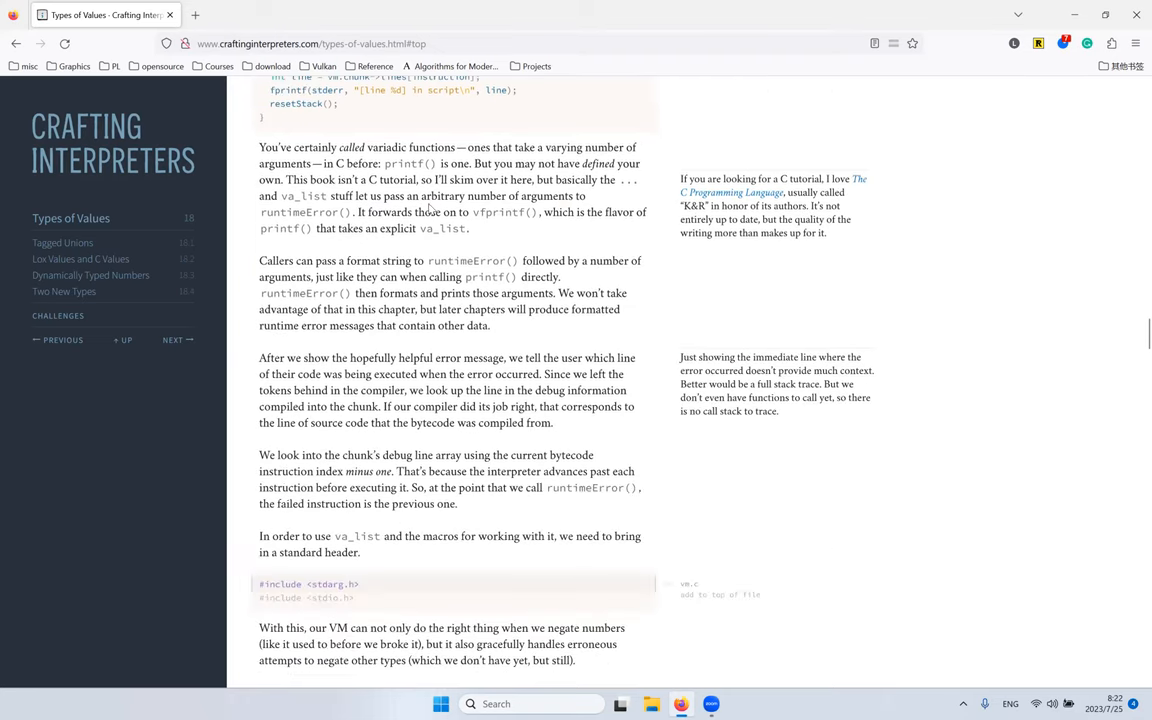
scroll(down, 3)
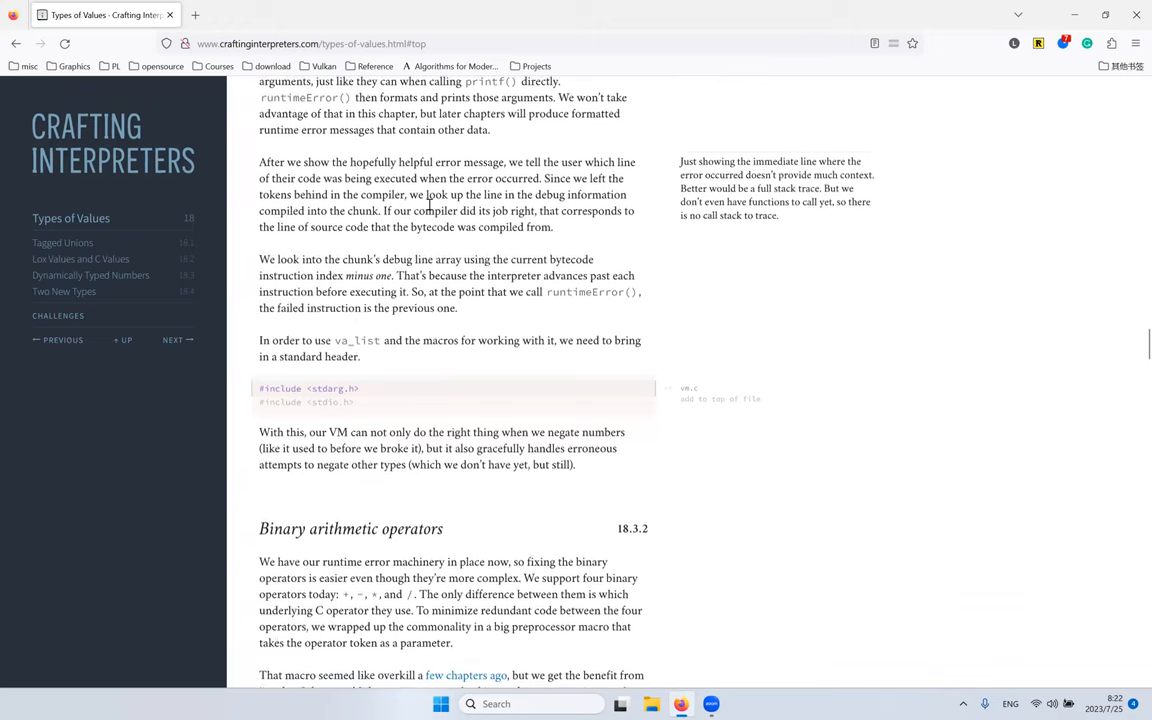
scroll(down, 3)
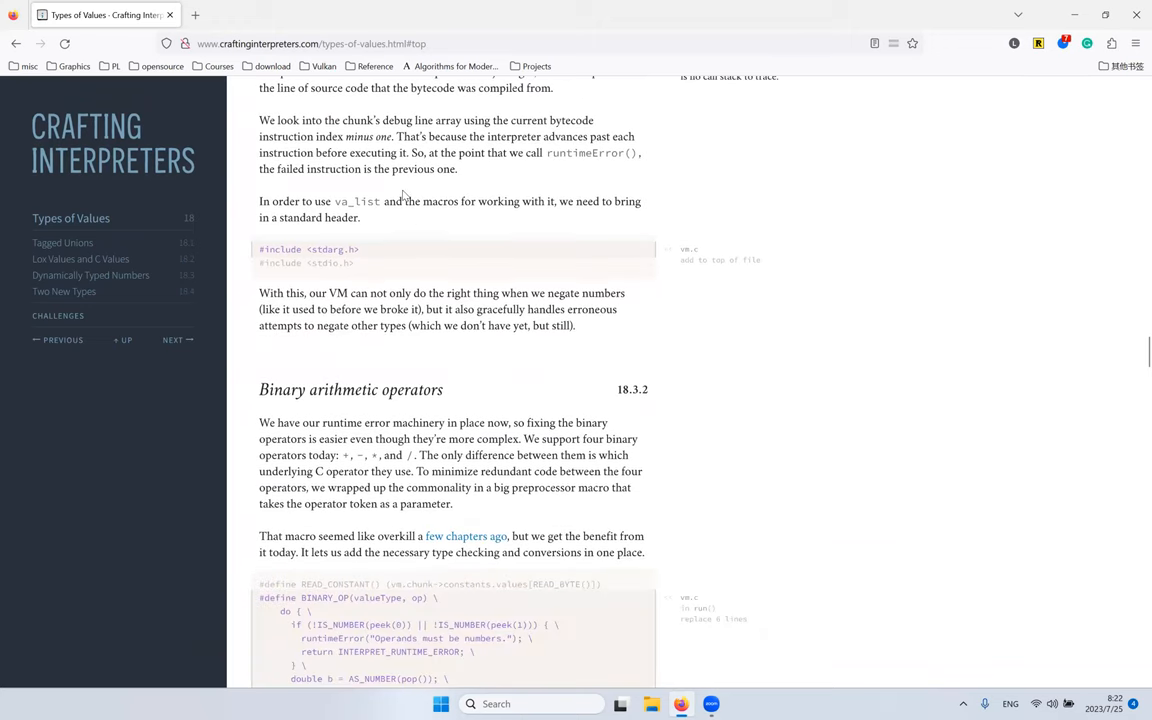
mouse_move(324, 248)
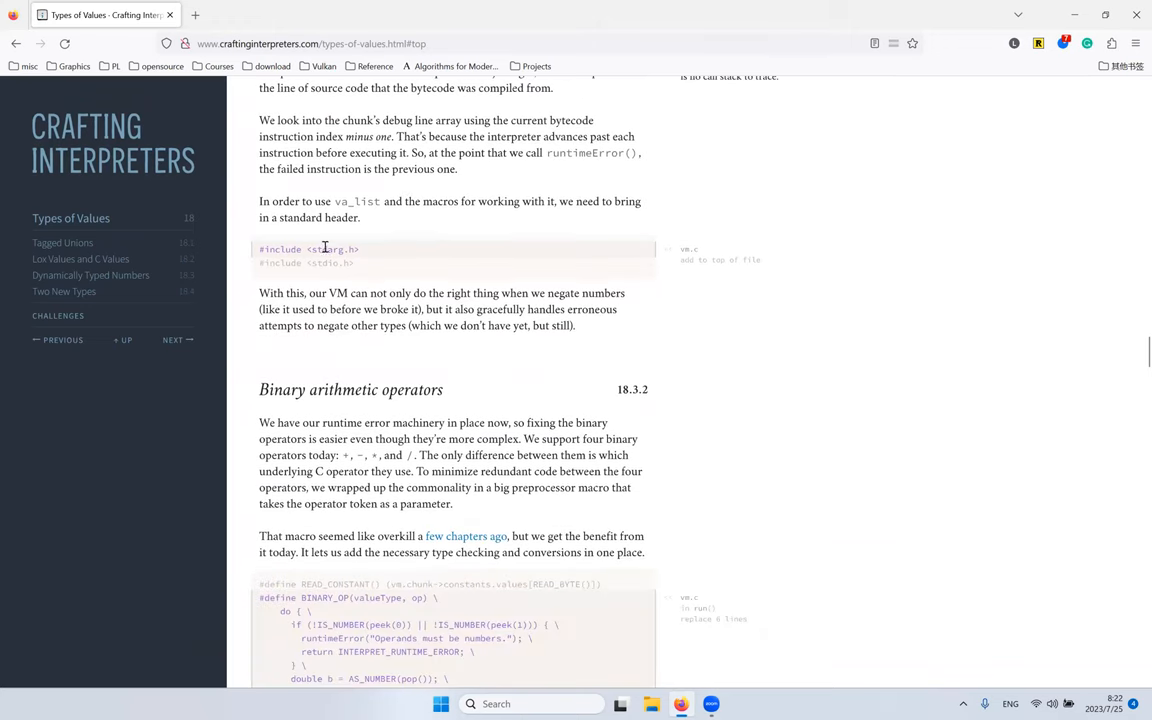
double_click(328, 248)
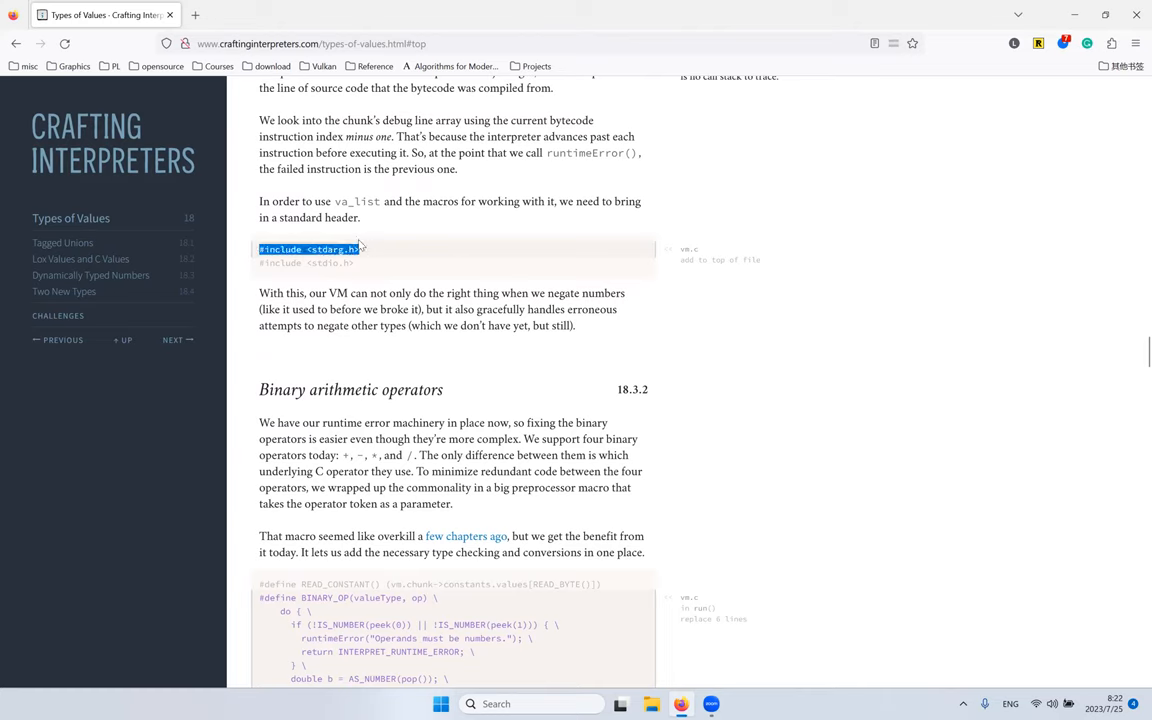
scroll(down, 3)
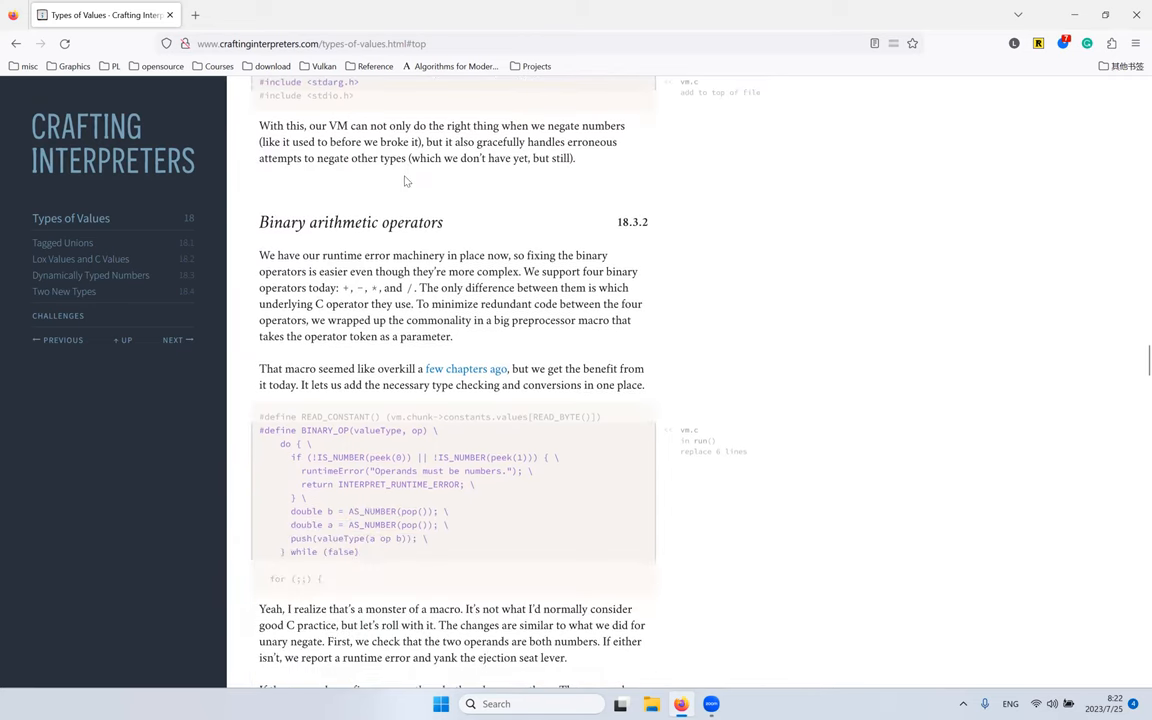
scroll(down, 3)
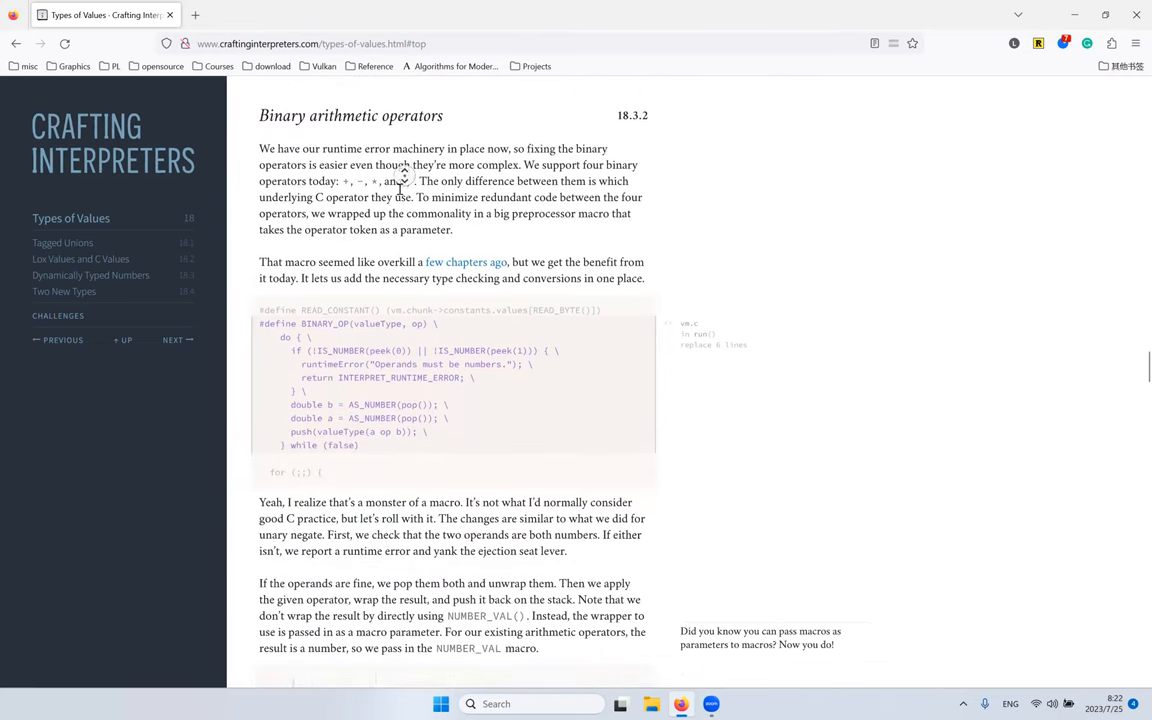
scroll(down, 3)
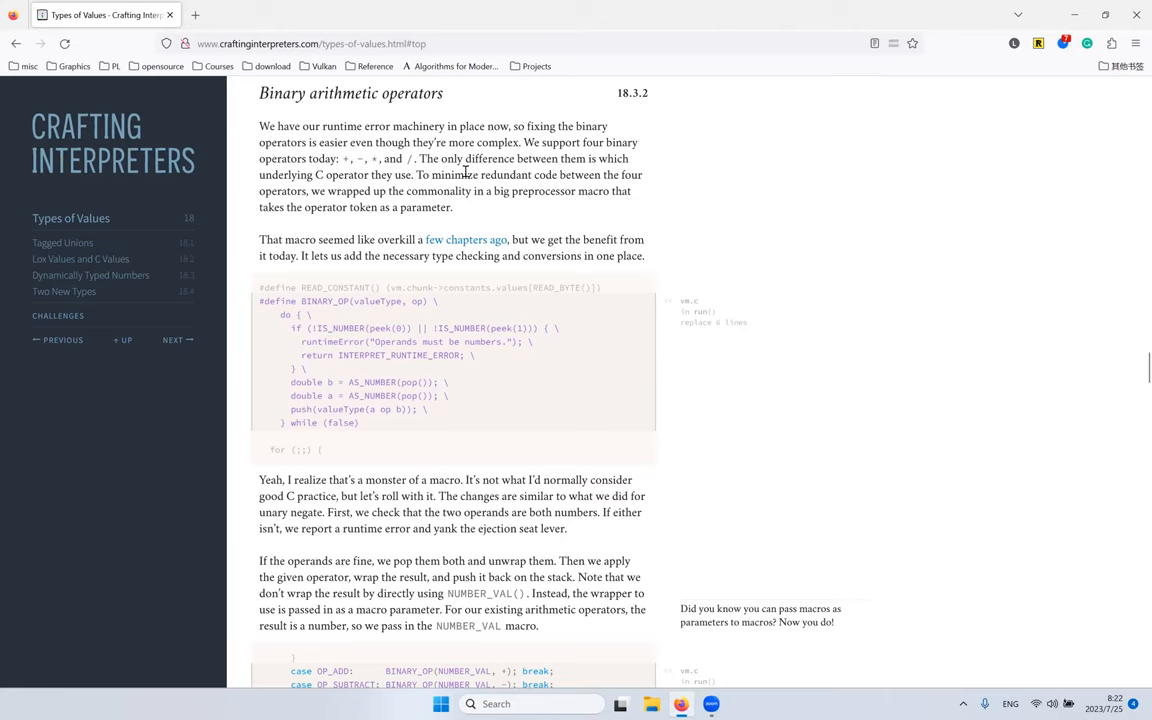
mouse_move(310, 144)
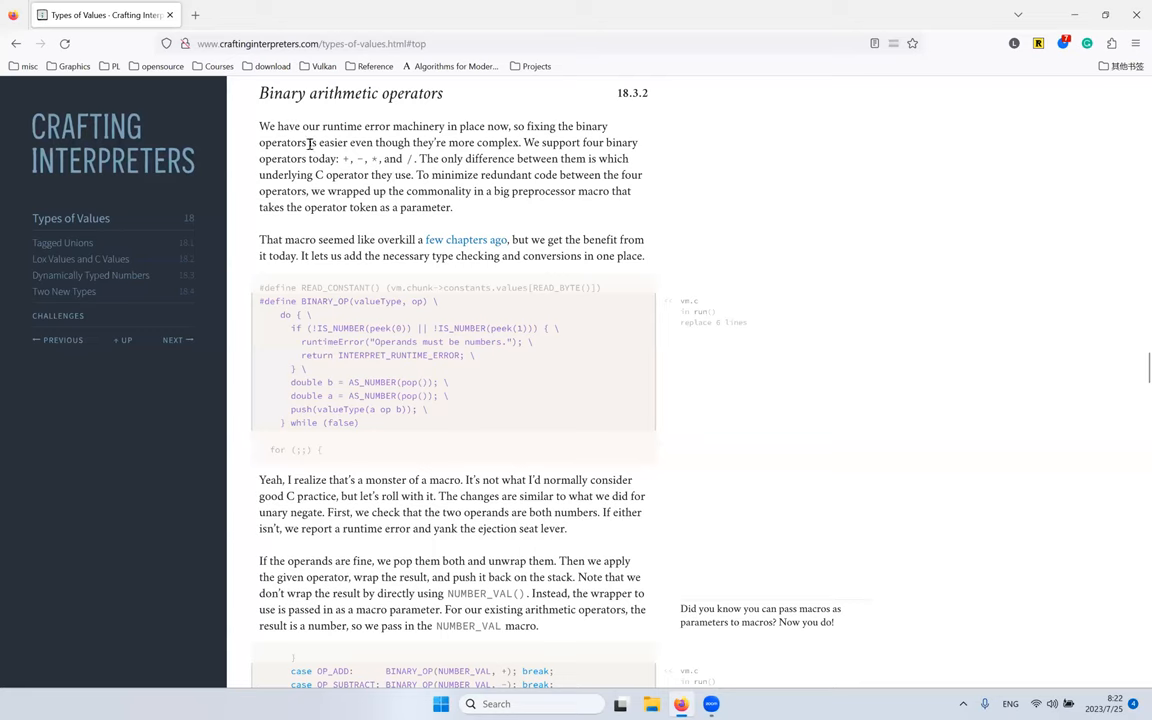
mouse_move(296, 122)
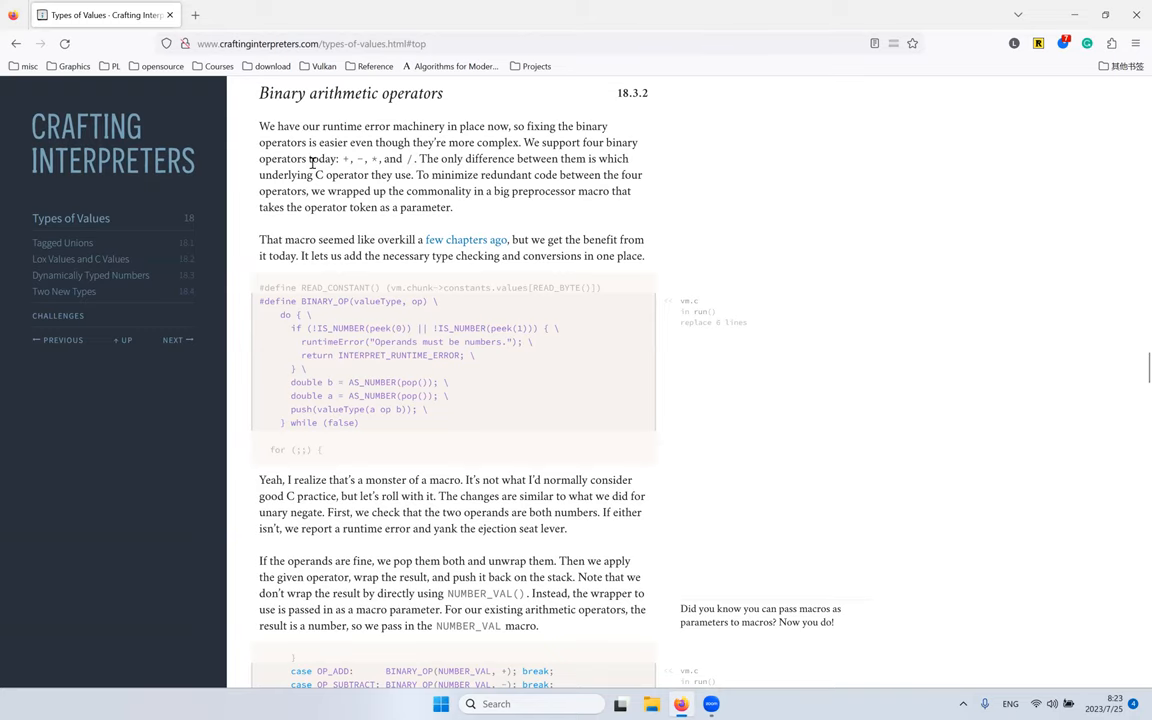
scroll(down, 3)
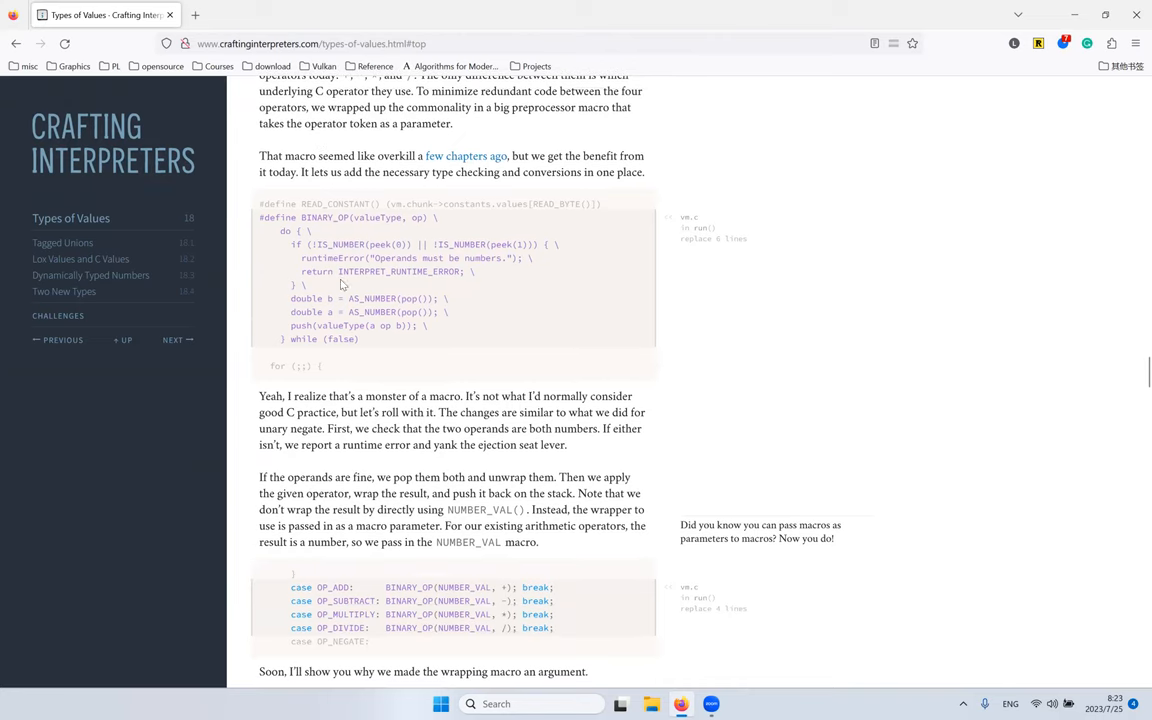
mouse_move(458, 268)
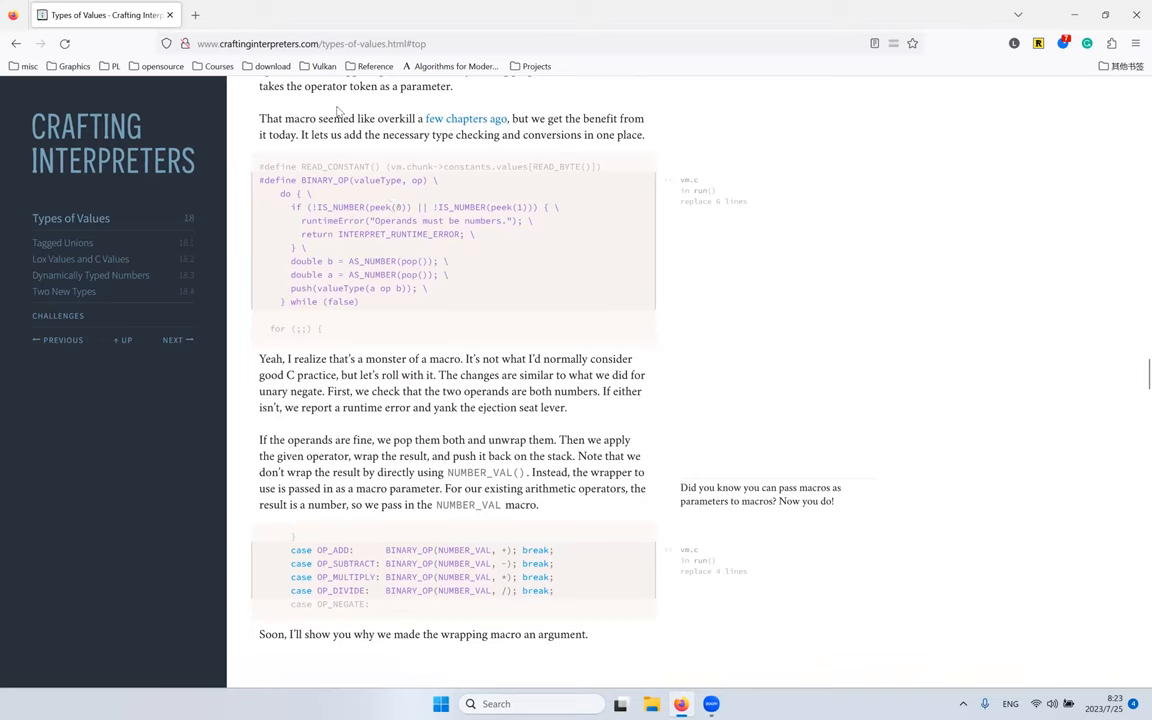
mouse_move(332, 214)
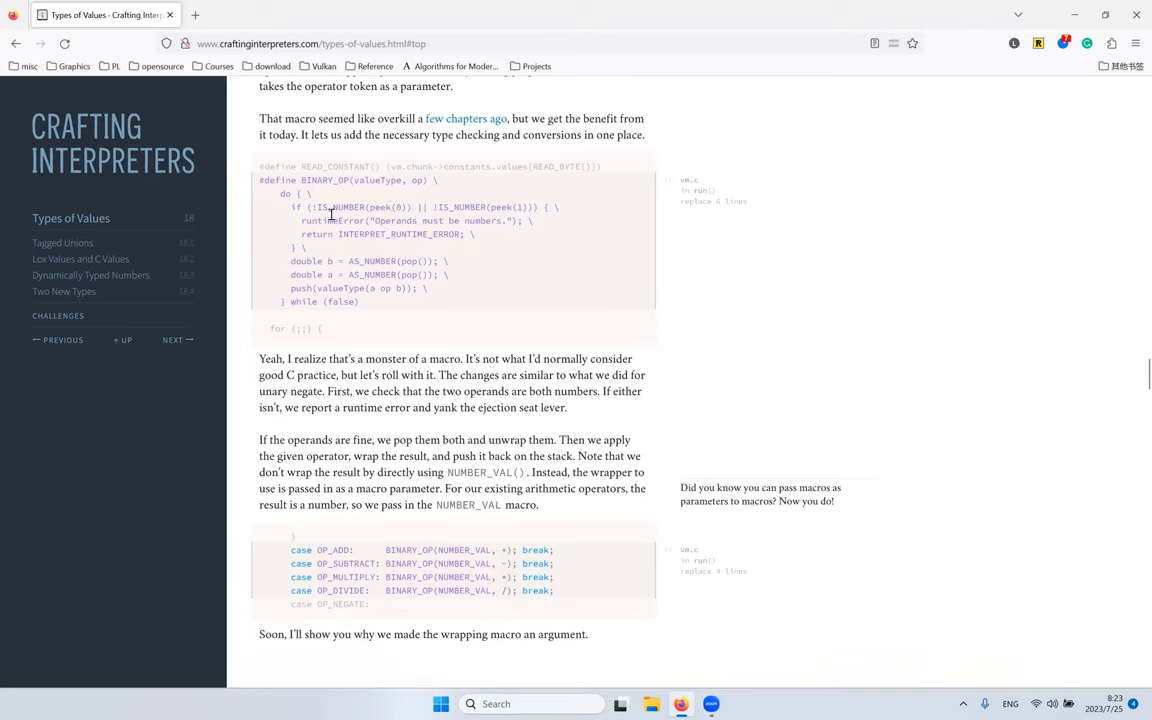
double_click(280, 180)
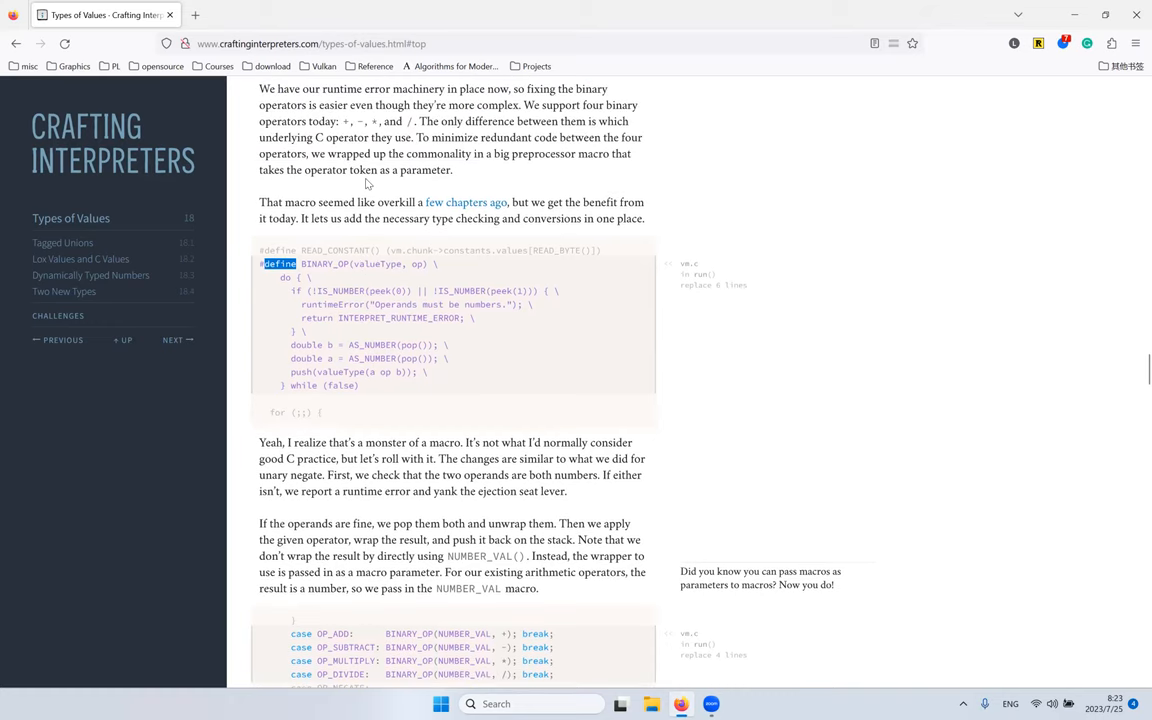
mouse_move(372, 292)
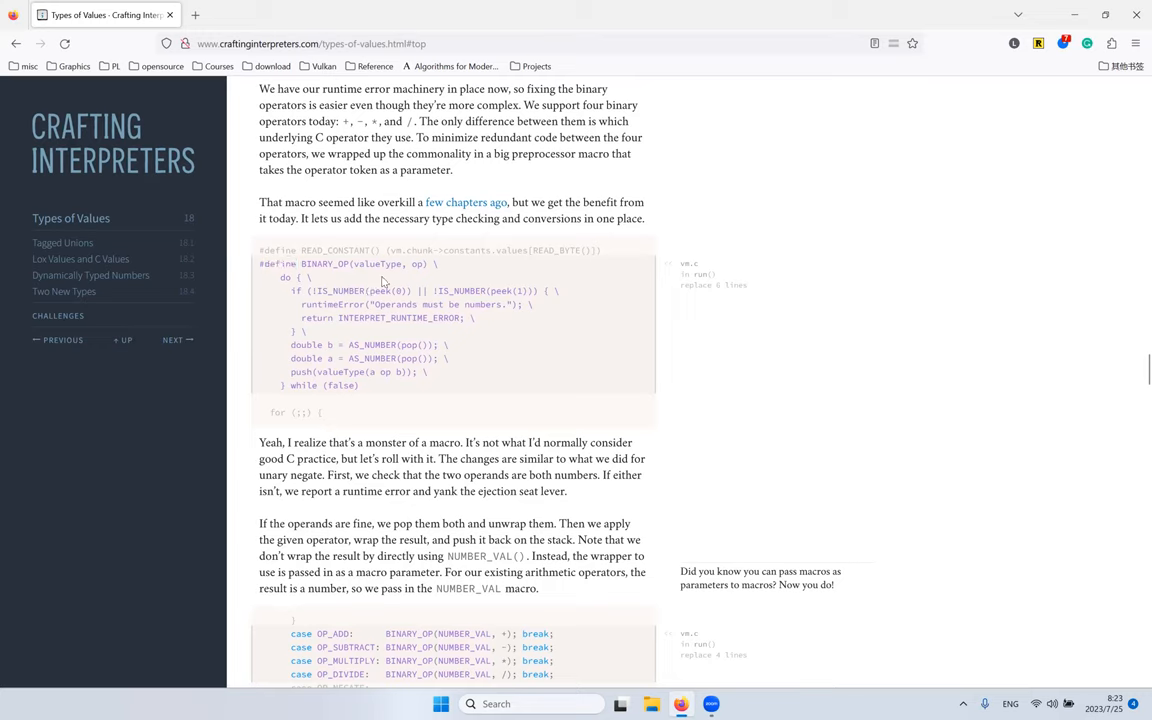
mouse_move(458, 228)
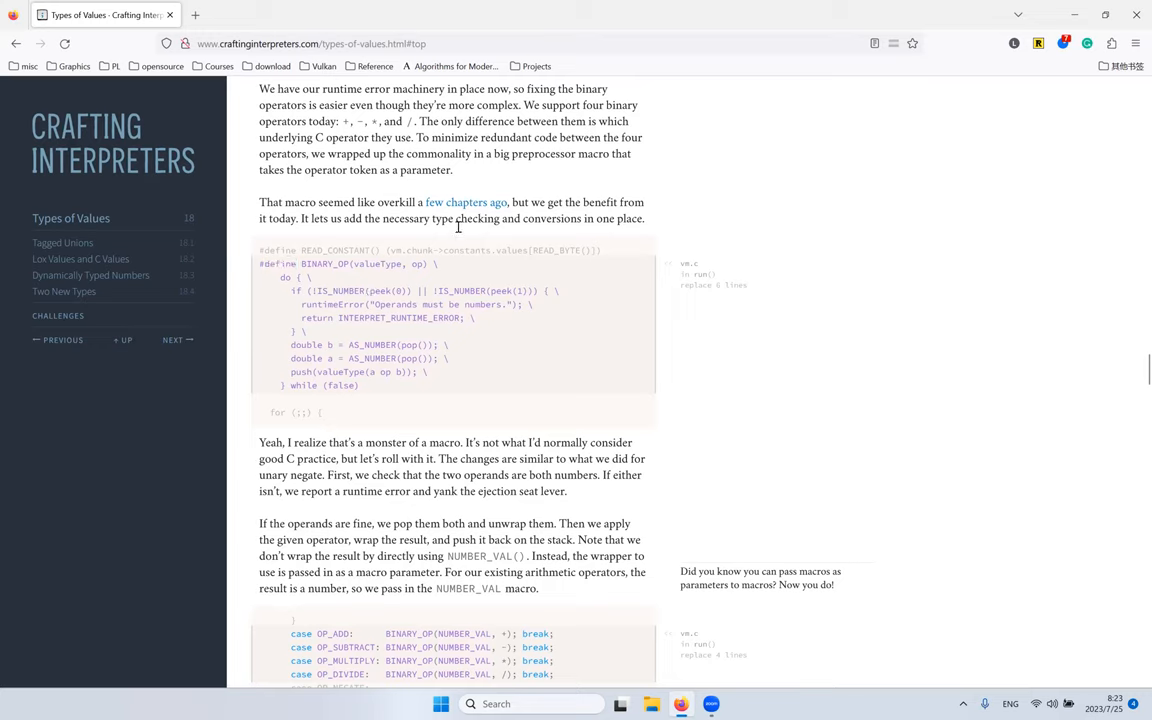
mouse_move(372, 304)
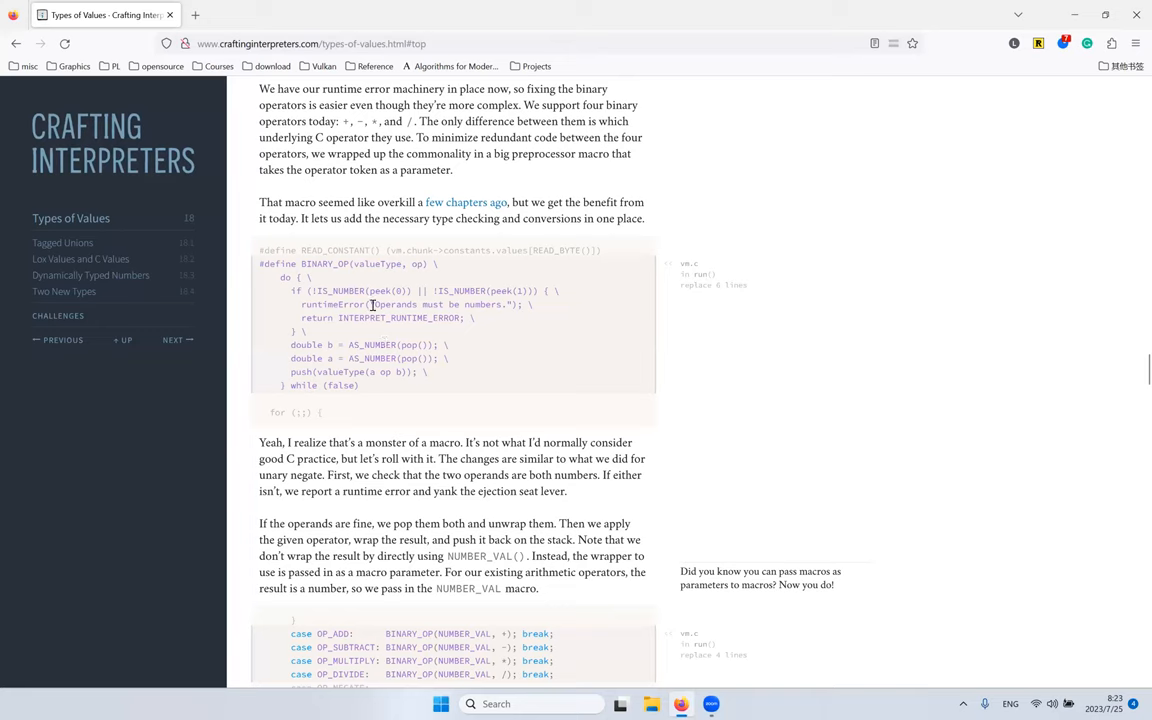
mouse_move(360, 298)
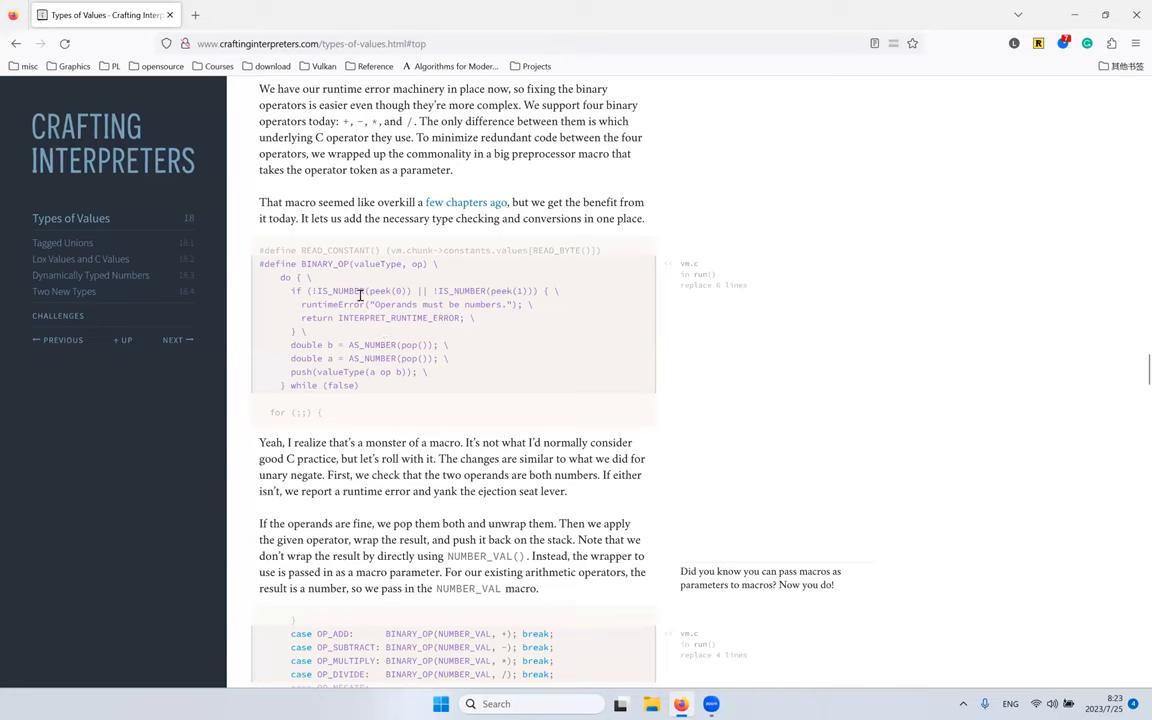
double_click(340, 292)
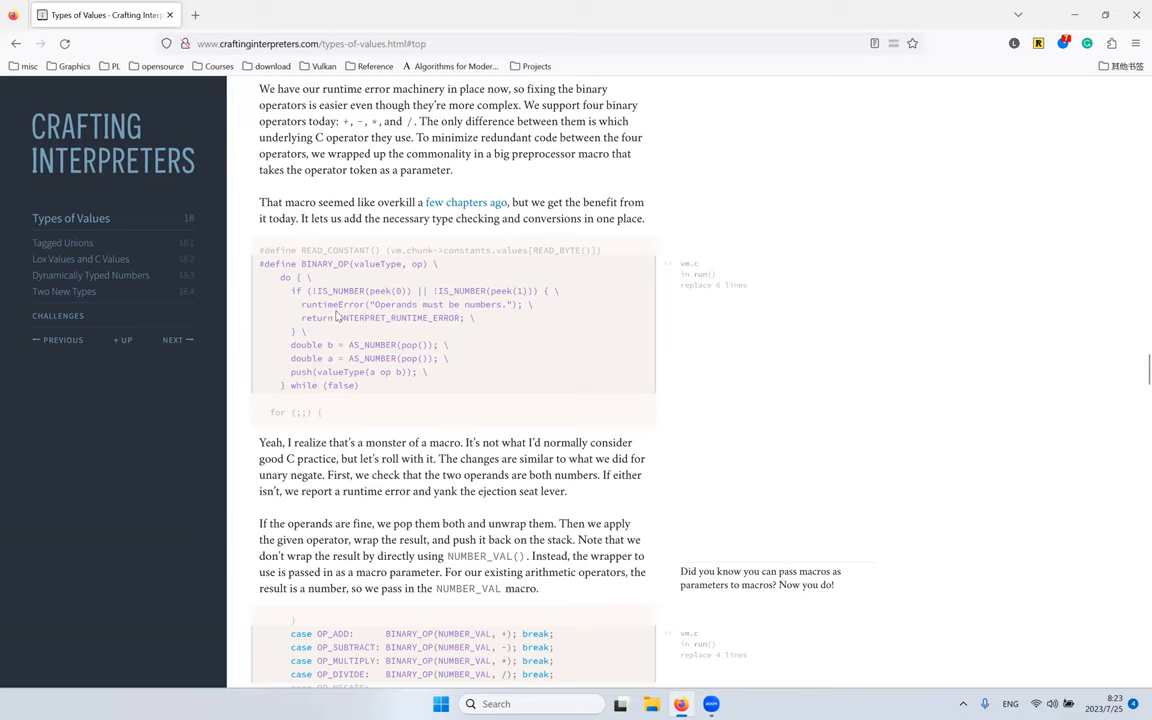
mouse_move(372, 368)
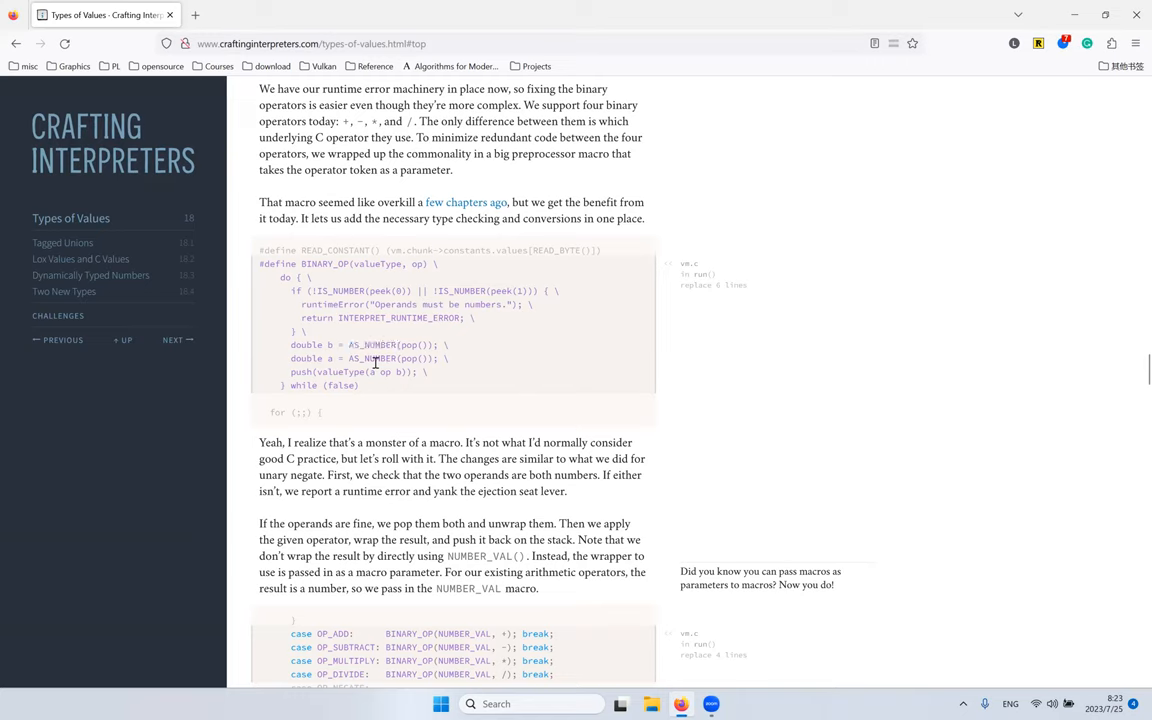
double_click(372, 358)
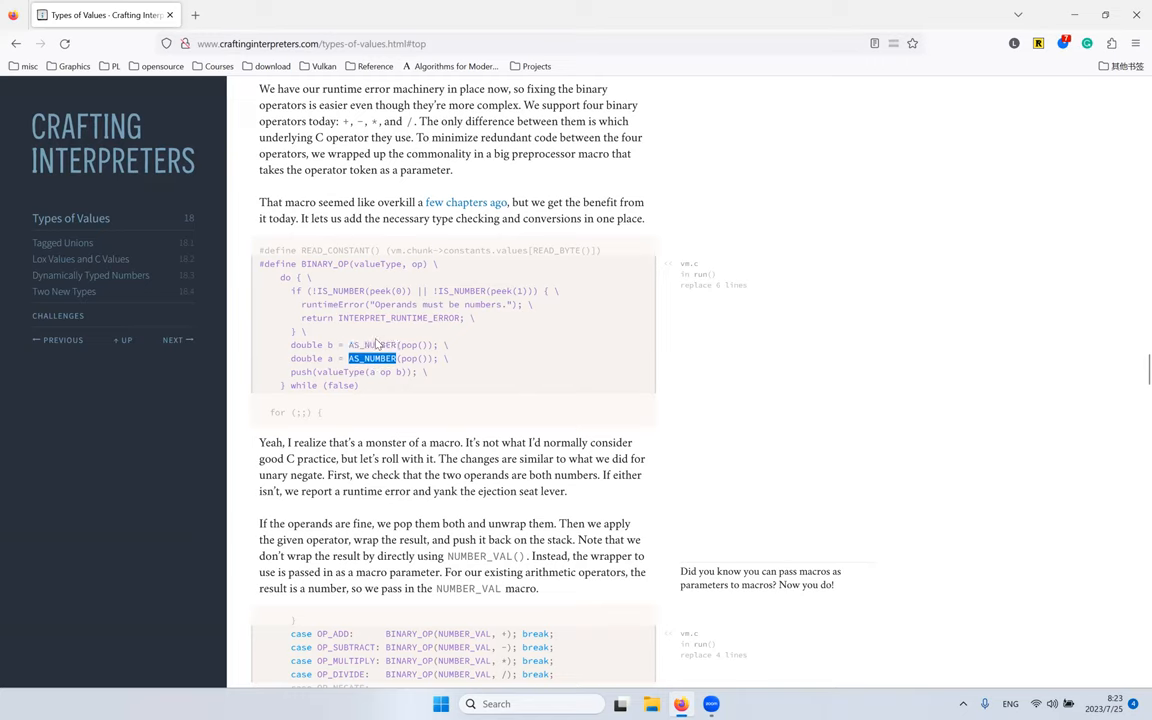
mouse_move(392, 312)
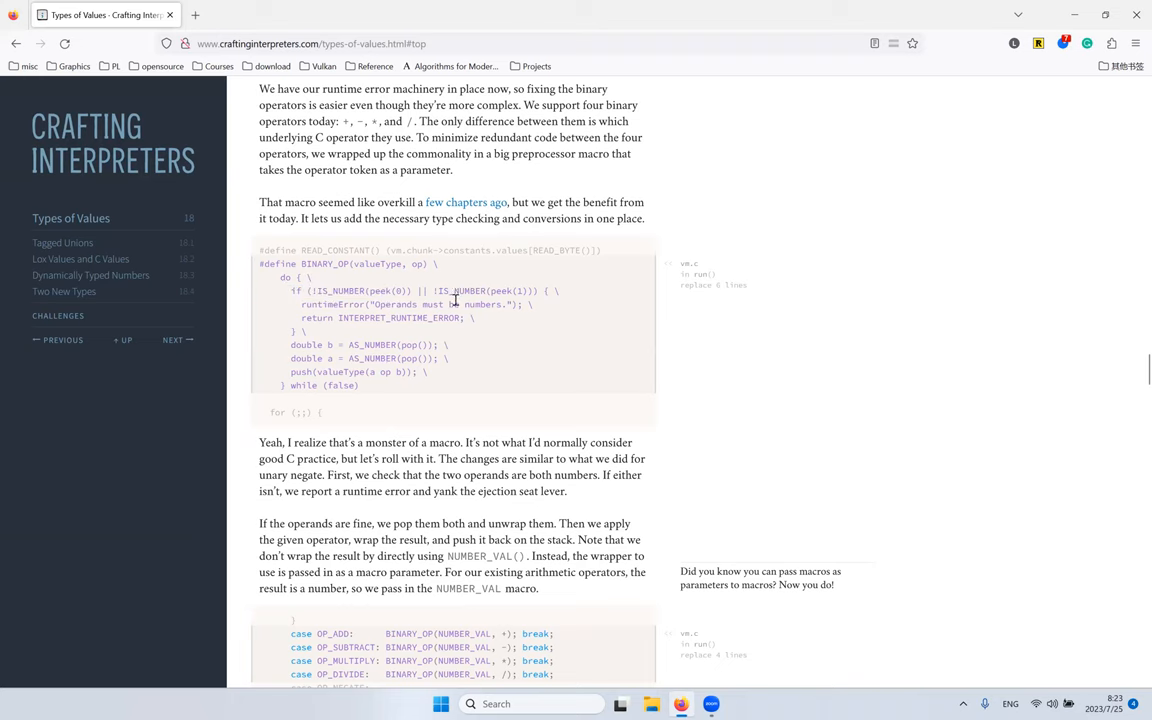
mouse_move(464, 374)
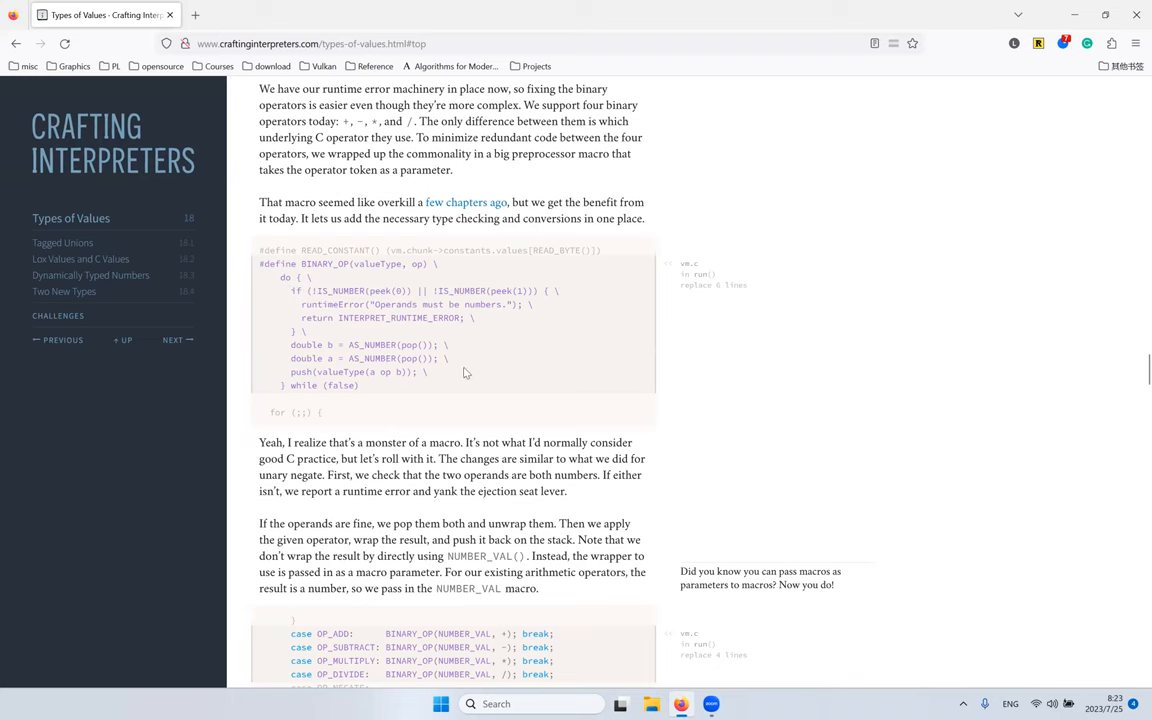
mouse_move(448, 236)
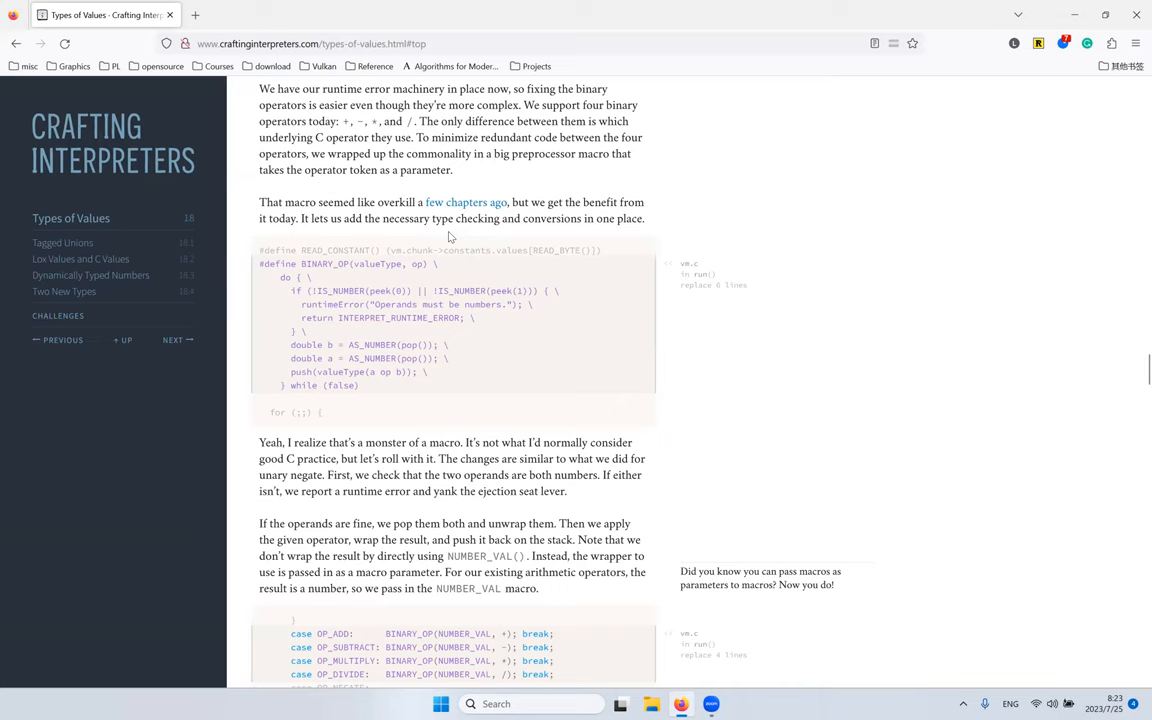
mouse_move(492, 238)
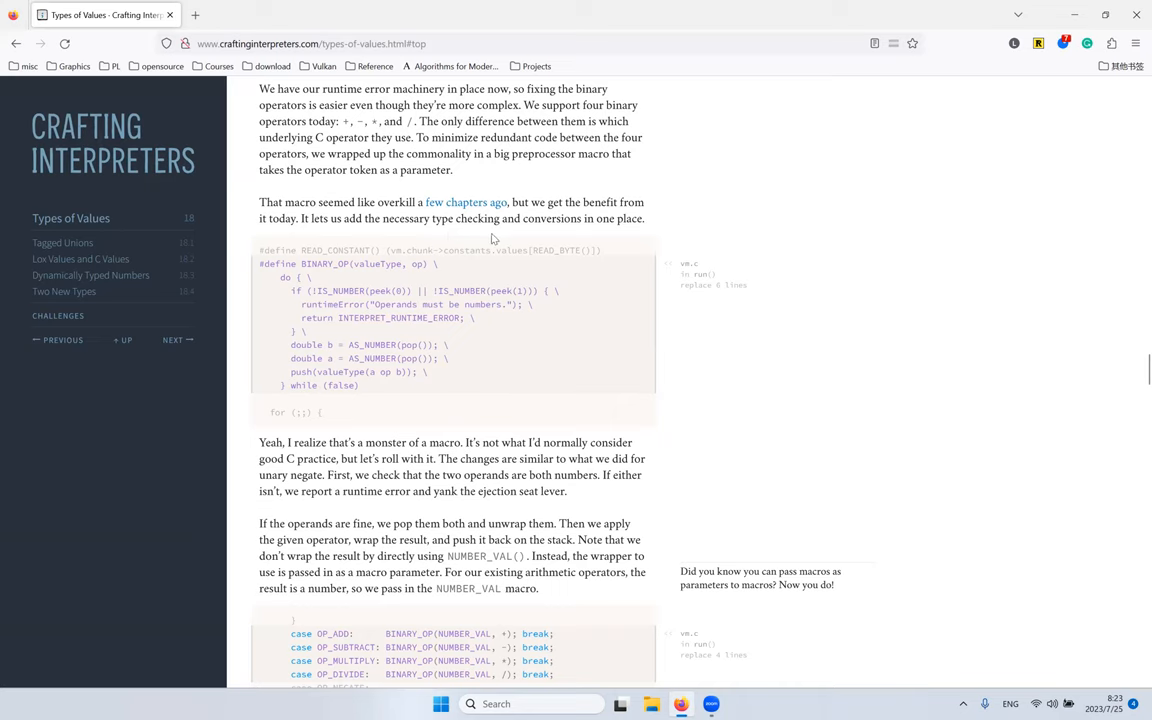
scroll(down, 3)
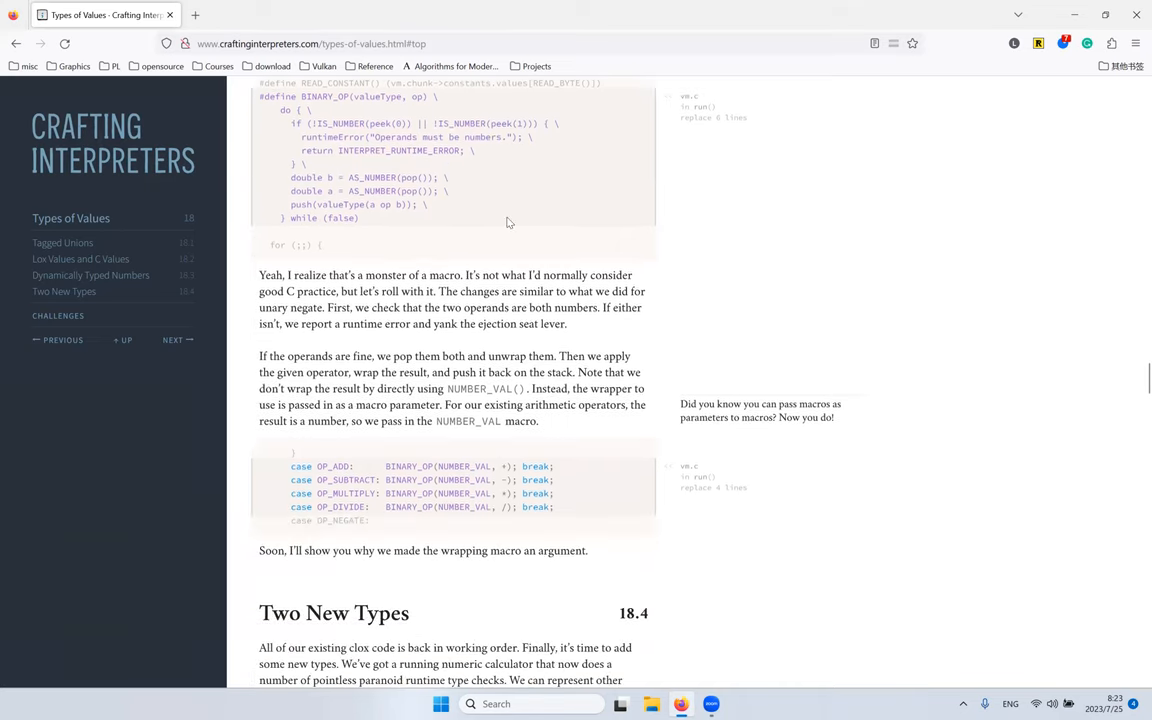
Step: Read through the OP_ADD to OP_DIVIDE cases, highlighting a word in OP_DIVIDE, and reach 18.4 Two New Types
scroll(up, 3)
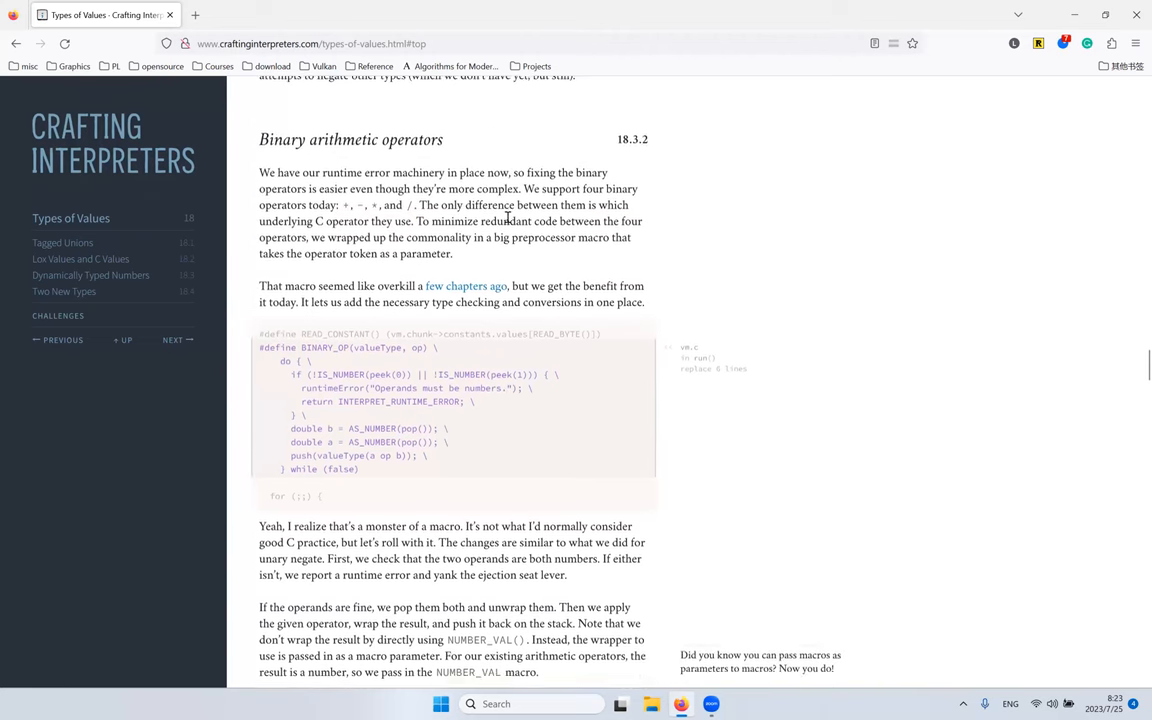
scroll(up, 3)
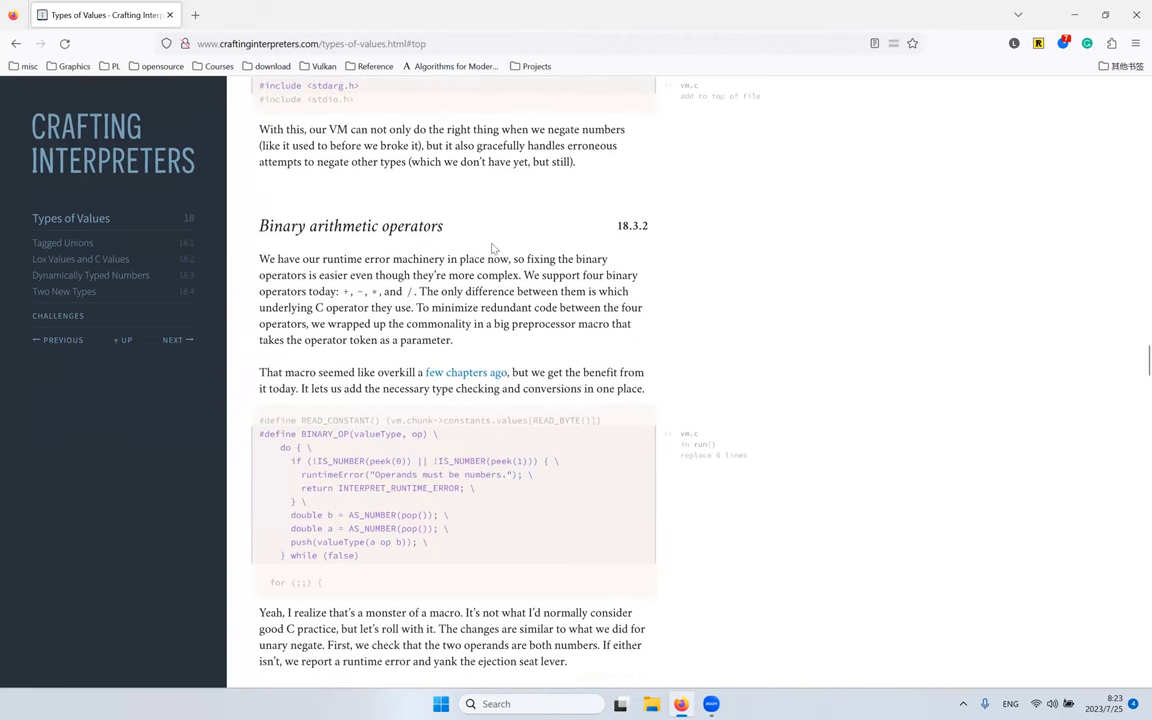
mouse_move(316, 516)
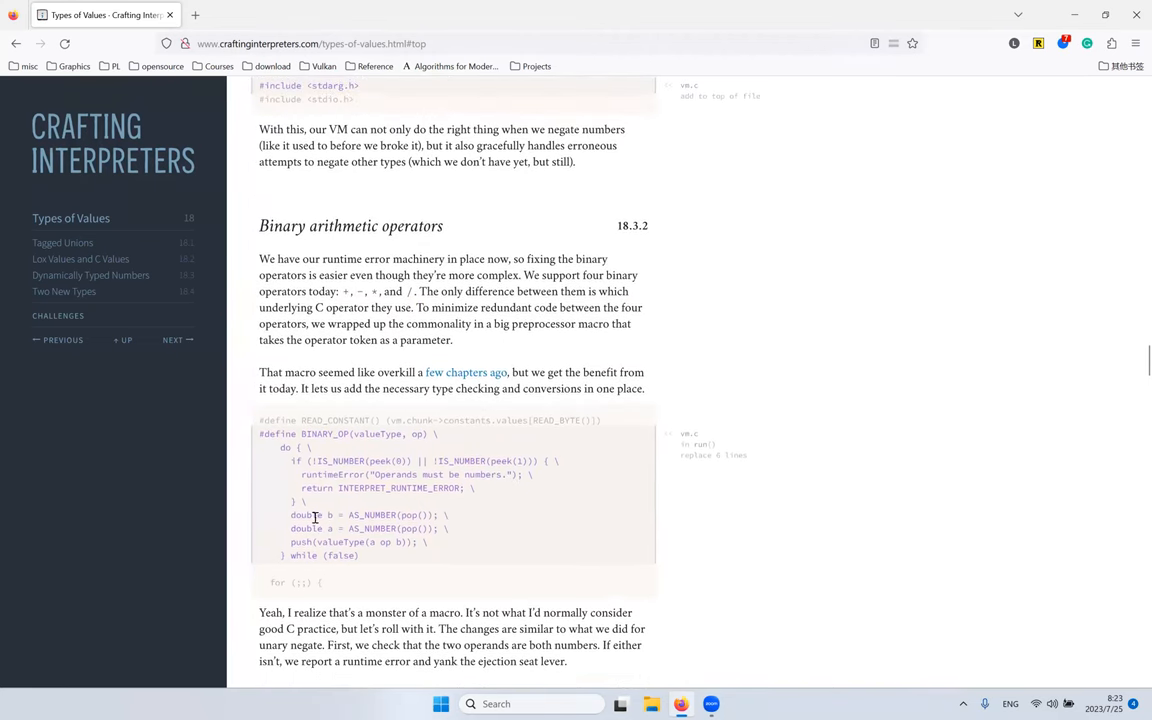
mouse_move(628, 440)
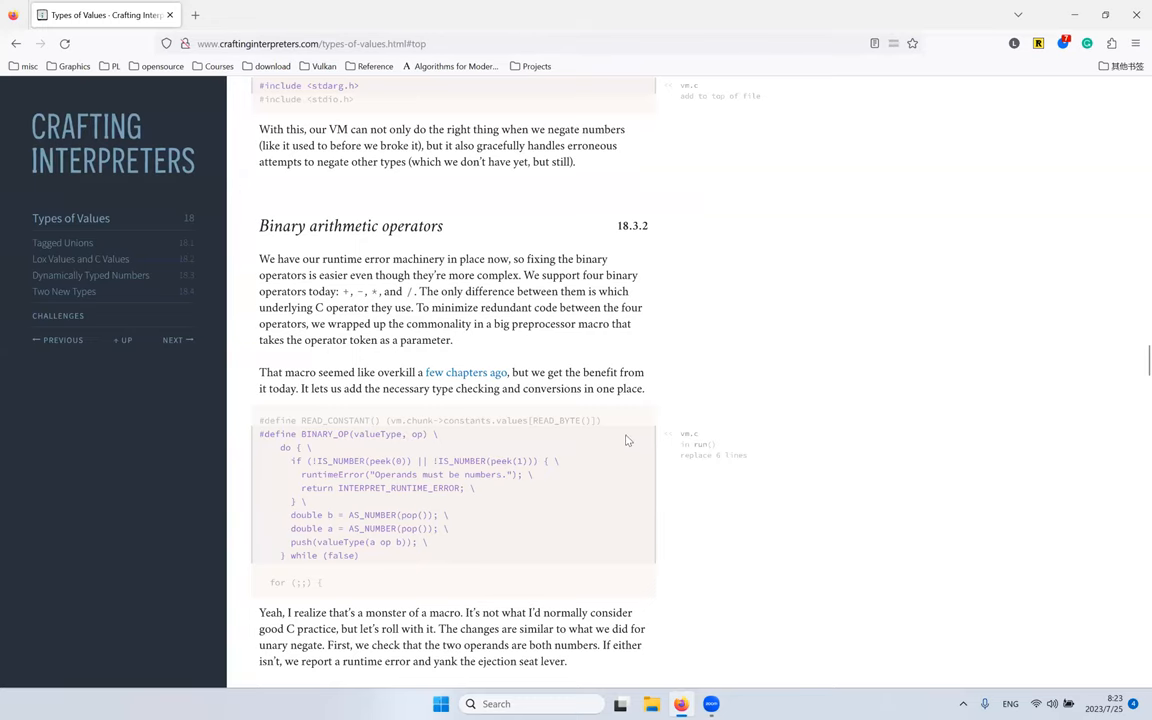
scroll(down, 3)
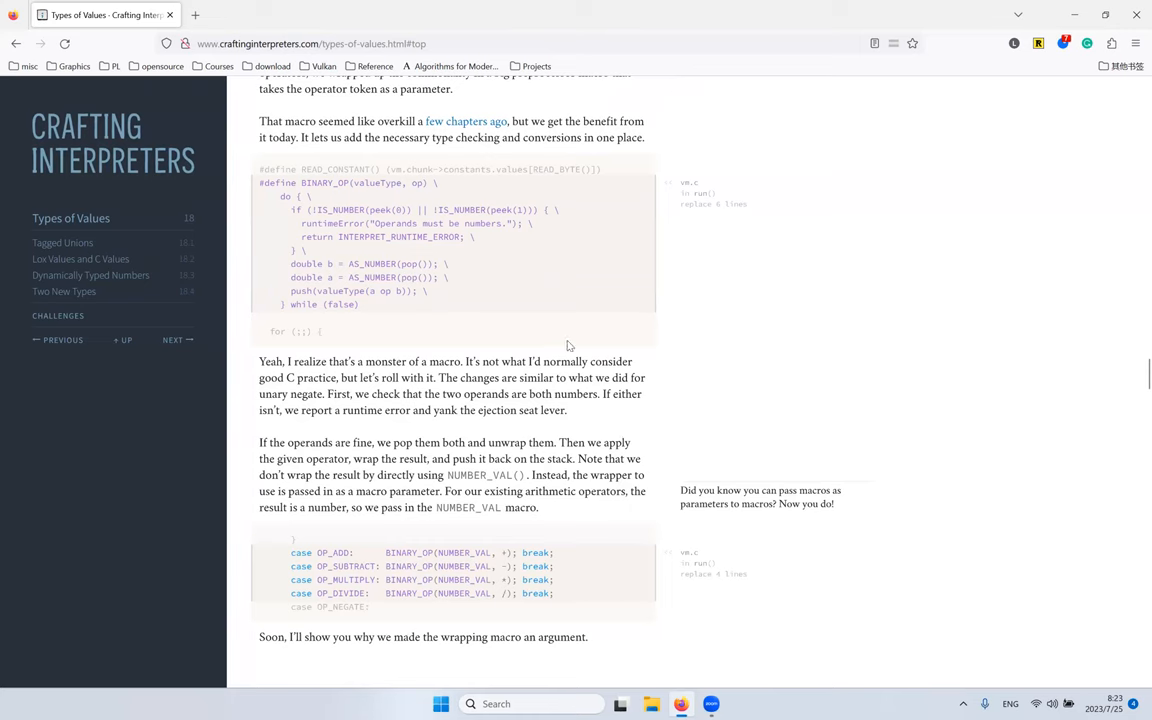
scroll(down, 3)
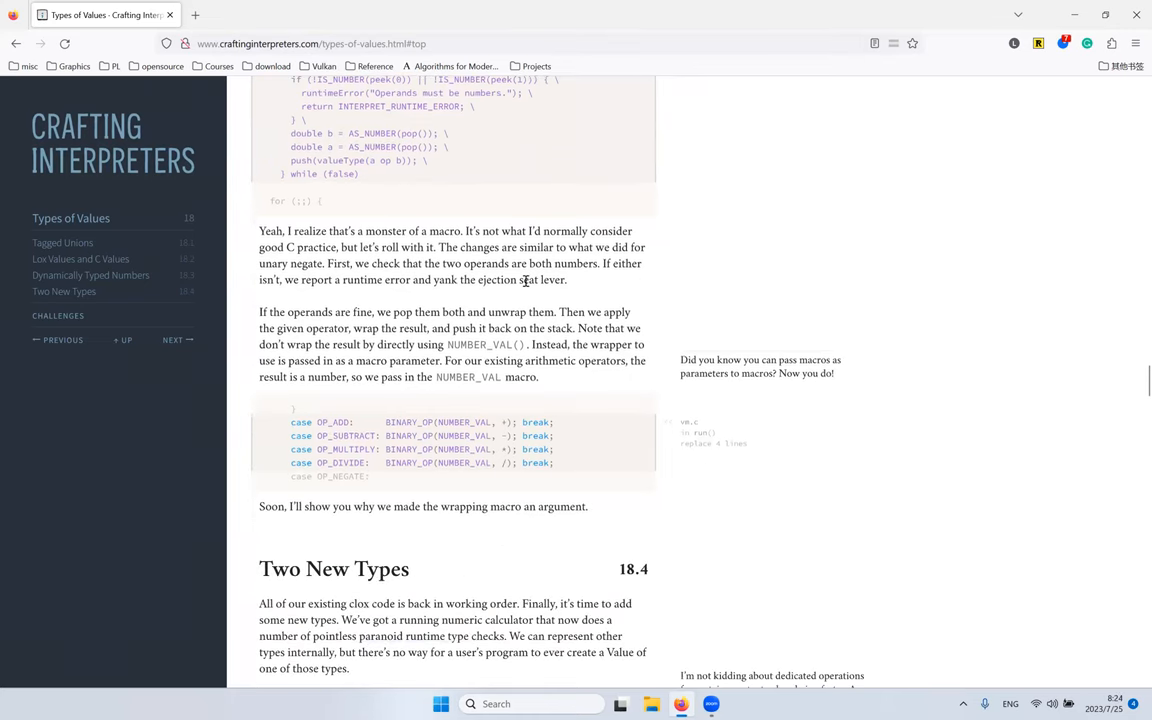
scroll(down, 3)
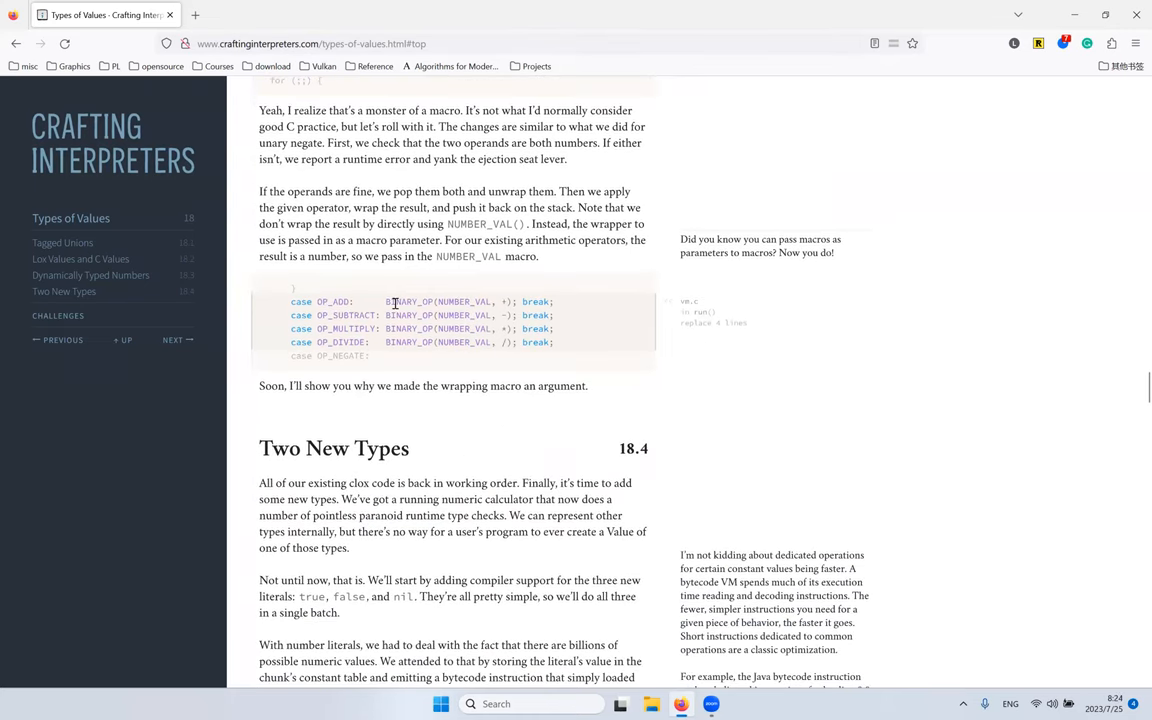
double_click(408, 342)
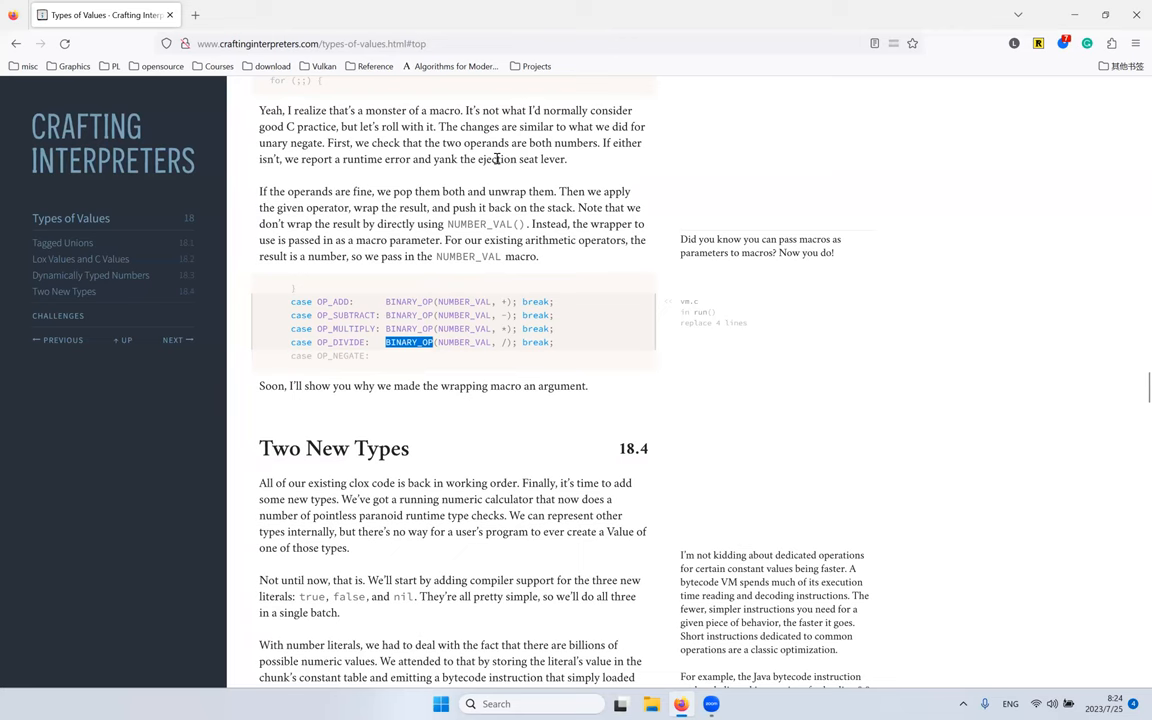
scroll(down, 3)
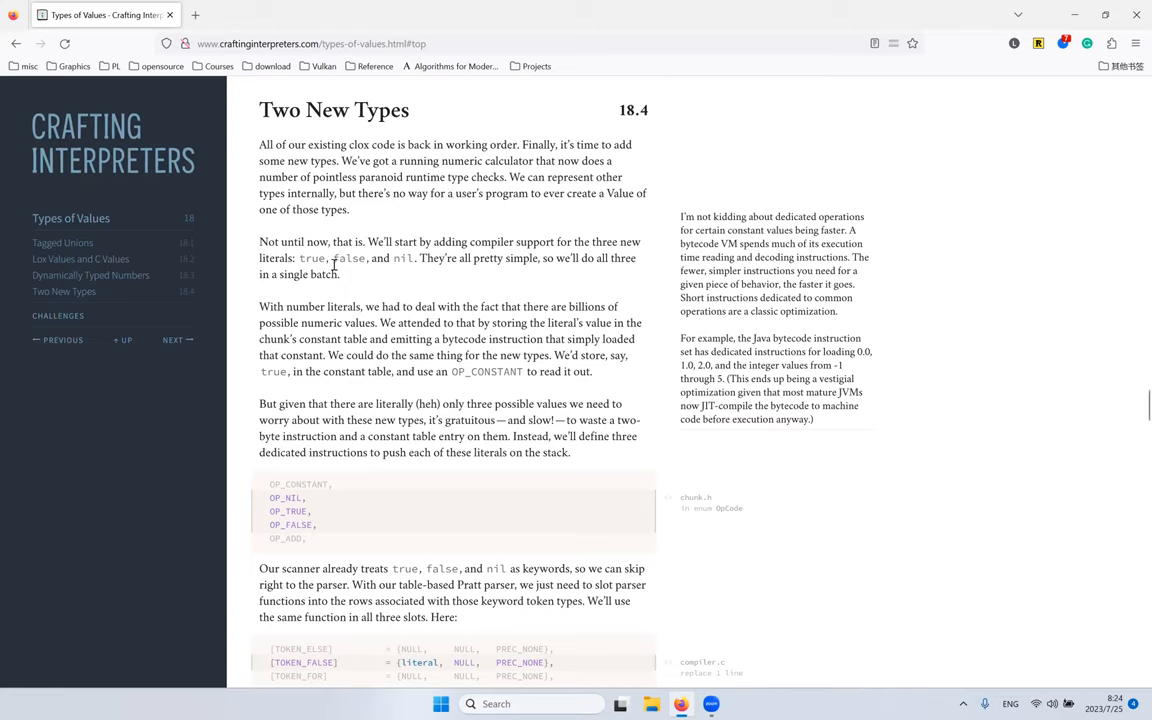
double_click(312, 258)
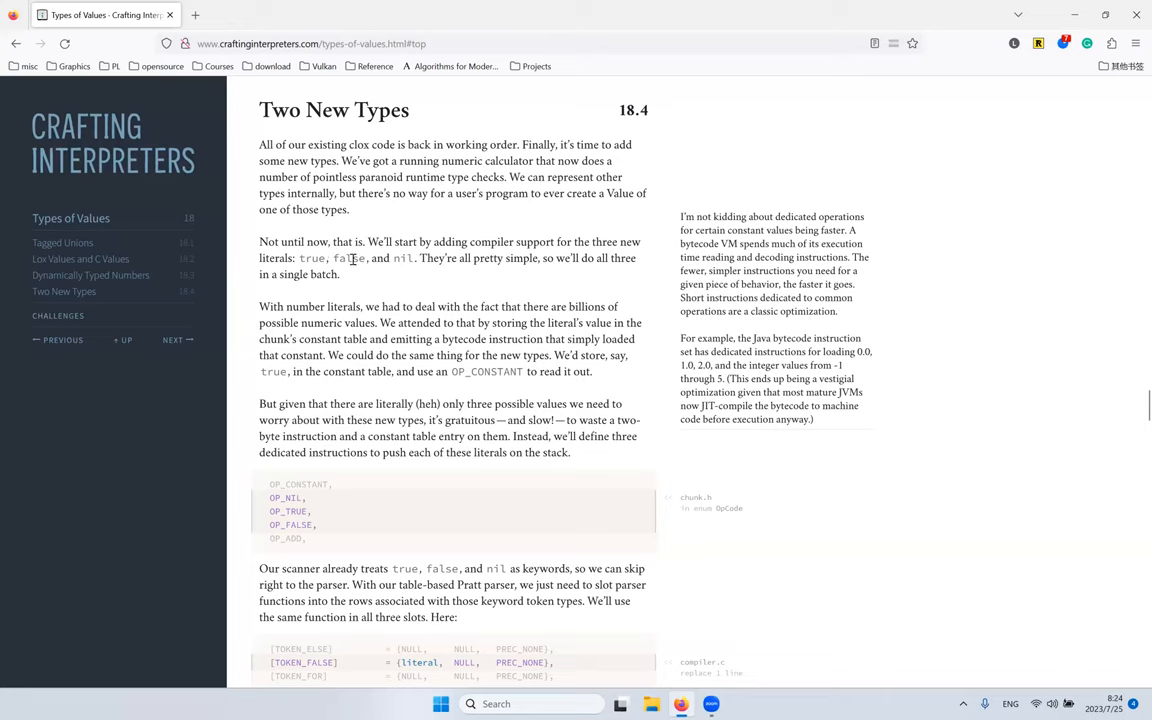
double_click(404, 258)
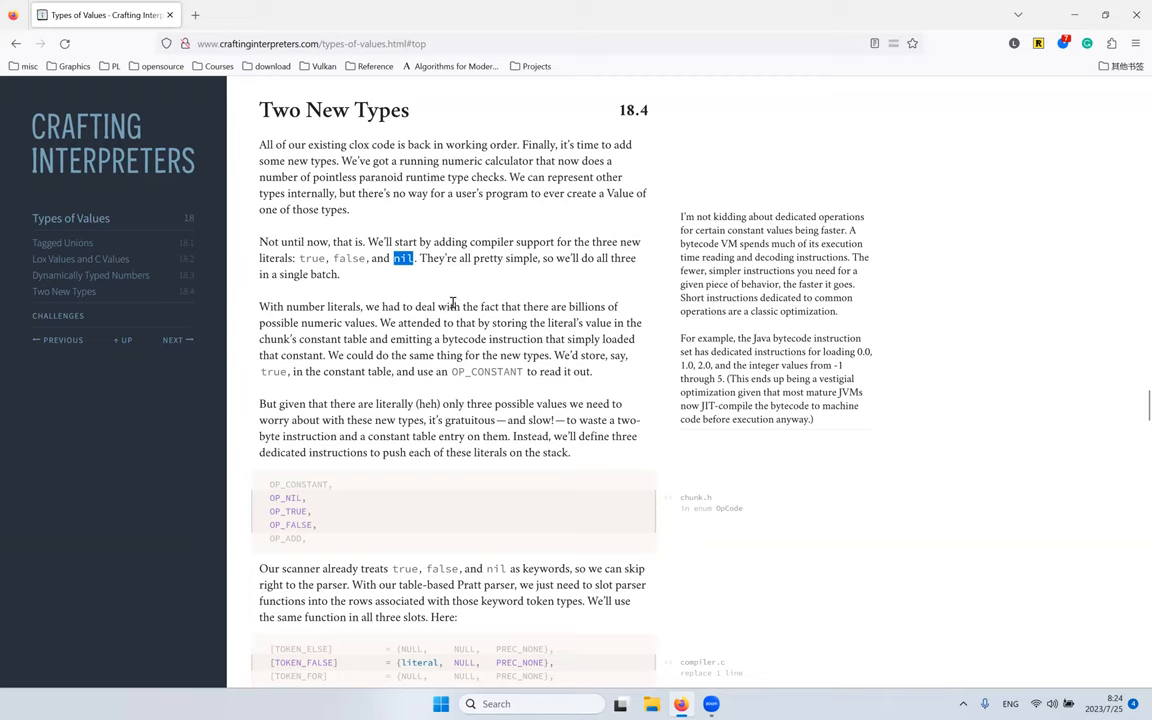
mouse_move(504, 292)
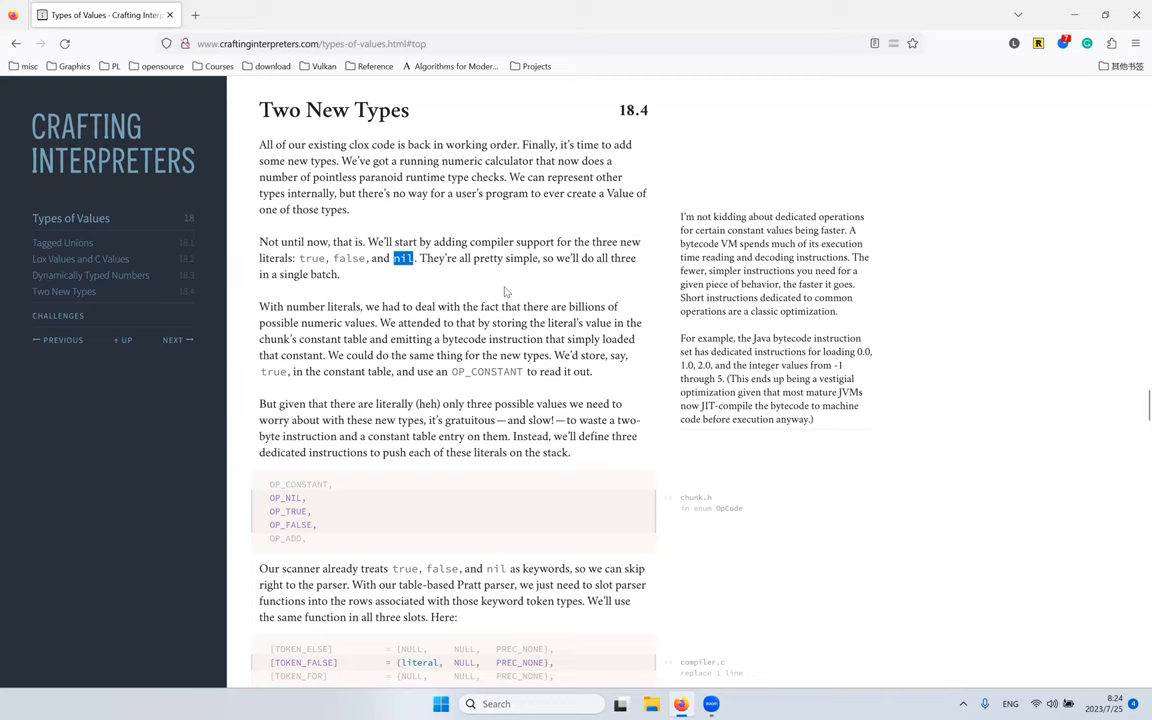
mouse_move(464, 240)
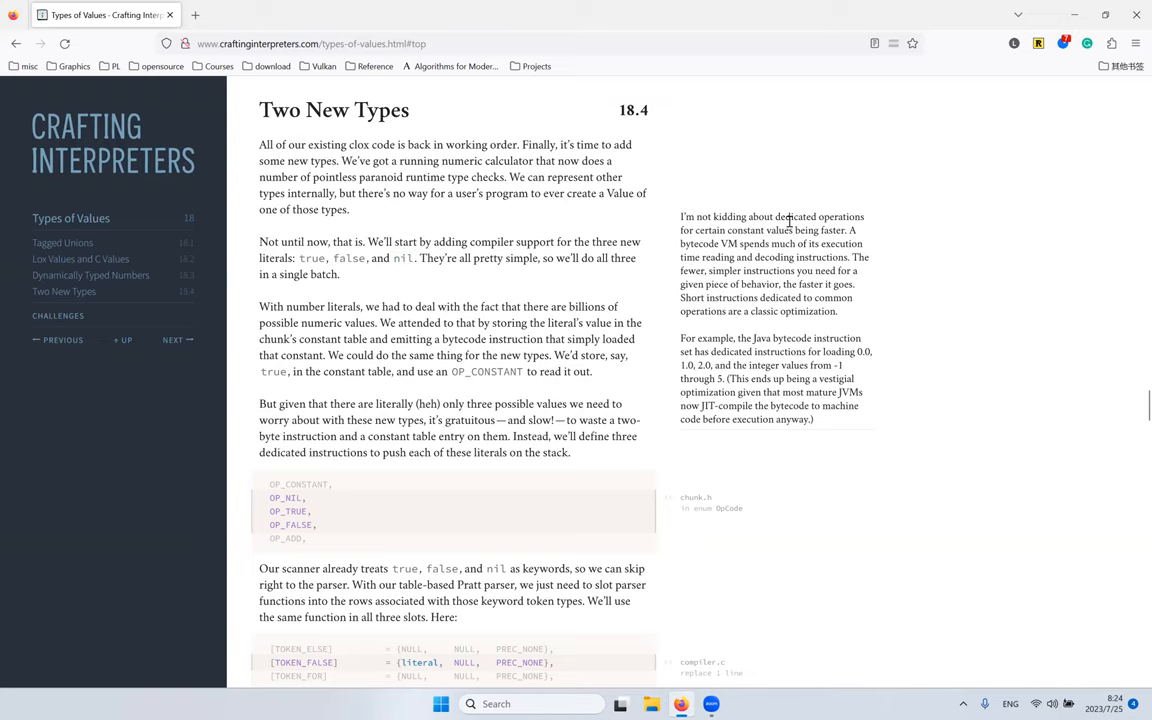
mouse_move(838, 218)
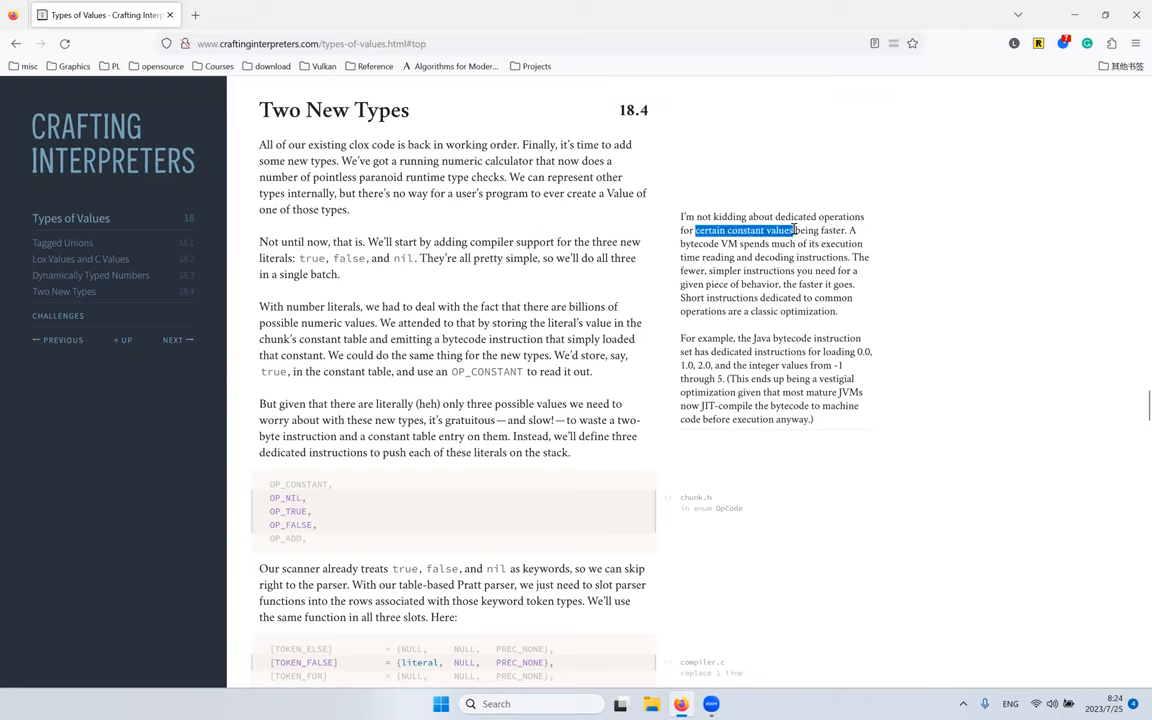
mouse_move(788, 220)
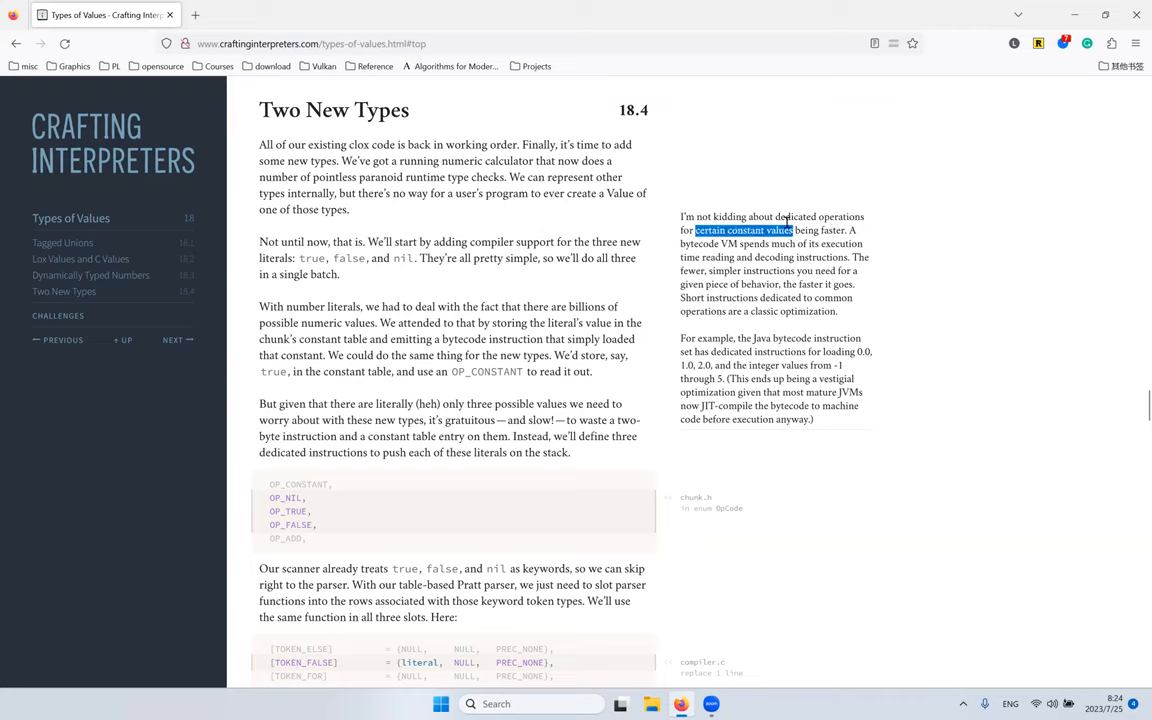
mouse_move(772, 272)
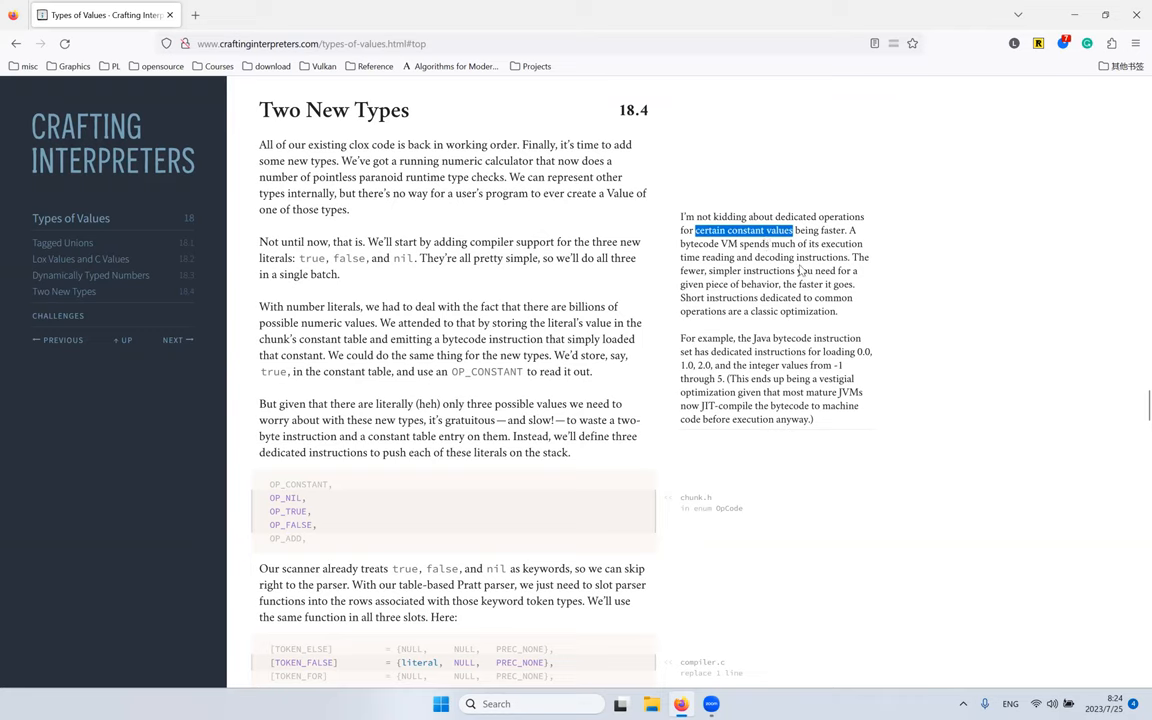
mouse_move(866, 244)
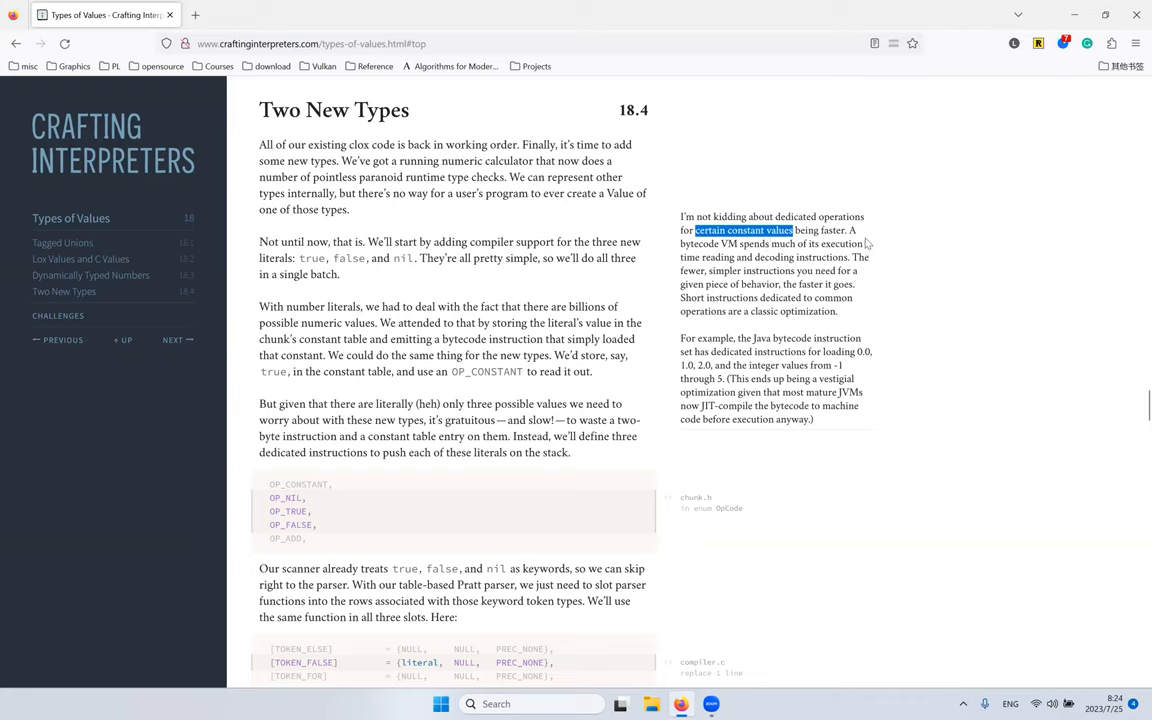
mouse_move(808, 260)
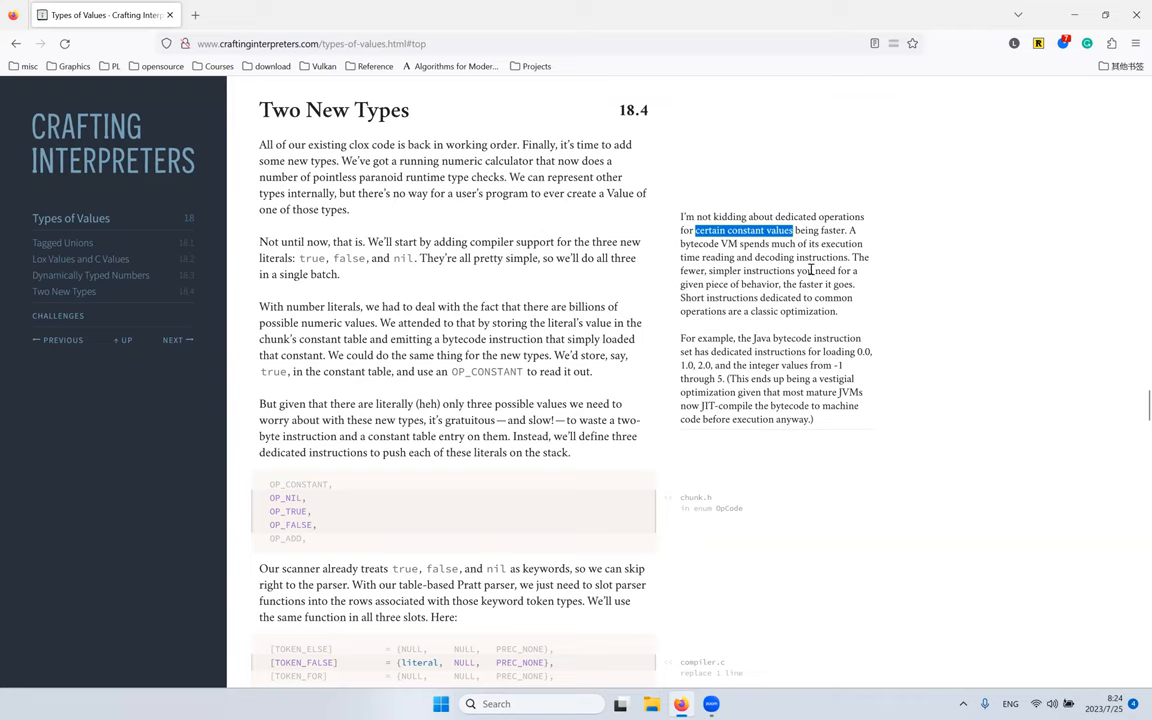
mouse_move(720, 268)
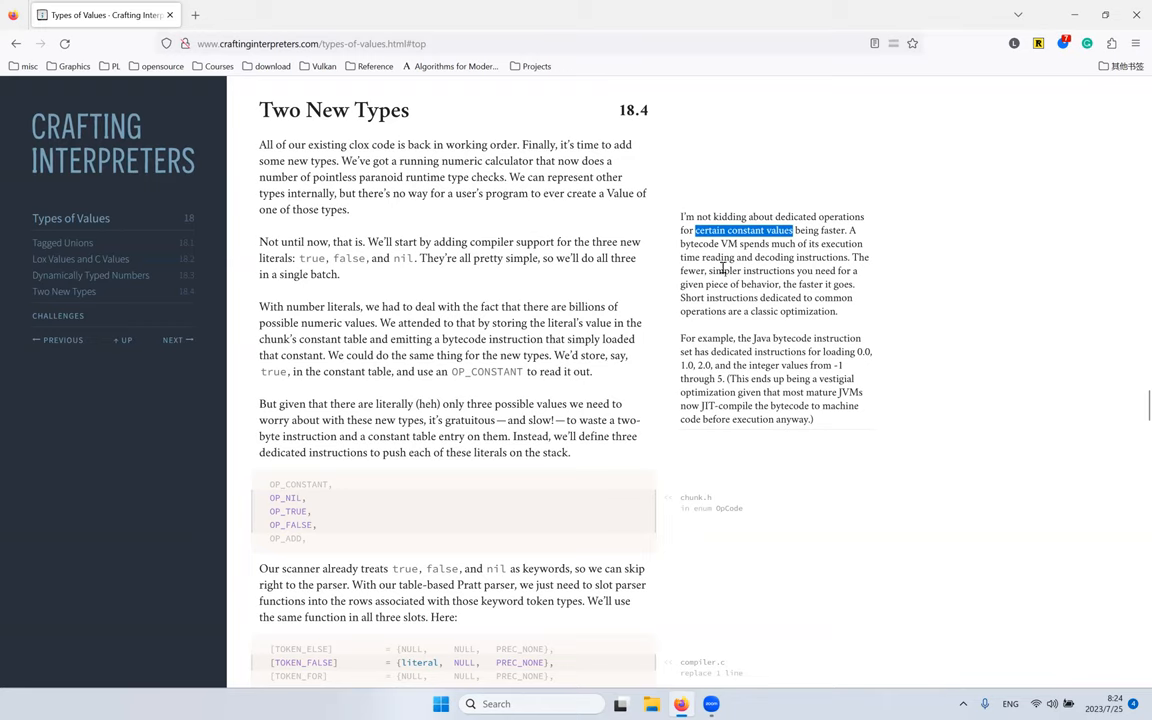
double_click(716, 256)
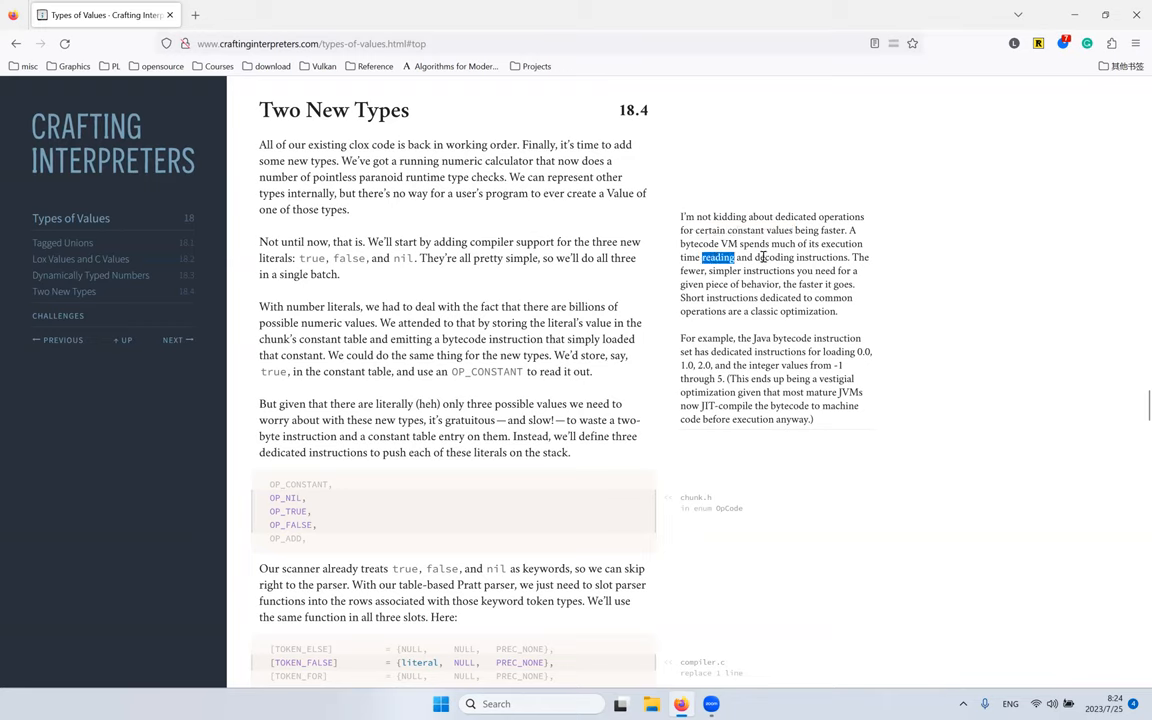
mouse_move(824, 336)
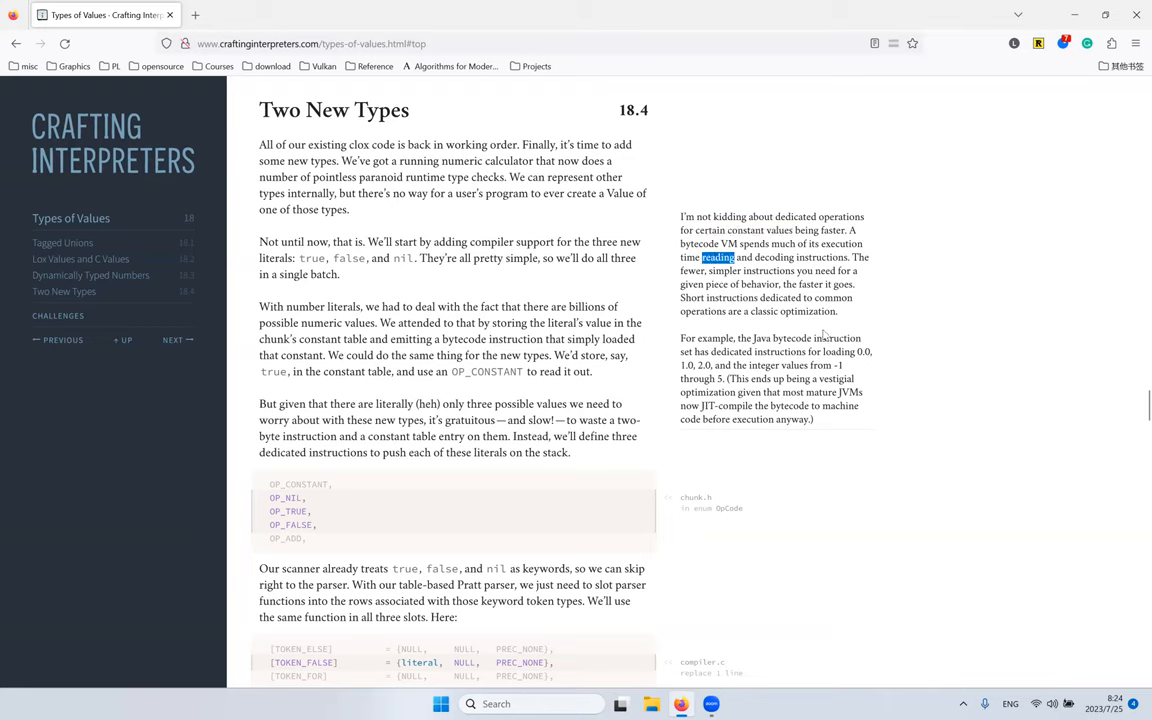
double_click(832, 230)
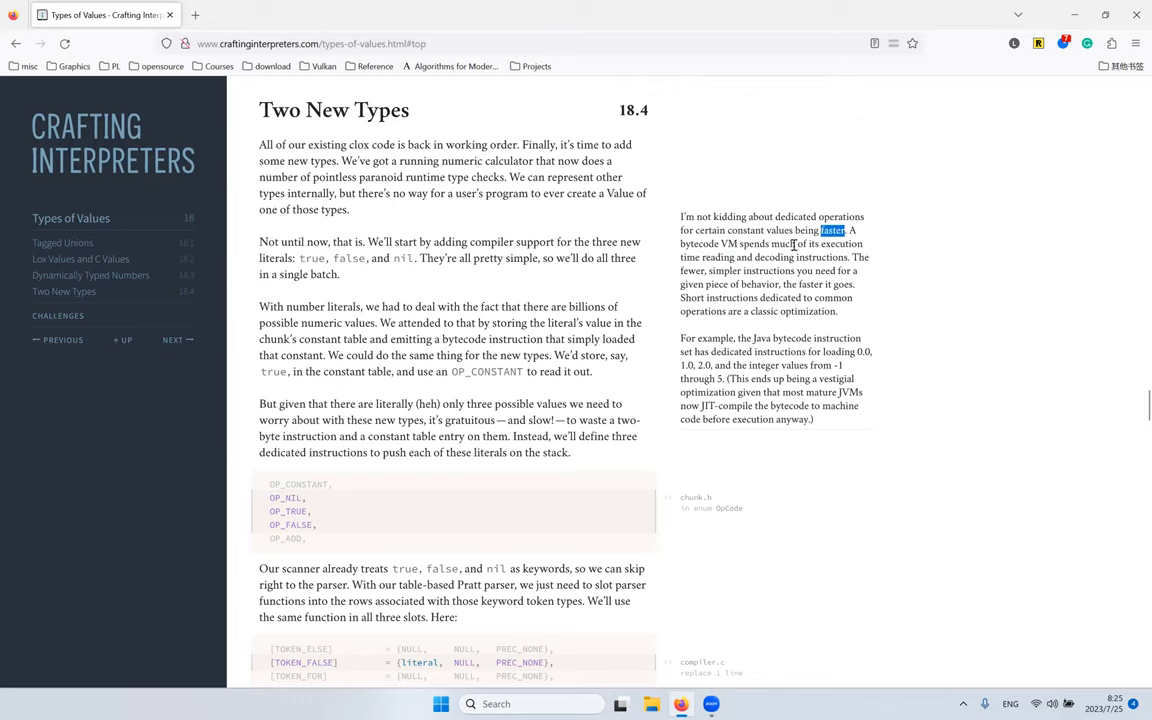
double_click(784, 244)
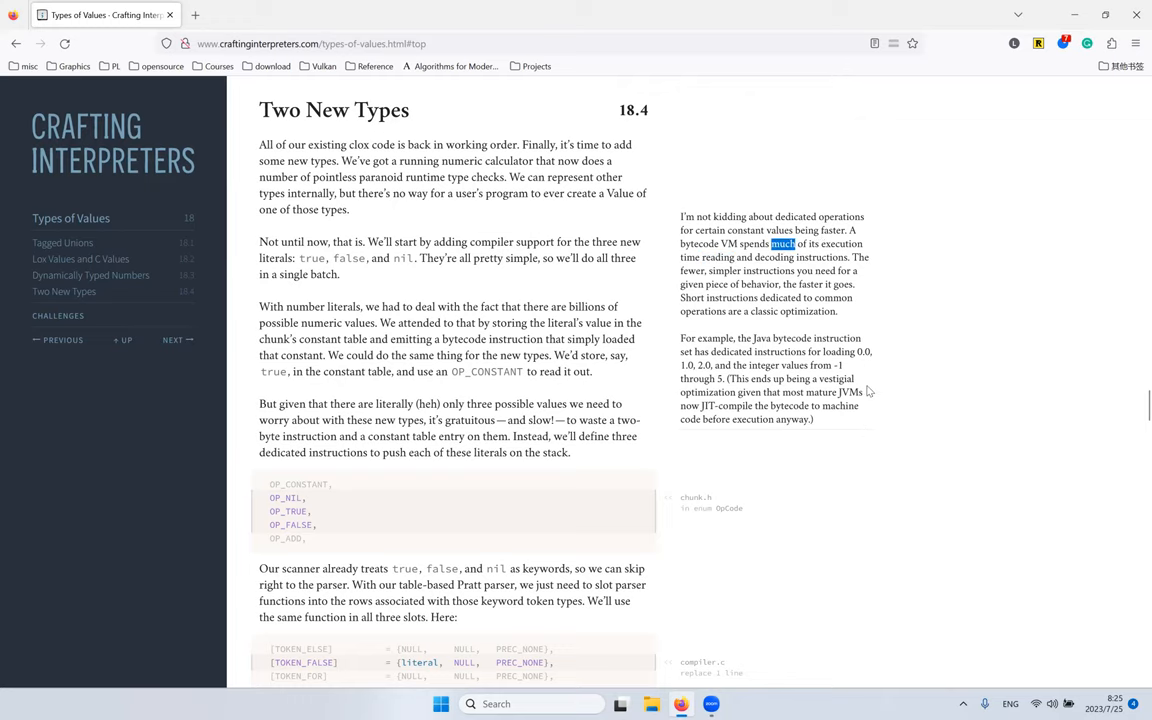
scroll(down, 3)
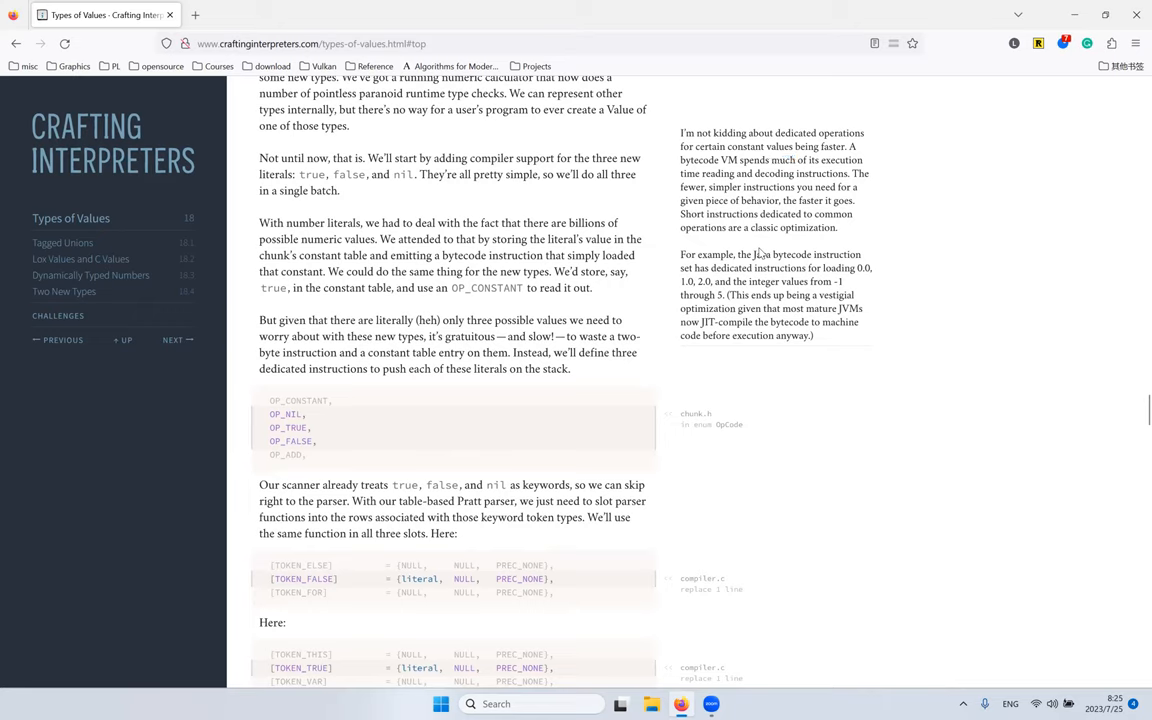
mouse_move(856, 282)
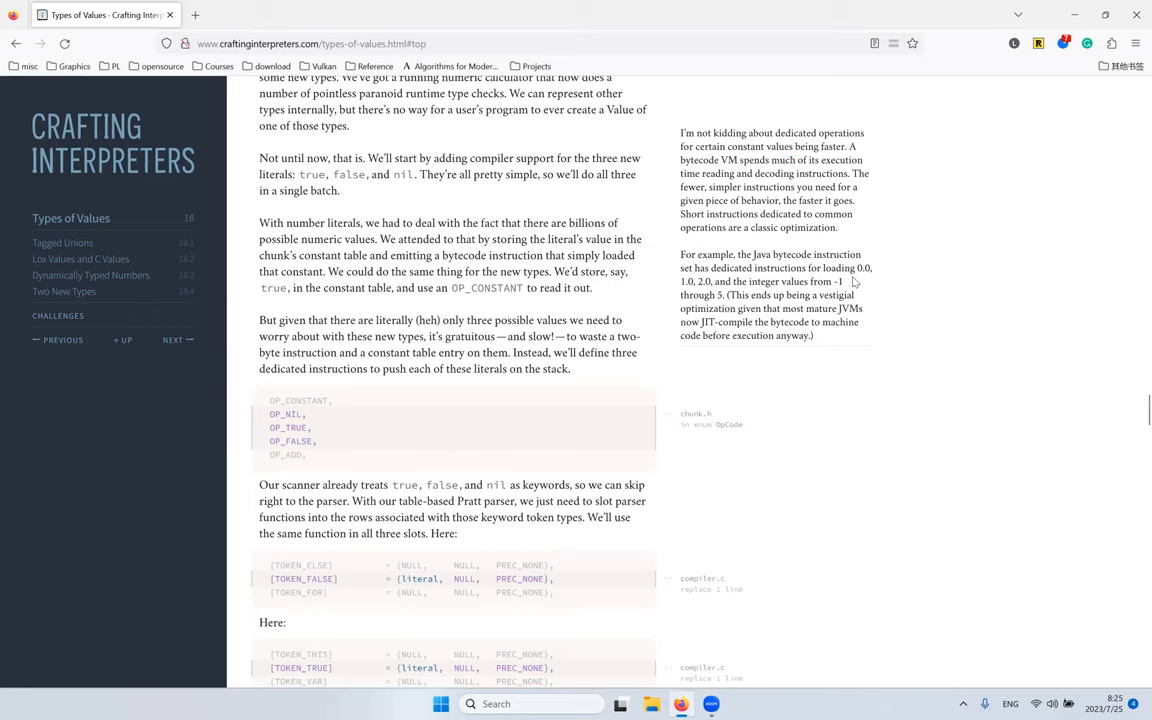
mouse_move(858, 270)
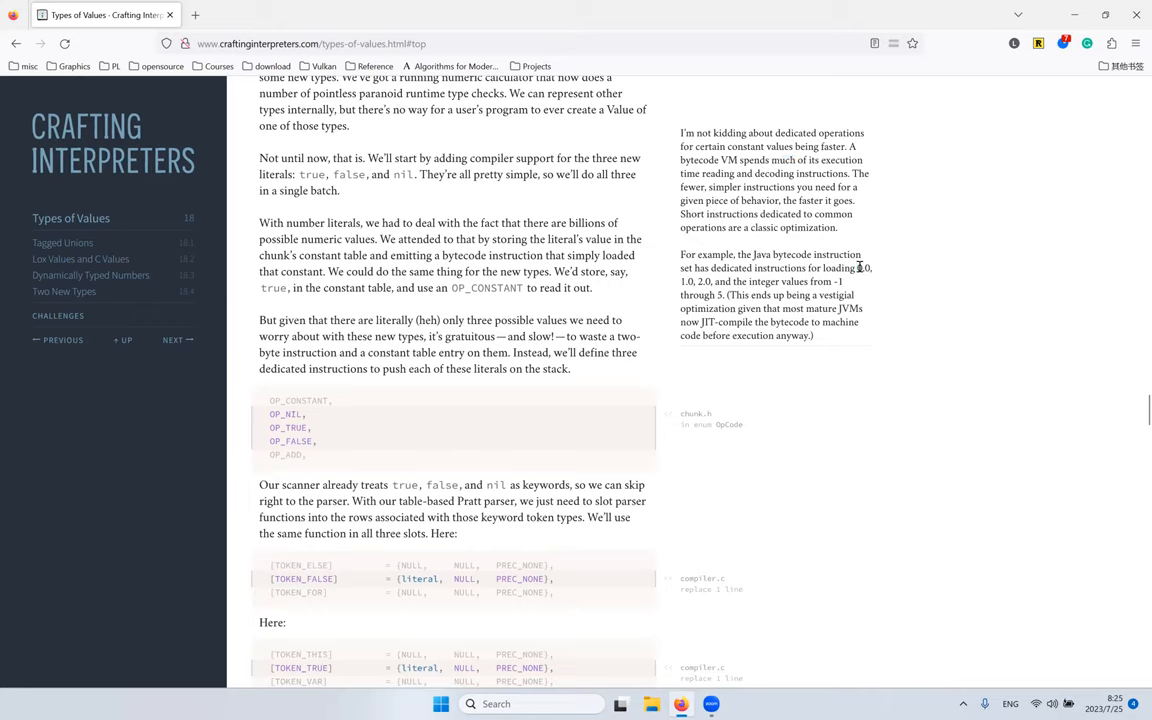
double_click(862, 268)
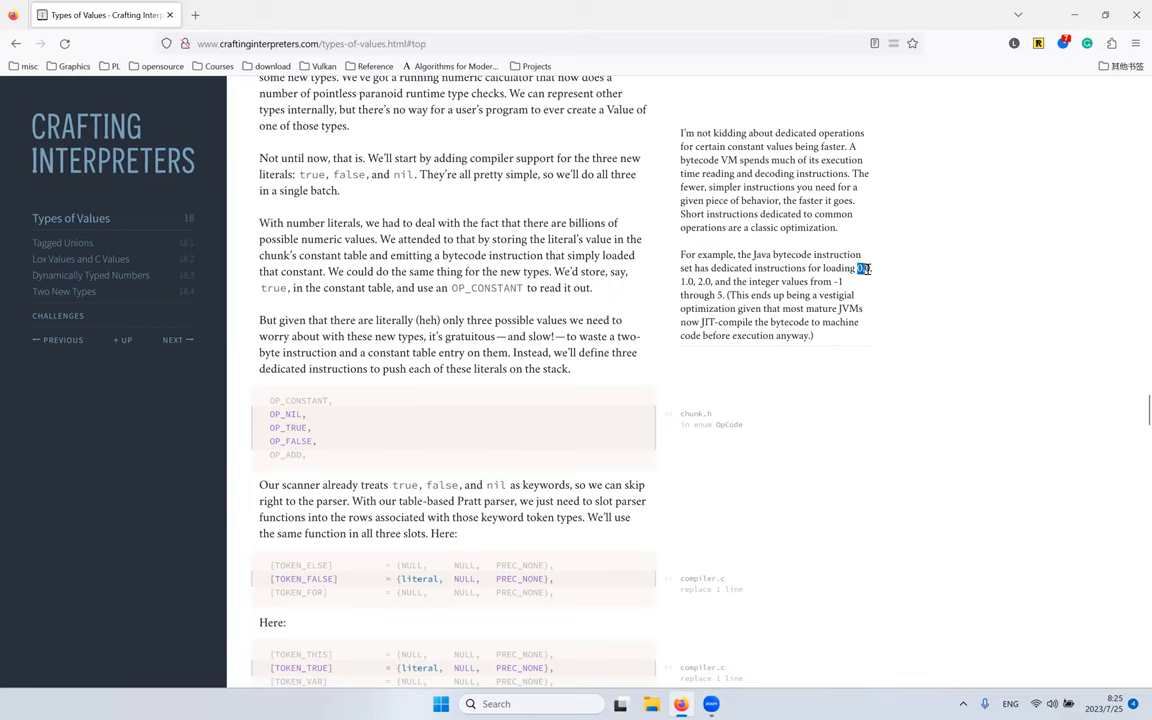
drag(862, 268, 700, 280)
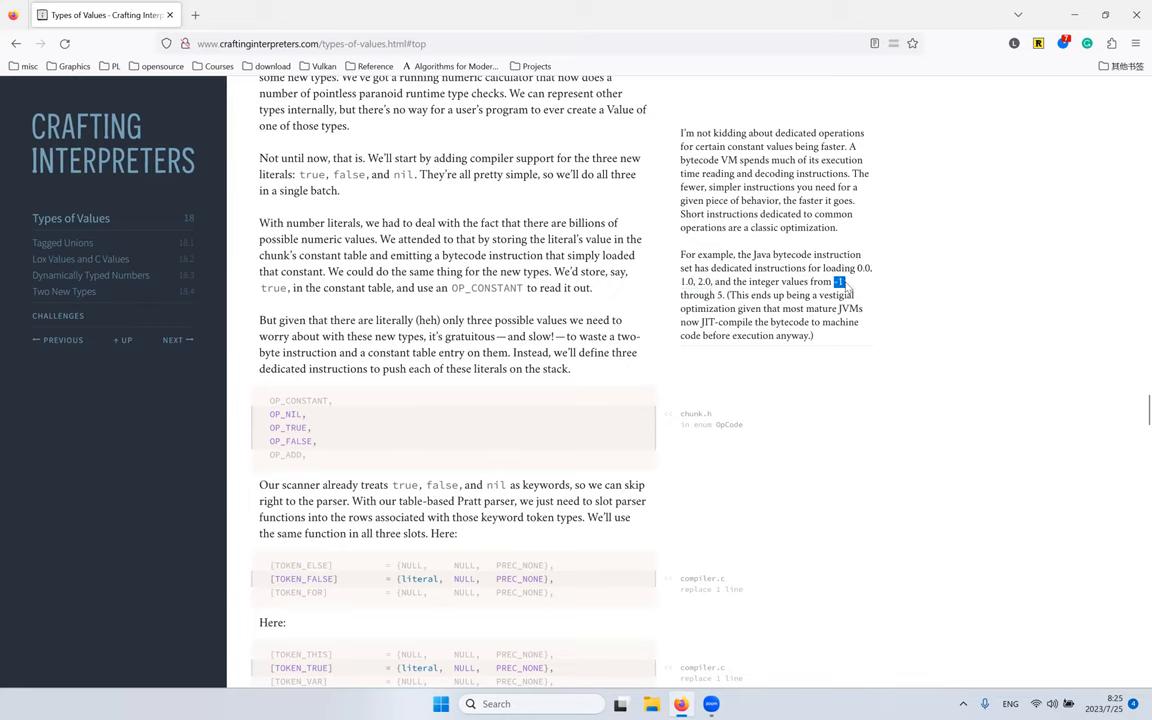
drag(838, 280, 724, 296)
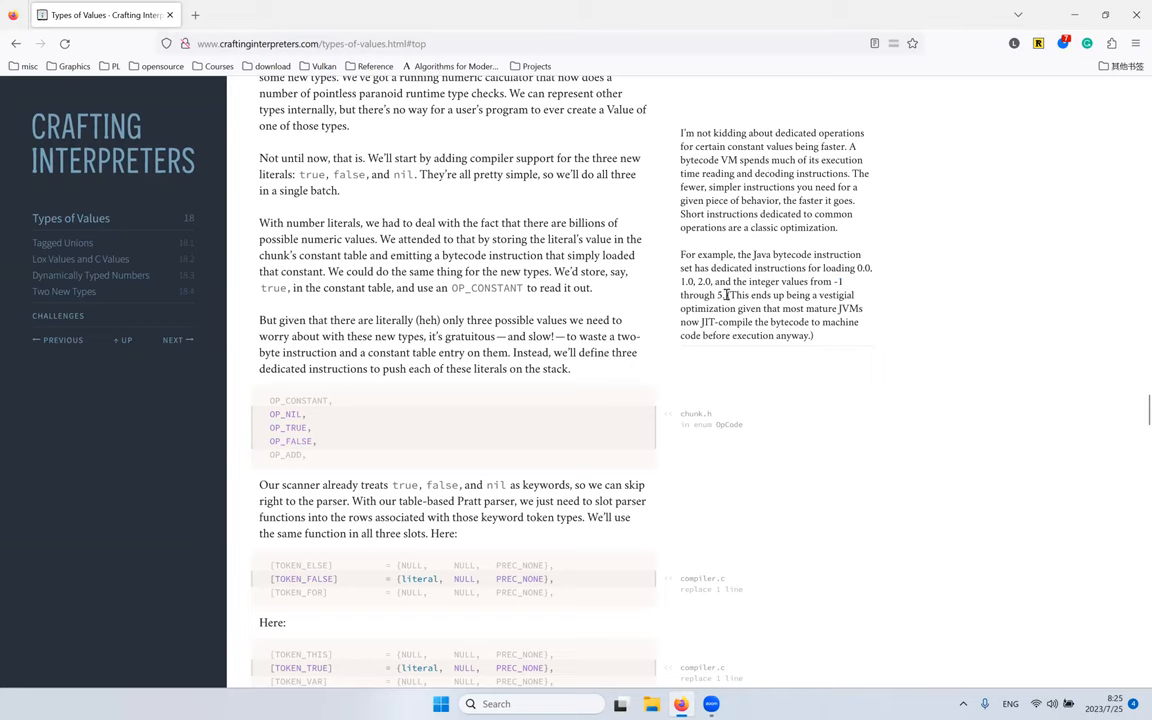
double_click(744, 296)
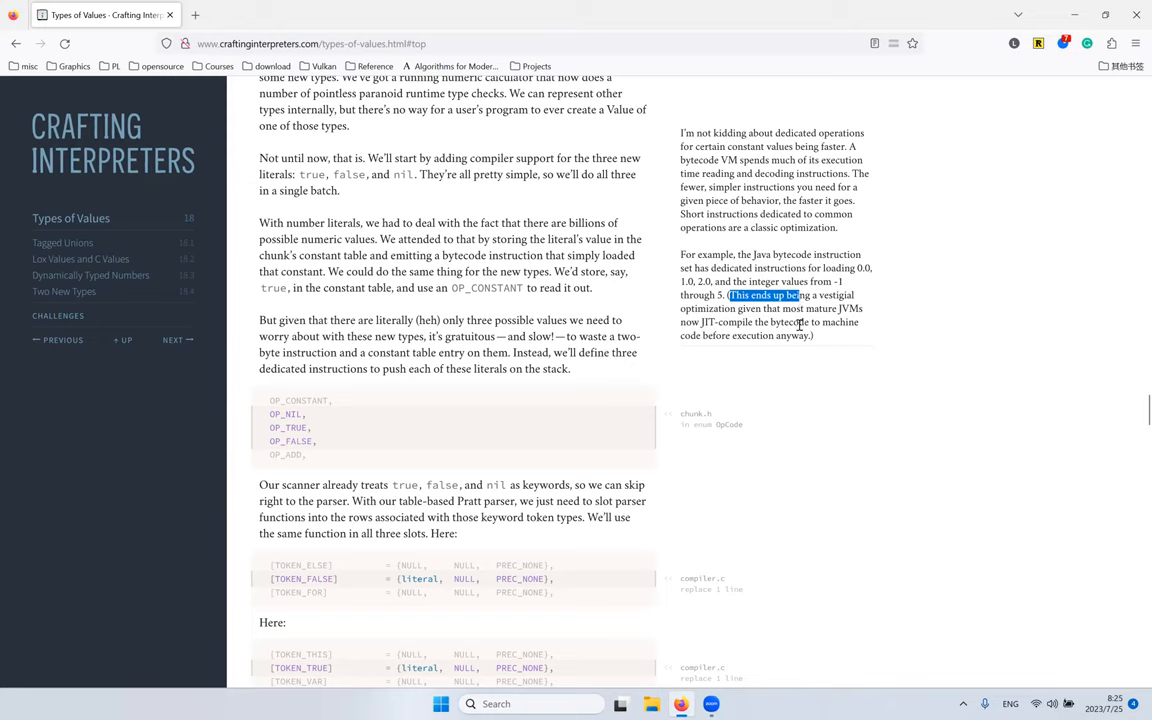
mouse_move(720, 232)
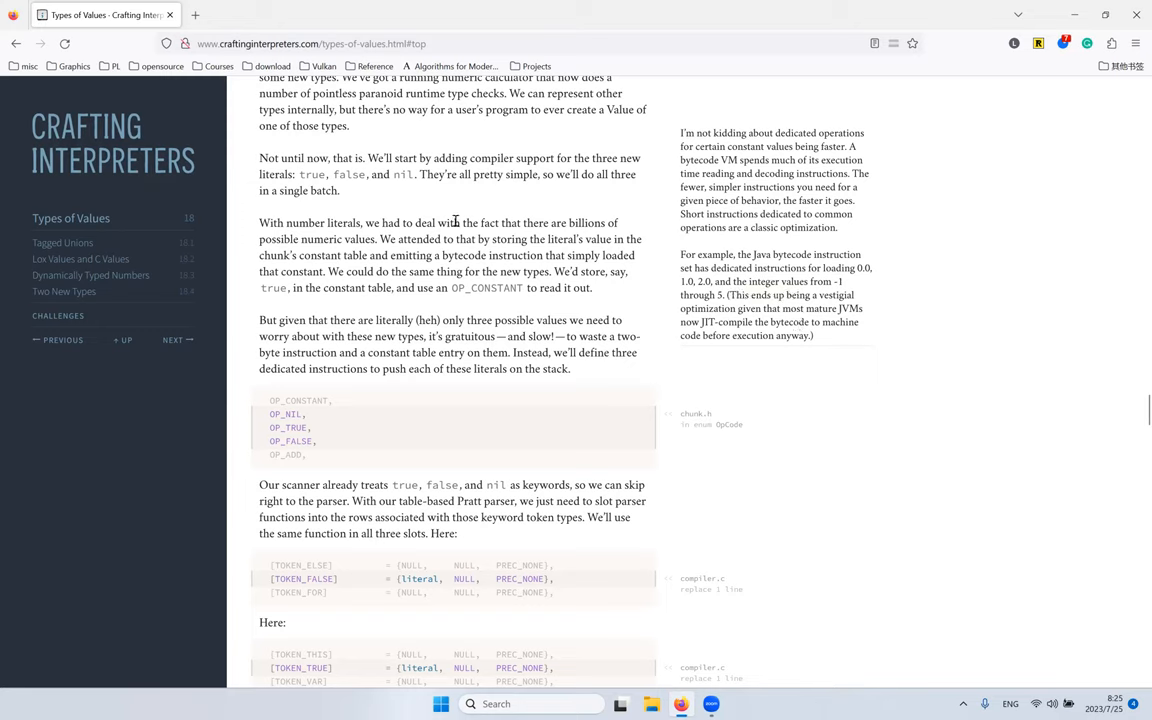
mouse_move(608, 276)
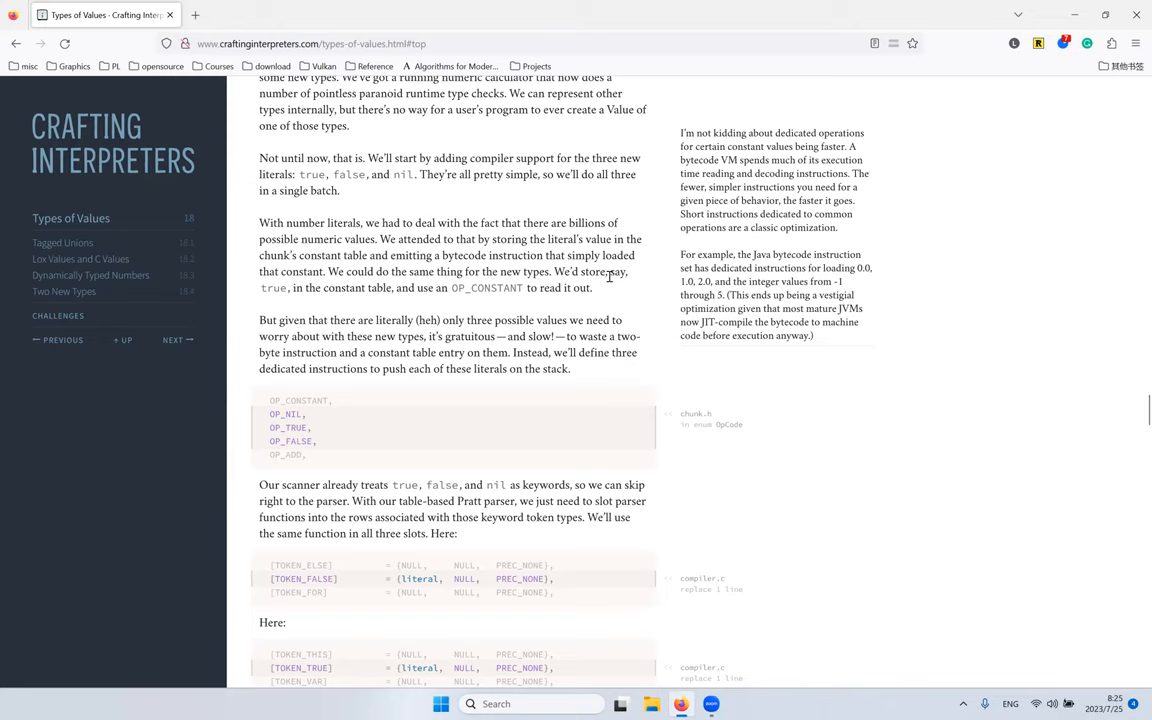
mouse_move(538, 218)
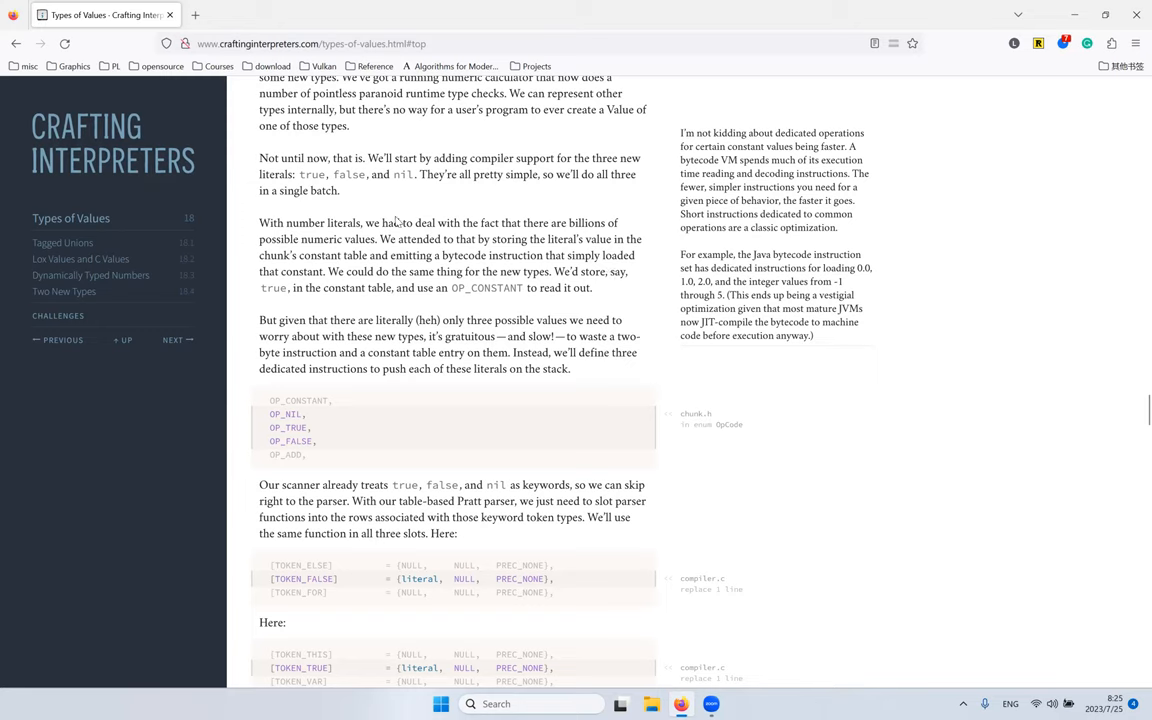
mouse_move(420, 210)
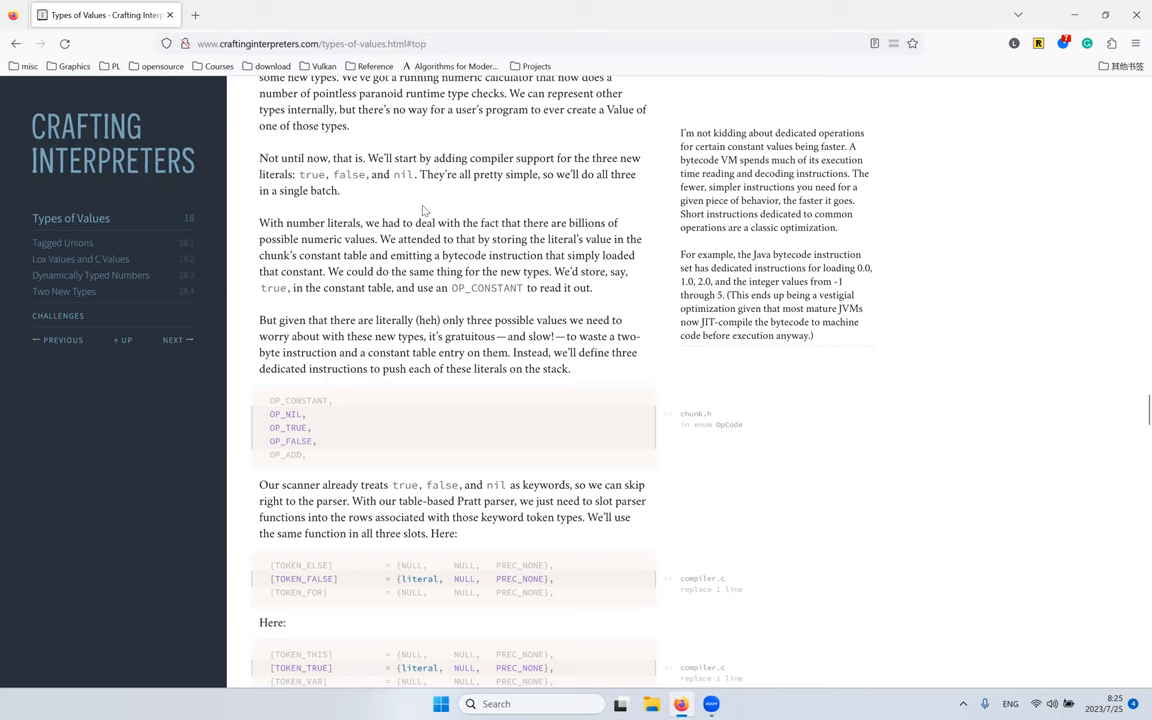
scroll(down, 3)
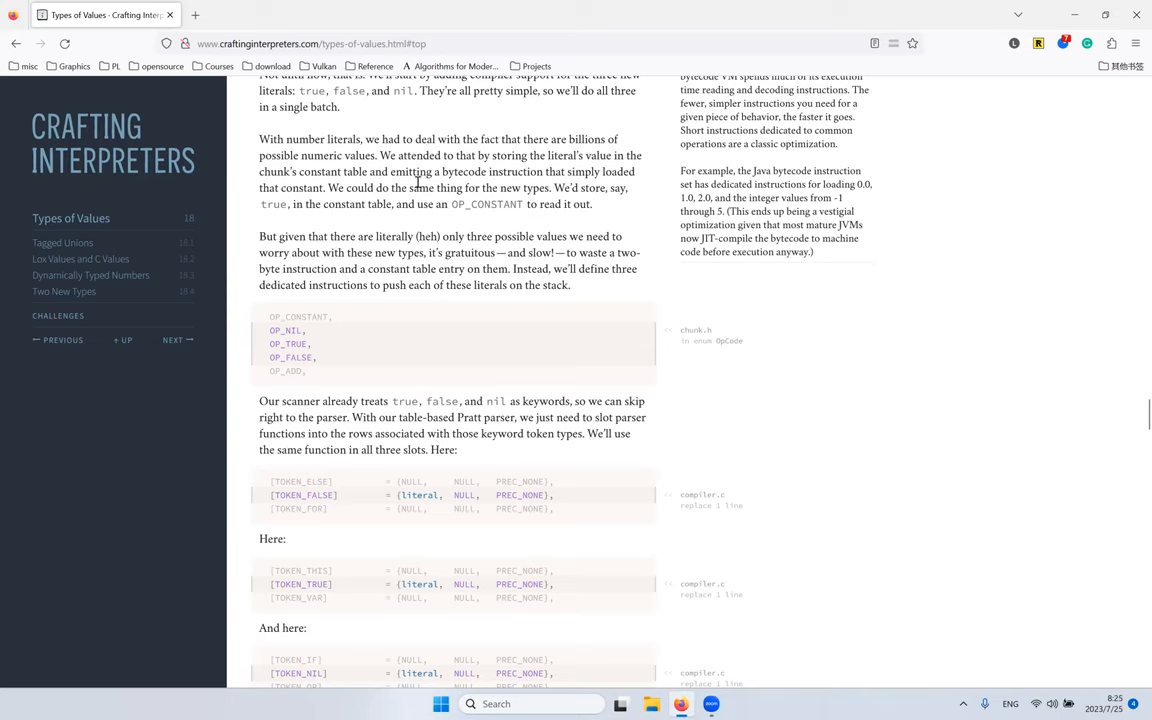
scroll(down, 3)
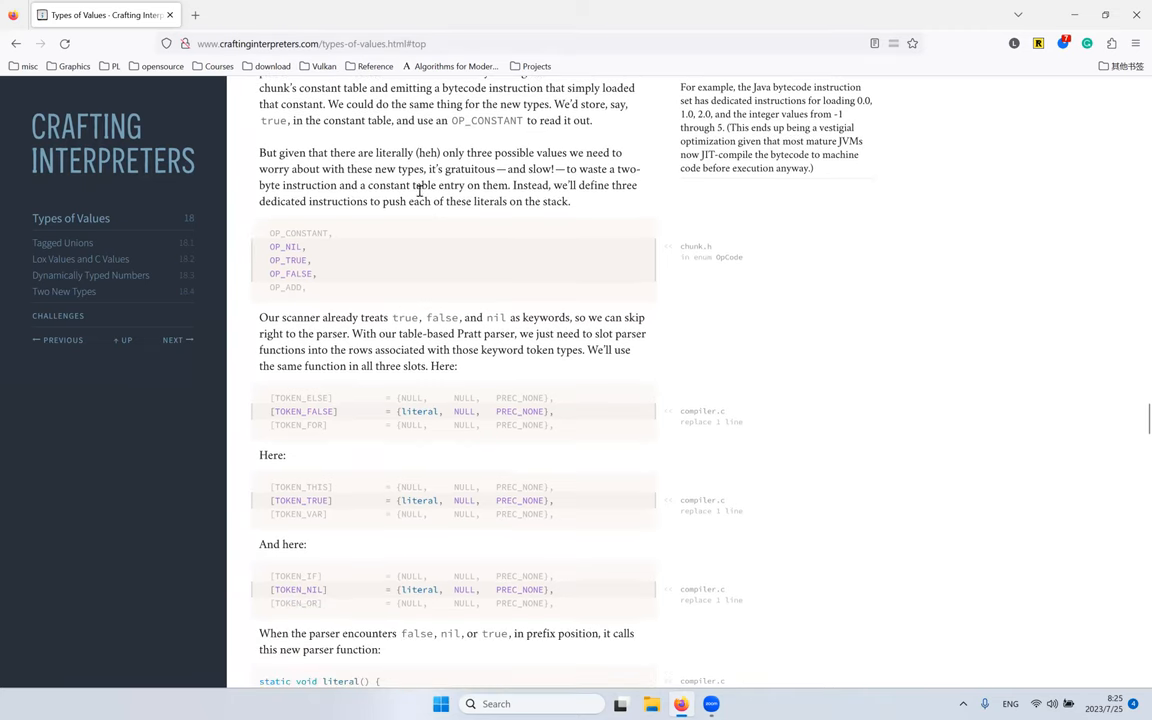
scroll(up, 3)
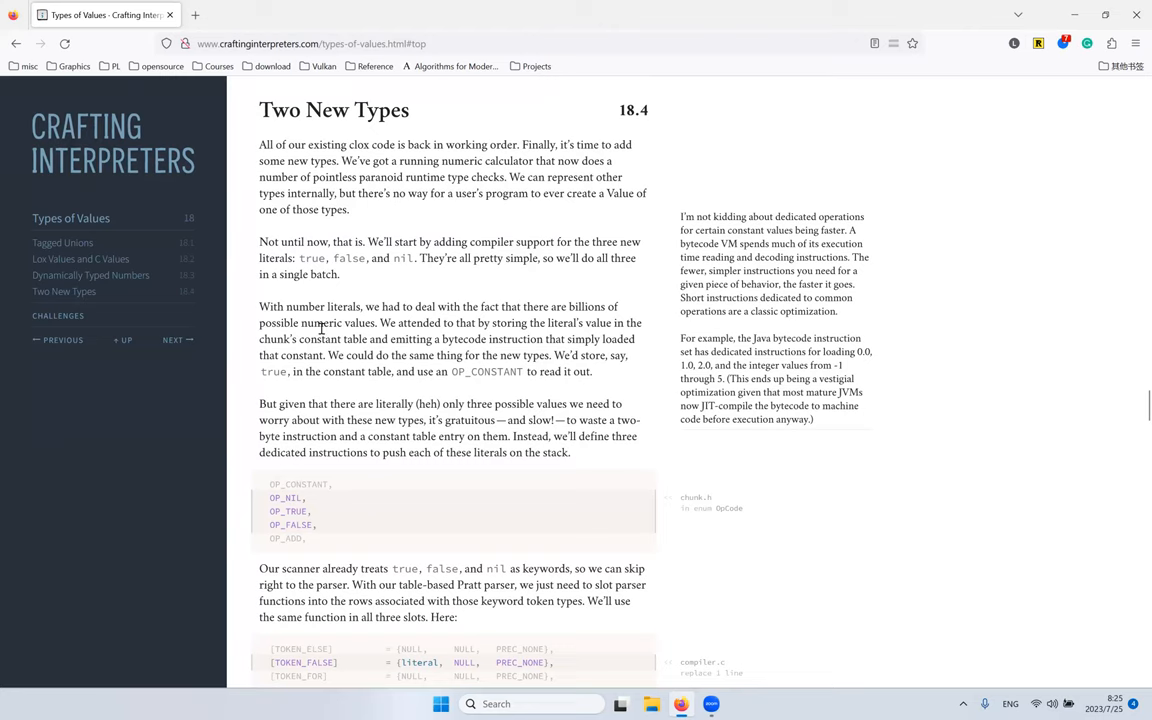
mouse_move(368, 260)
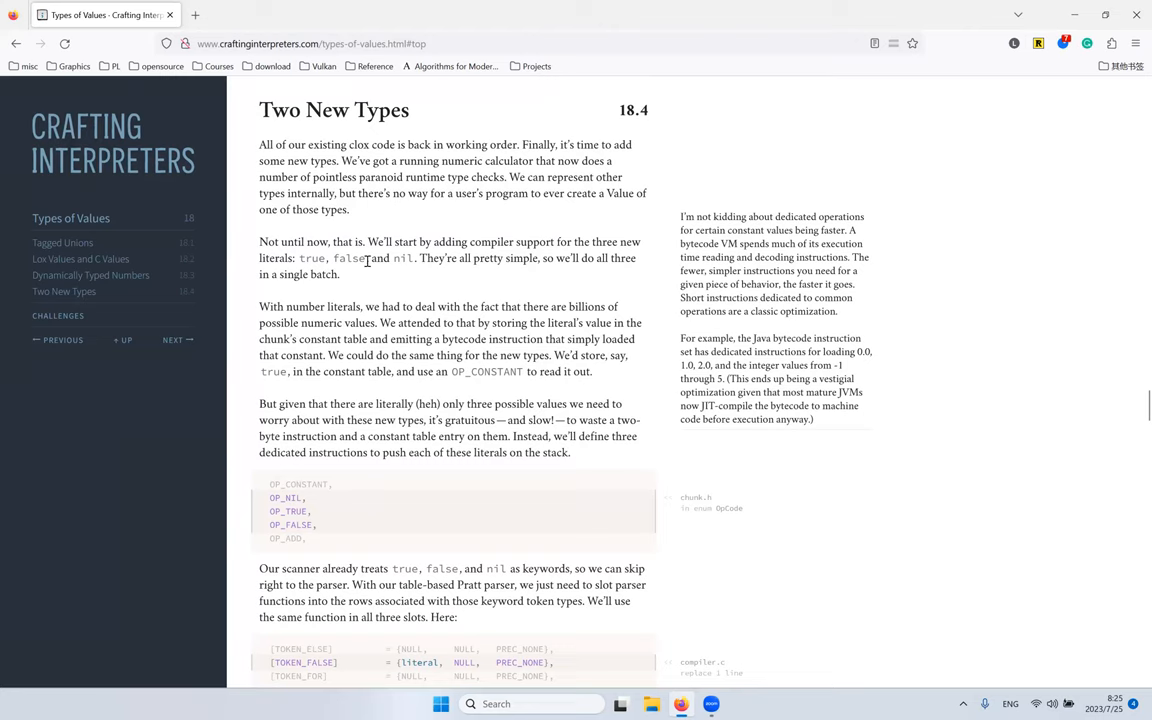
scroll(down, 3)
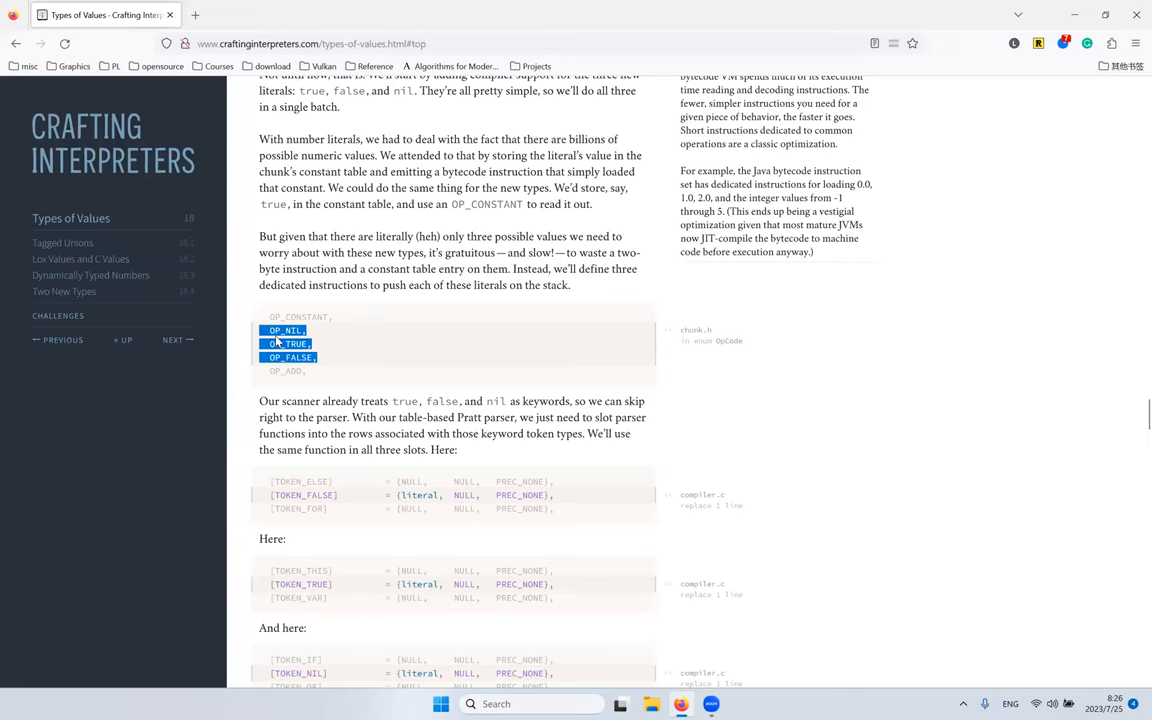
scroll(up, 3)
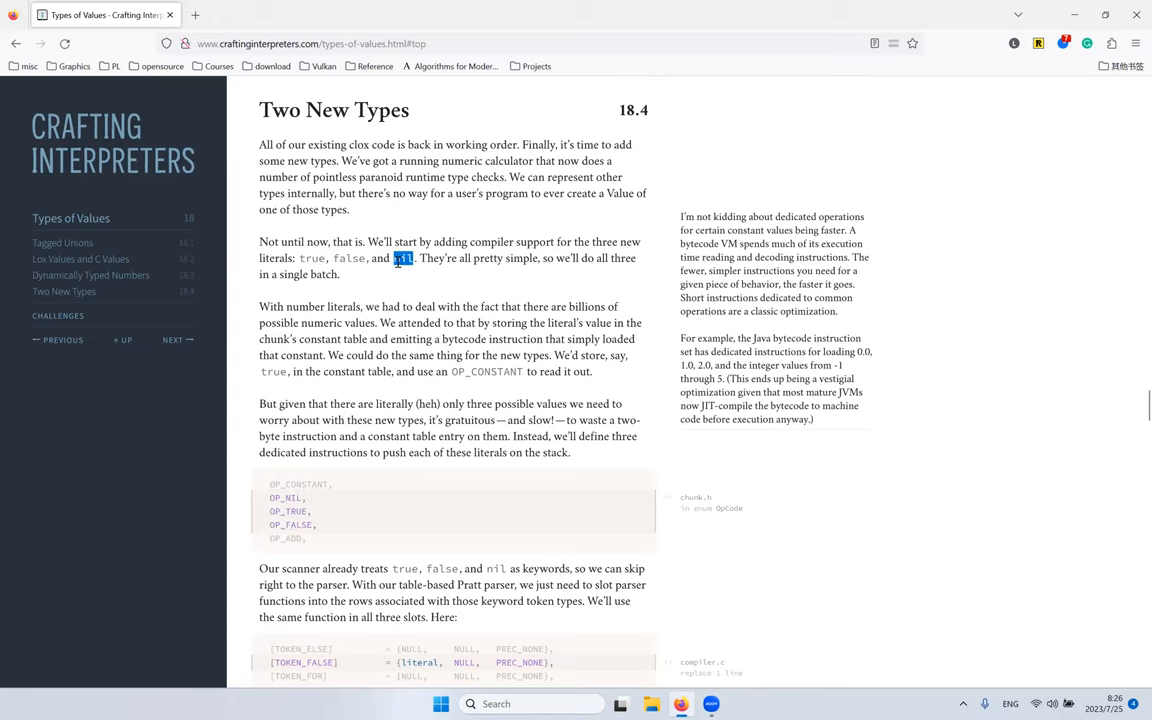
scroll(down, 3)
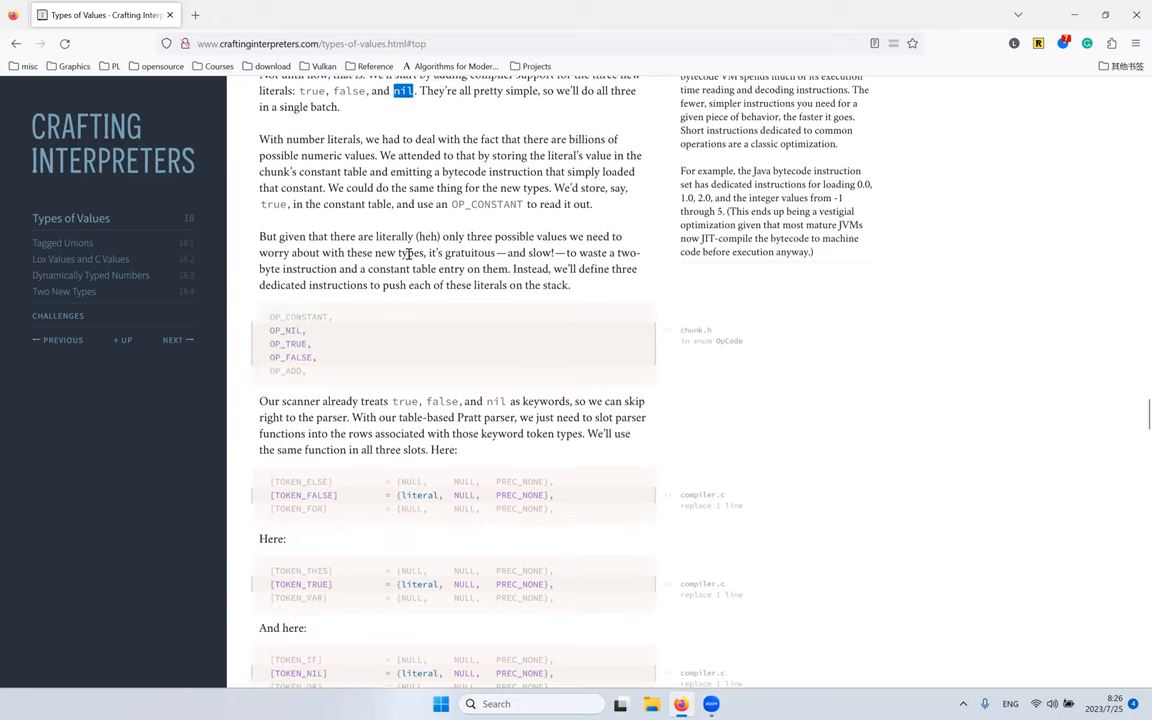
mouse_move(432, 316)
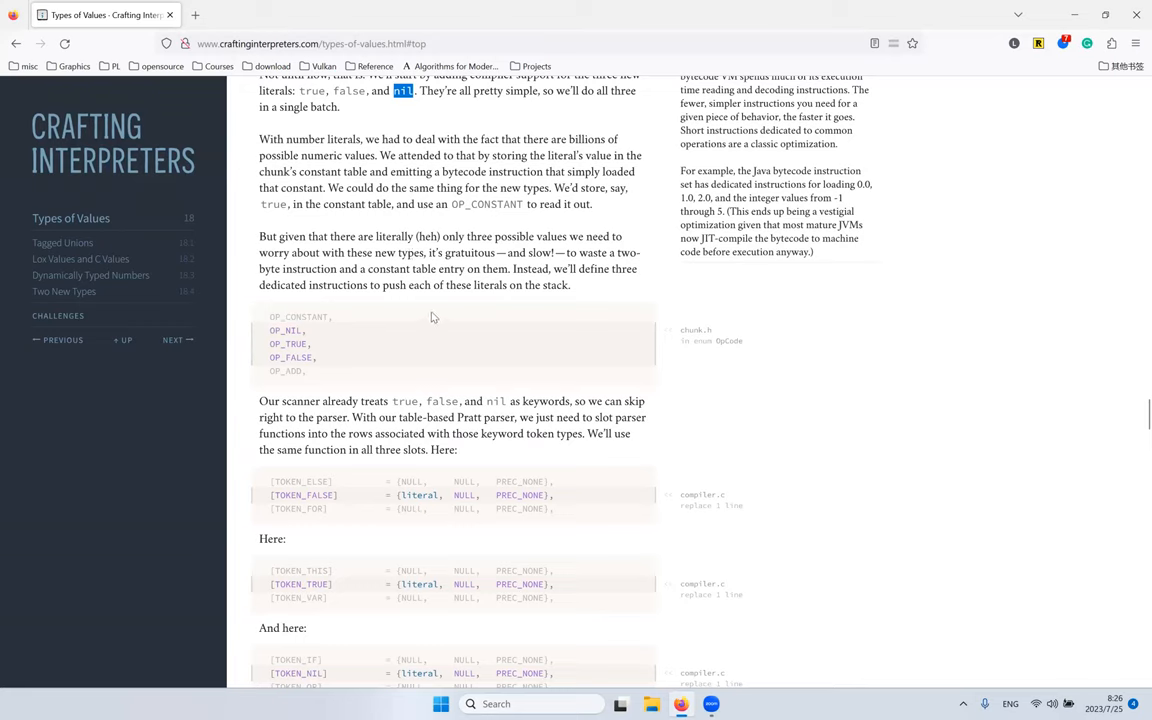
mouse_move(504, 272)
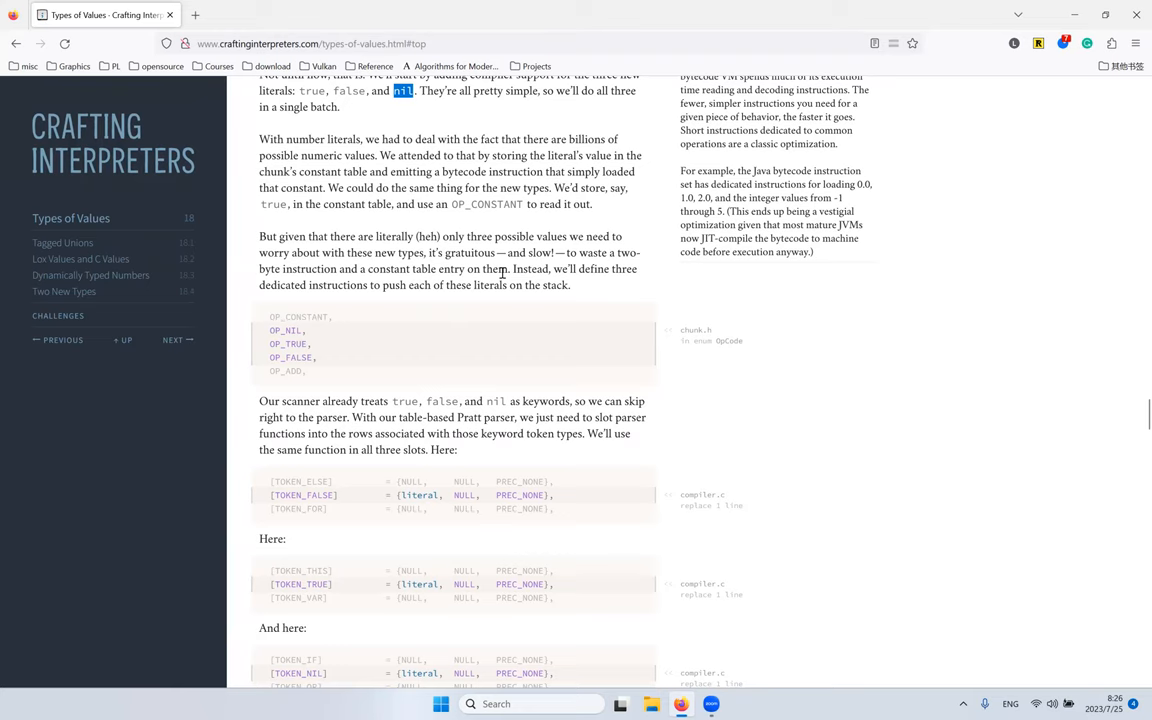
scroll(down, 3)
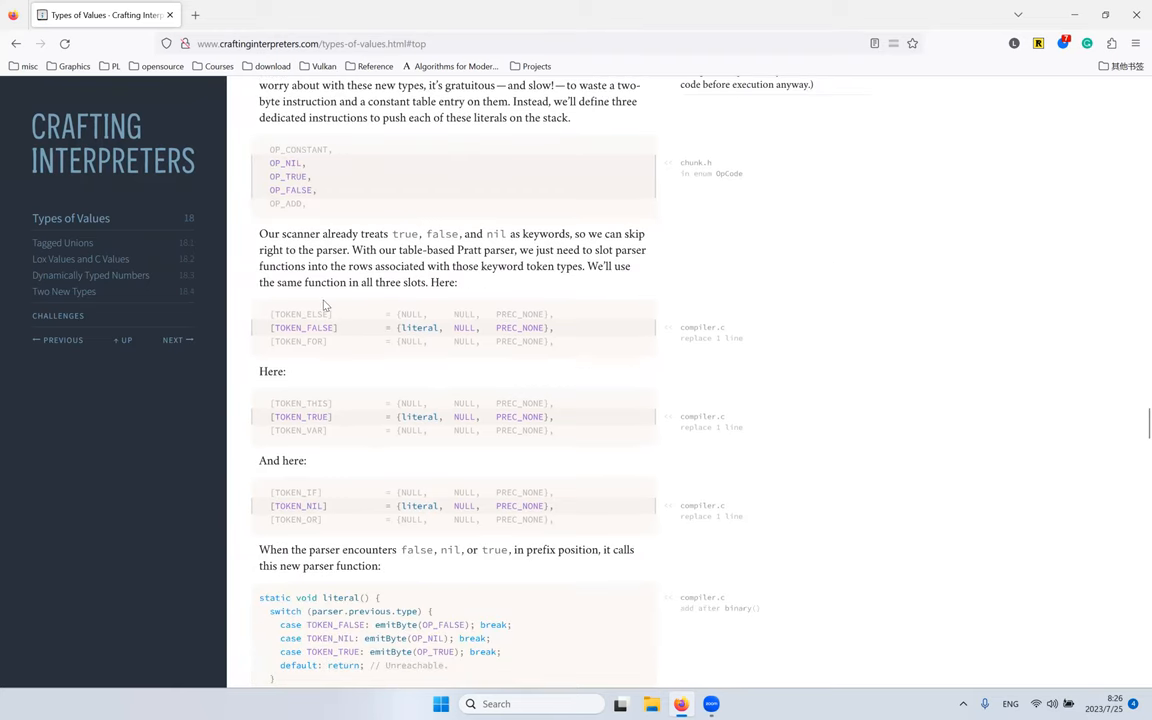
double_click(304, 328)
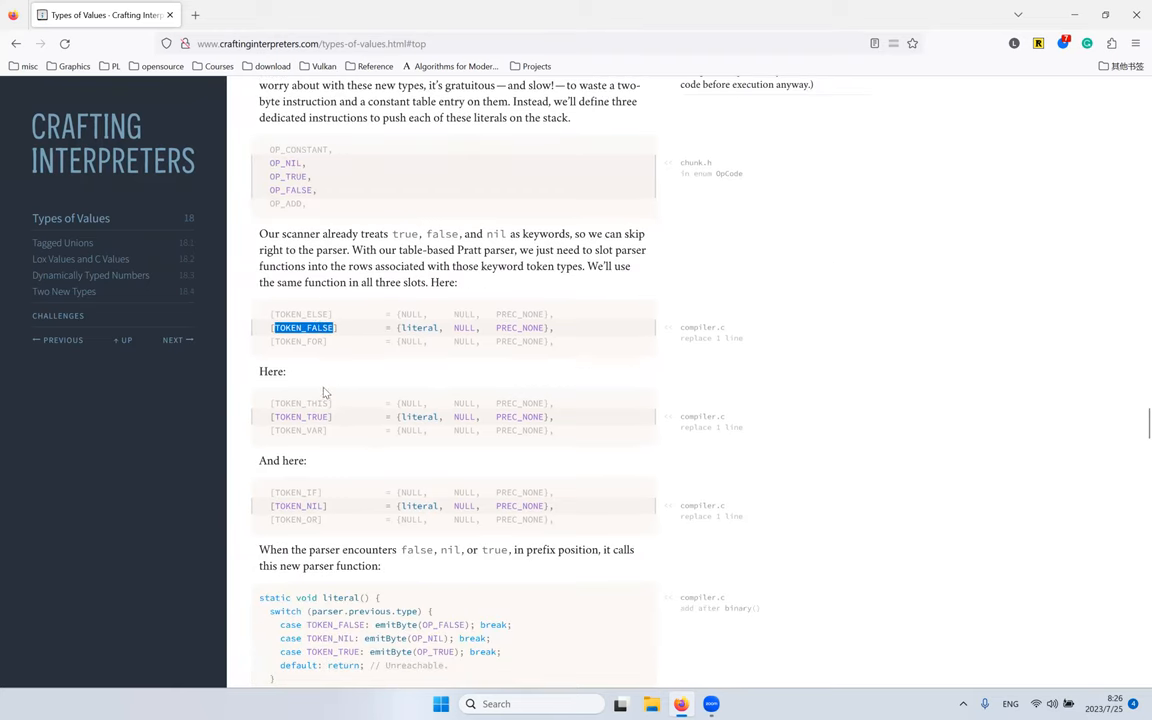
mouse_move(352, 338)
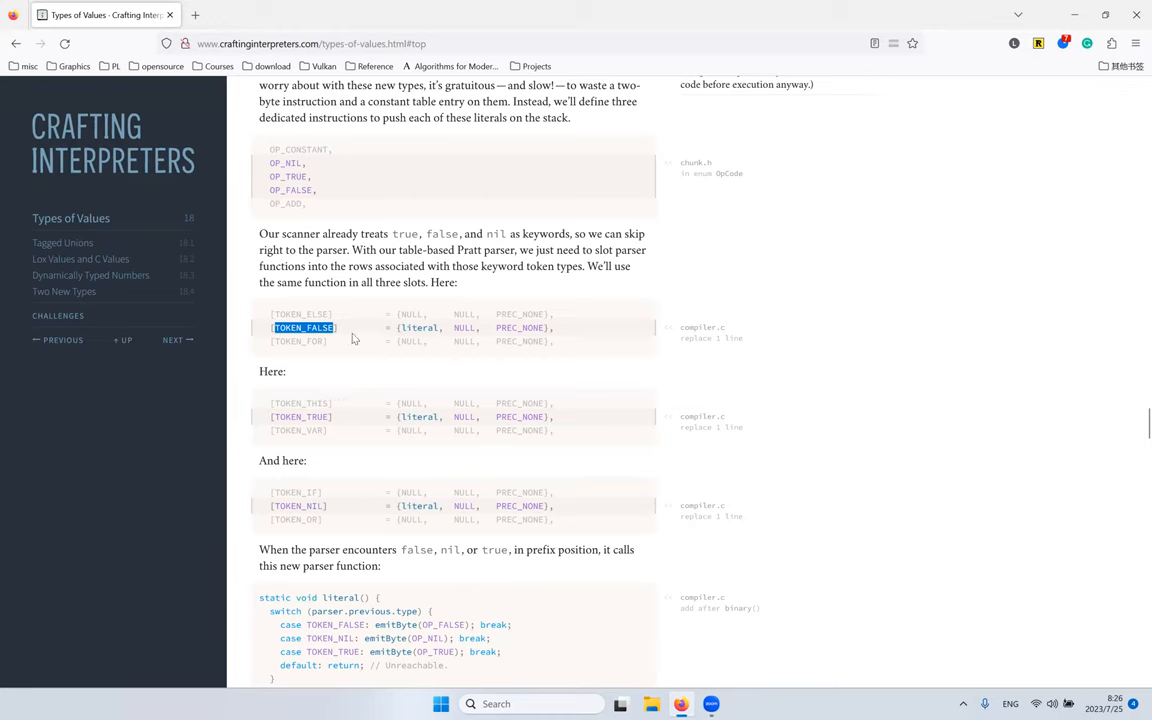
mouse_move(380, 330)
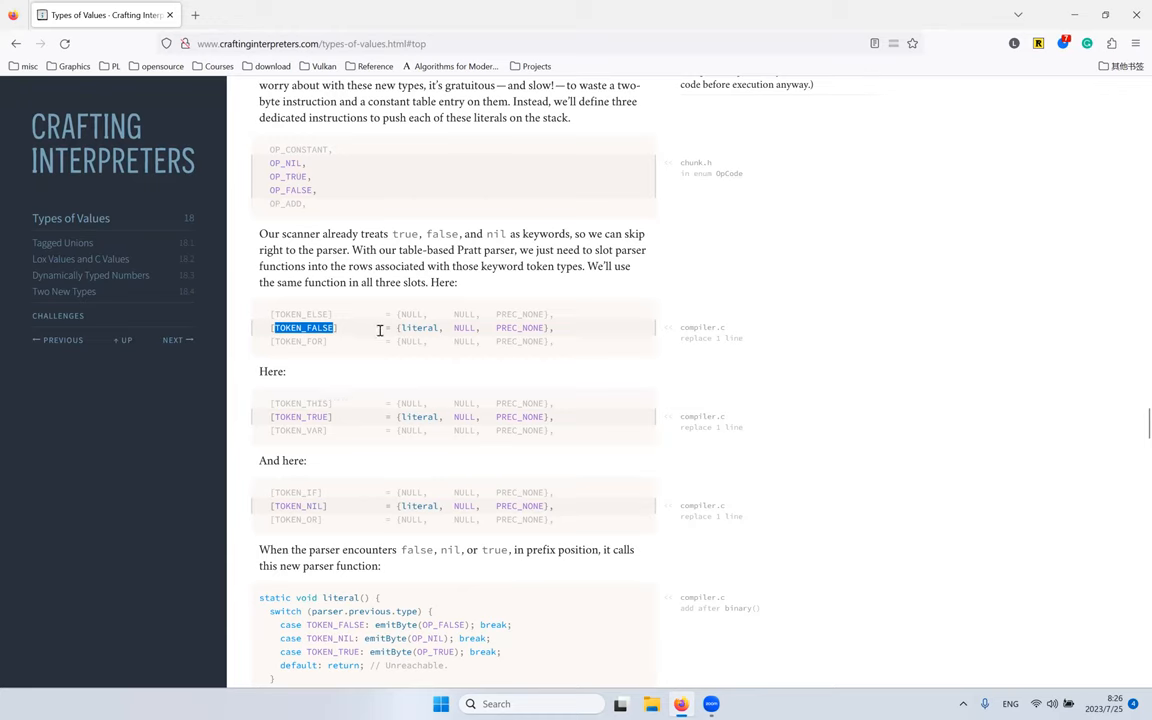
click(304, 328)
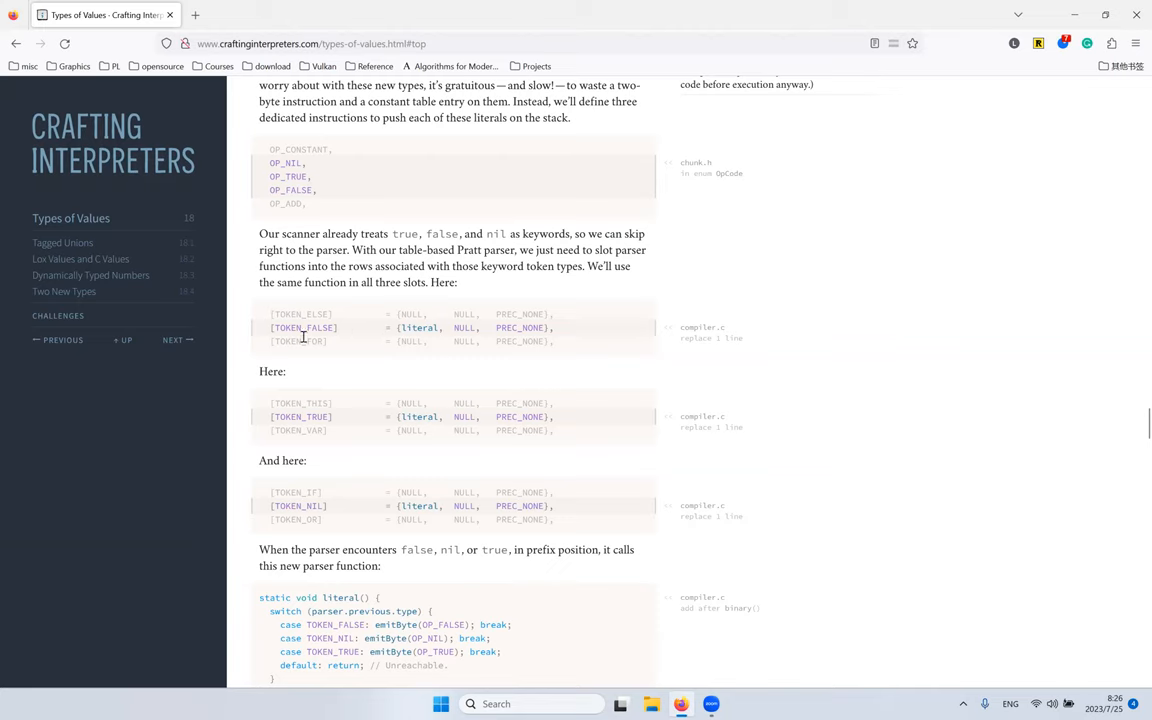
double_click(296, 504)
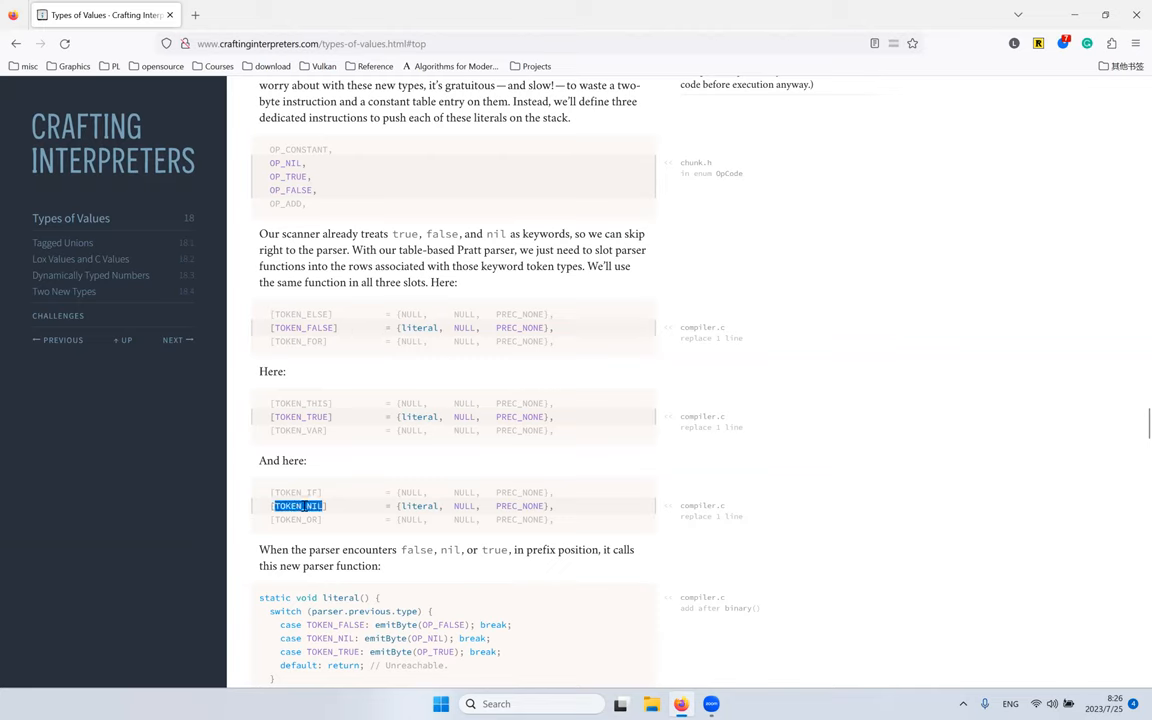
double_click(420, 328)
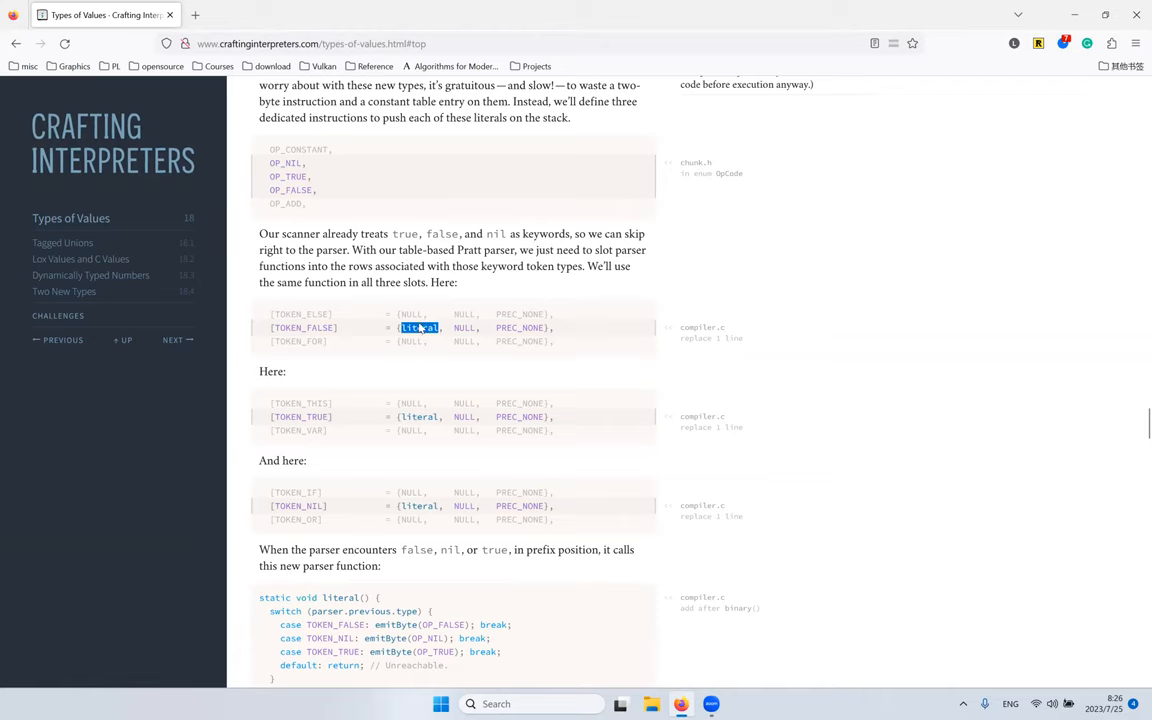
mouse_move(380, 356)
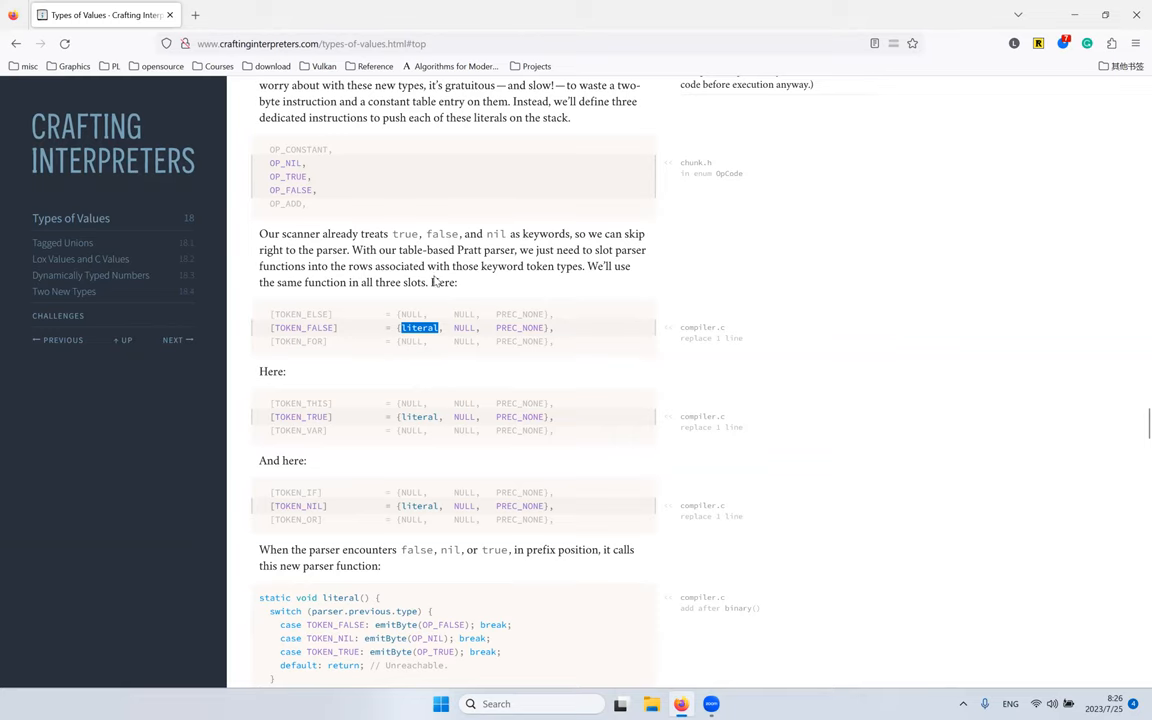
scroll(down, 3)
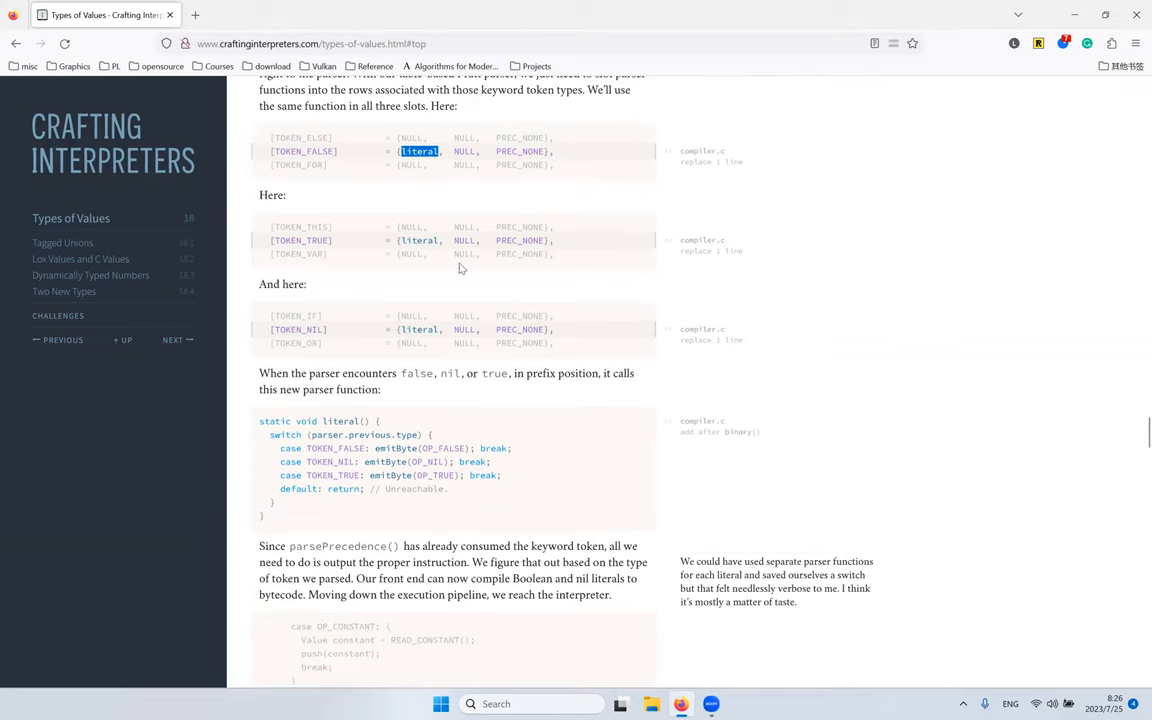
Step: Read the literal() parser function, highlighting its name and the TOKEN_TRUE case
scroll(down, 3)
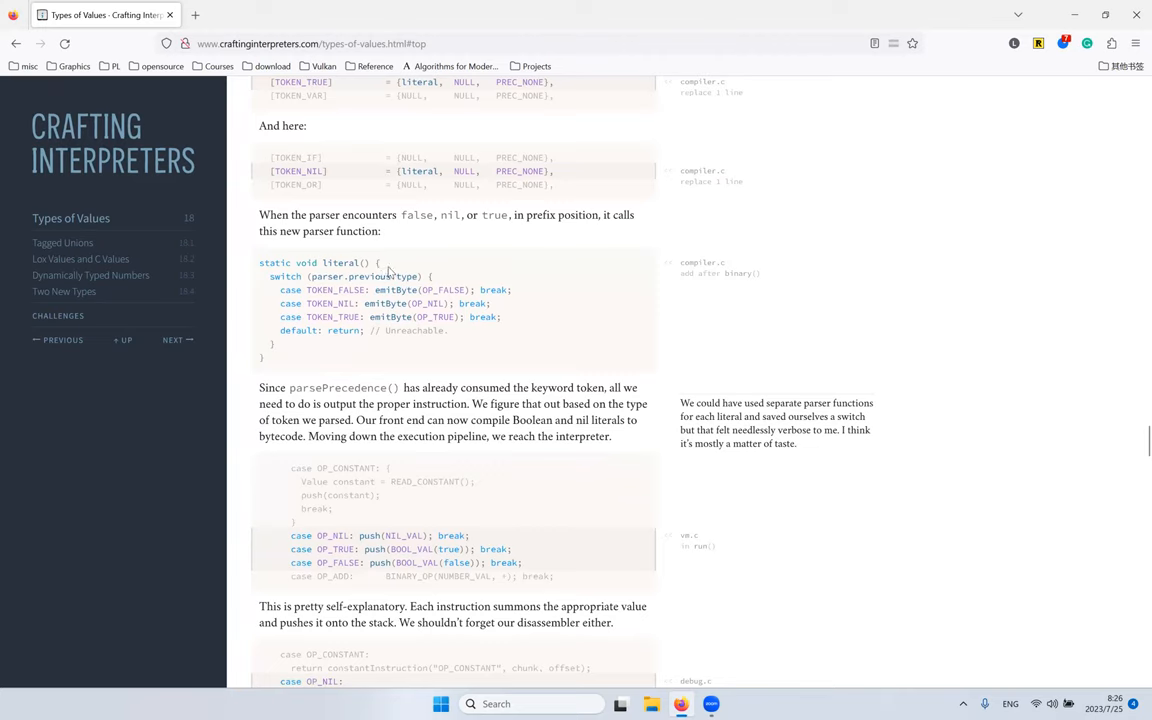
double_click(404, 276)
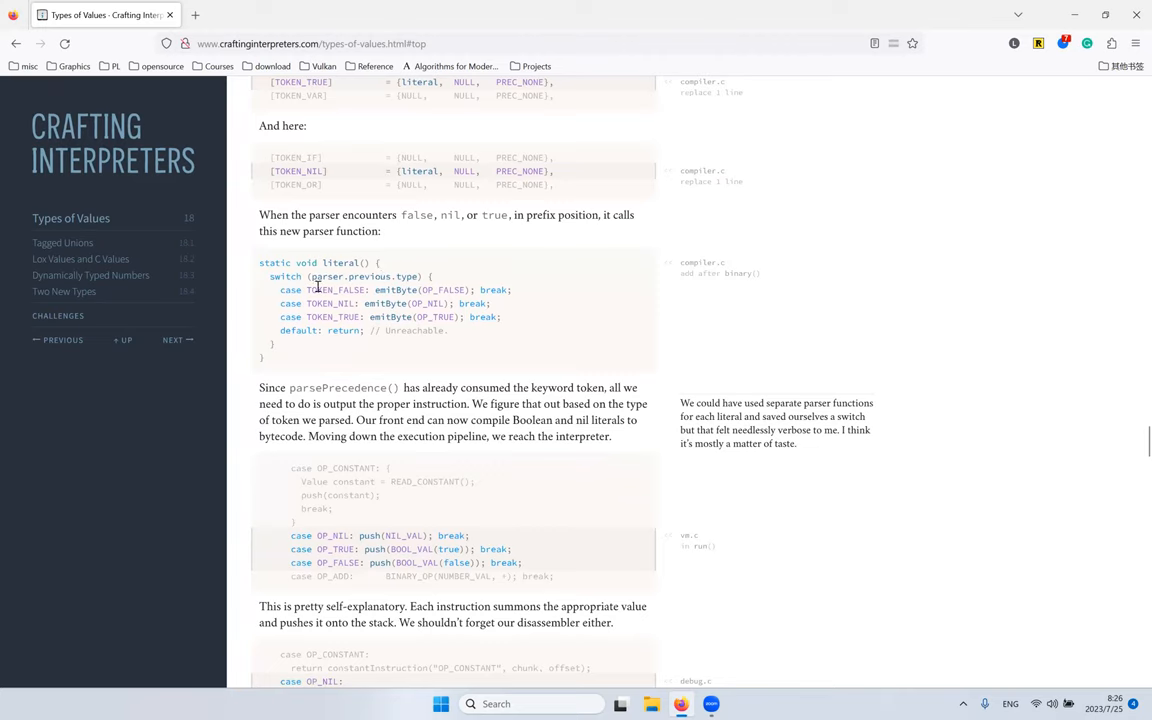
double_click(340, 262)
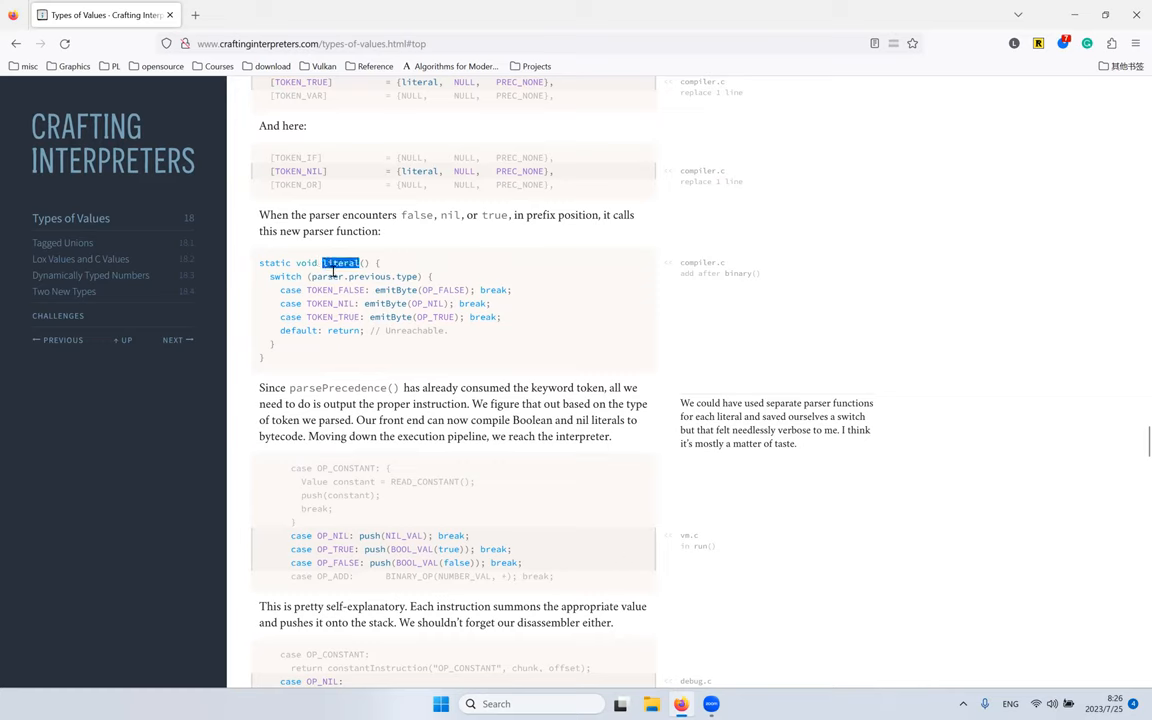
mouse_move(368, 300)
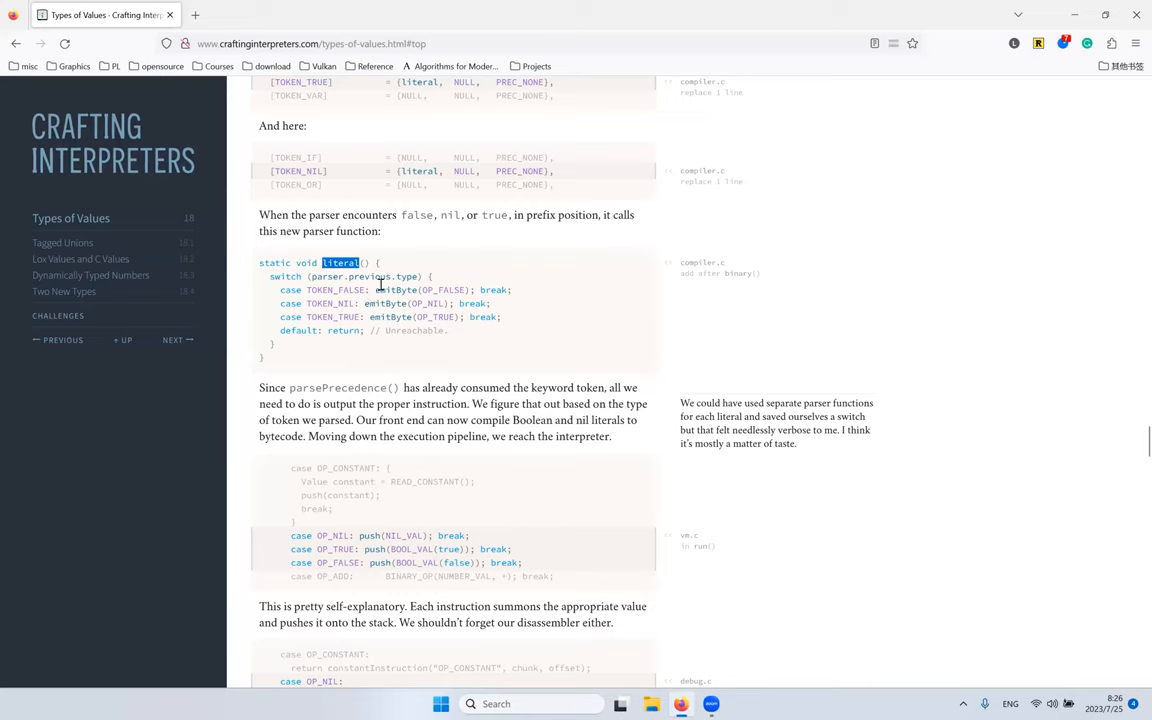
mouse_move(392, 304)
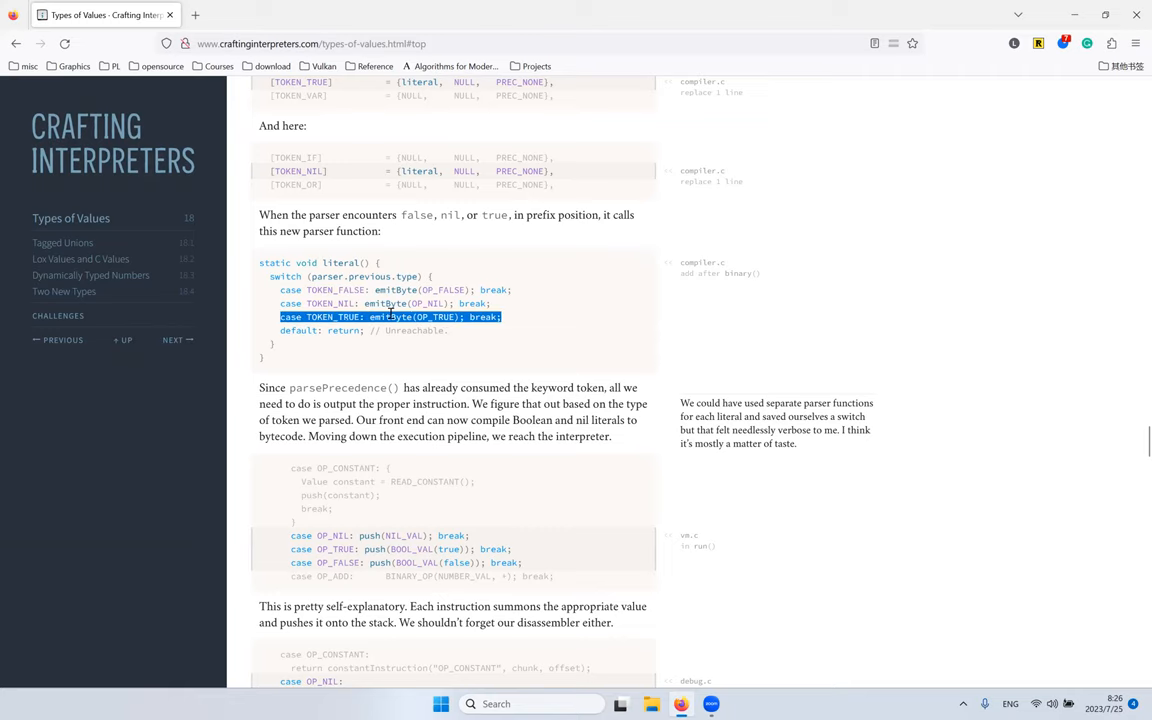
double_click(390, 316)
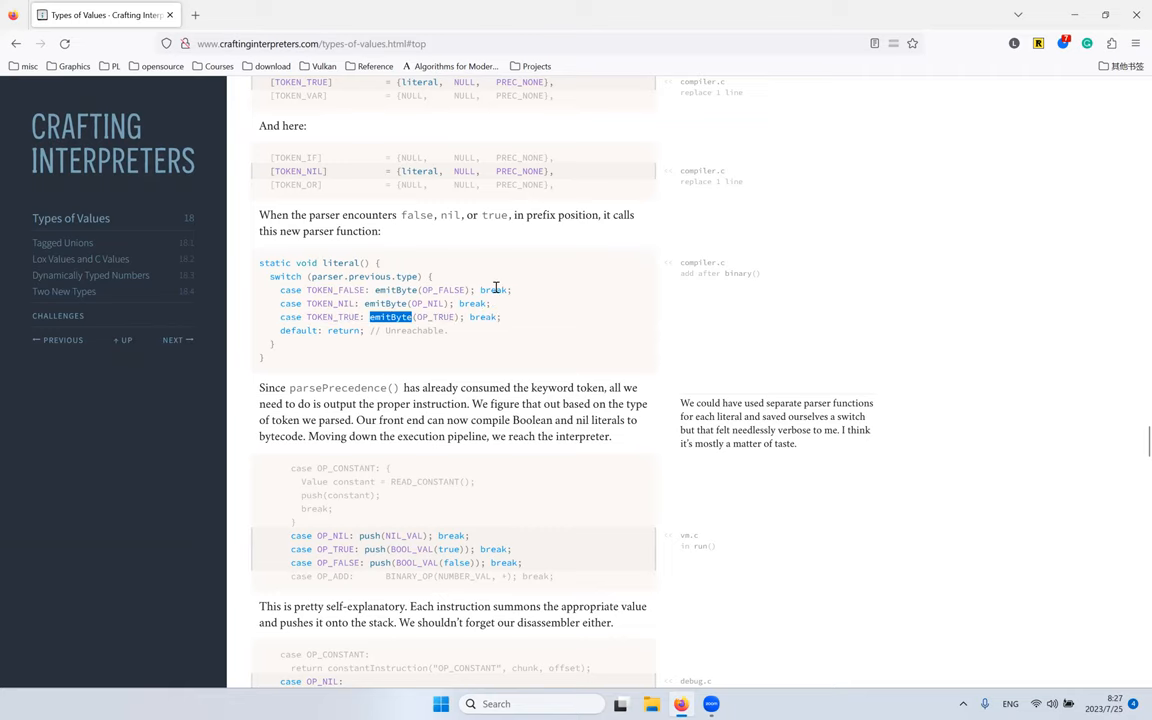
scroll(down, 3)
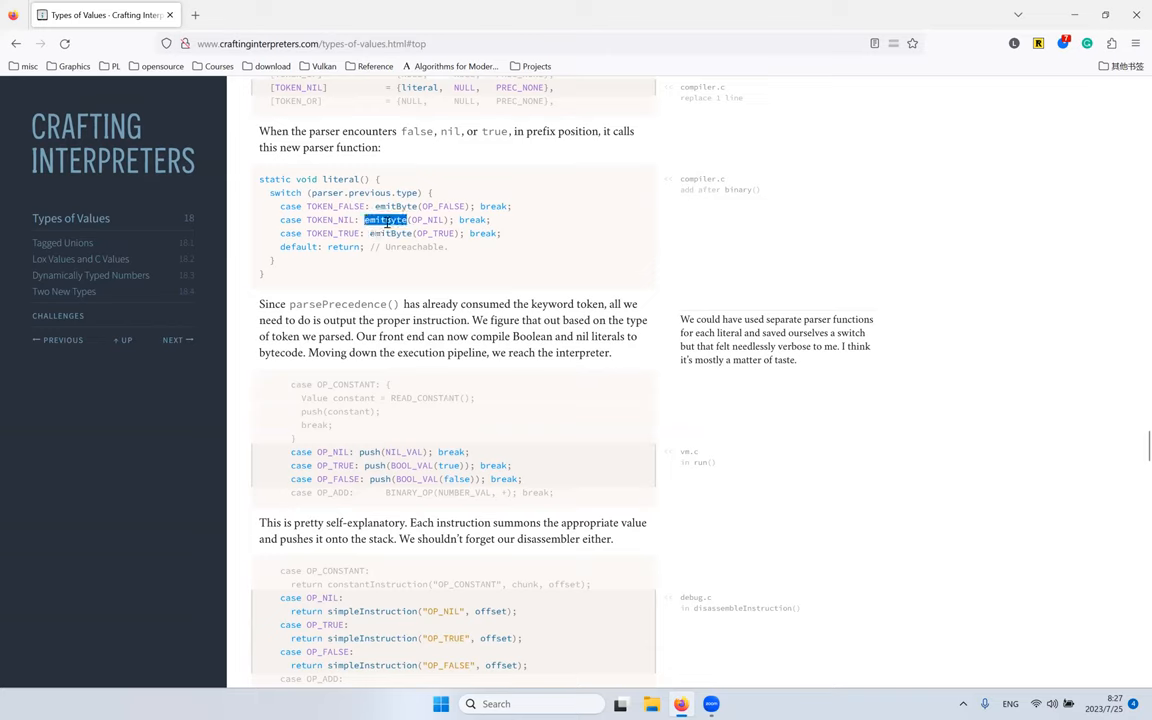
mouse_move(420, 192)
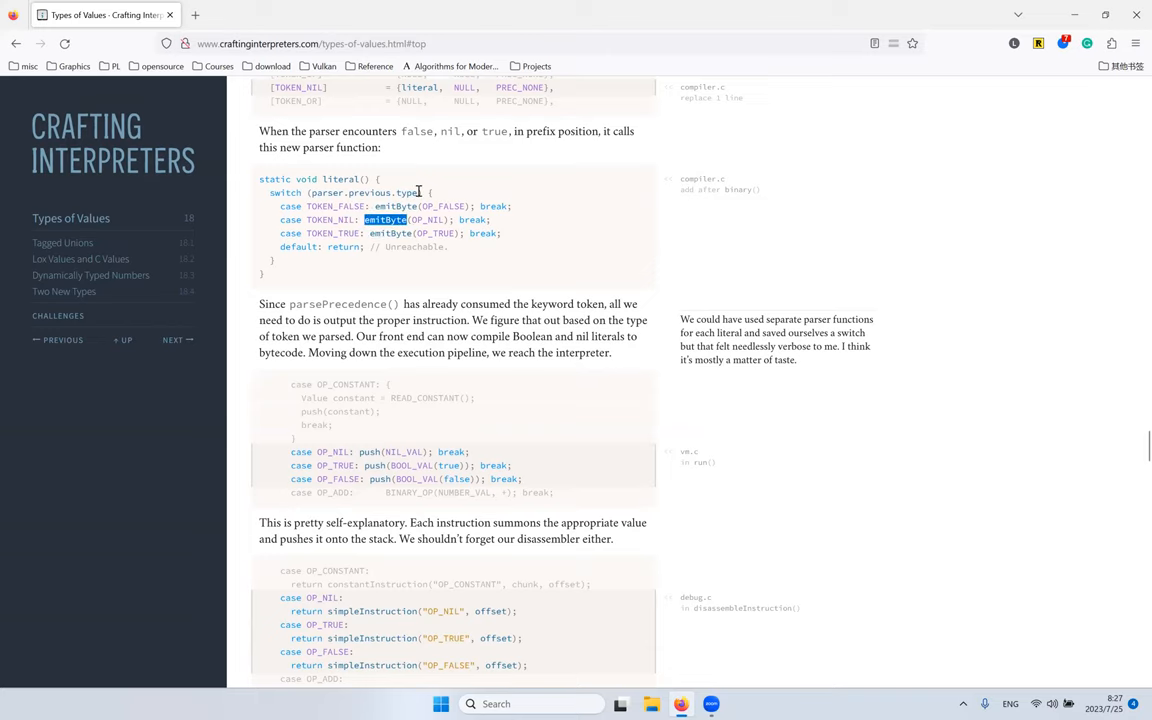
mouse_move(466, 174)
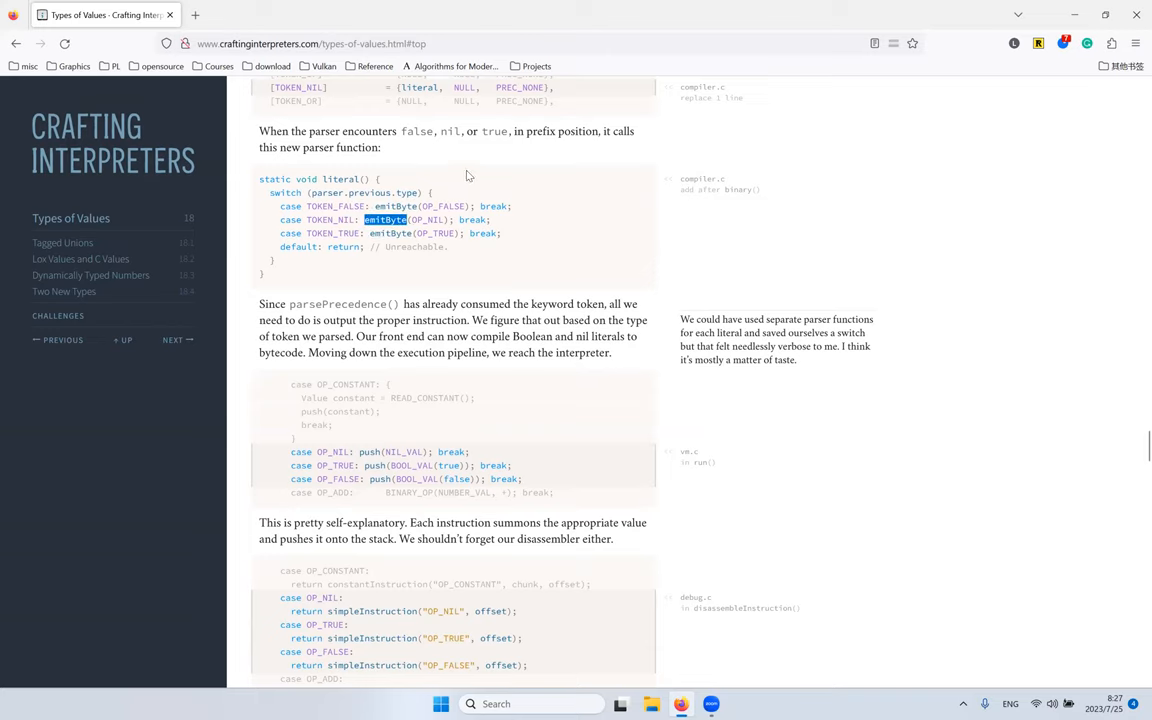
scroll(down, 3)
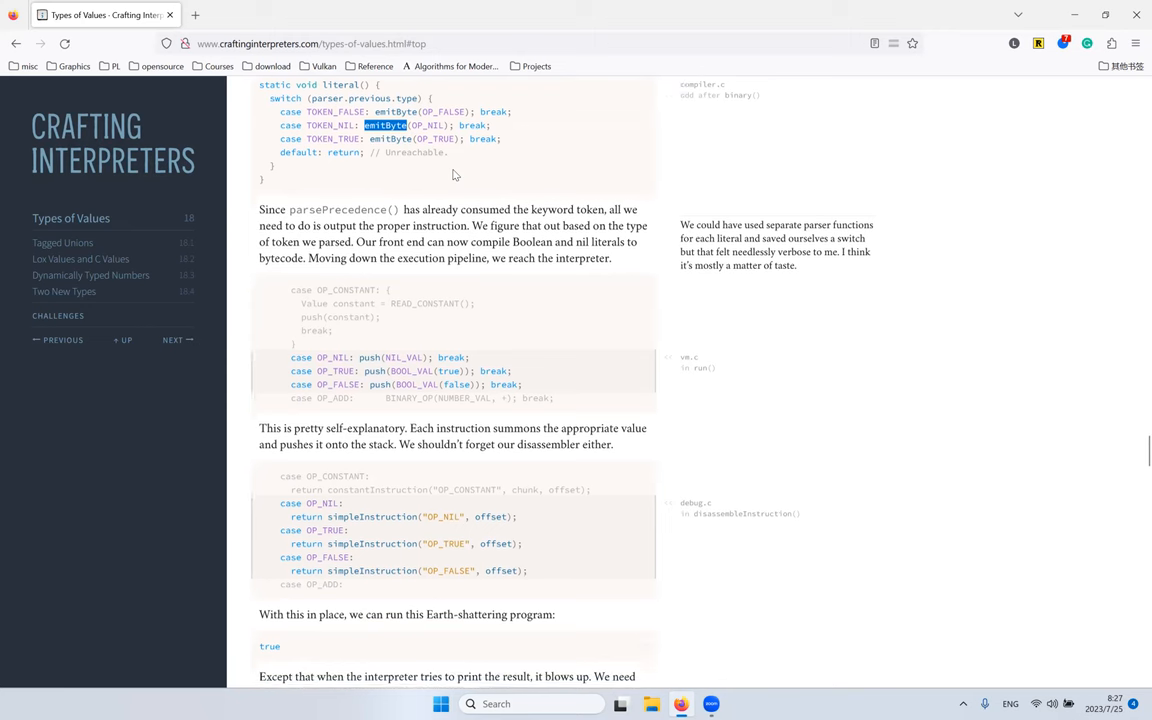
scroll(down, 3)
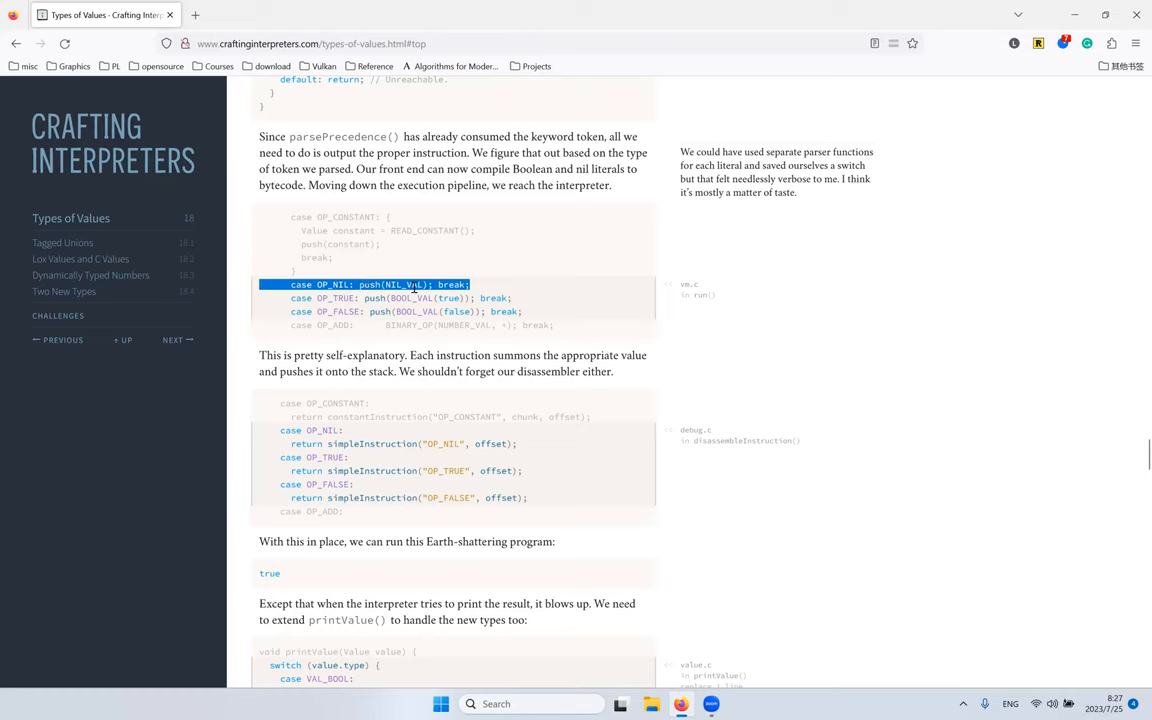
mouse_move(418, 278)
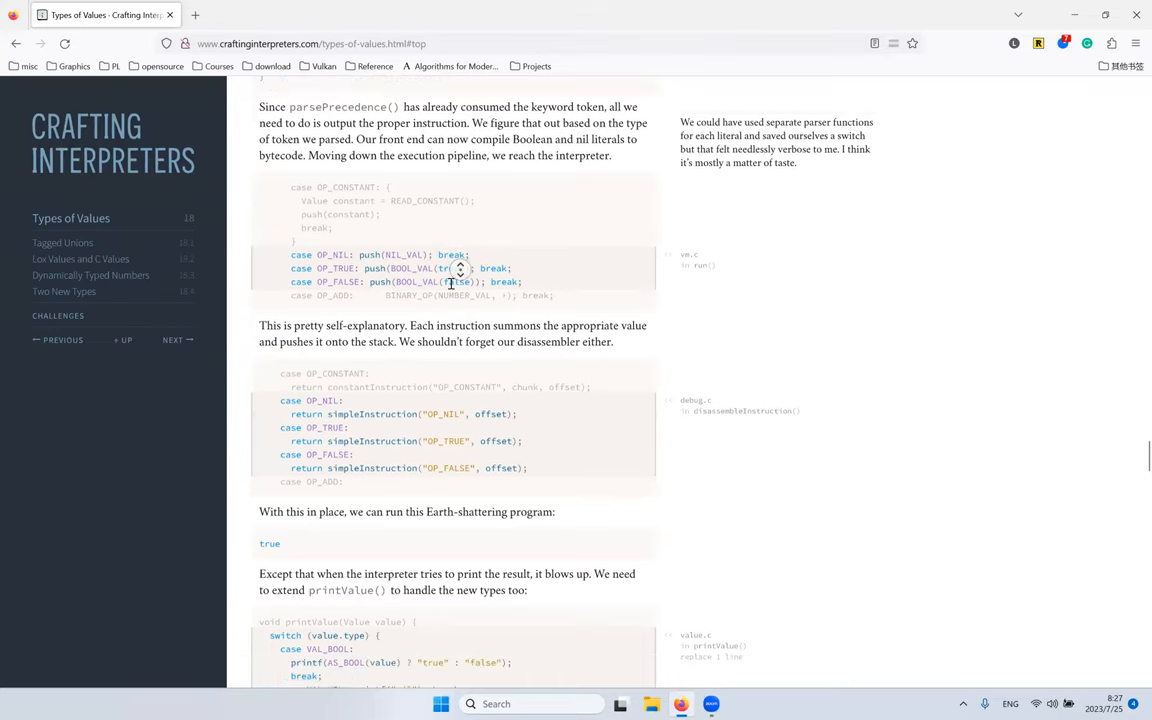
scroll(down, 3)
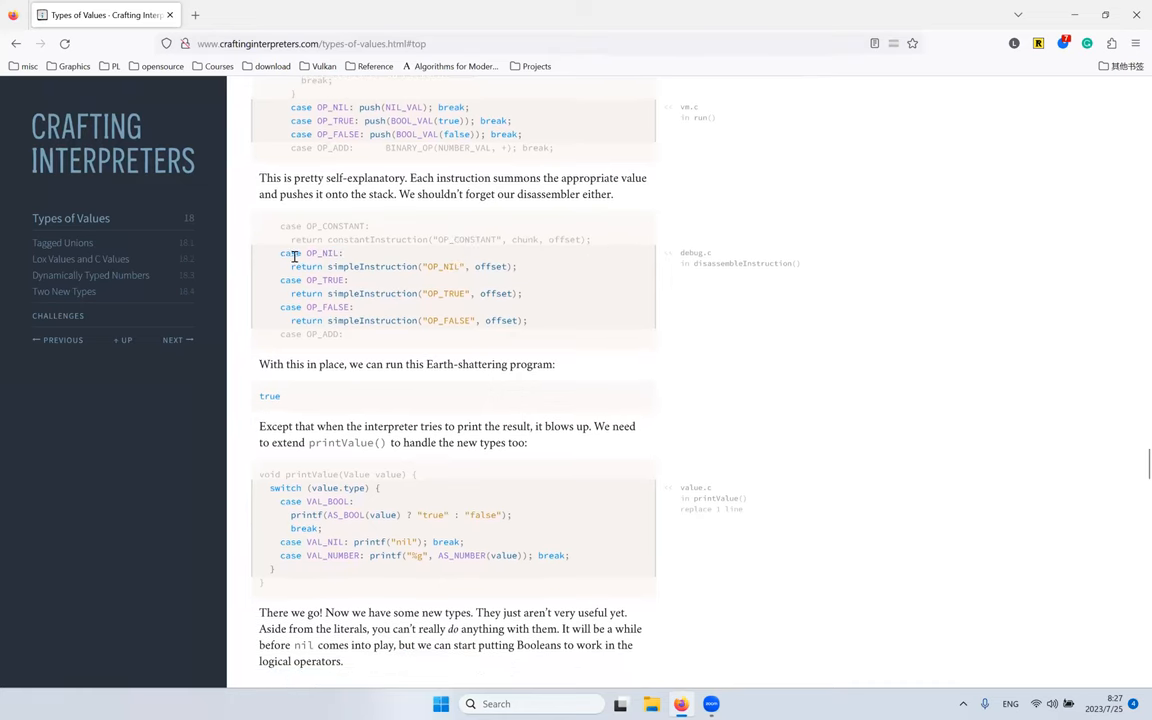
mouse_move(276, 252)
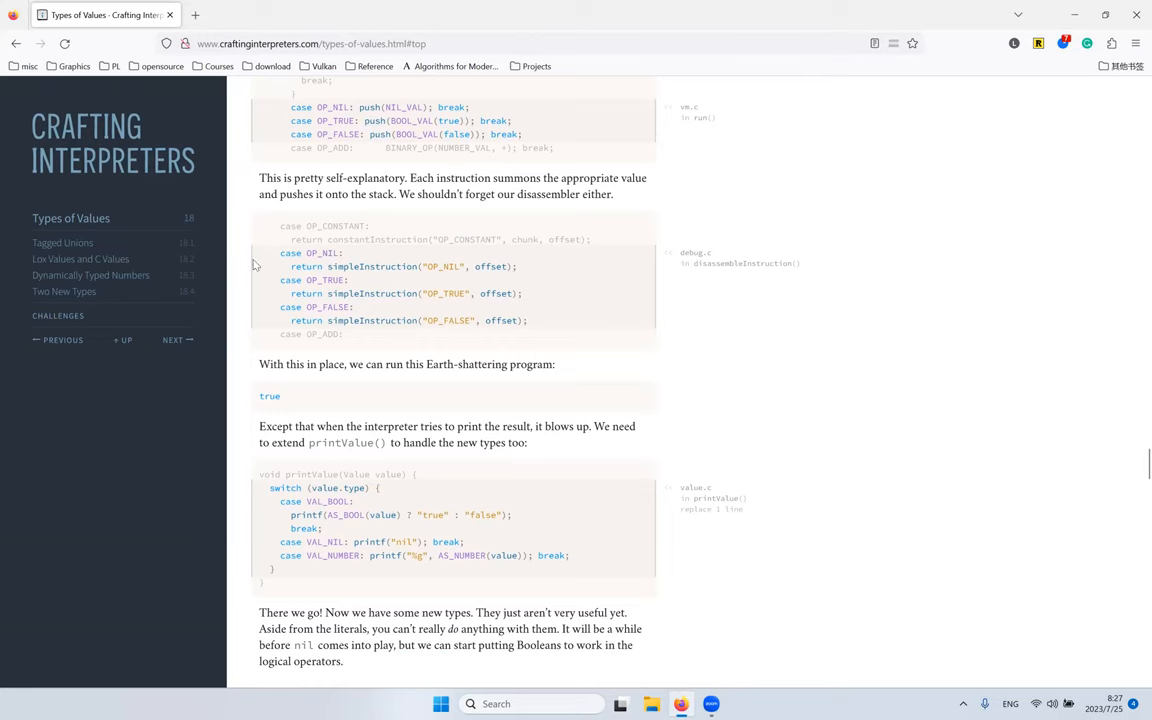
Step: Read the disassembler's OP_NIL and OP_TRUE cases and the program output 'true', highlighting simpleInstruction
double_click(400, 266)
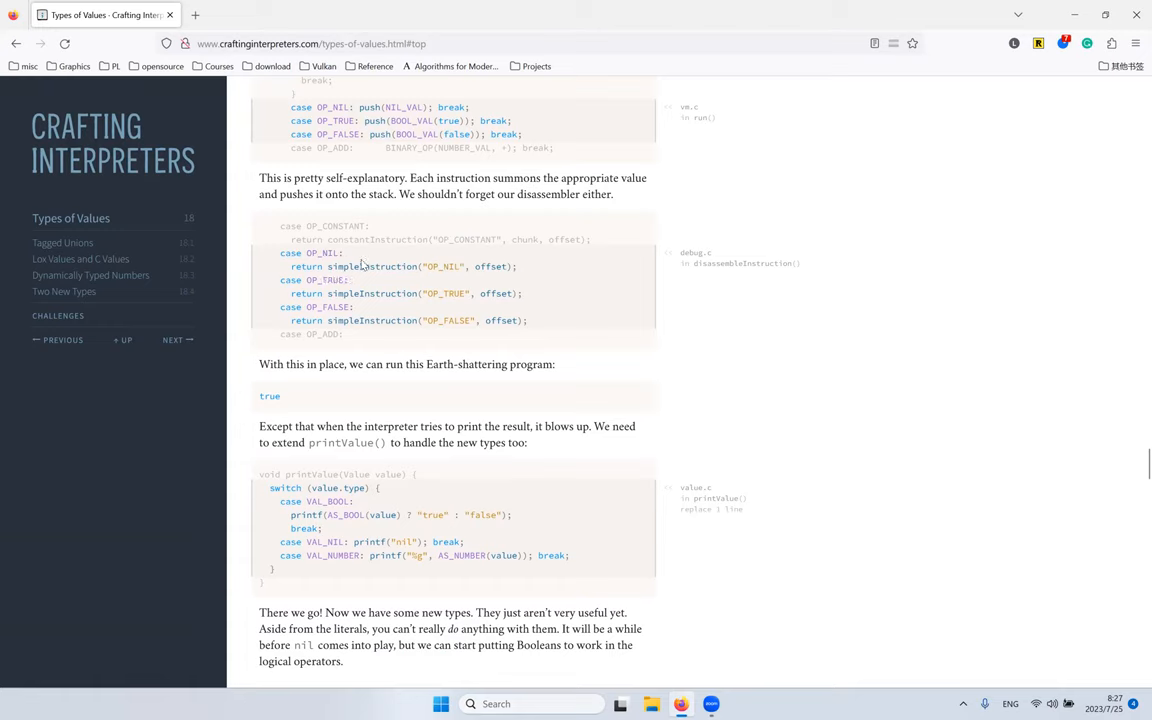
double_click(372, 266)
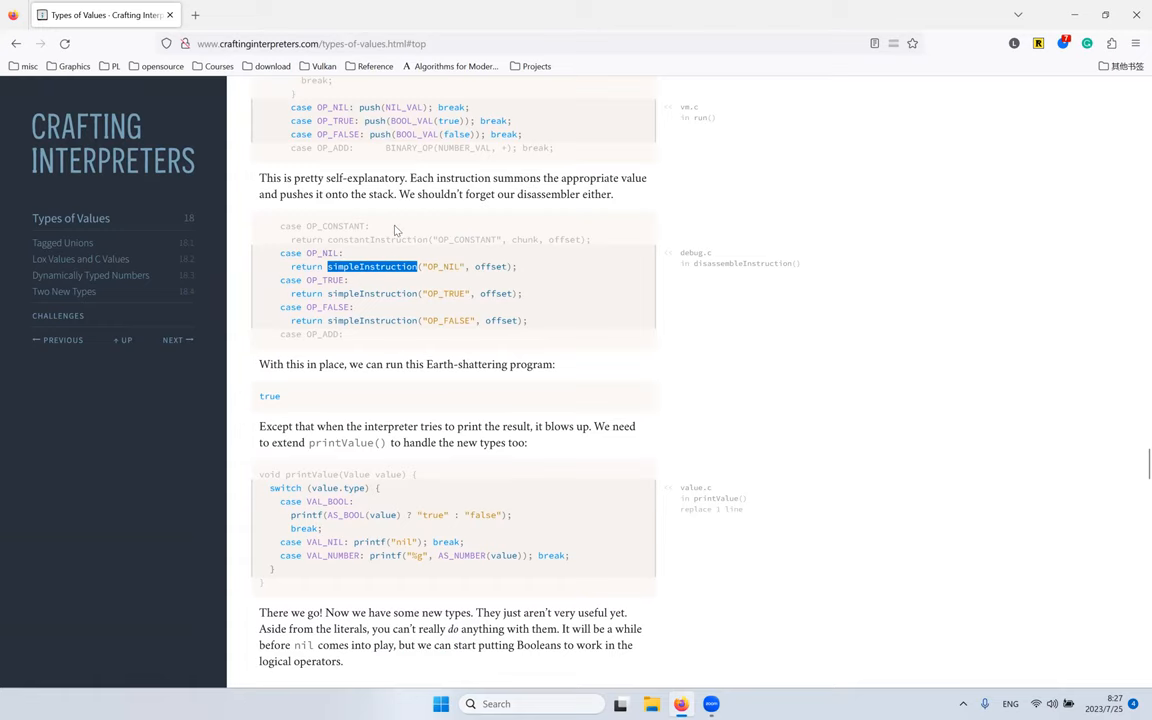
mouse_move(456, 212)
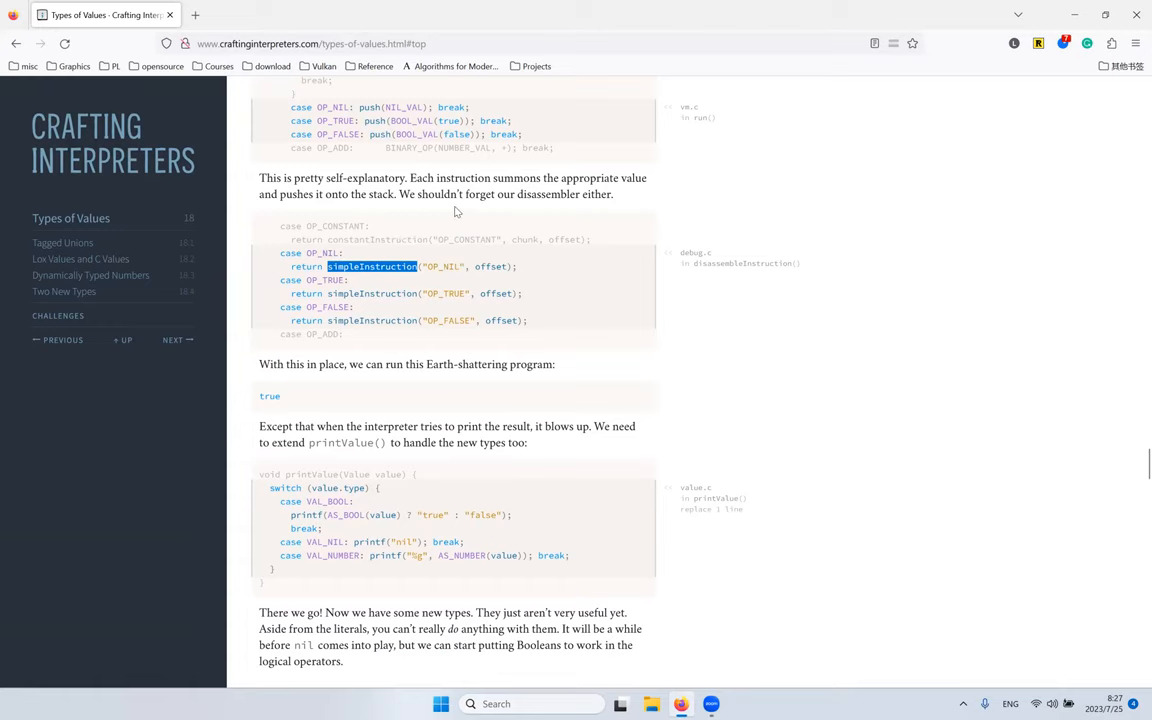
scroll(down, 3)
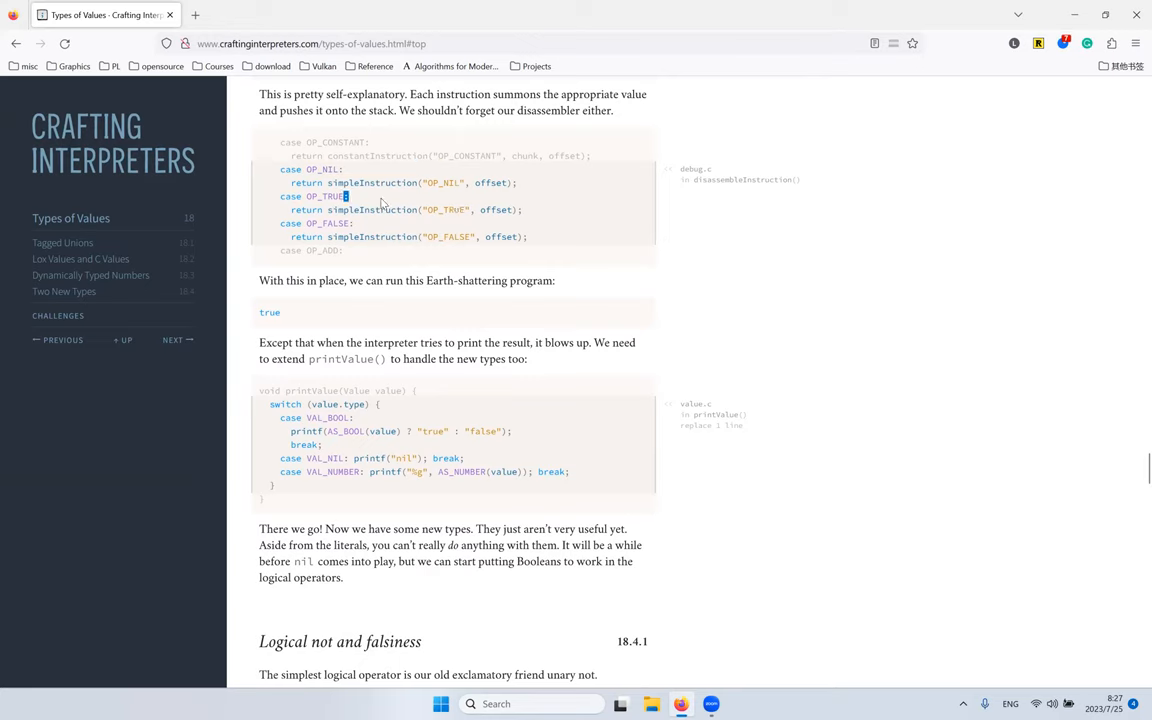
double_click(372, 210)
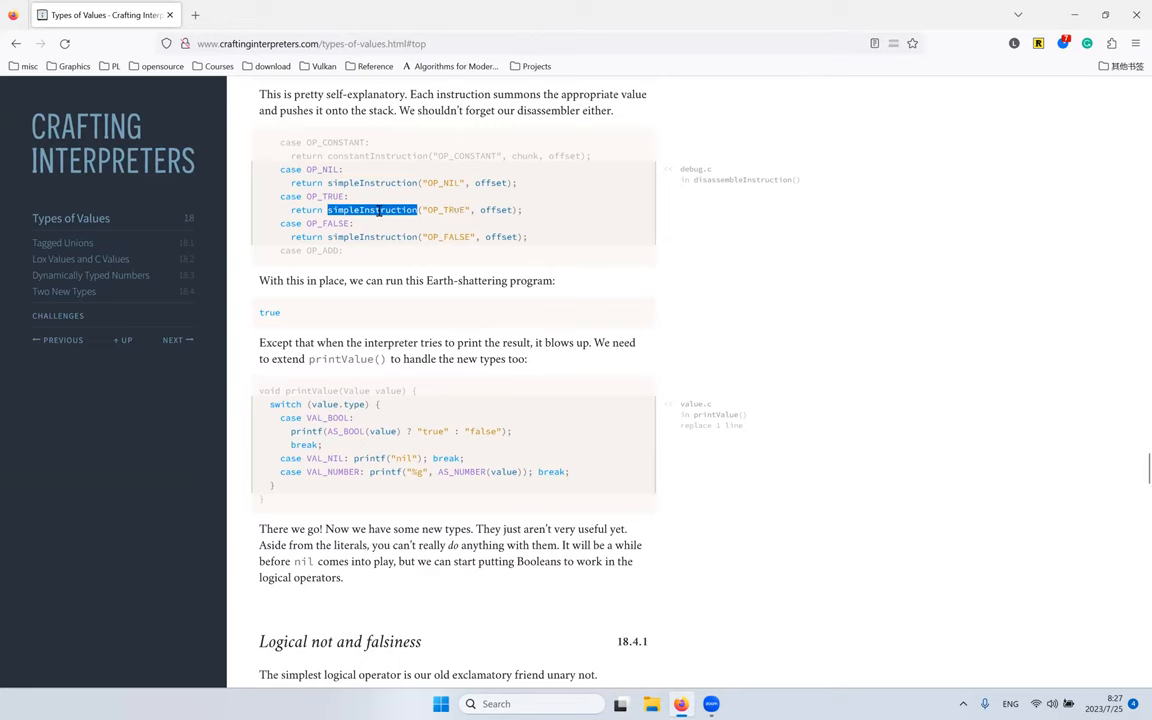
double_click(268, 312)
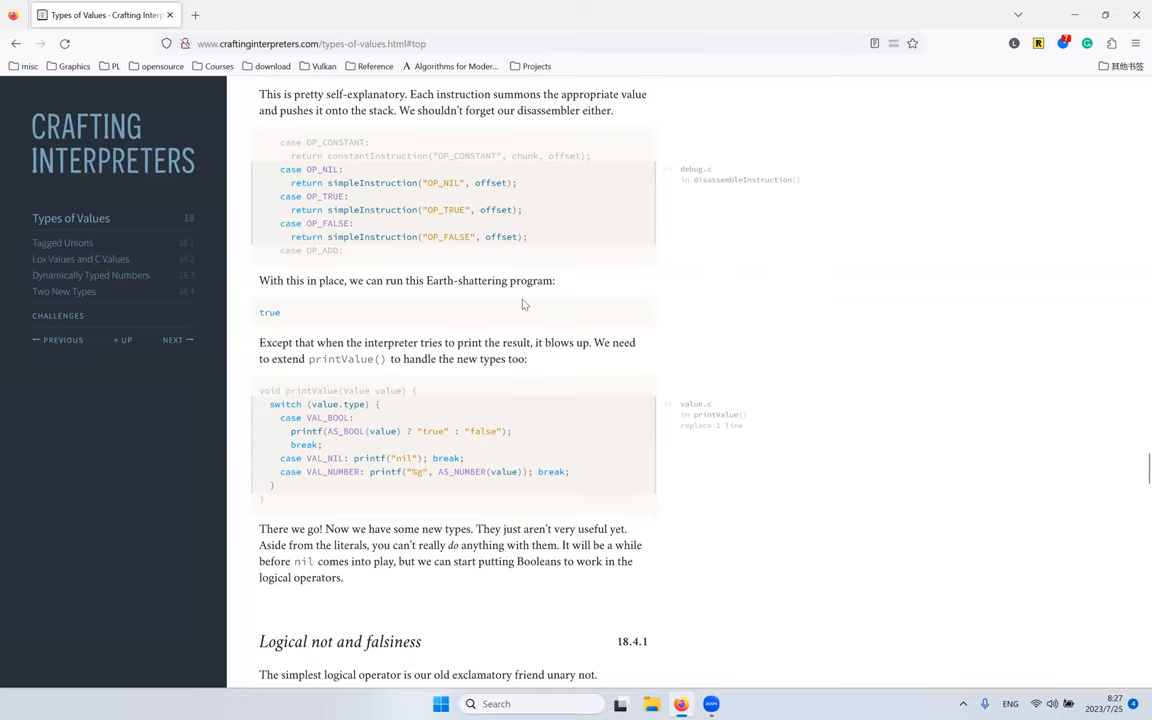
double_click(268, 312)
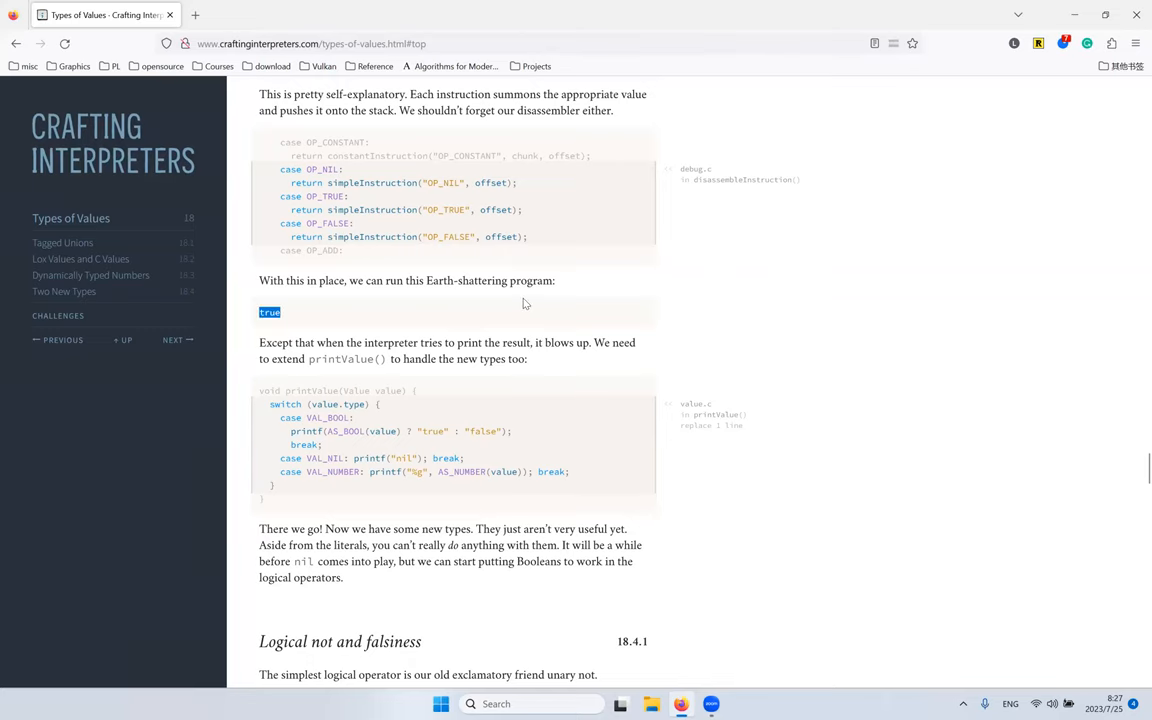
scroll(down, 3)
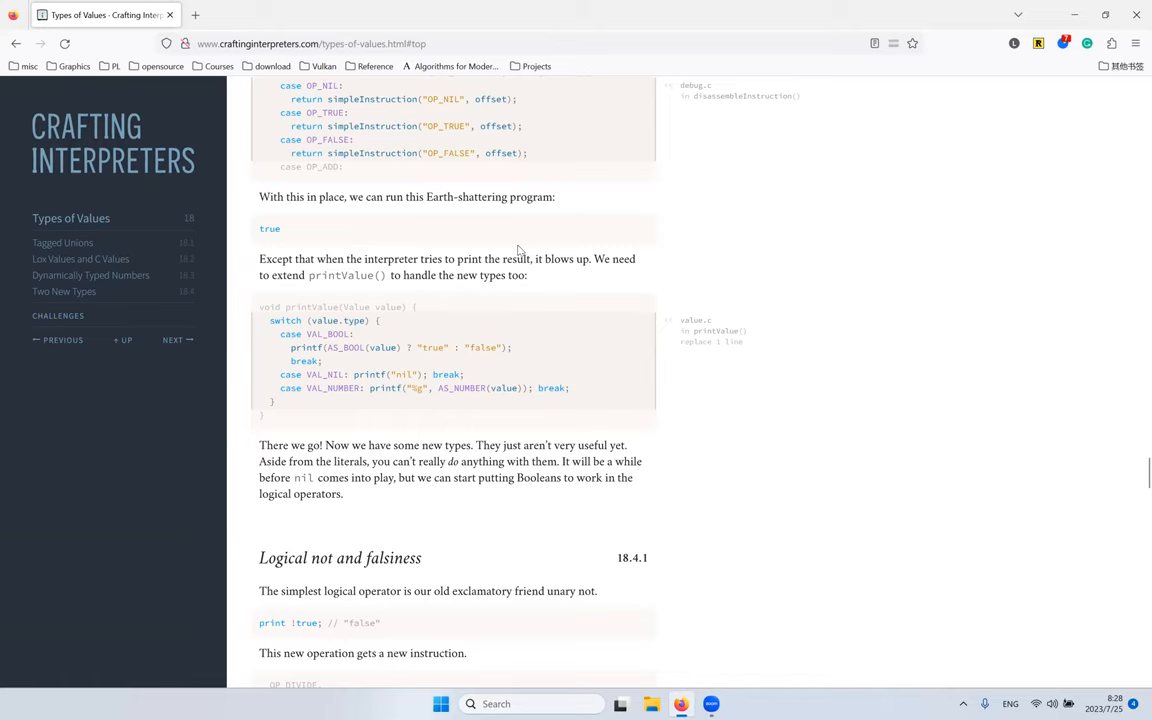
mouse_move(312, 260)
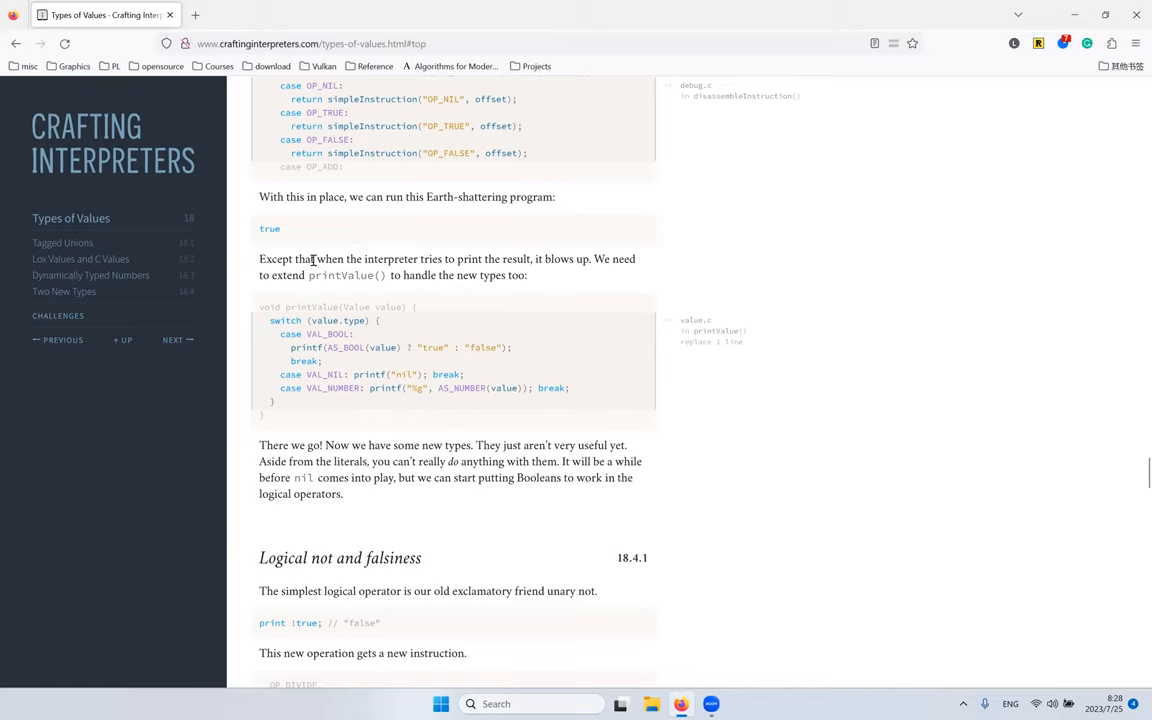
mouse_move(224, 350)
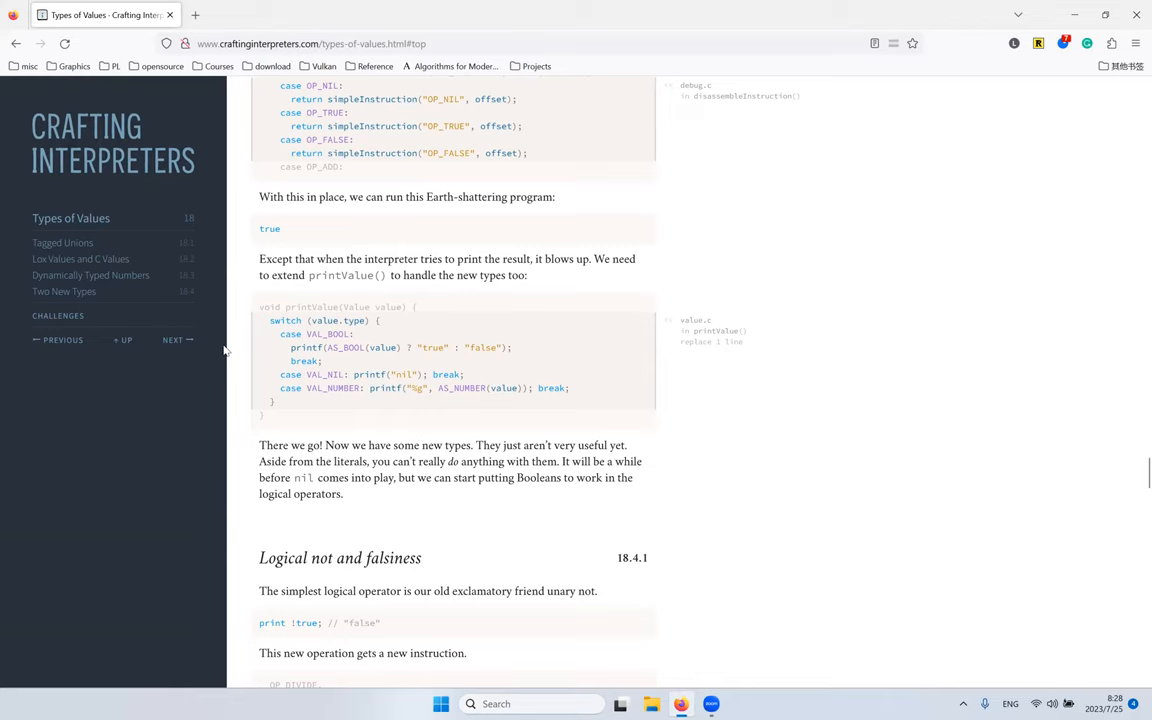
Step: Examine the printValue() switch on value.type and continue to 18.4.1 Logical not and falsiness
scroll(down, 3)
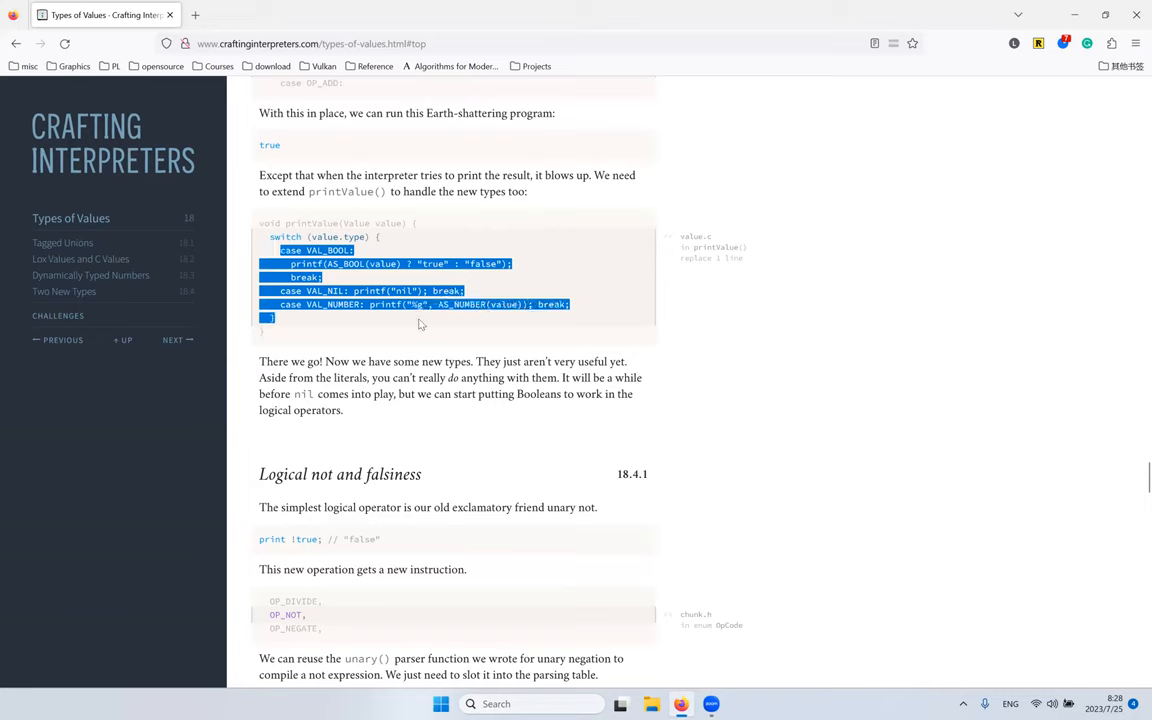
click(312, 218)
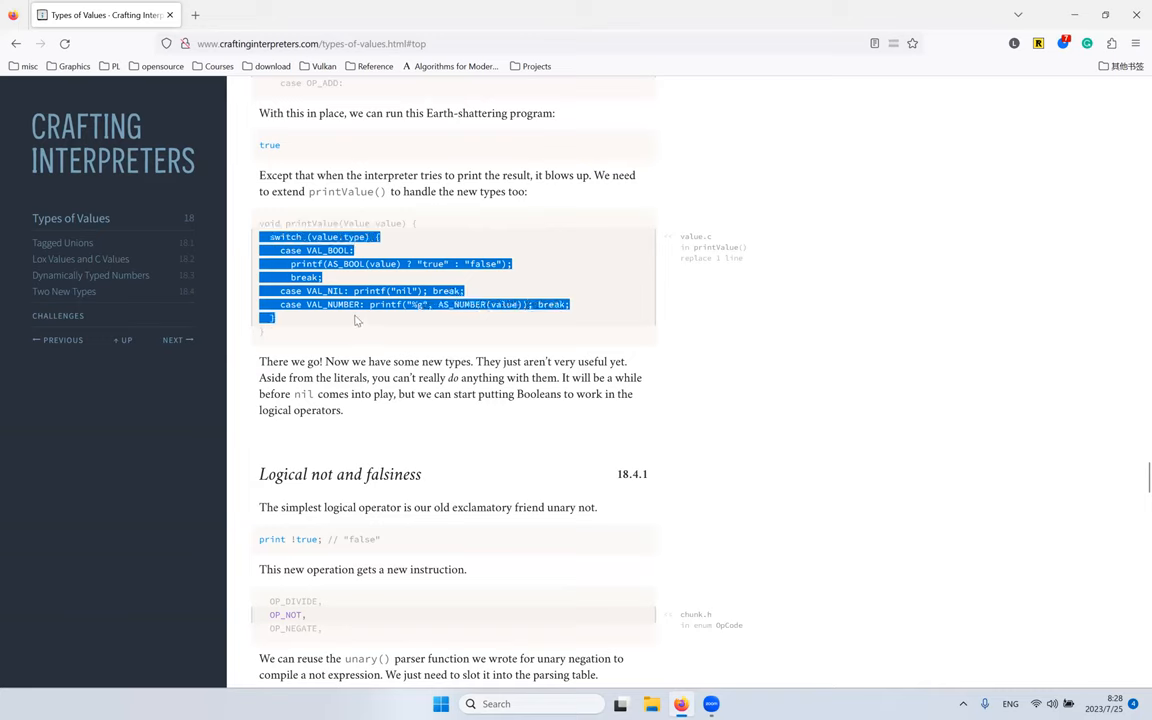
click(370, 304)
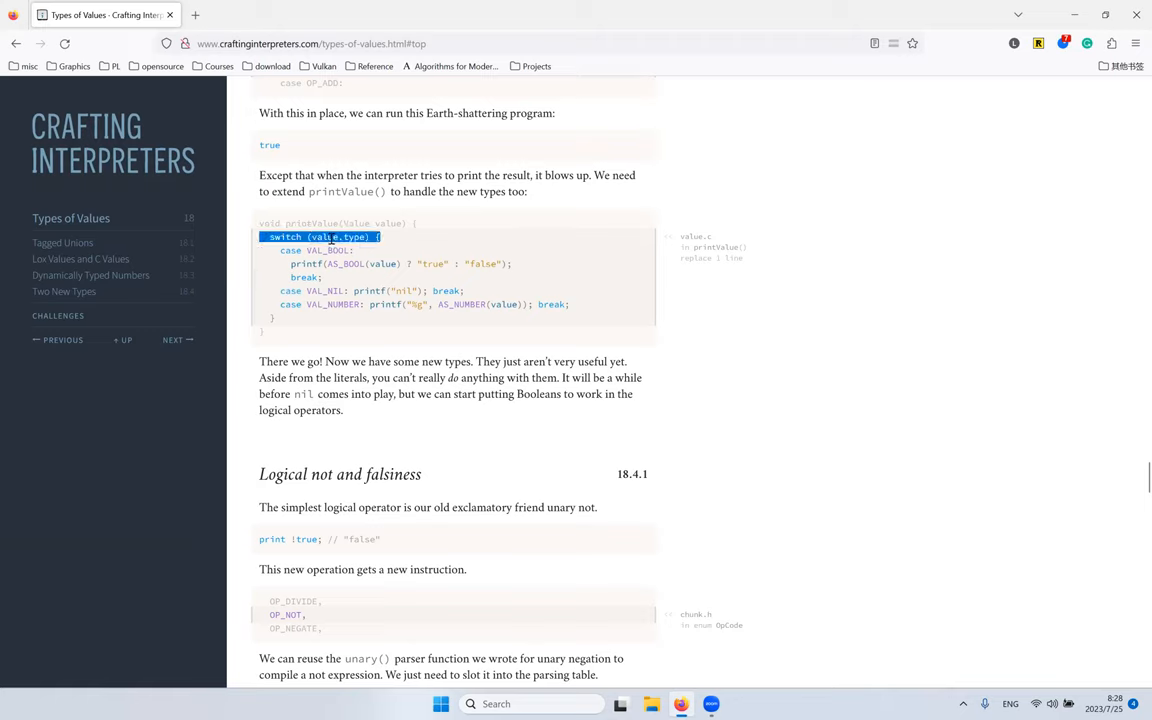
mouse_move(330, 236)
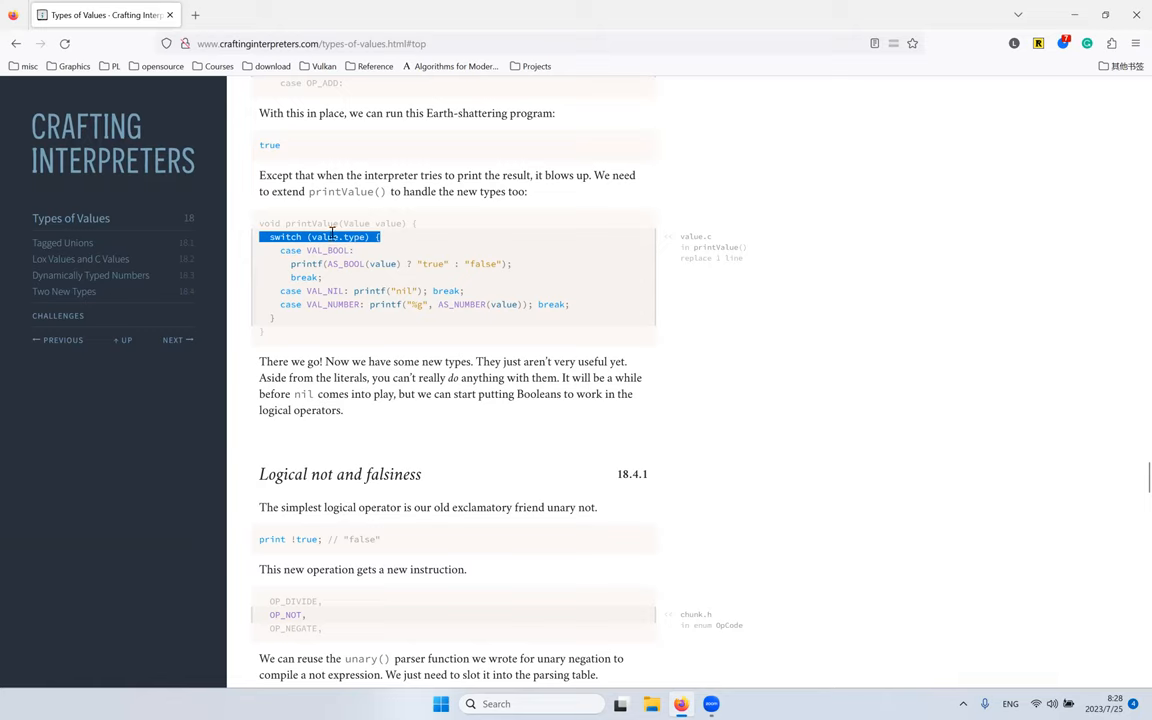
double_click(324, 236)
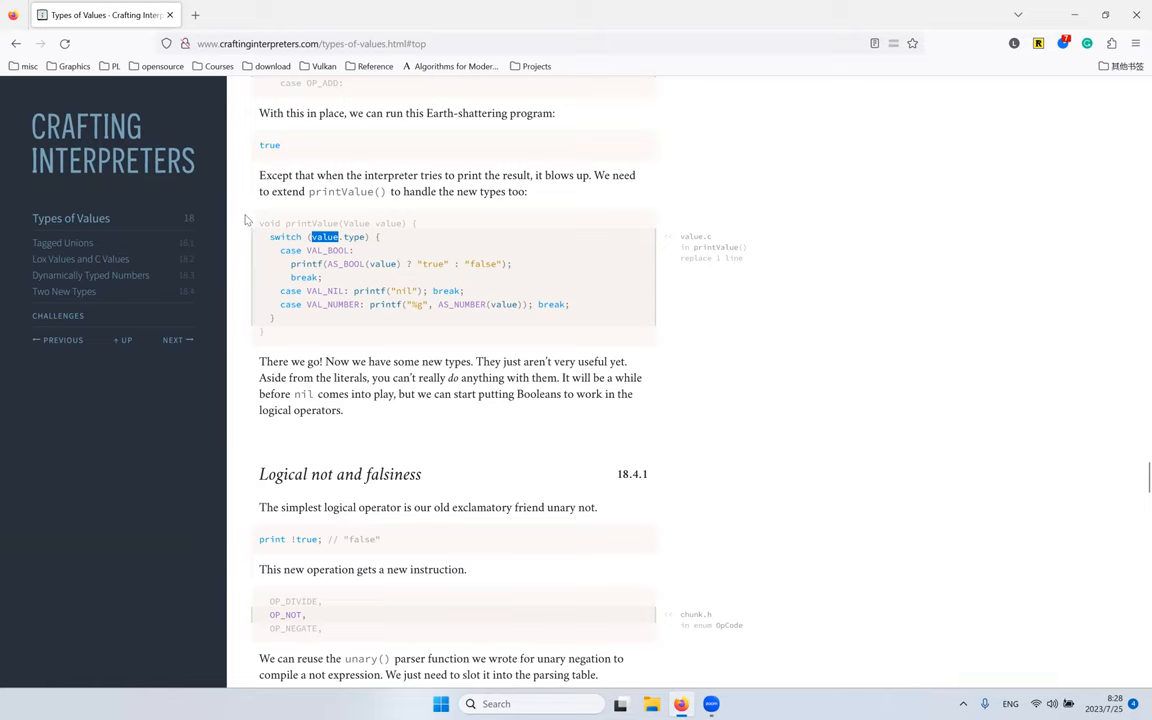
mouse_move(360, 216)
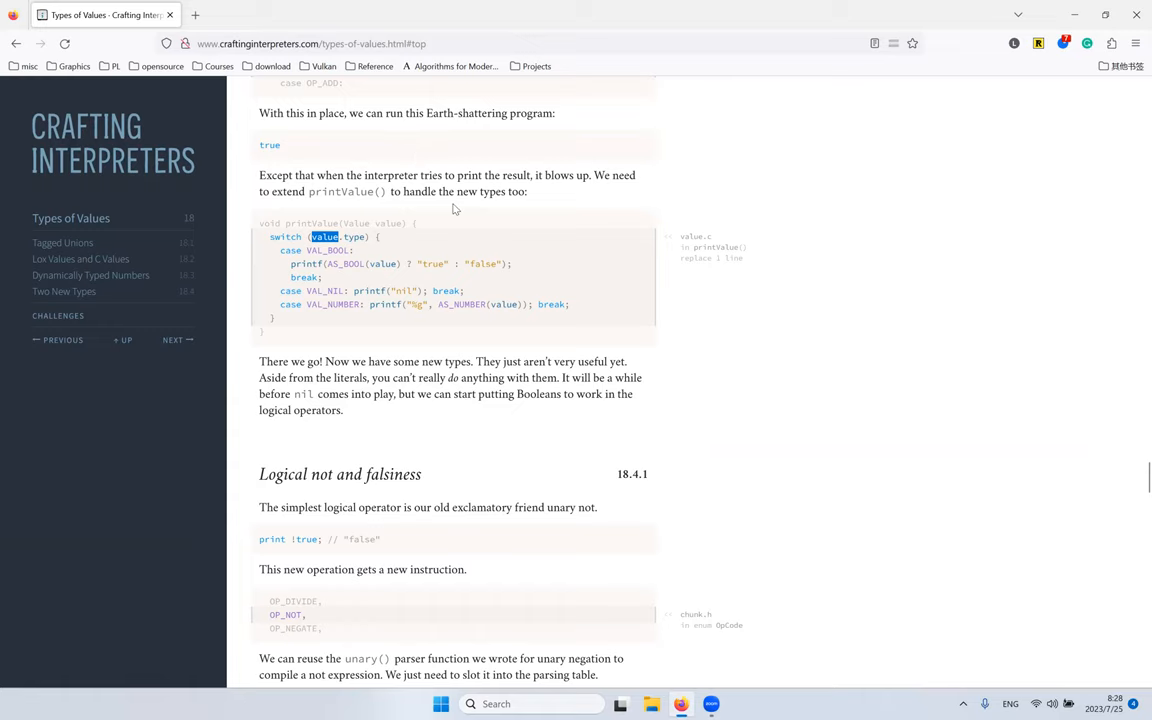
mouse_move(460, 232)
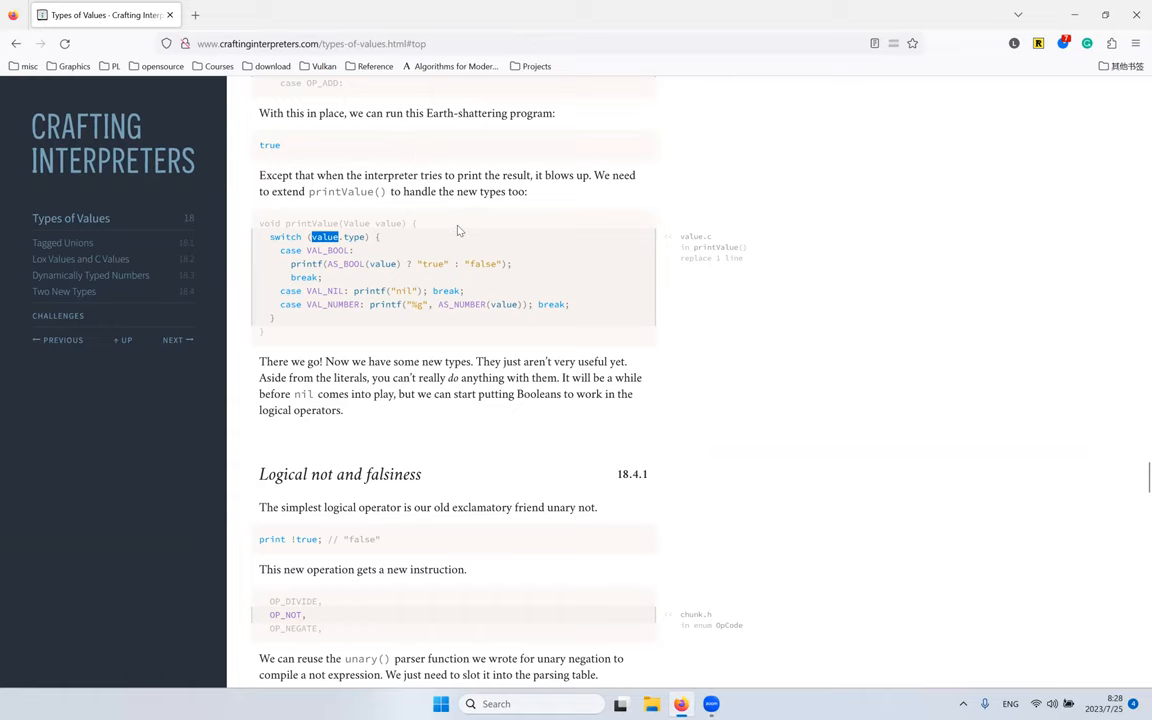
scroll(down, 3)
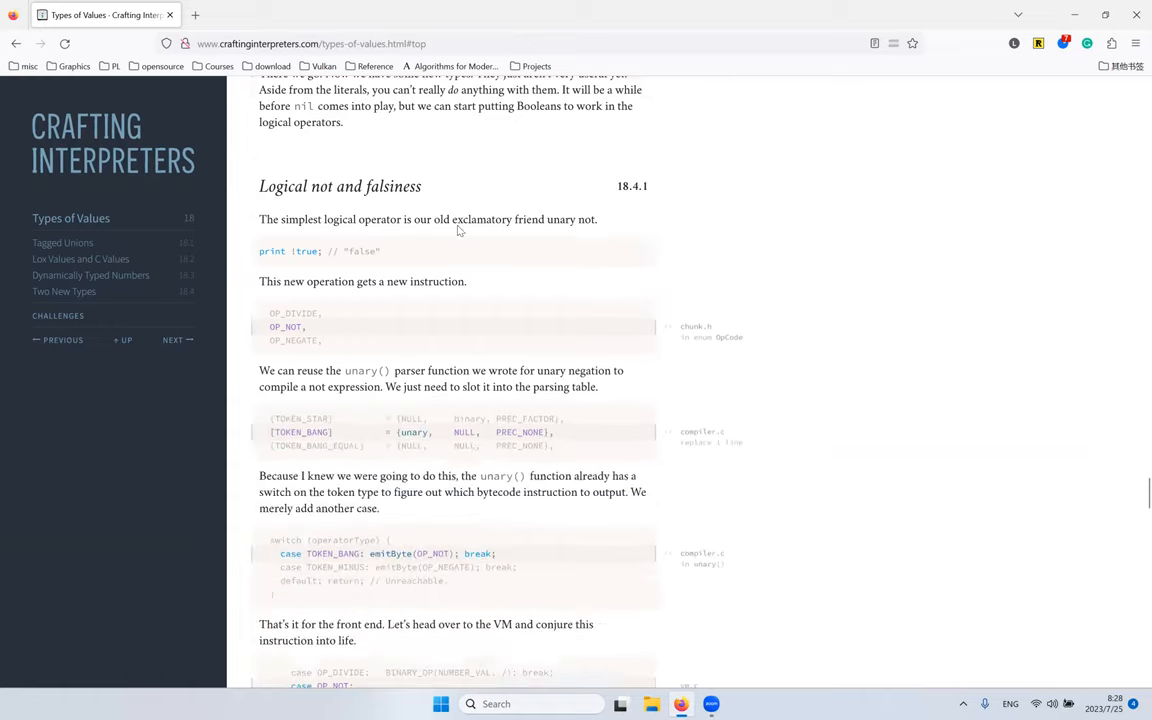
Step: Read the OP_NOT opcode listing and the unary() parser paragraph, highlighting OP_NOT and 'unary'
scroll(down, 3)
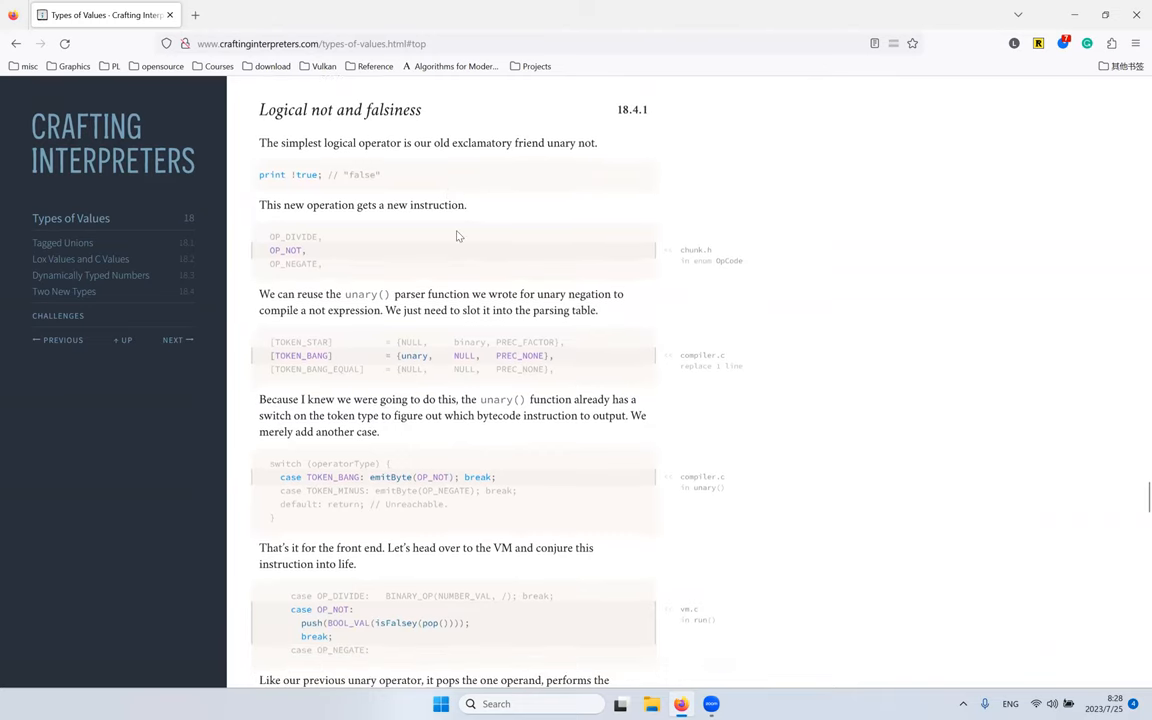
mouse_move(436, 212)
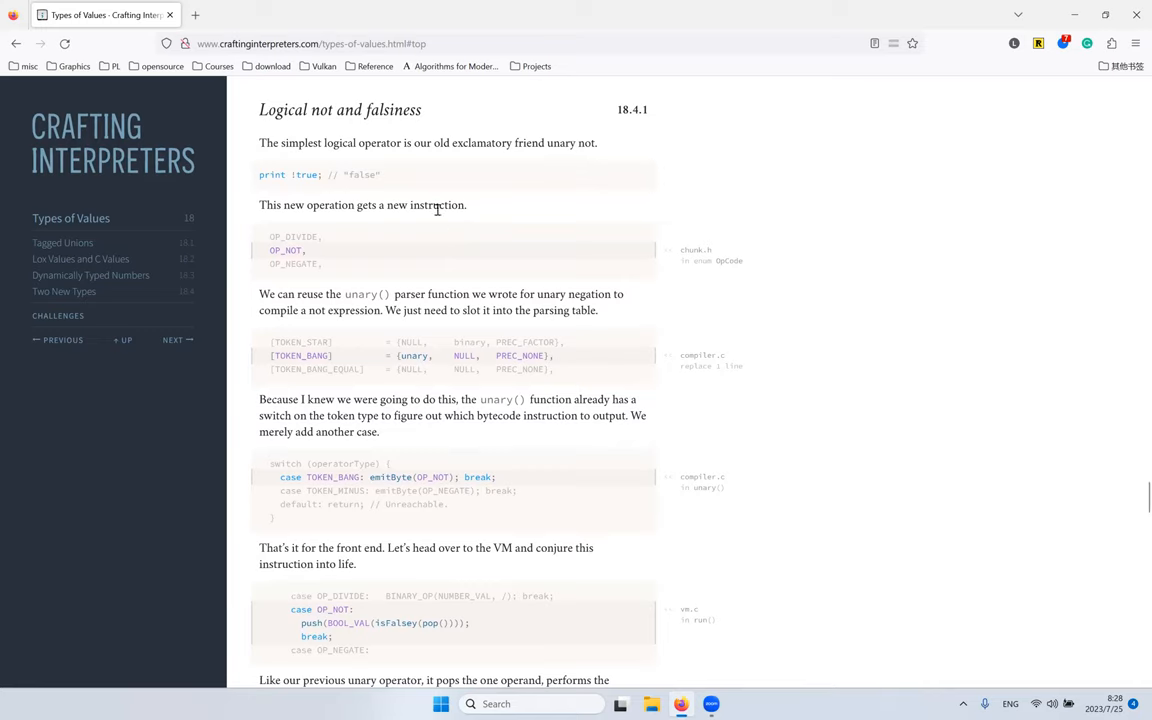
mouse_move(360, 174)
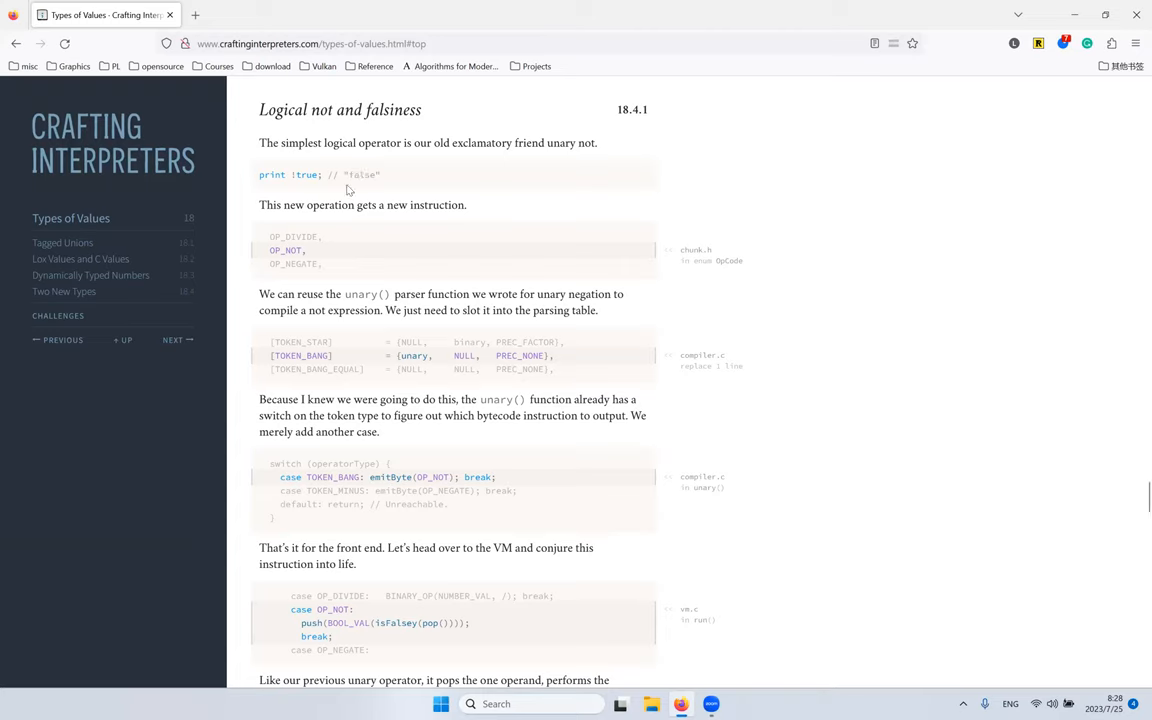
mouse_move(416, 100)
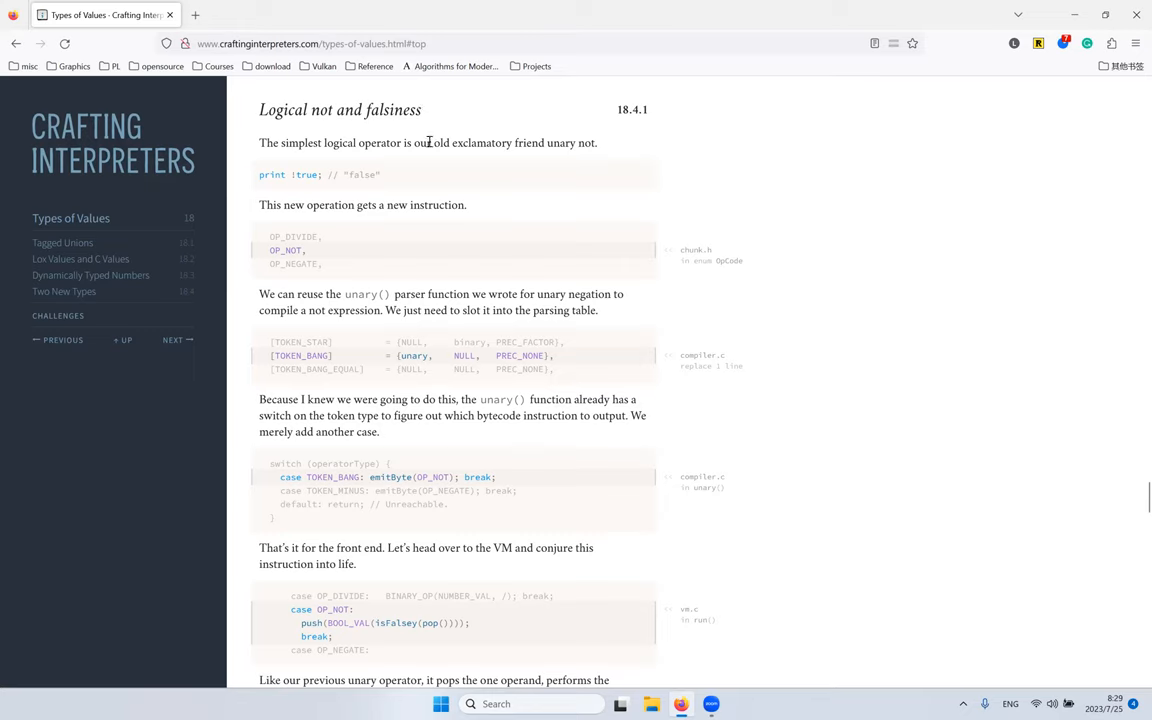
mouse_move(320, 142)
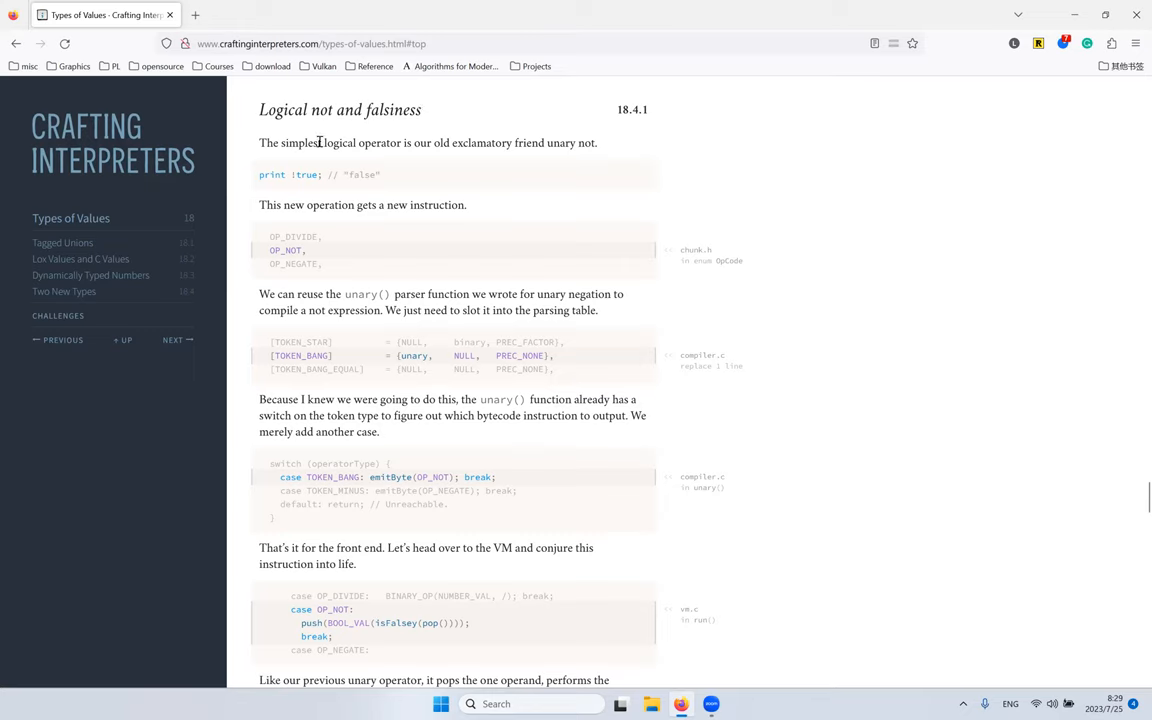
mouse_move(288, 174)
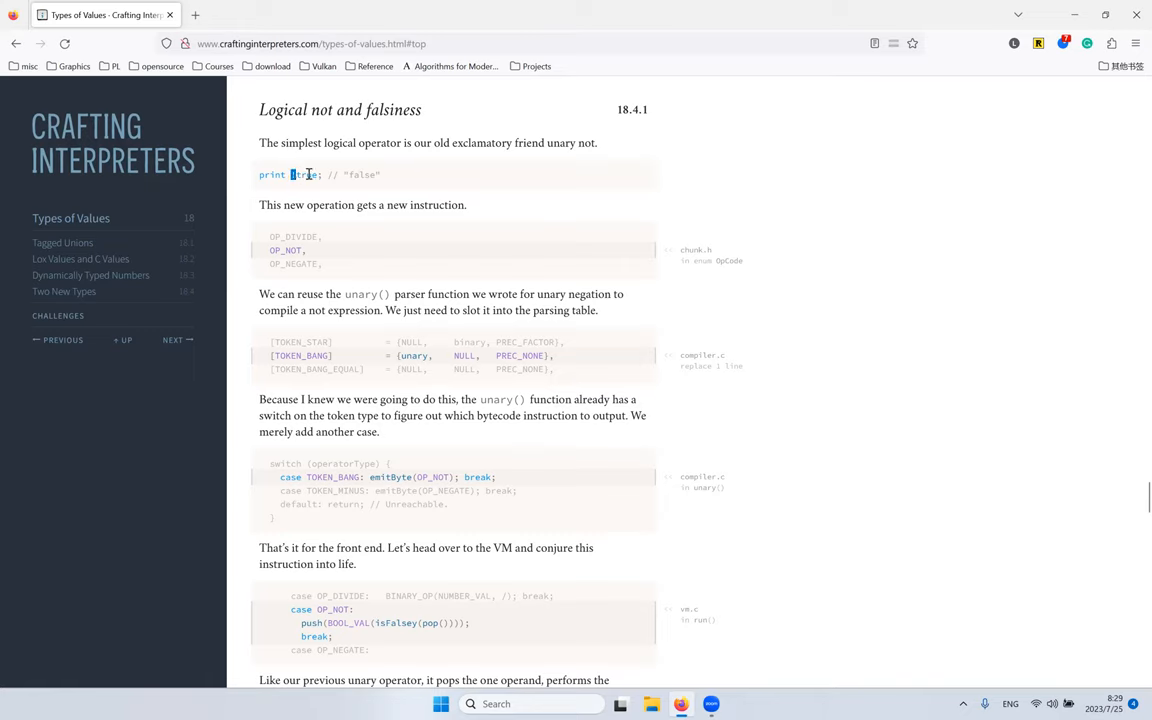
double_click(306, 174)
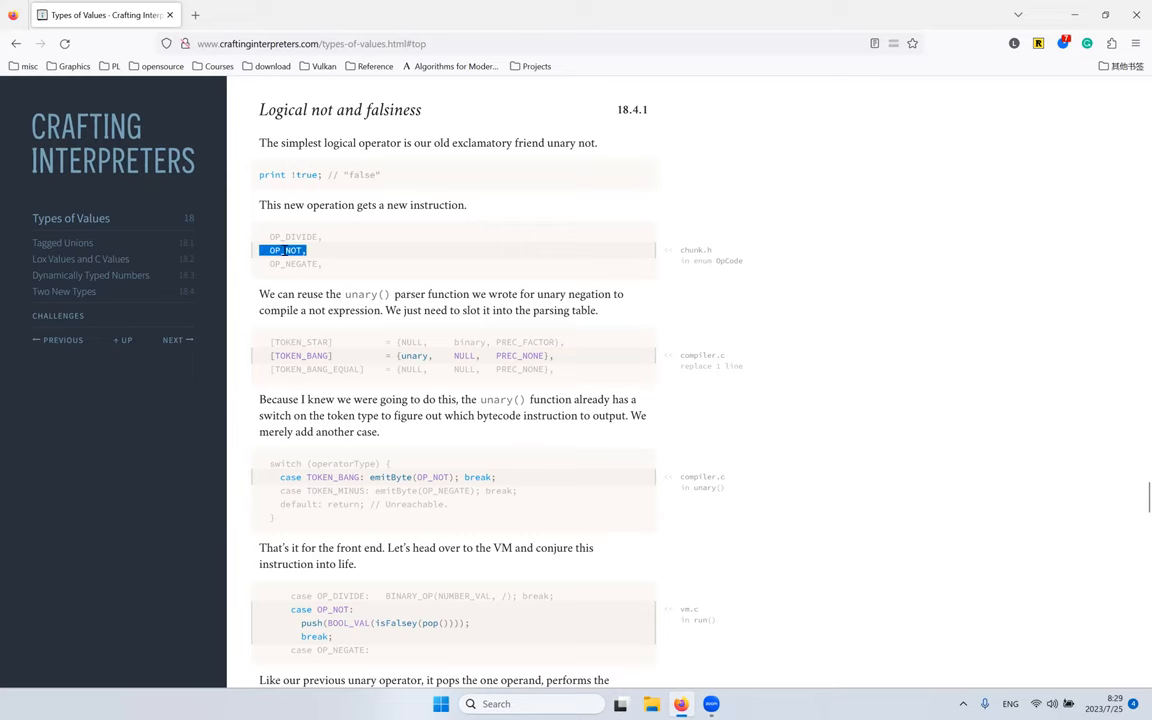
scroll(down, 3)
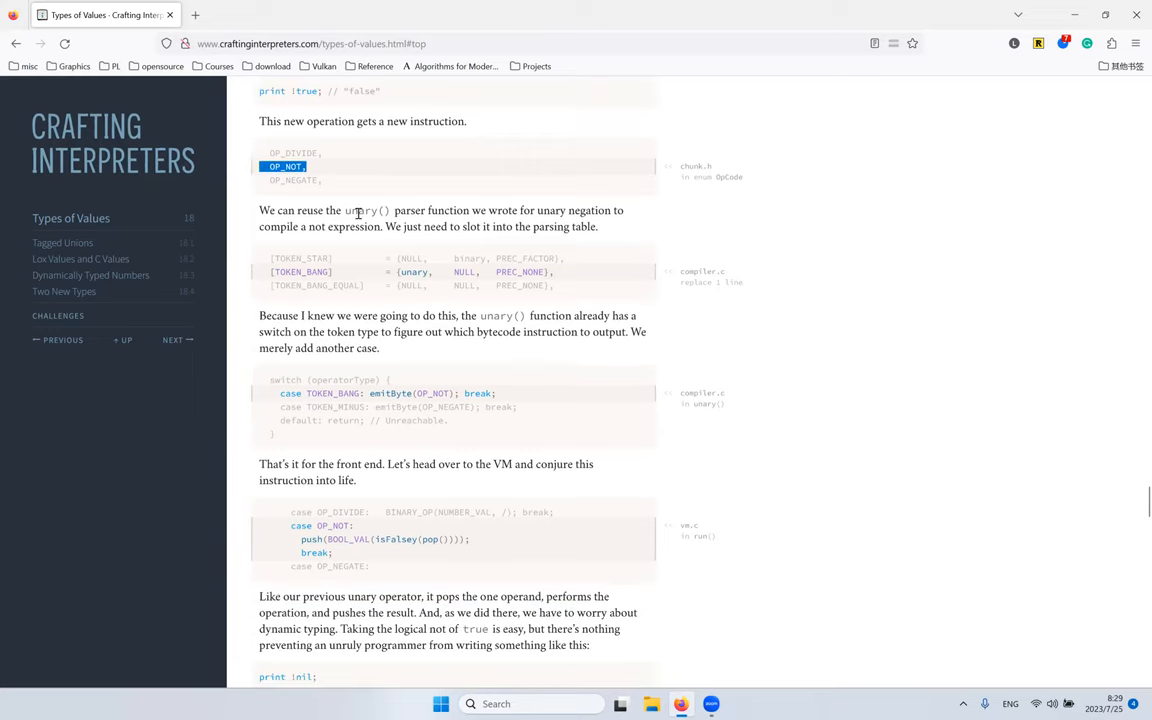
double_click(360, 210)
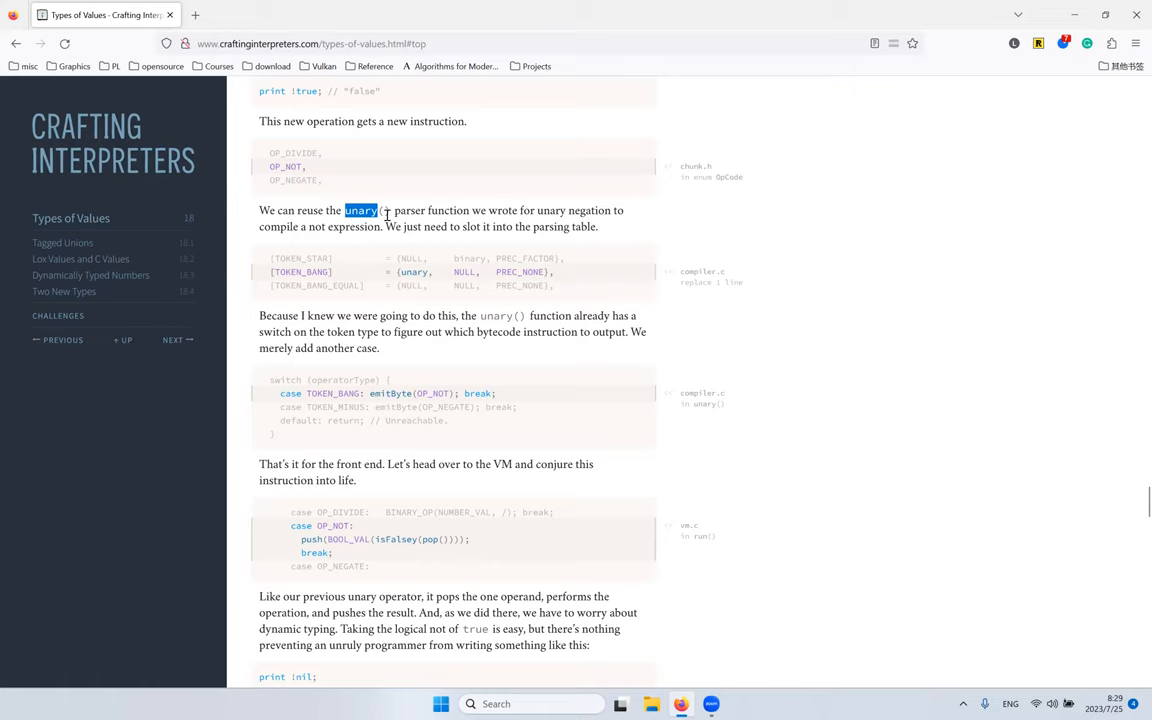
mouse_move(436, 268)
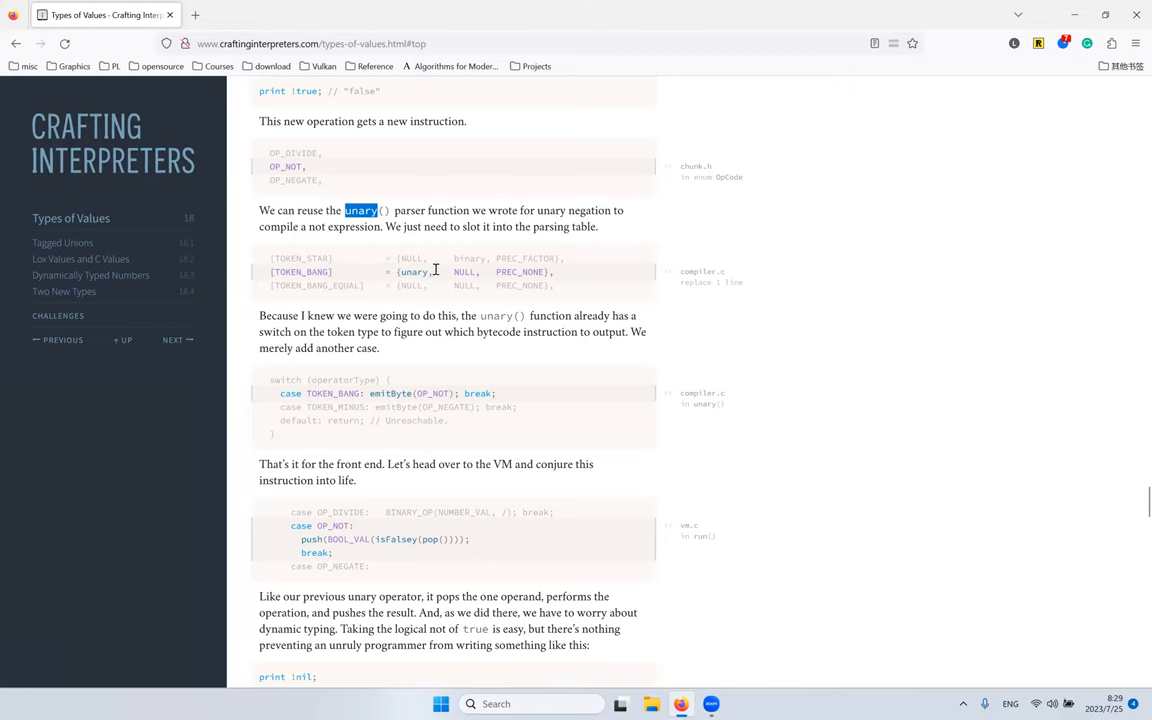
scroll(up, 3)
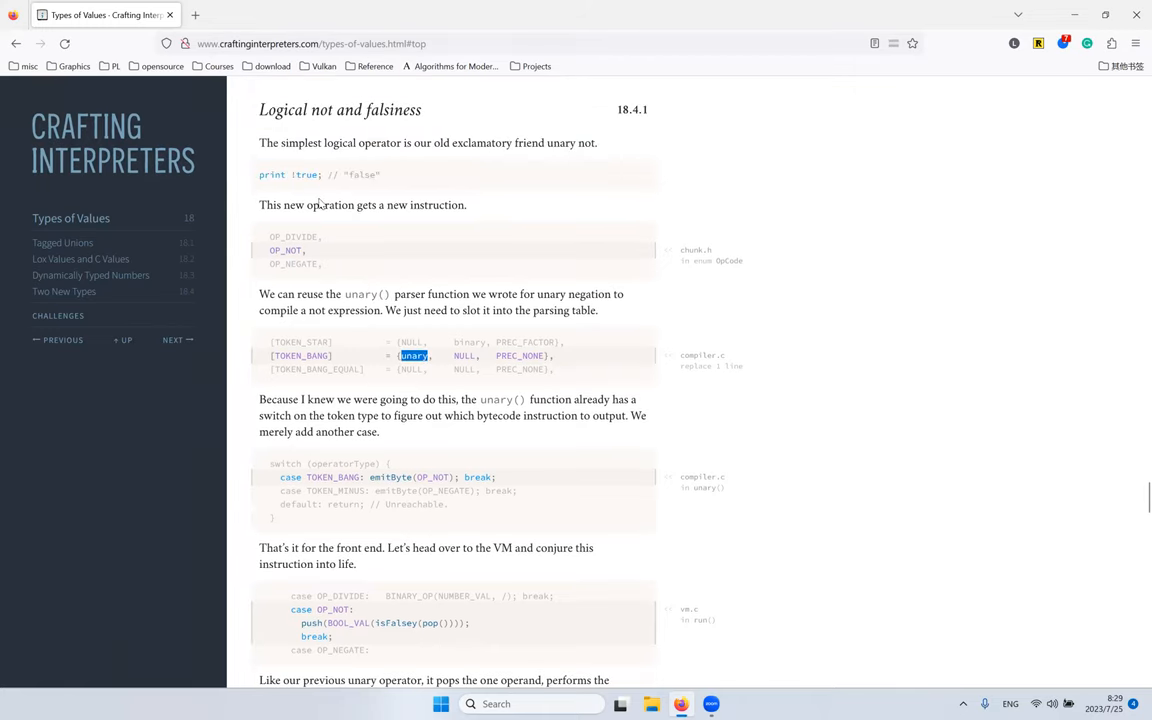
mouse_move(396, 276)
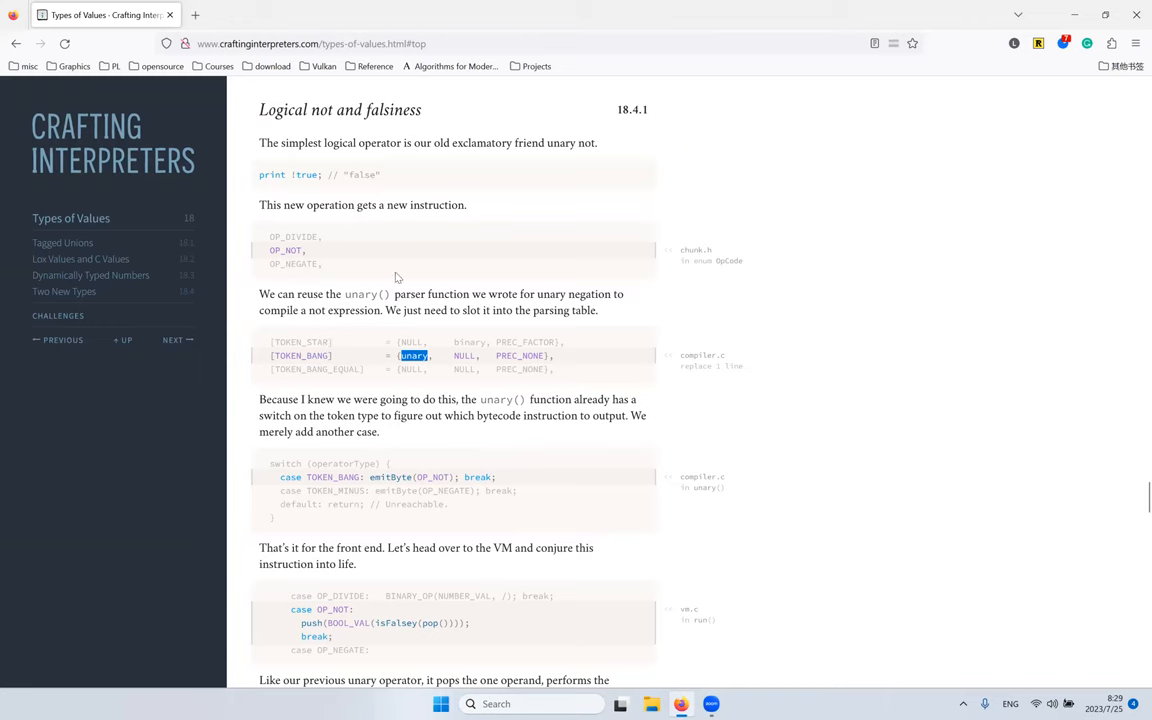
scroll(down, 3)
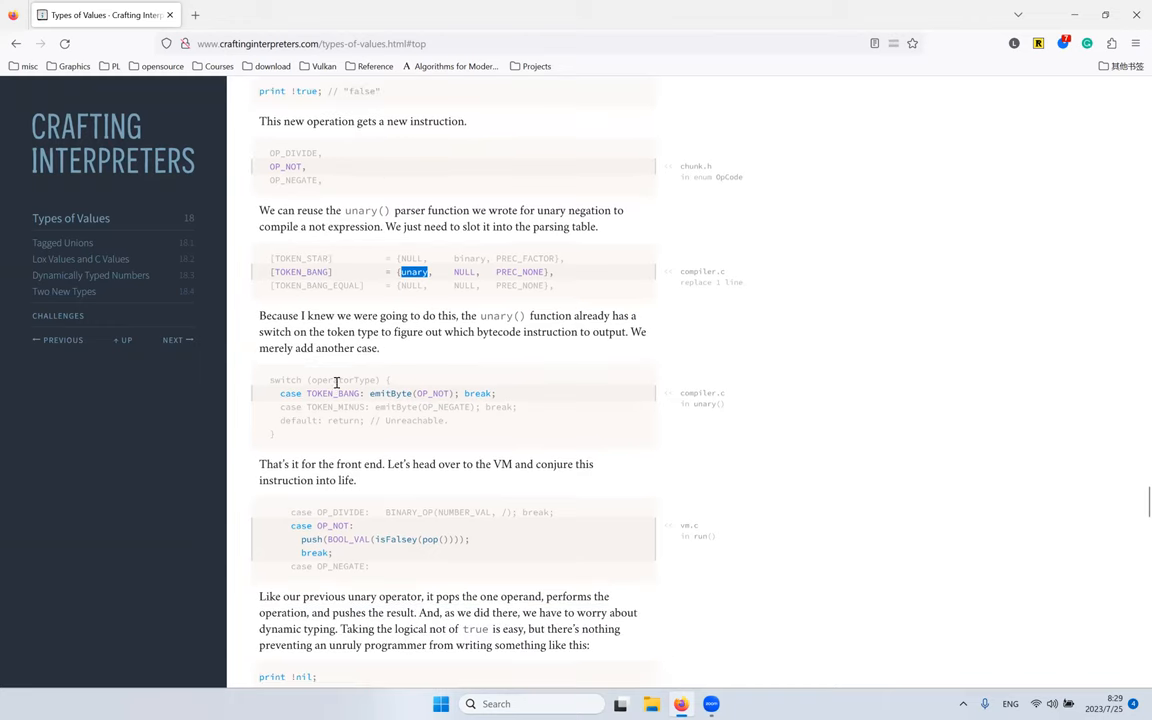
Step: Examine the compiler's TOKEN_BANG and TOKEN_MINUS cases, then read on to the VM's OP_NOT code
double_click(342, 380)
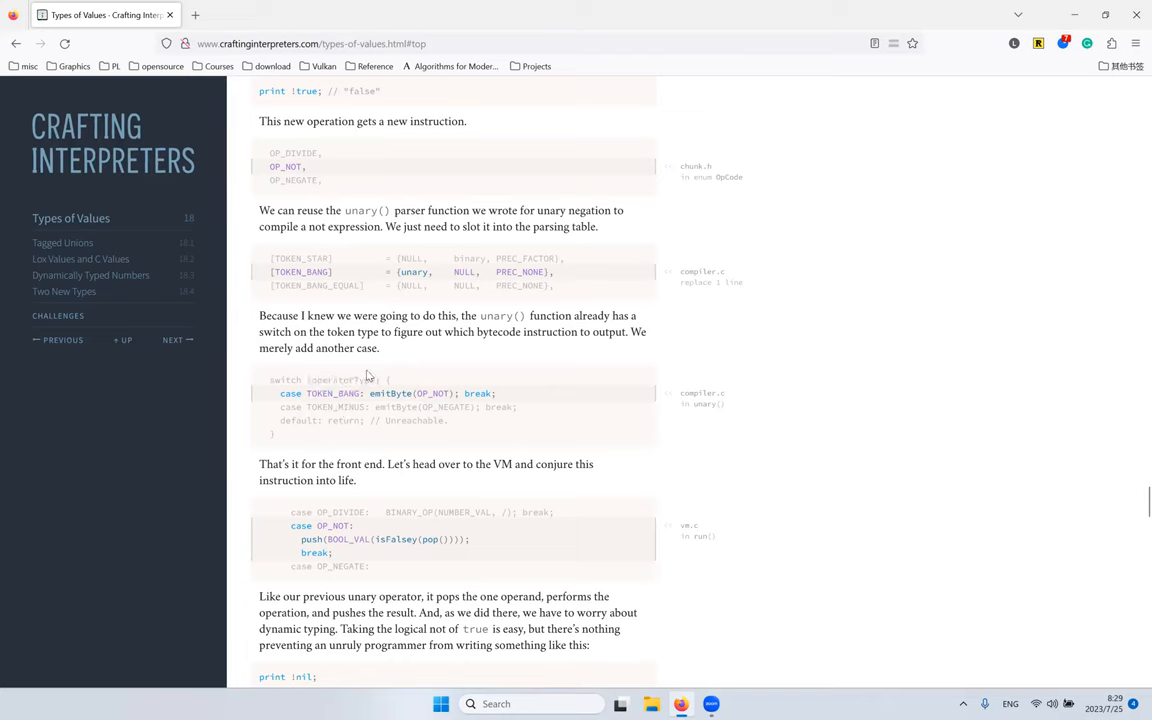
double_click(332, 392)
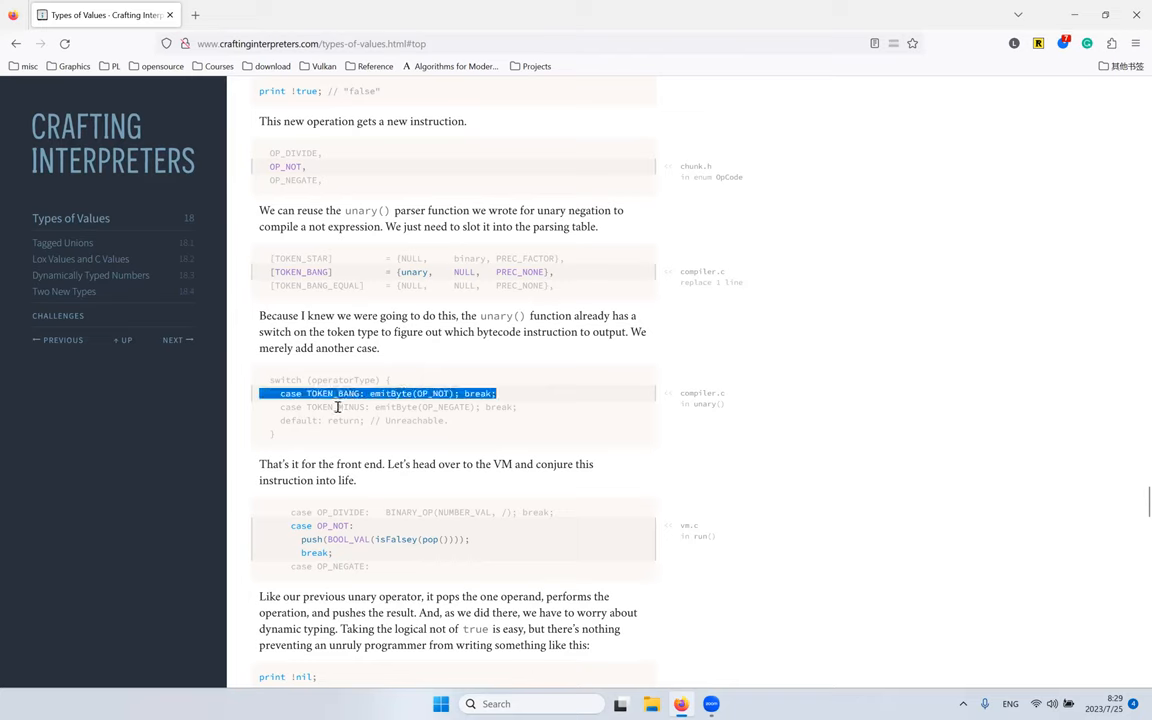
double_click(334, 408)
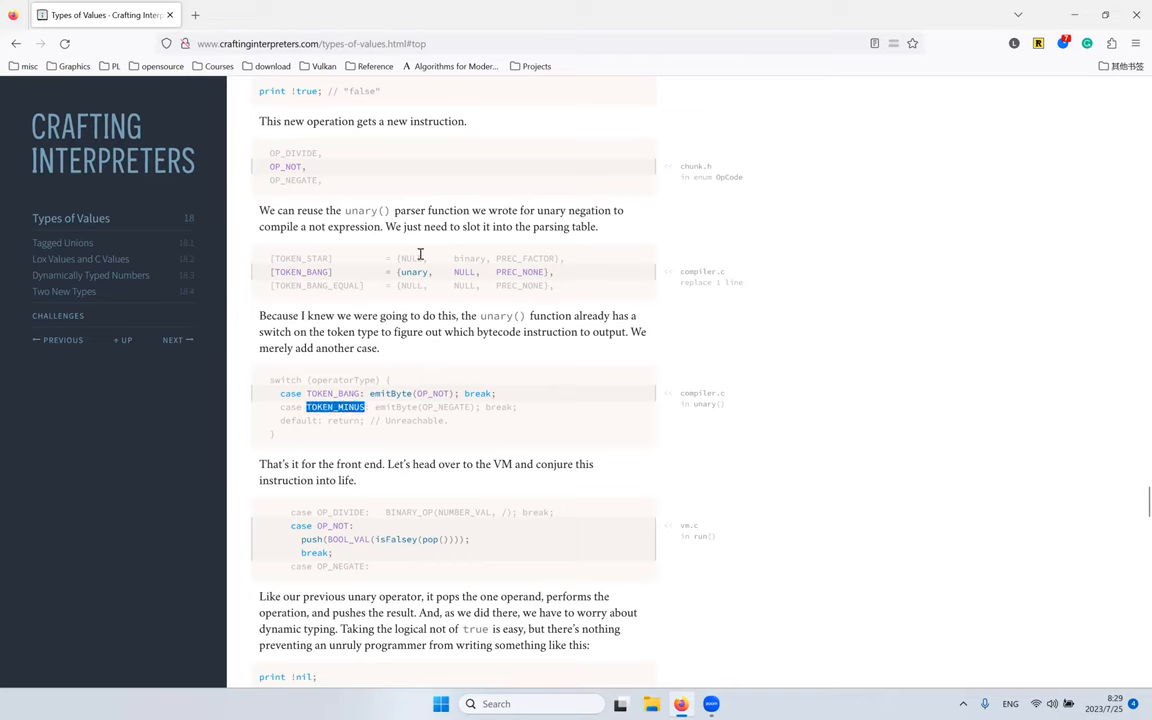
scroll(down, 3)
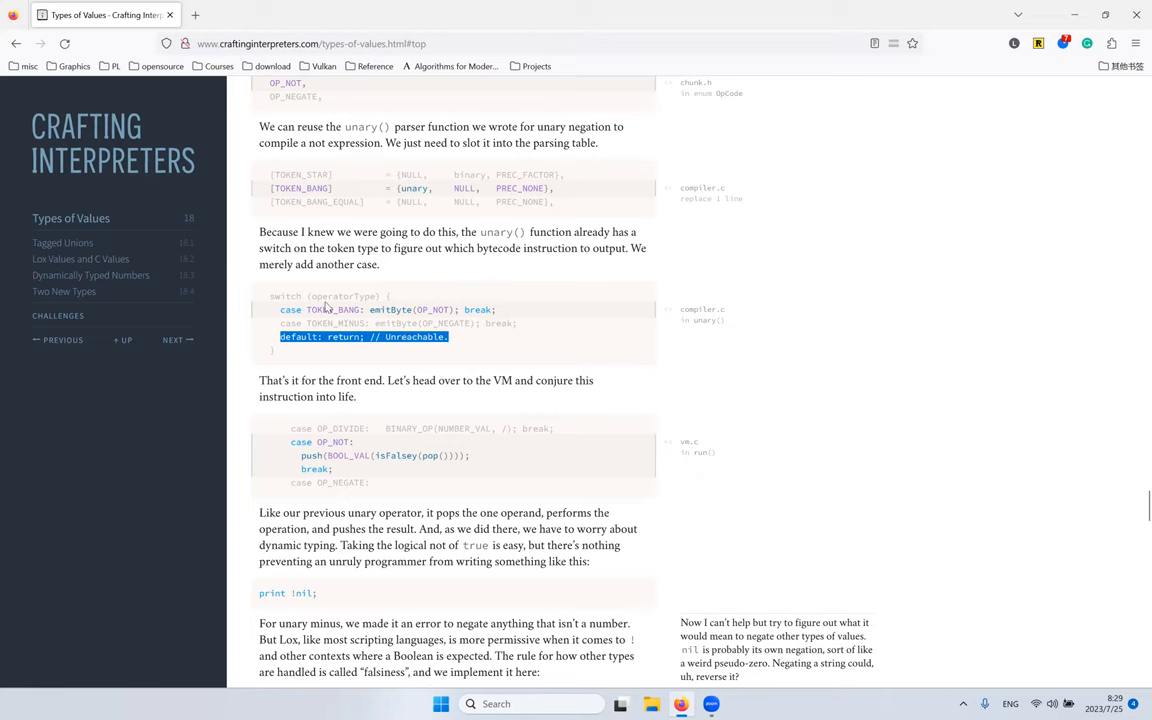
mouse_move(370, 300)
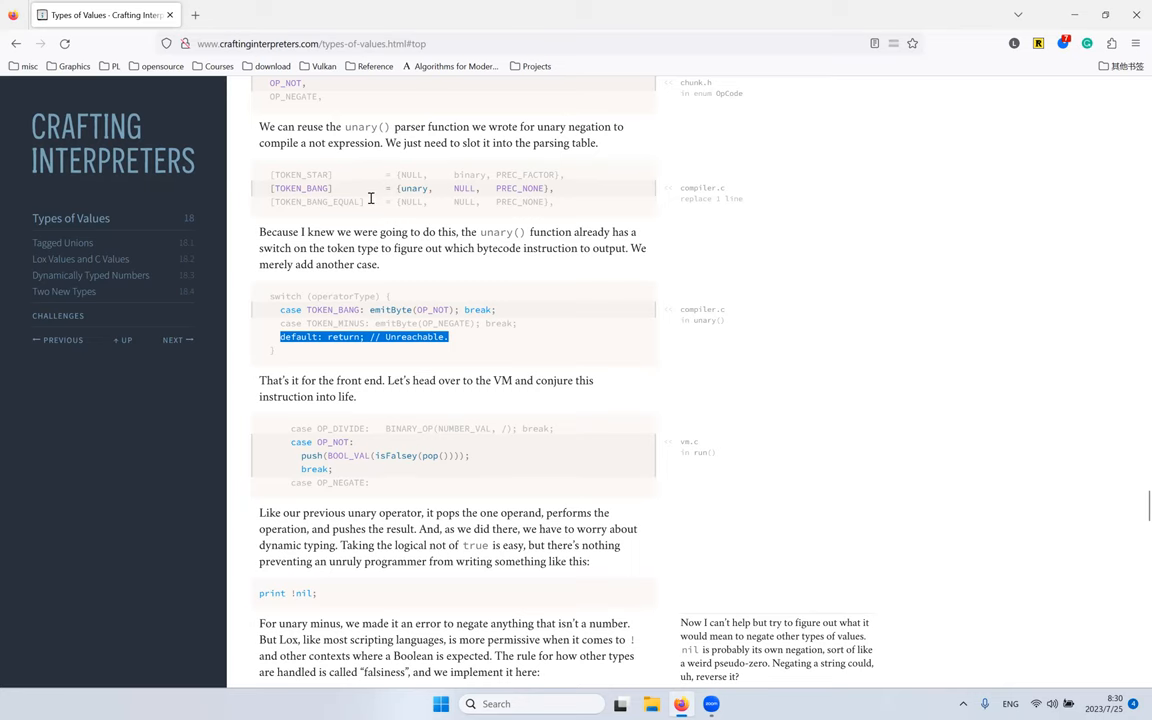
scroll(down, 3)
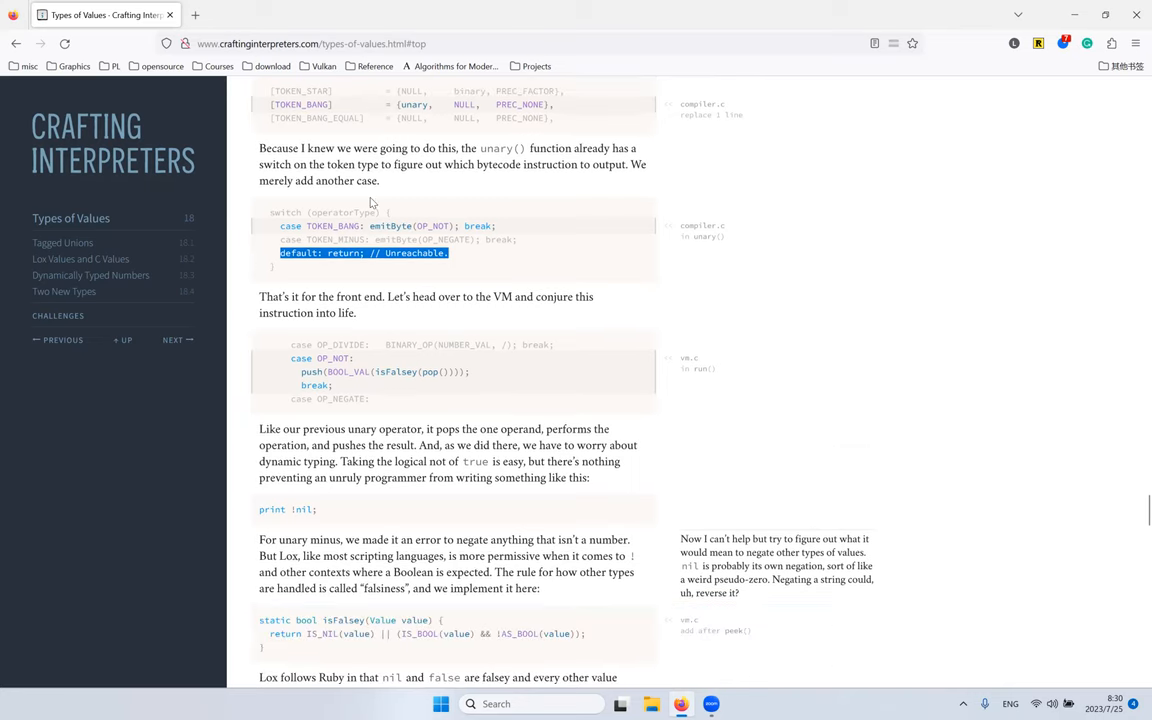
scroll(down, 3)
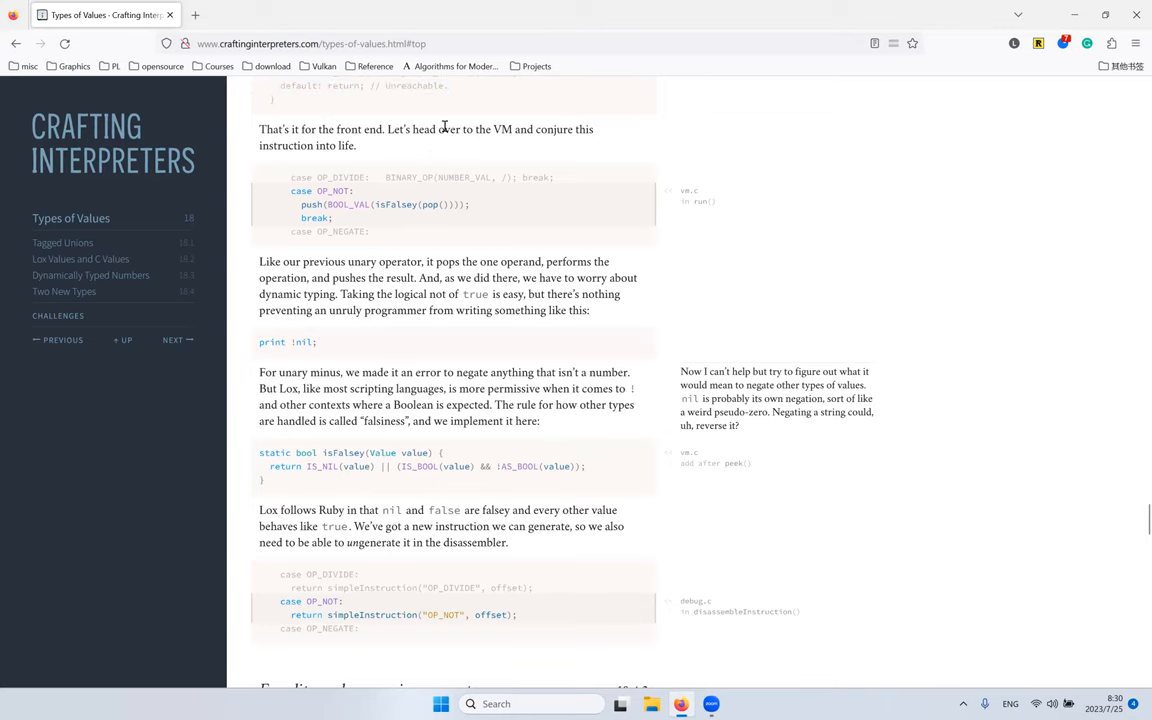
Step: Study the OP_NOT case line pushing BOOL_VAL(isFalsey(...)), highlighting BOOL_VAL and isFalsey
scroll(down, 3)
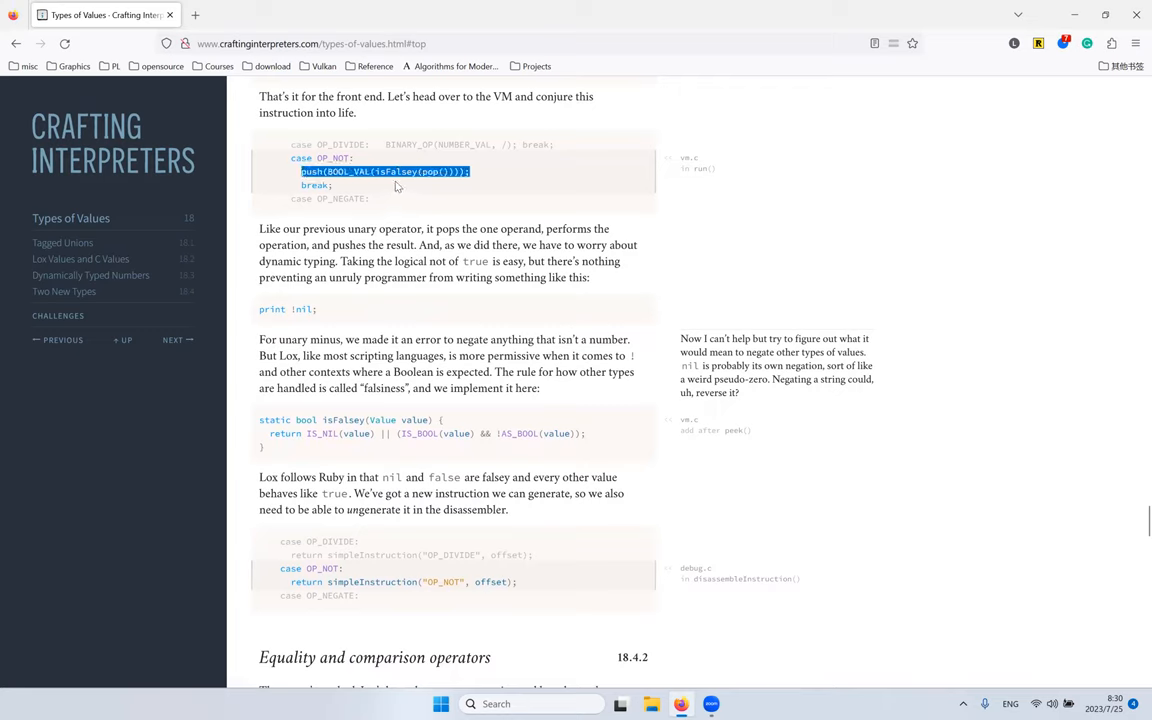
mouse_move(452, 160)
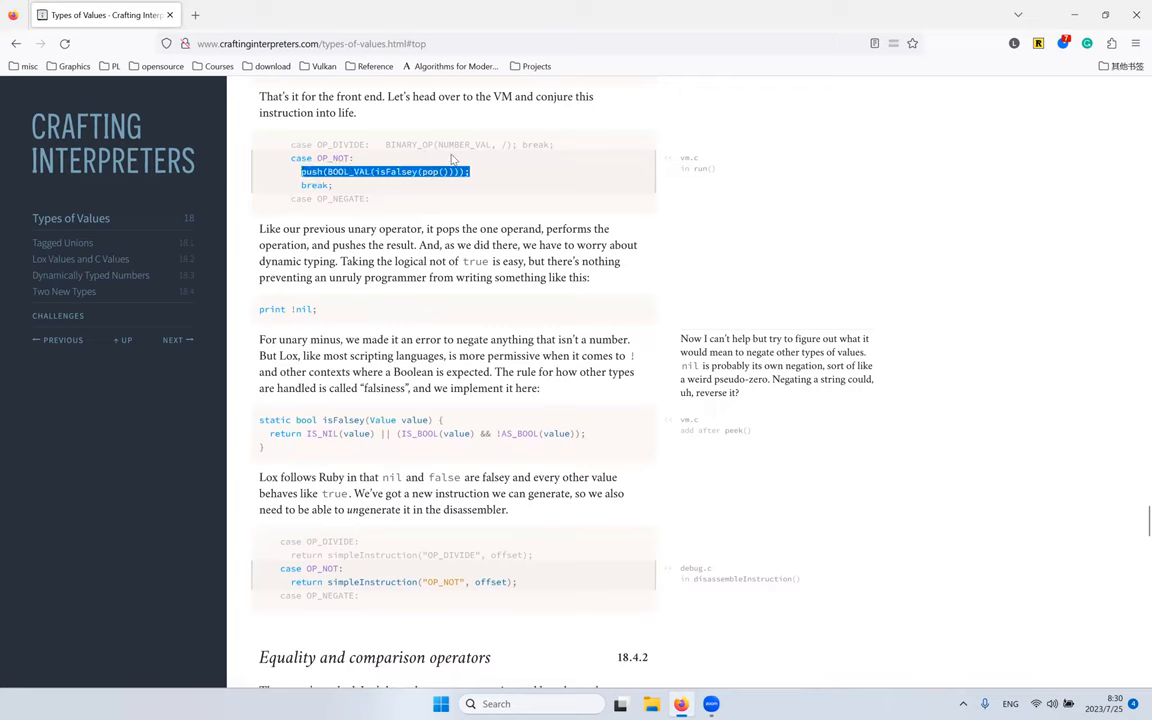
click(436, 170)
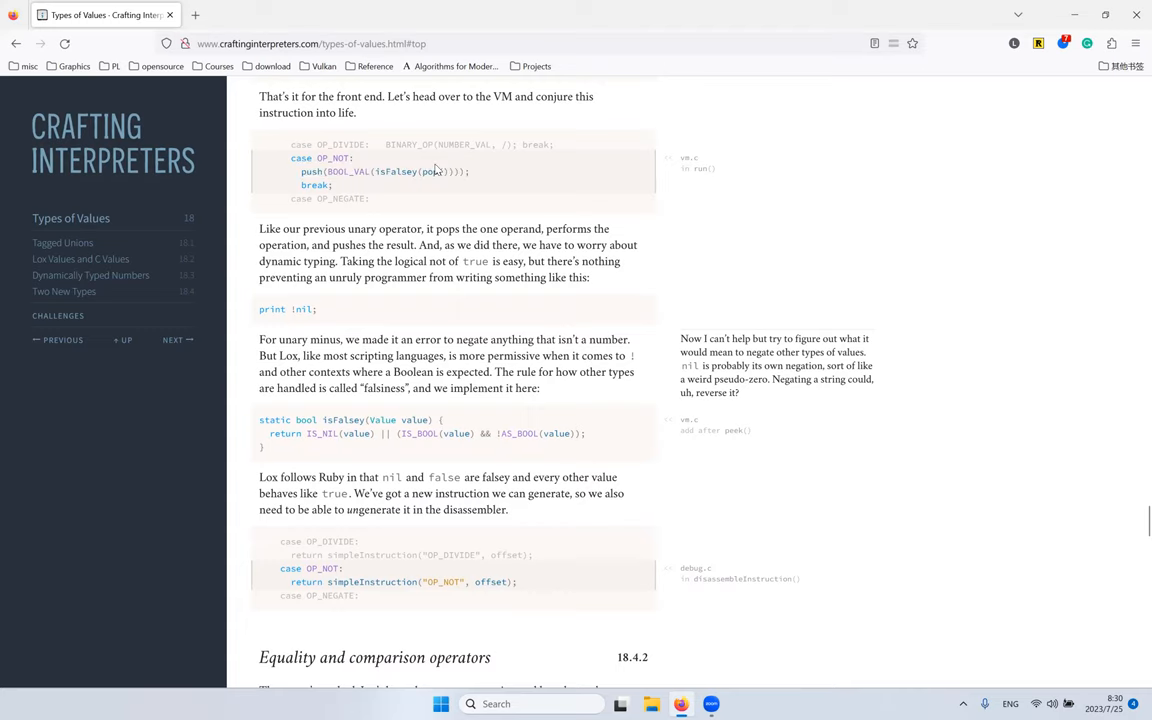
triple_click(384, 172)
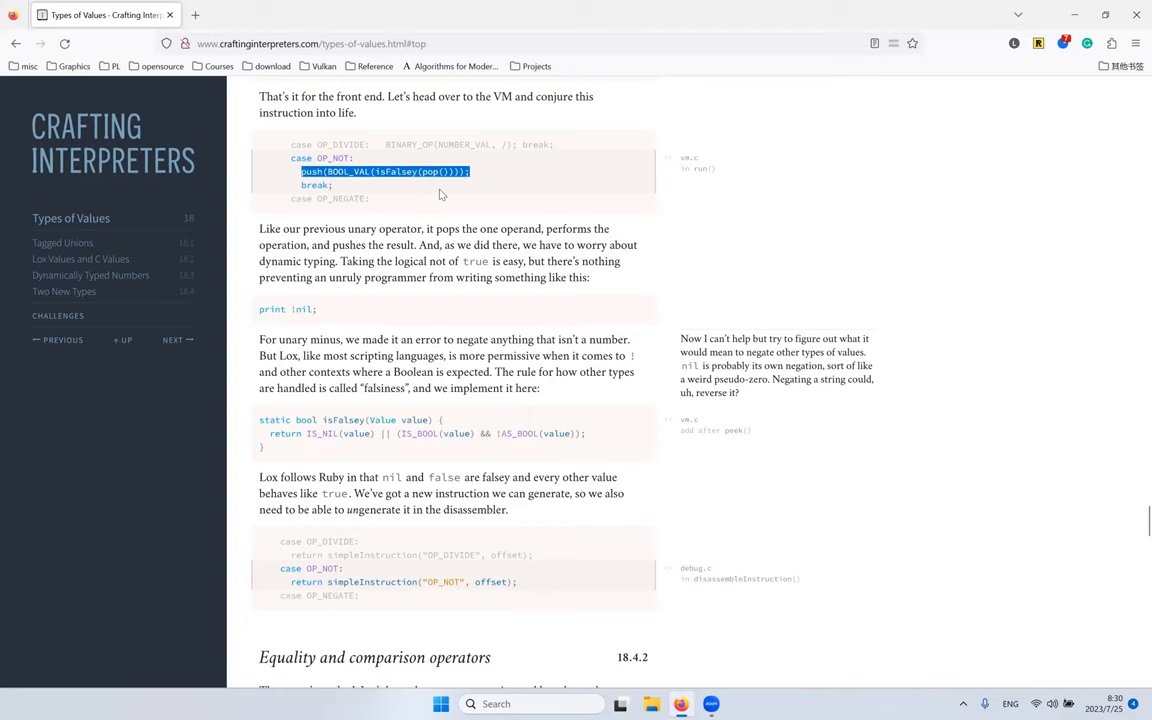
scroll(up, 3)
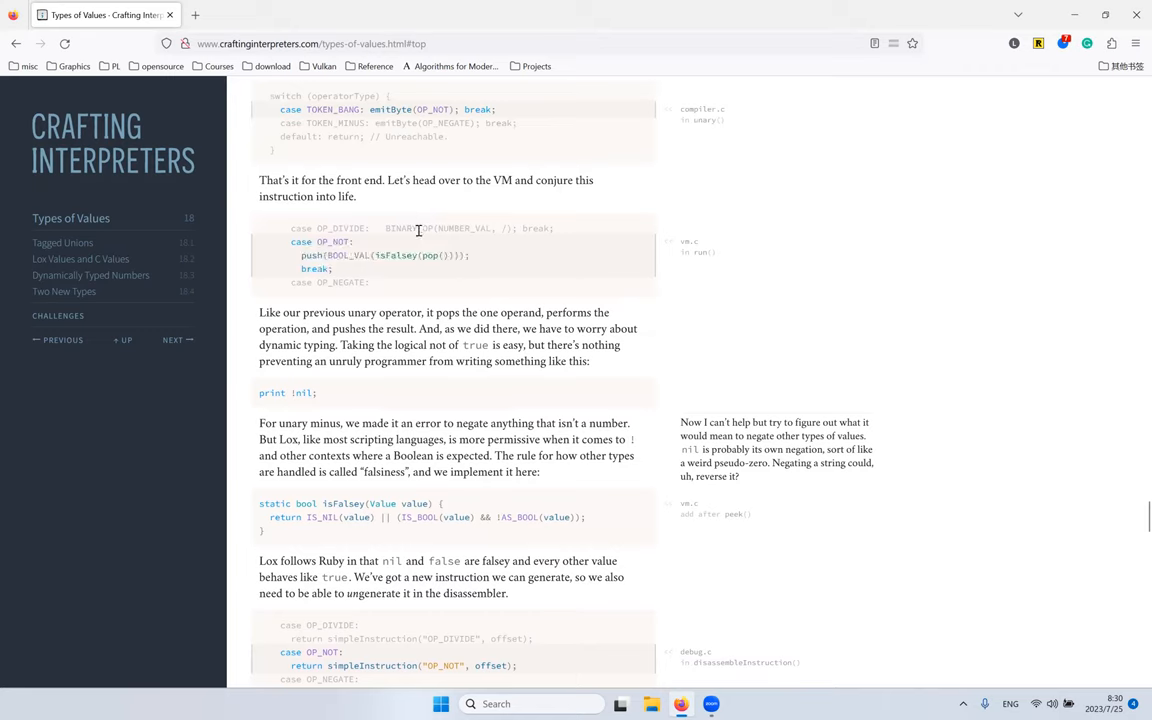
mouse_move(352, 252)
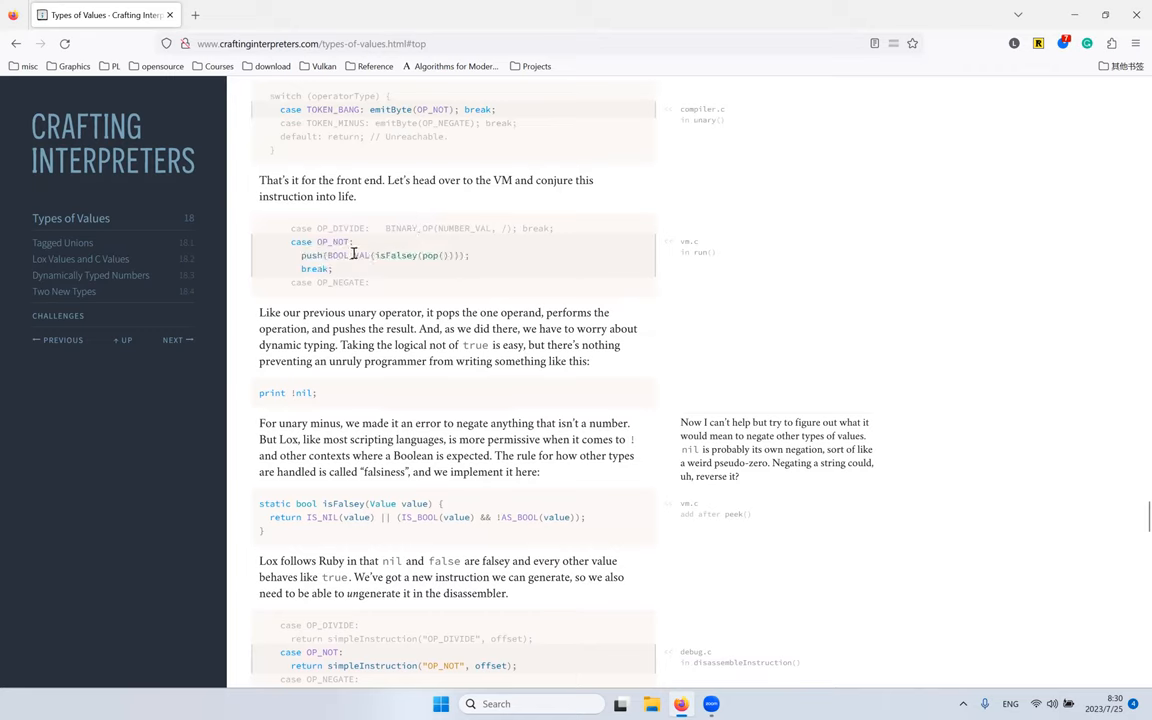
double_click(348, 256)
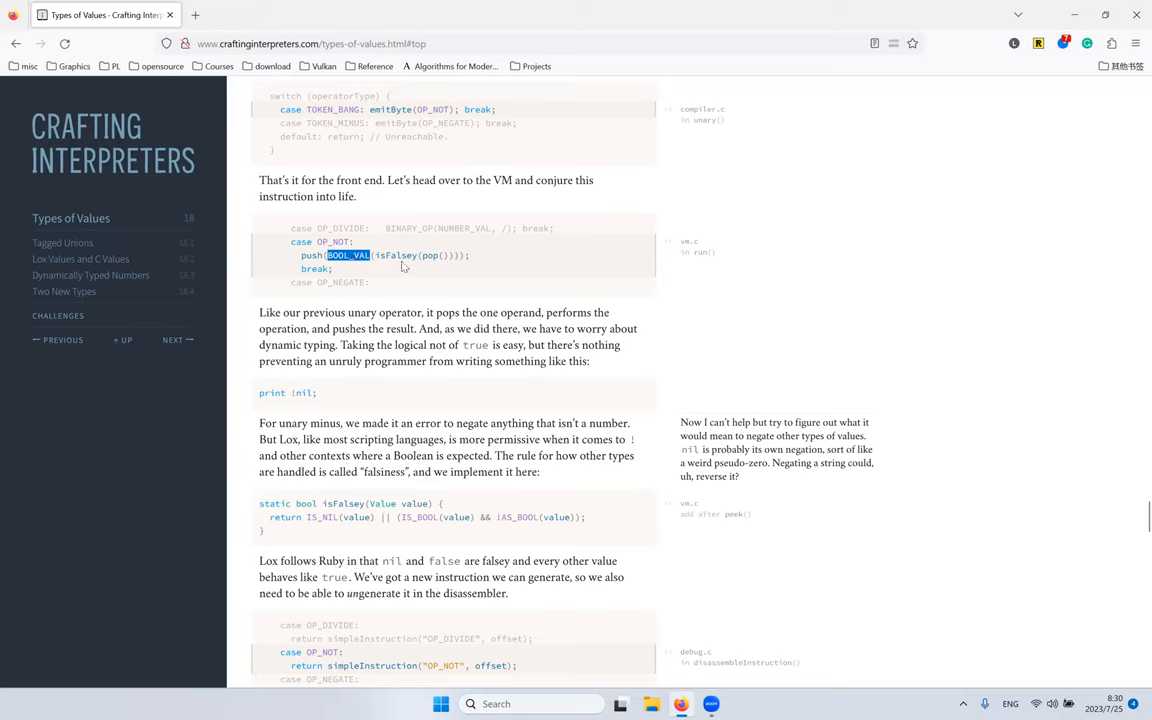
double_click(430, 256)
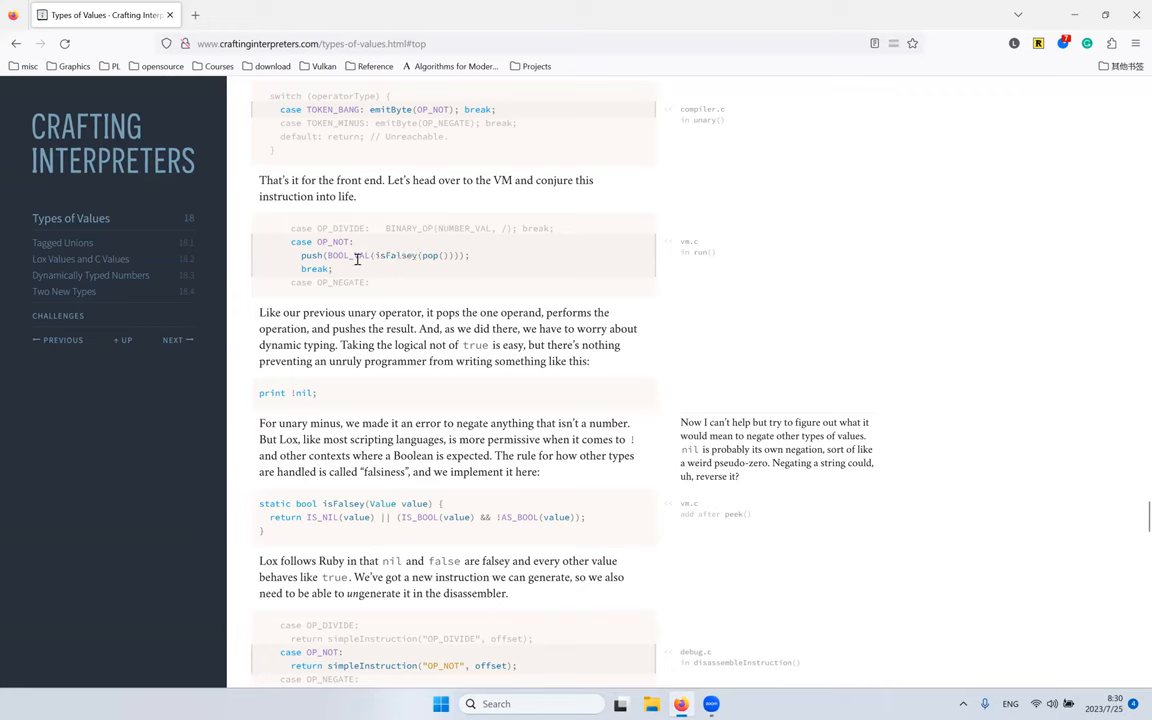
double_click(396, 256)
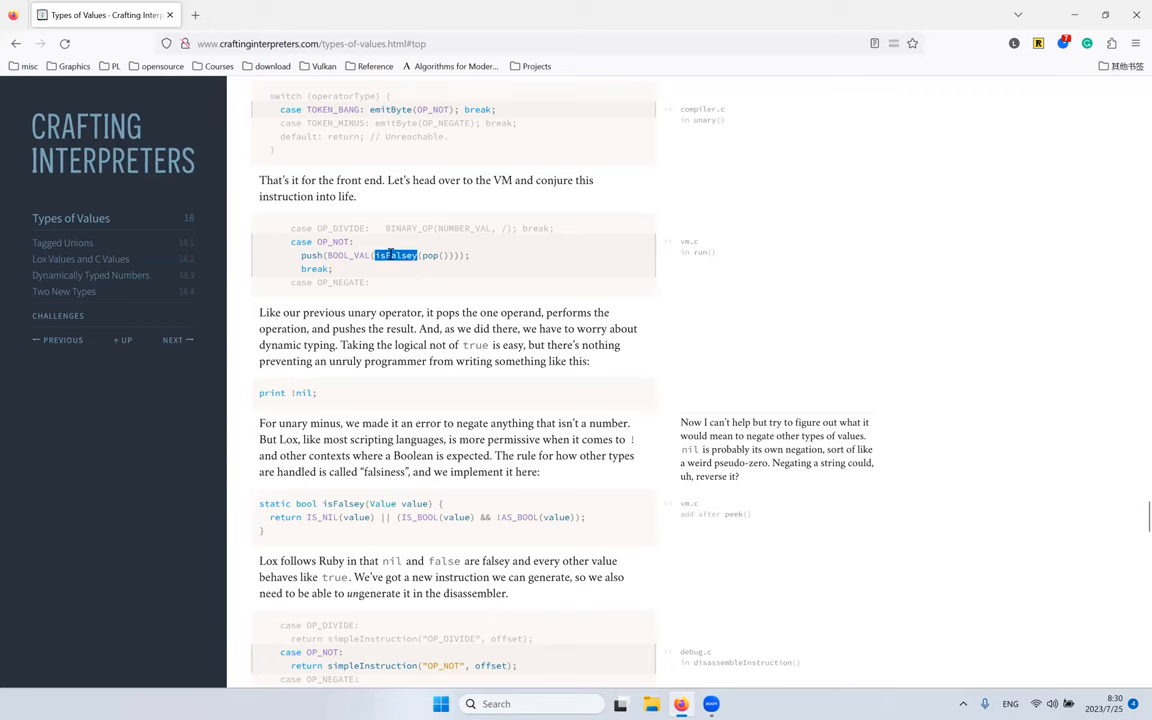
mouse_move(436, 254)
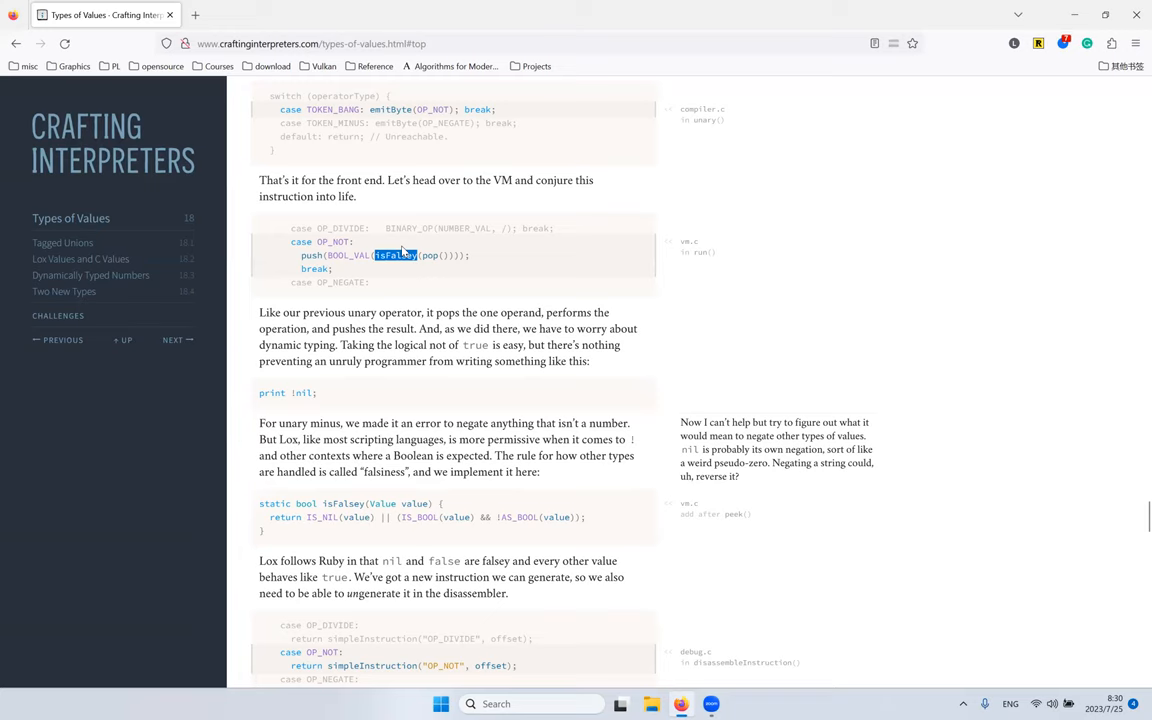
mouse_move(408, 250)
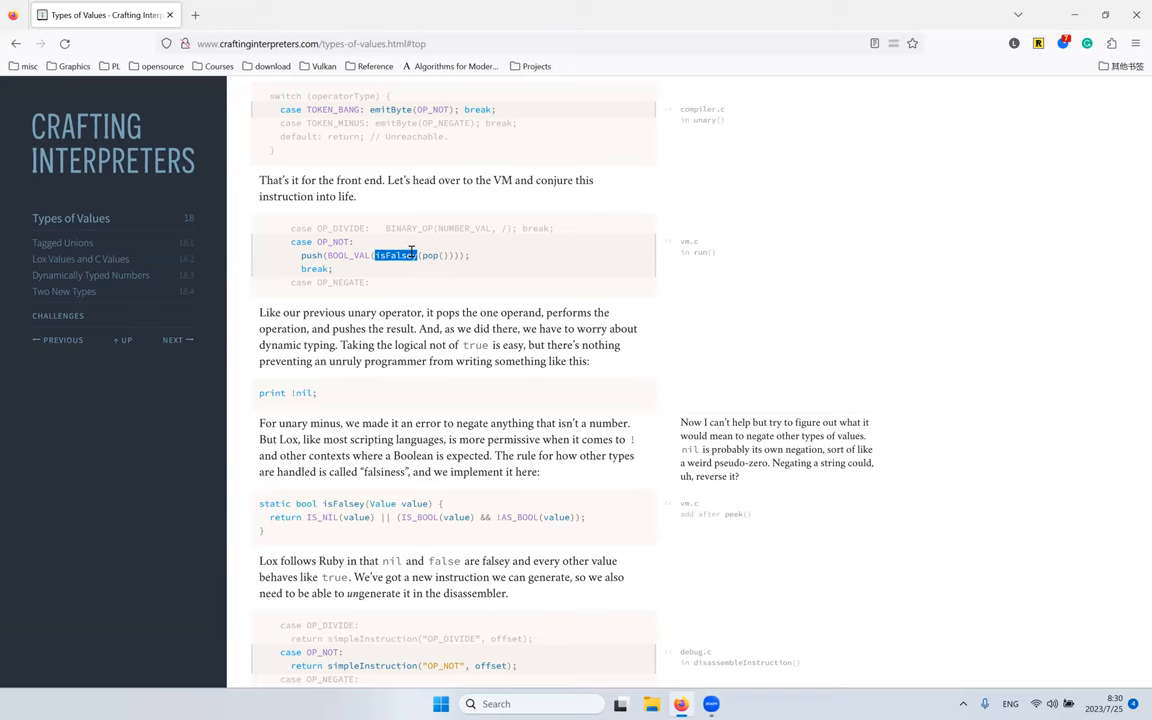
mouse_move(488, 276)
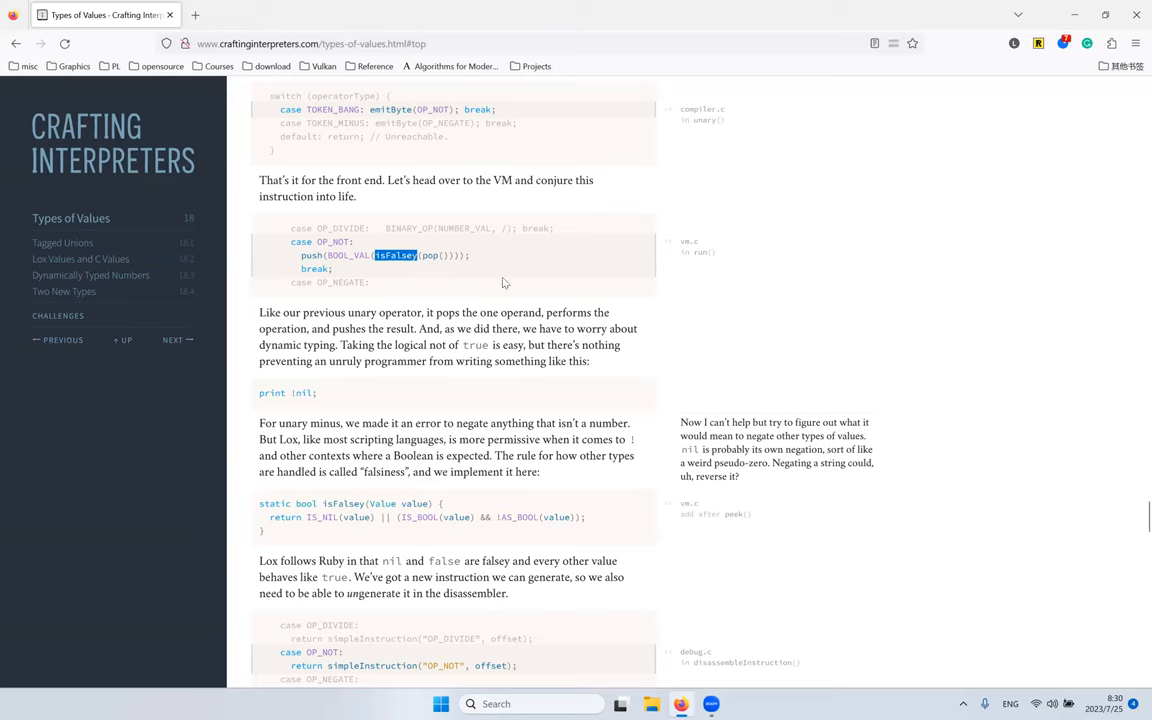
Step: Read the isFalsey return expression and the 'print !nil' example, then reach 18.4.2 Equality and comparison operators
scroll(down, 3)
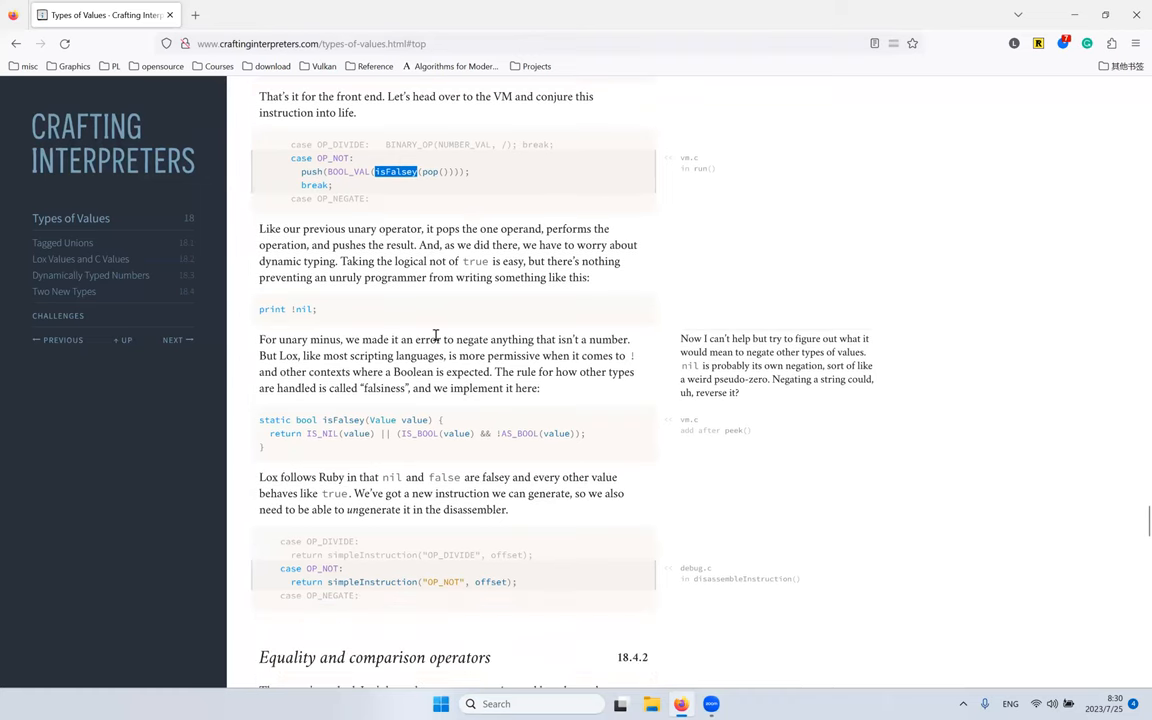
mouse_move(440, 334)
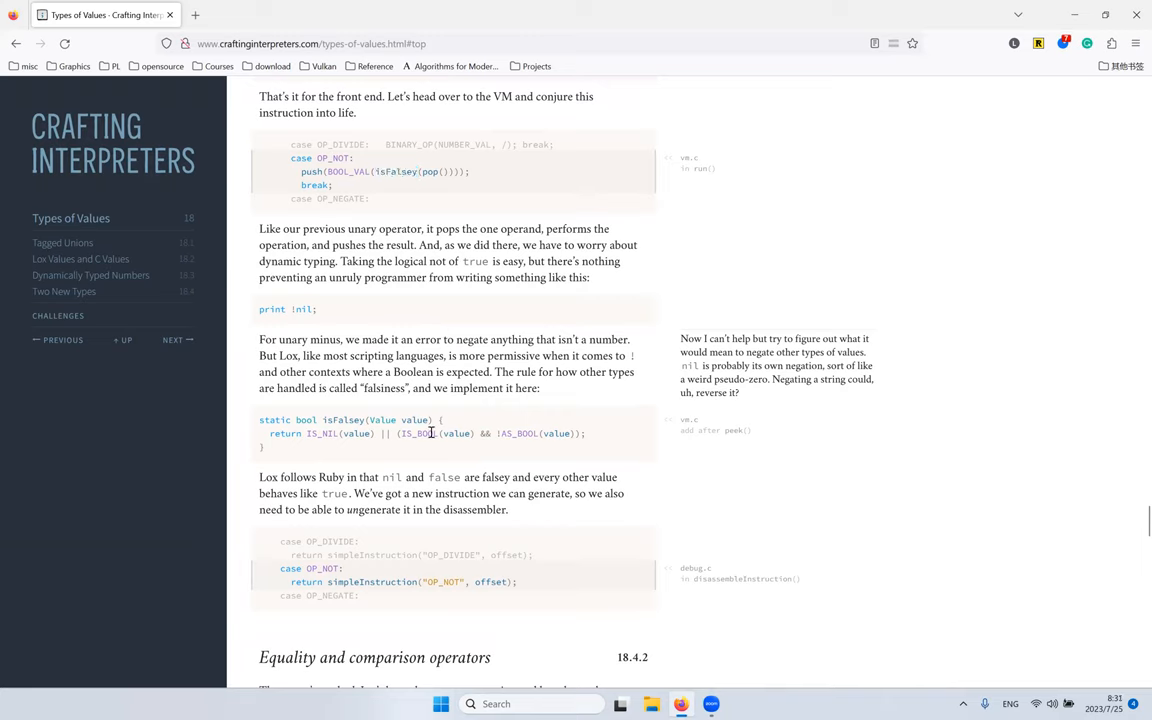
double_click(356, 432)
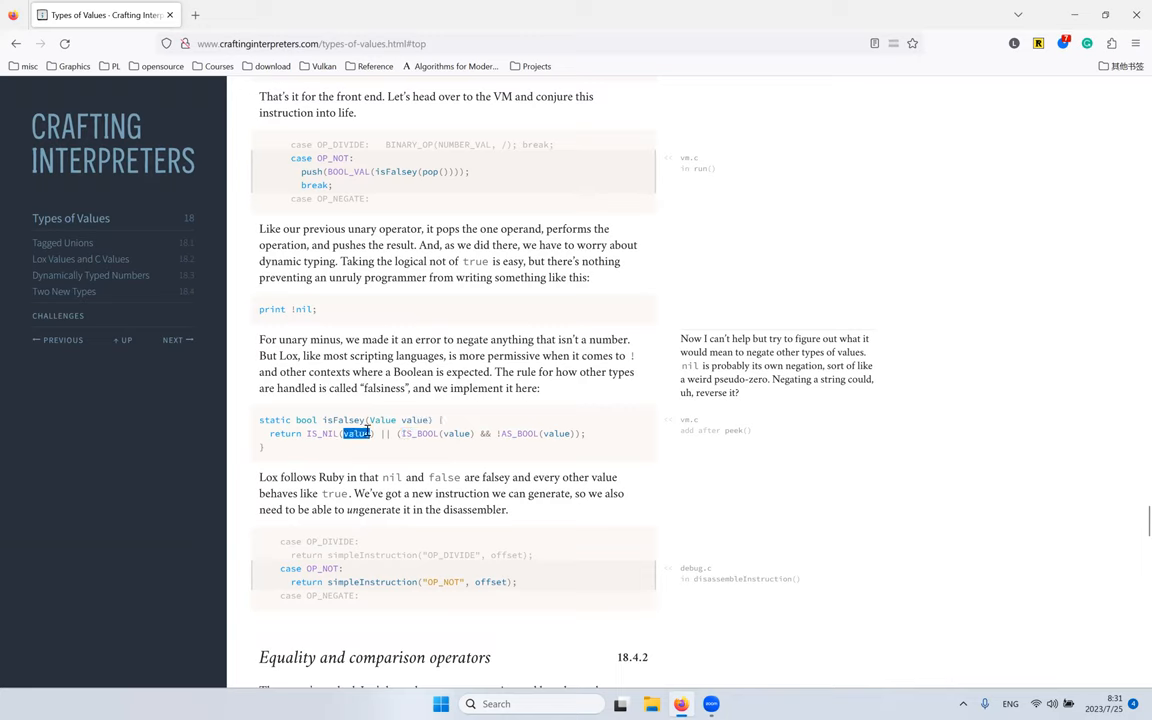
mouse_move(400, 368)
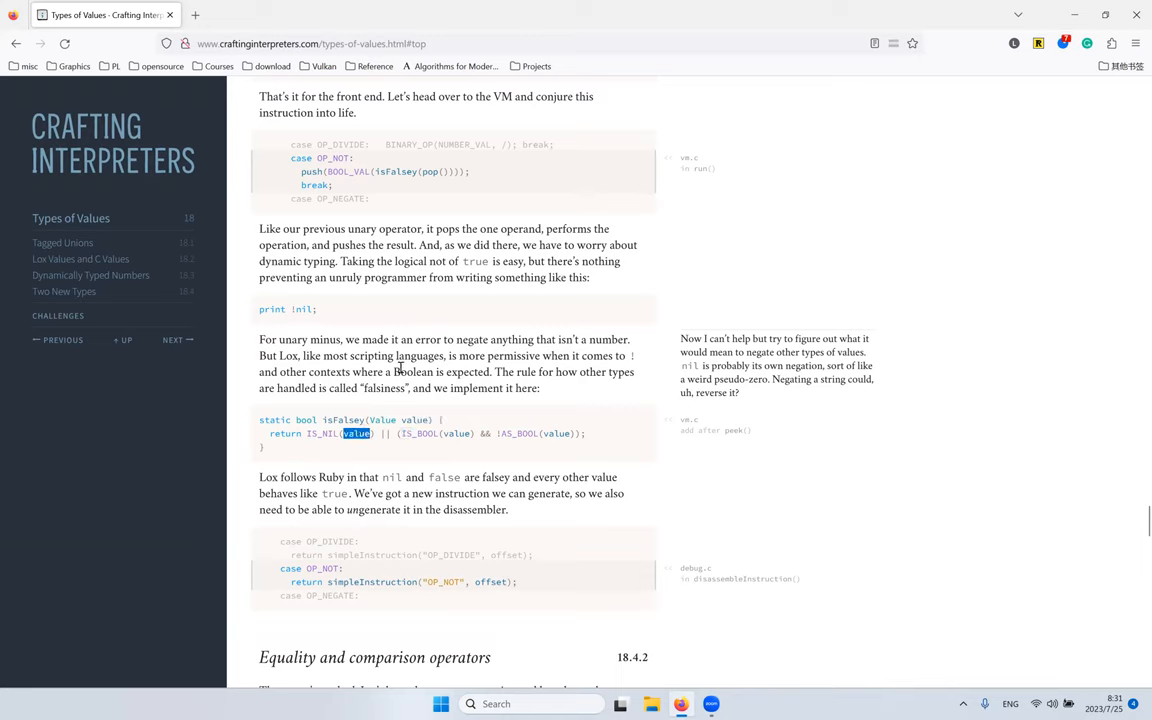
triple_click(288, 308)
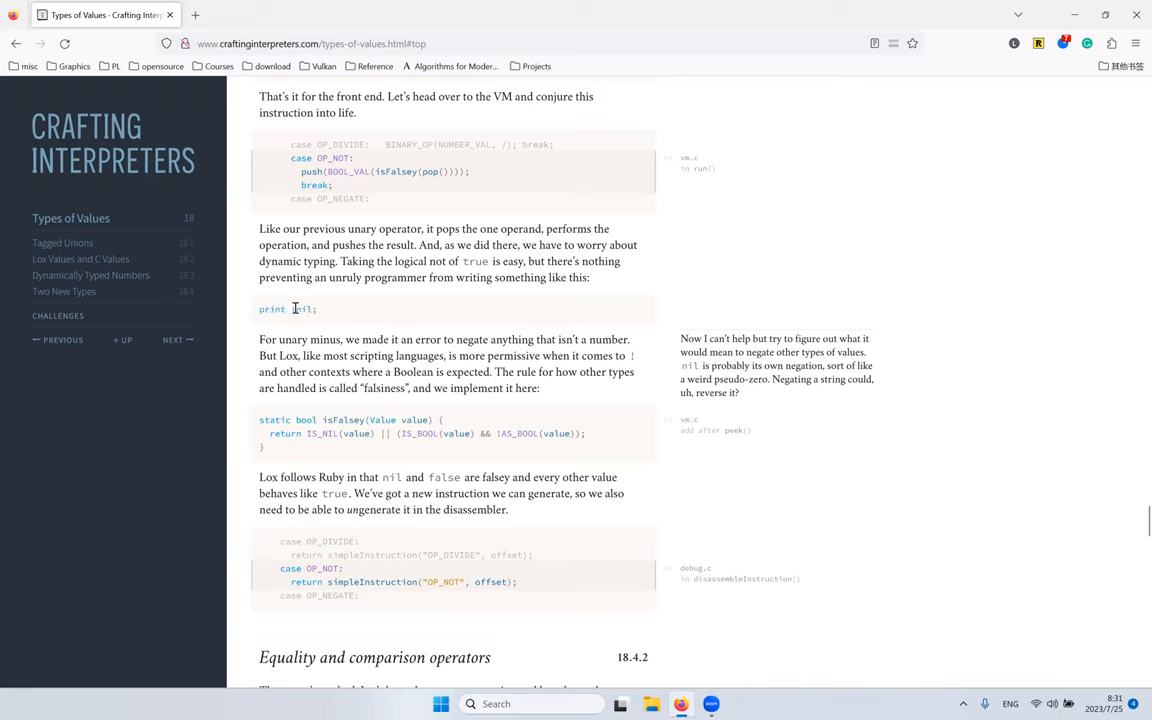
double_click(304, 308)
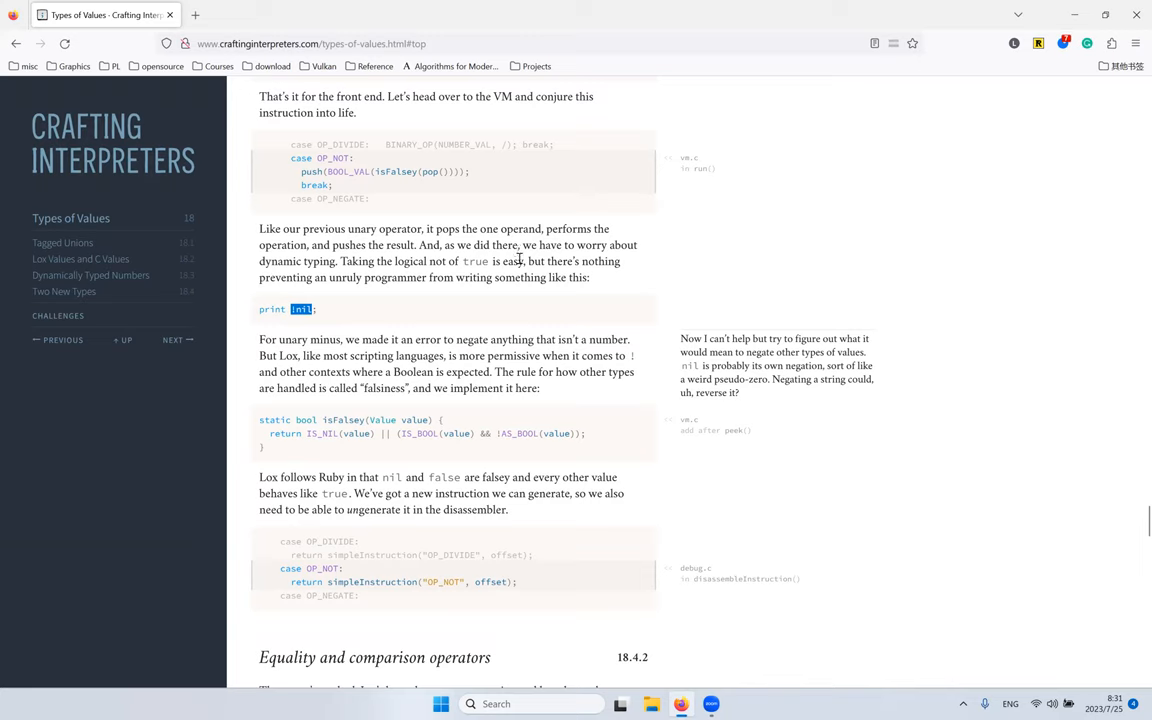
mouse_move(572, 232)
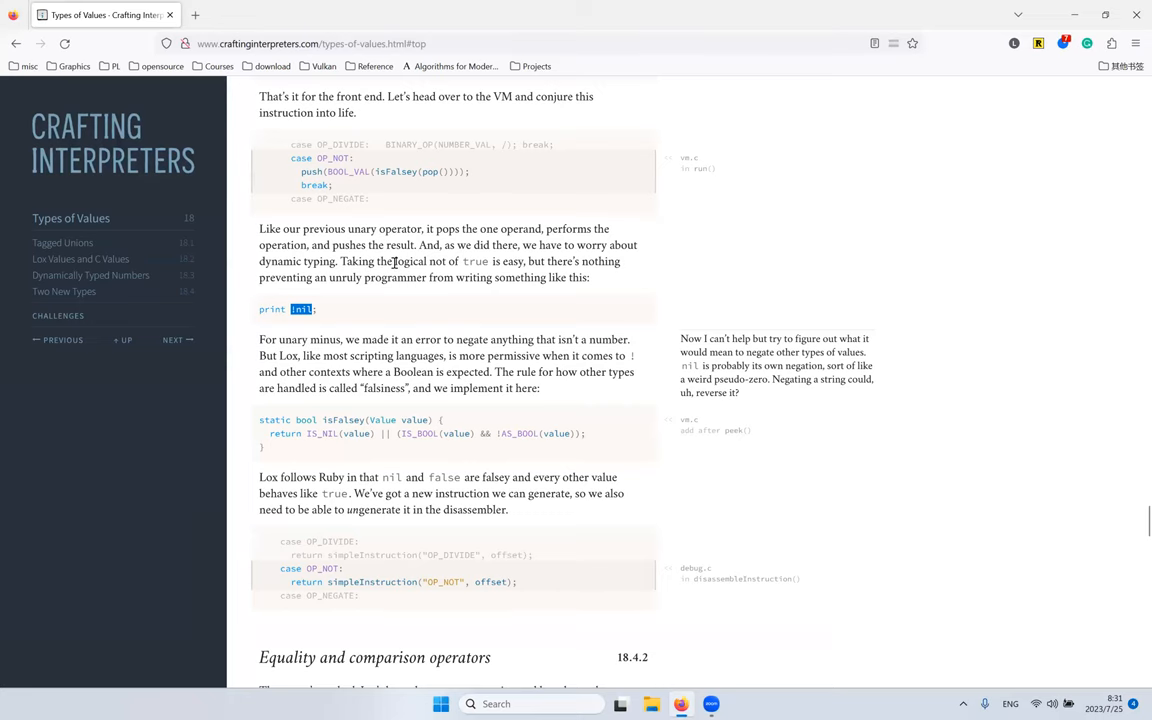
scroll(down, 3)
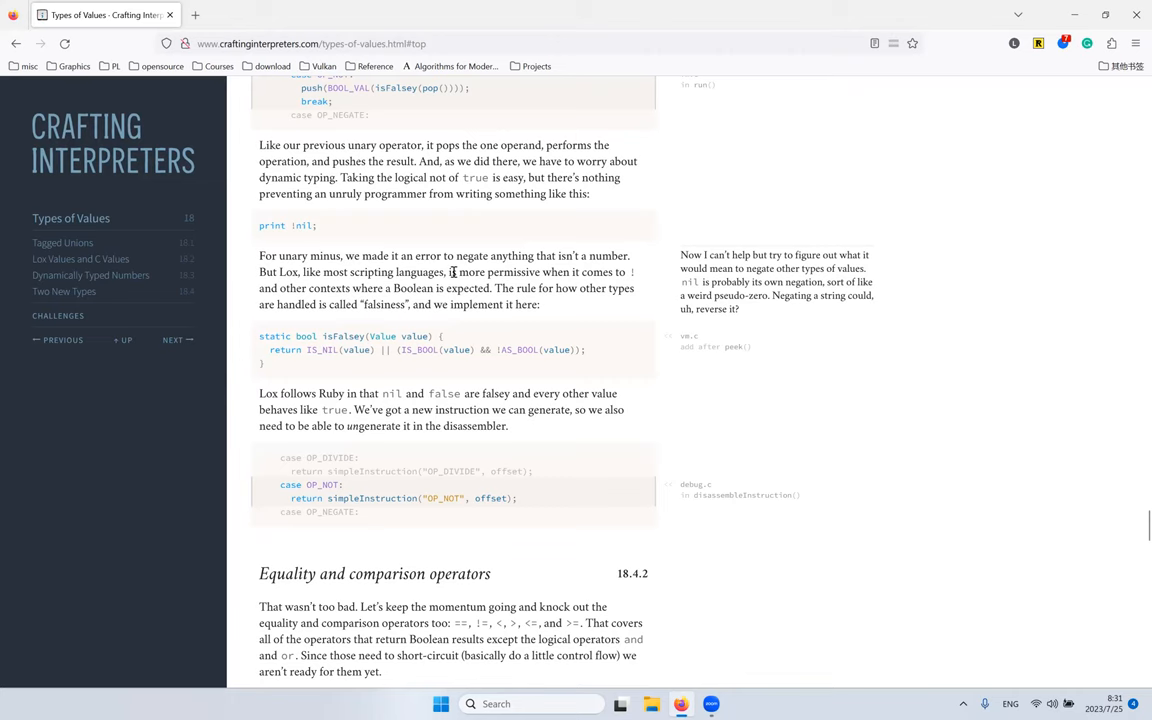
scroll(down, 3)
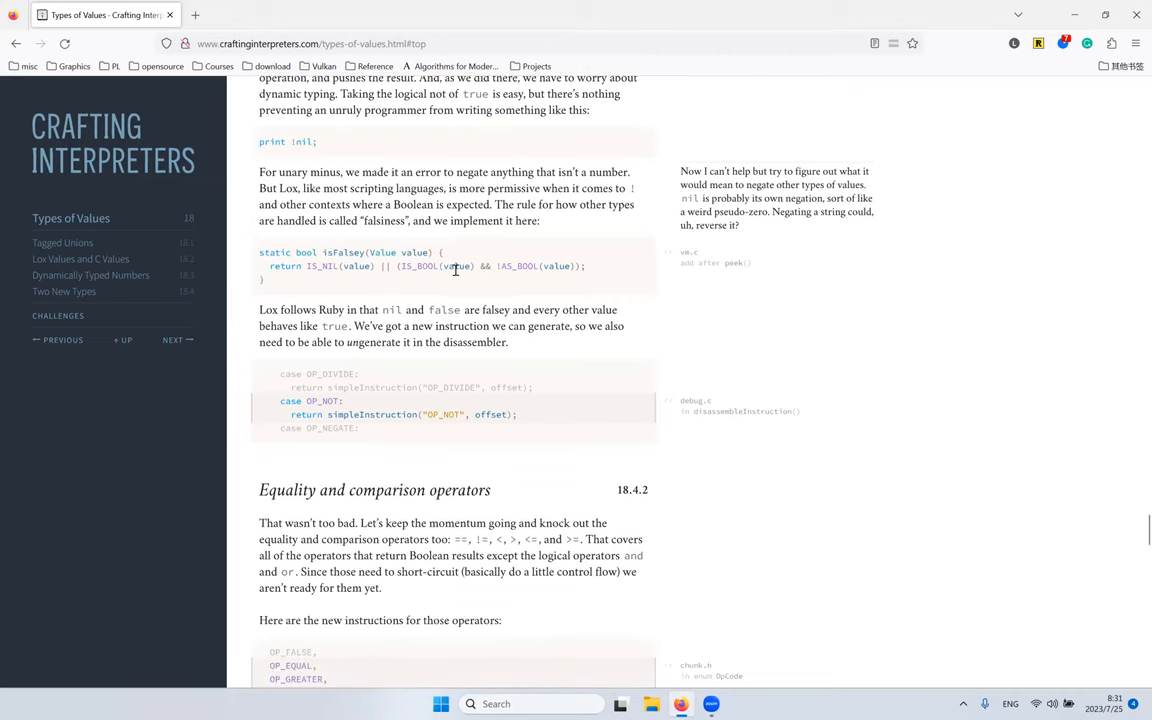
scroll(down, 3)
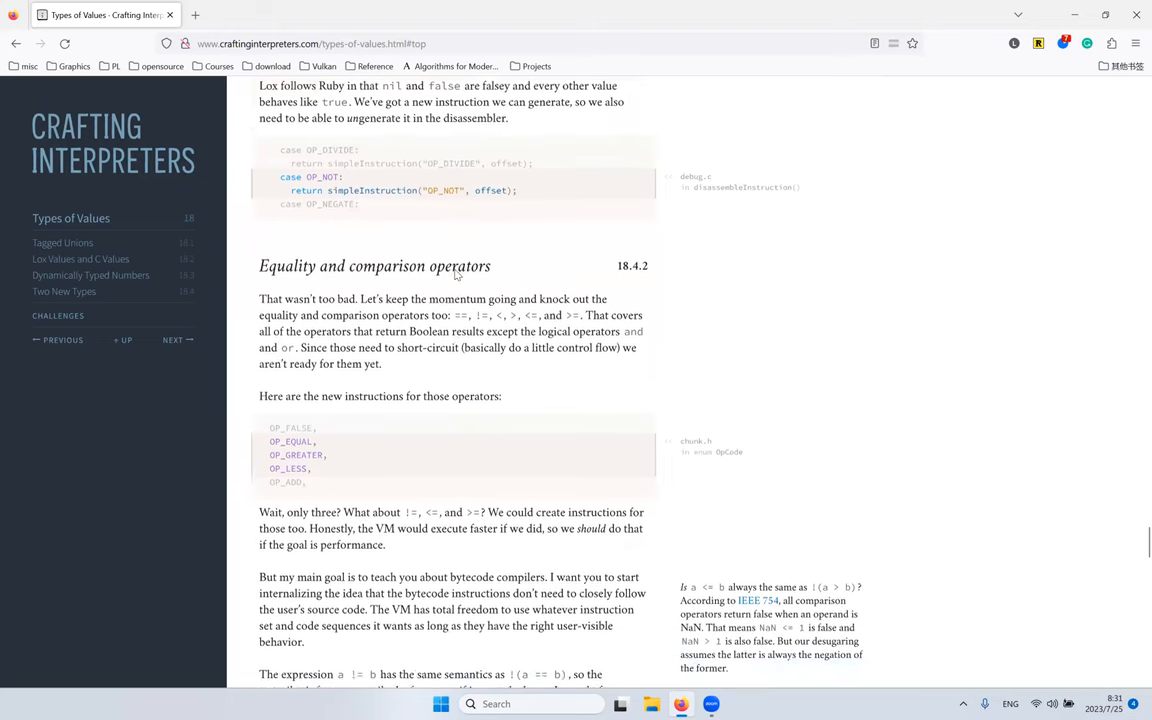
Step: Briefly revisit the isFalsey/OP_NOT passage, then return to section 18.4.2's OP_EQUAL/OP_GREATER/OP_LESS listing
scroll(down, 3)
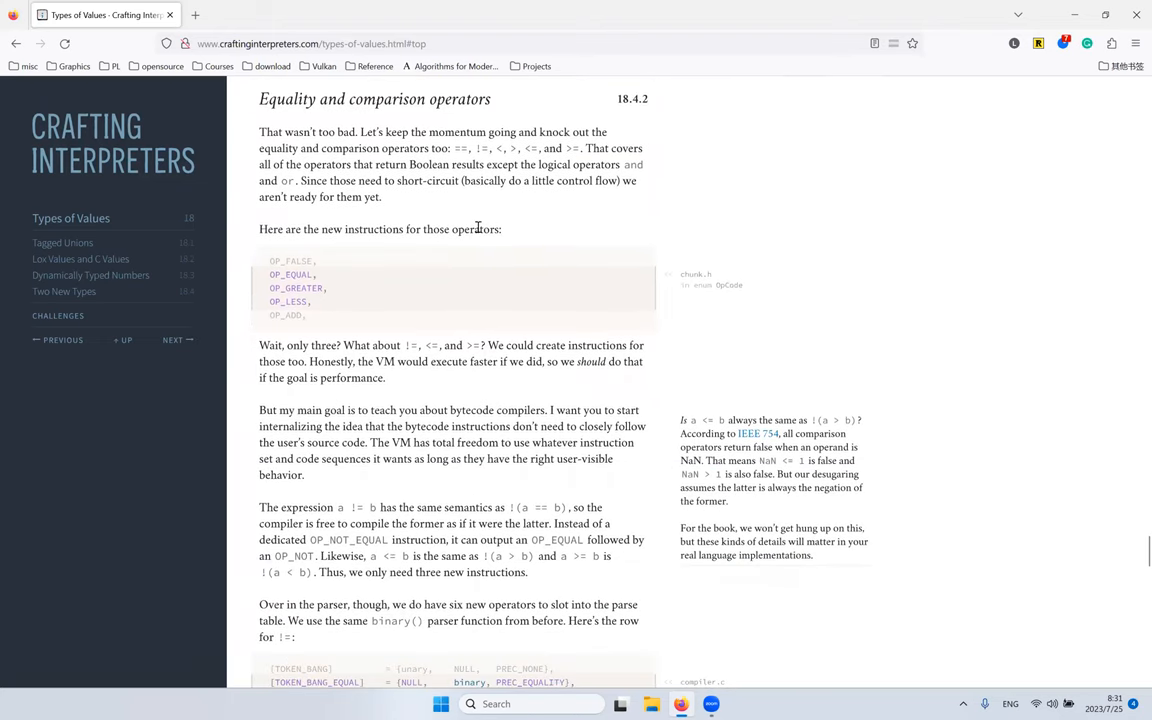
mouse_move(480, 200)
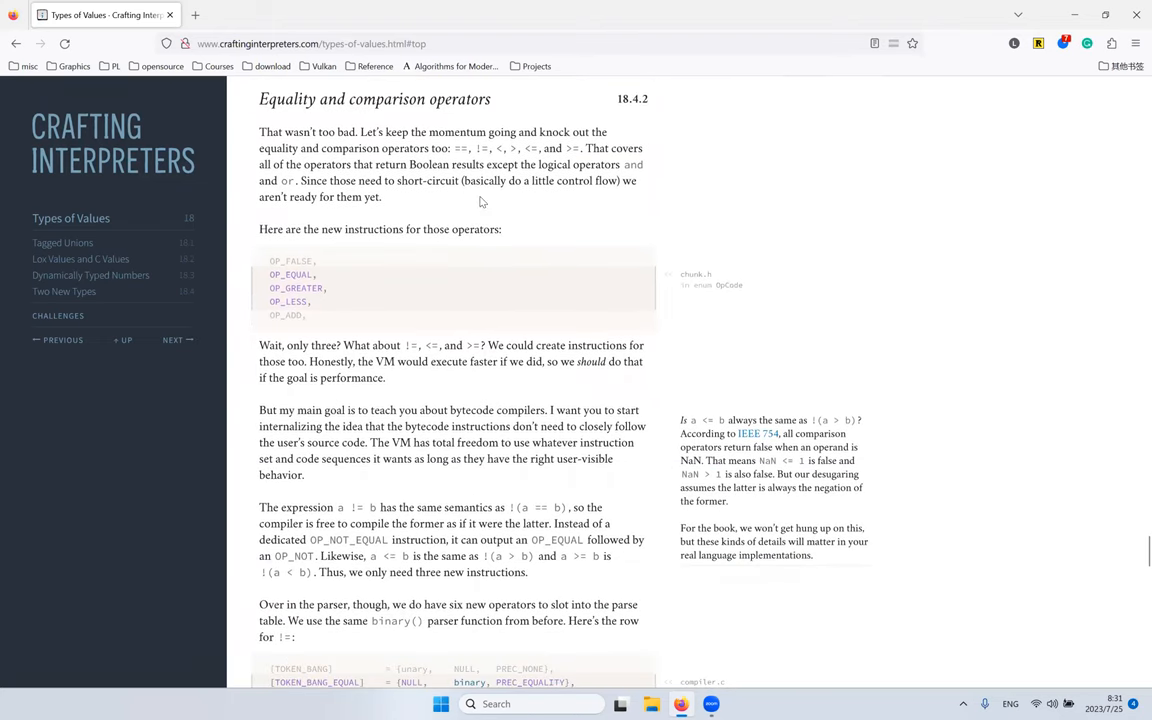
mouse_move(396, 150)
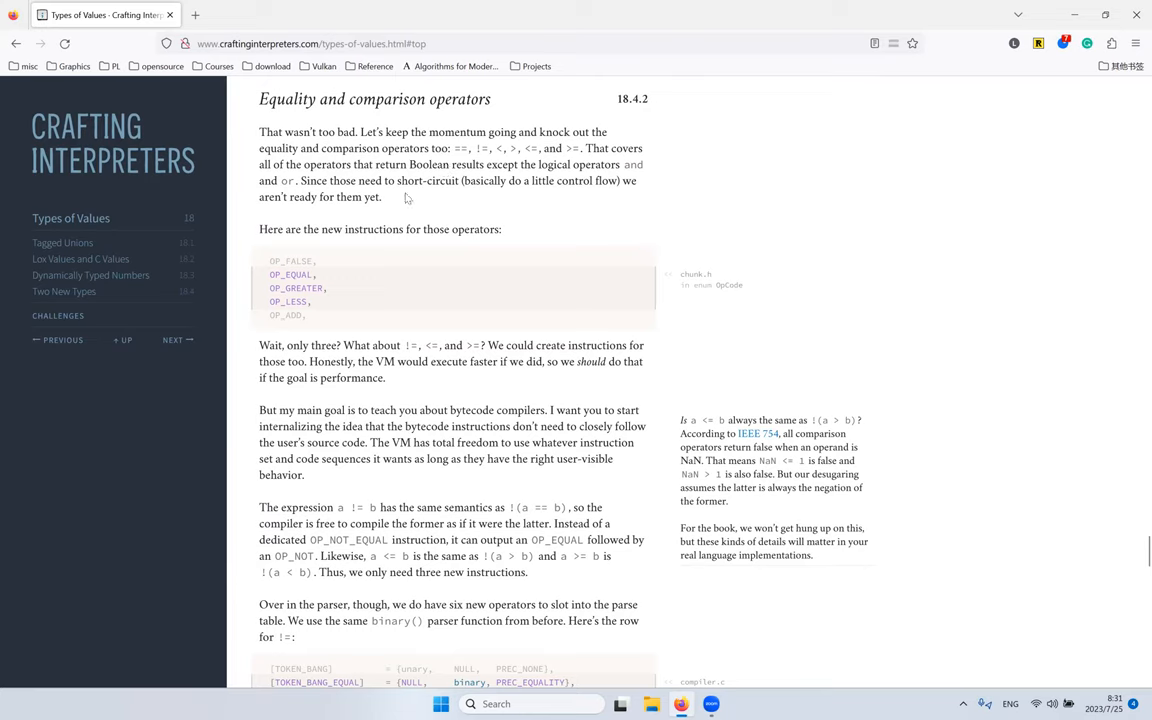
mouse_move(504, 86)
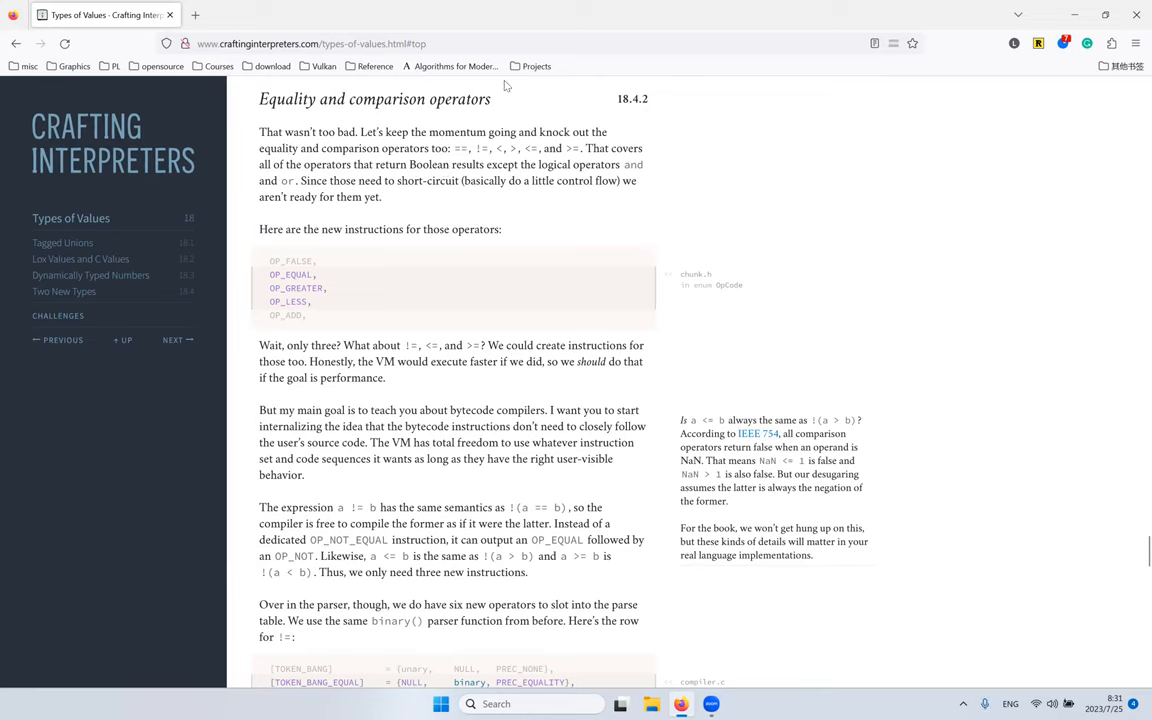
mouse_move(592, 76)
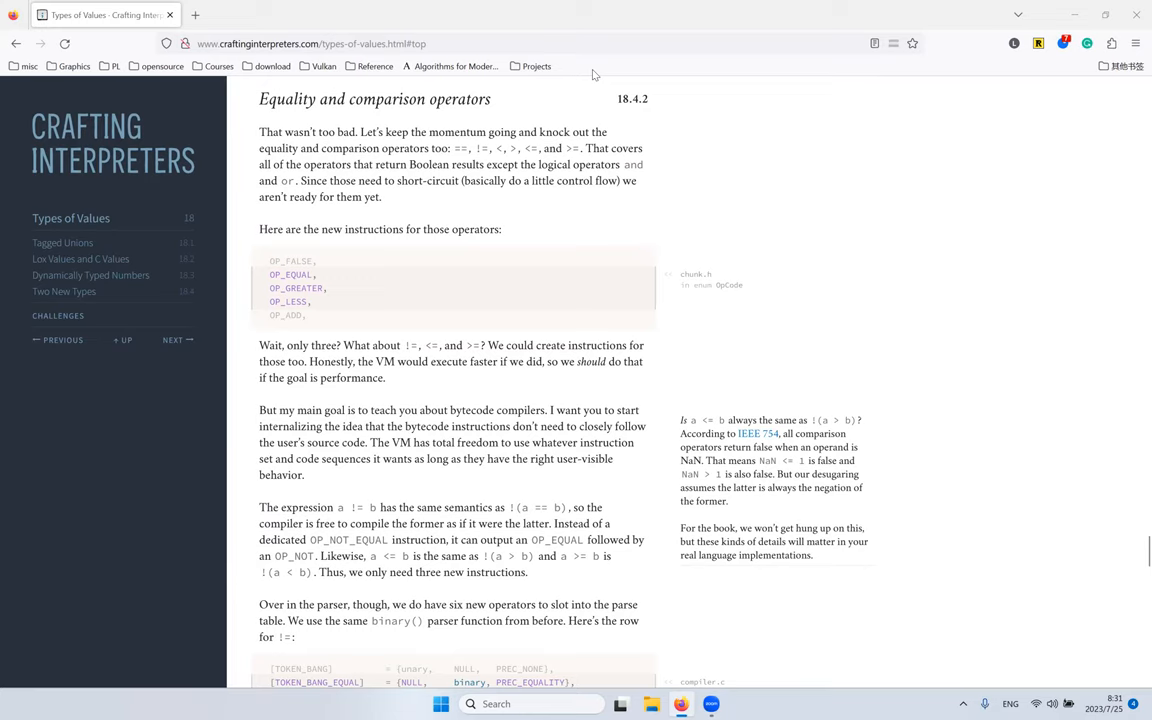
mouse_move(678, 232)
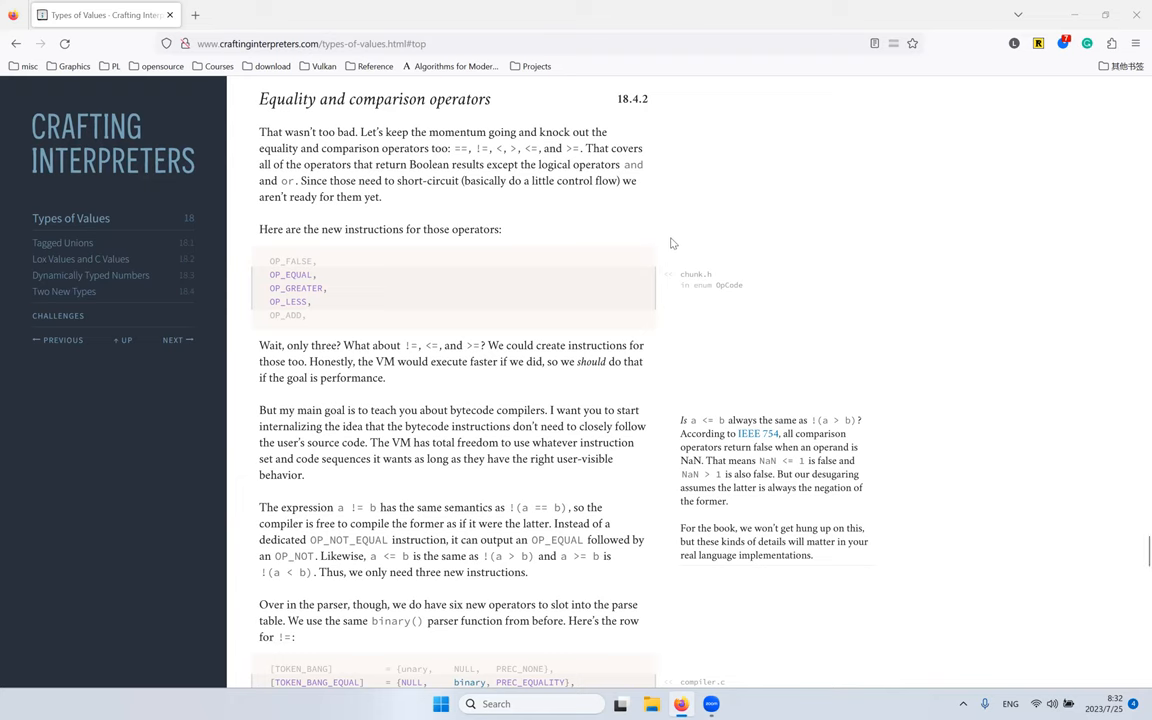
scroll(up, 3)
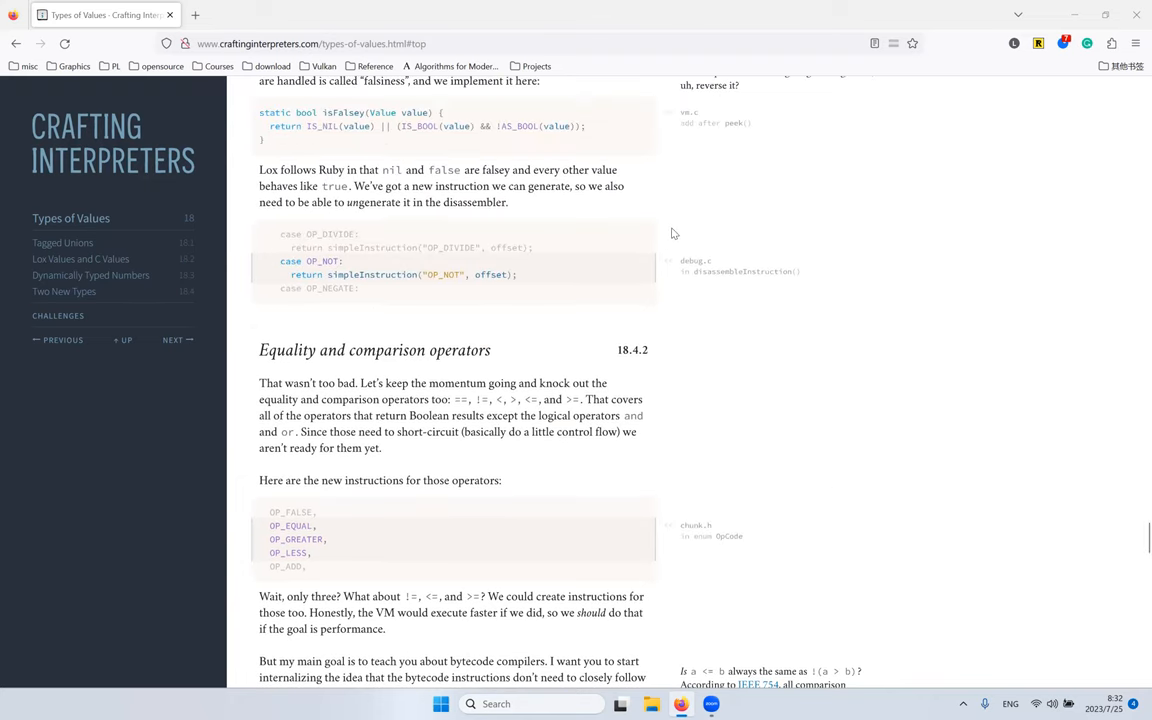
mouse_move(828, 198)
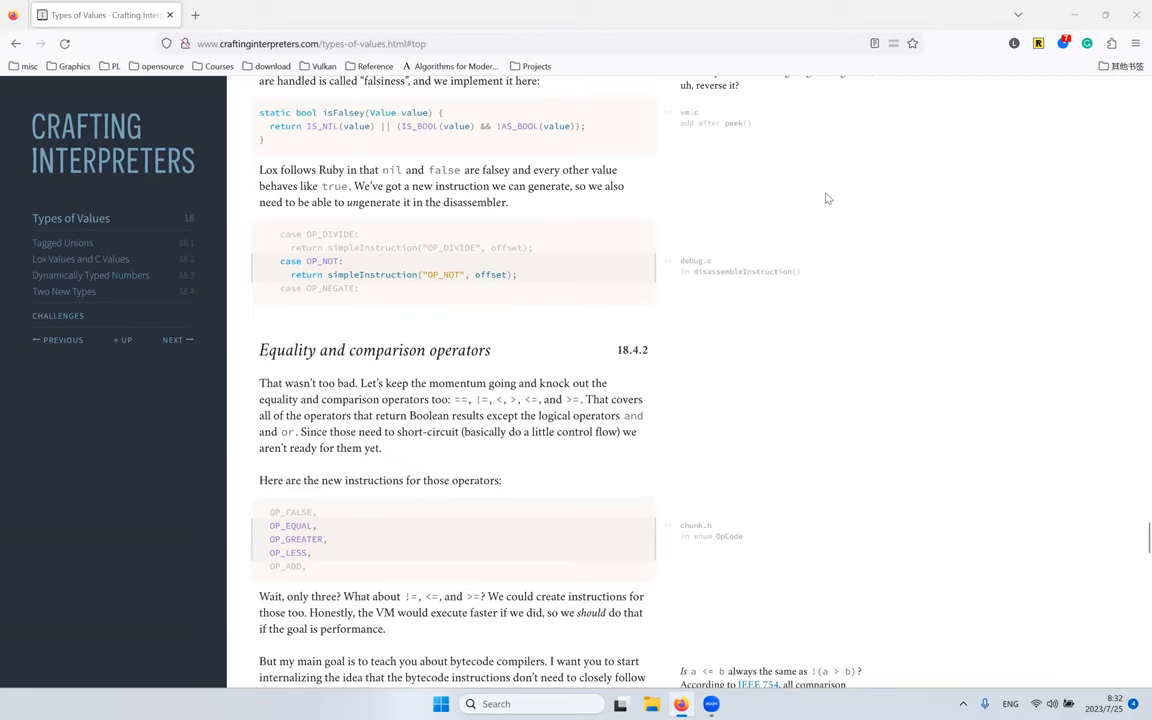
mouse_move(532, 172)
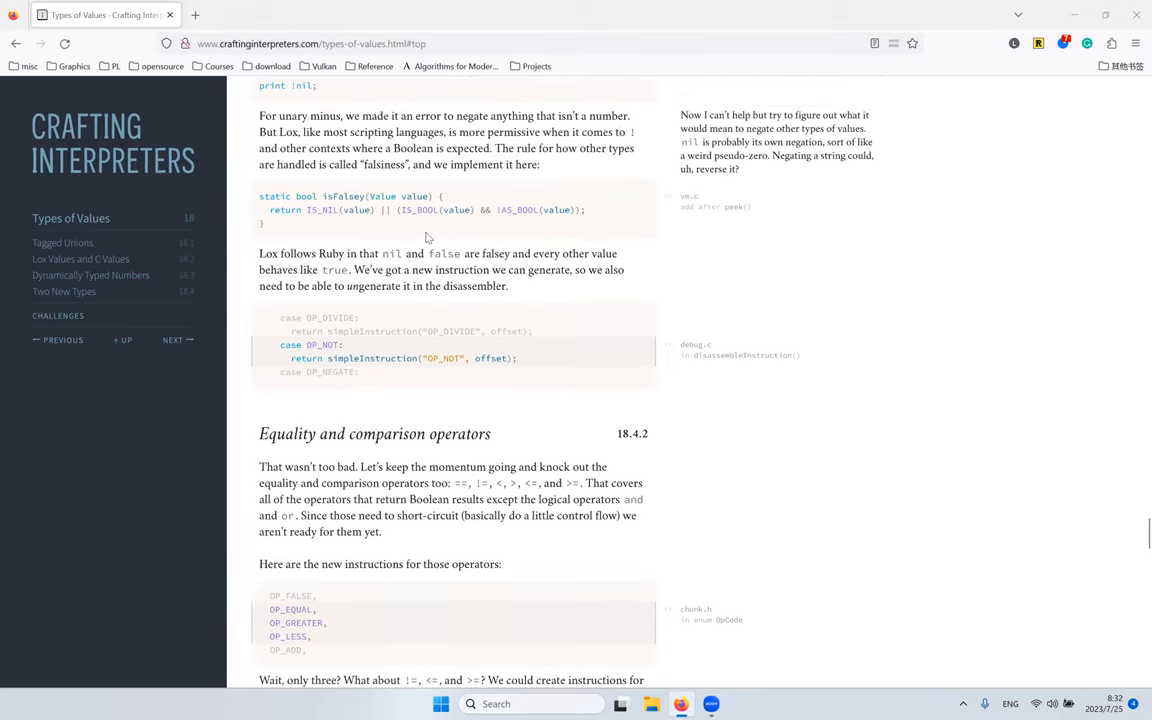
scroll(down, 3)
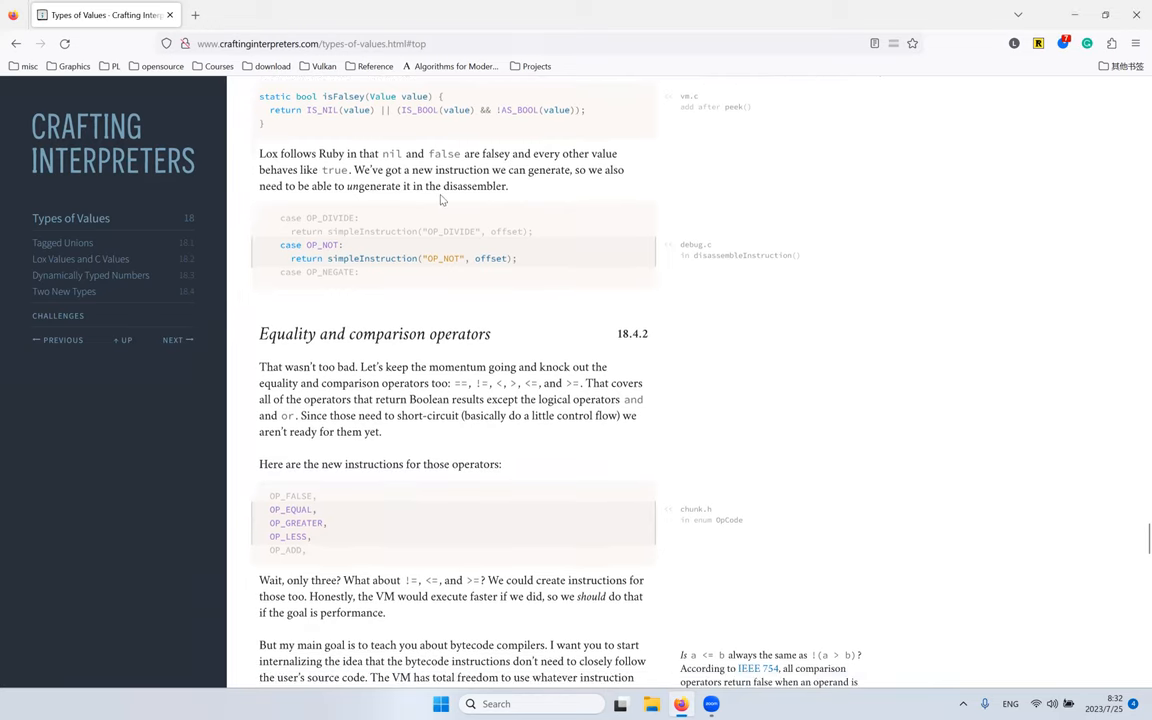
scroll(down, 3)
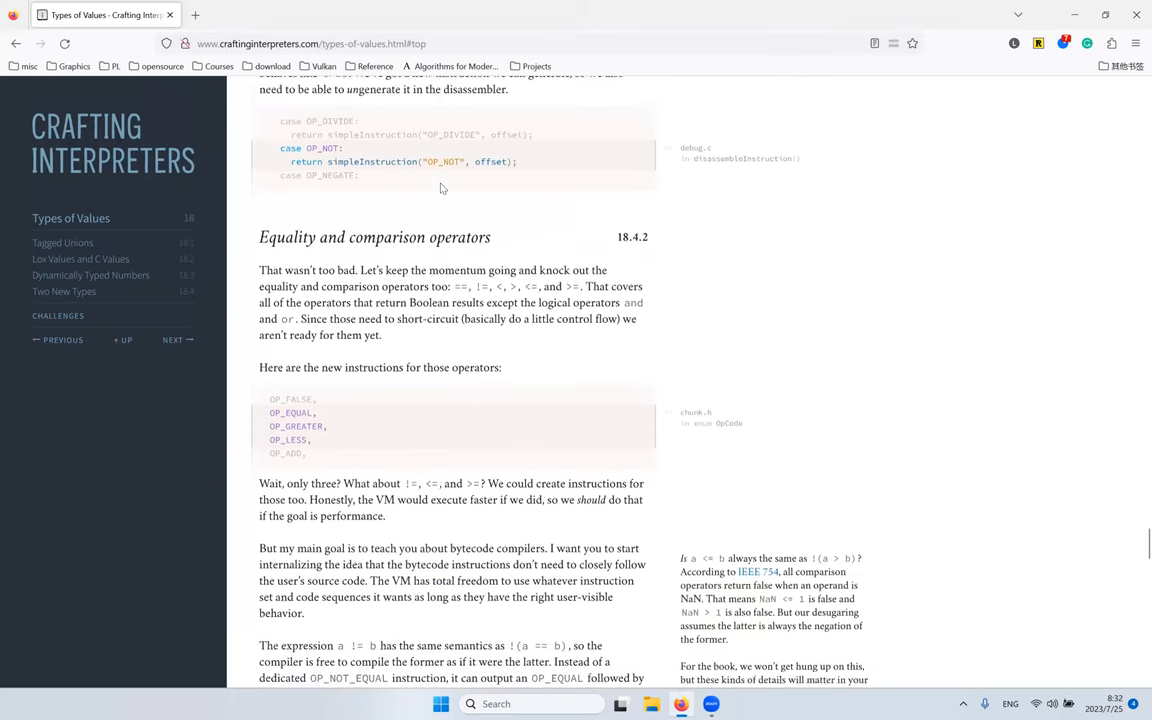
scroll(down, 3)
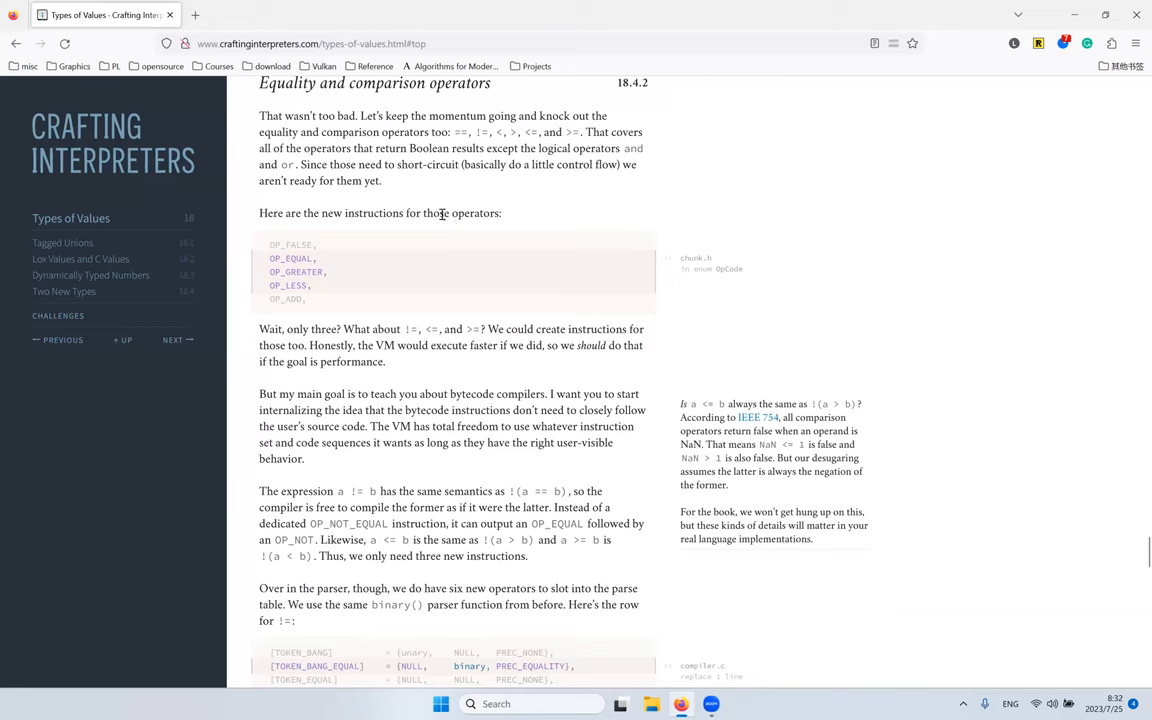
mouse_move(464, 192)
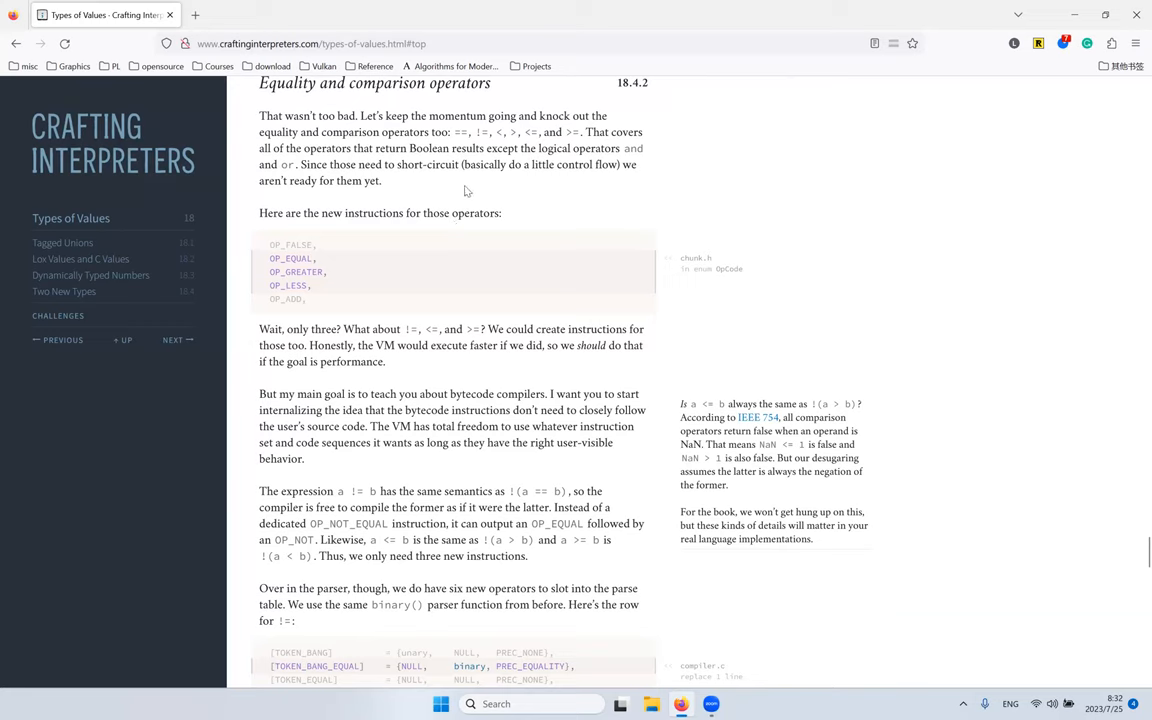
mouse_move(438, 200)
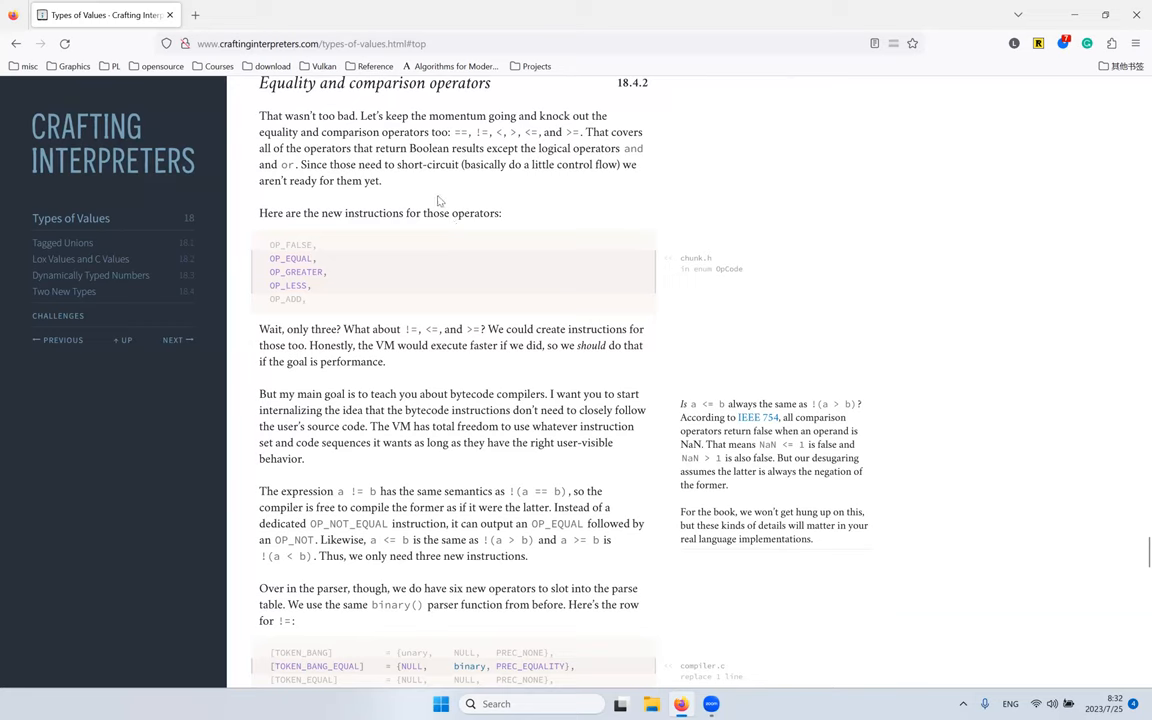
mouse_move(576, 62)
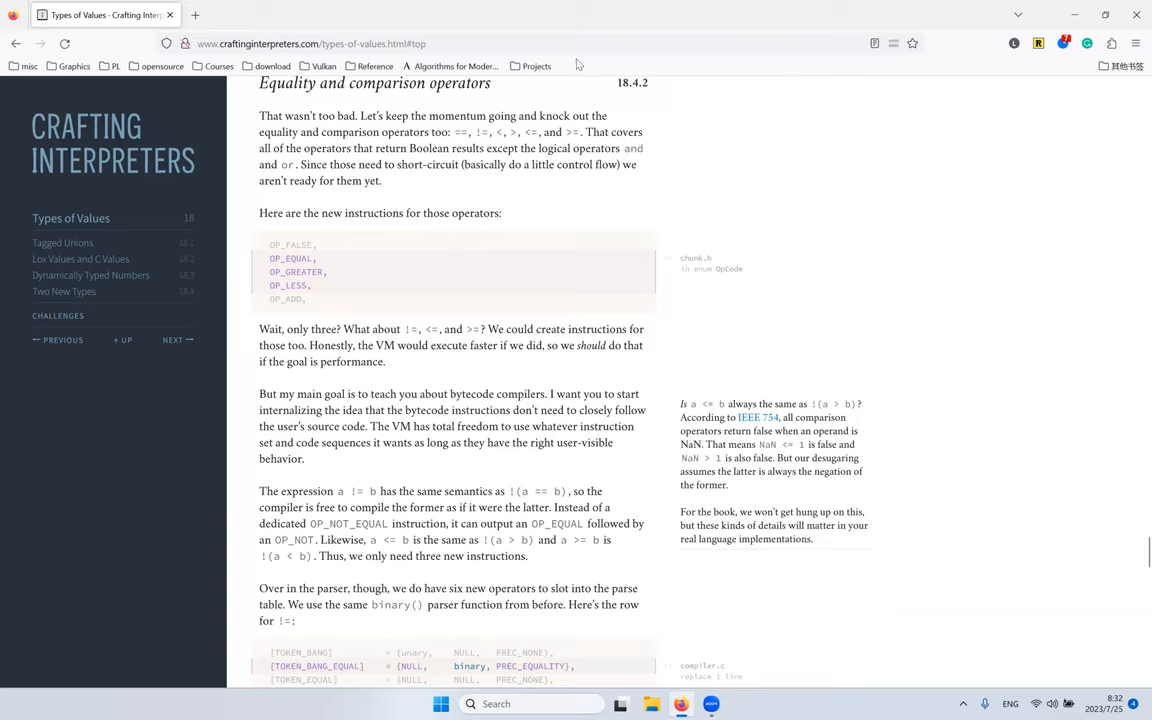
mouse_move(700, 116)
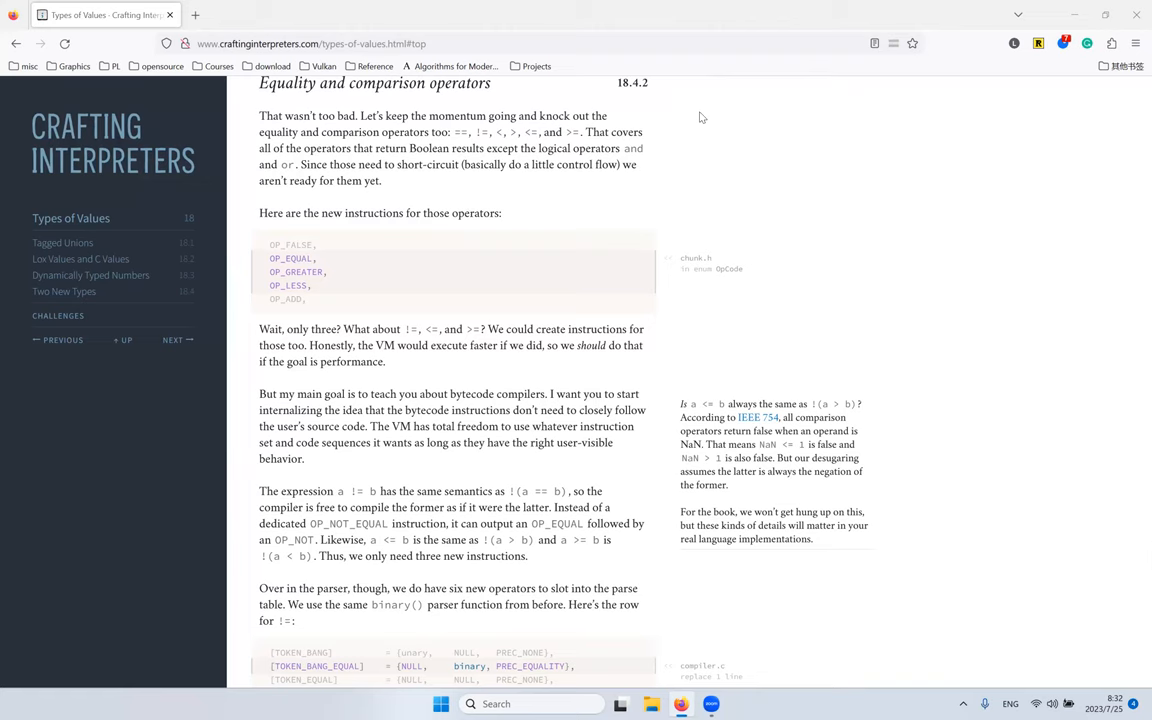
scroll(up, 3)
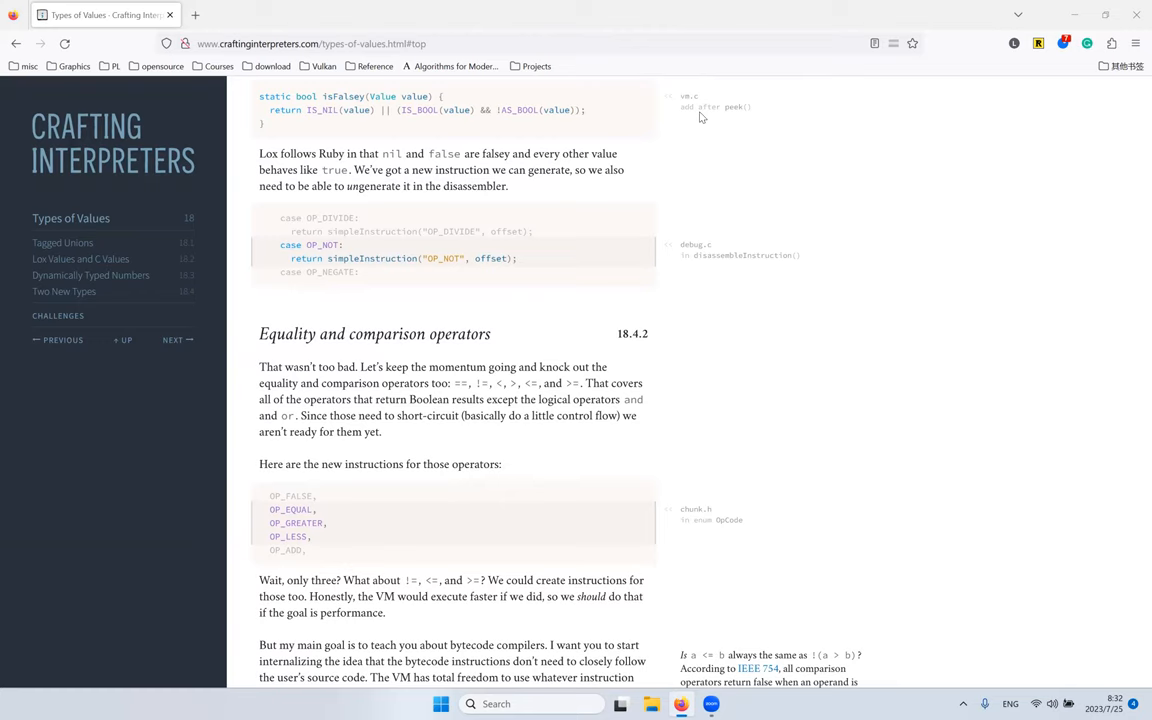
mouse_move(858, 164)
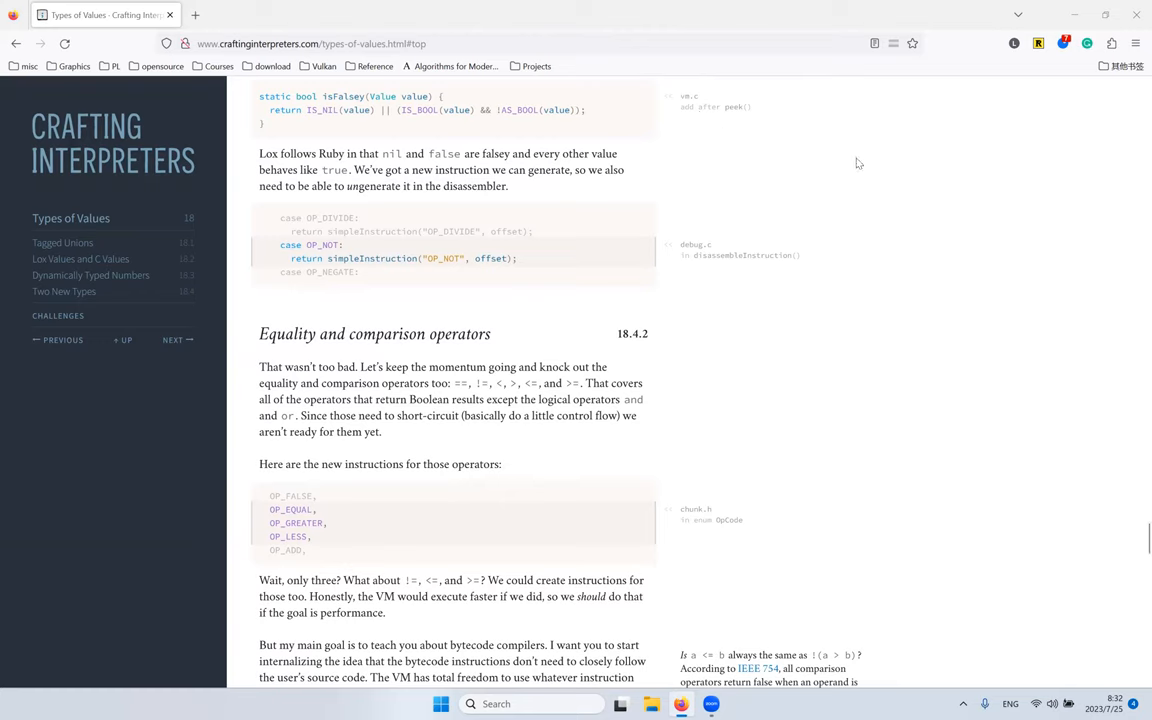
mouse_move(524, 234)
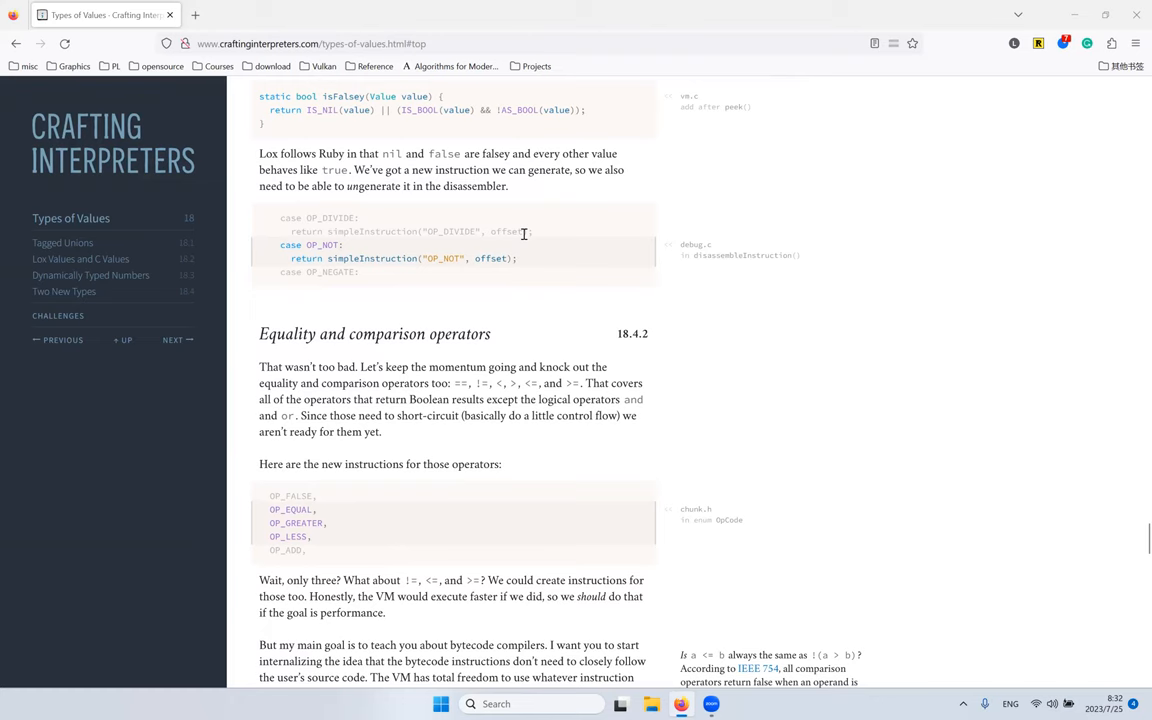
scroll(up, 3)
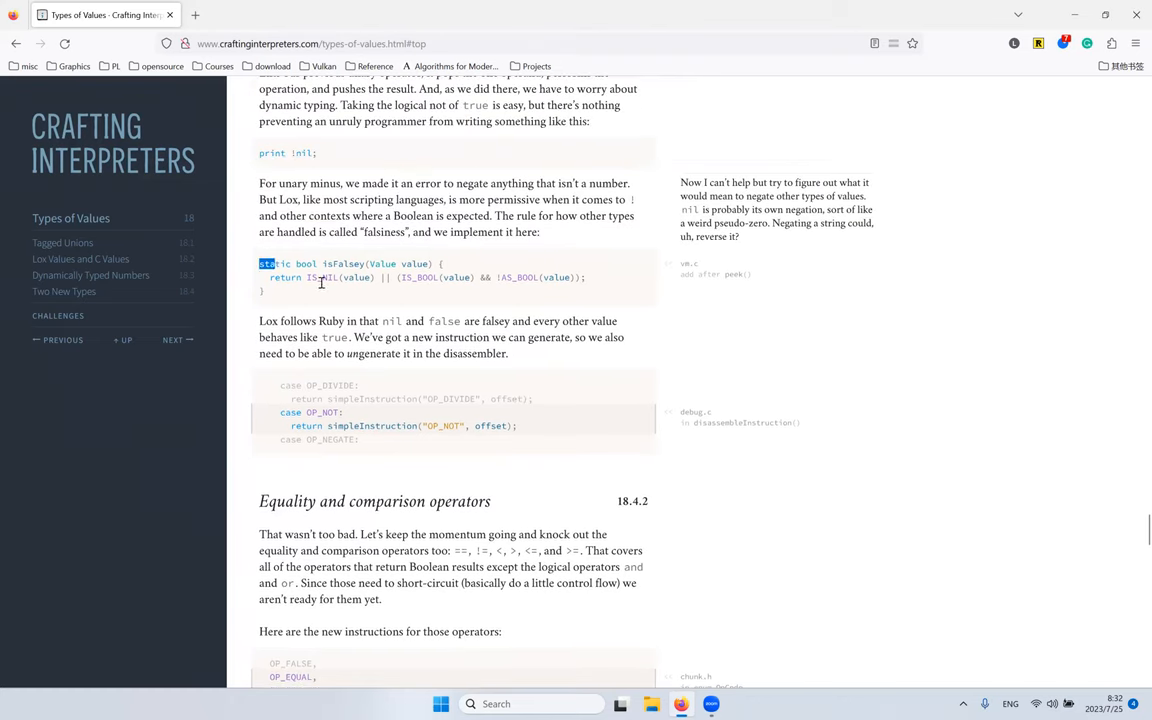
click(310, 308)
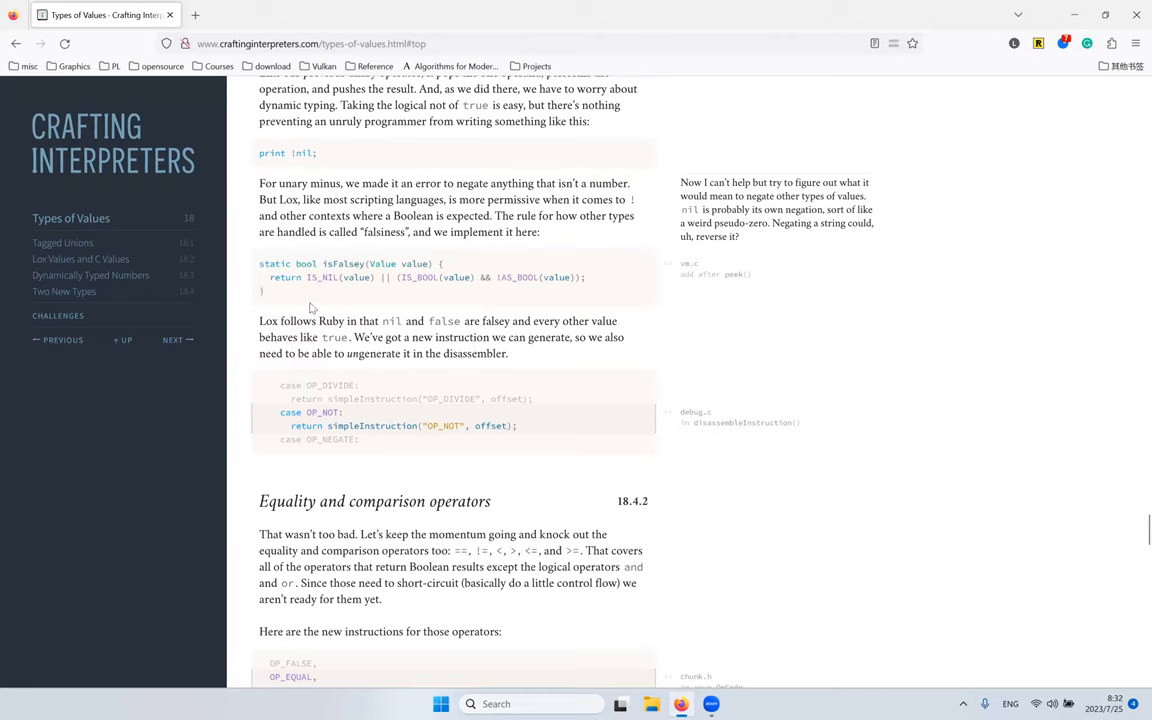
mouse_move(280, 278)
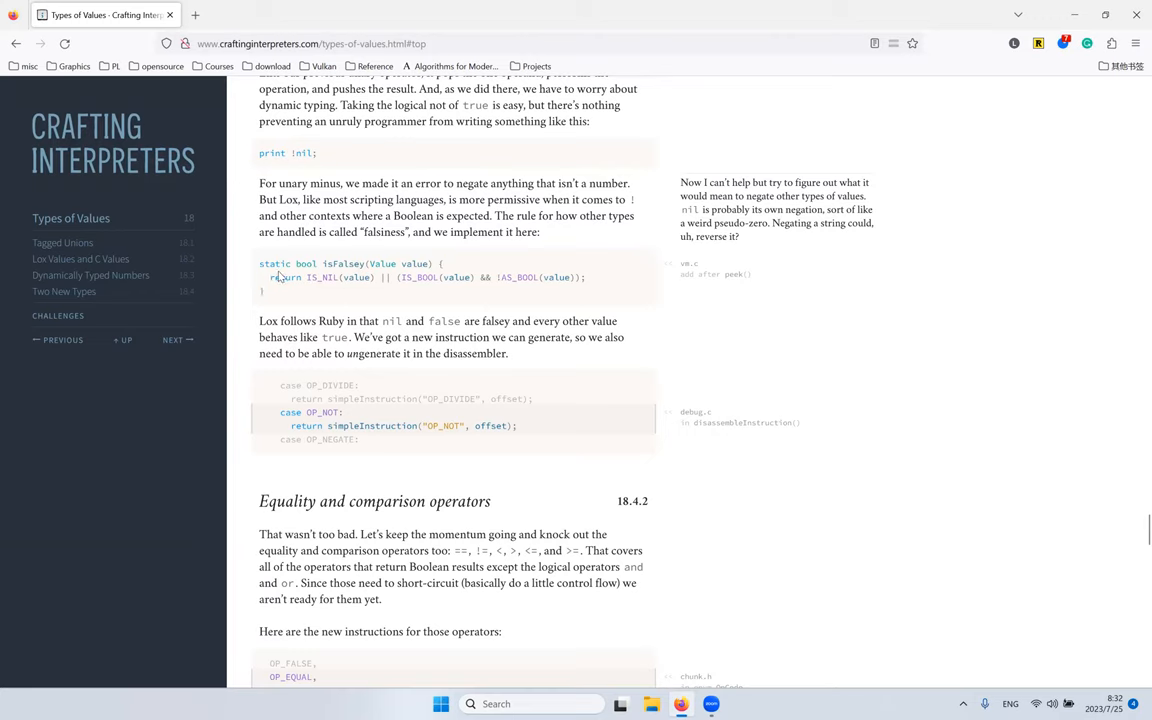
mouse_move(276, 276)
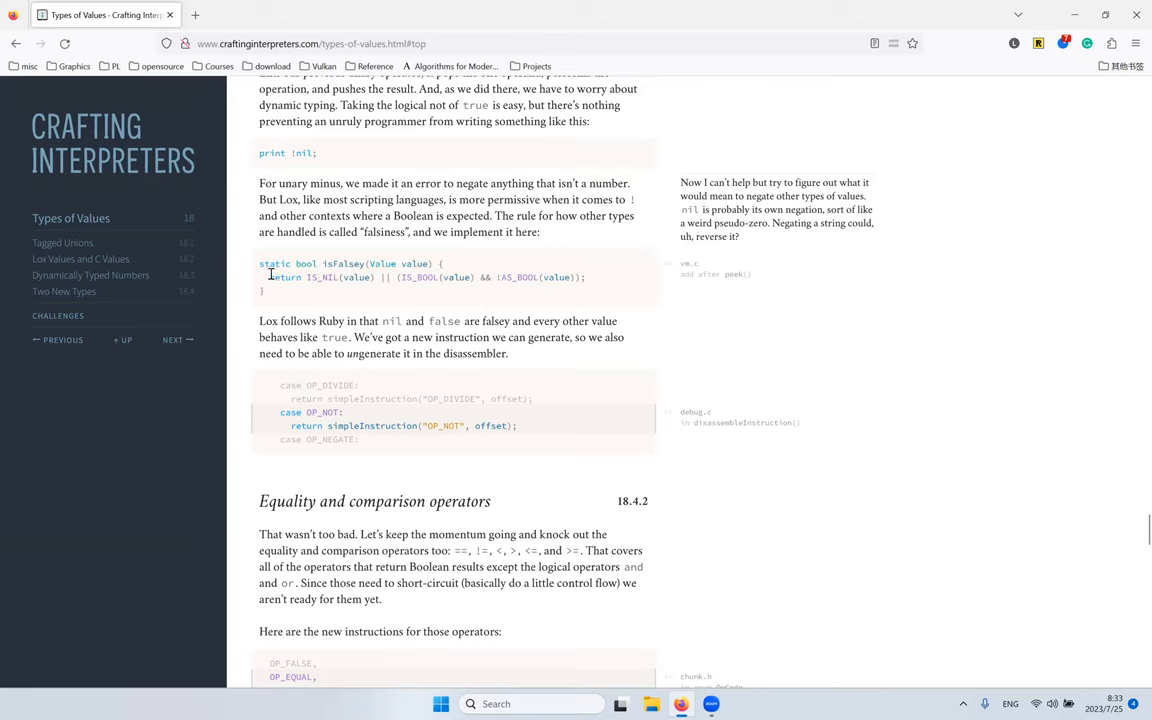
mouse_move(272, 268)
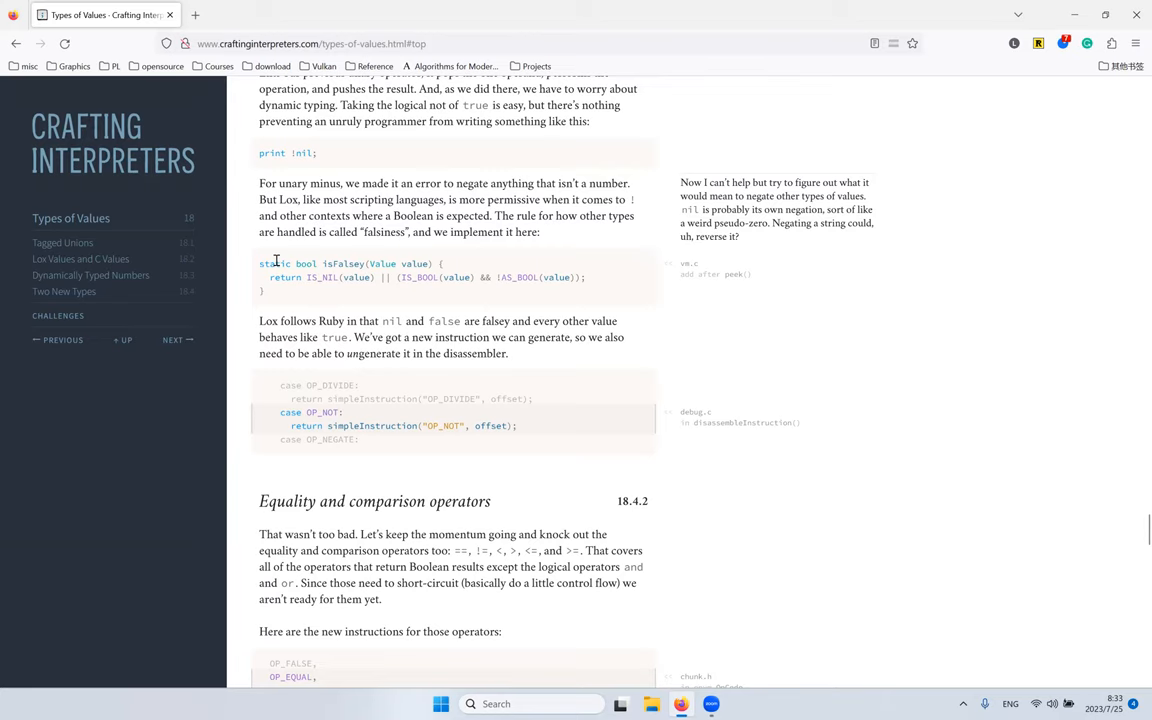
mouse_move(568, 230)
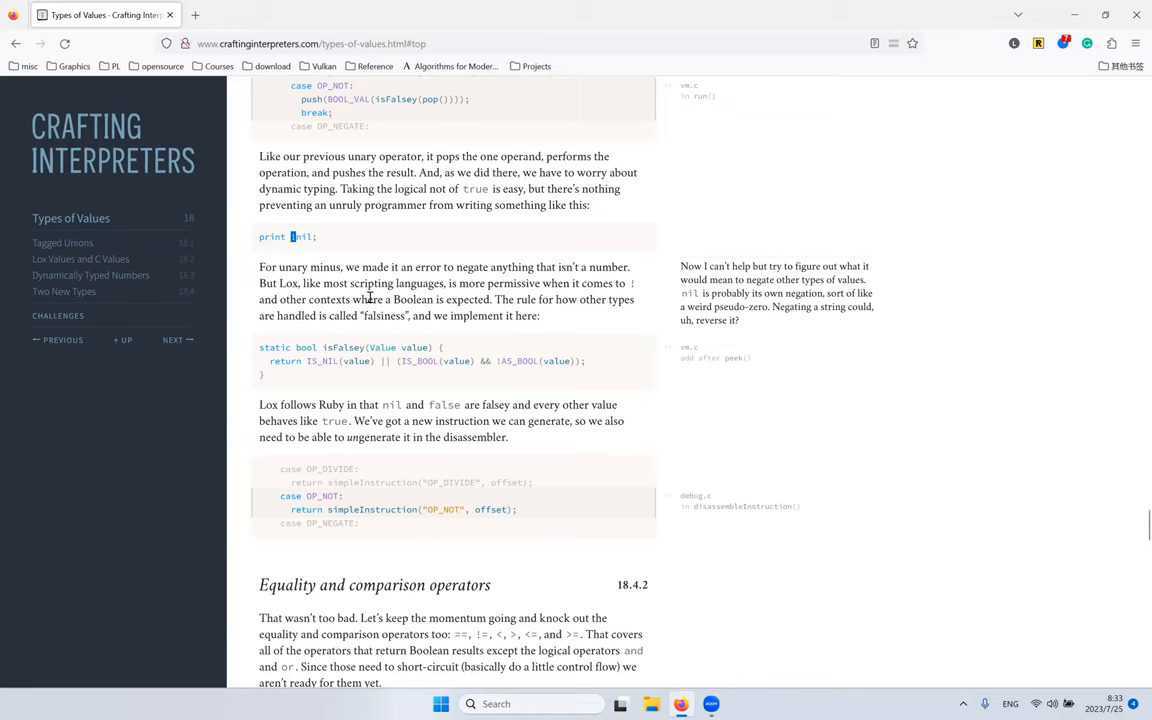
mouse_move(320, 212)
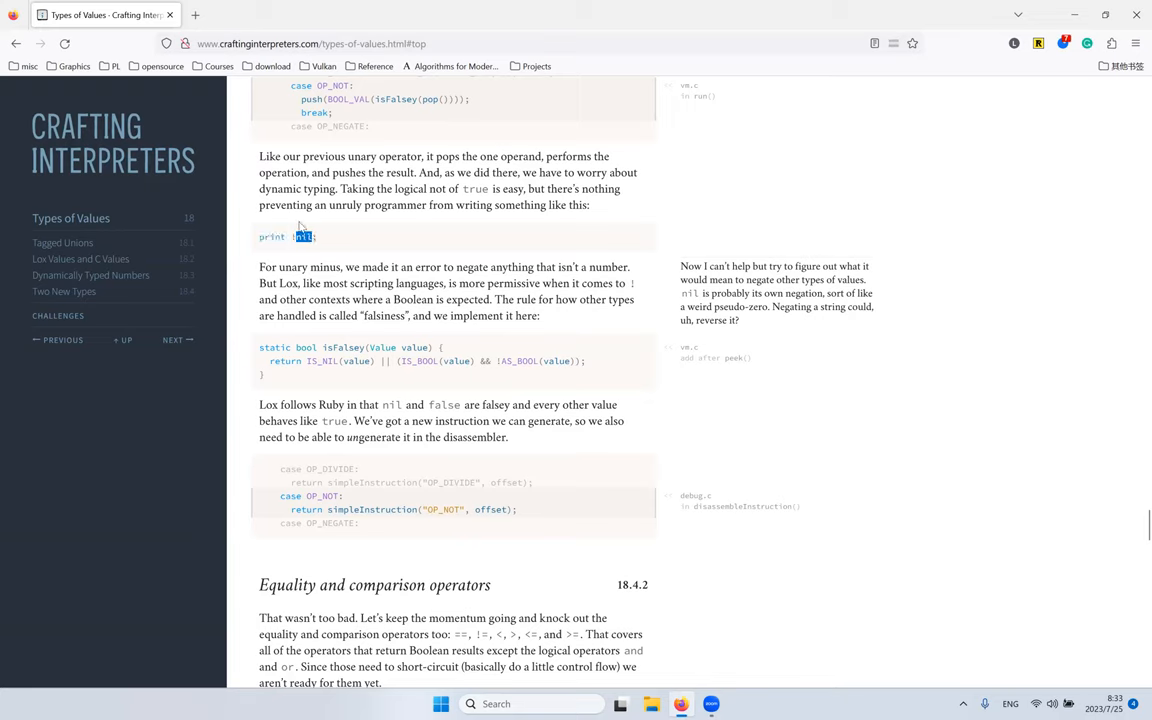
mouse_move(378, 252)
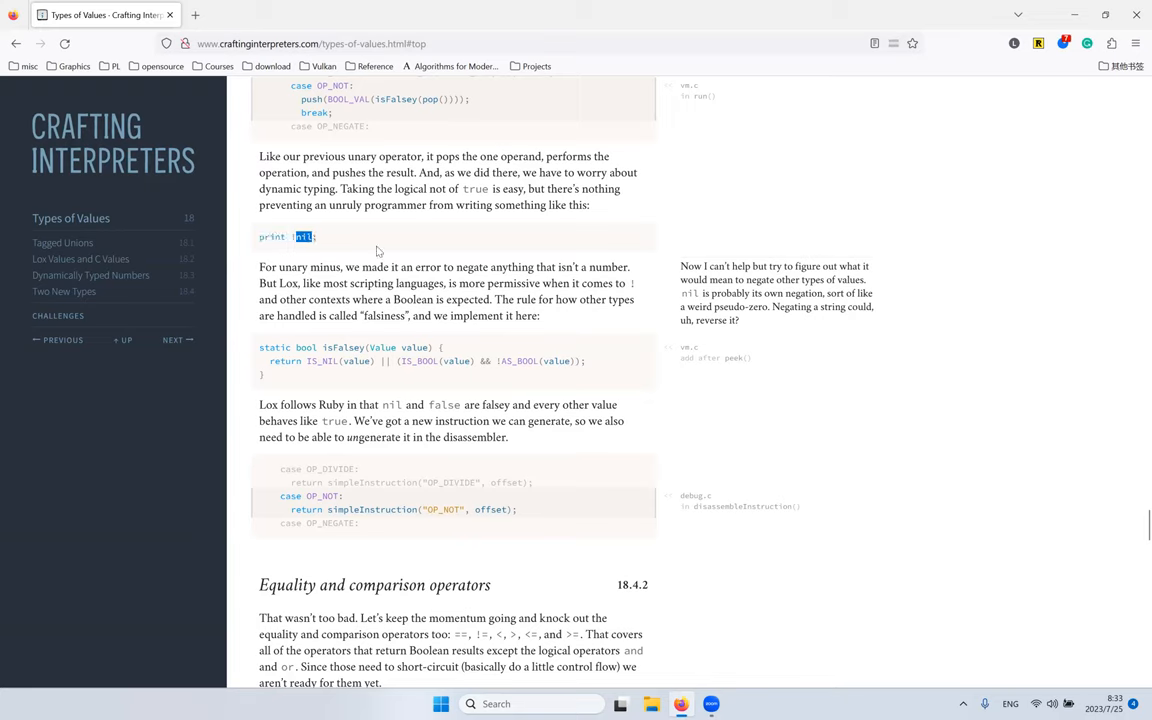
scroll(up, 3)
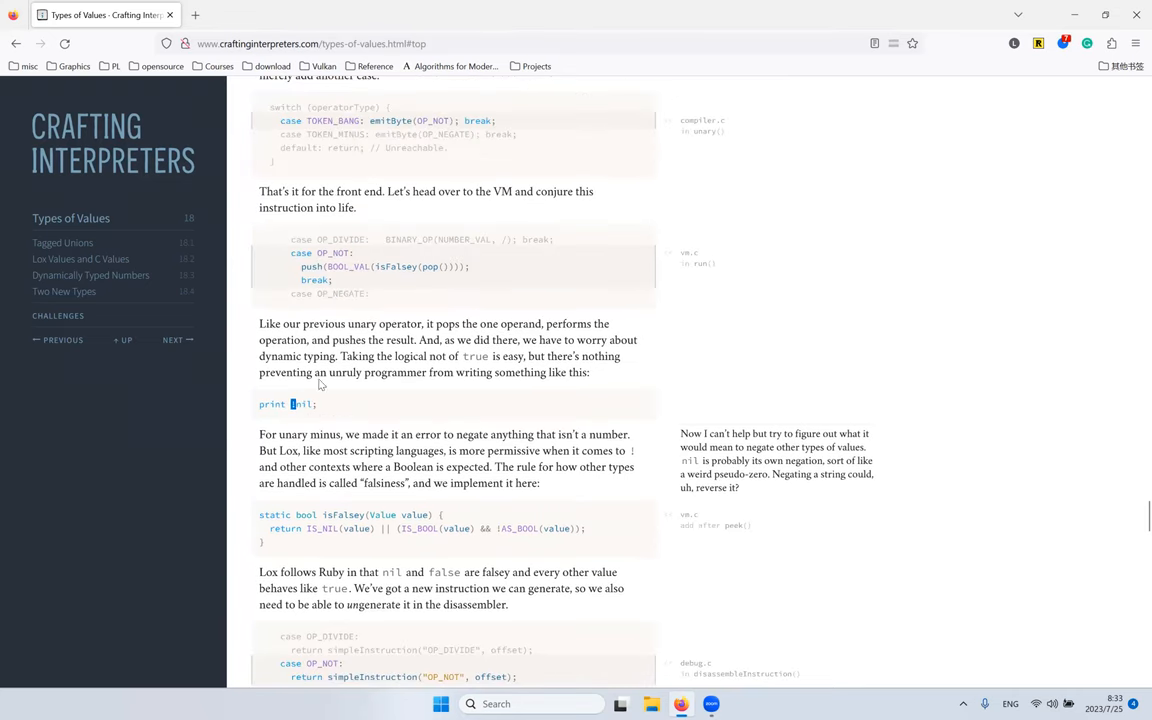
scroll(down, 3)
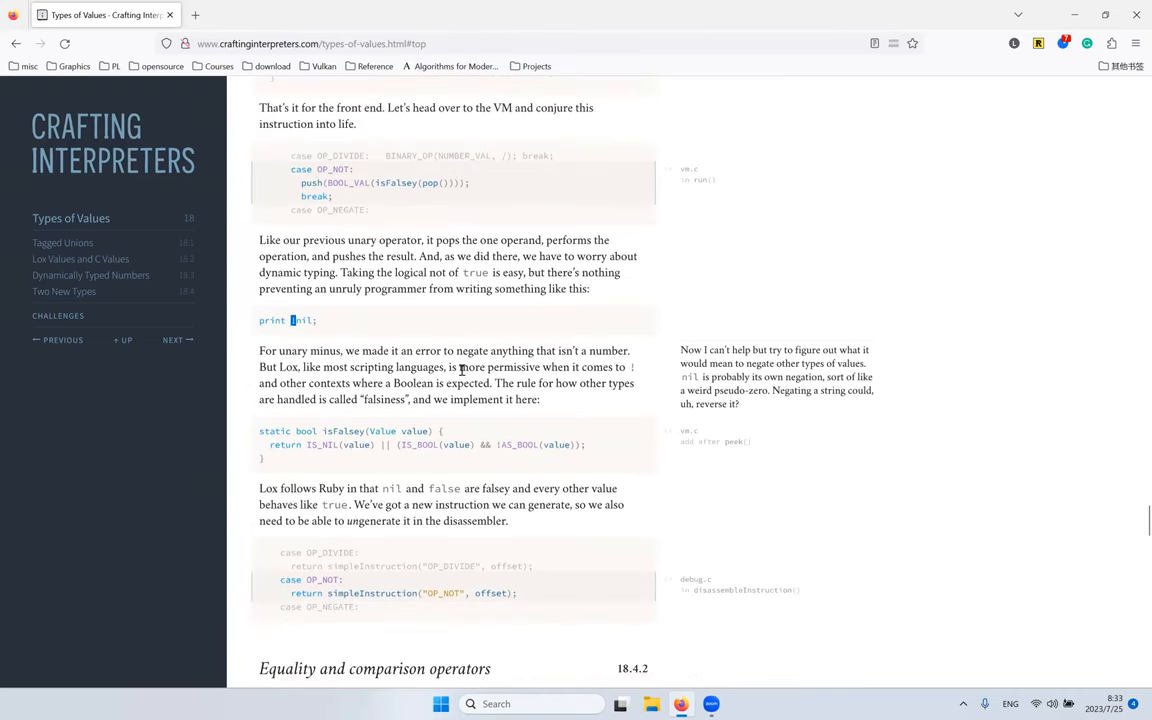
double_click(322, 444)
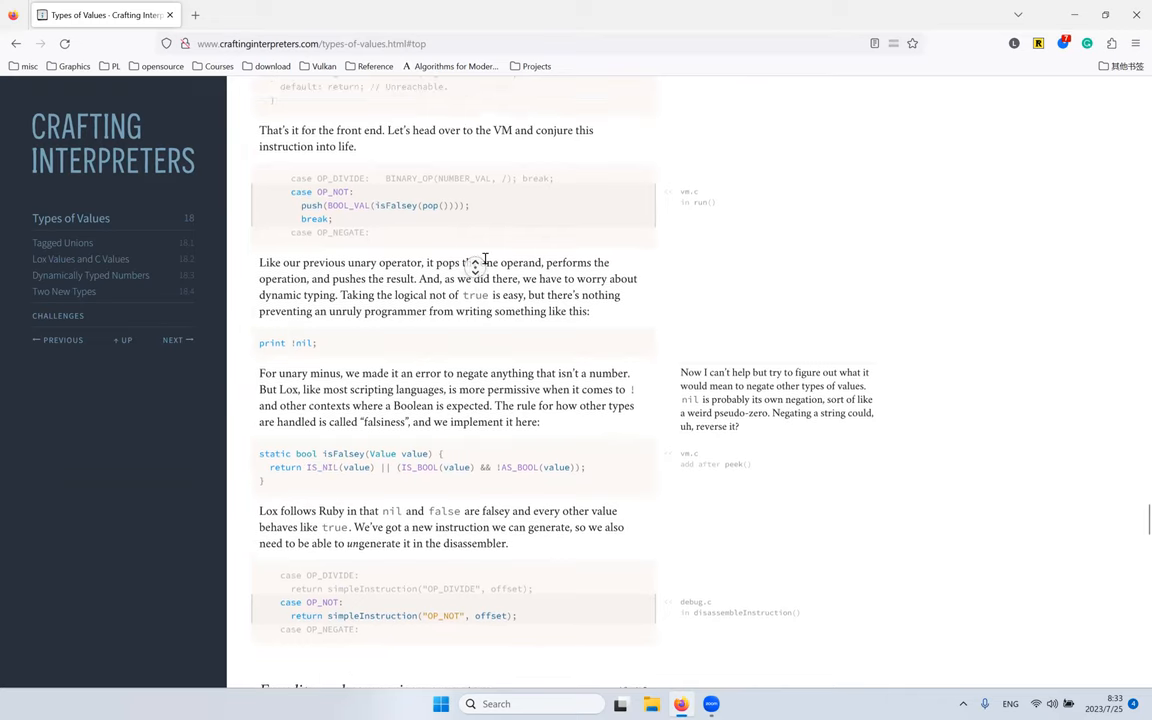
scroll(down, 3)
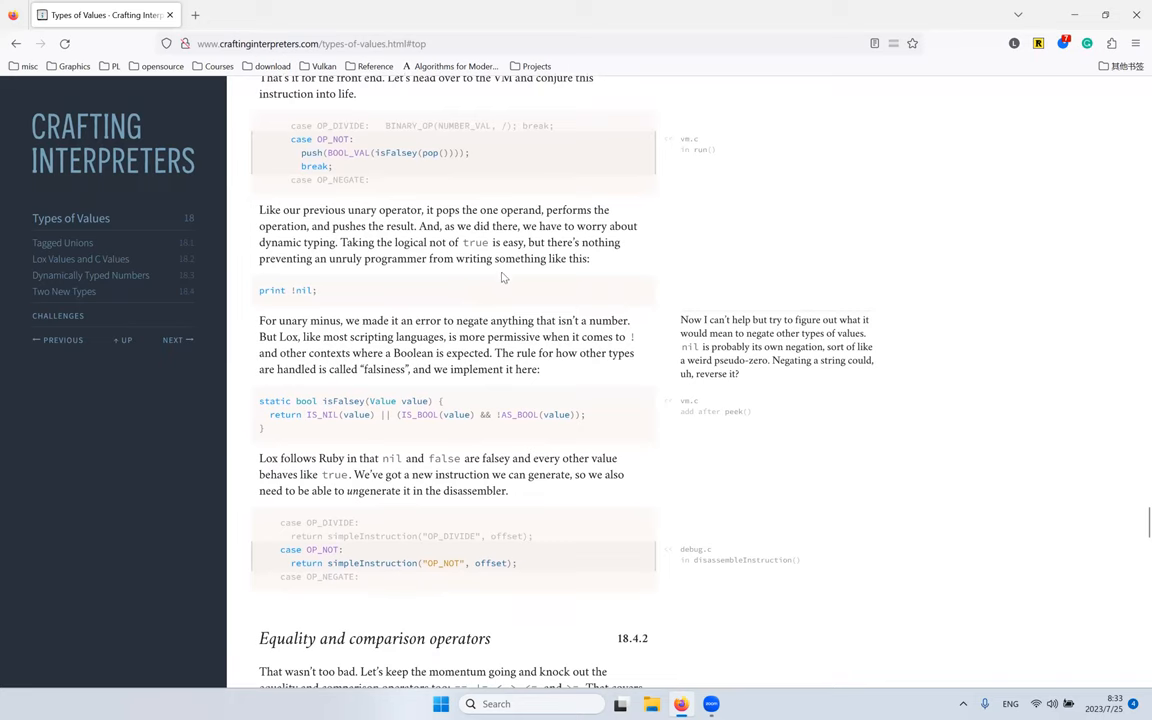
mouse_move(486, 228)
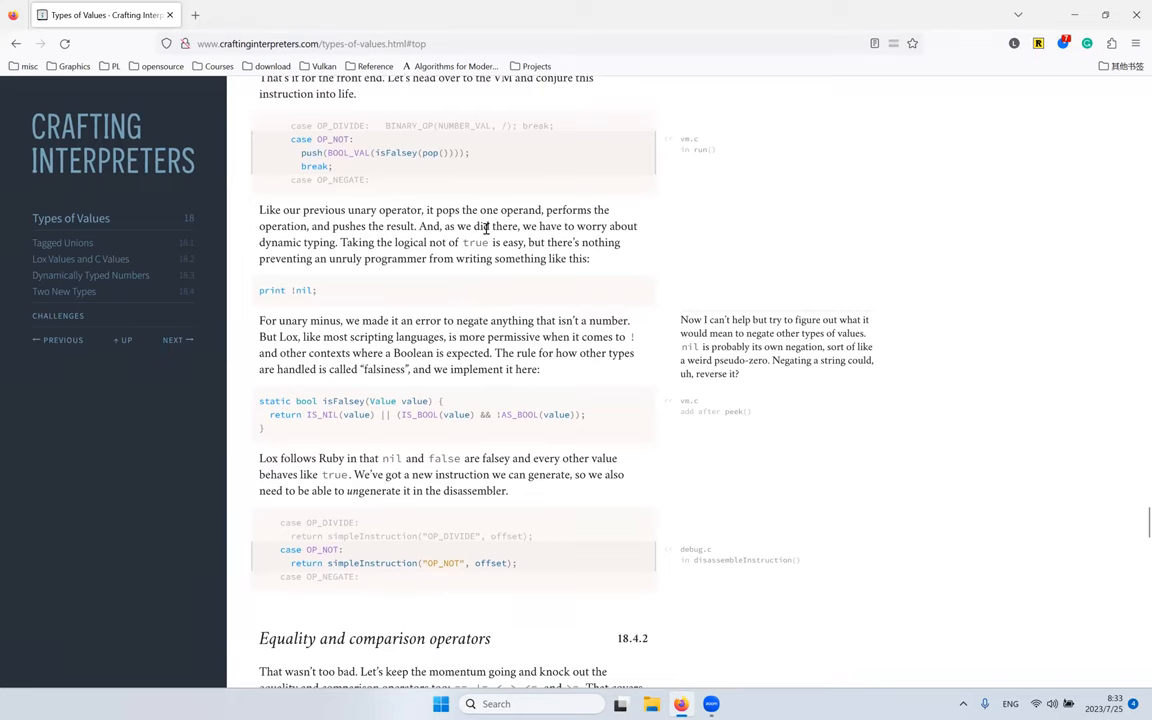
scroll(down, 3)
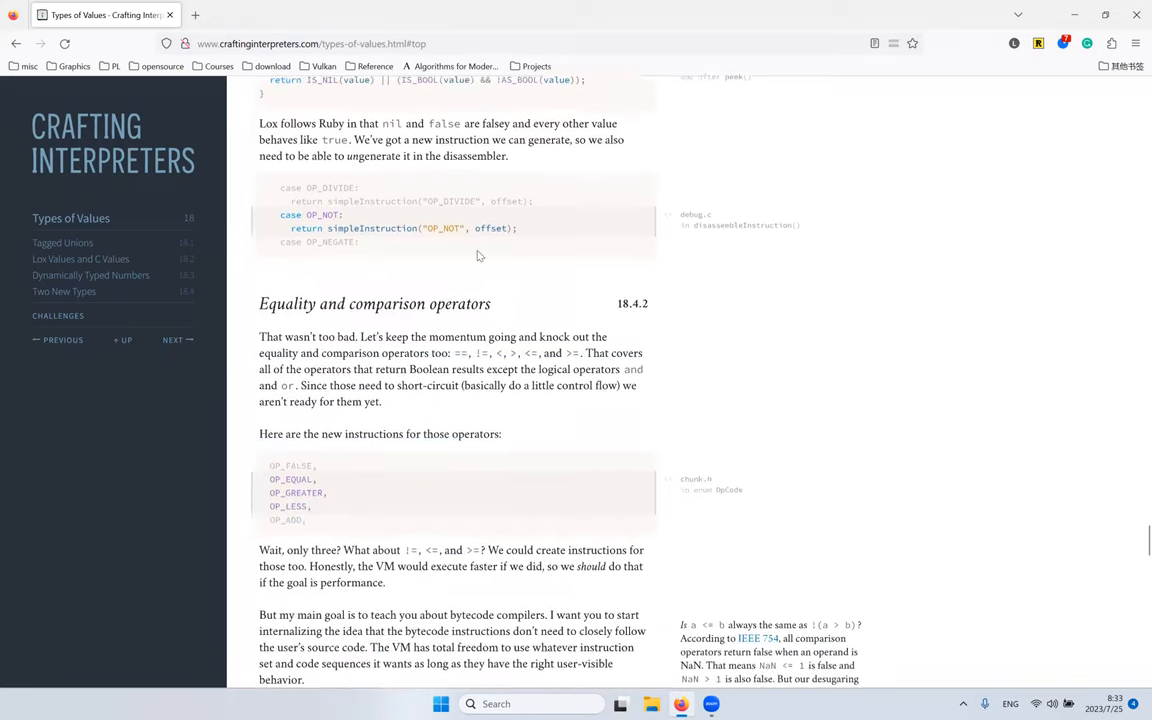
Step: Read the logical operators sentence, highlighting 'and' and 'or', until the TOKEN_BANG parse-table rows appear
scroll(down, 3)
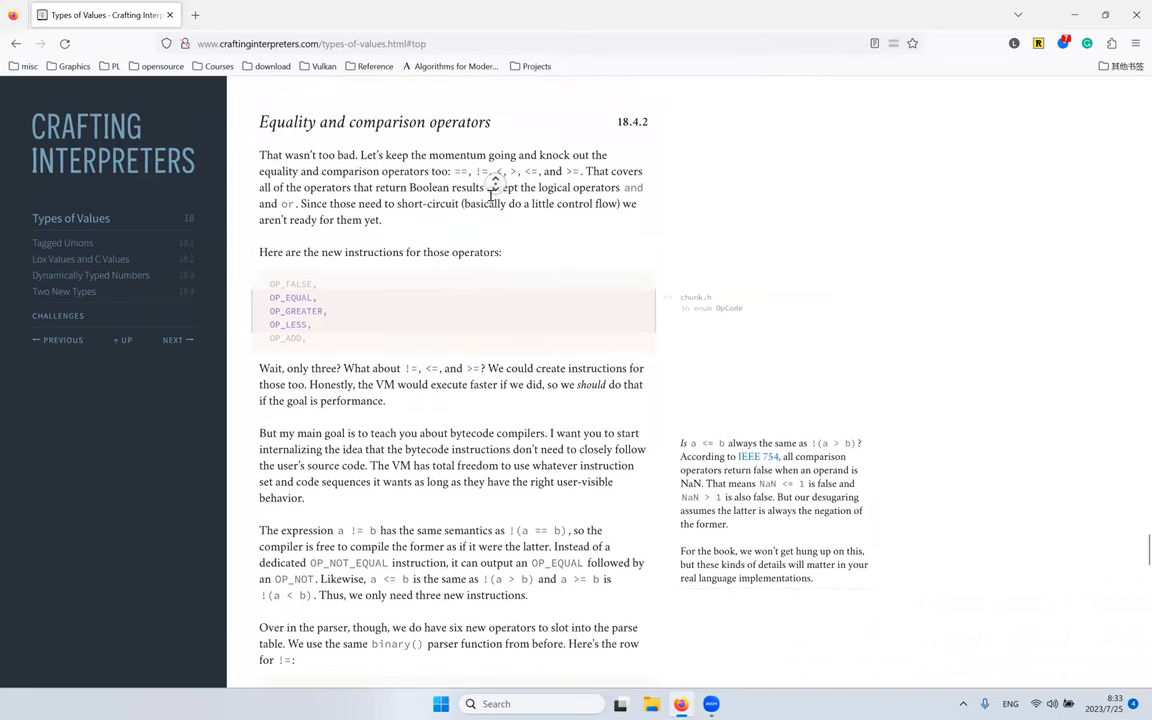
scroll(down, 3)
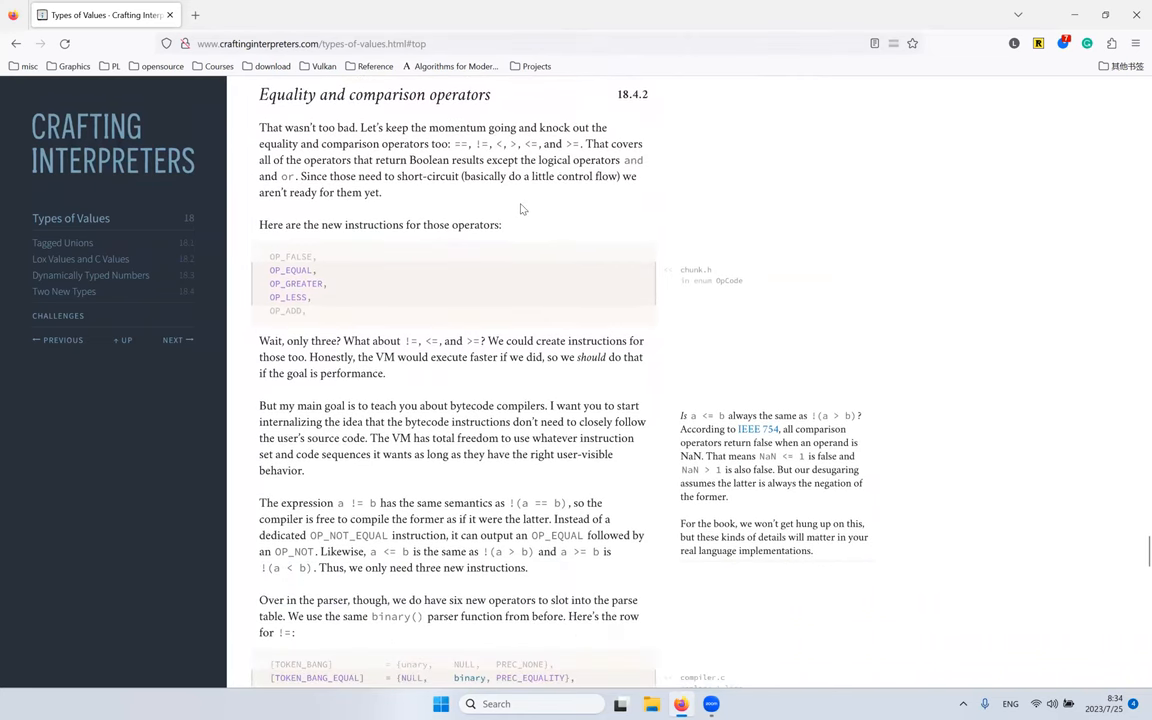
mouse_move(532, 208)
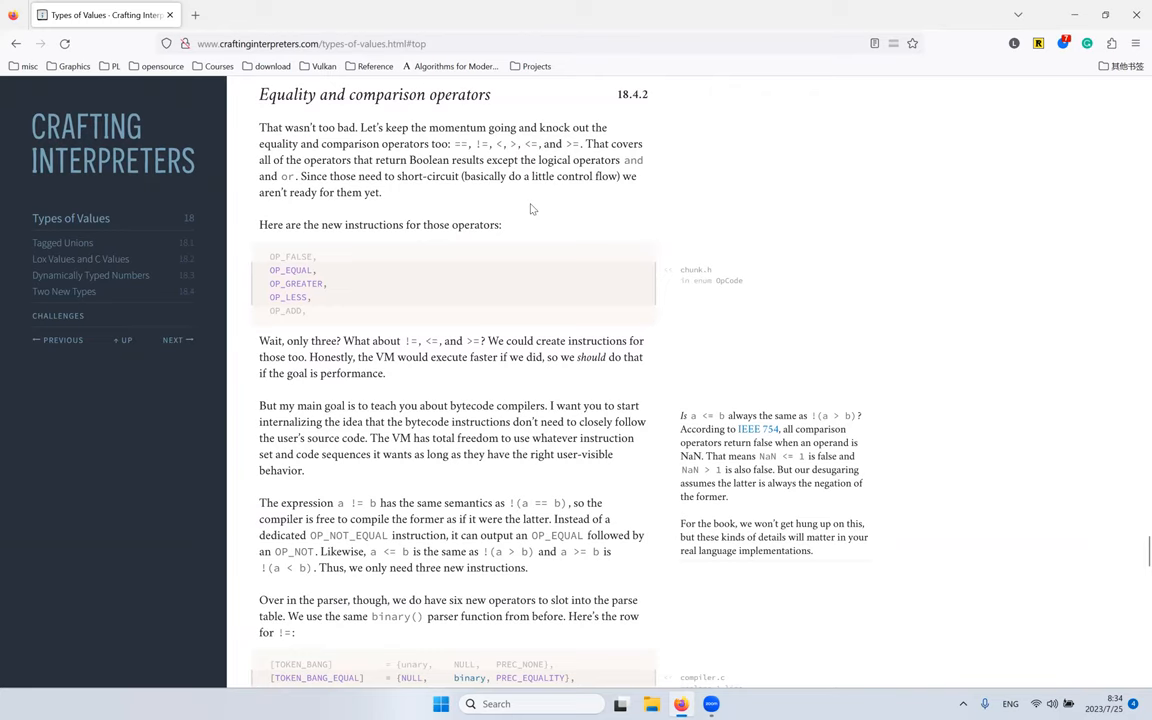
mouse_move(550, 200)
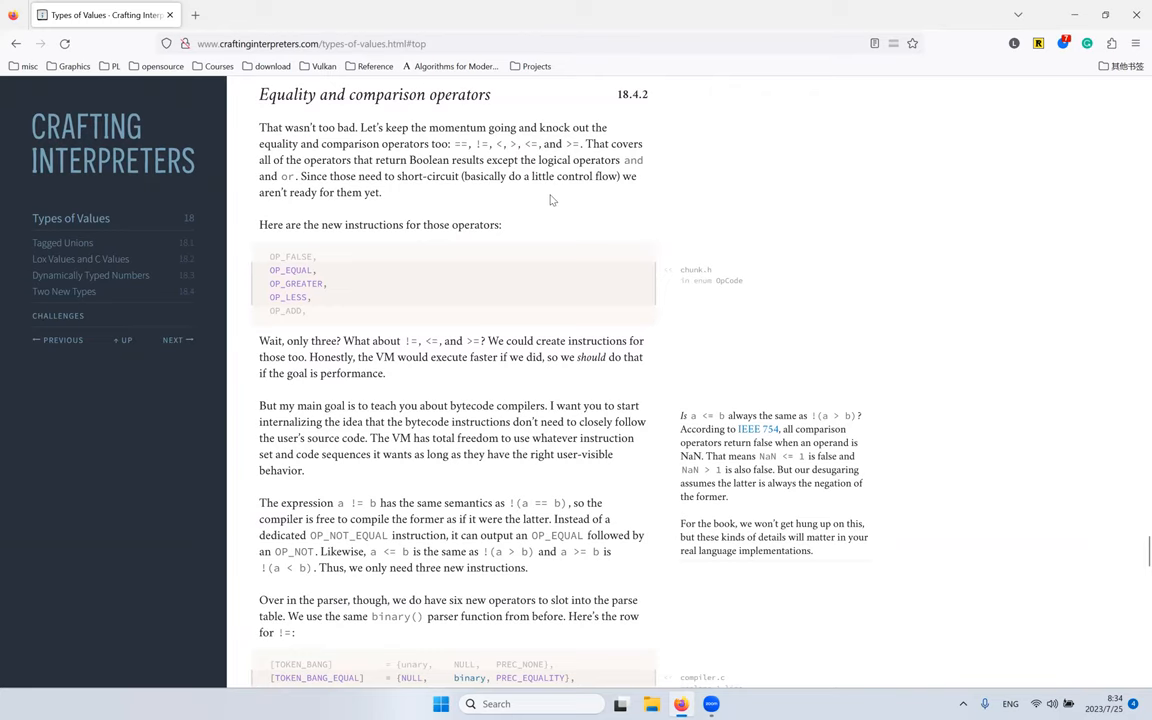
mouse_move(500, 190)
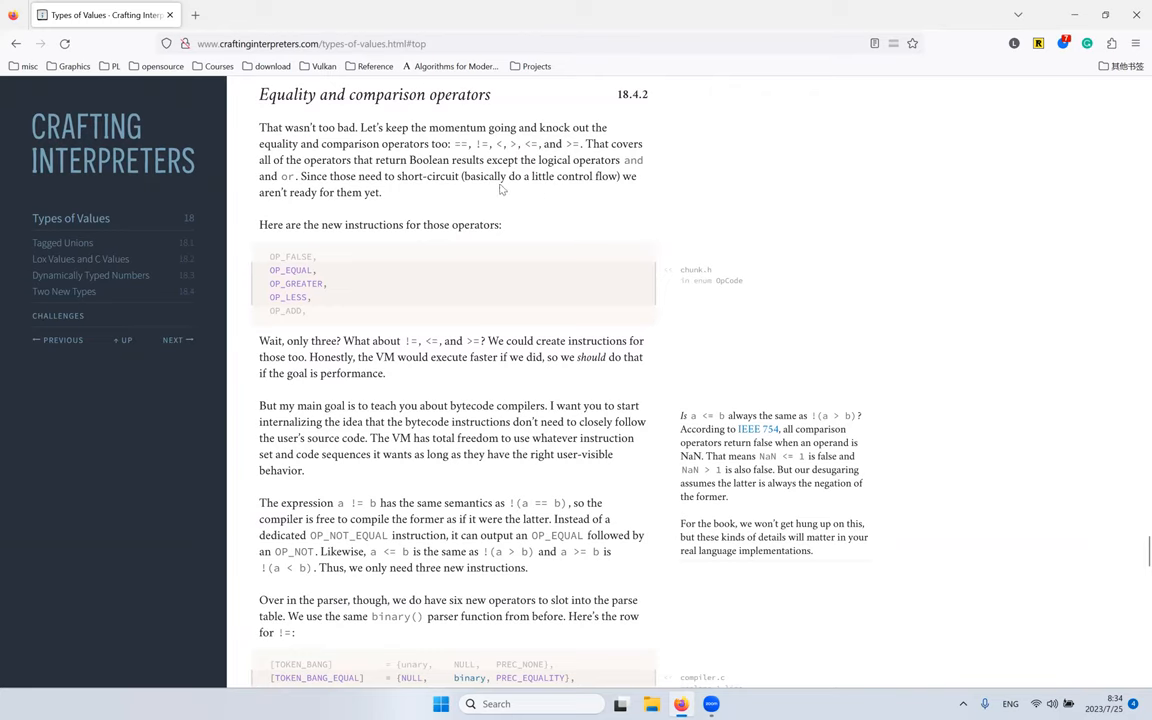
mouse_move(404, 176)
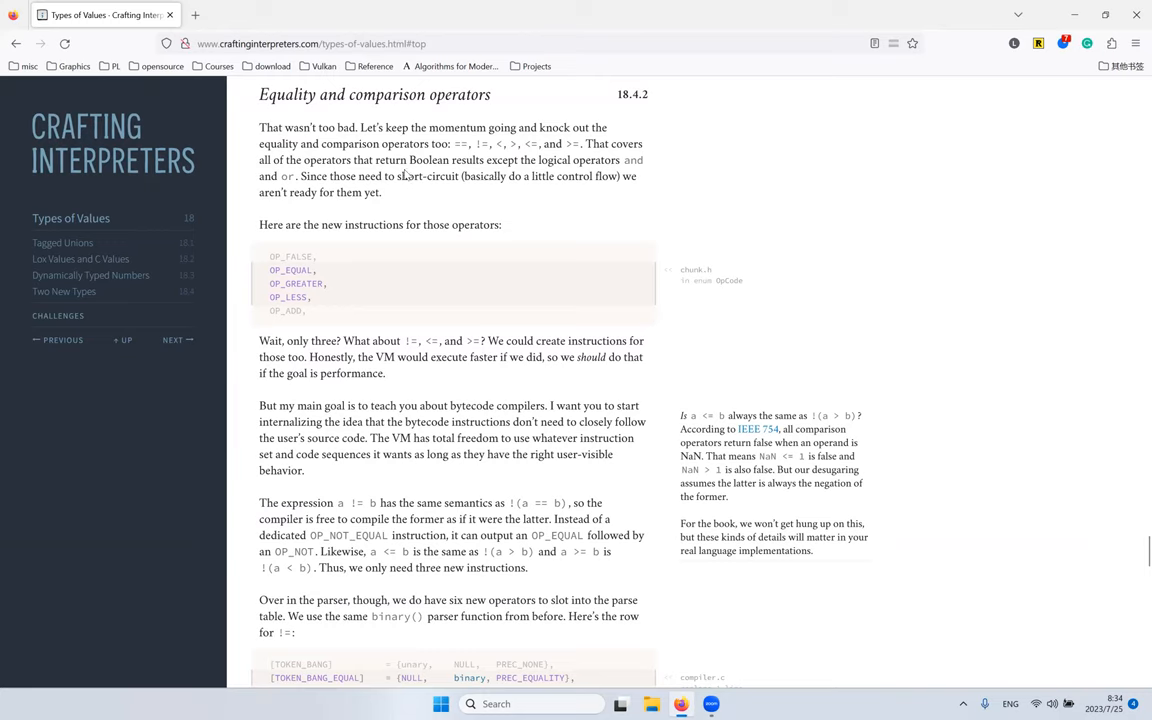
double_click(632, 160)
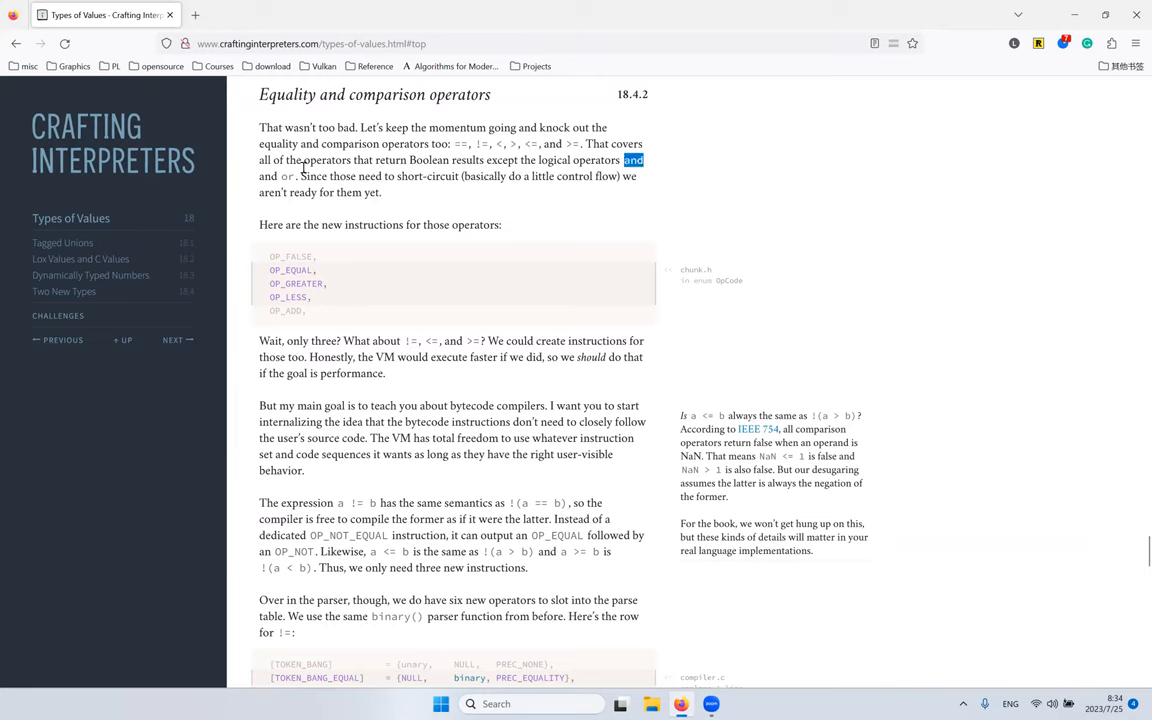
double_click(288, 176)
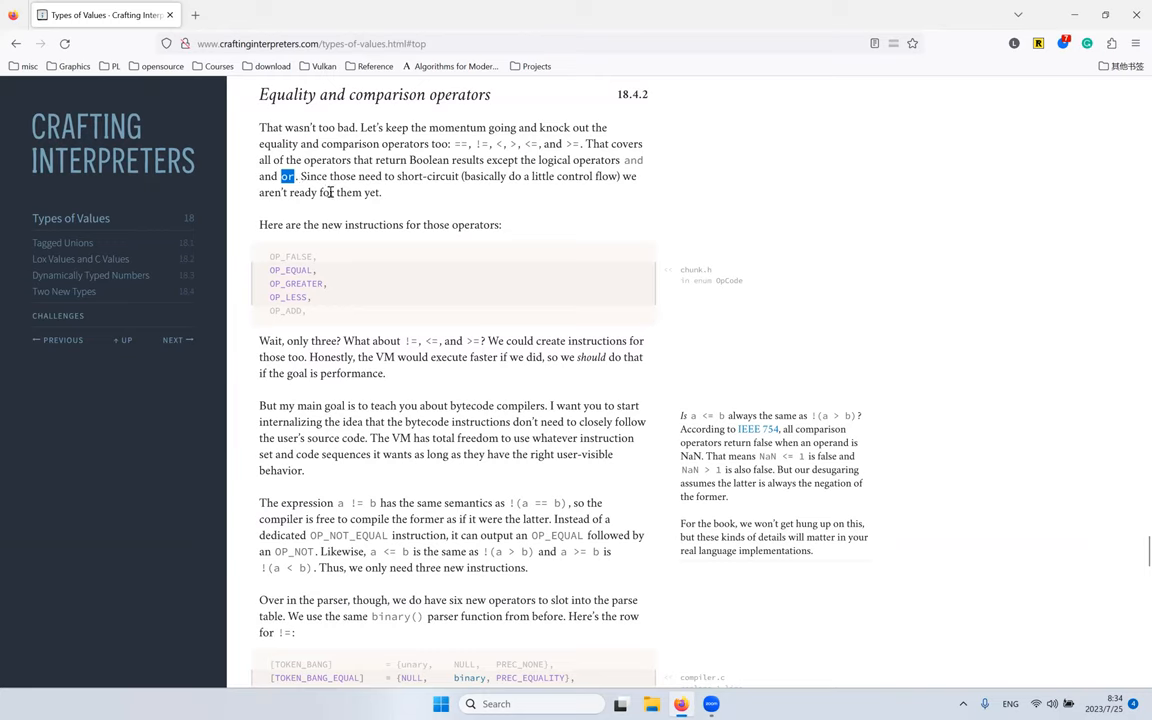
mouse_move(368, 248)
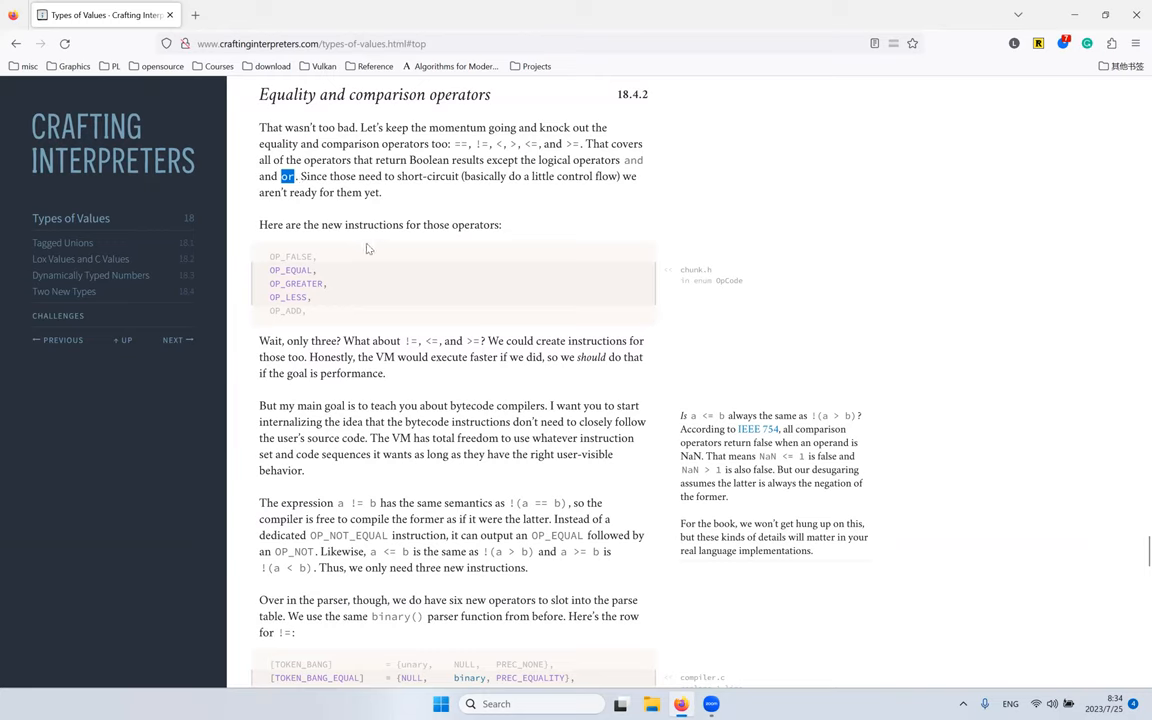
mouse_move(428, 224)
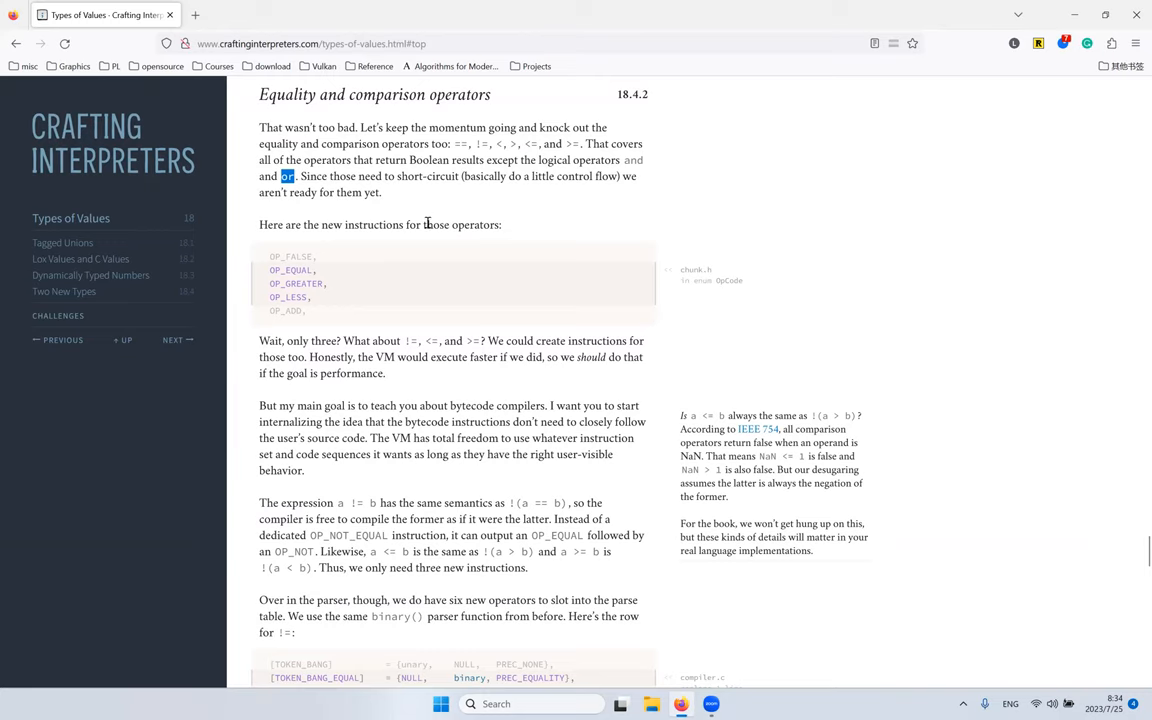
mouse_move(442, 200)
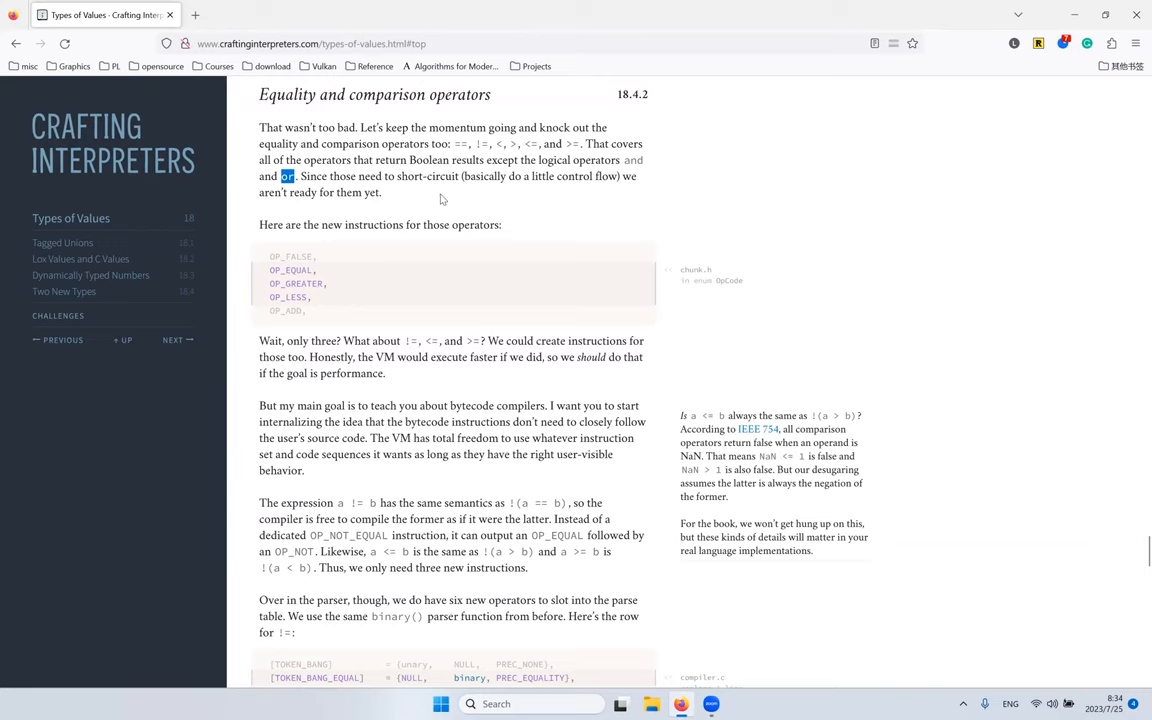
mouse_move(410, 124)
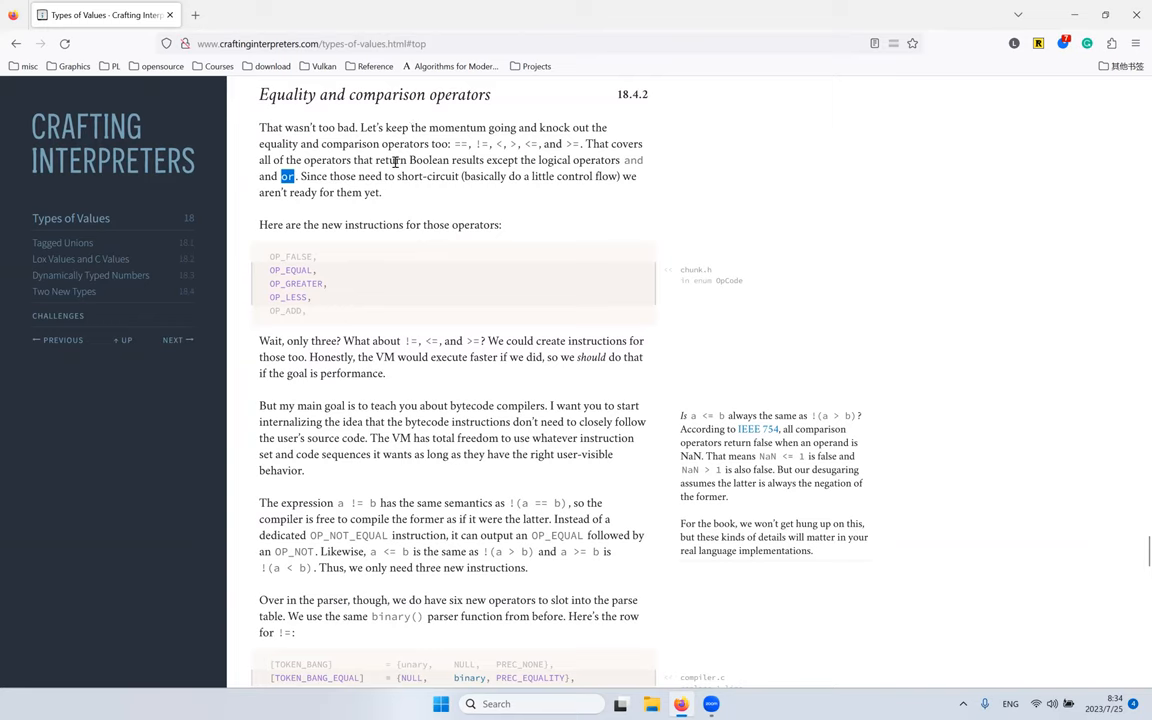
mouse_move(448, 218)
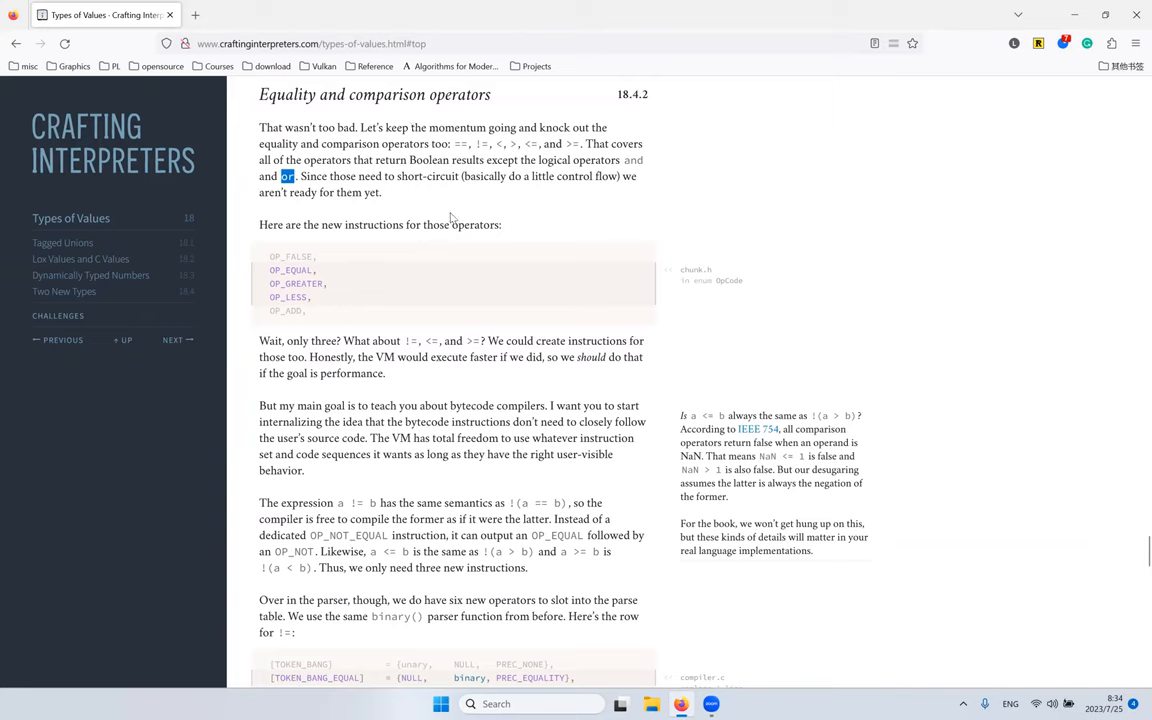
scroll(down, 3)
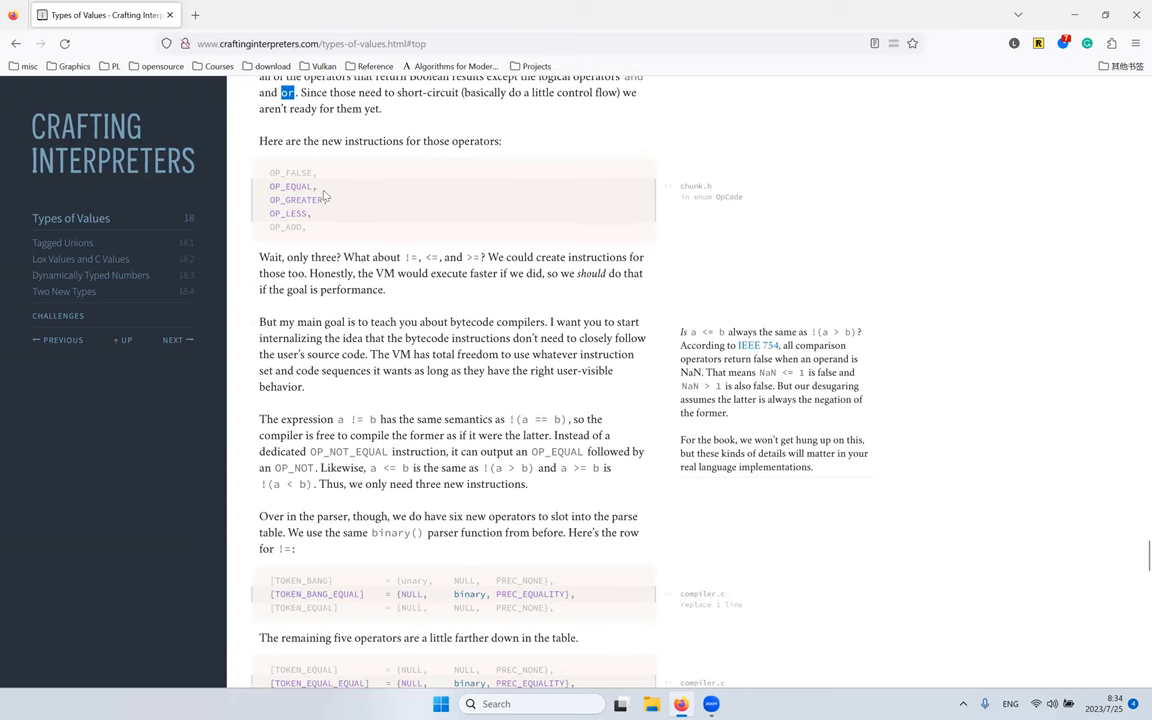
double_click(288, 212)
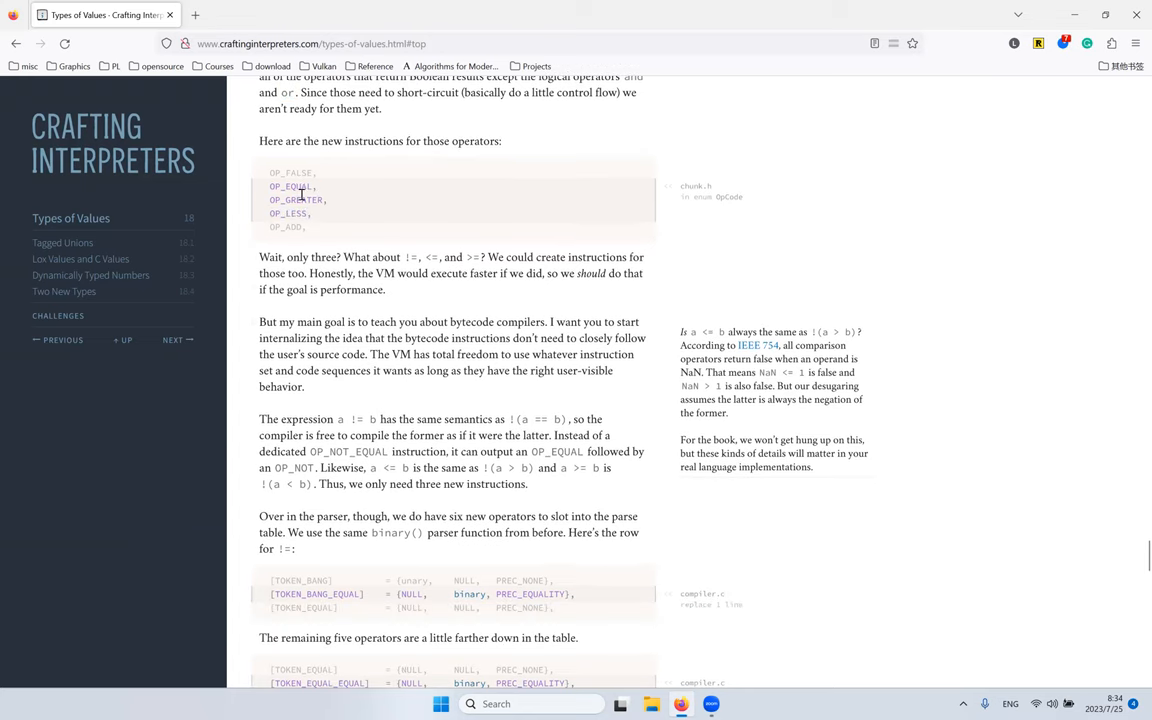
double_click(288, 212)
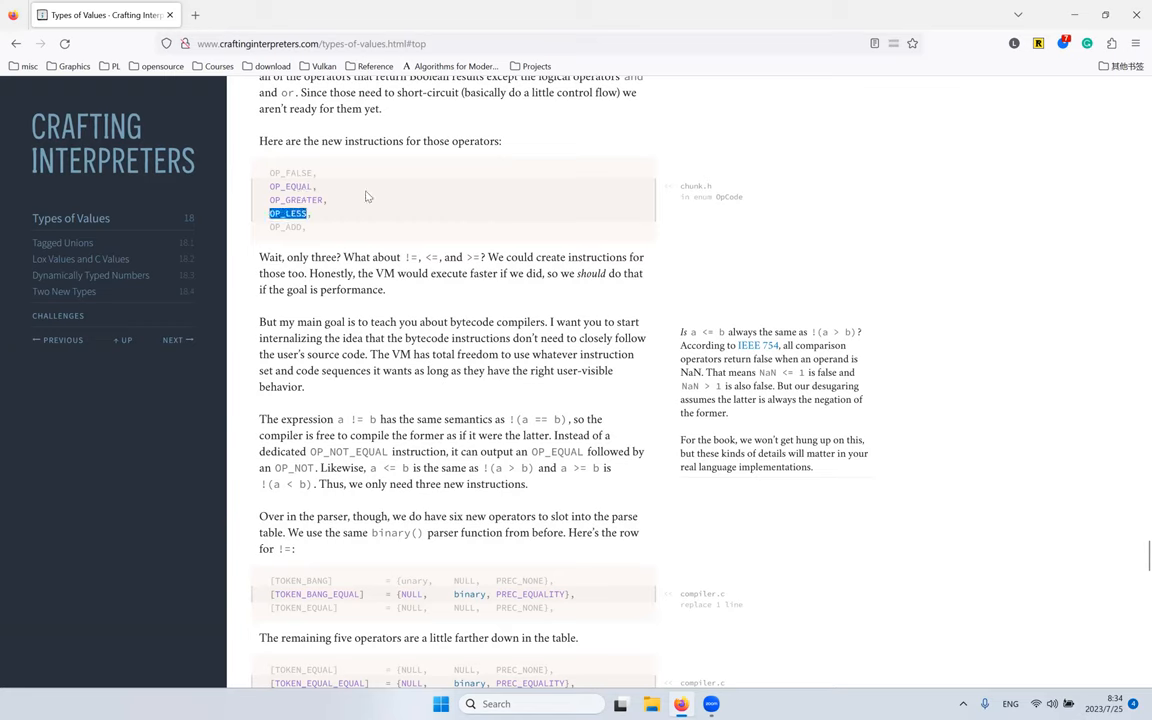
mouse_move(384, 188)
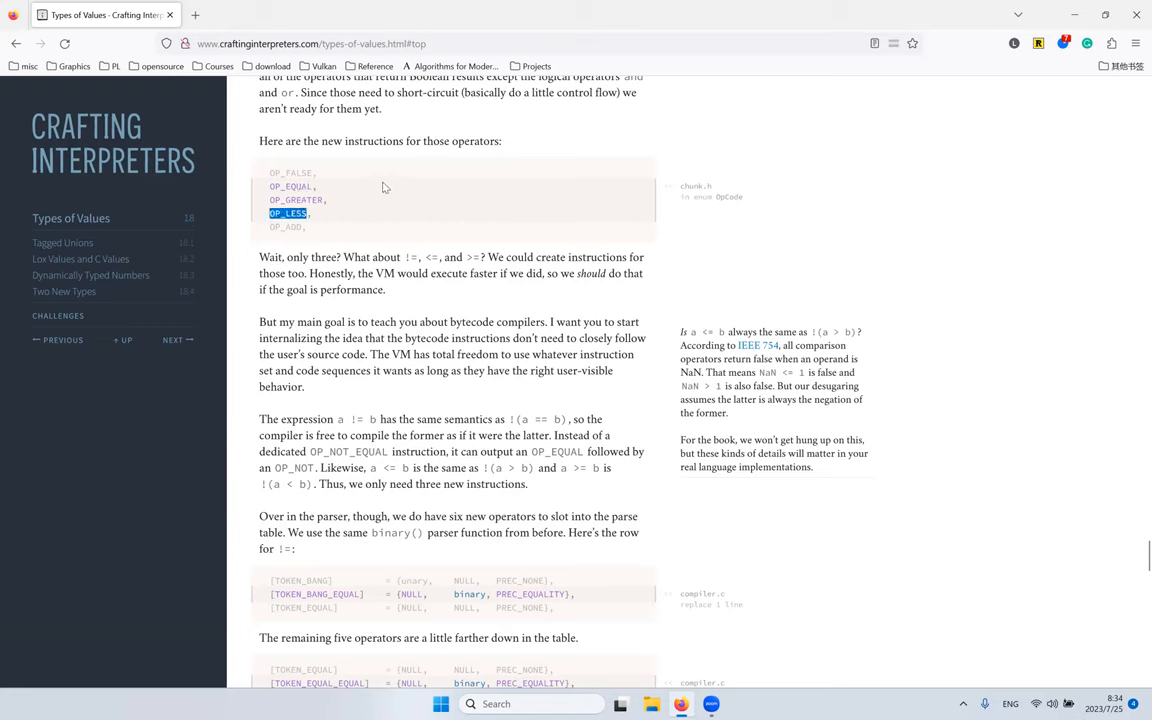
mouse_move(348, 224)
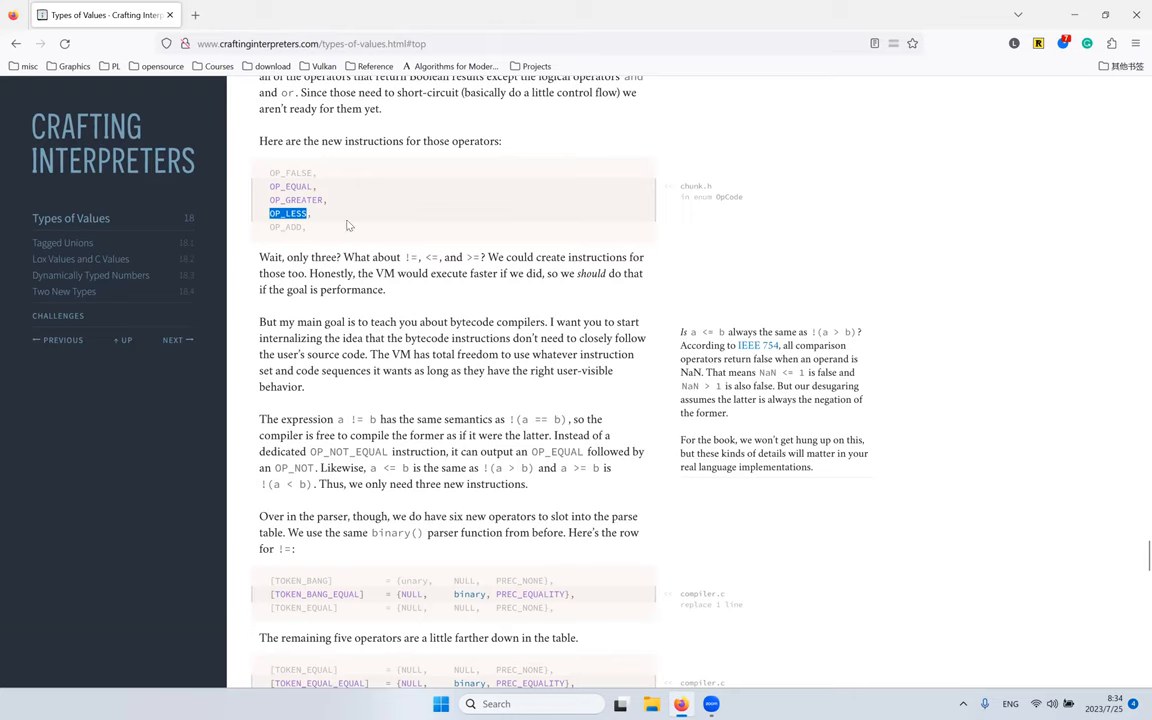
mouse_move(400, 262)
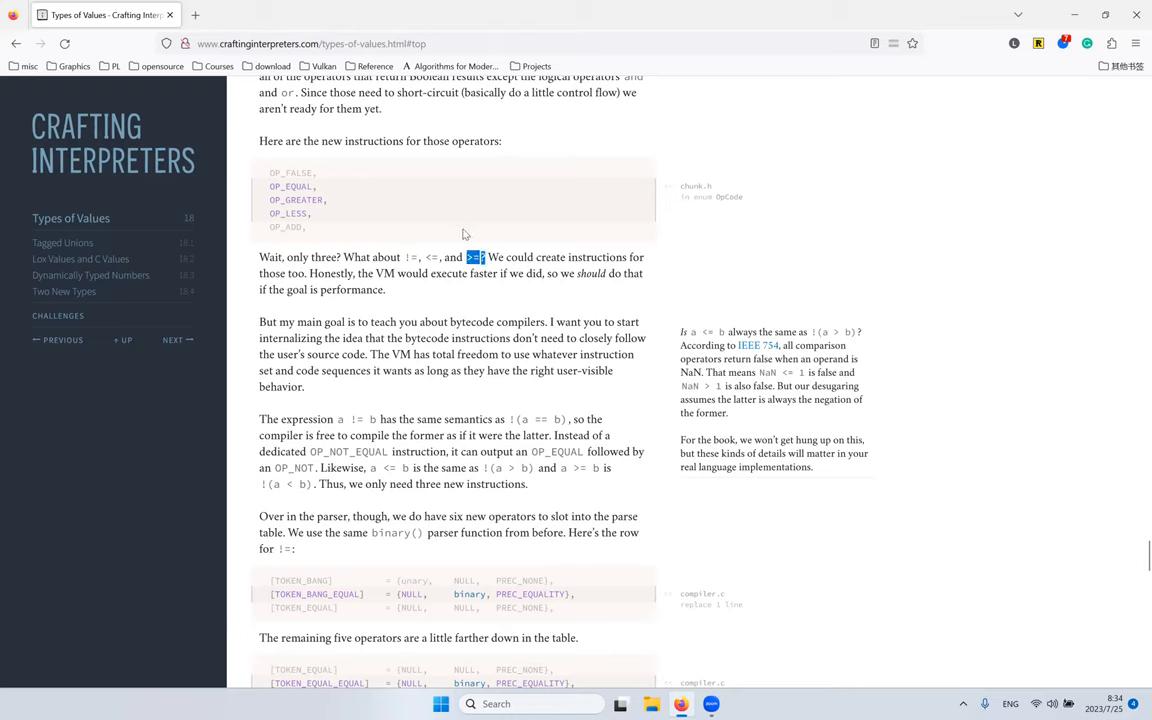
mouse_move(488, 200)
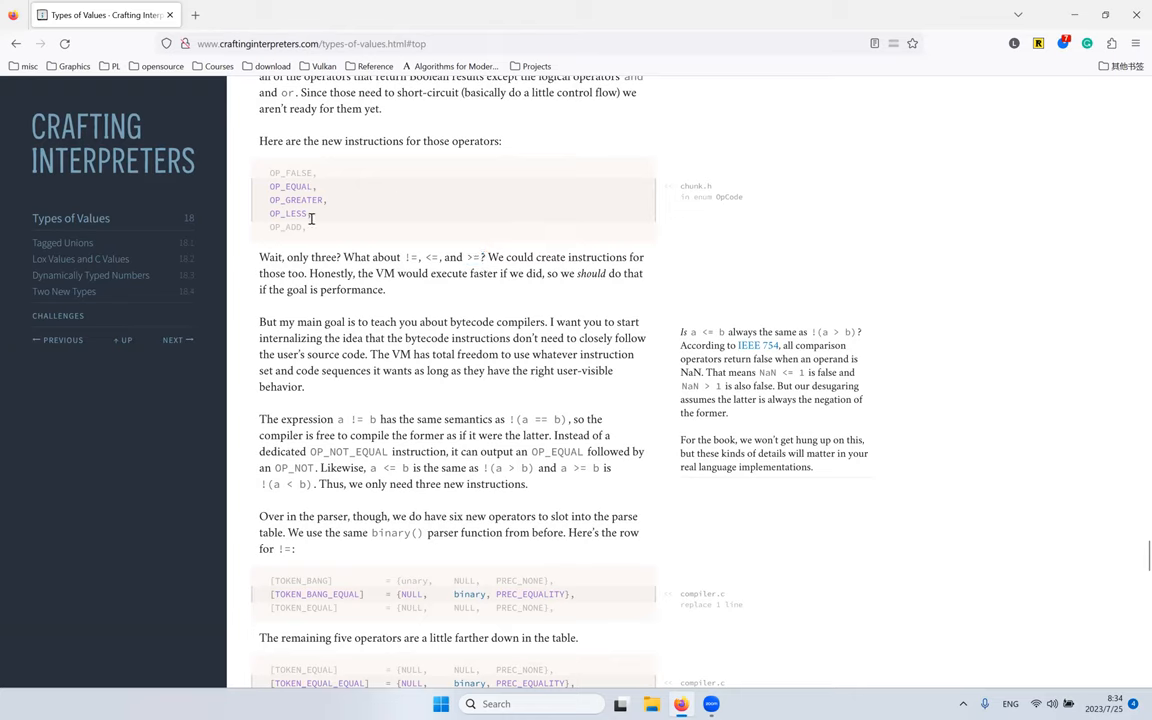
mouse_move(292, 198)
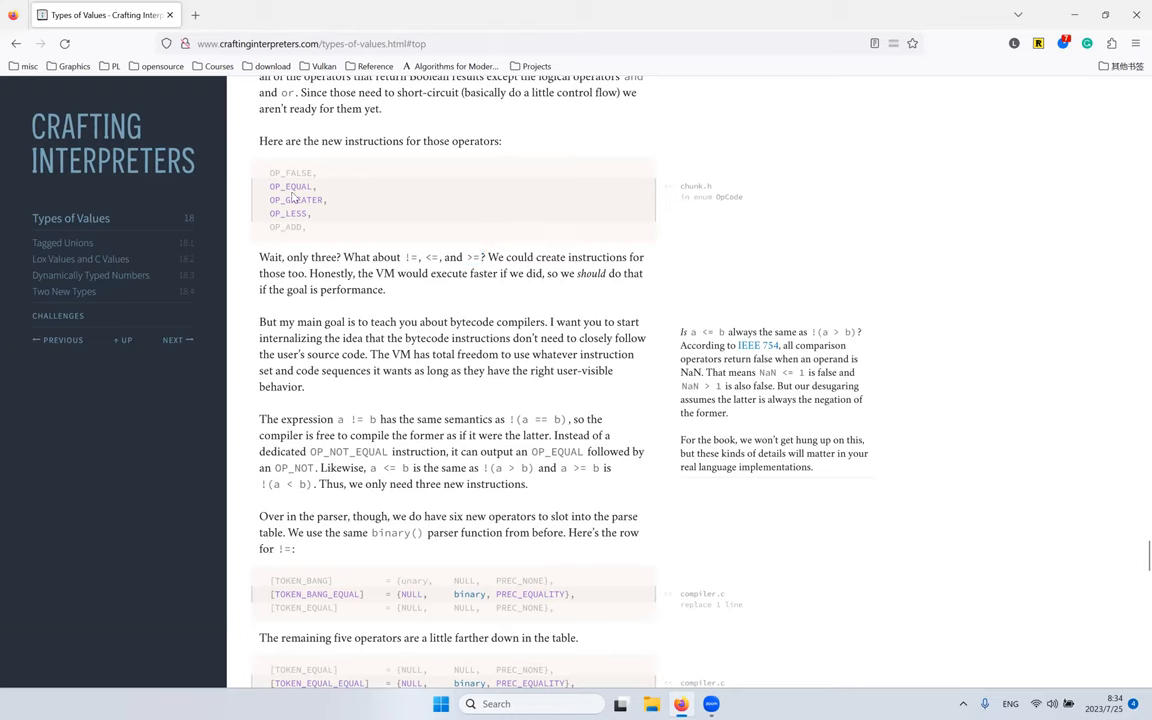
drag(270, 186, 324, 212)
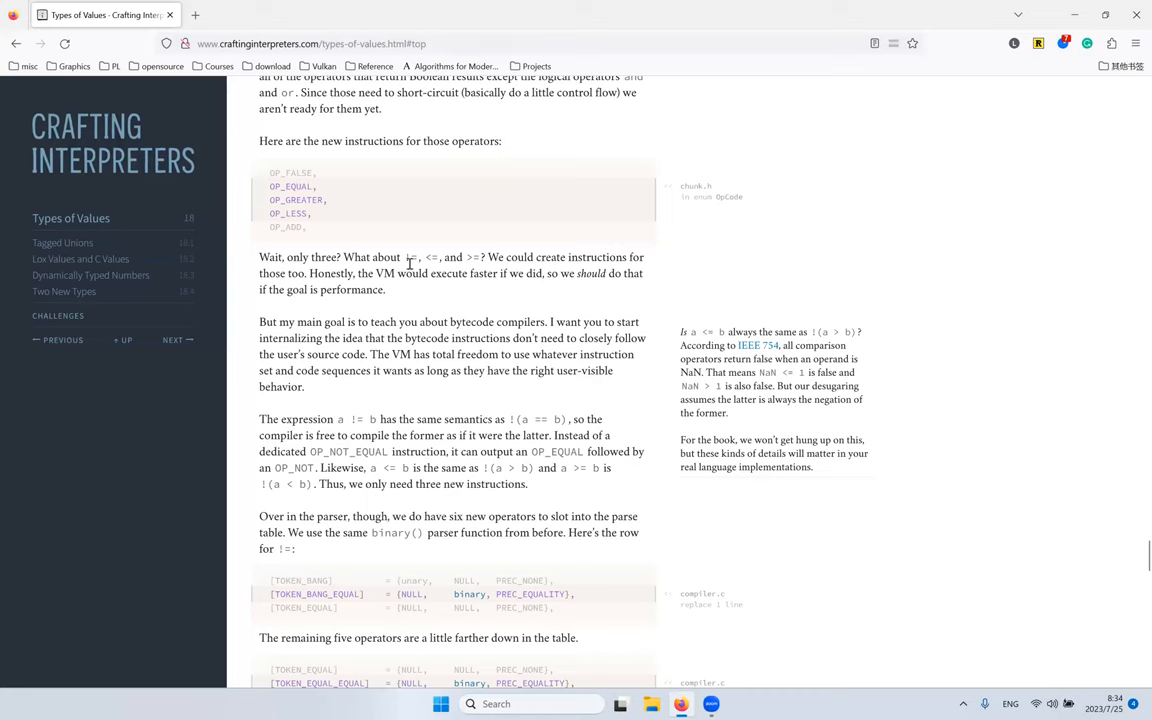
double_click(428, 256)
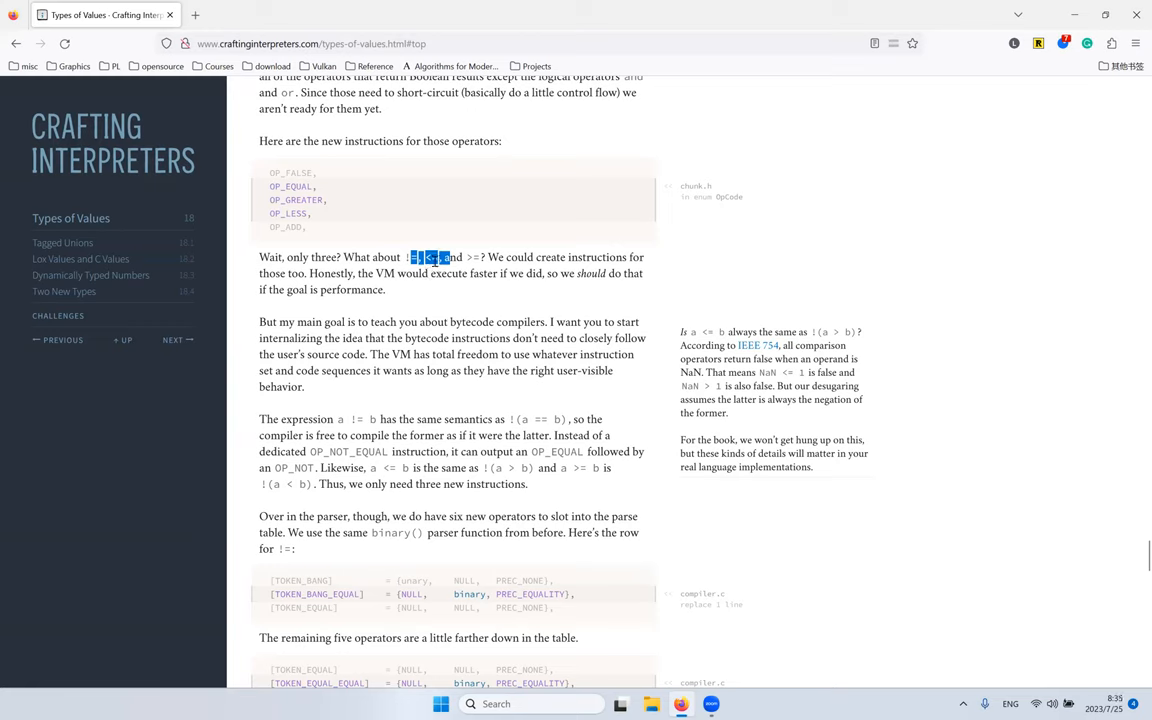
mouse_move(330, 220)
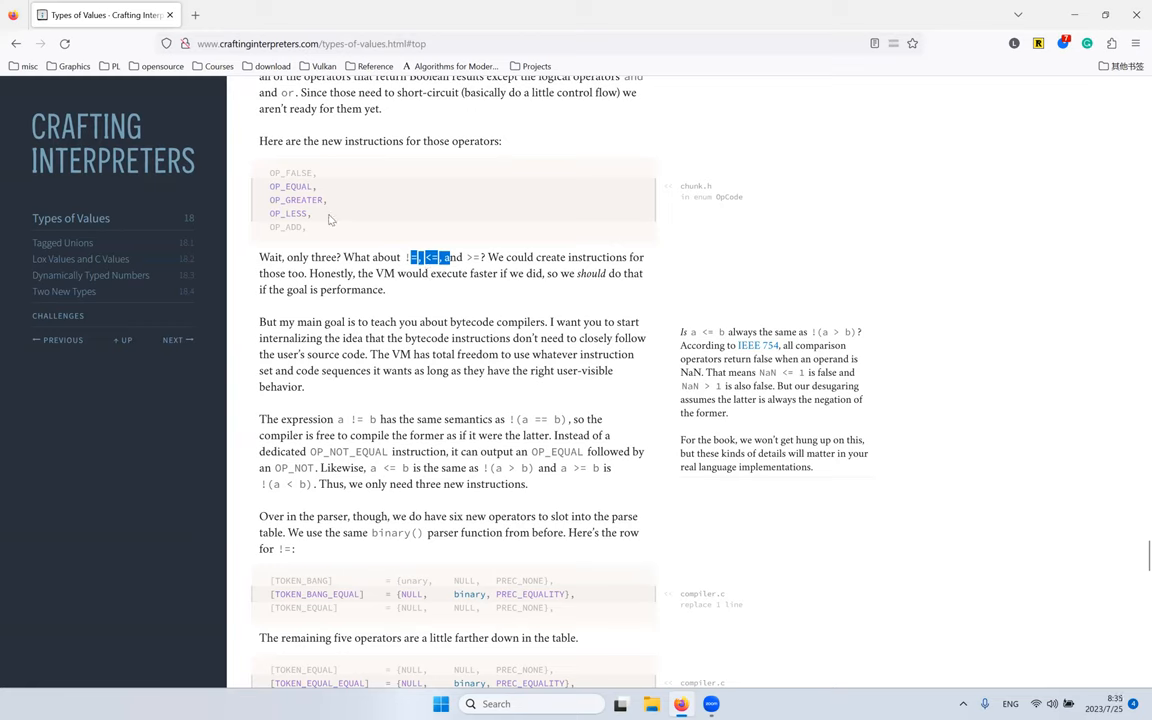
mouse_move(384, 172)
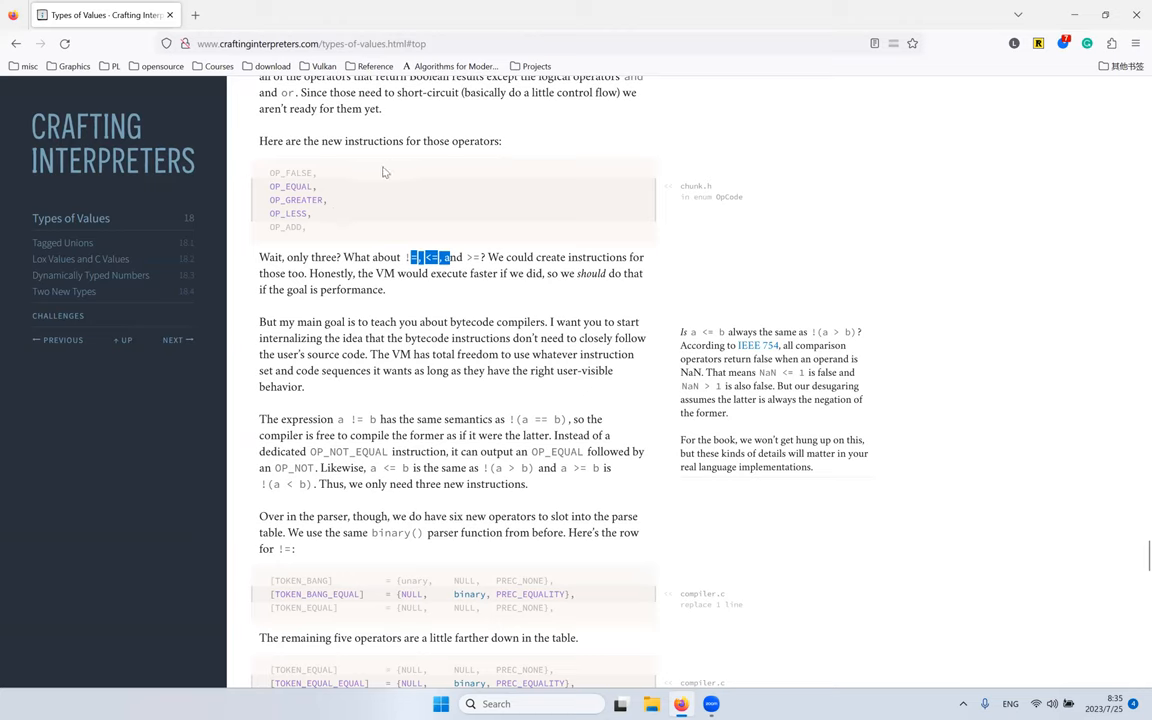
mouse_move(400, 188)
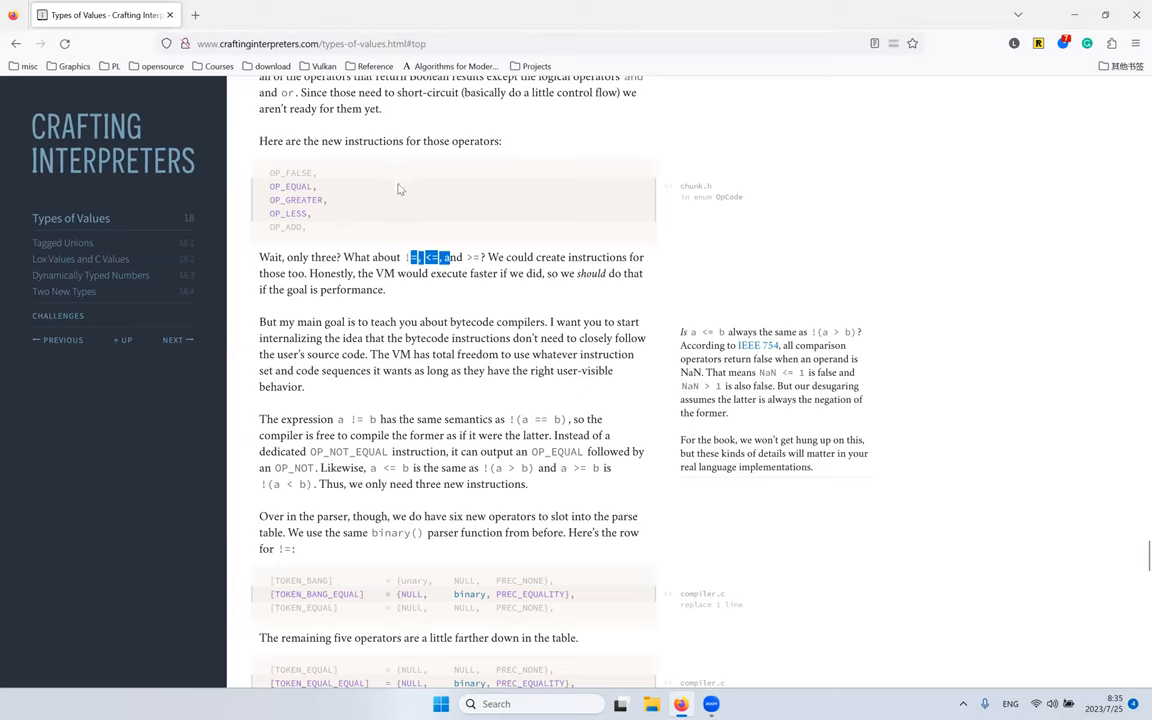
double_click(296, 200)
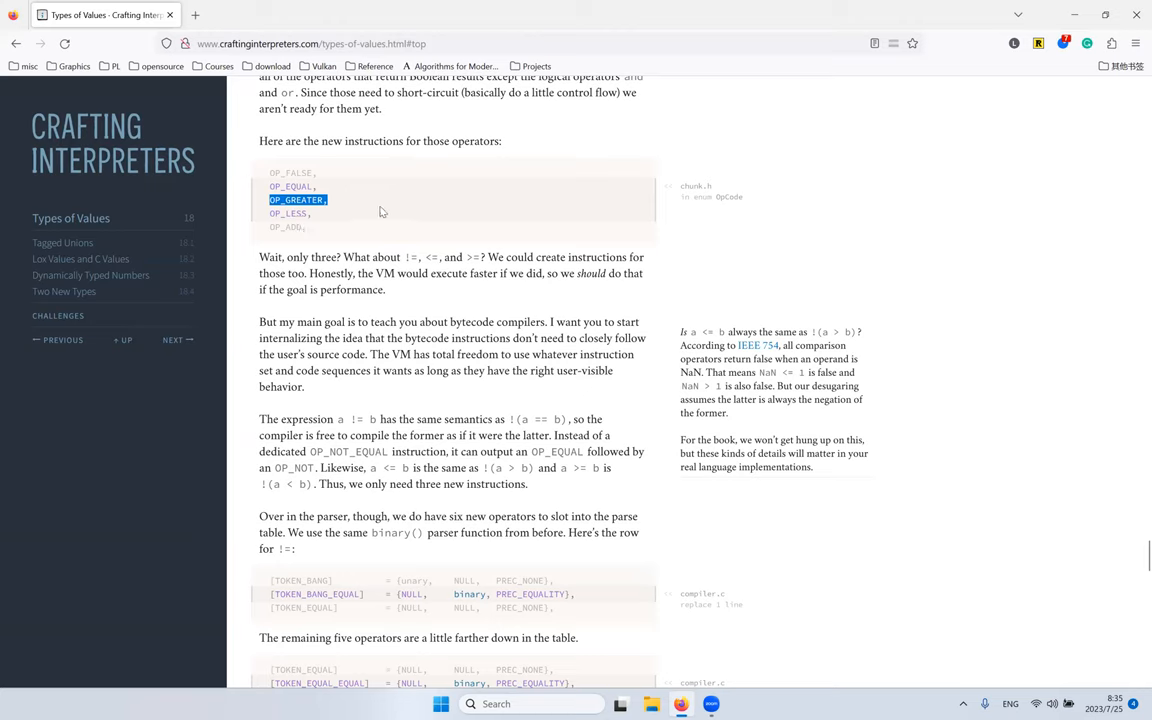
mouse_move(334, 254)
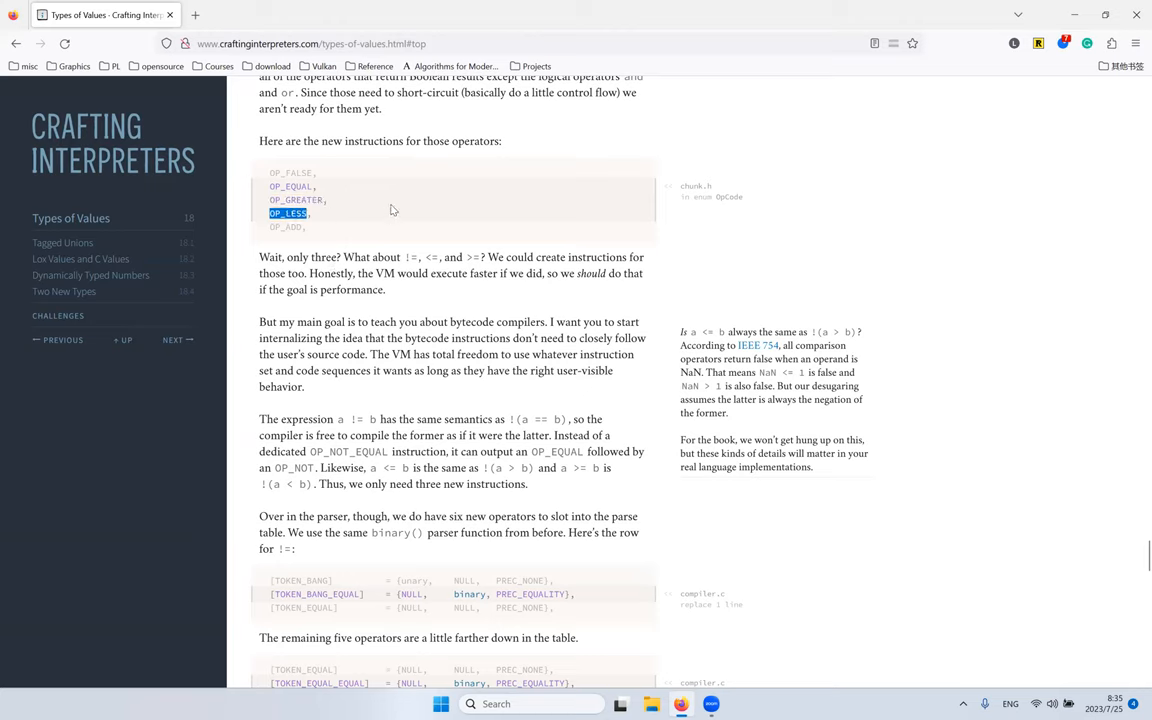
mouse_move(444, 232)
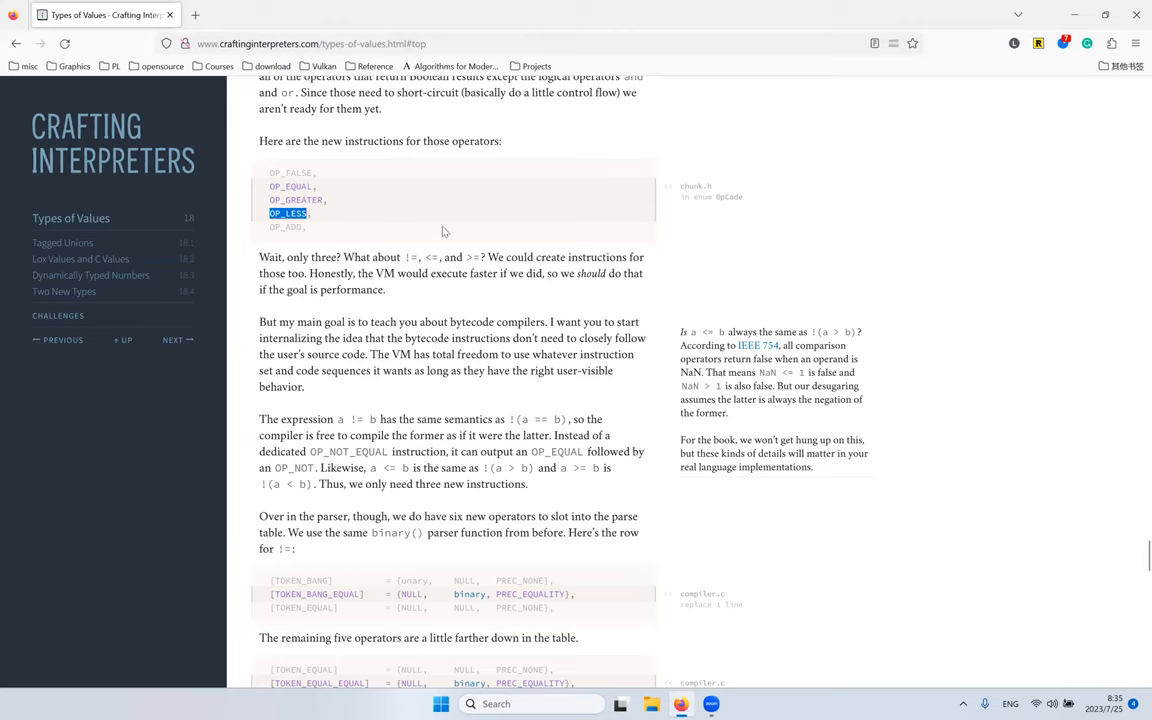
mouse_move(368, 198)
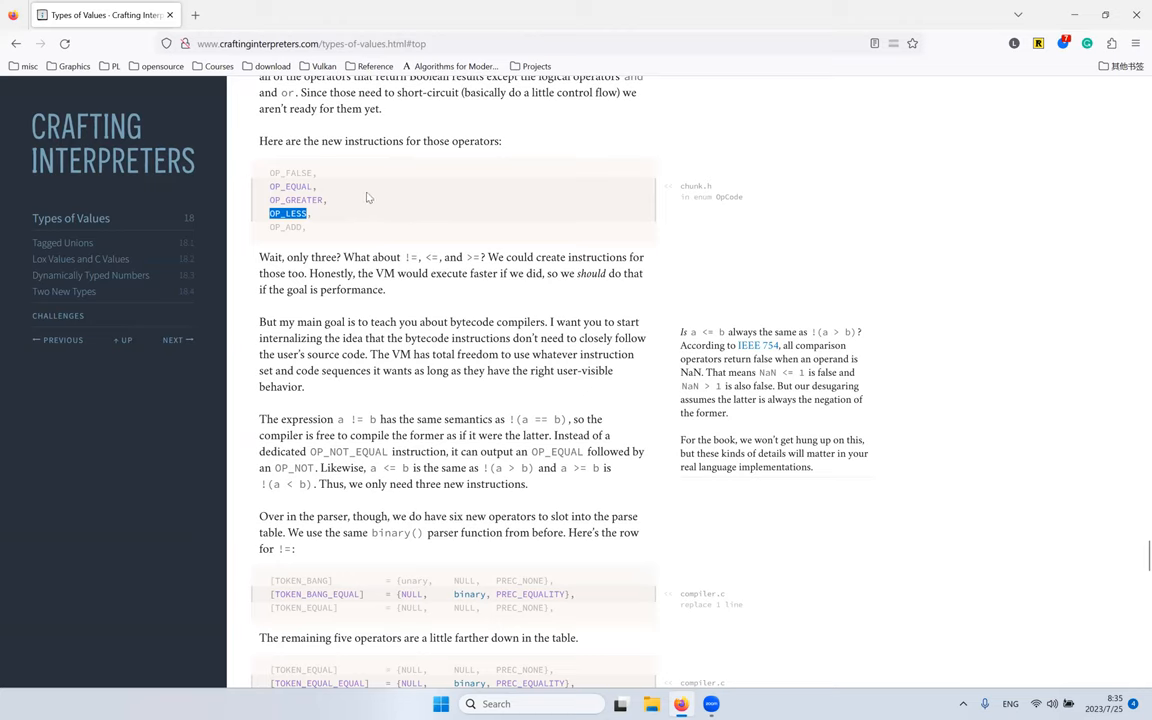
mouse_move(390, 204)
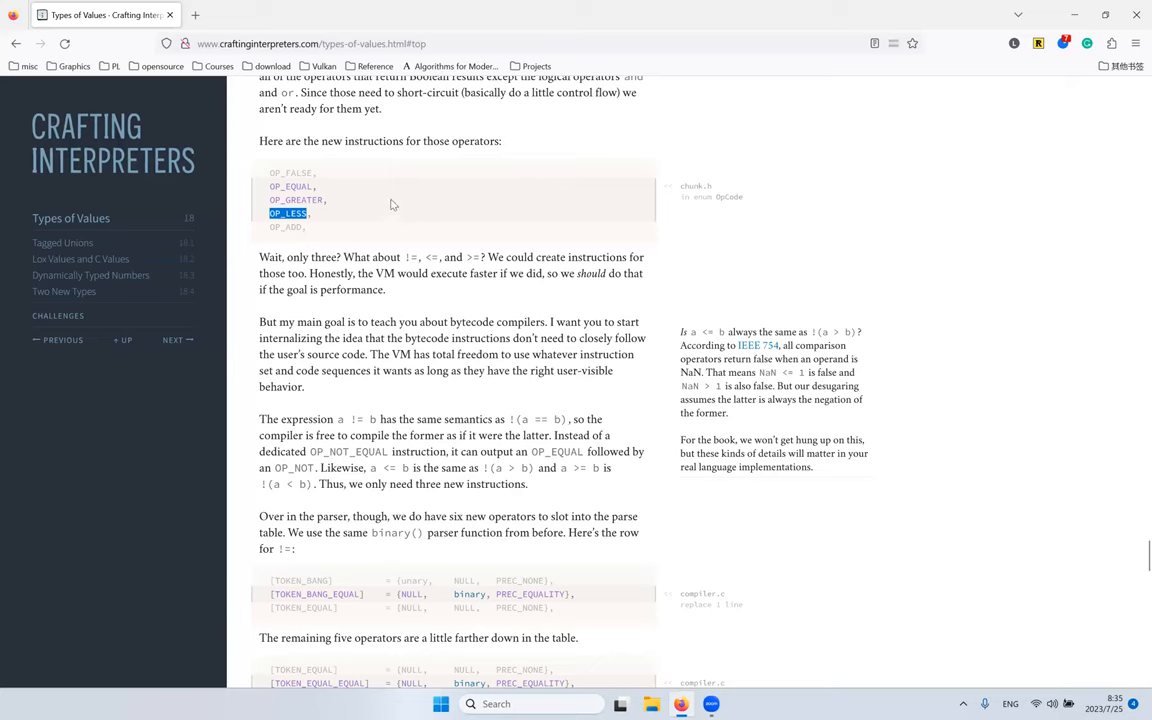
mouse_move(476, 188)
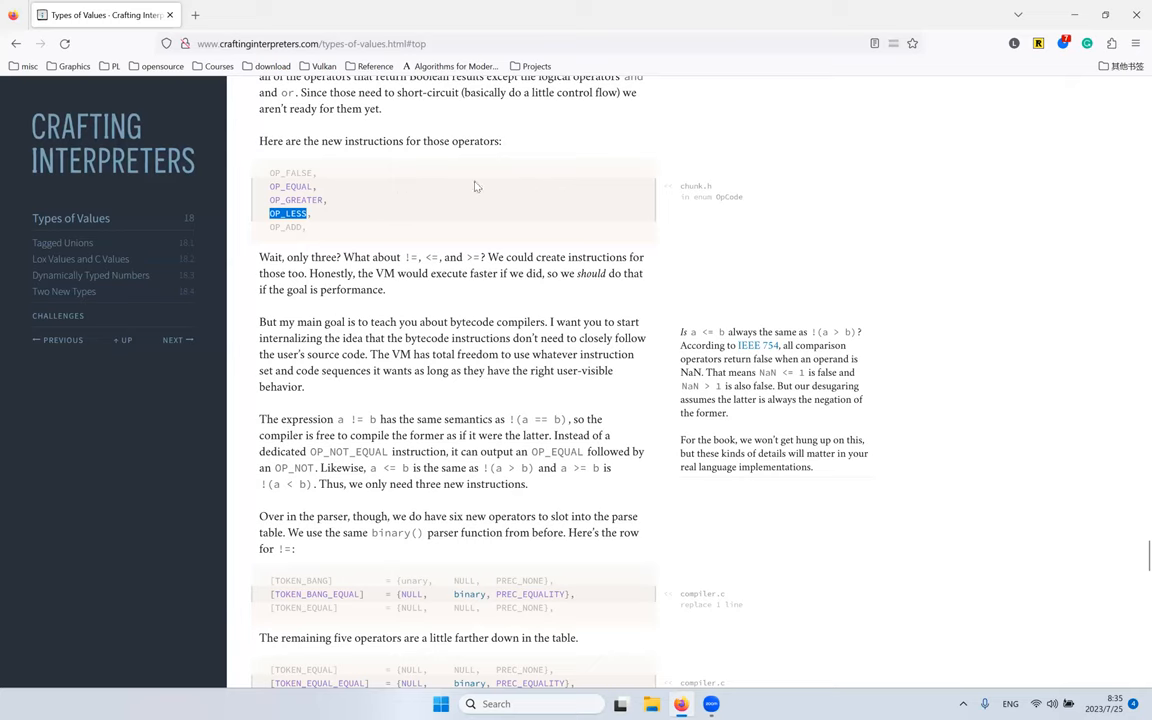
mouse_move(552, 184)
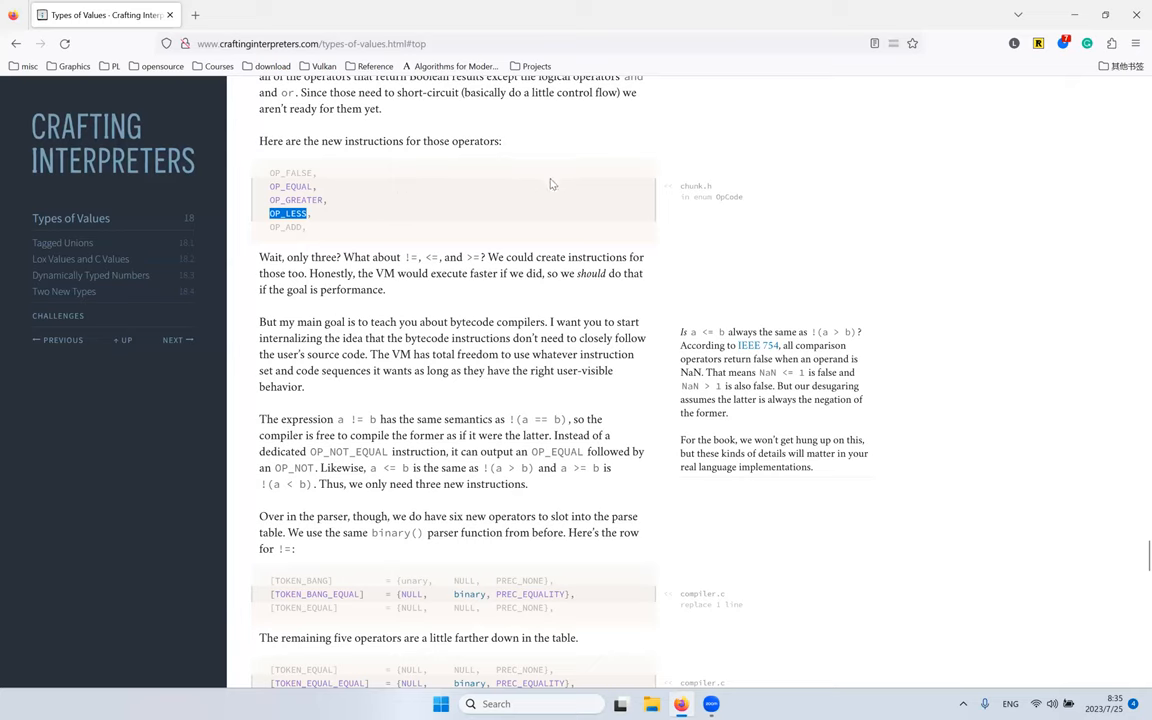
mouse_move(754, 216)
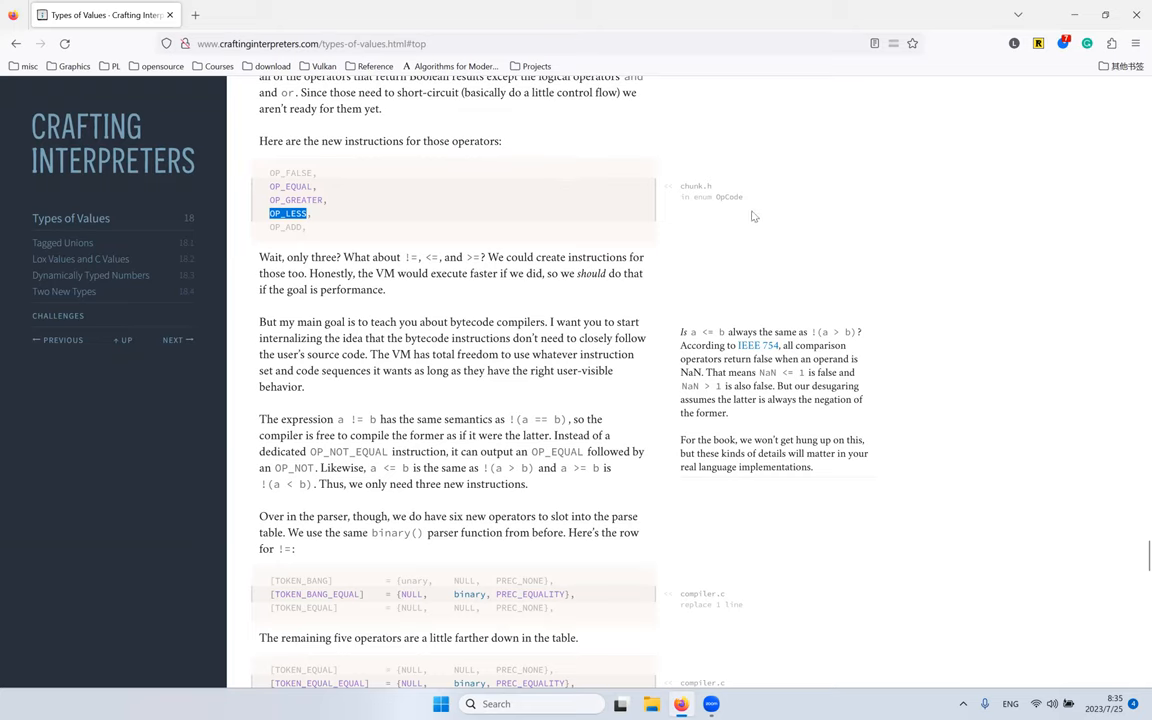
mouse_move(732, 276)
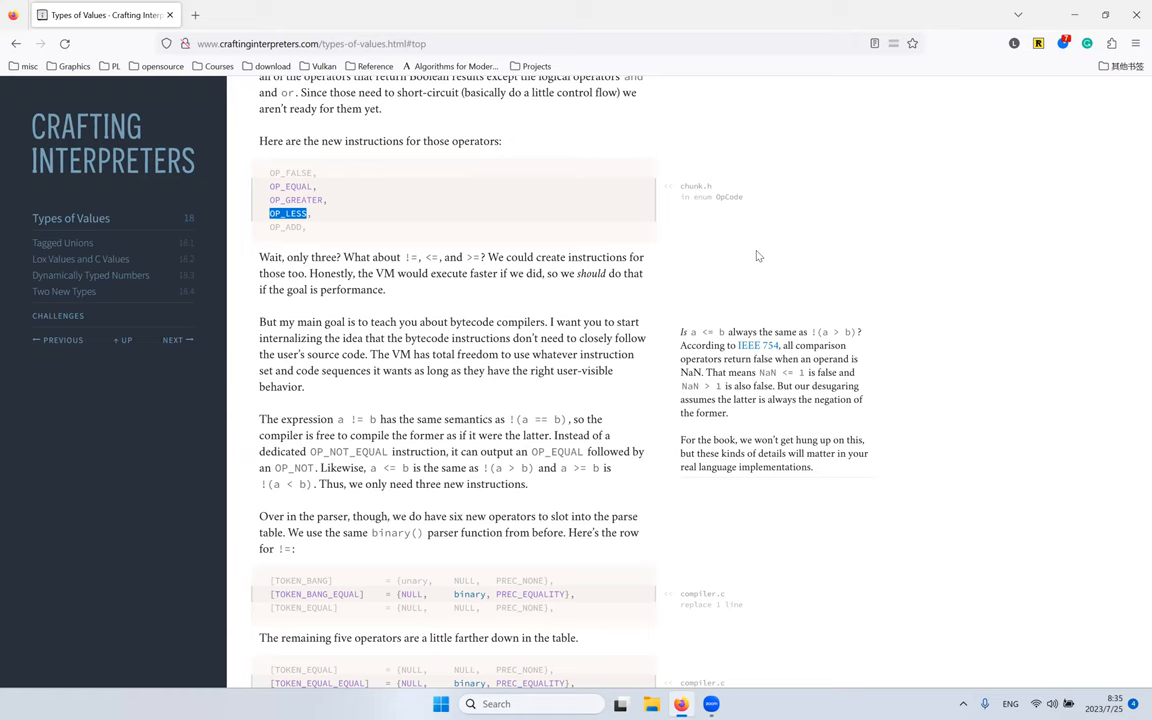
scroll(down, 3)
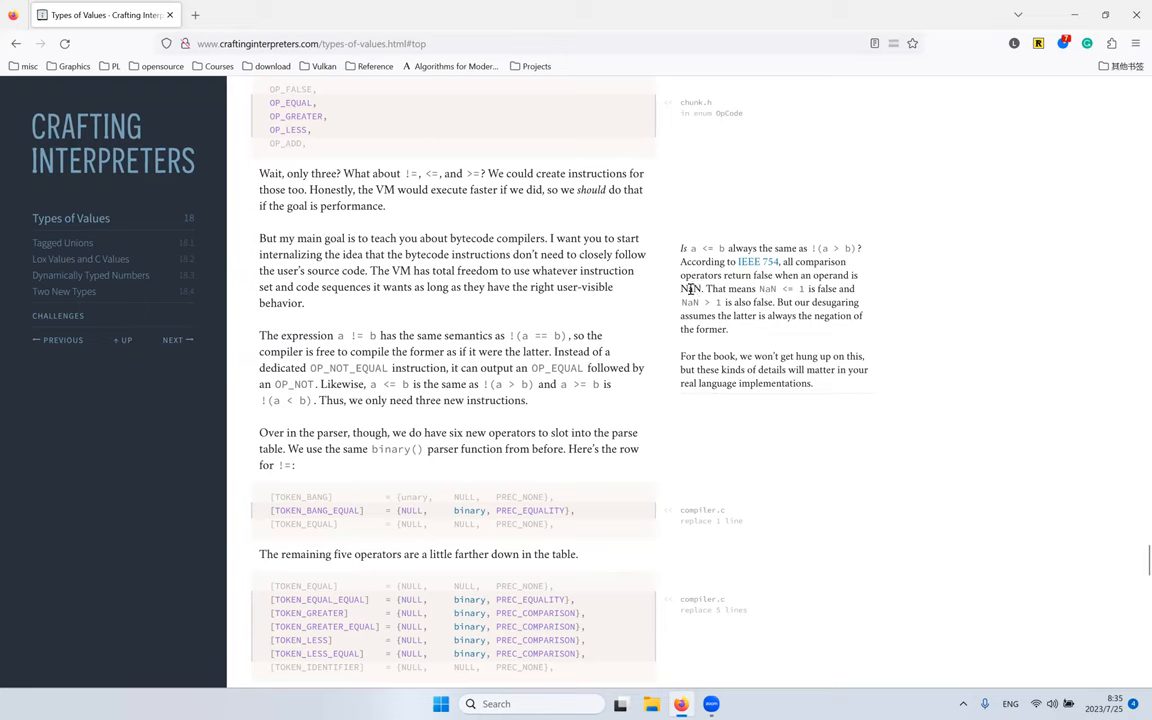
Step: Read the IEEE 754 NaN margin note and move down to the binary() switch for the six new operators
double_click(690, 288)
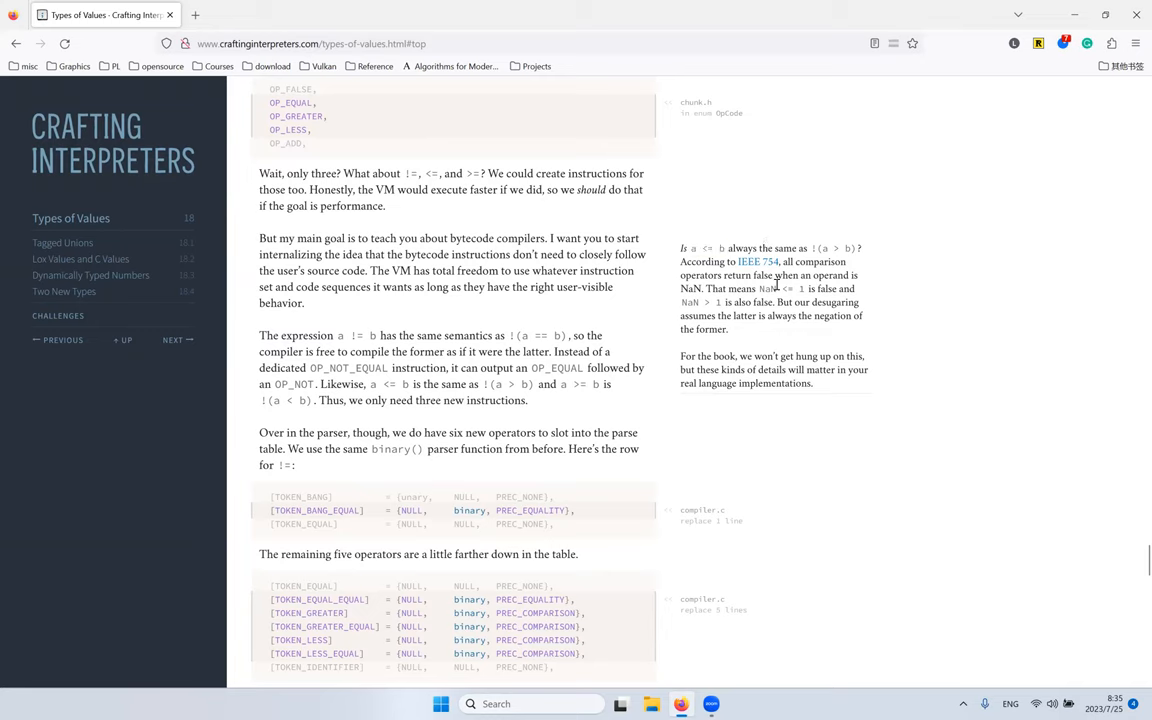
mouse_move(830, 314)
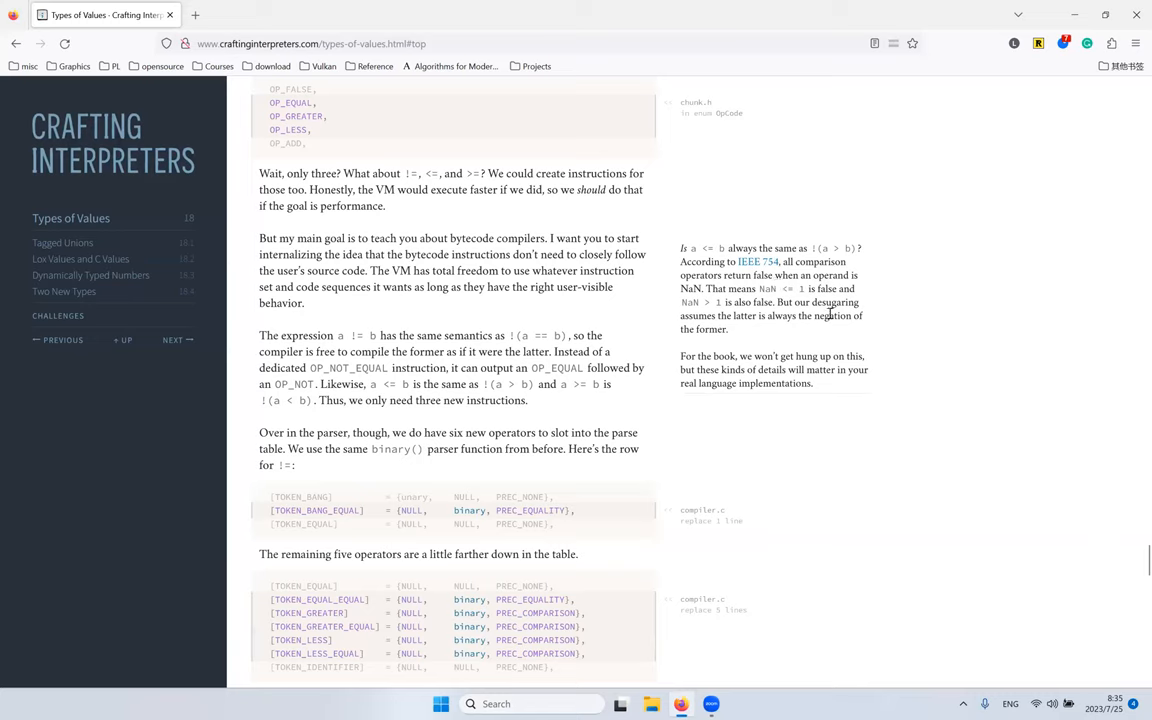
mouse_move(756, 344)
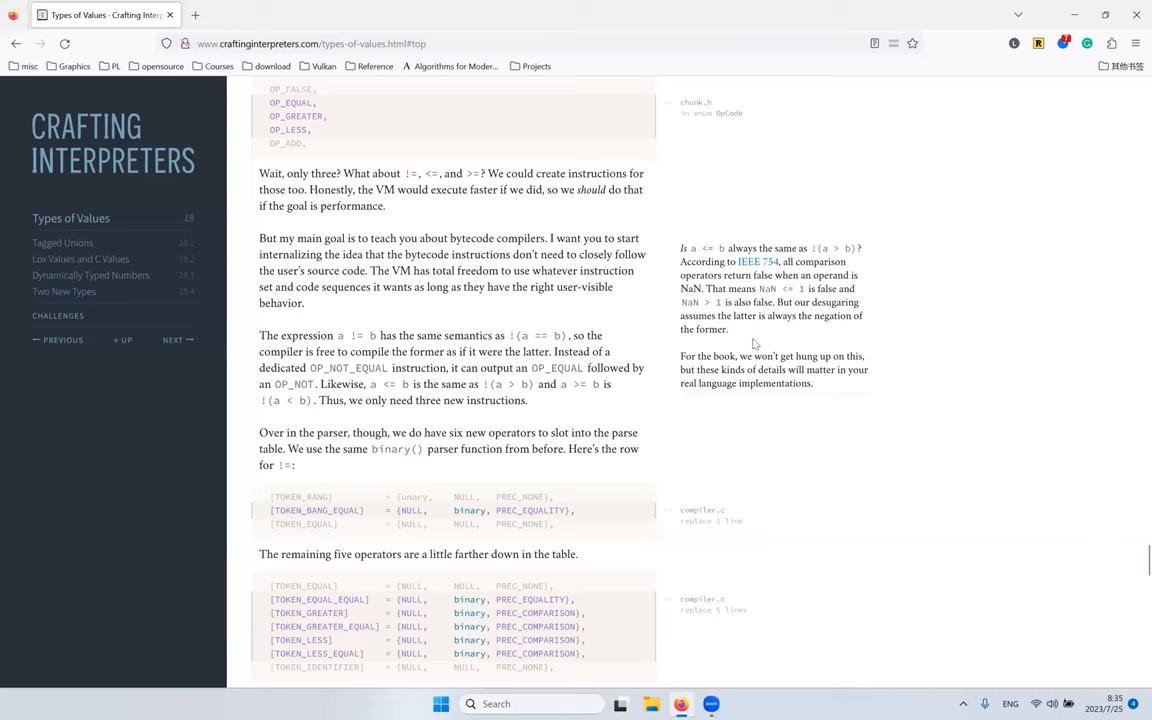
mouse_move(764, 338)
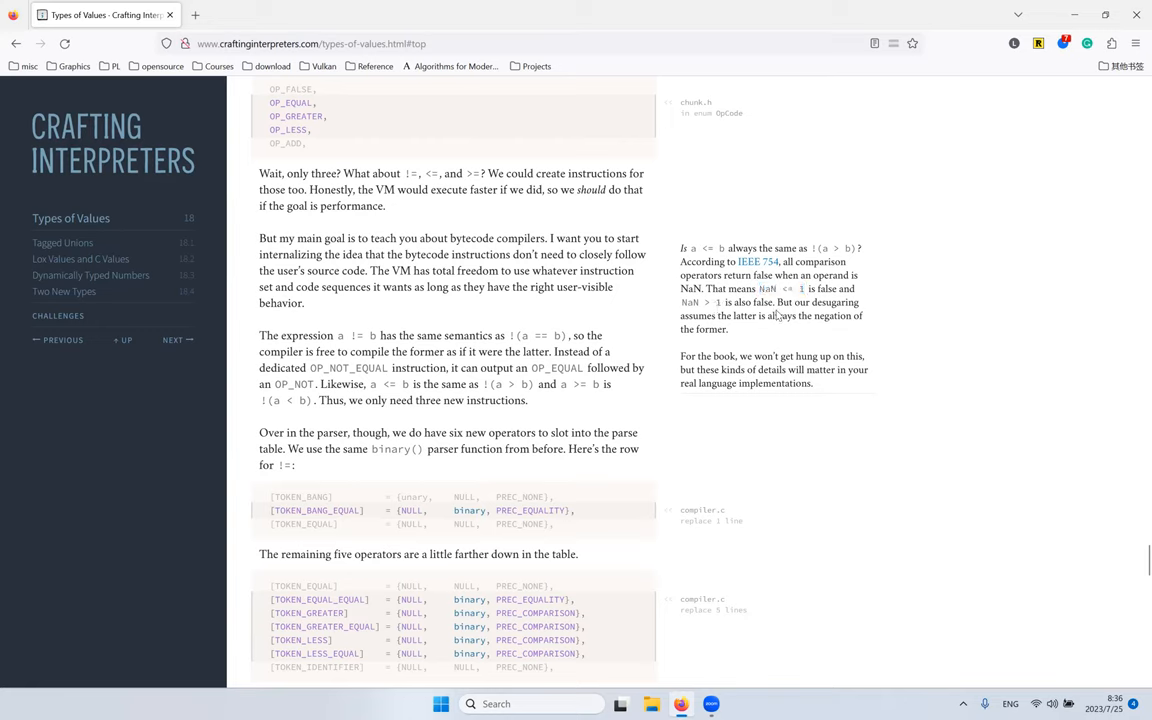
mouse_move(724, 172)
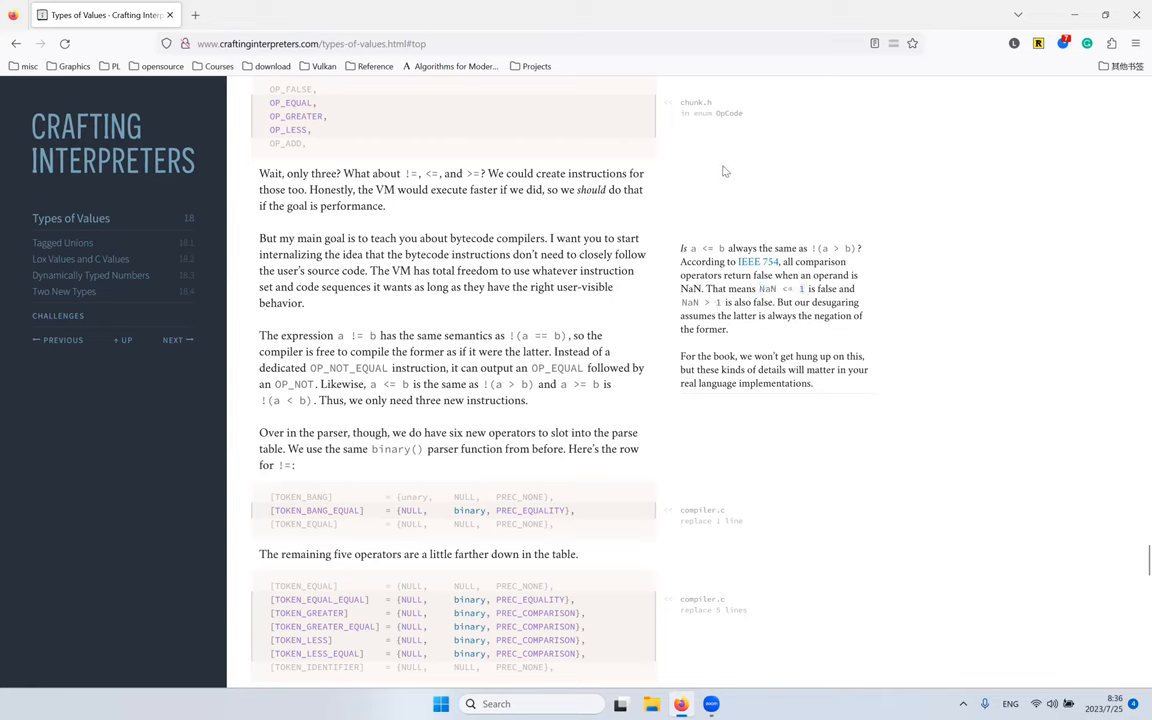
mouse_move(710, 178)
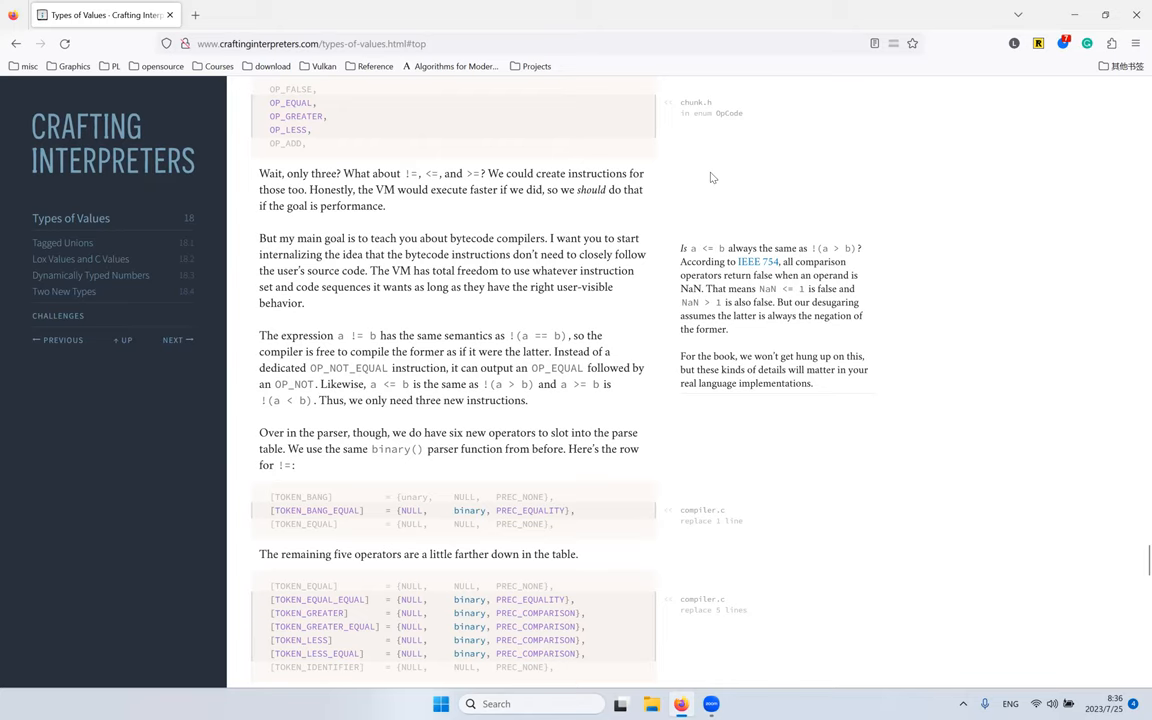
mouse_move(504, 204)
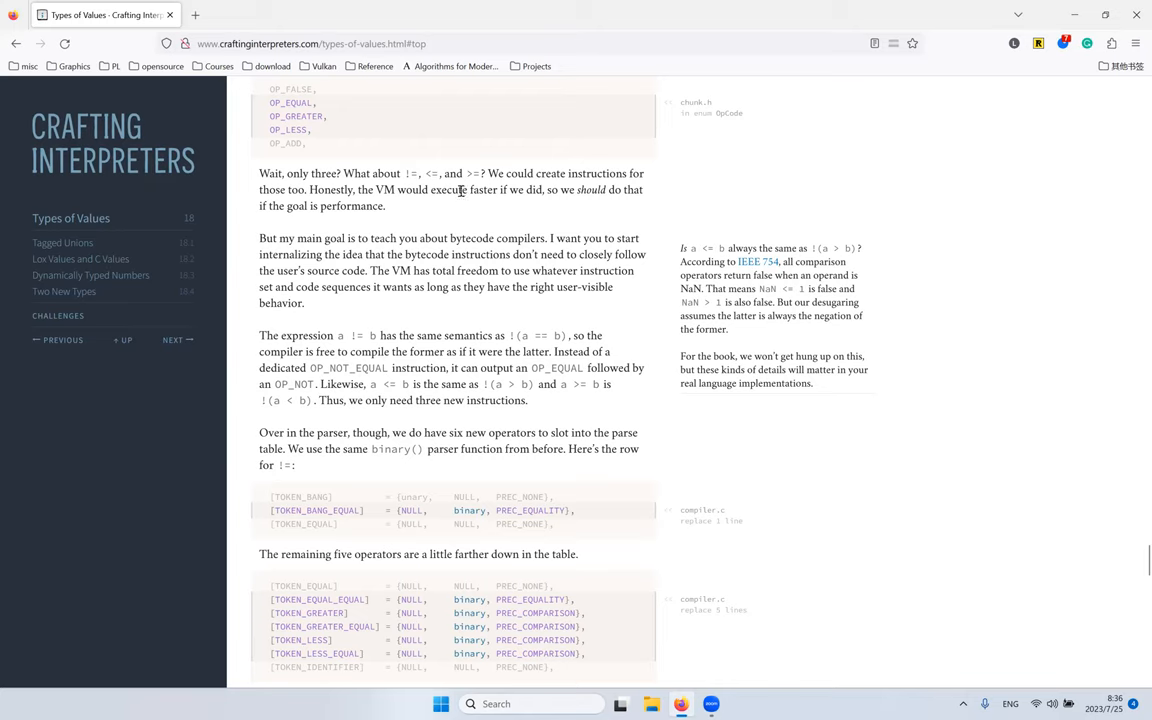
mouse_move(468, 196)
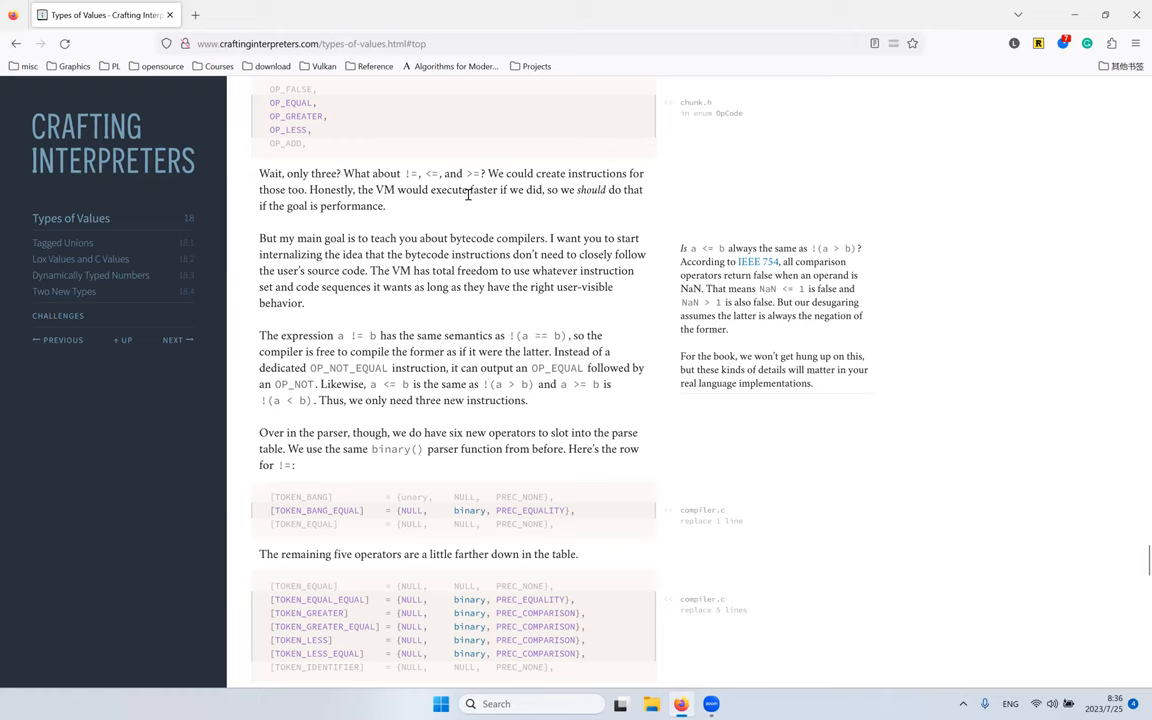
scroll(down, 3)
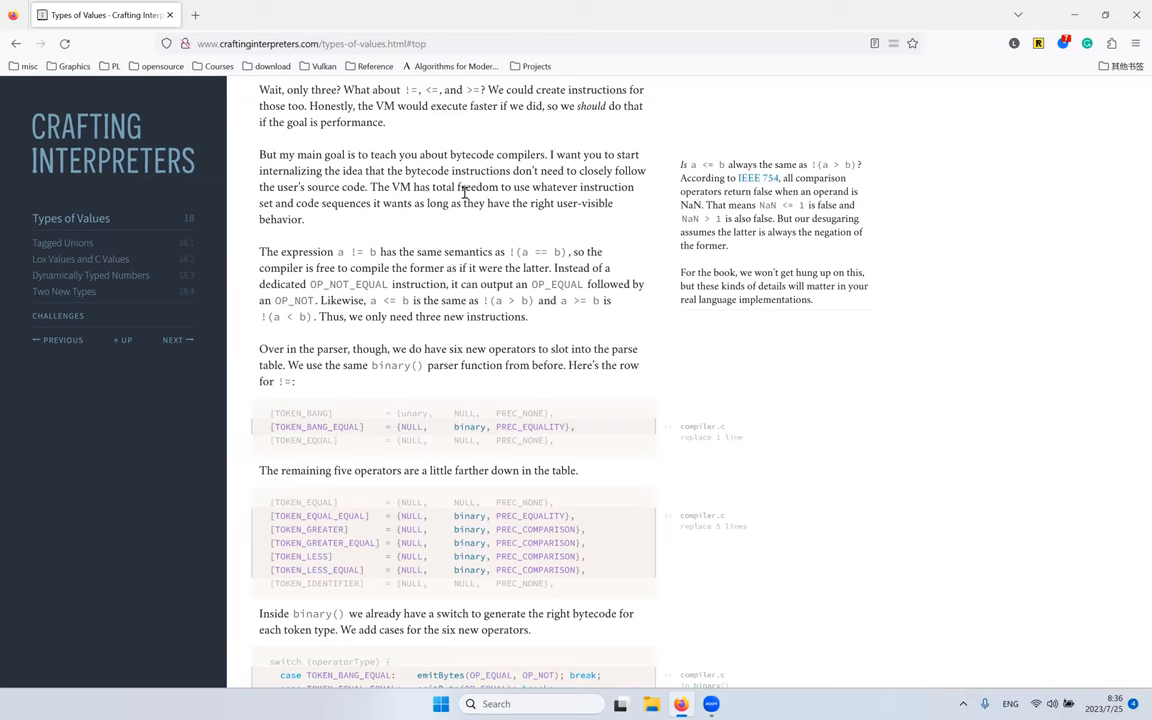
Step: Read the comparison parse-table rows and binary() cases, highlighting TOKEN_BANG_EQUAL and emitBytes, down to the VM's OP_EQUAL case
scroll(down, 3)
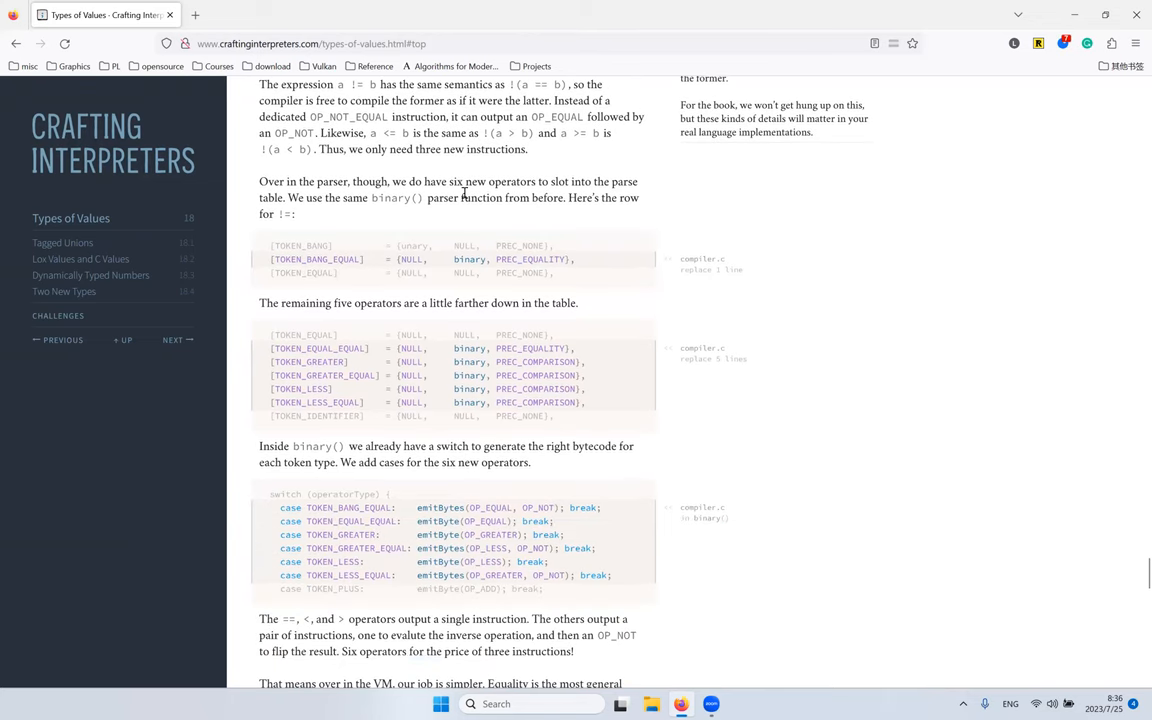
mouse_move(350, 286)
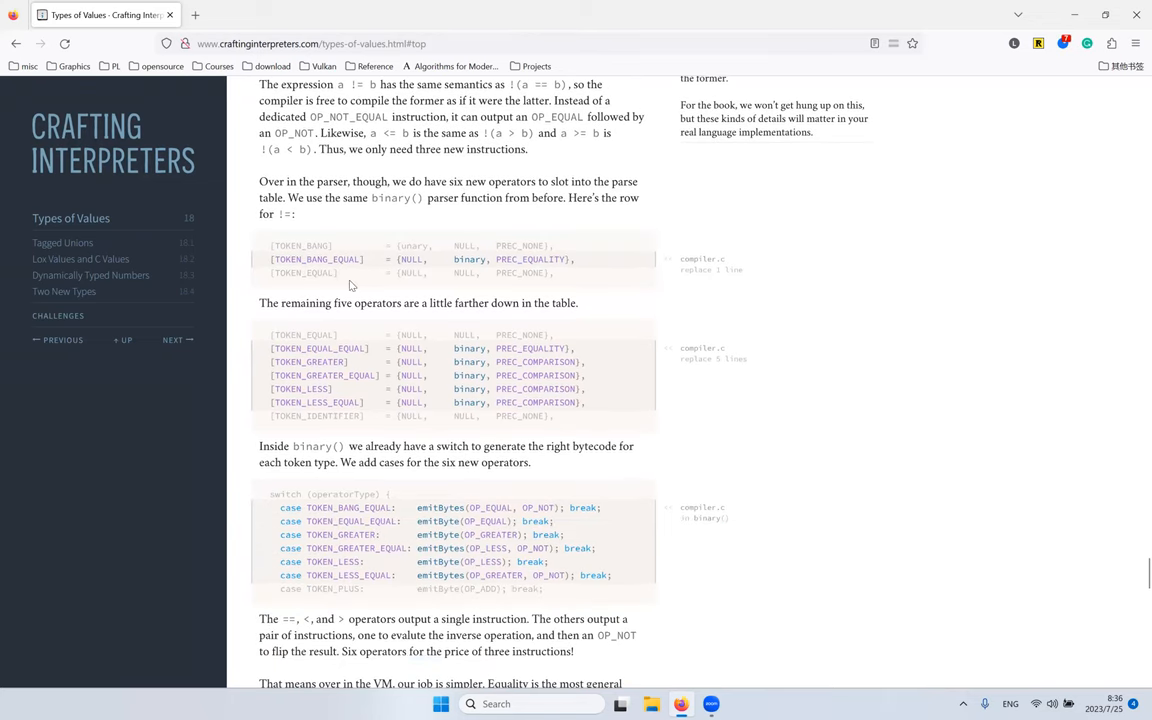
double_click(316, 260)
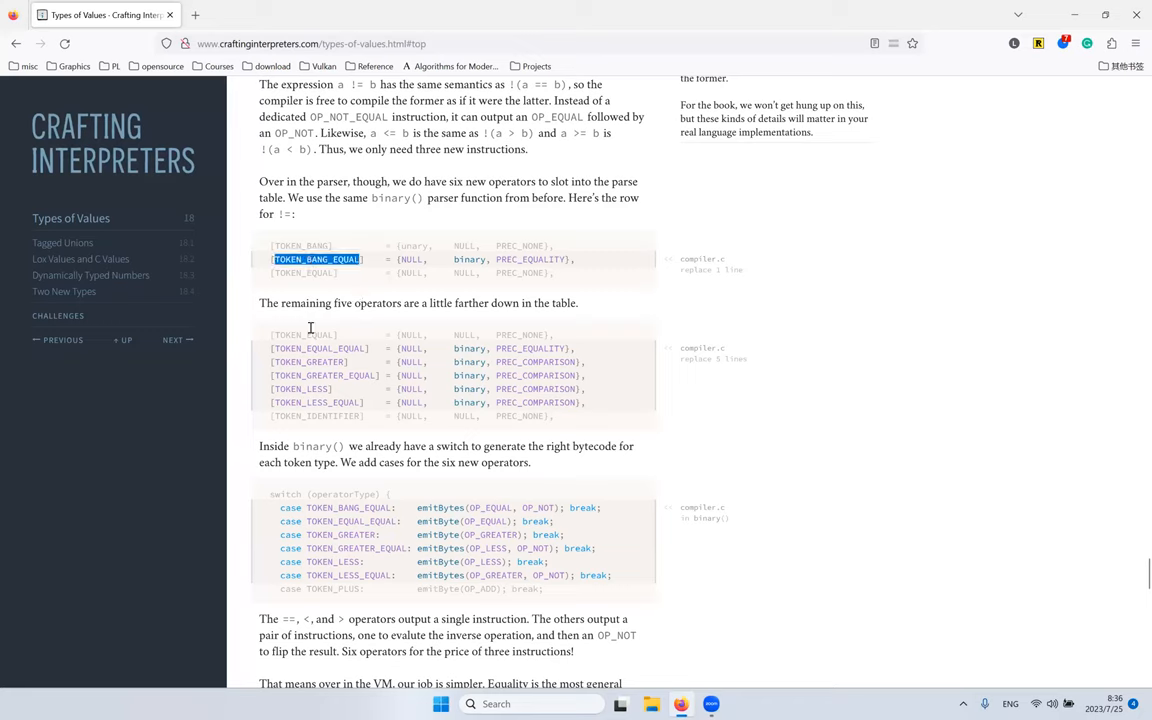
mouse_move(318, 356)
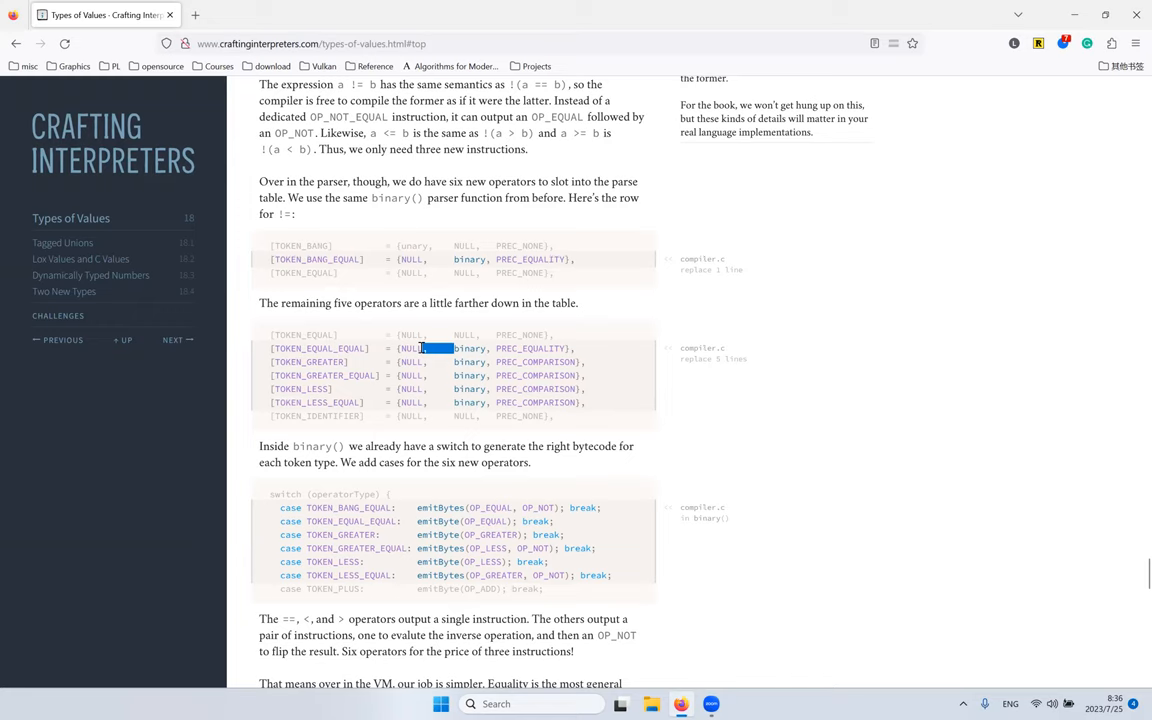
double_click(468, 348)
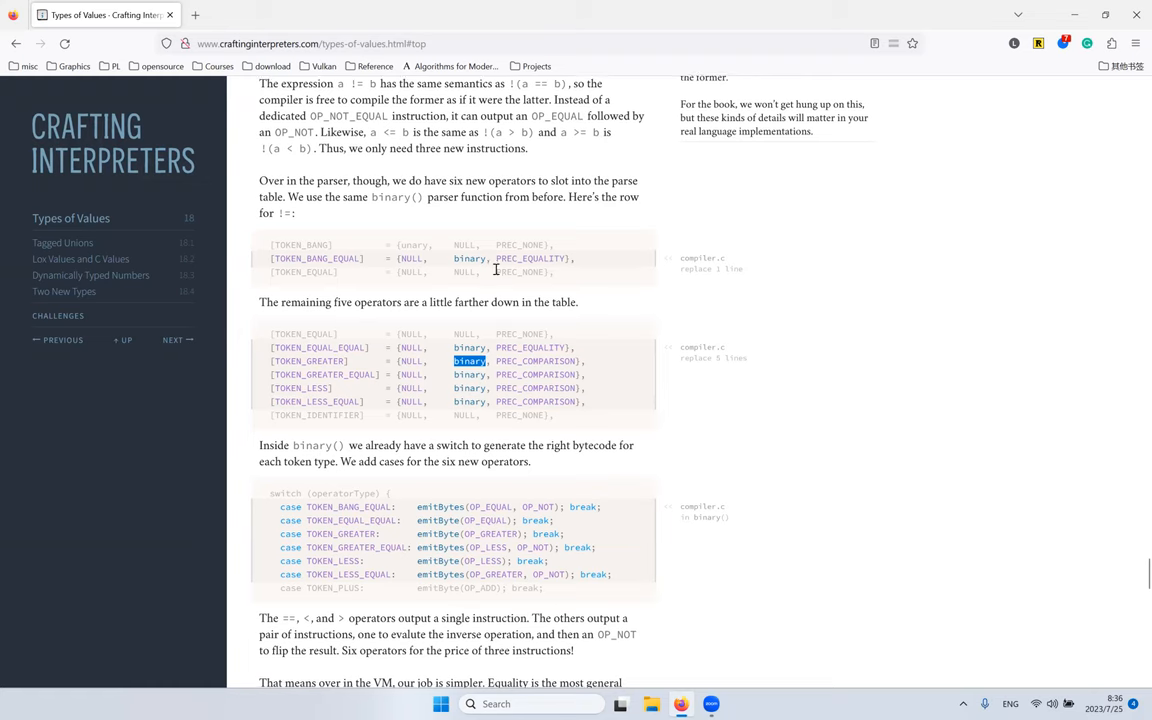
scroll(down, 3)
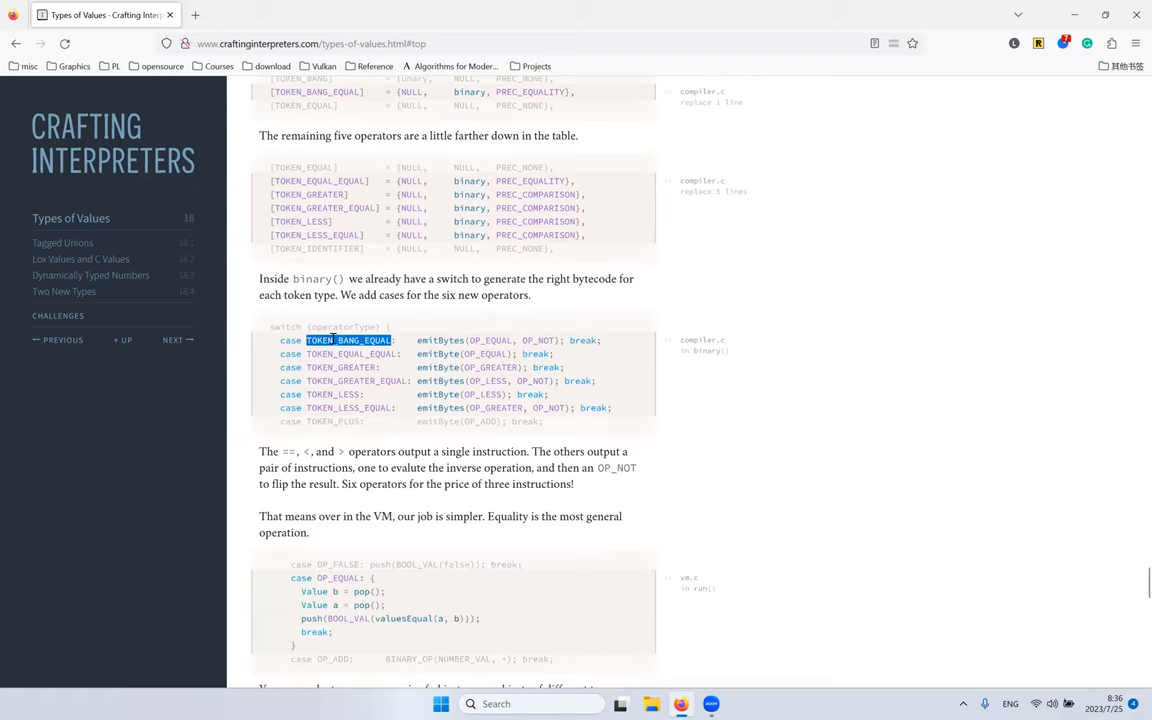
mouse_move(368, 320)
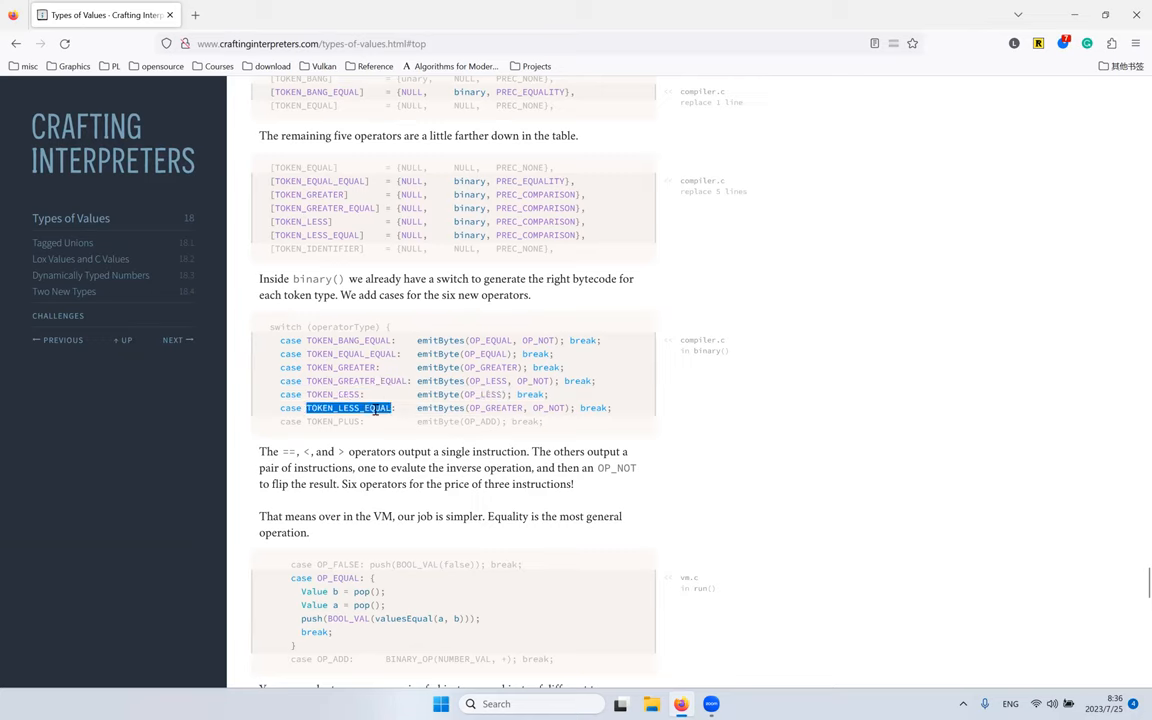
double_click(440, 340)
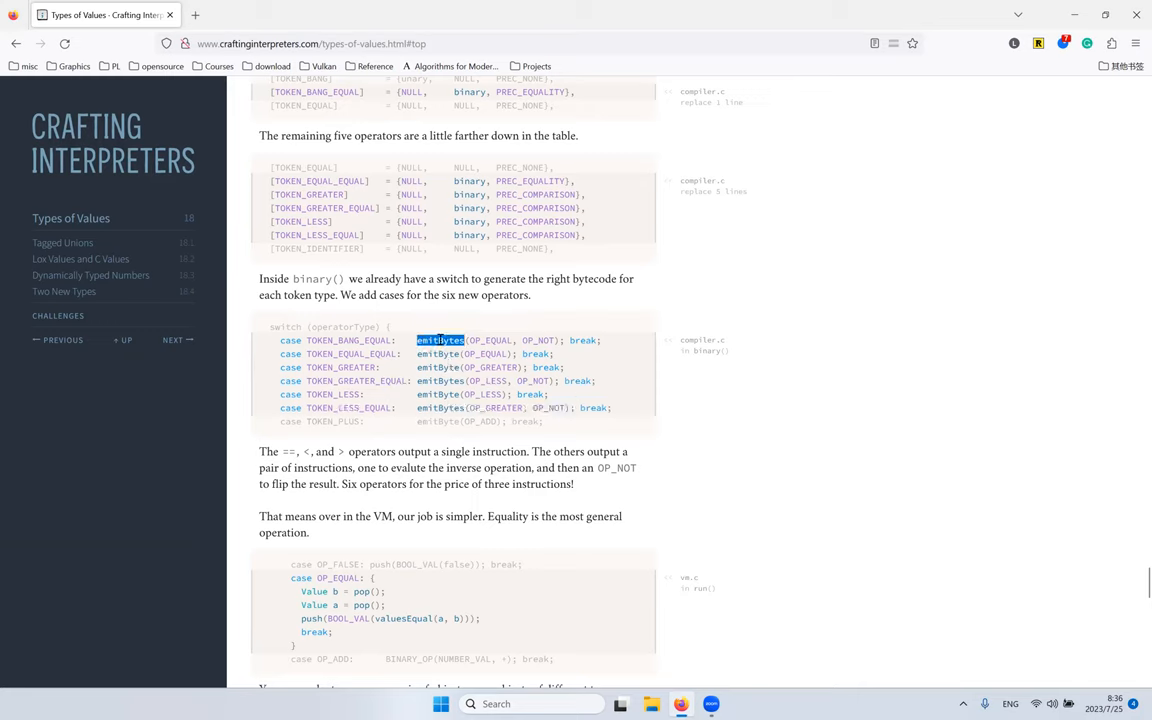
mouse_move(472, 344)
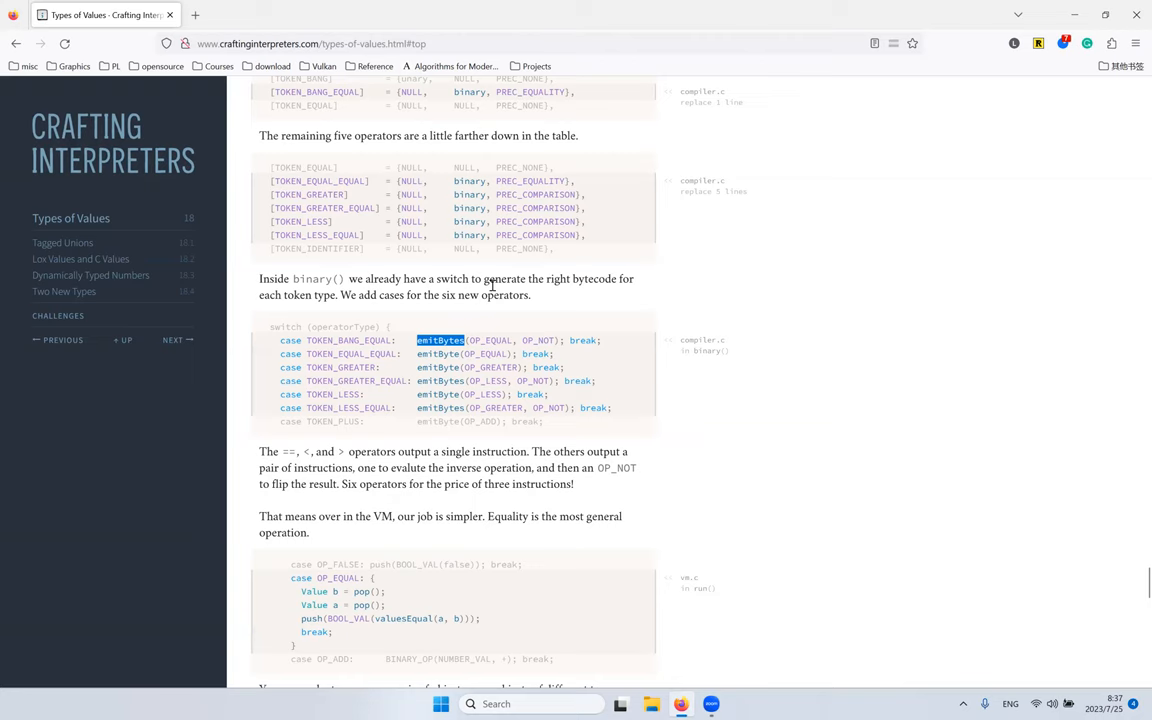
scroll(down, 3)
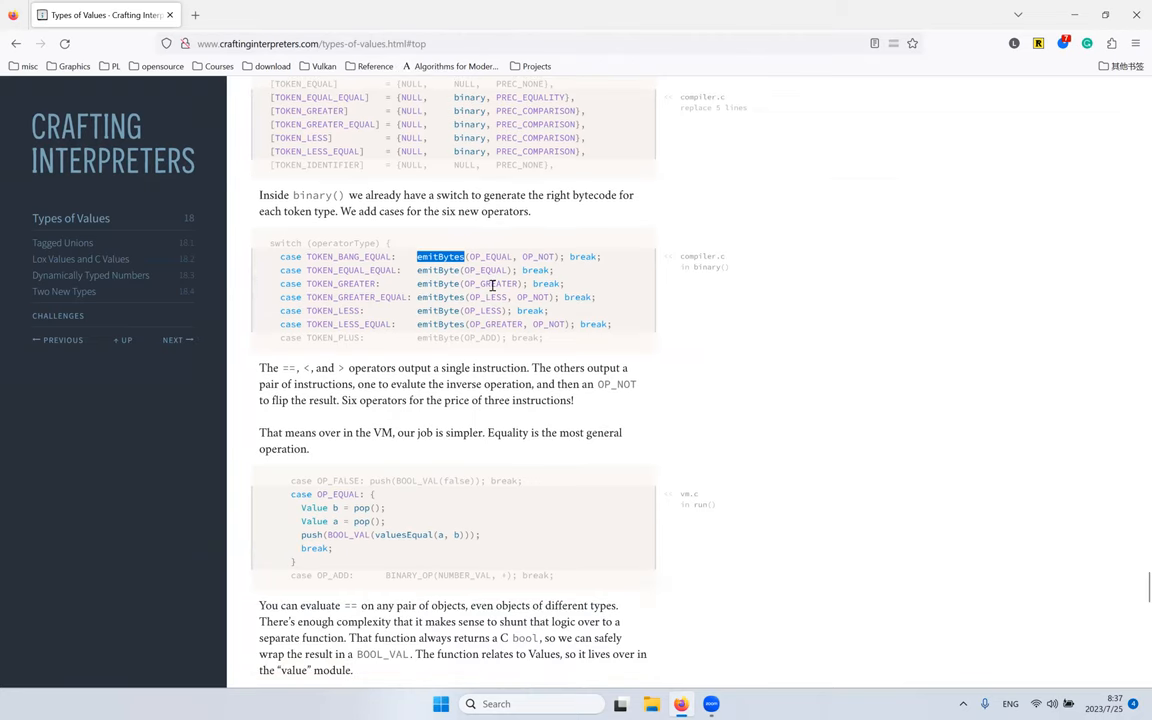
mouse_move(416, 326)
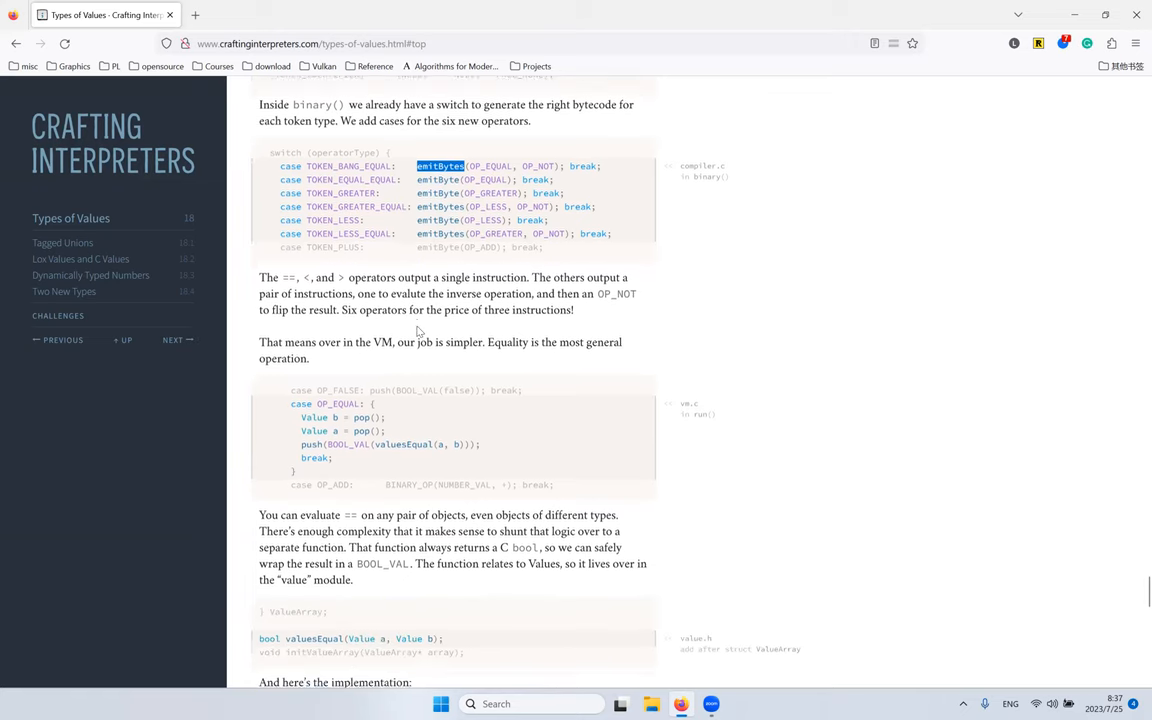
scroll(down, 3)
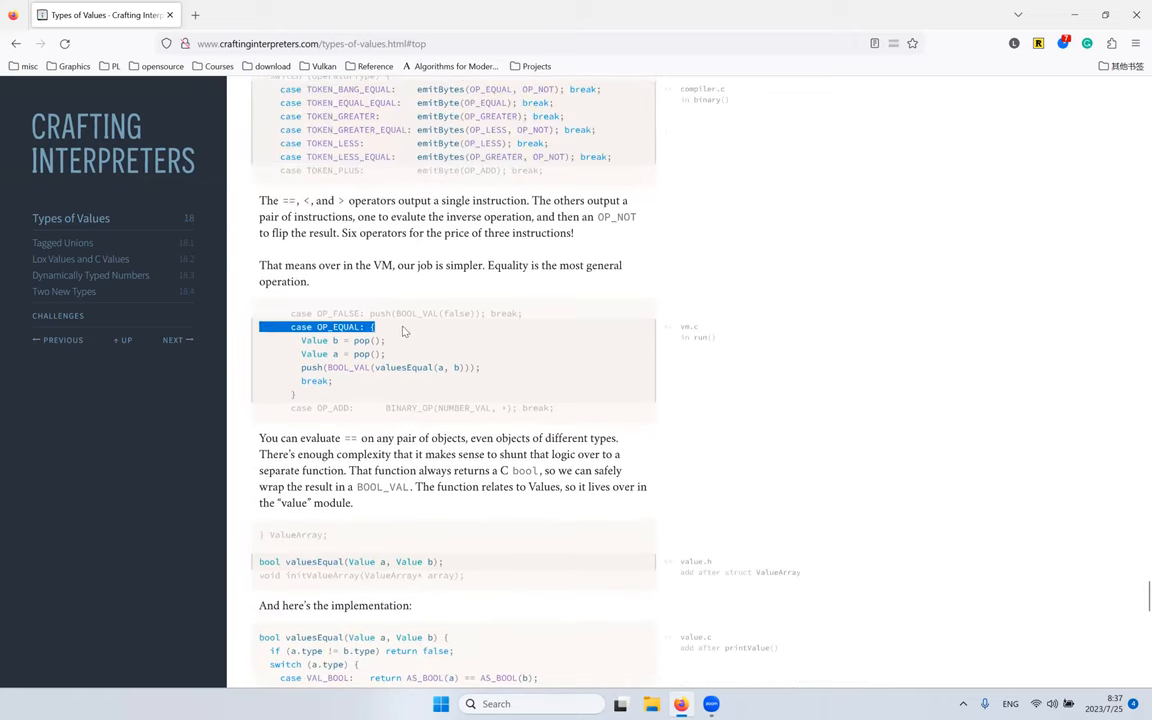
Step: Review the OP_EQUAL case block and read down past the valuesEqual declaration
click(272, 328)
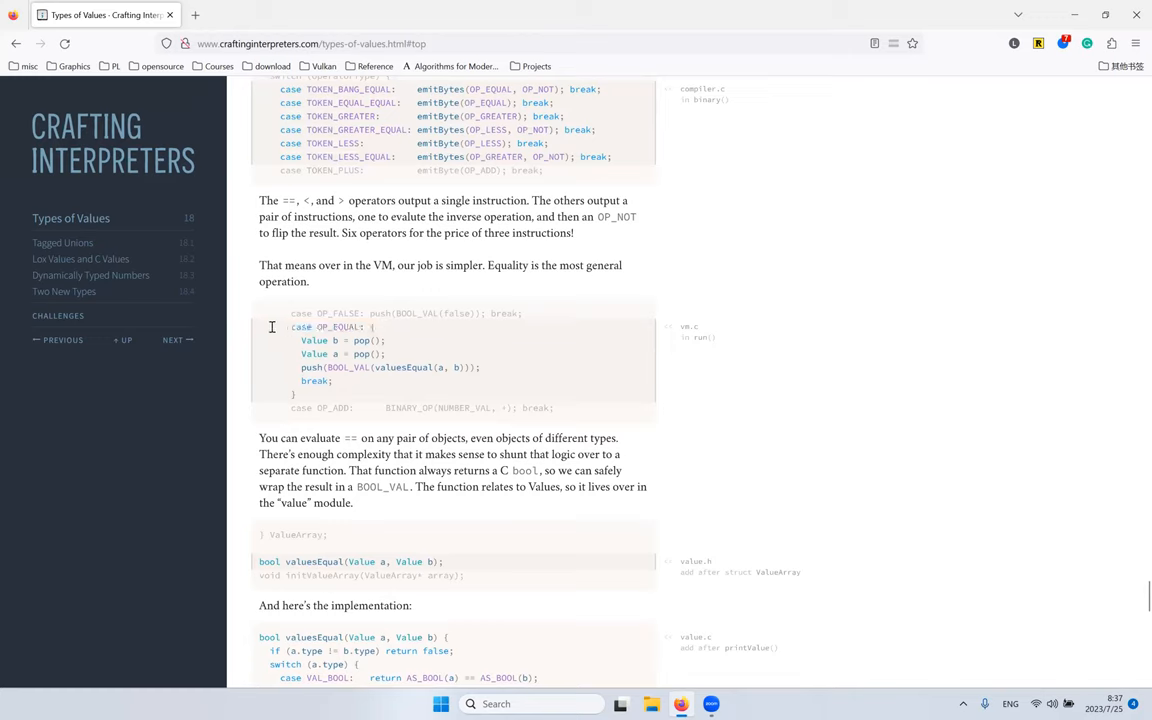
drag(290, 326, 332, 380)
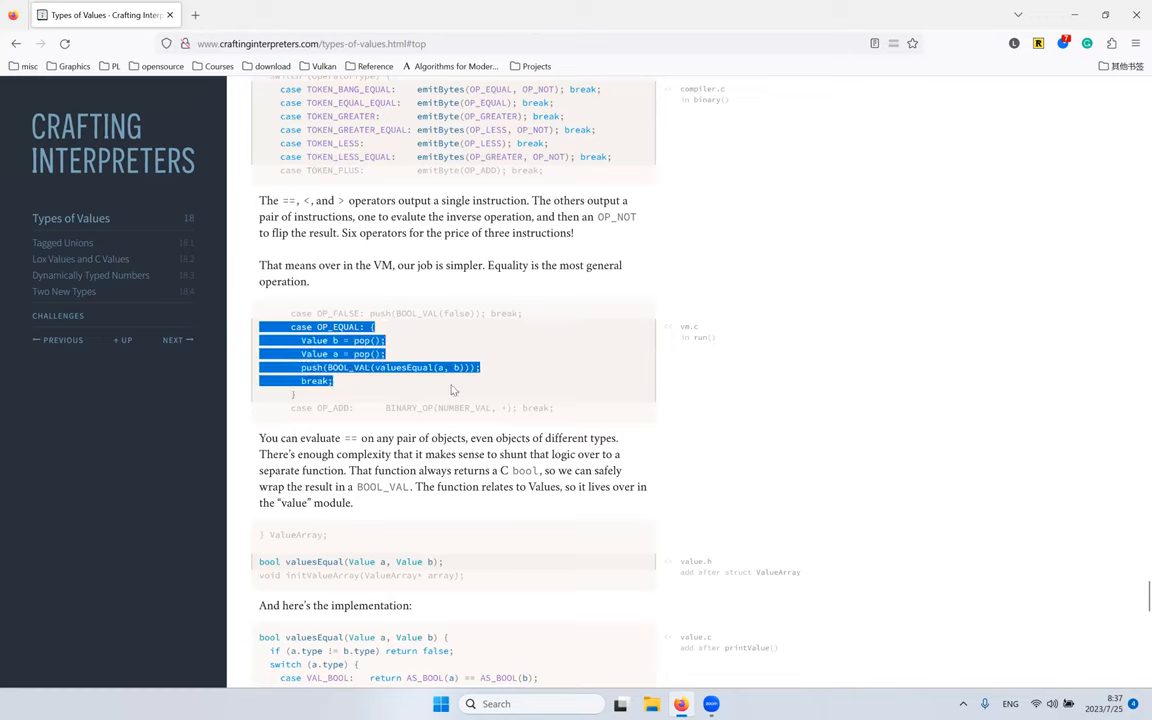
click(450, 400)
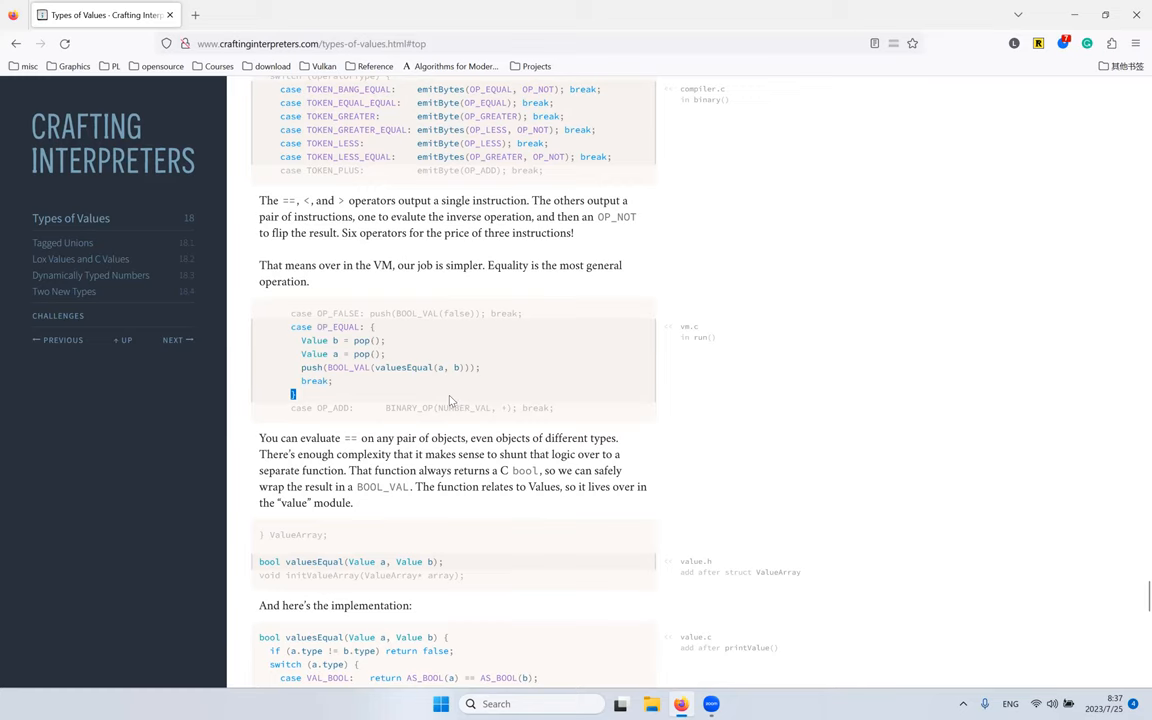
mouse_move(480, 344)
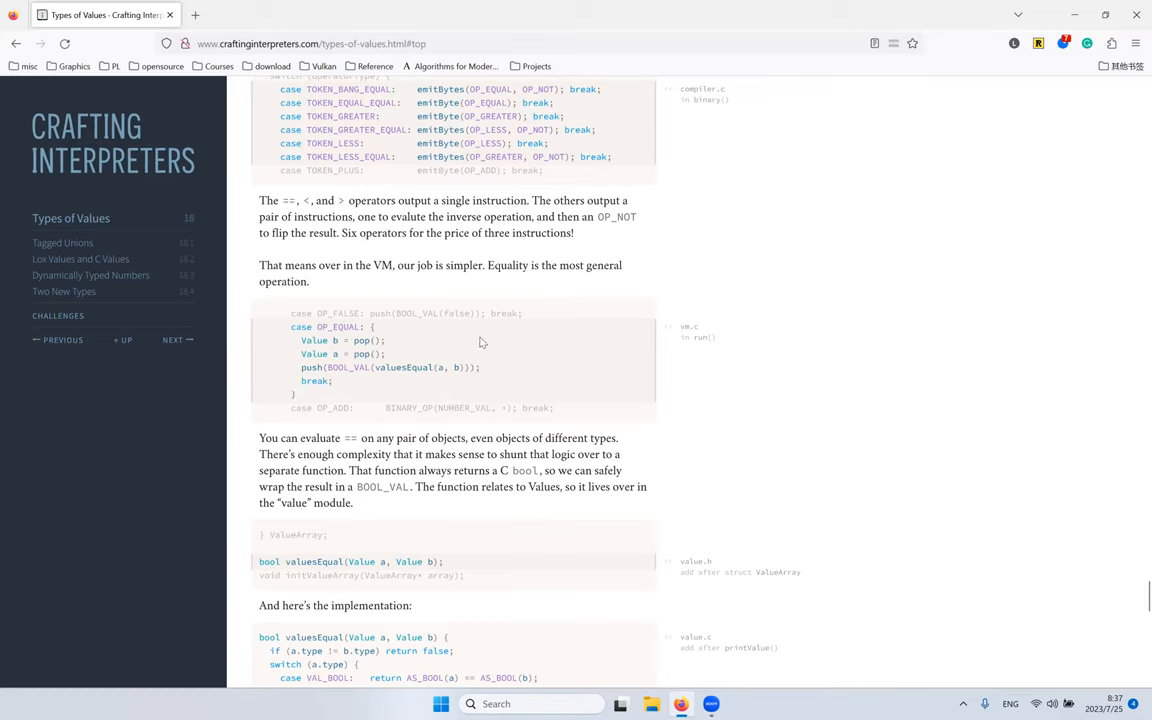
mouse_move(500, 316)
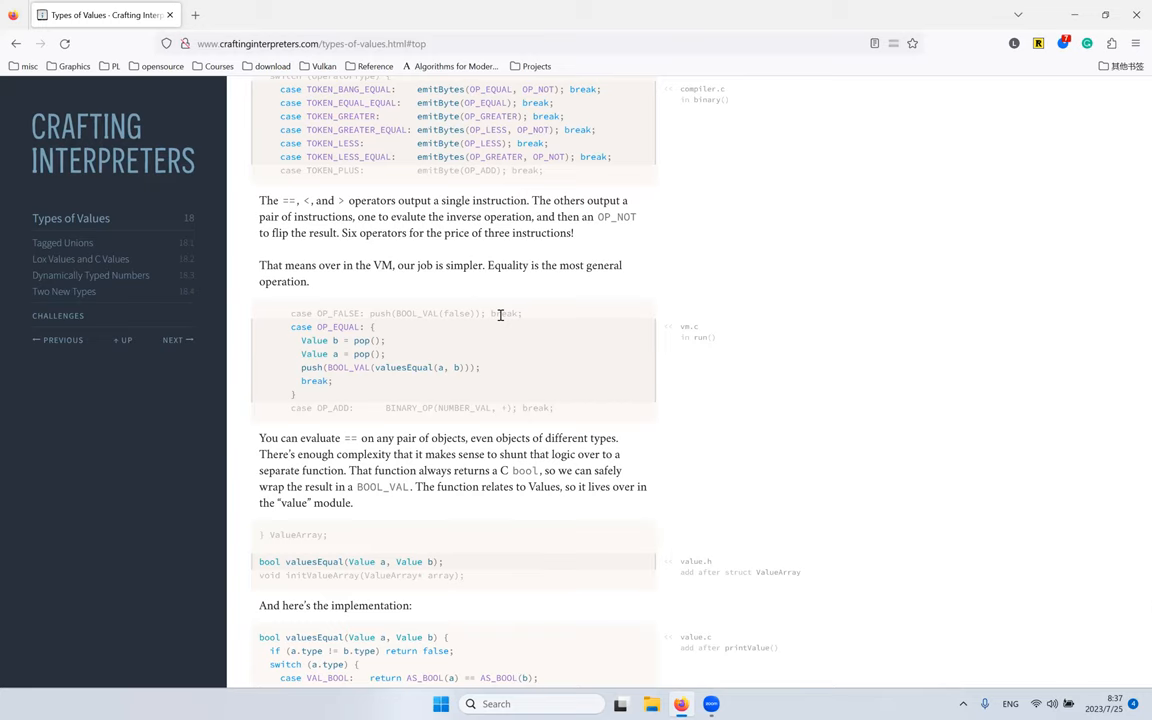
mouse_move(348, 352)
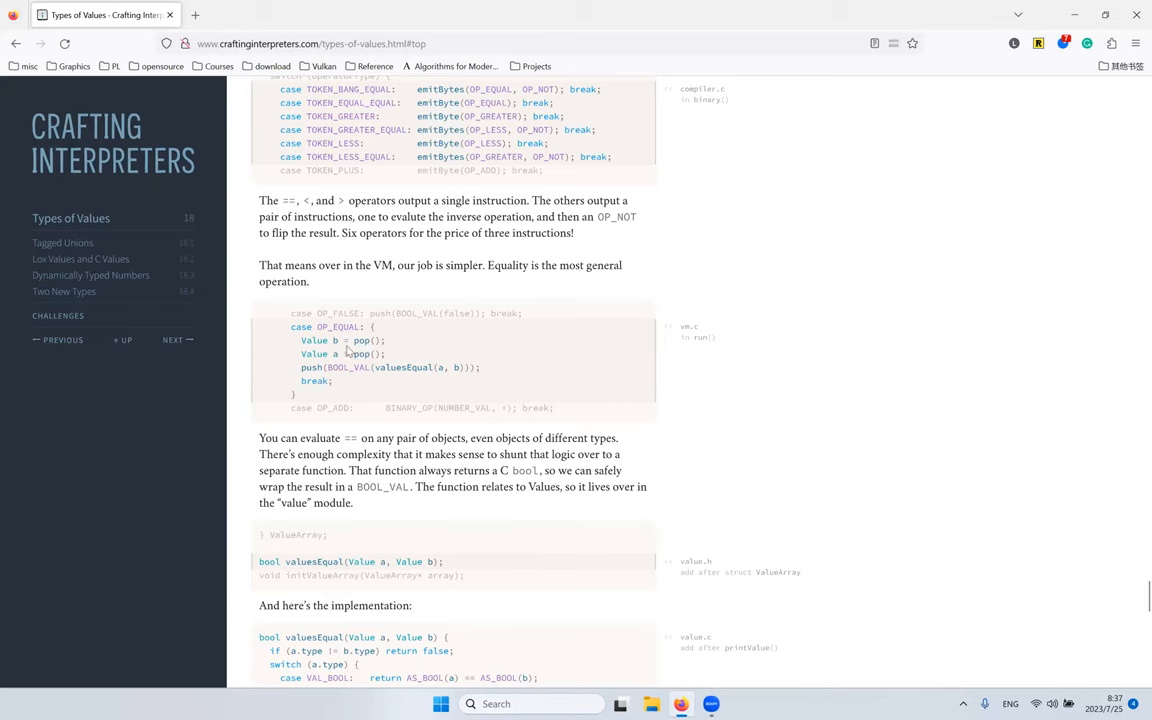
mouse_move(398, 366)
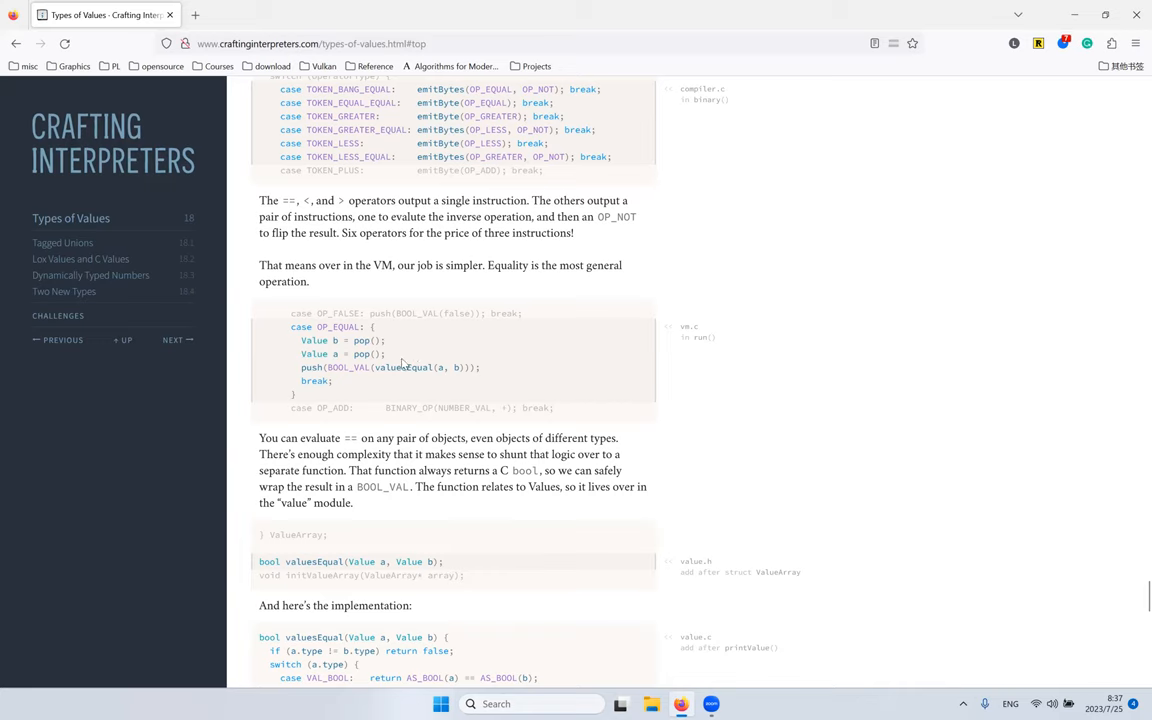
mouse_move(422, 364)
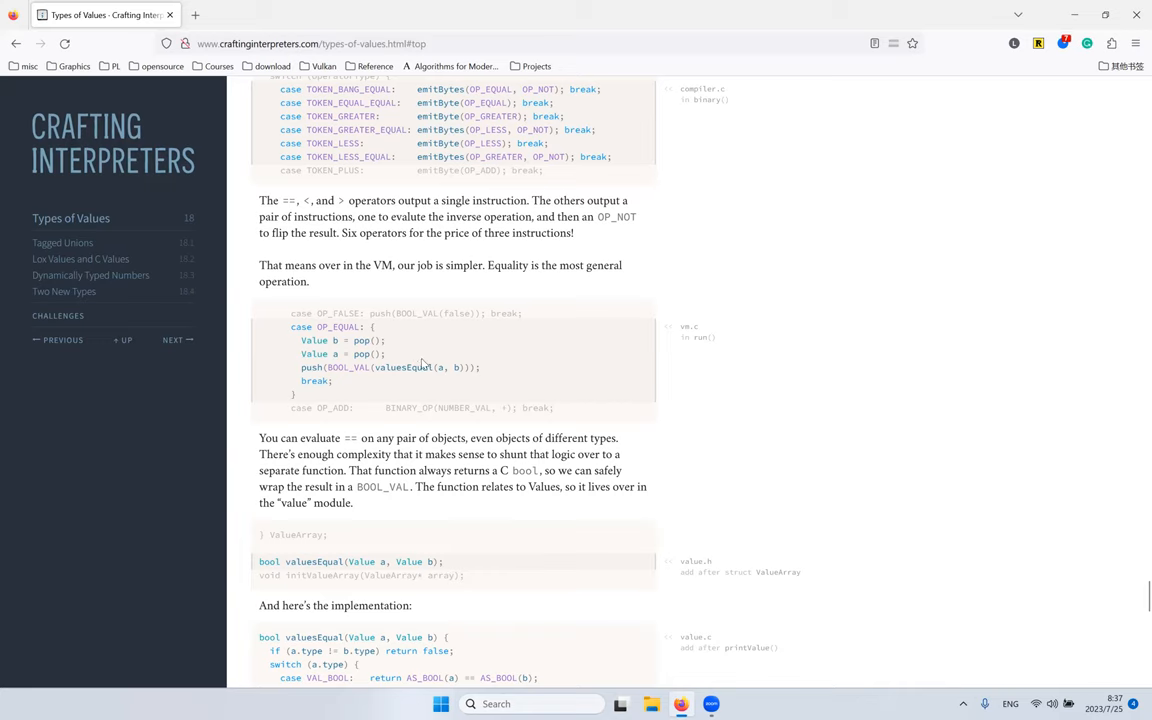
scroll(down, 3)
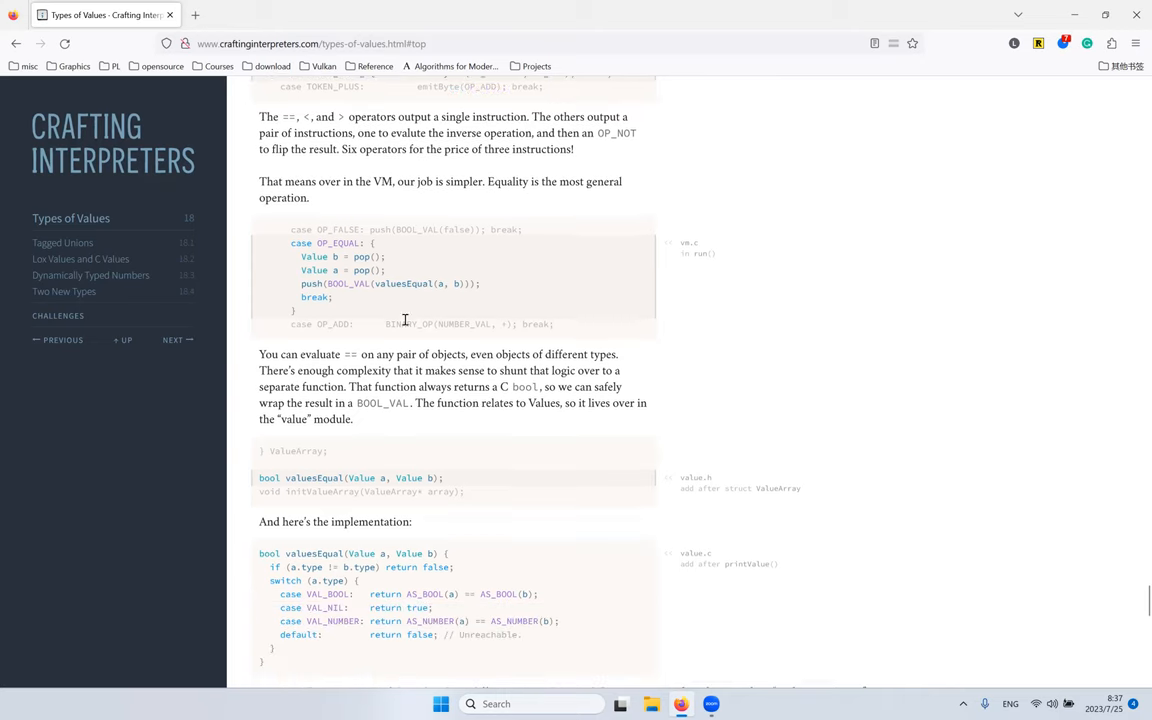
mouse_move(404, 338)
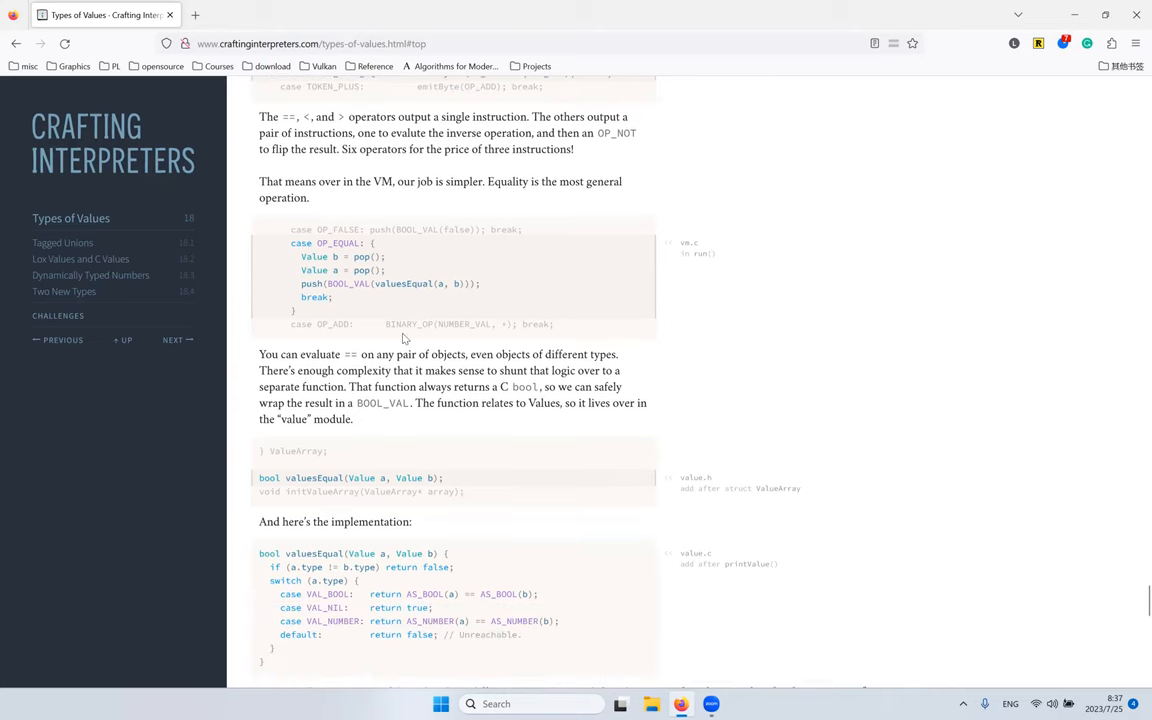
scroll(down, 3)
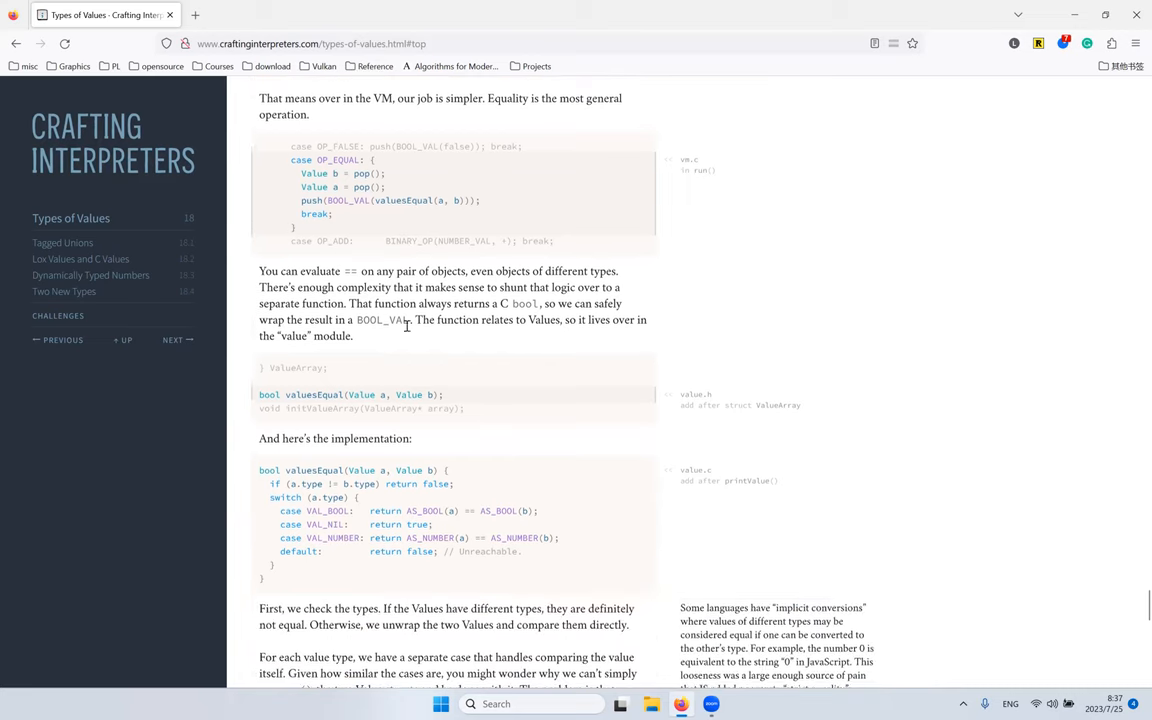
scroll(down, 3)
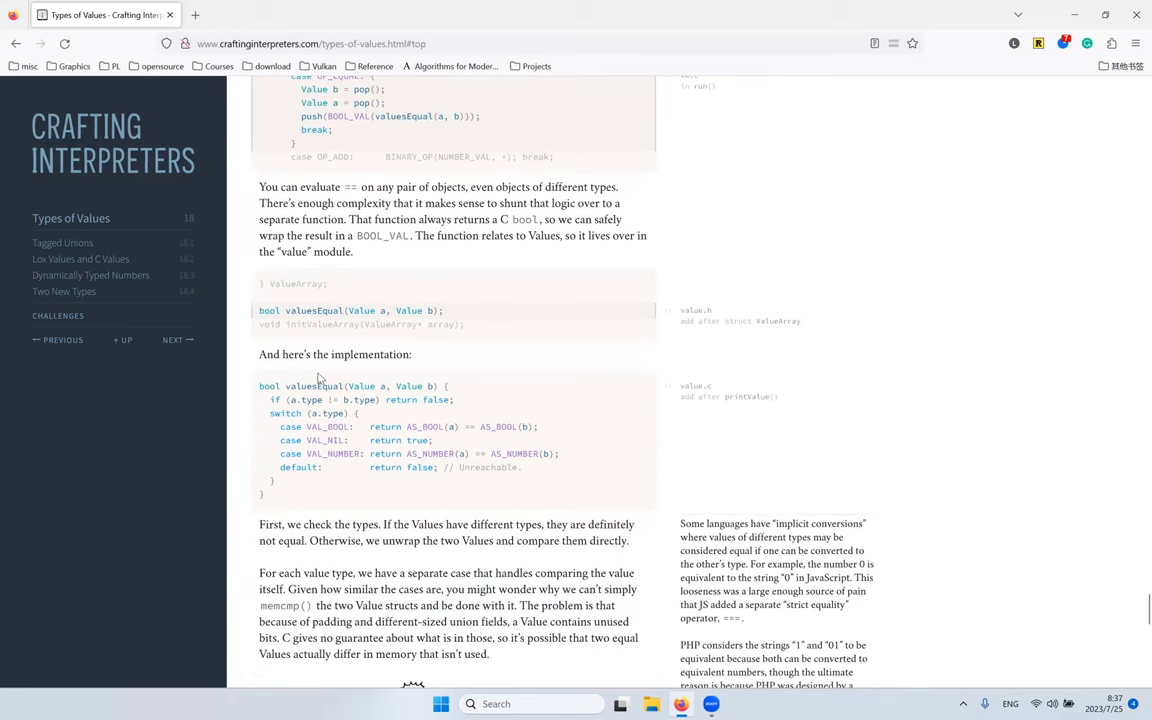
Step: Study the valuesEqual switch (AS_BOOL) and bring the padded Value memory diagram into view
double_click(312, 310)
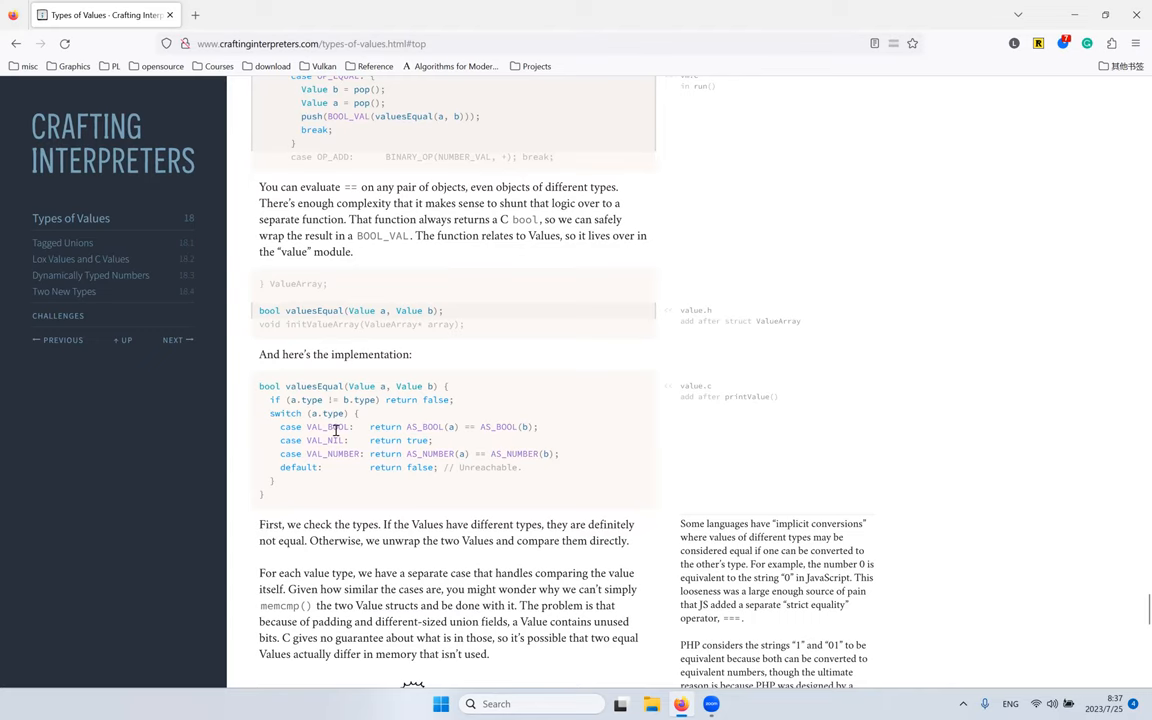
double_click(426, 426)
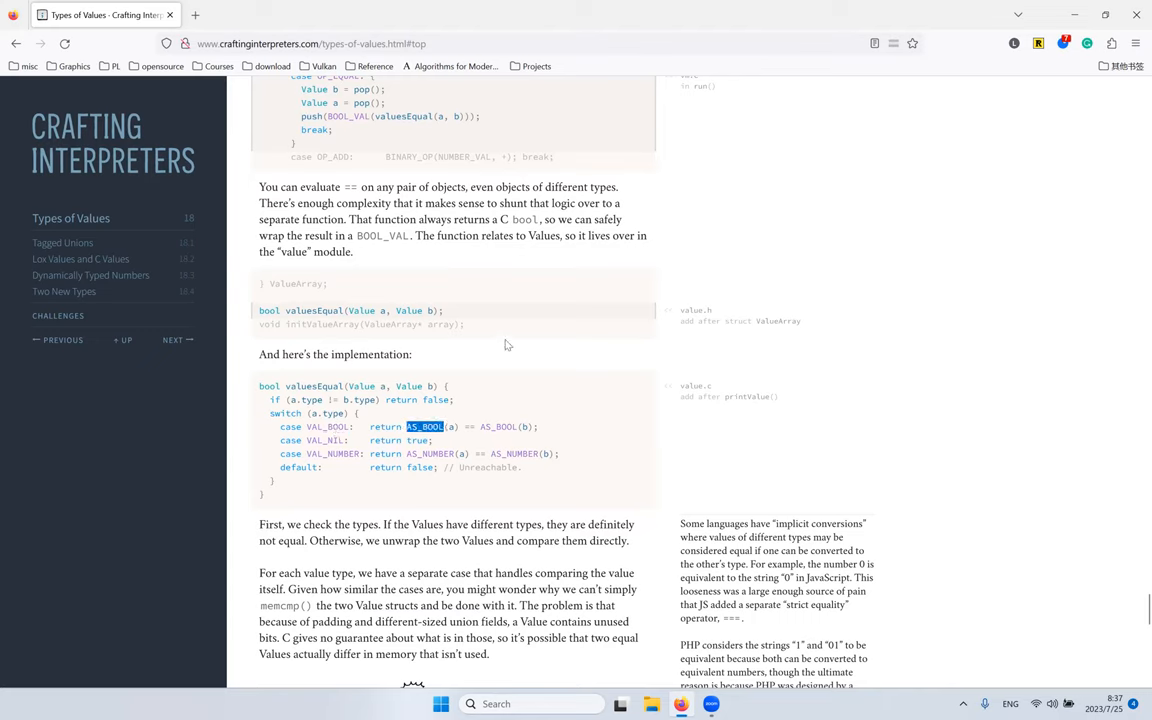
mouse_move(476, 308)
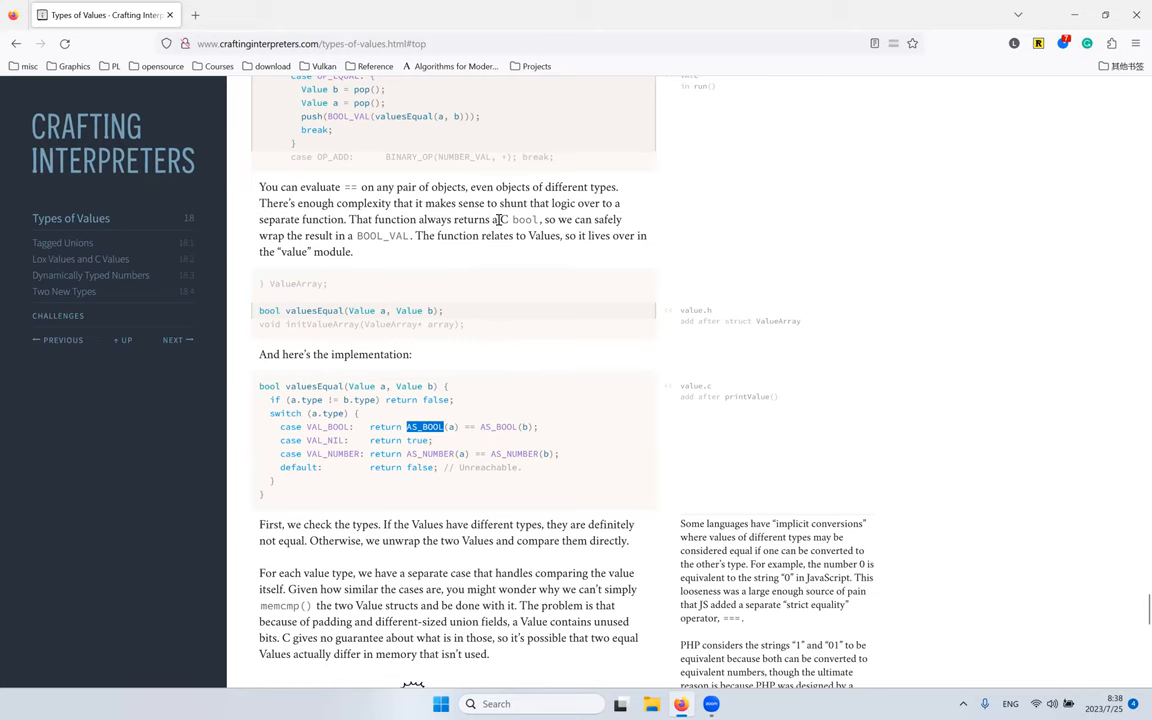
scroll(down, 3)
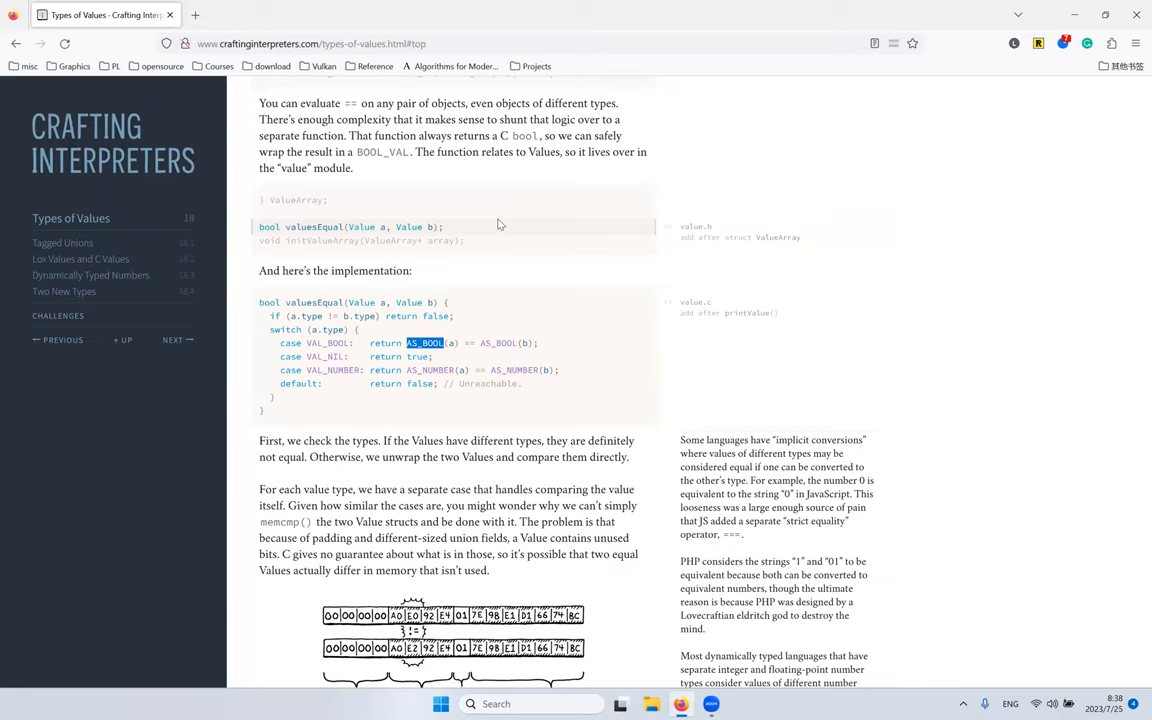
scroll(down, 3)
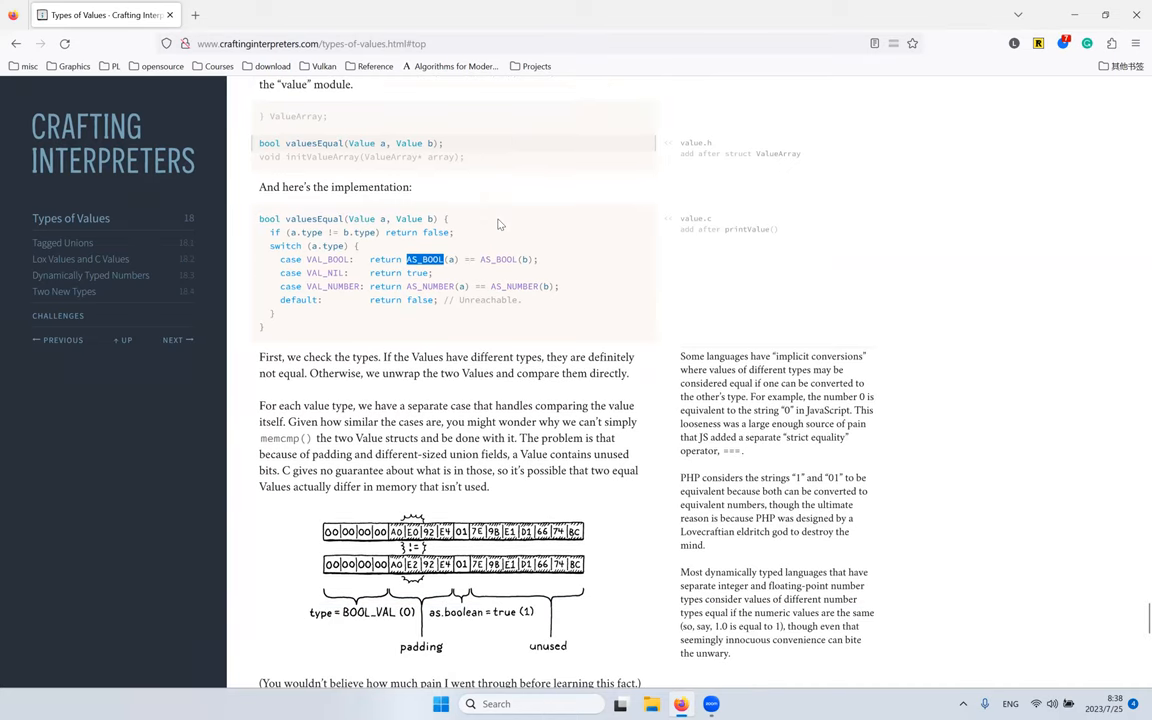
drag(680, 356, 742, 452)
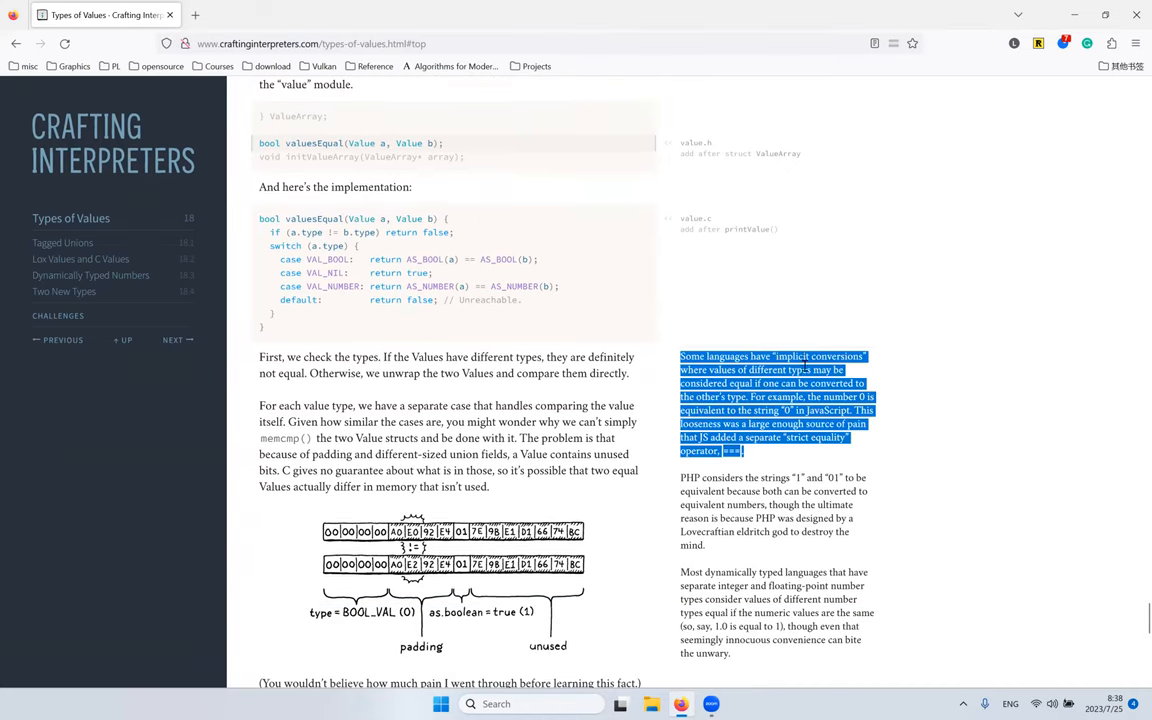
double_click(792, 356)
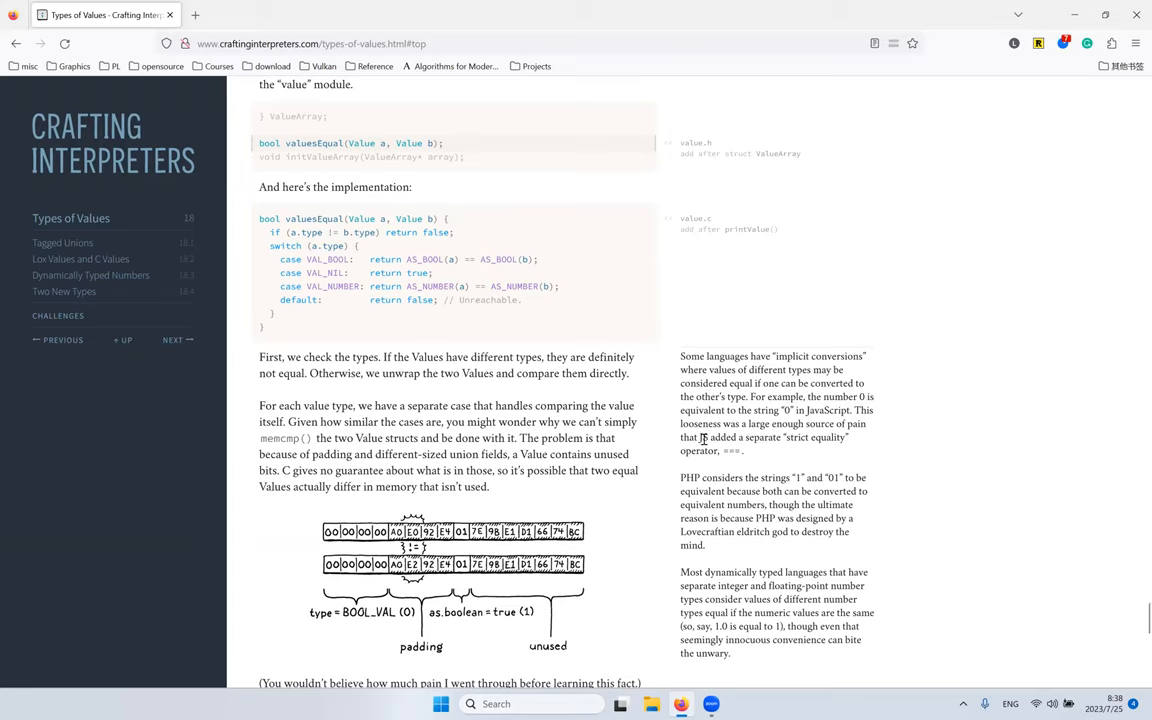
double_click(732, 450)
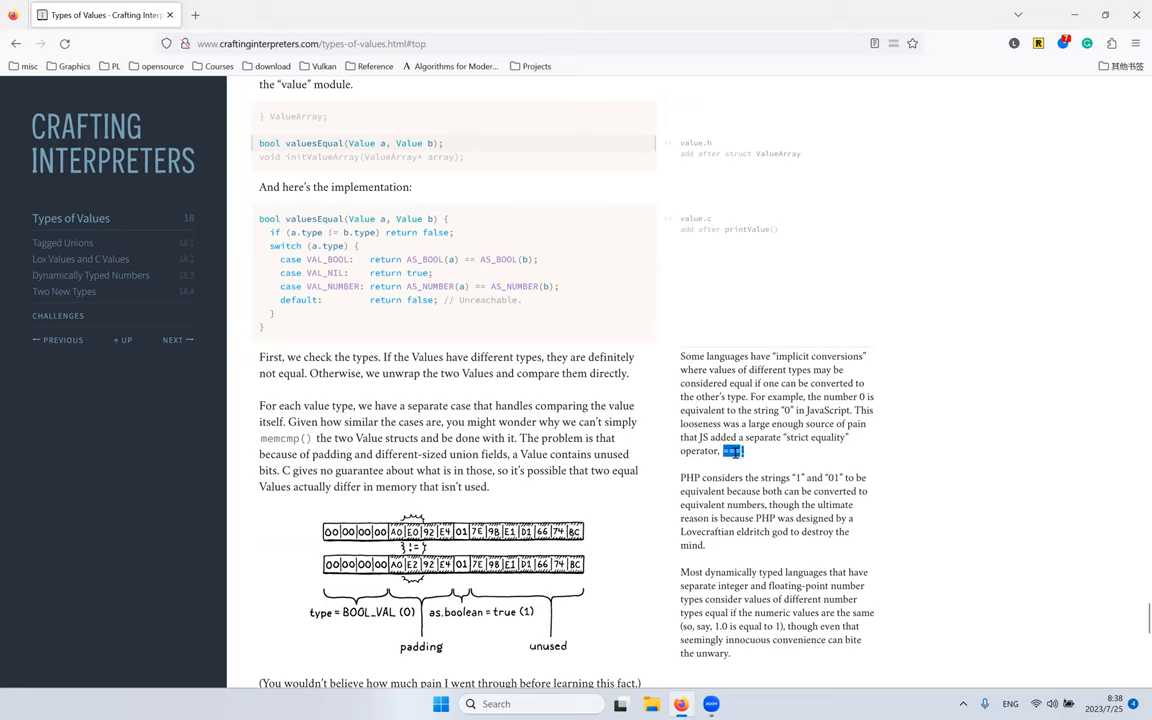
mouse_move(796, 432)
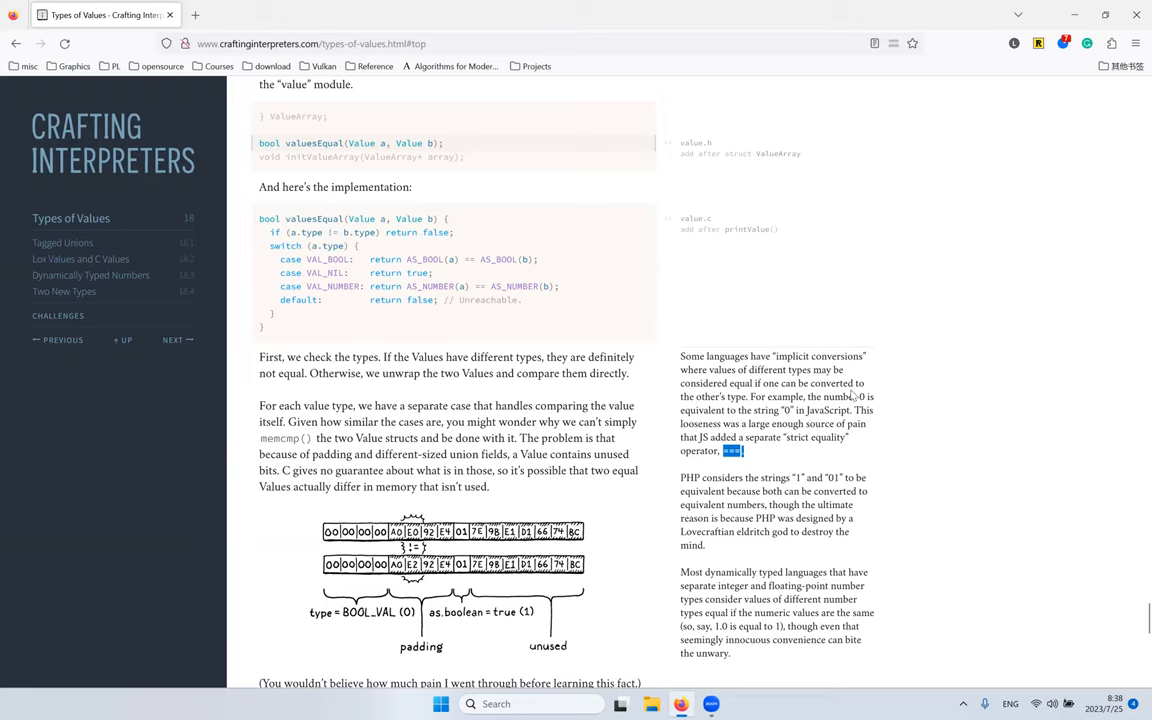
mouse_move(870, 348)
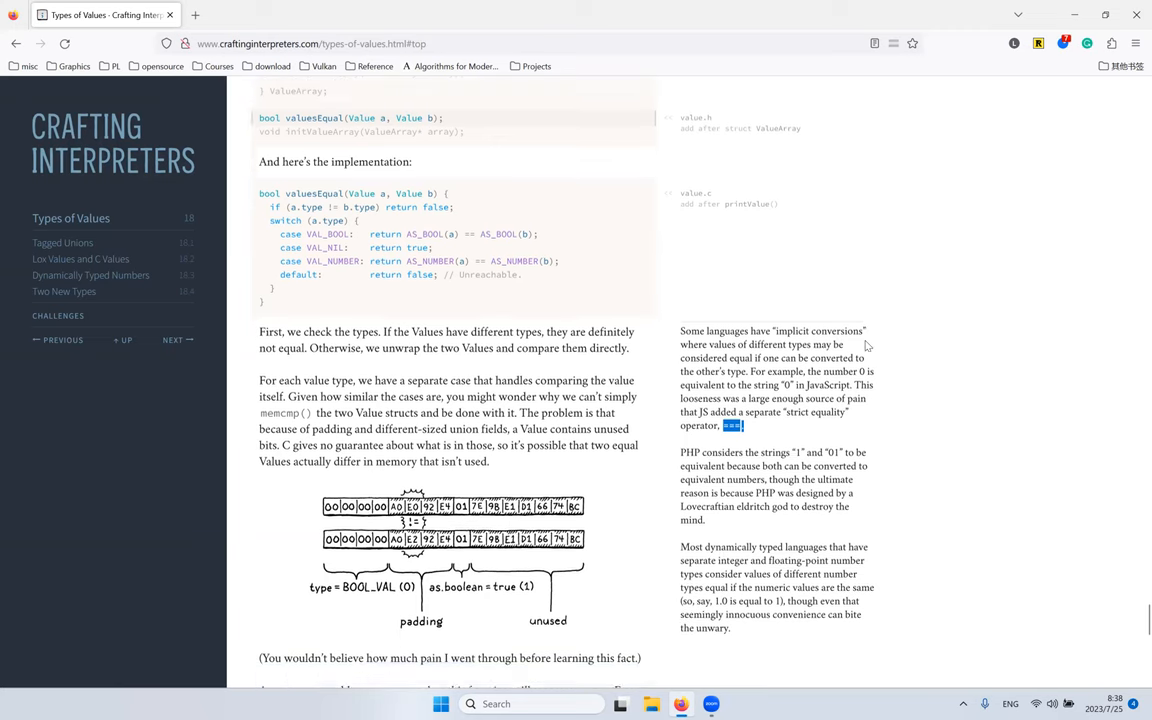
scroll(down, 3)
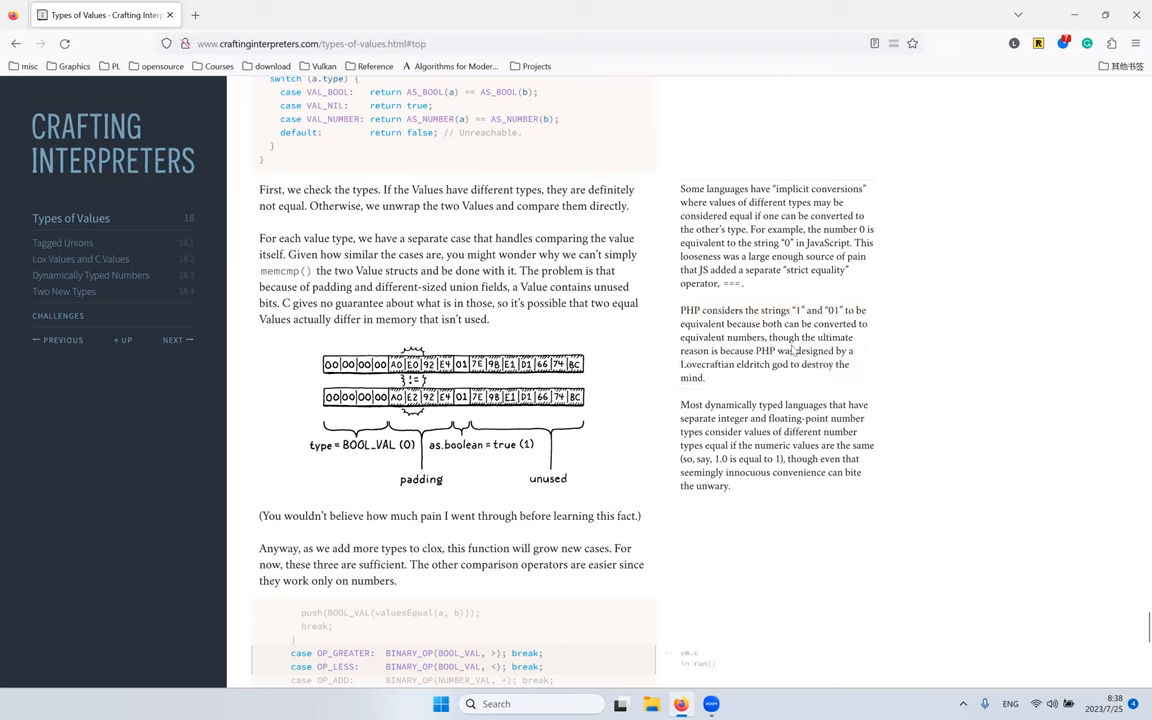
mouse_move(804, 322)
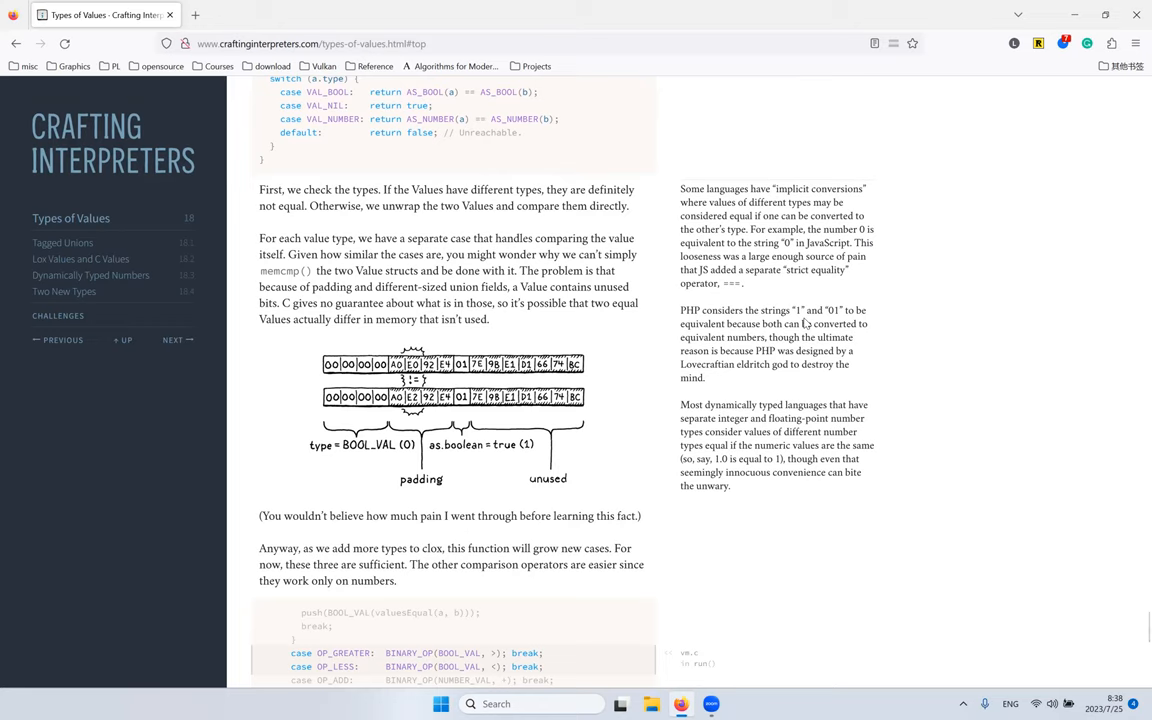
mouse_move(800, 322)
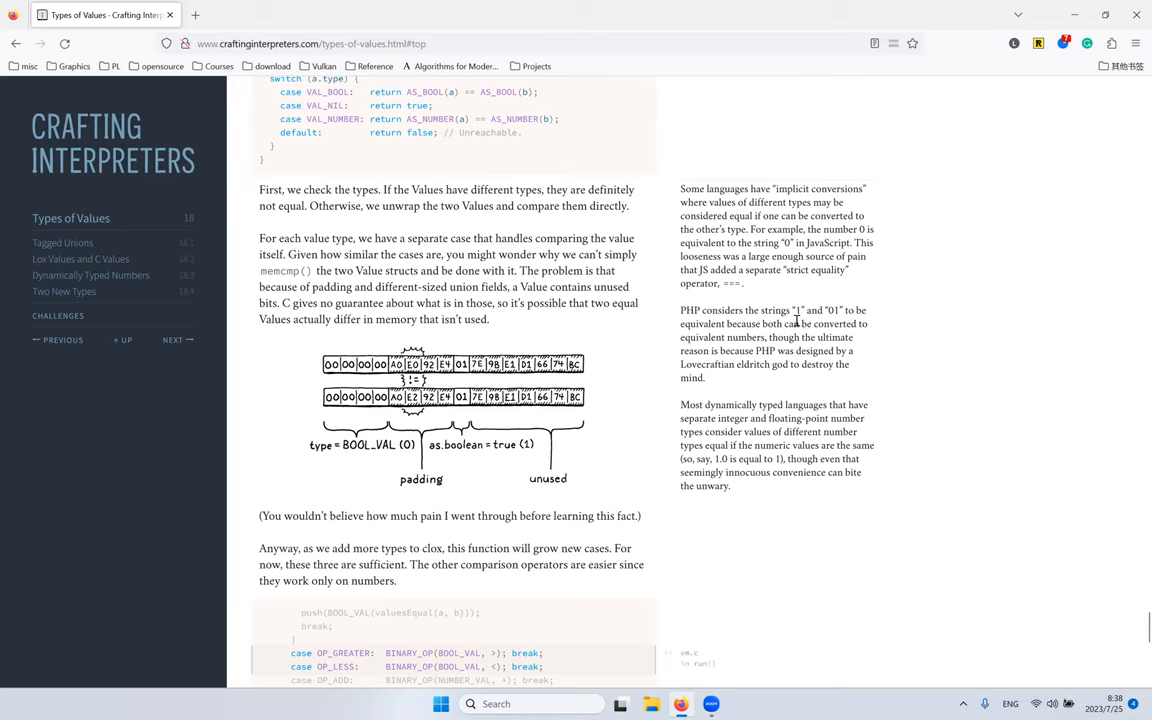
double_click(764, 352)
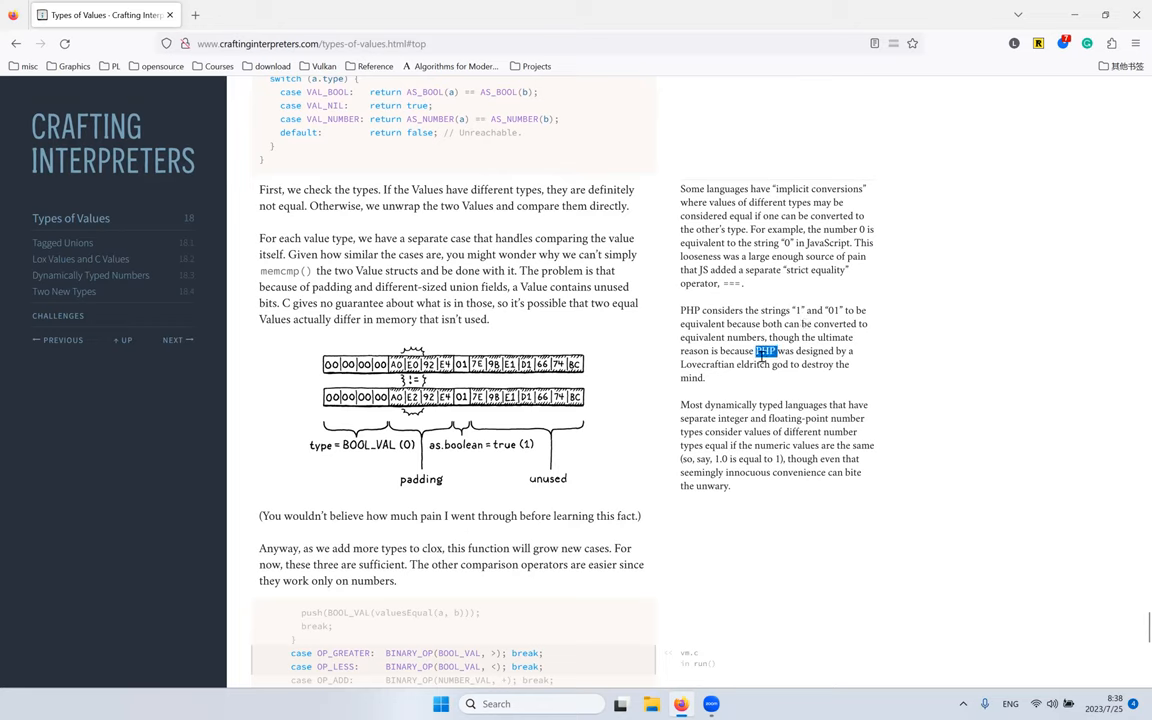
double_click(732, 418)
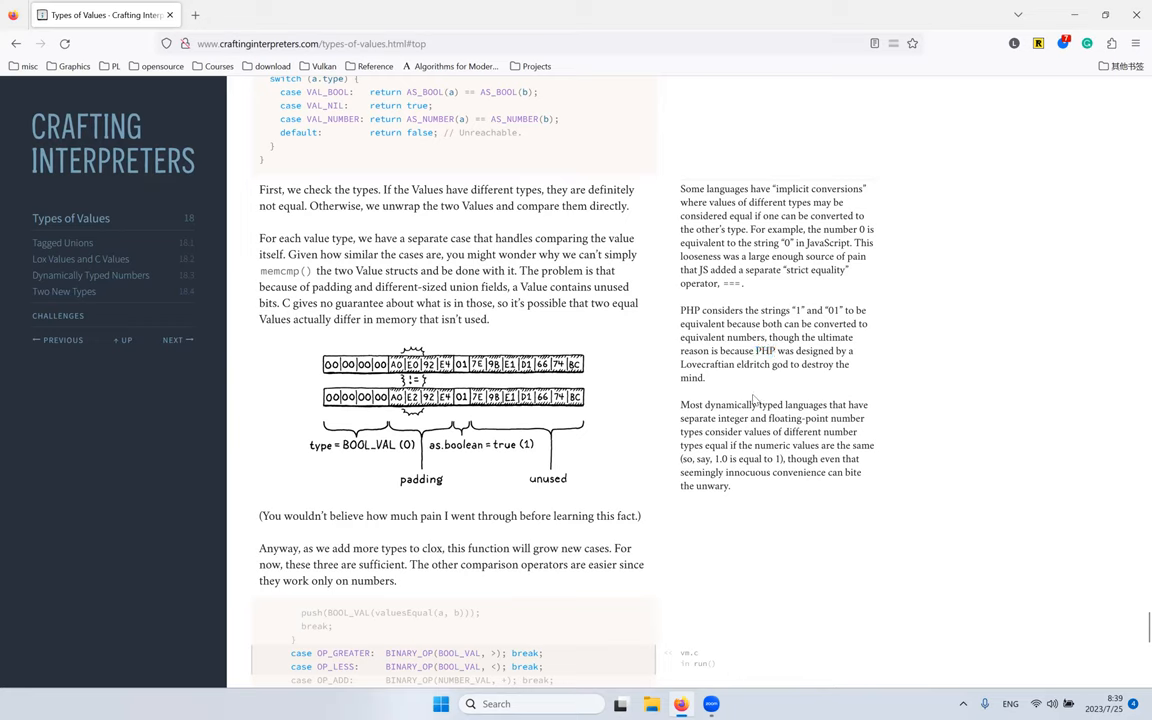
double_click(804, 404)
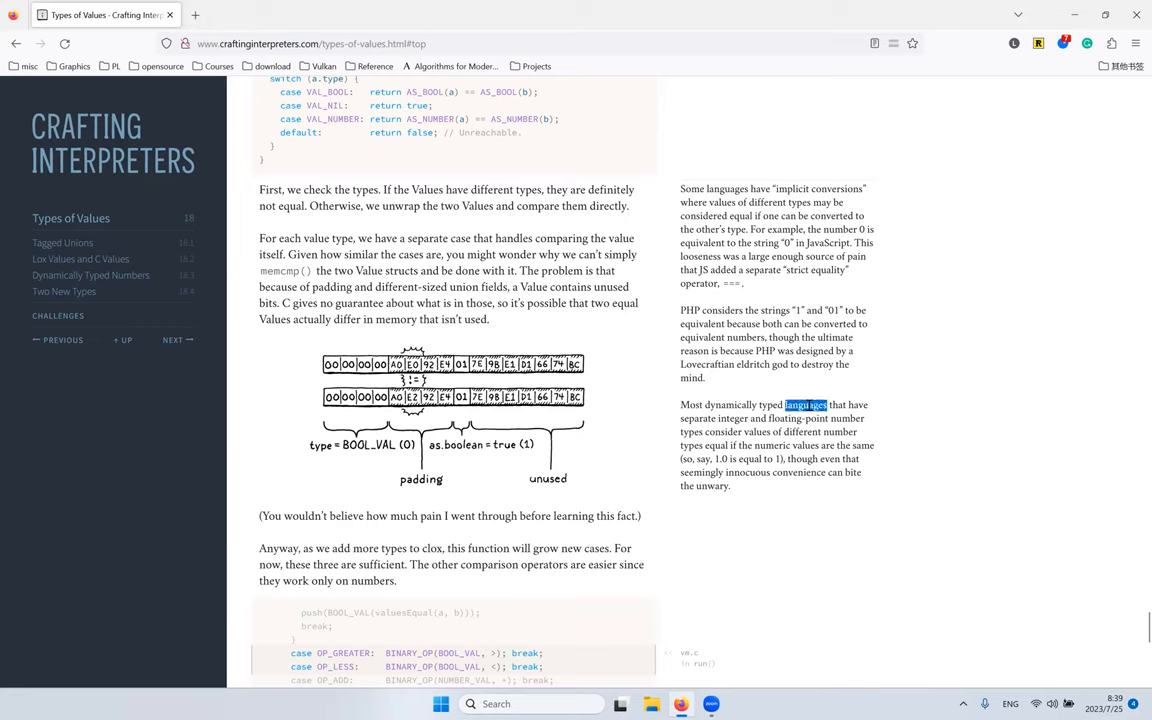
click(812, 432)
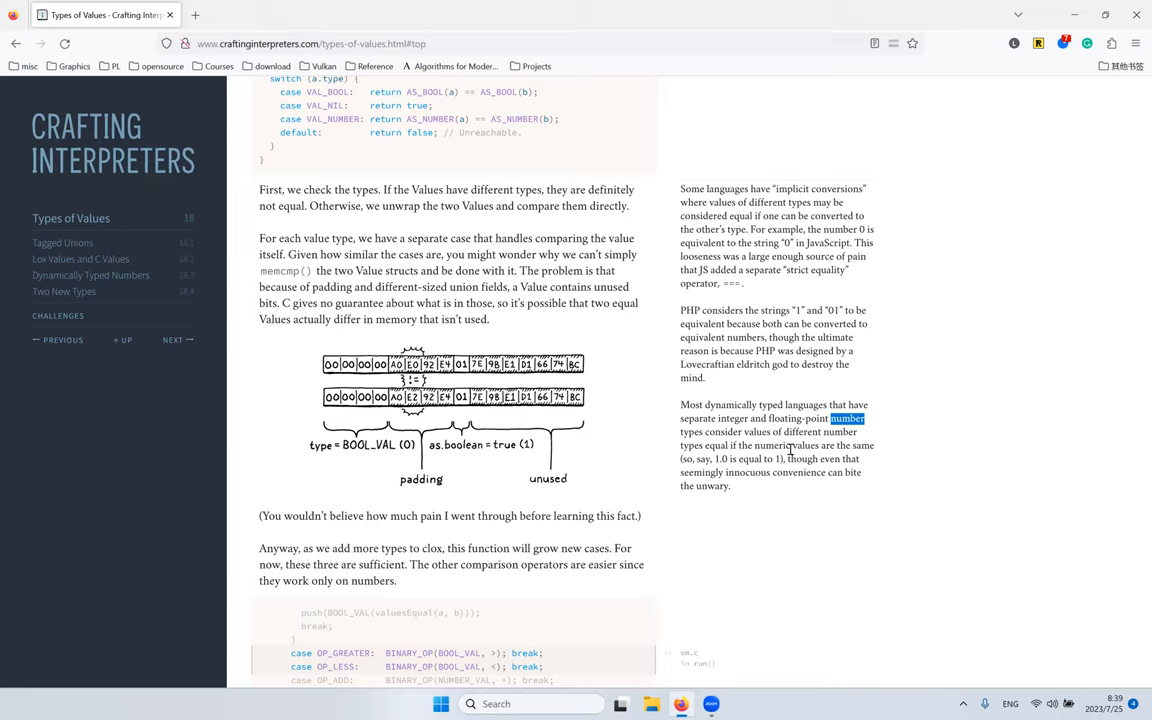
mouse_move(504, 252)
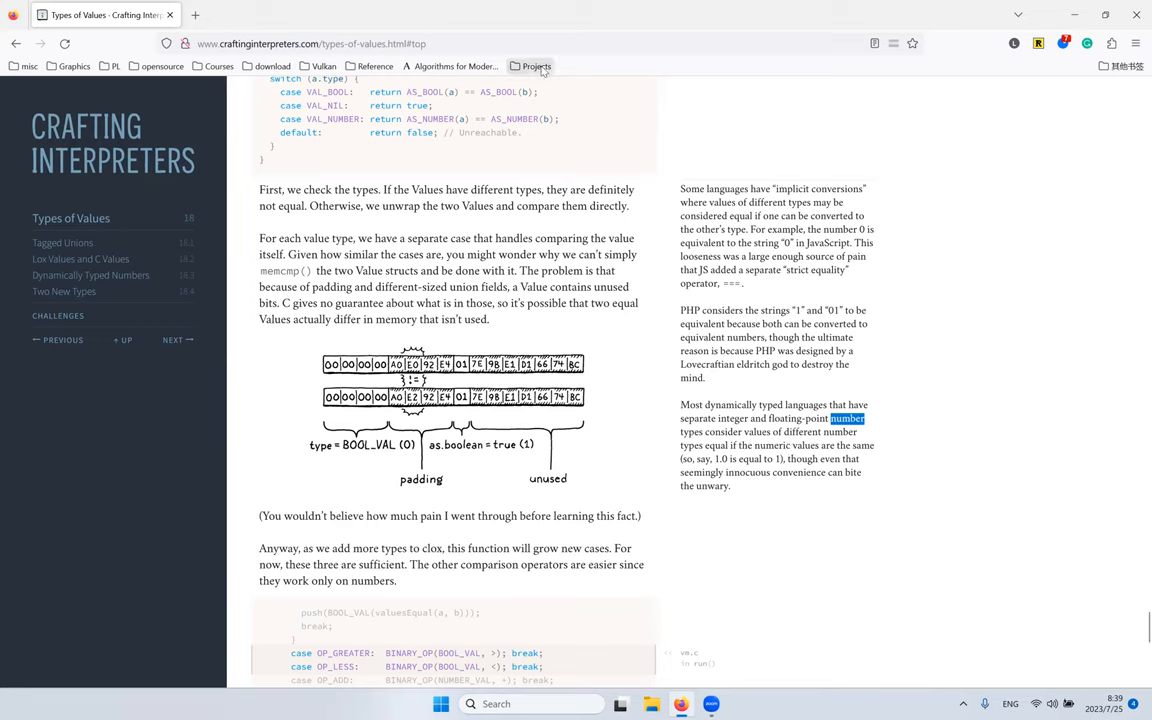
mouse_move(1104, 160)
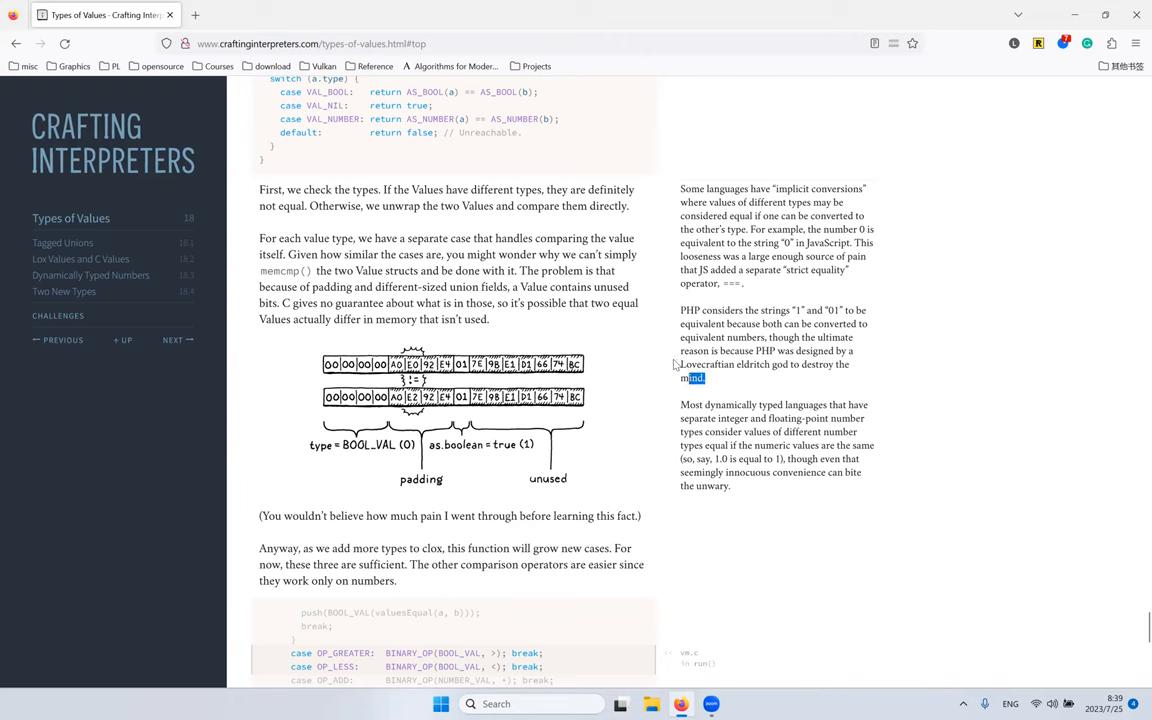
drag(682, 352, 704, 378)
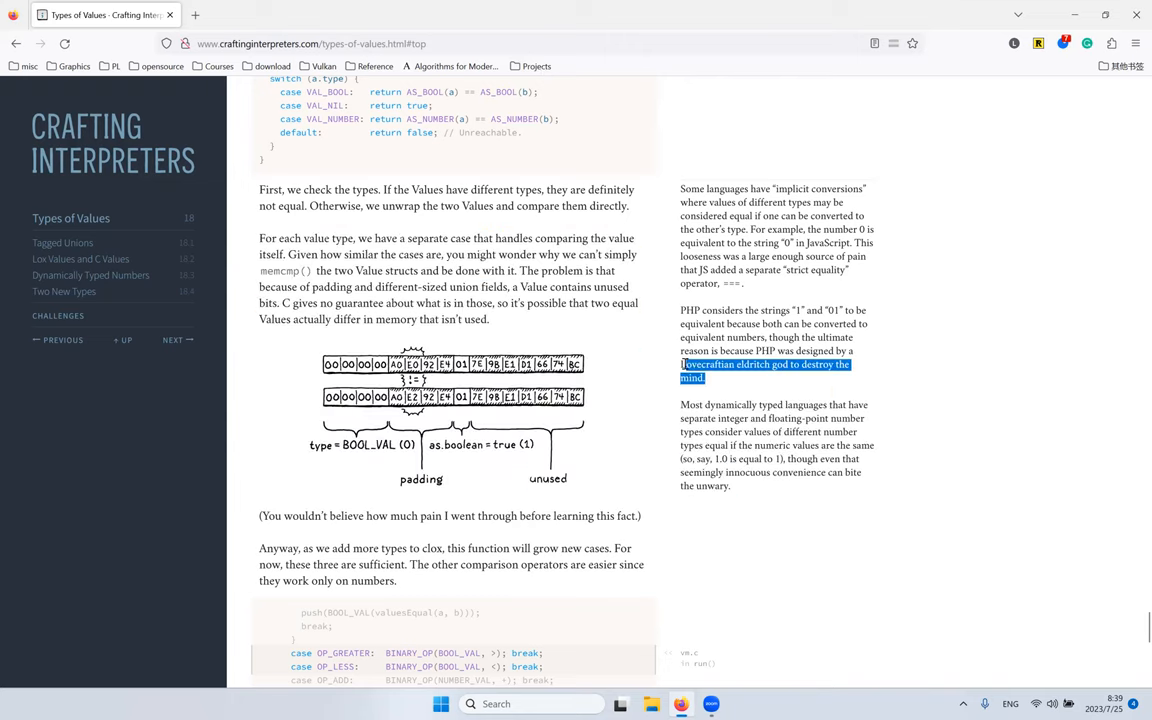
click(652, 316)
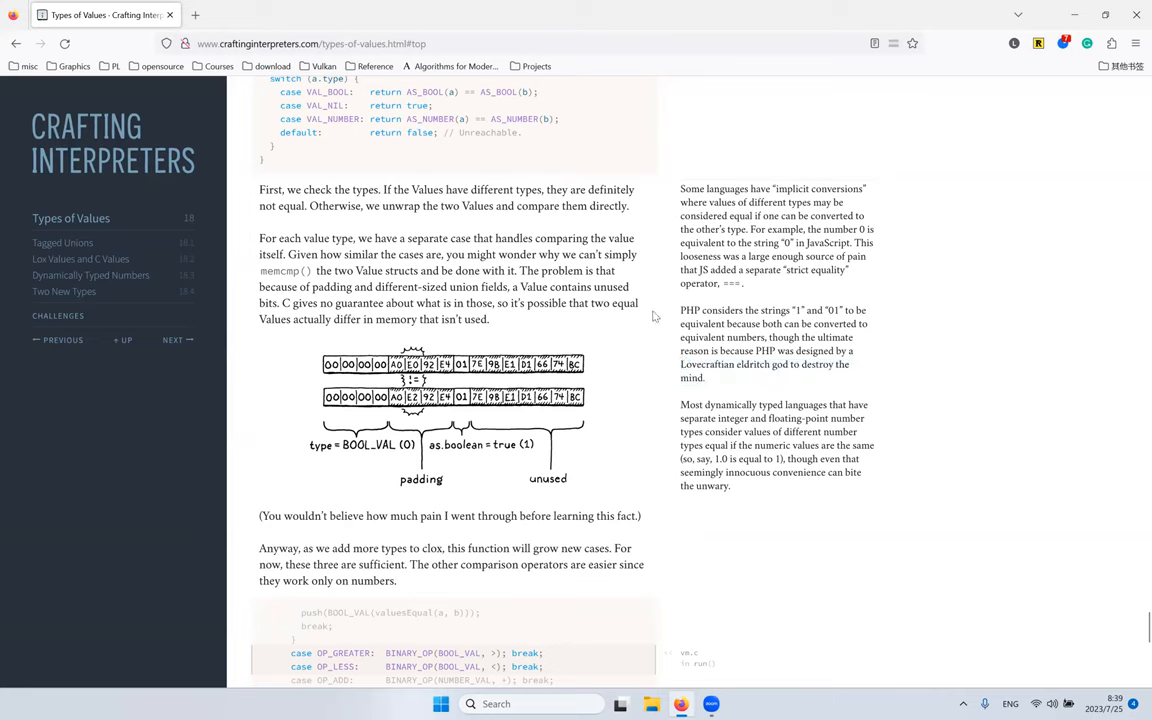
mouse_move(704, 364)
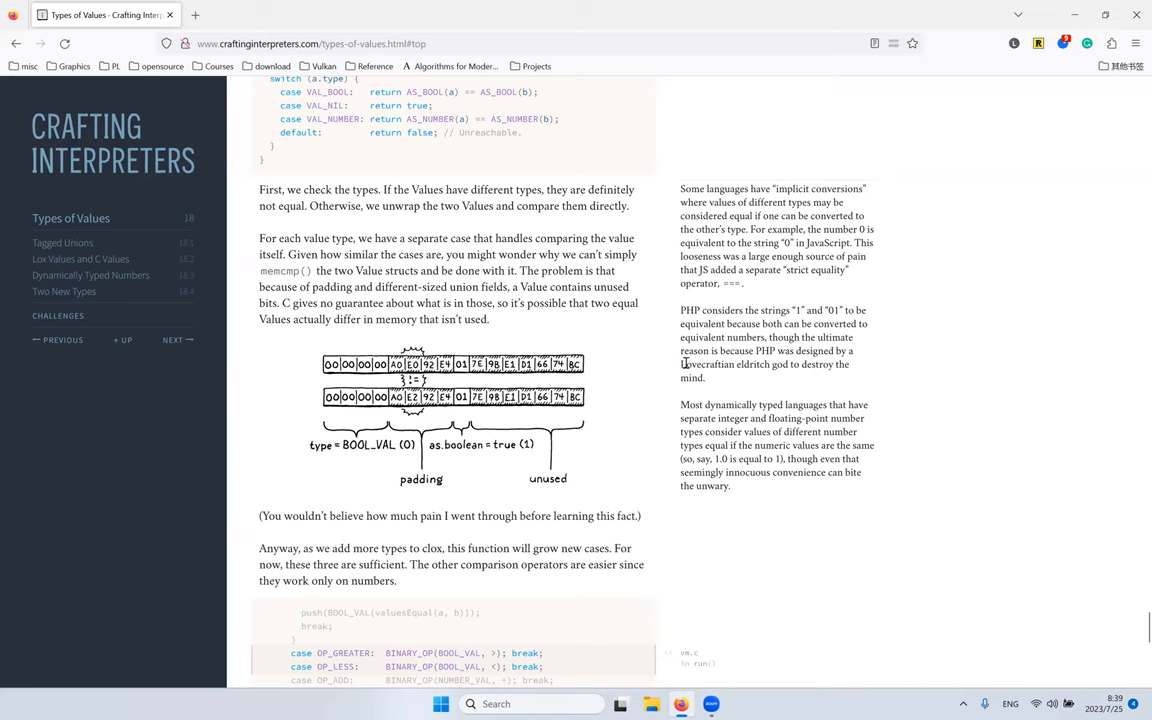
Step: Read the memcmp padding-bits caveat, then move down to the OP_GREATER/OP_LESS and disassembler cases
double_click(724, 364)
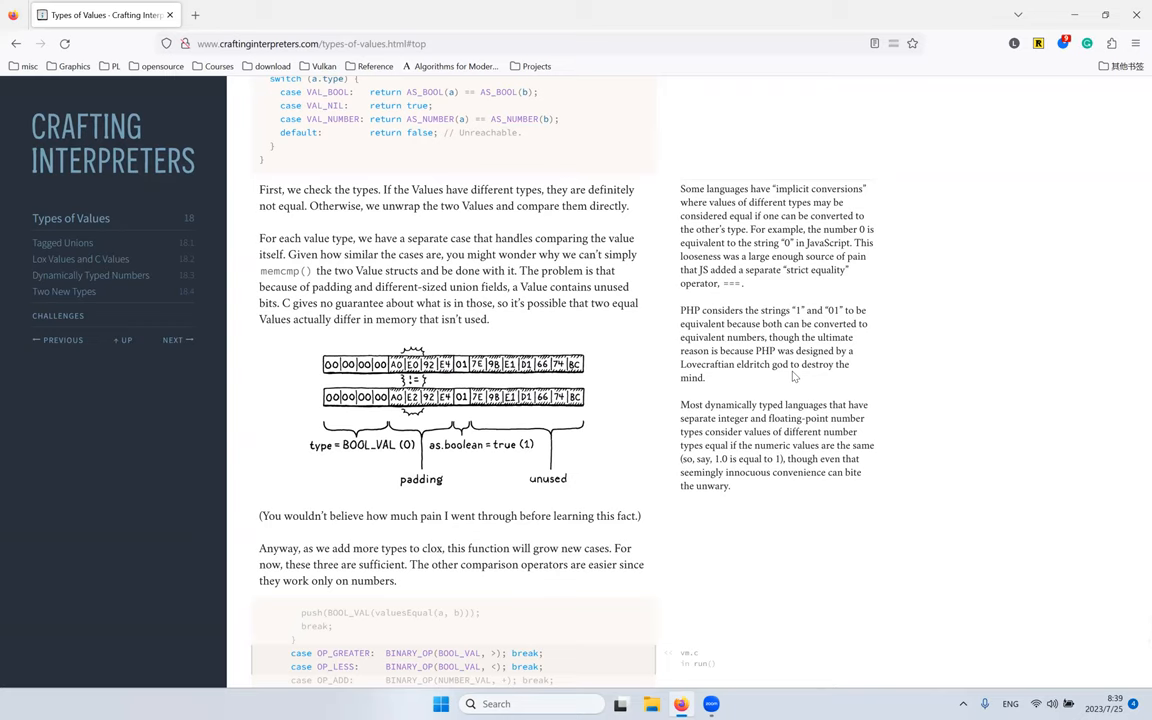
mouse_move(812, 418)
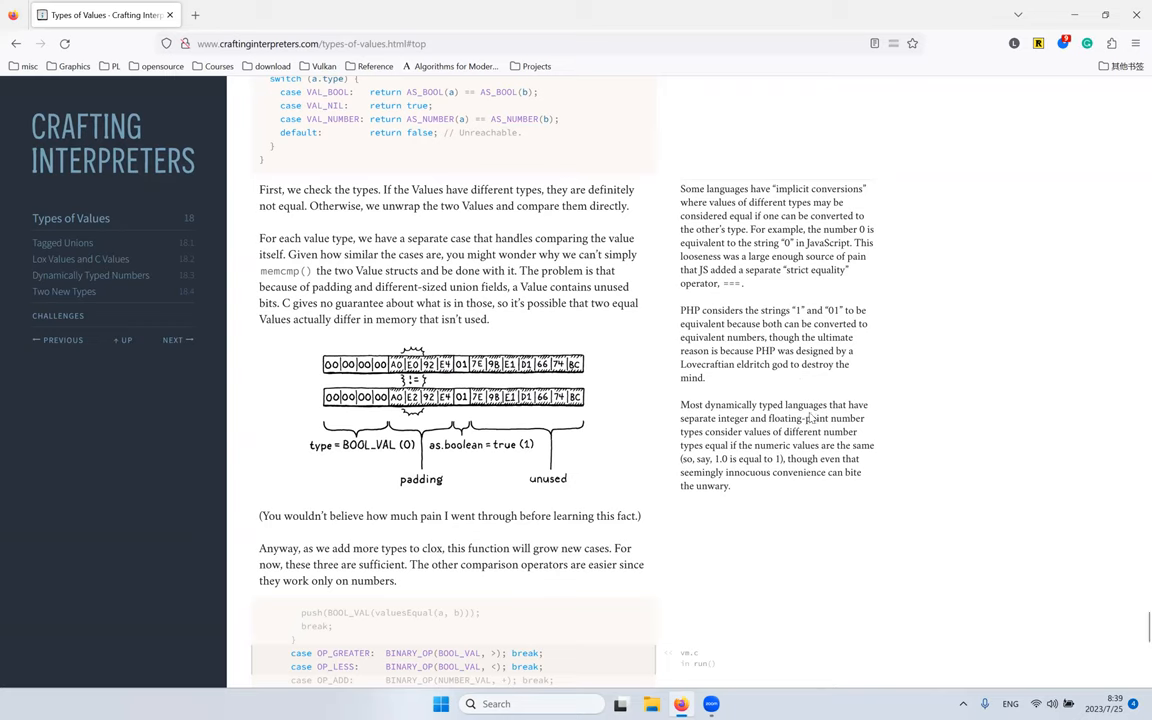
mouse_move(856, 390)
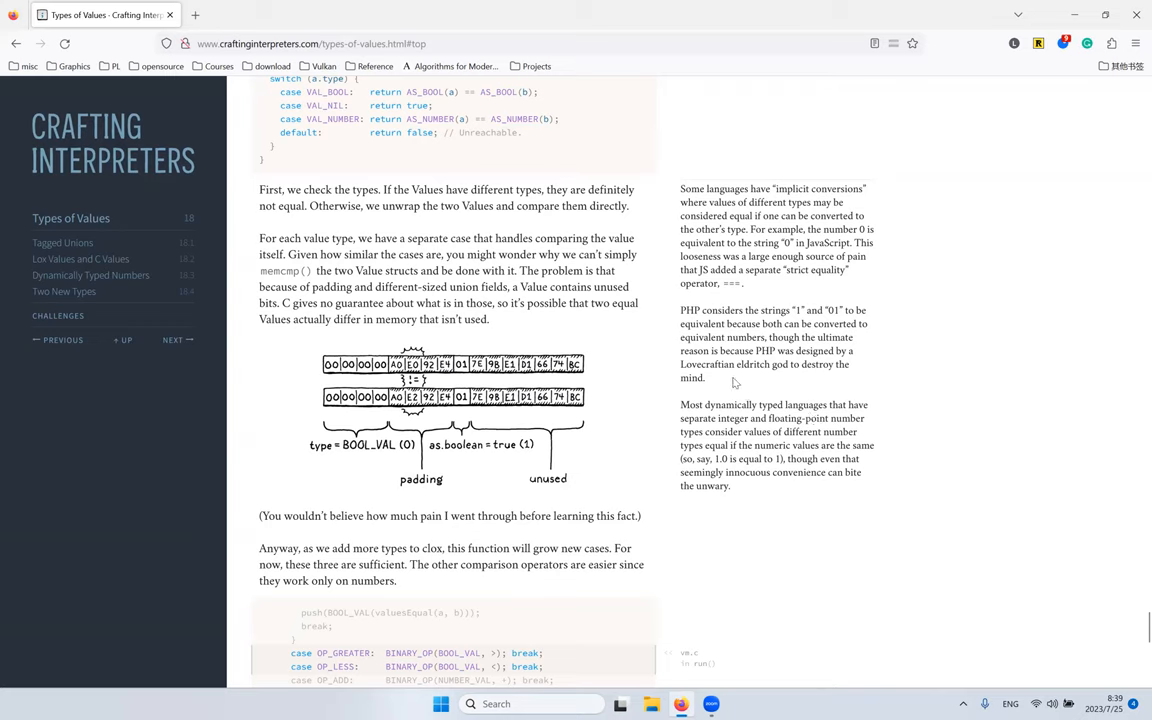
mouse_move(504, 192)
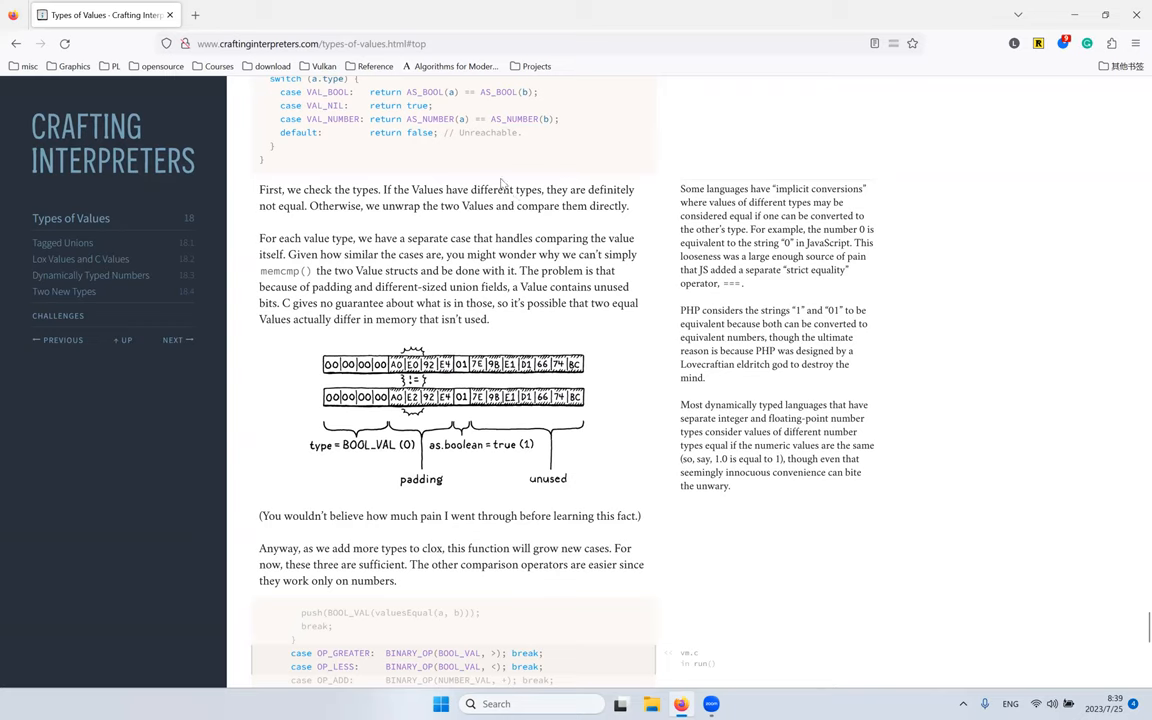
mouse_move(478, 186)
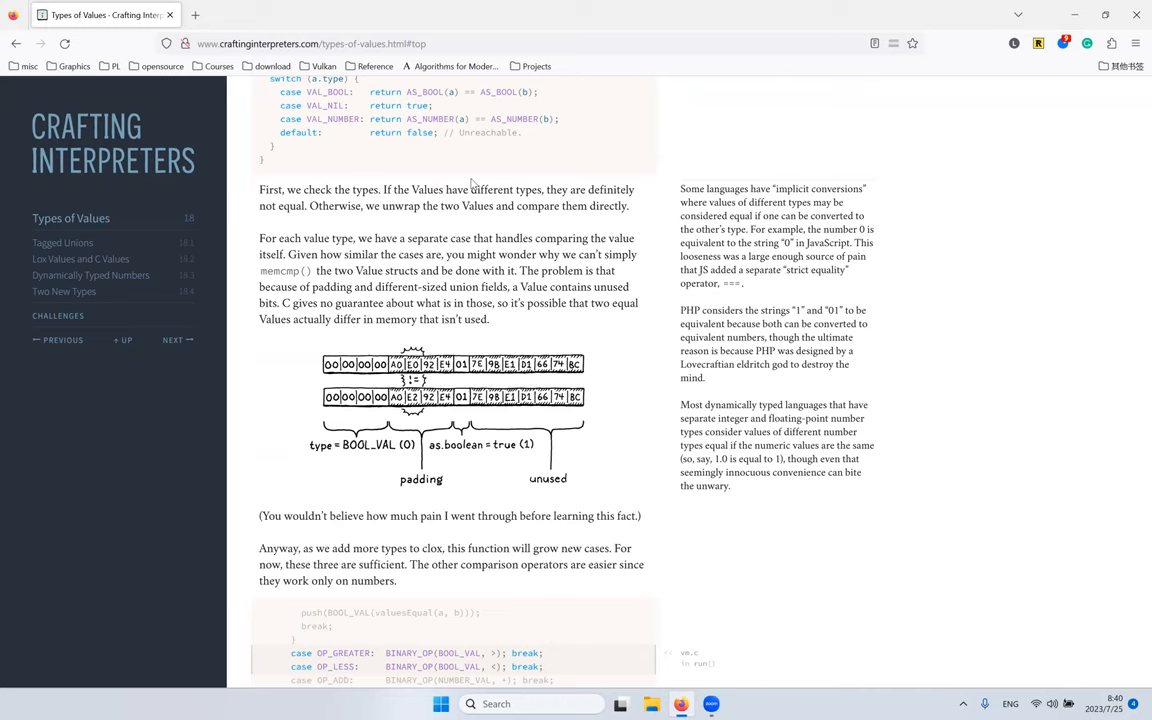
scroll(up, 3)
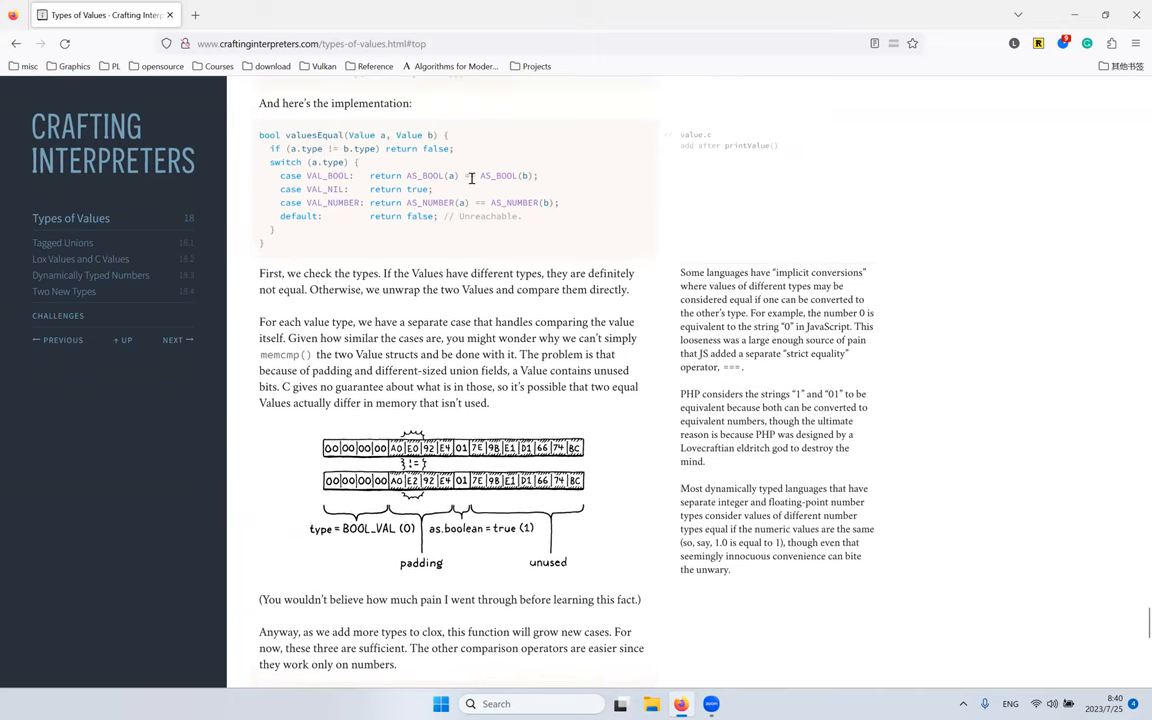
mouse_move(432, 244)
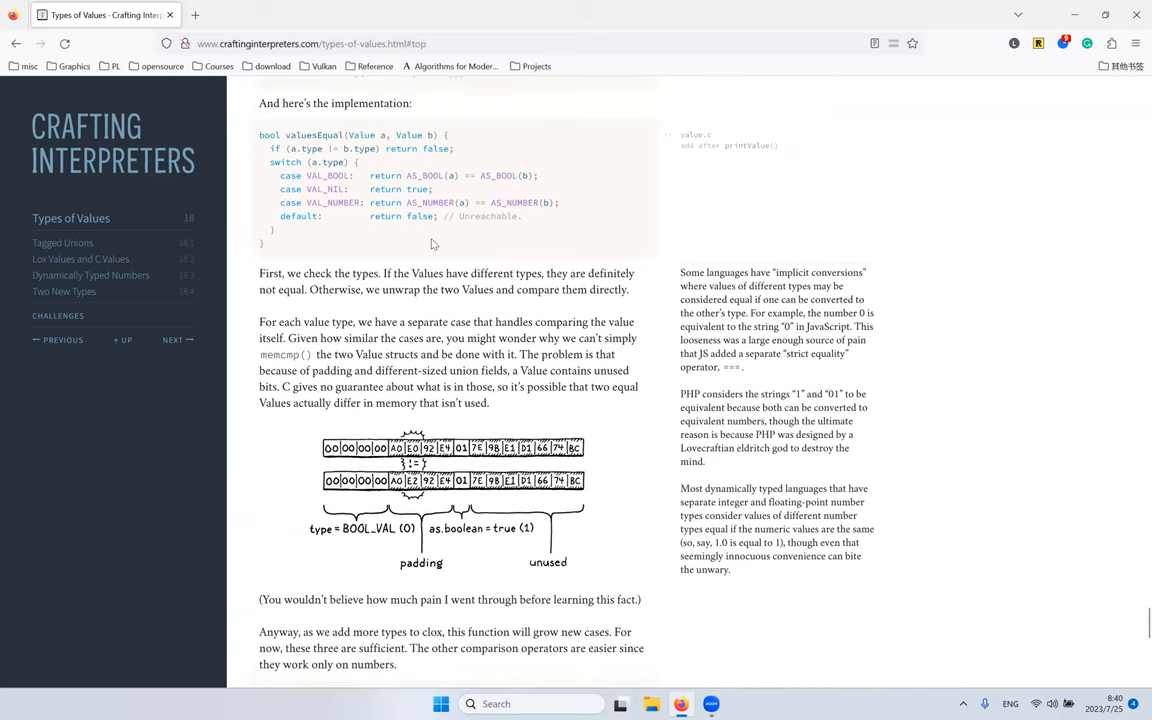
mouse_move(280, 358)
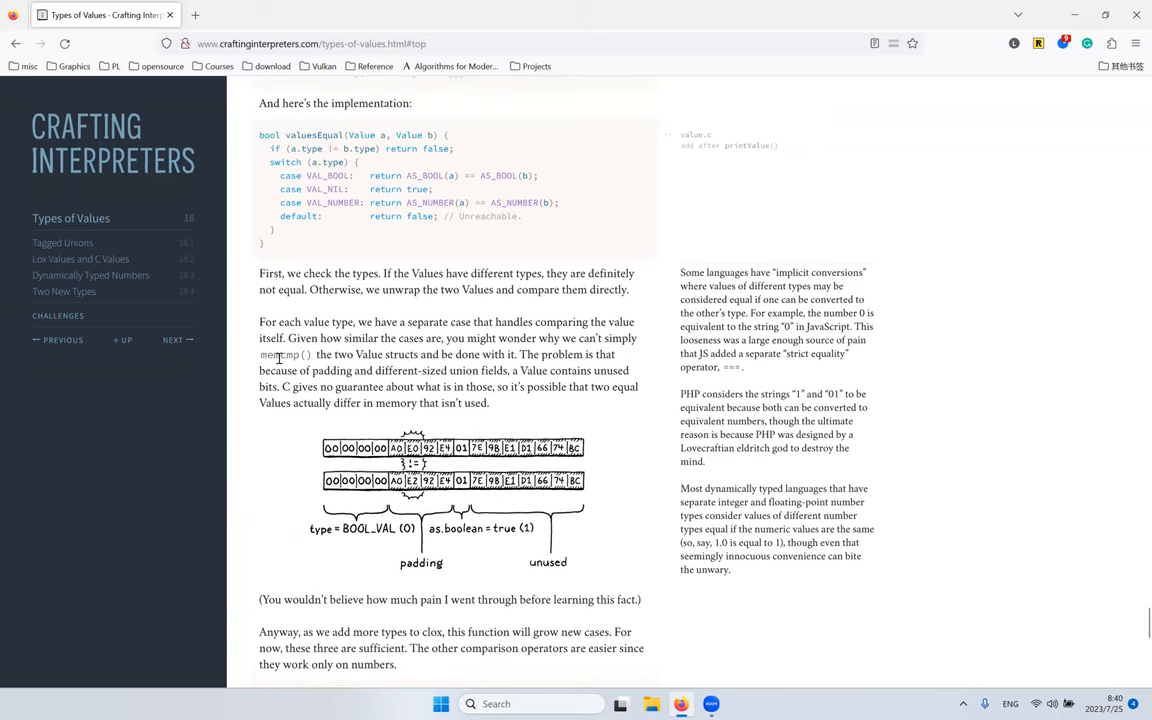
double_click(280, 356)
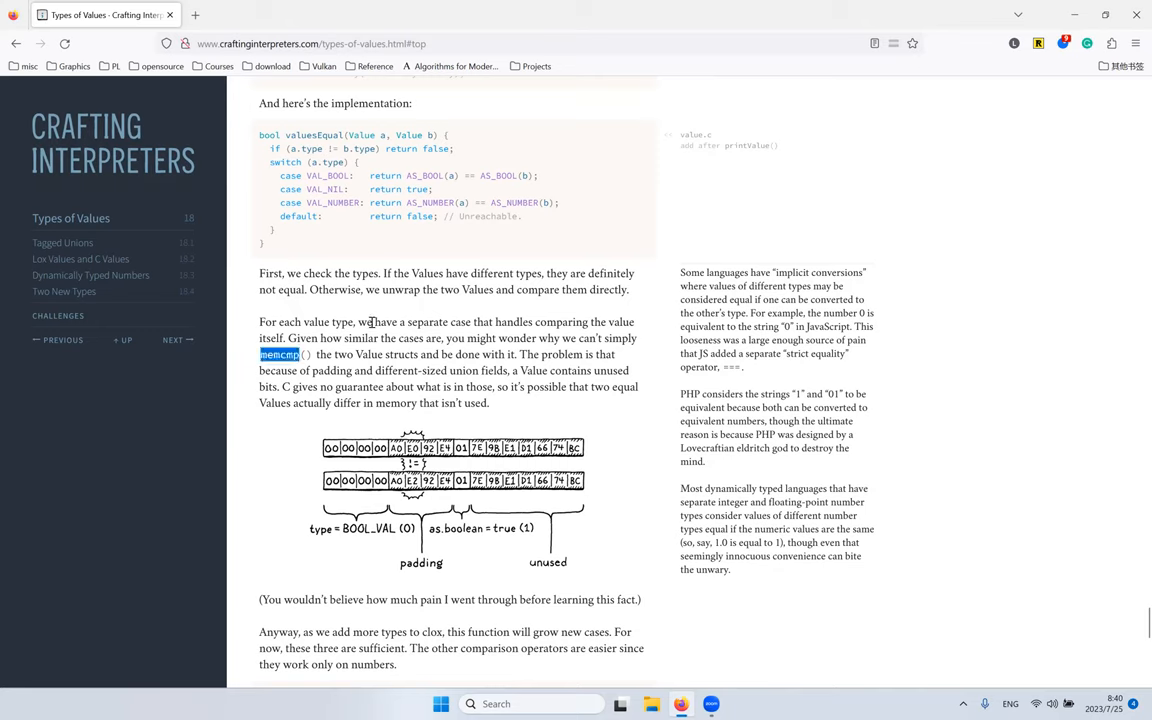
mouse_move(328, 296)
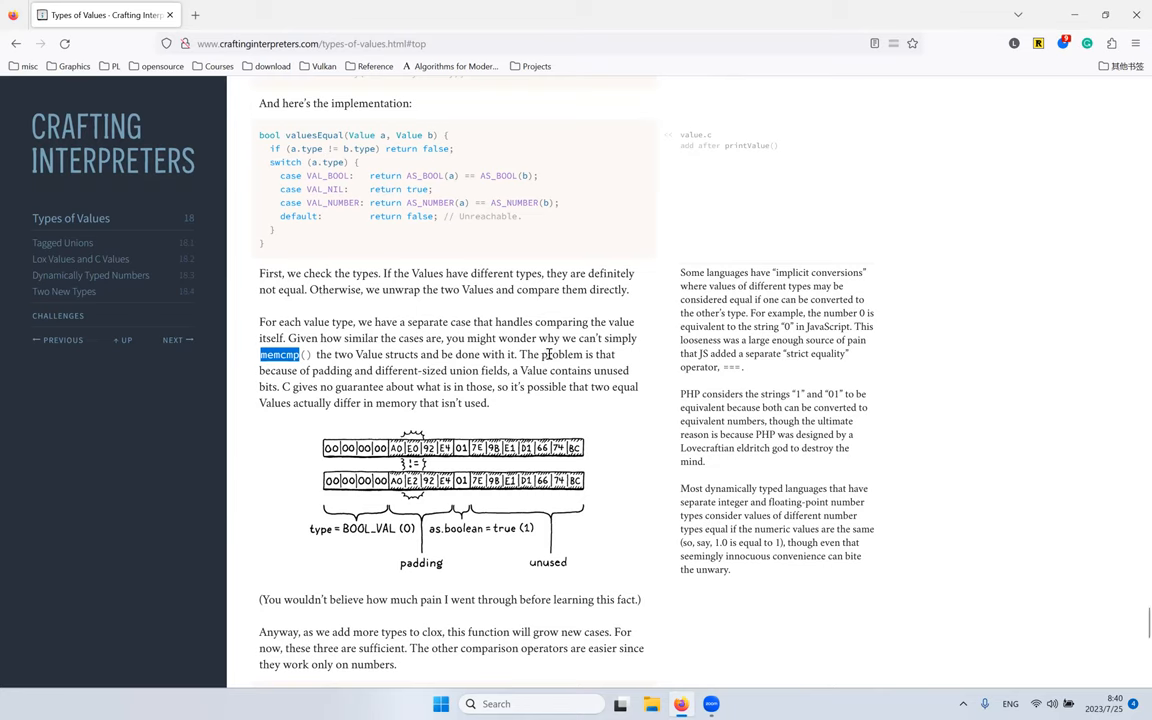
mouse_move(592, 360)
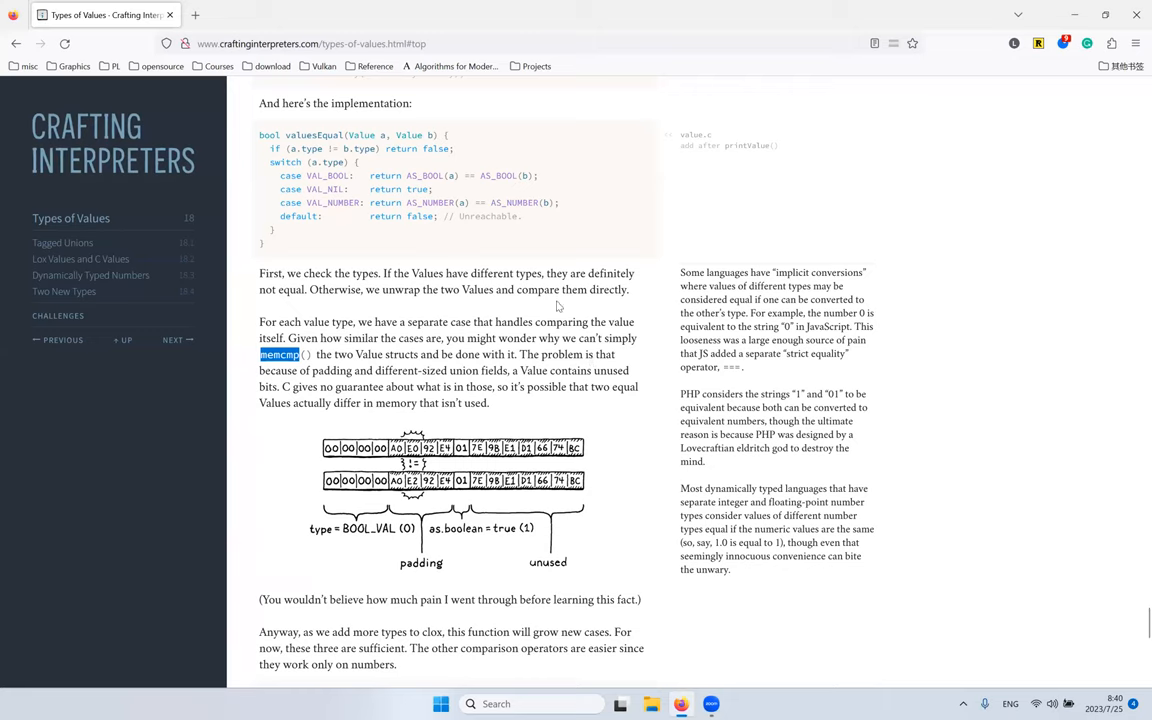
mouse_move(556, 312)
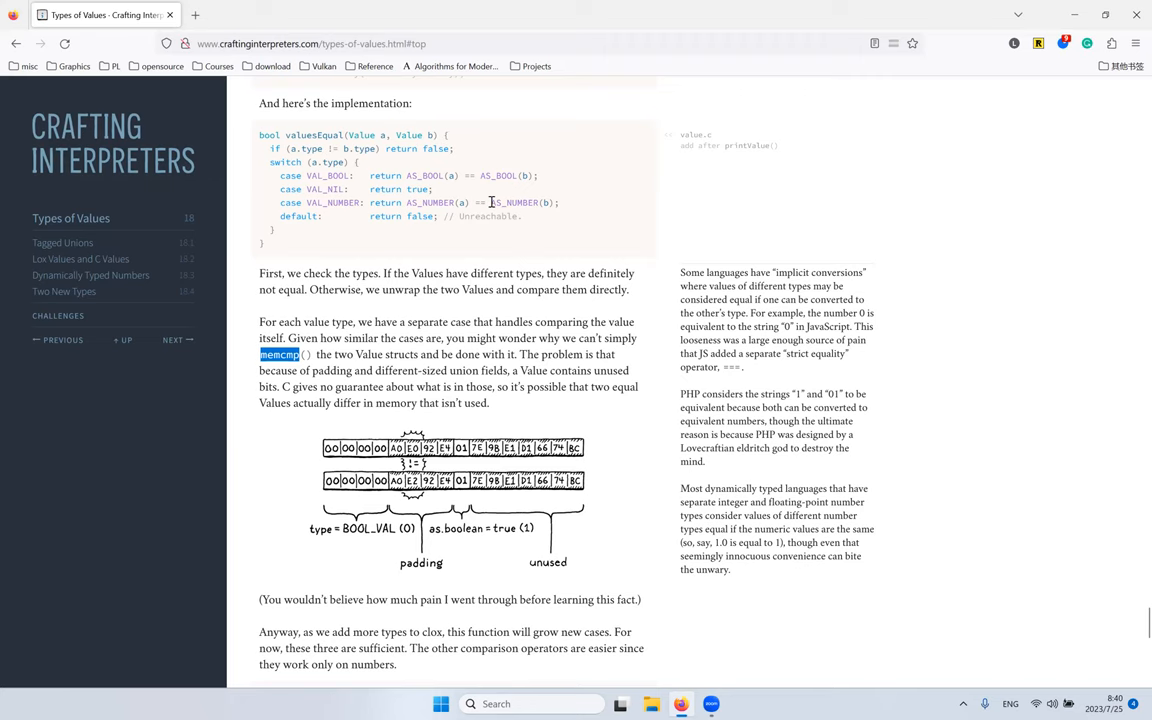
mouse_move(504, 298)
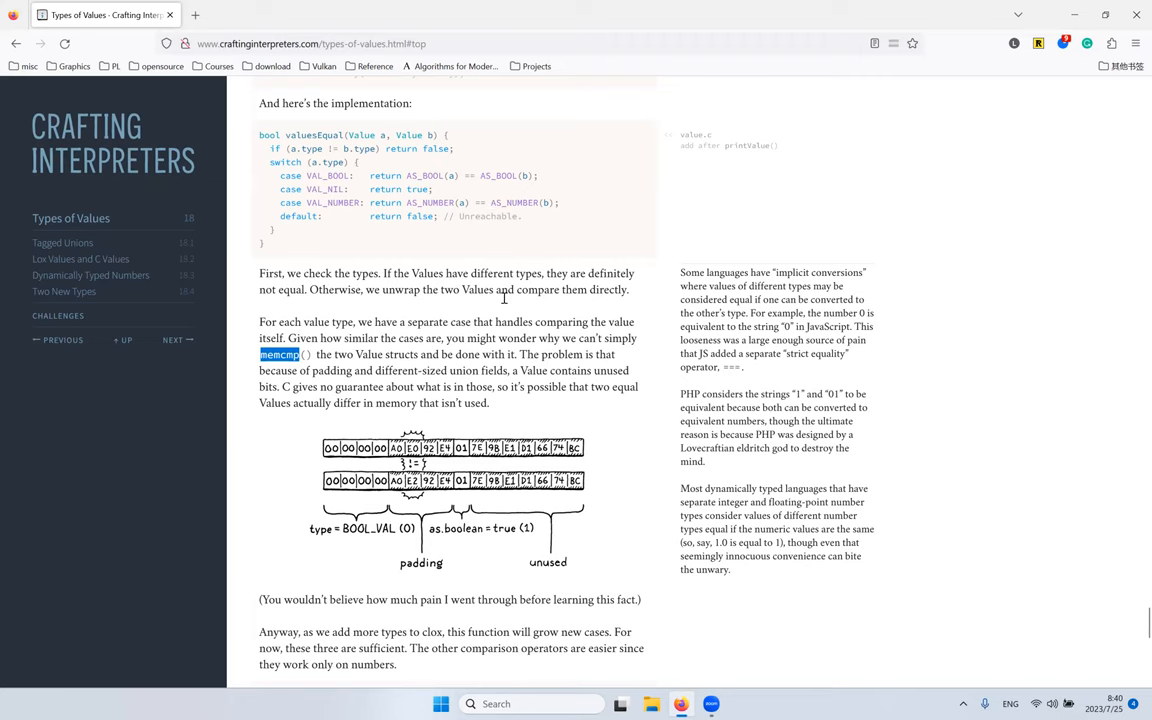
scroll(down, 3)
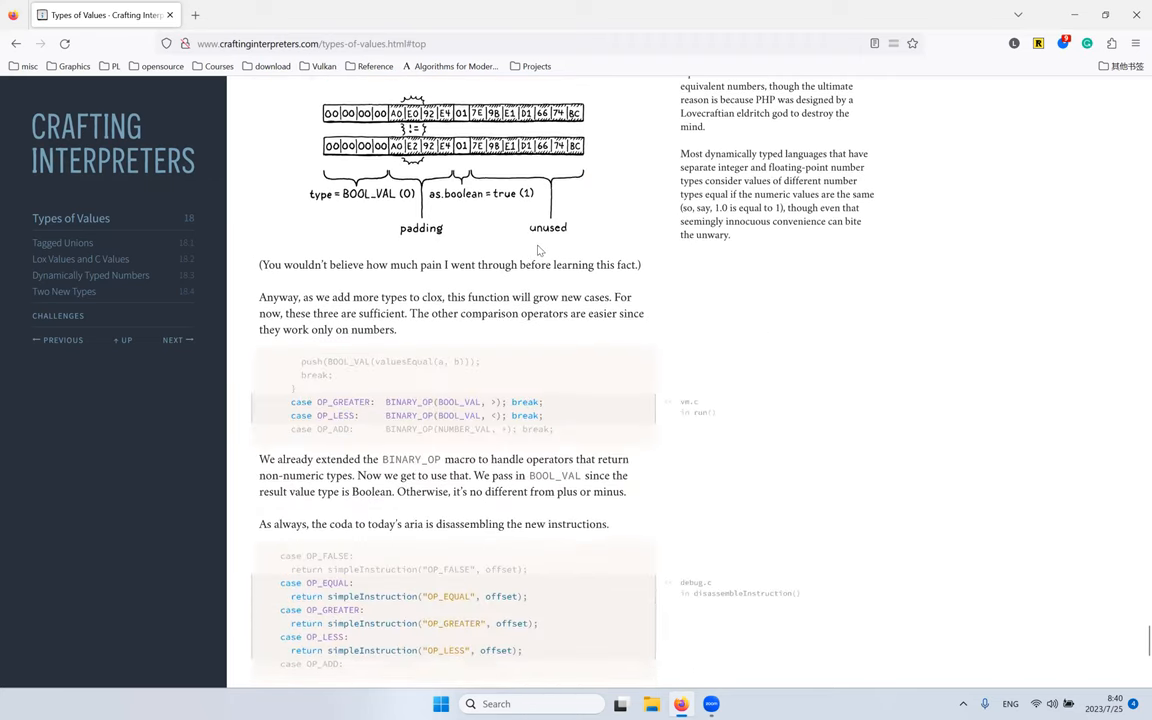
scroll(down, 3)
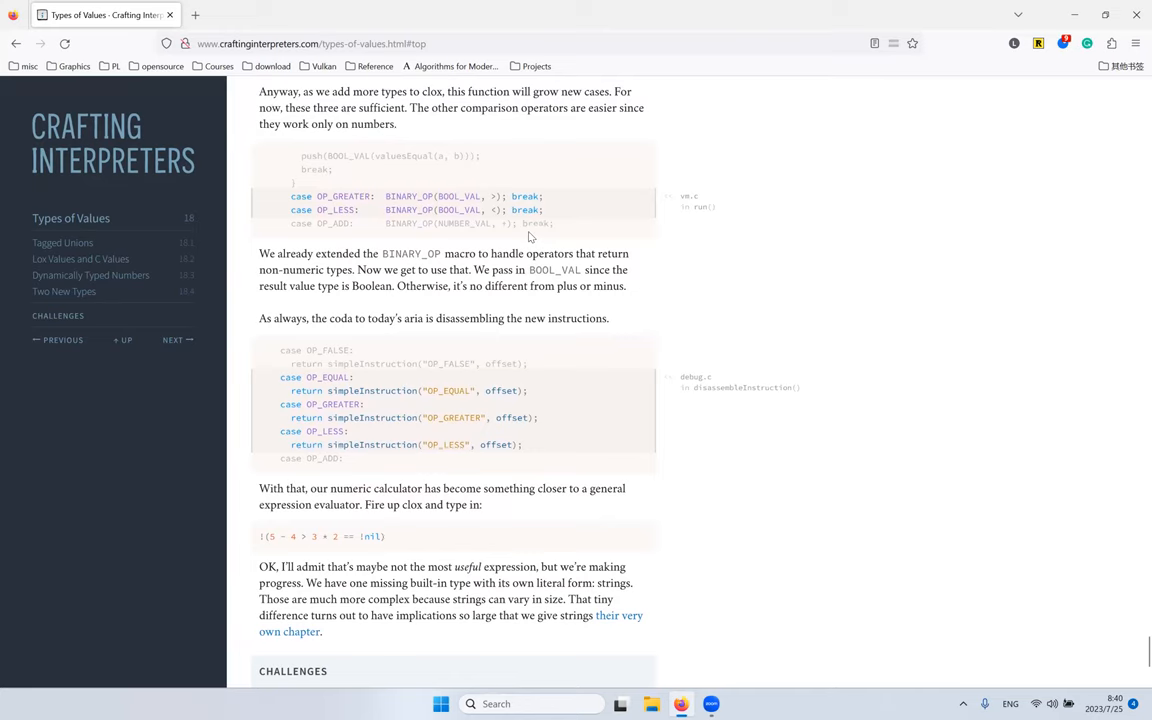
mouse_move(364, 184)
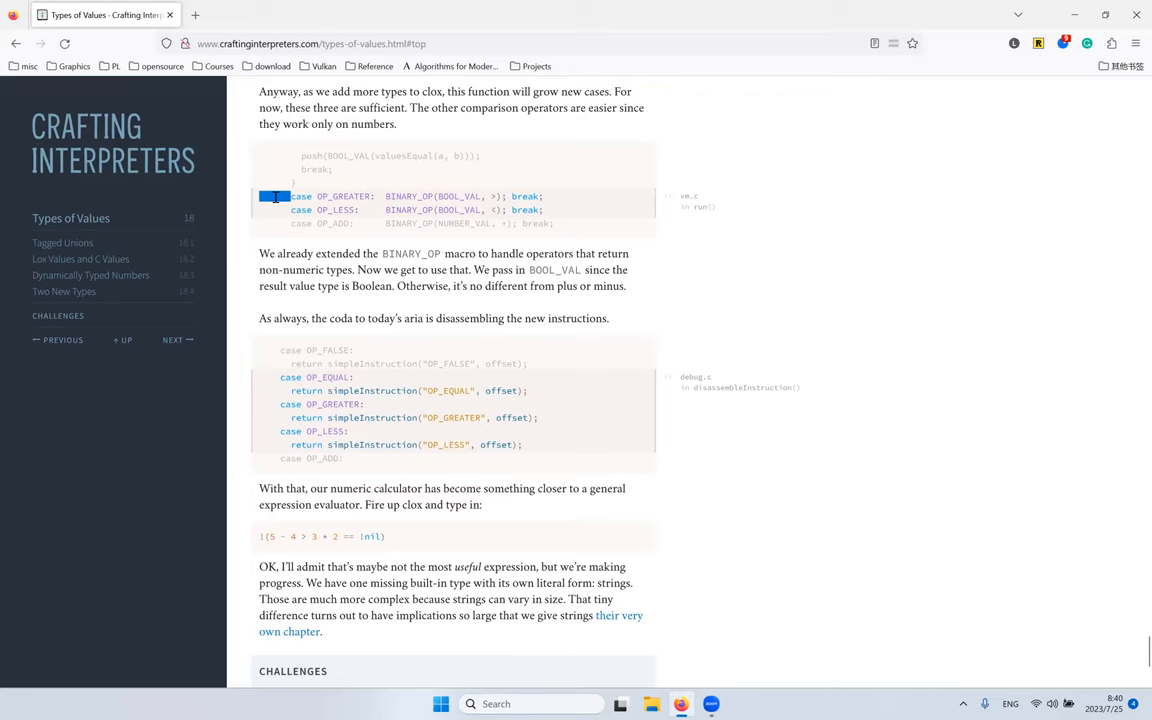
mouse_move(480, 176)
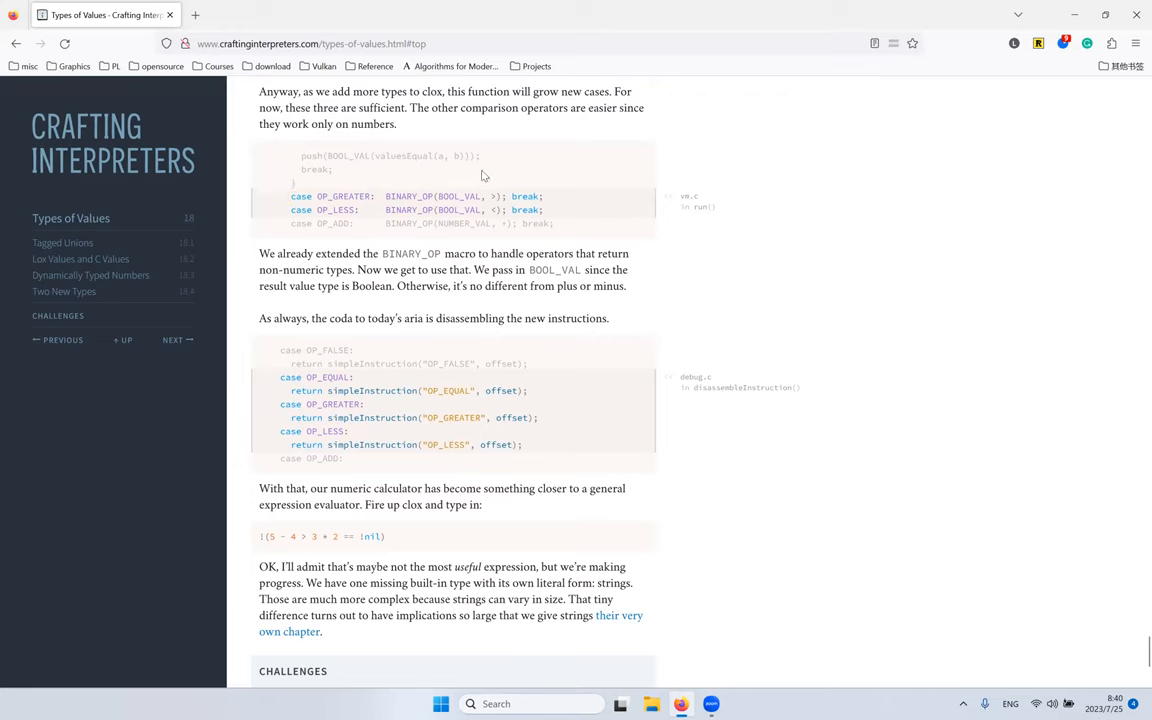
mouse_move(378, 188)
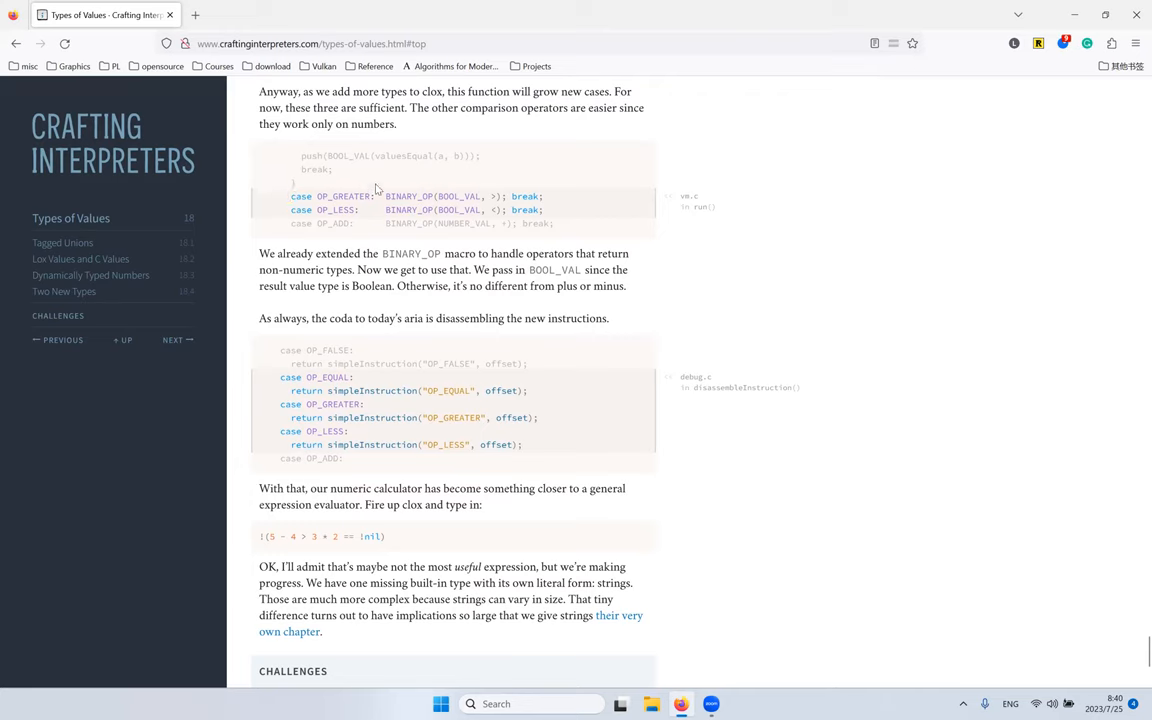
mouse_move(460, 226)
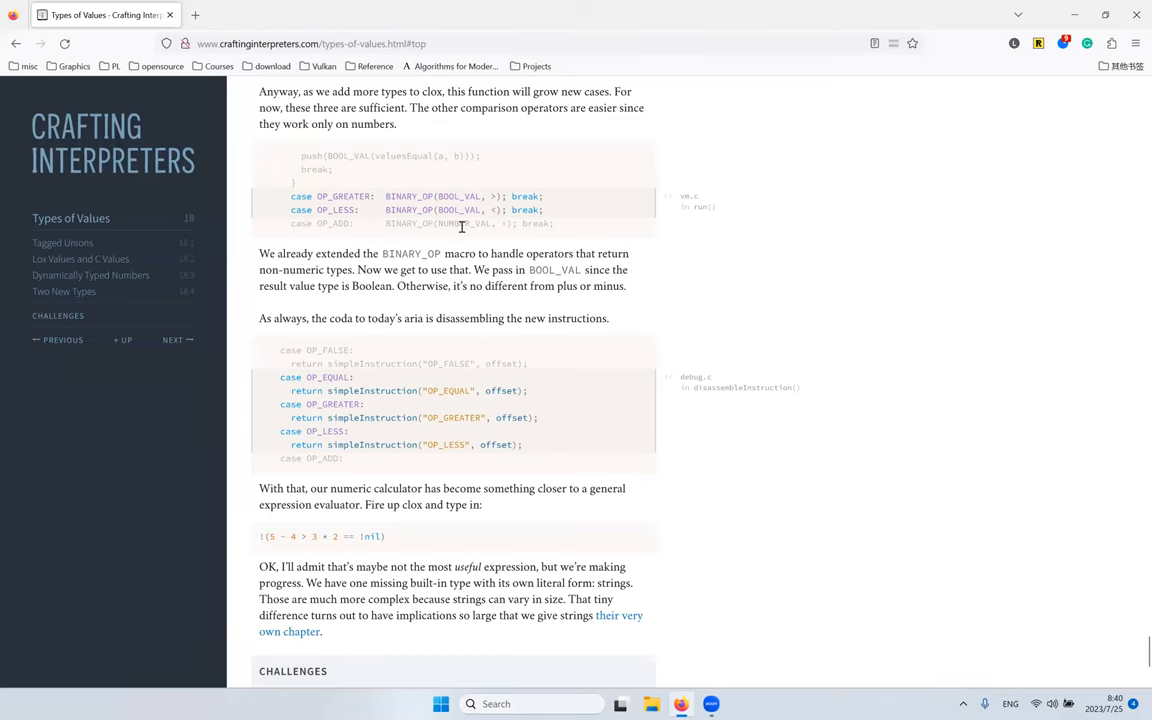
scroll(up, 3)
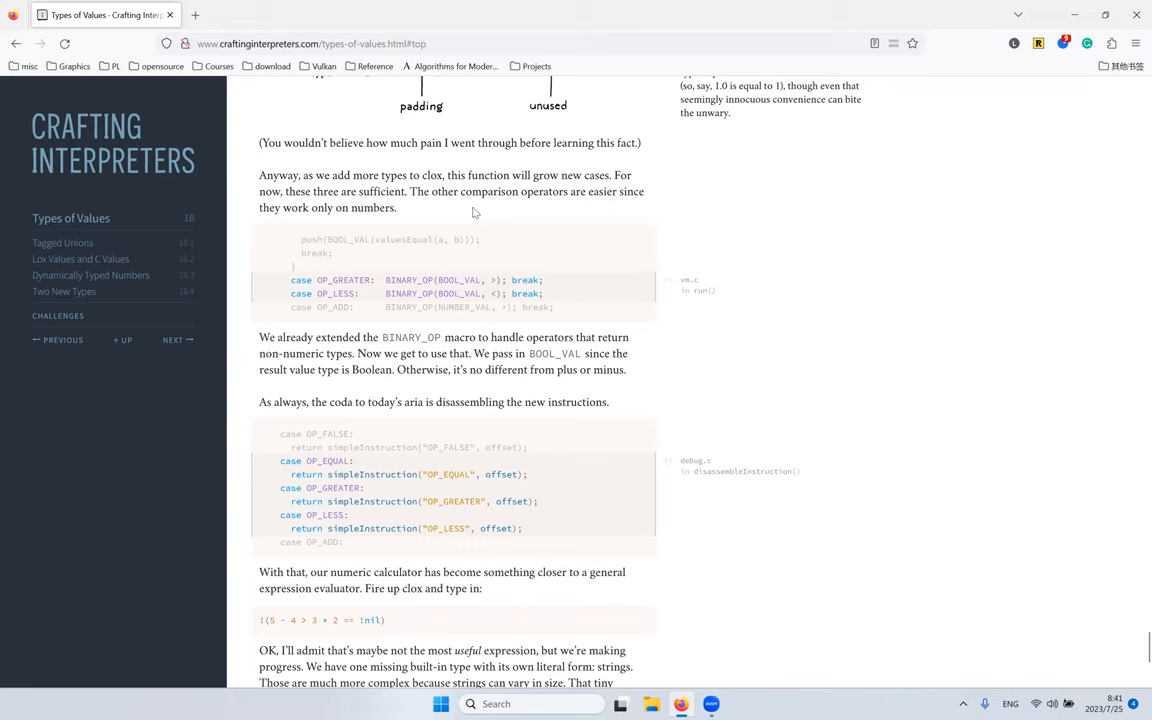
scroll(down, 3)
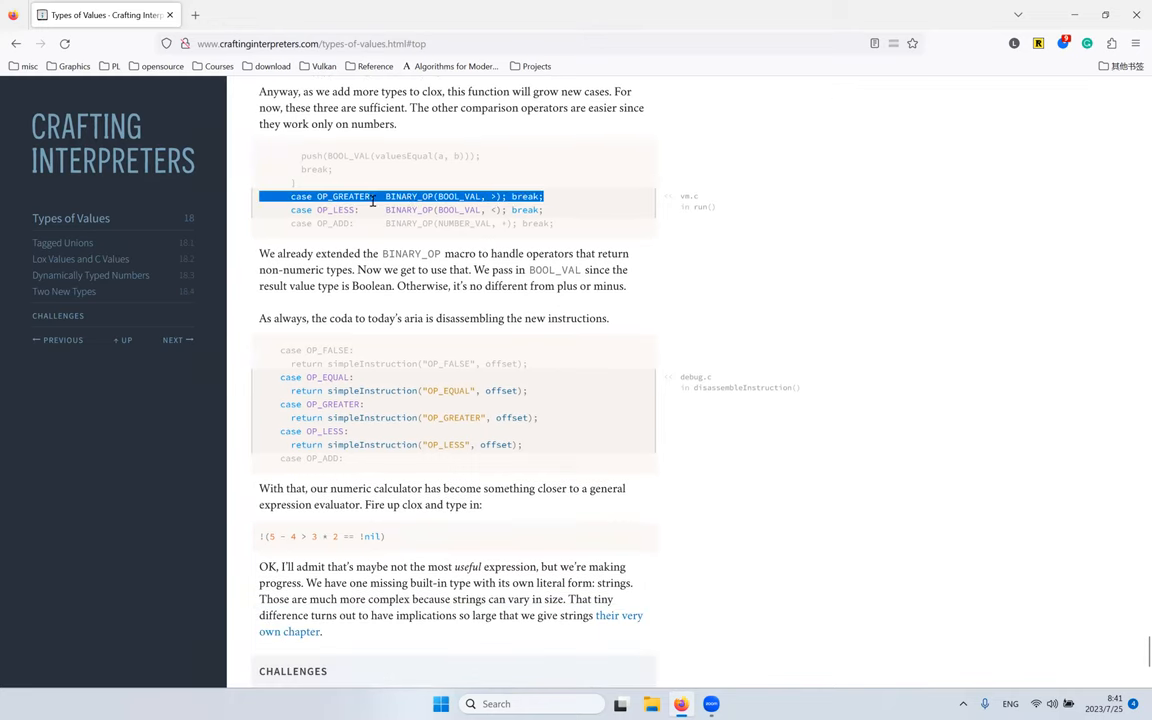
double_click(344, 196)
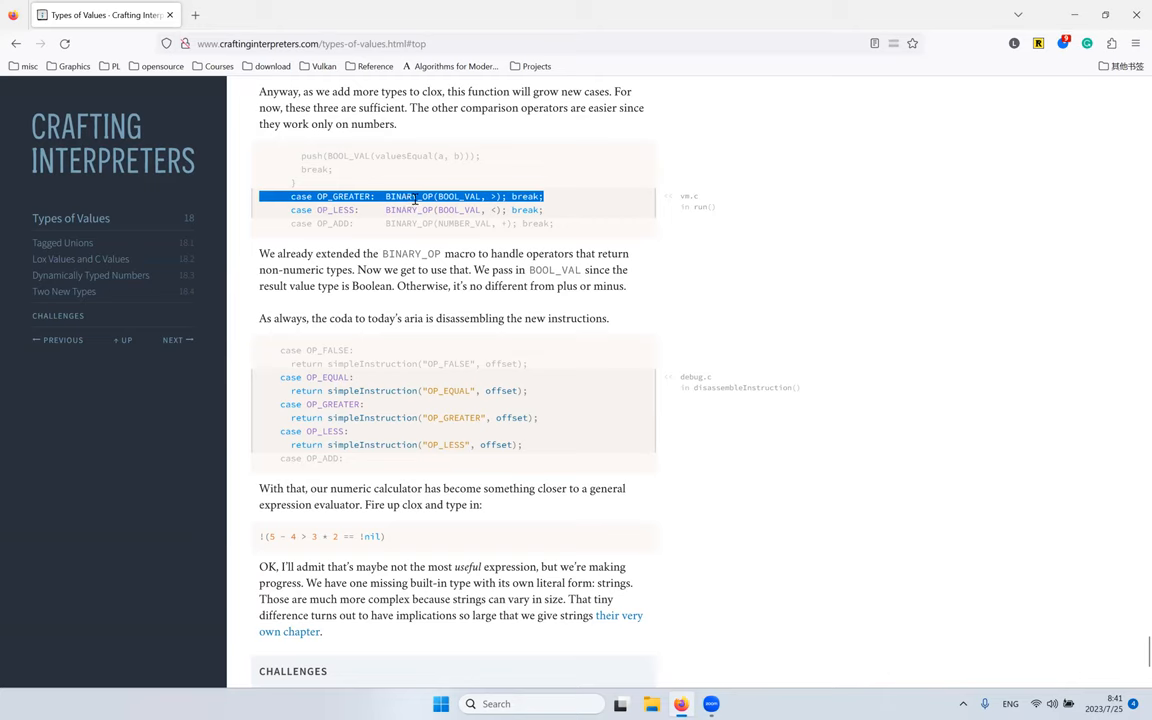
double_click(456, 196)
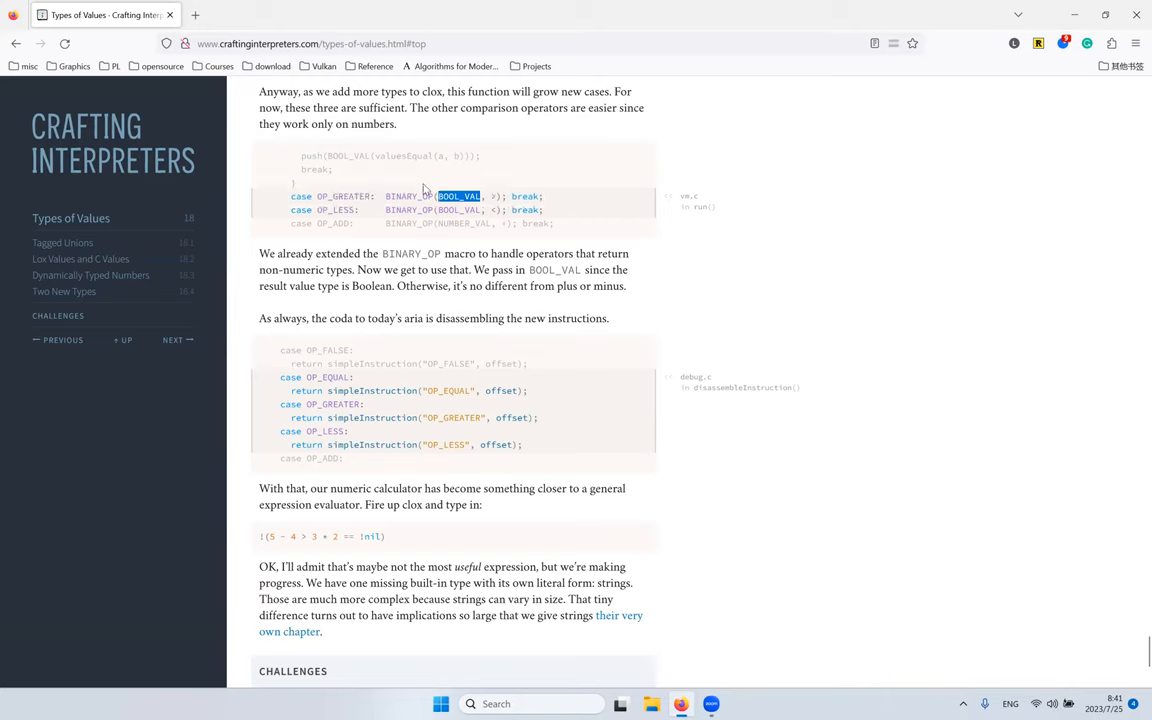
double_click(408, 196)
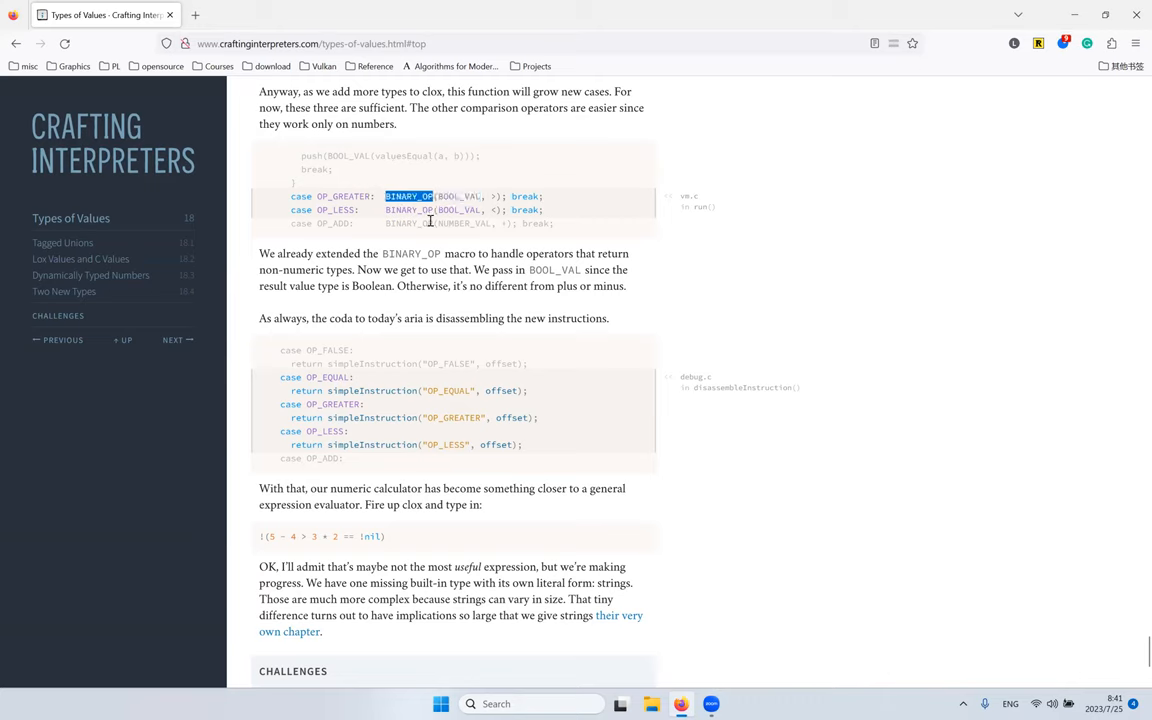
double_click(458, 196)
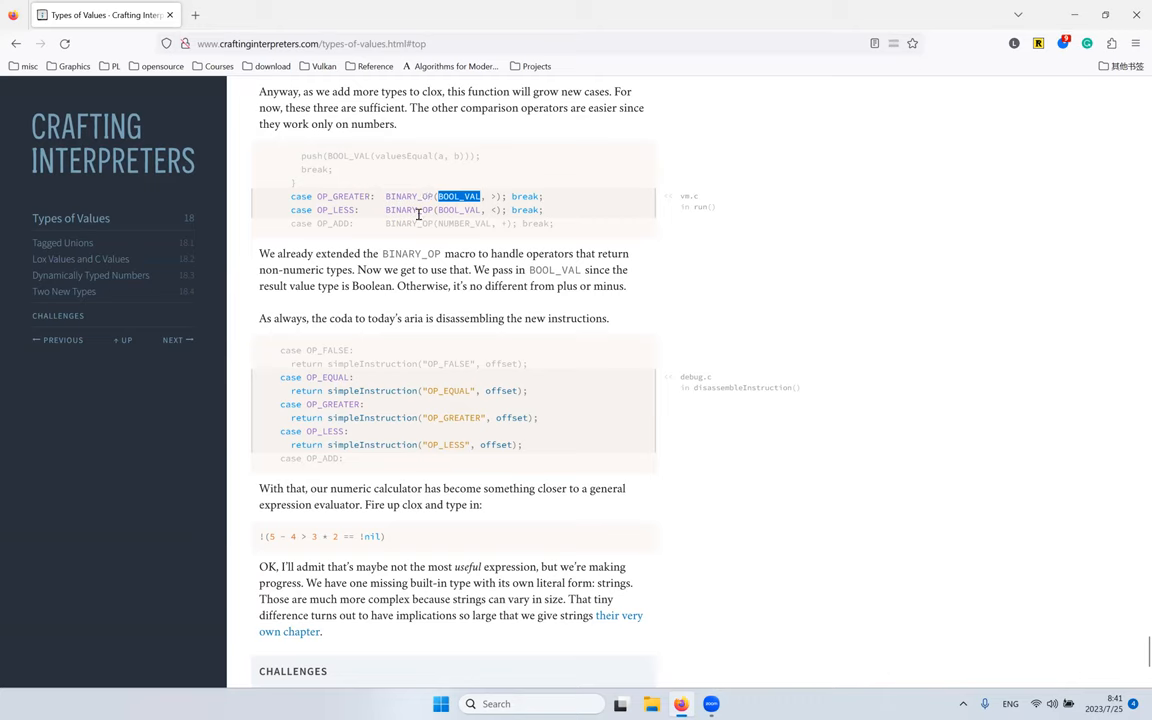
mouse_move(388, 210)
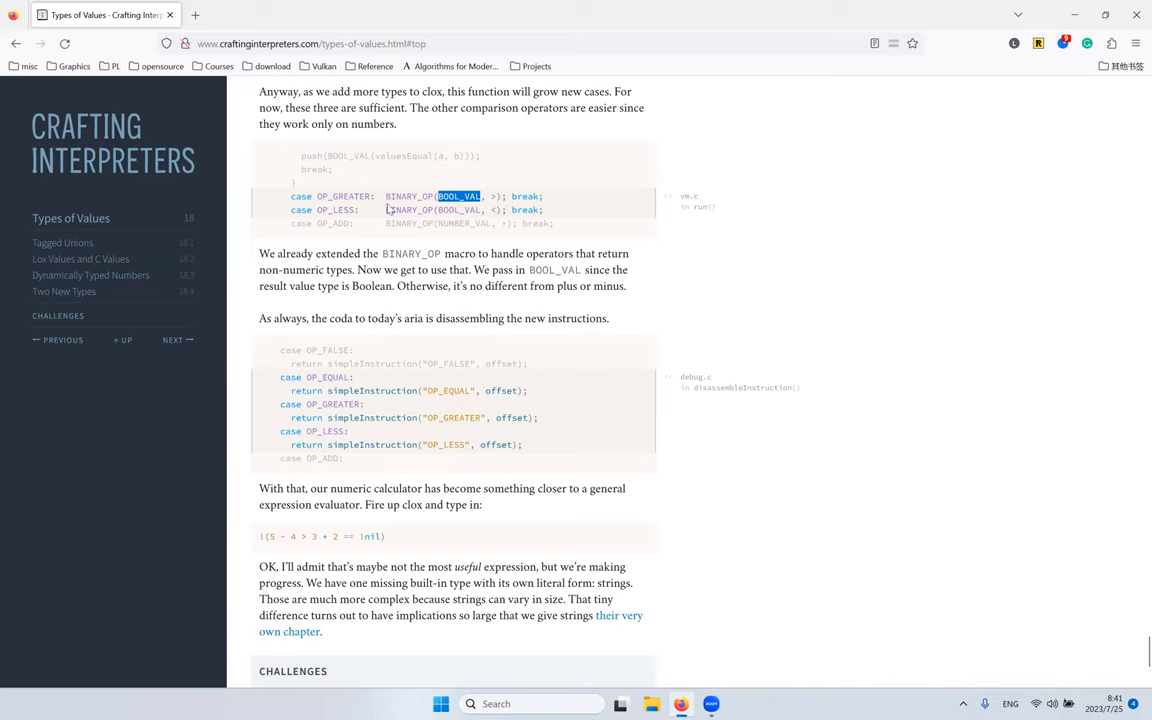
double_click(408, 196)
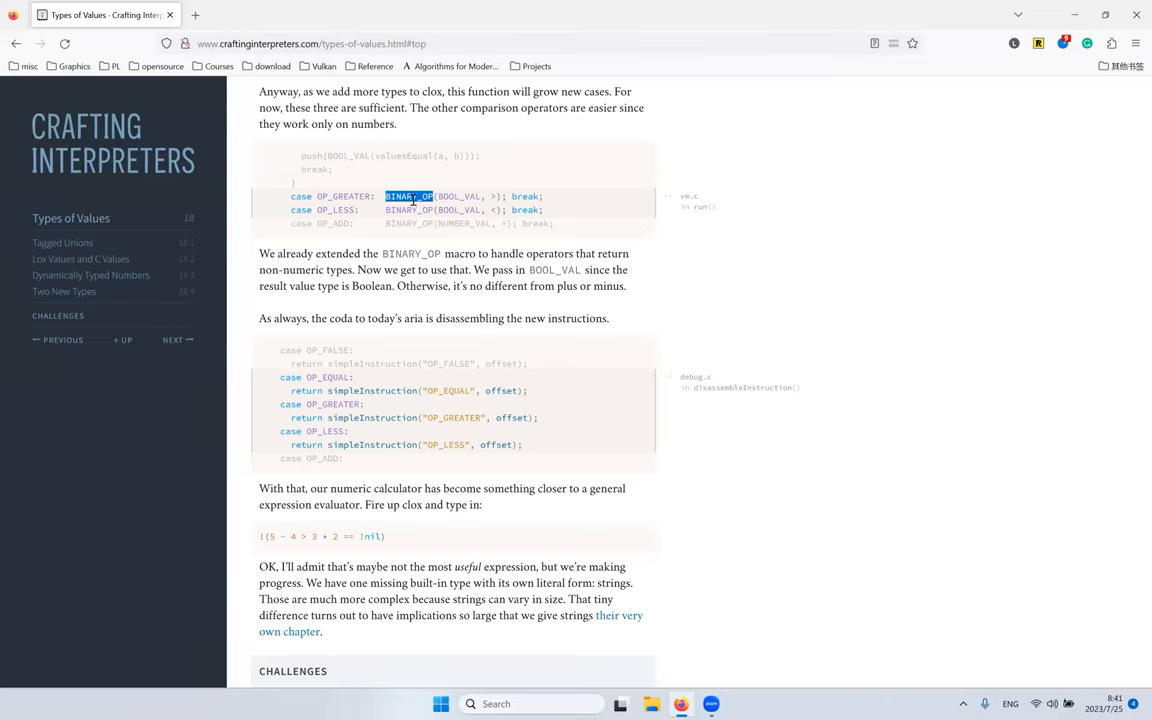
Step: Read the OP_EQUAL disassembly line and sample clox expression down to the Challenges and Strings link
scroll(down, 3)
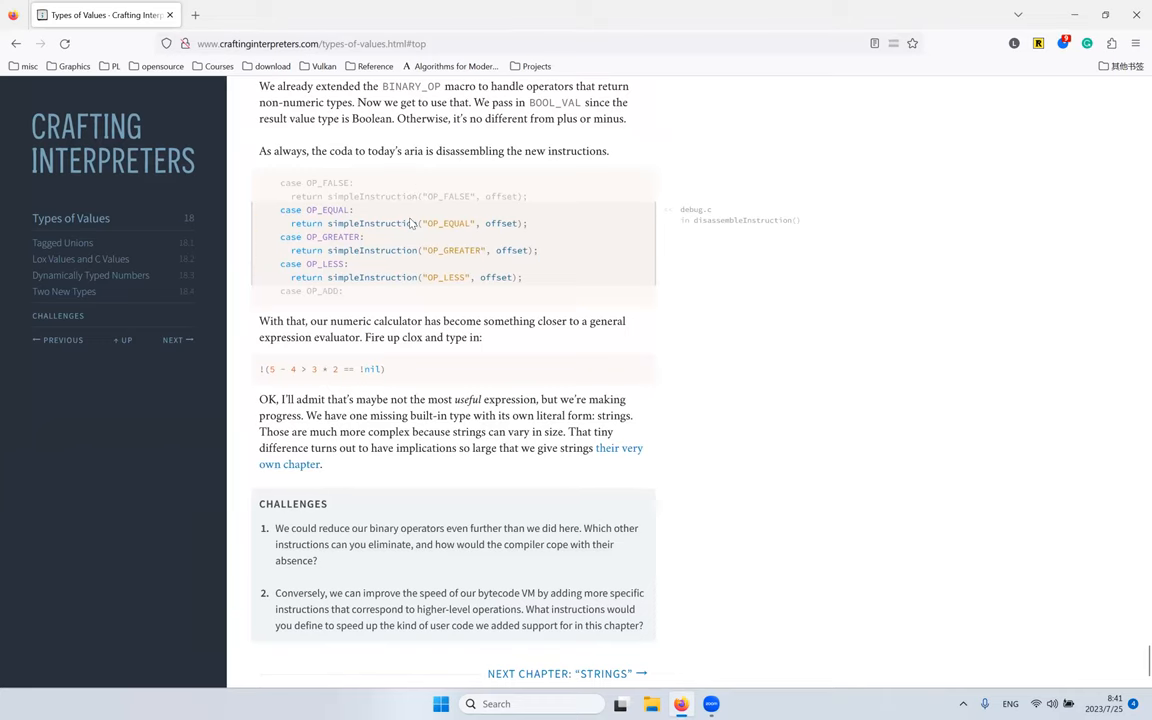
triple_click(404, 224)
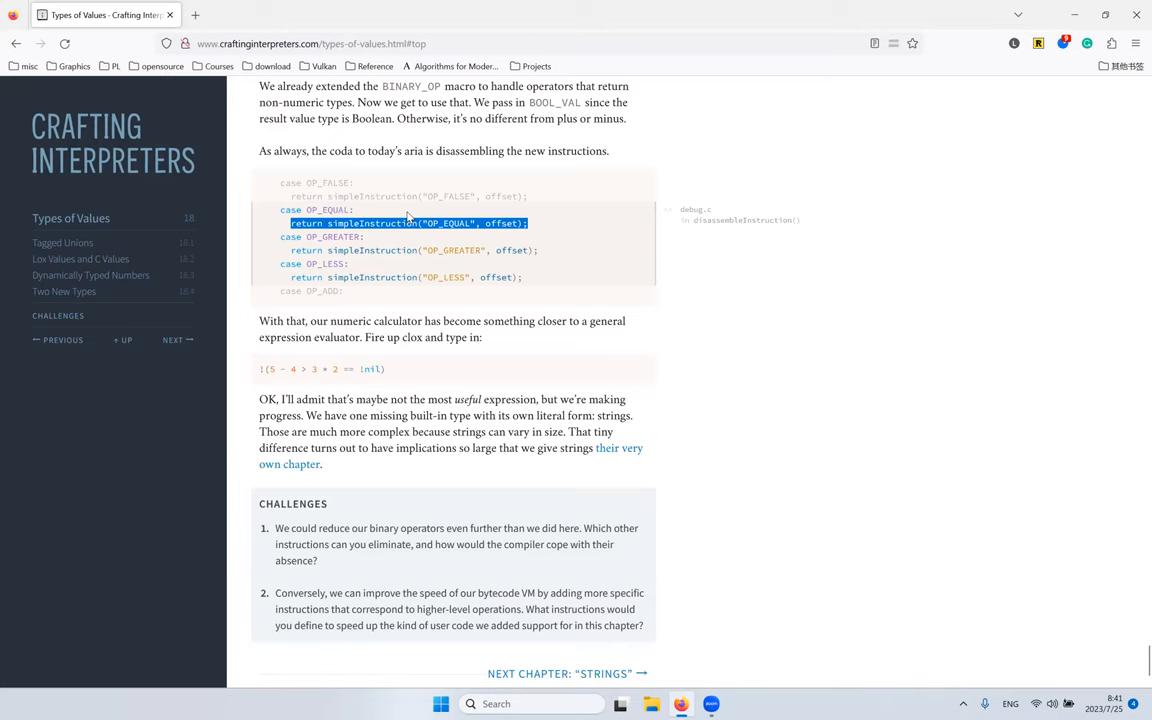
scroll(down, 3)
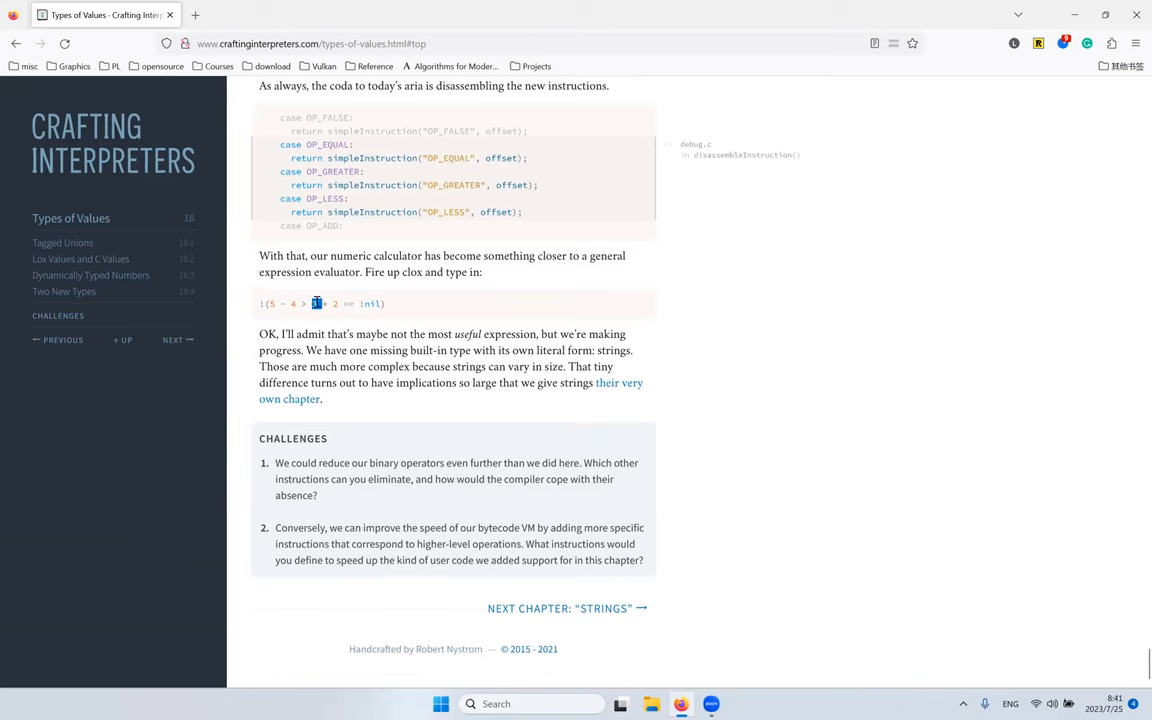
triple_click(322, 304)
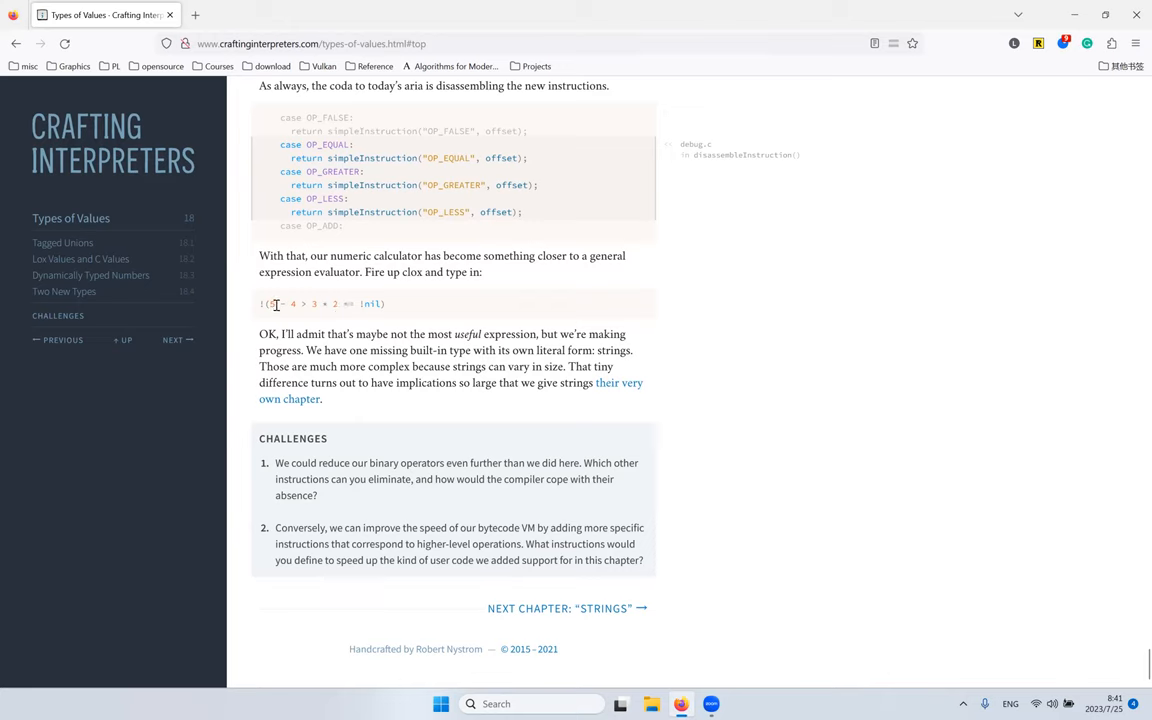
mouse_move(292, 272)
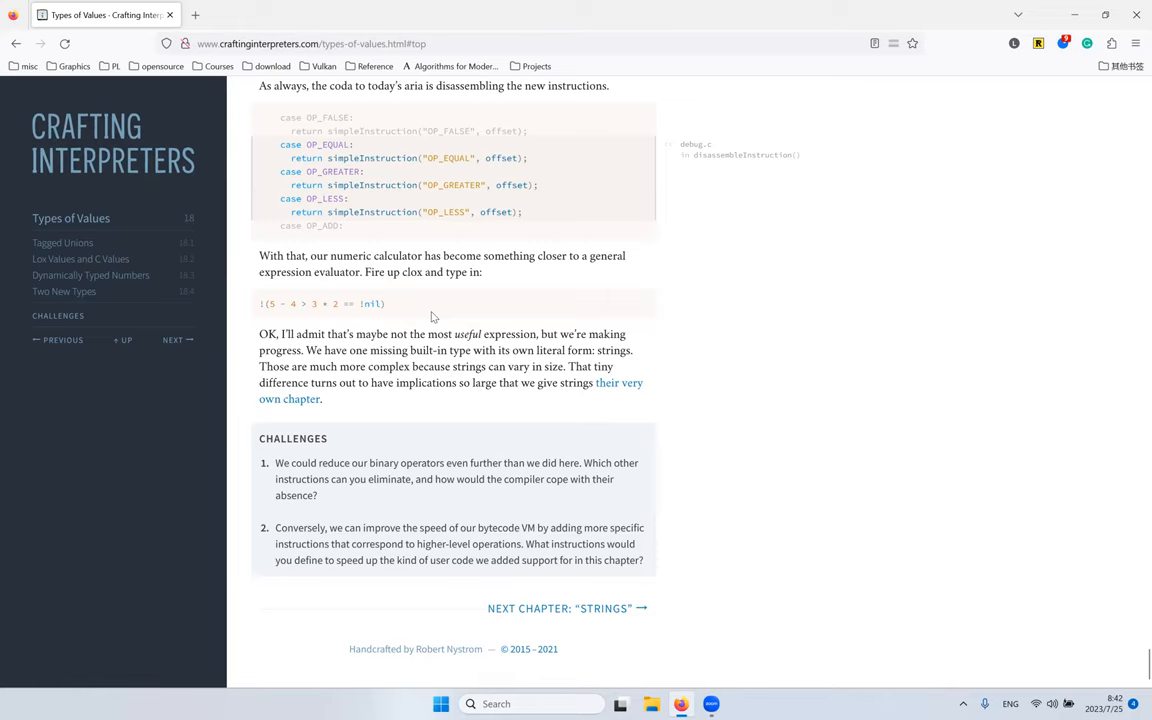
double_click(612, 350)
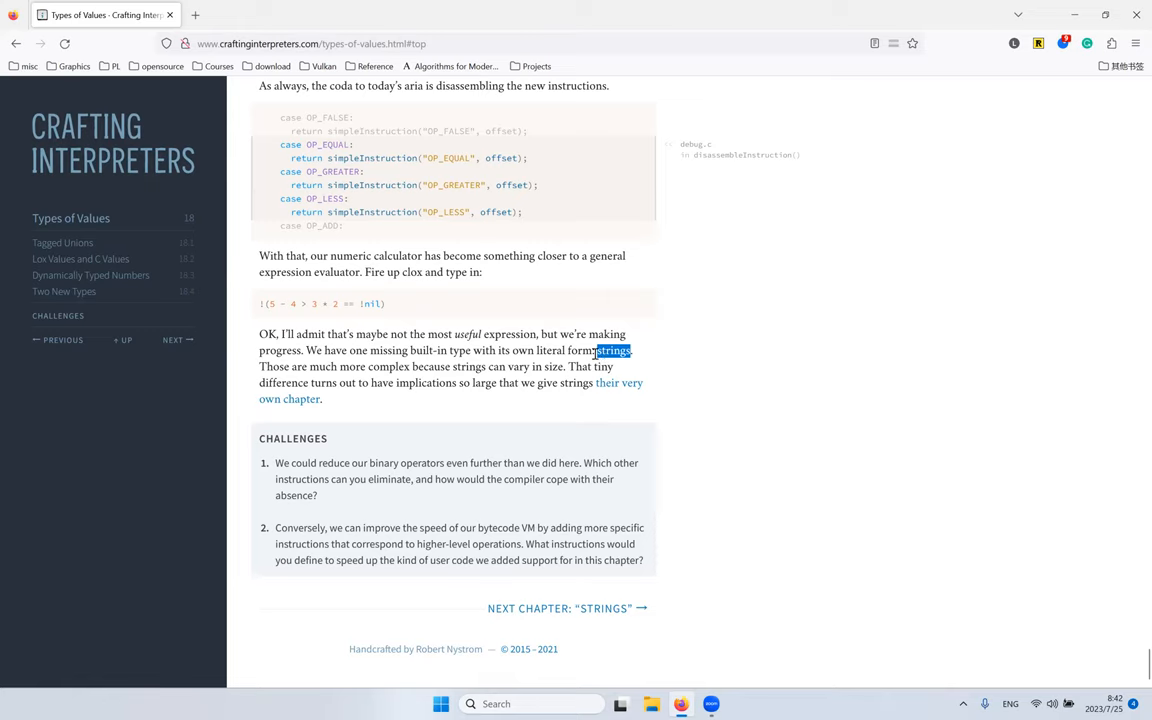
double_click(518, 366)
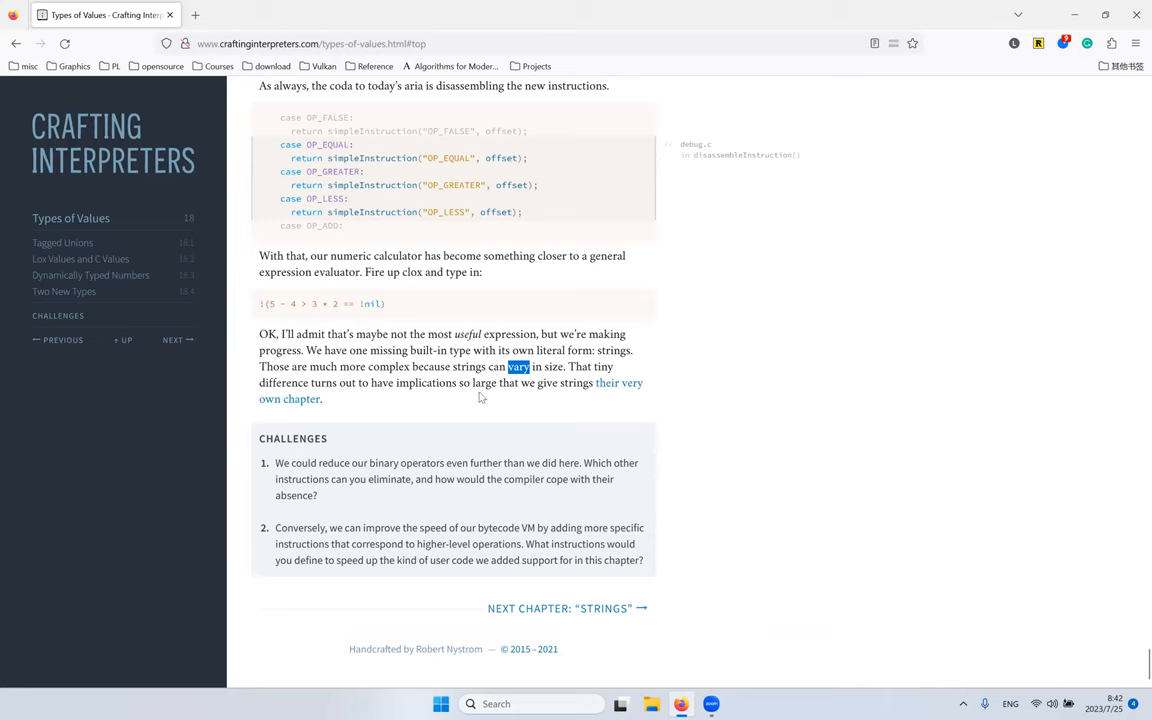
drag(260, 334, 322, 400)
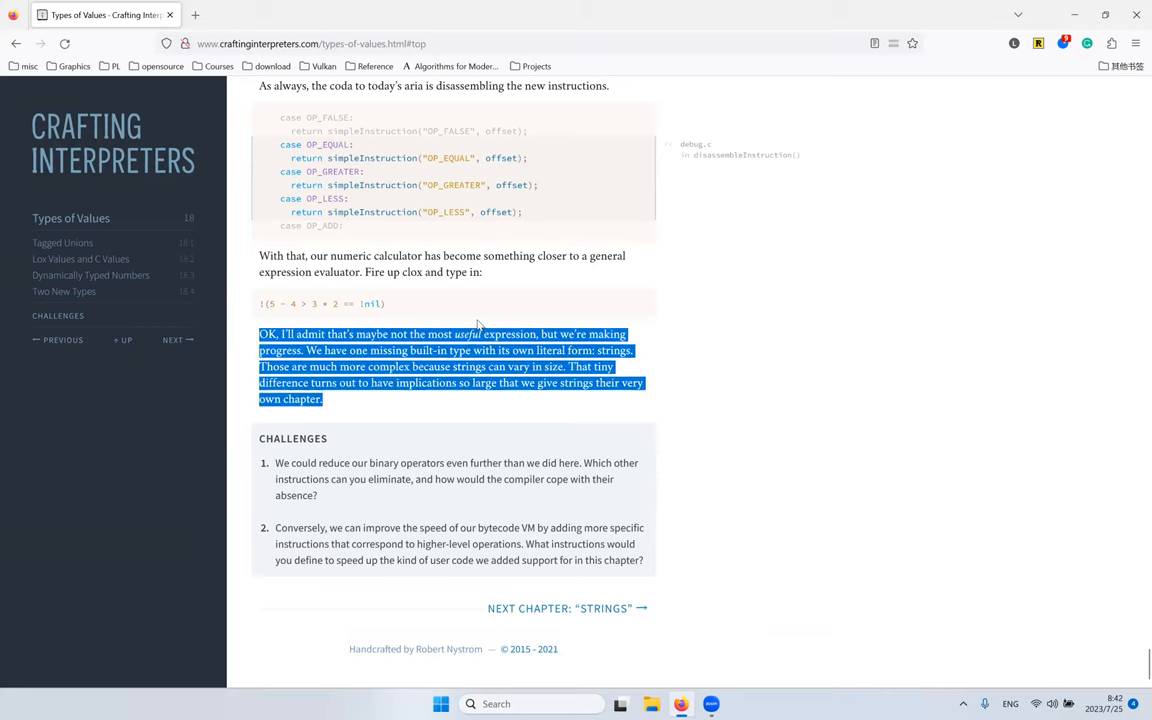
click(450, 410)
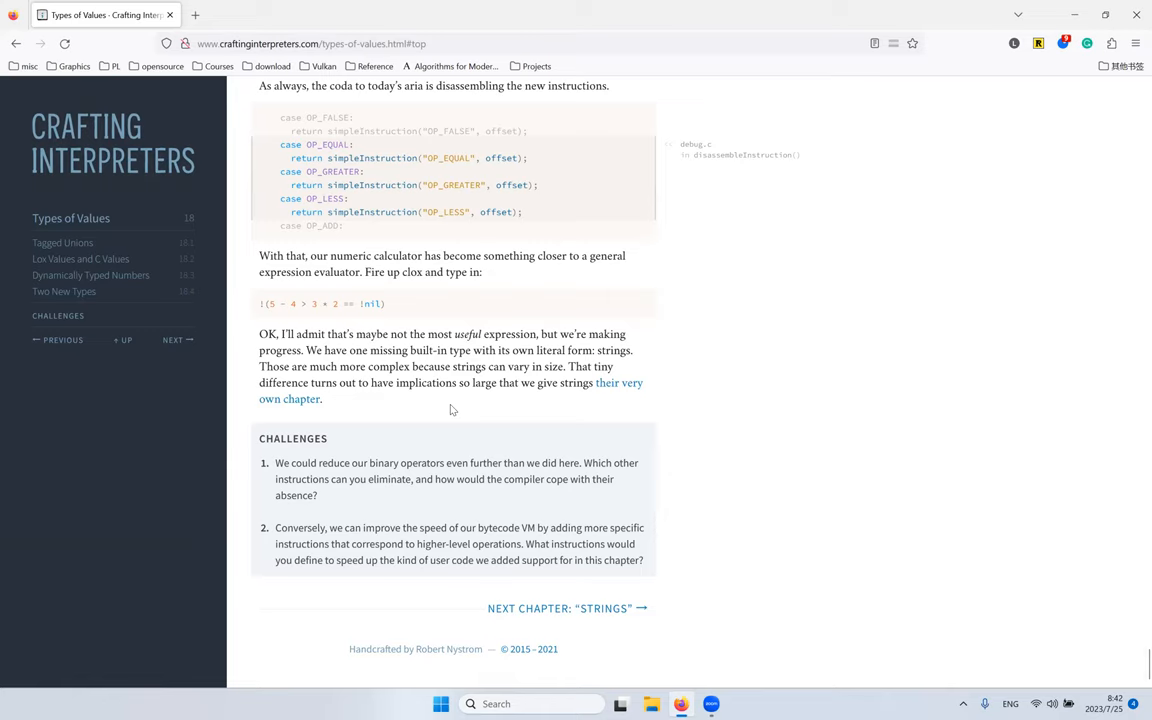
mouse_move(456, 398)
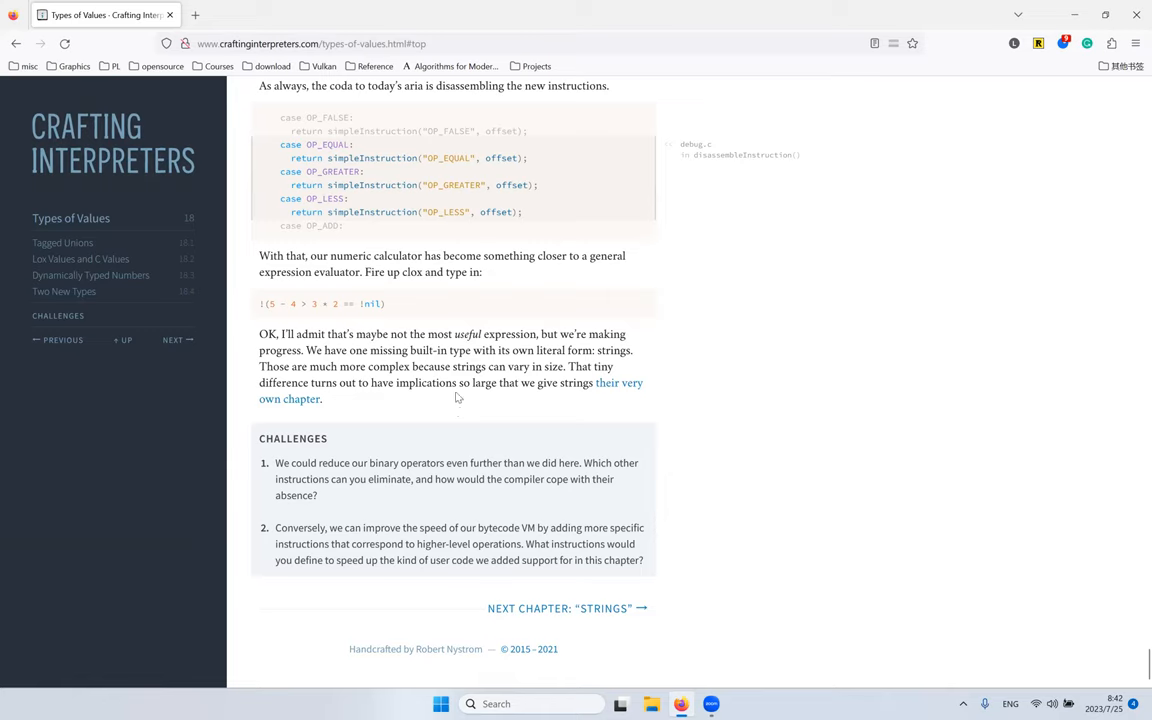
mouse_move(500, 284)
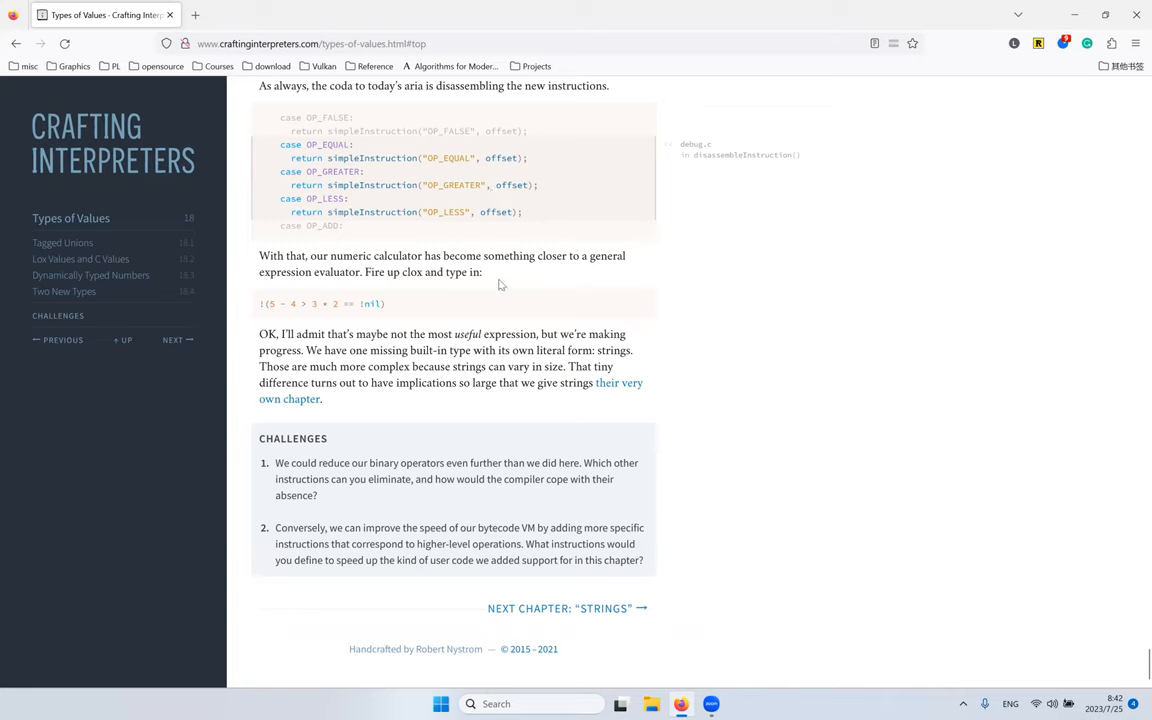
mouse_move(856, 58)
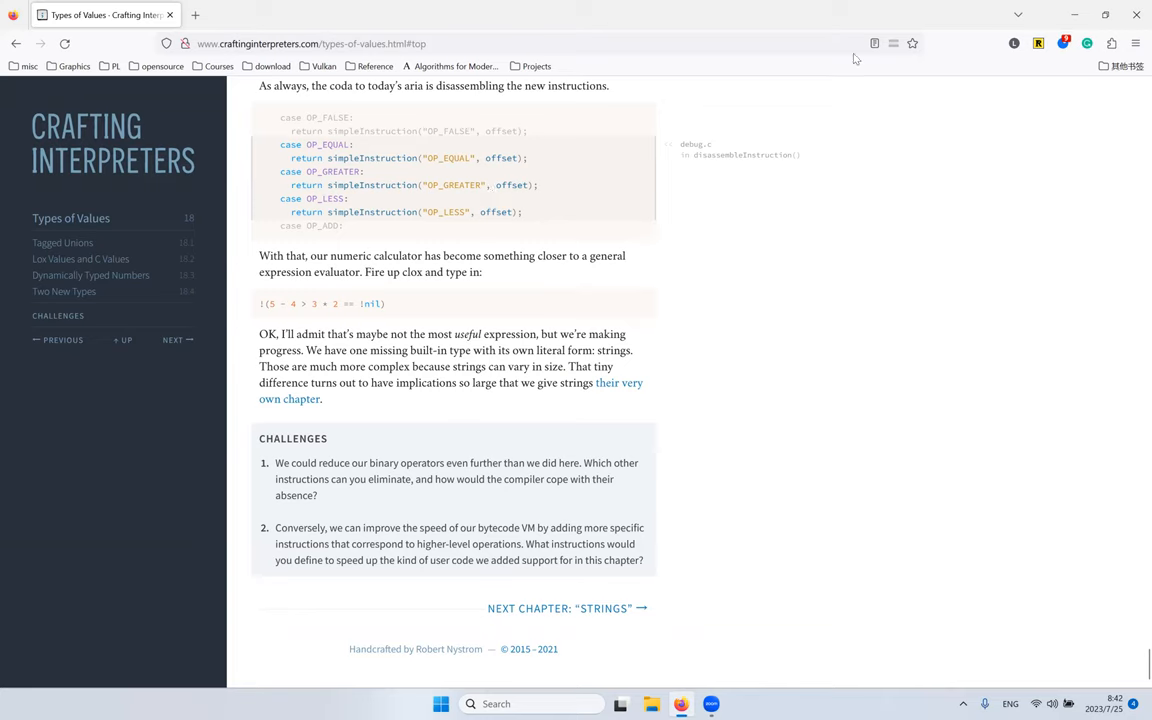
mouse_move(952, 60)
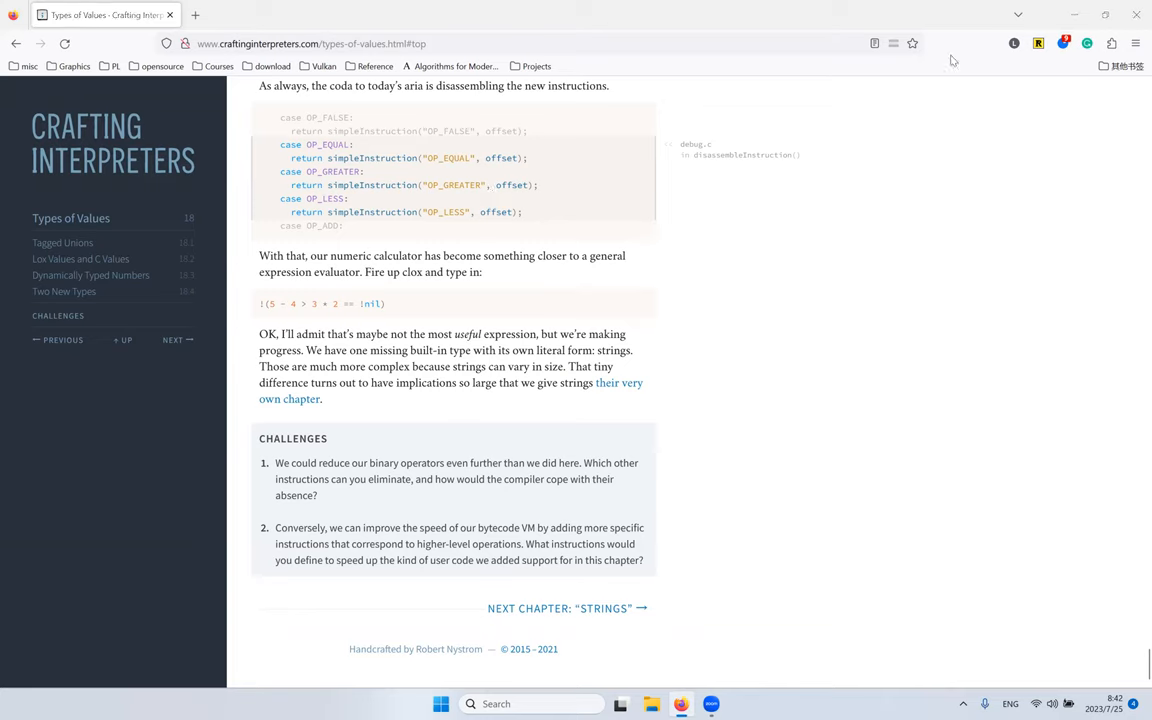
mouse_move(648, 384)
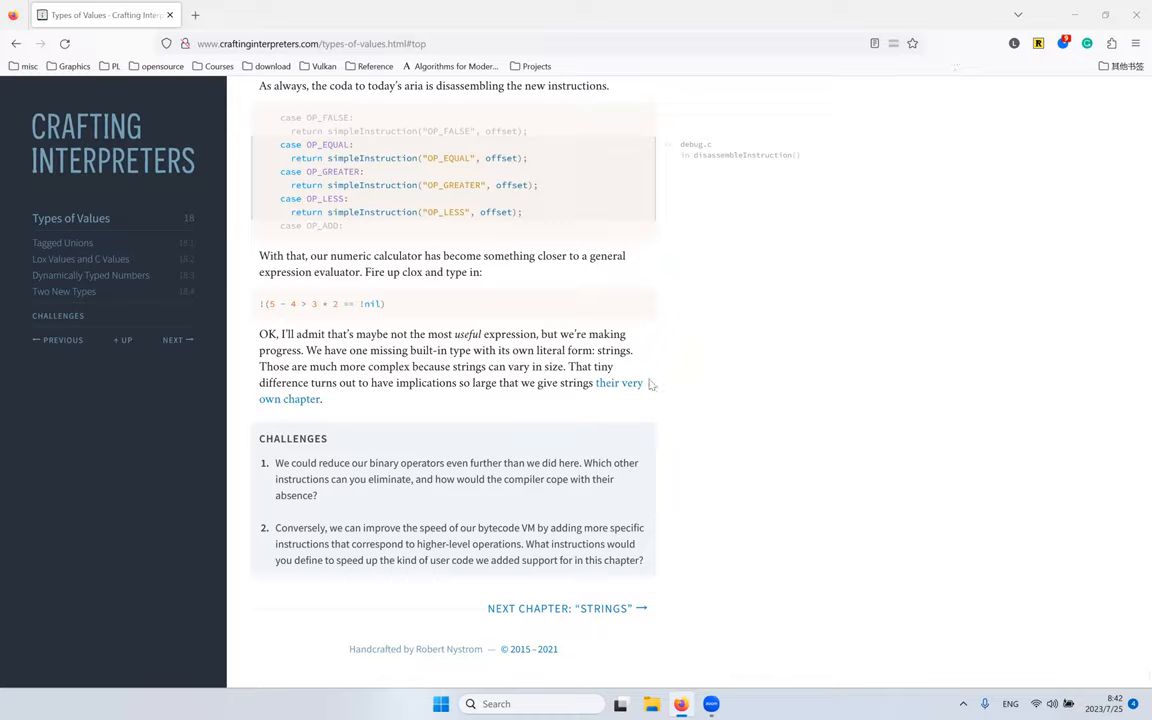